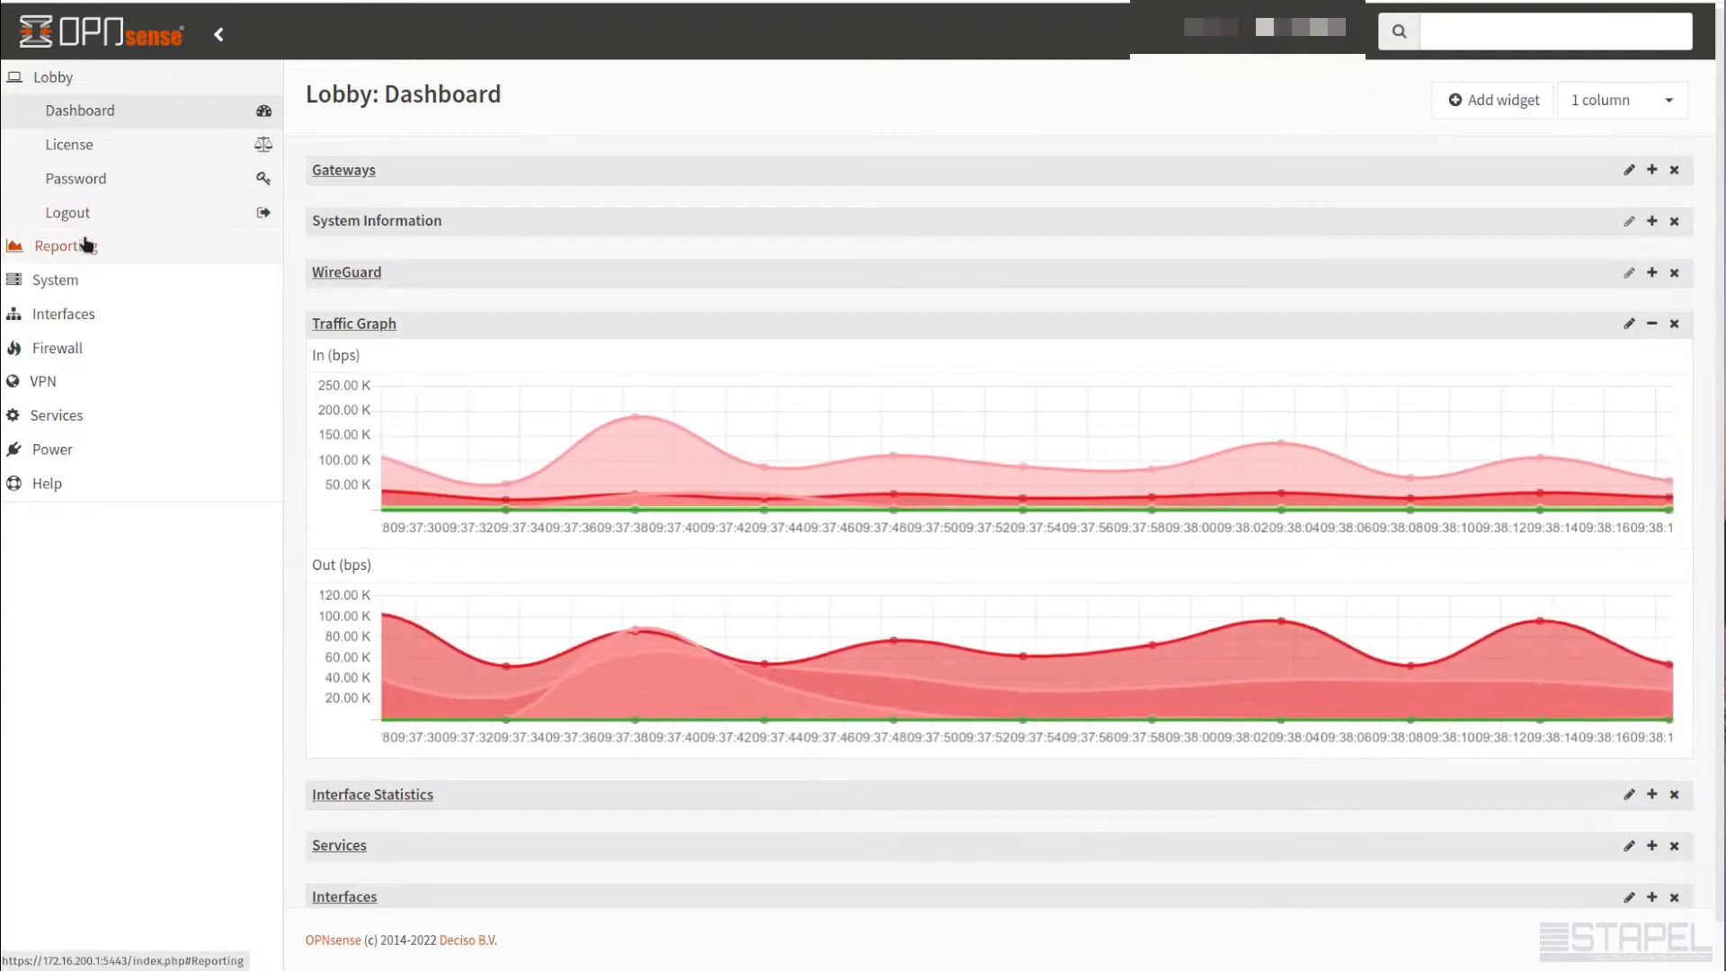
# Expand the Reporting menu to list Health, Insight, NetFlow, Settings and Traffic
pyautogui.click(61, 246)
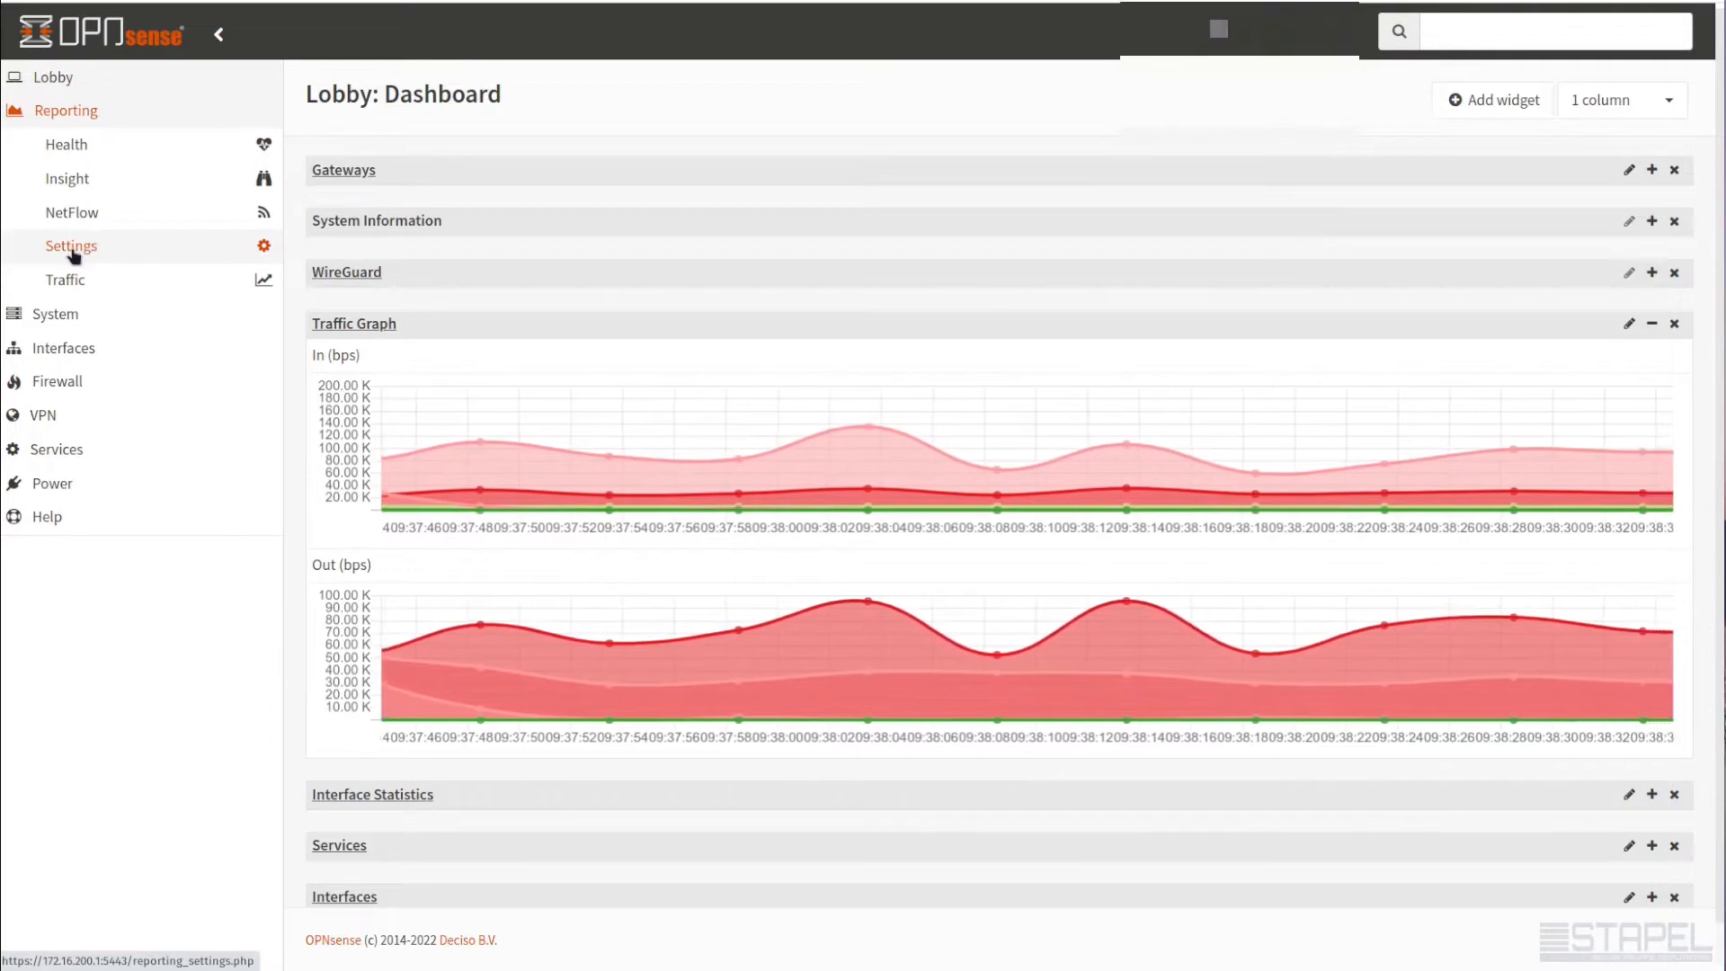
# View Reporting Settings with the RRD backend enabled and browse the collected reports list
pyautogui.click(70, 247)
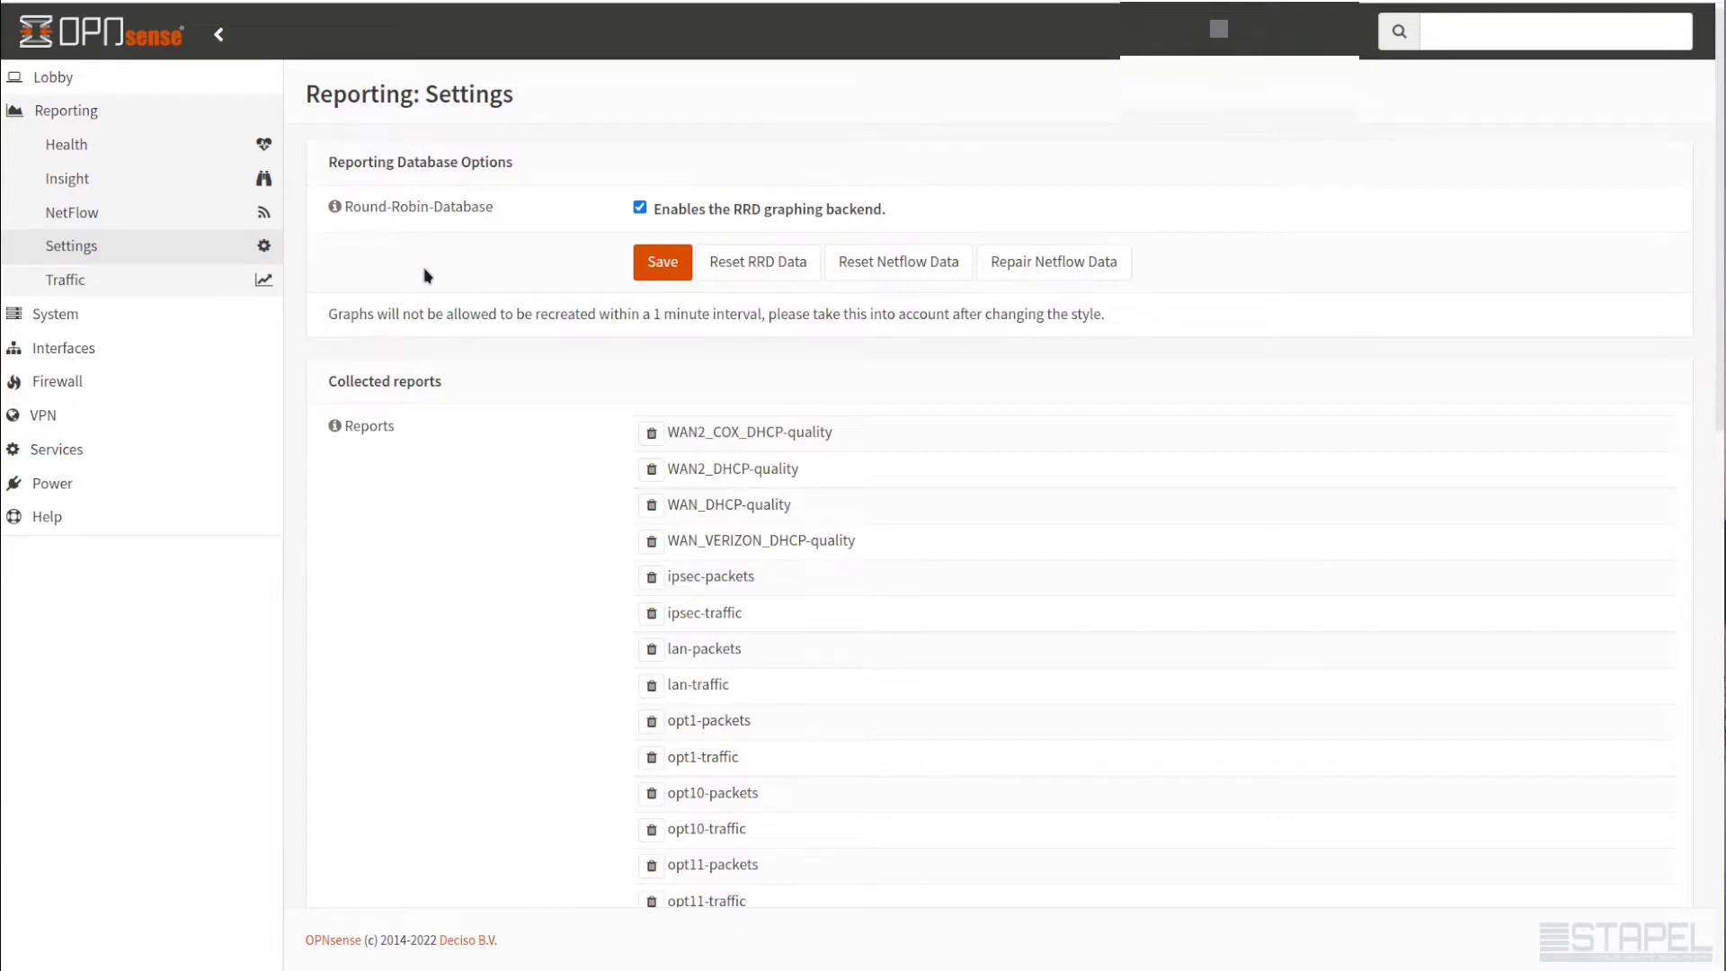
pyautogui.click(641, 208)
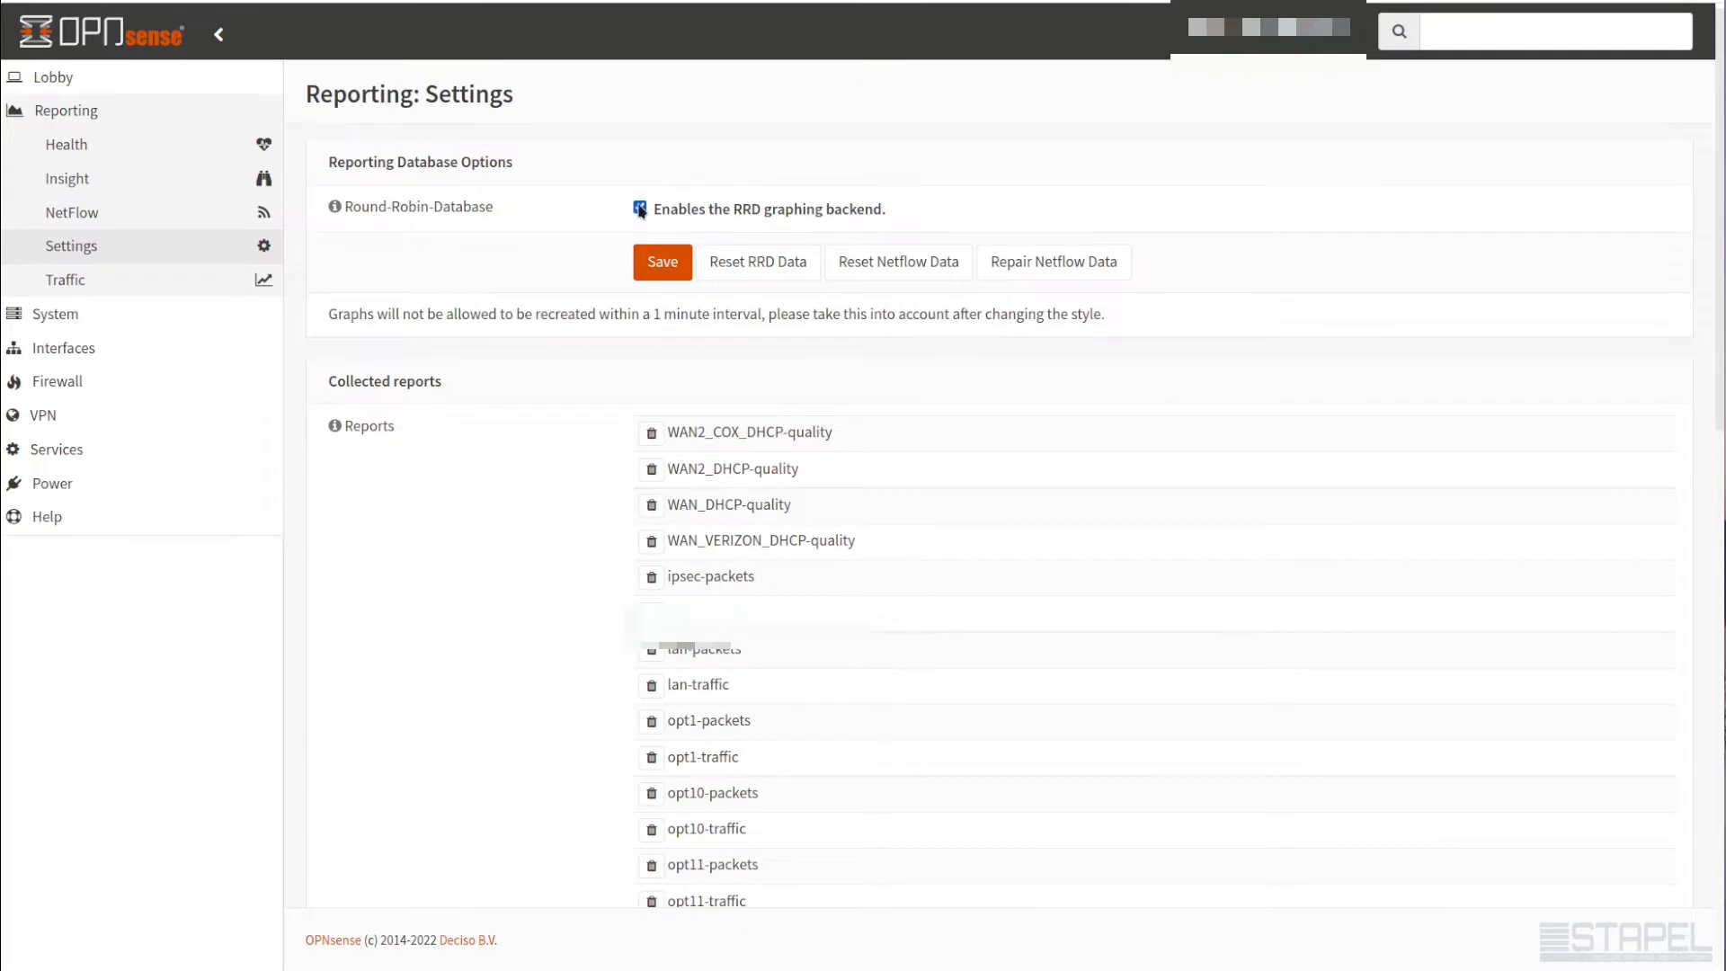
pyautogui.scroll(-3)
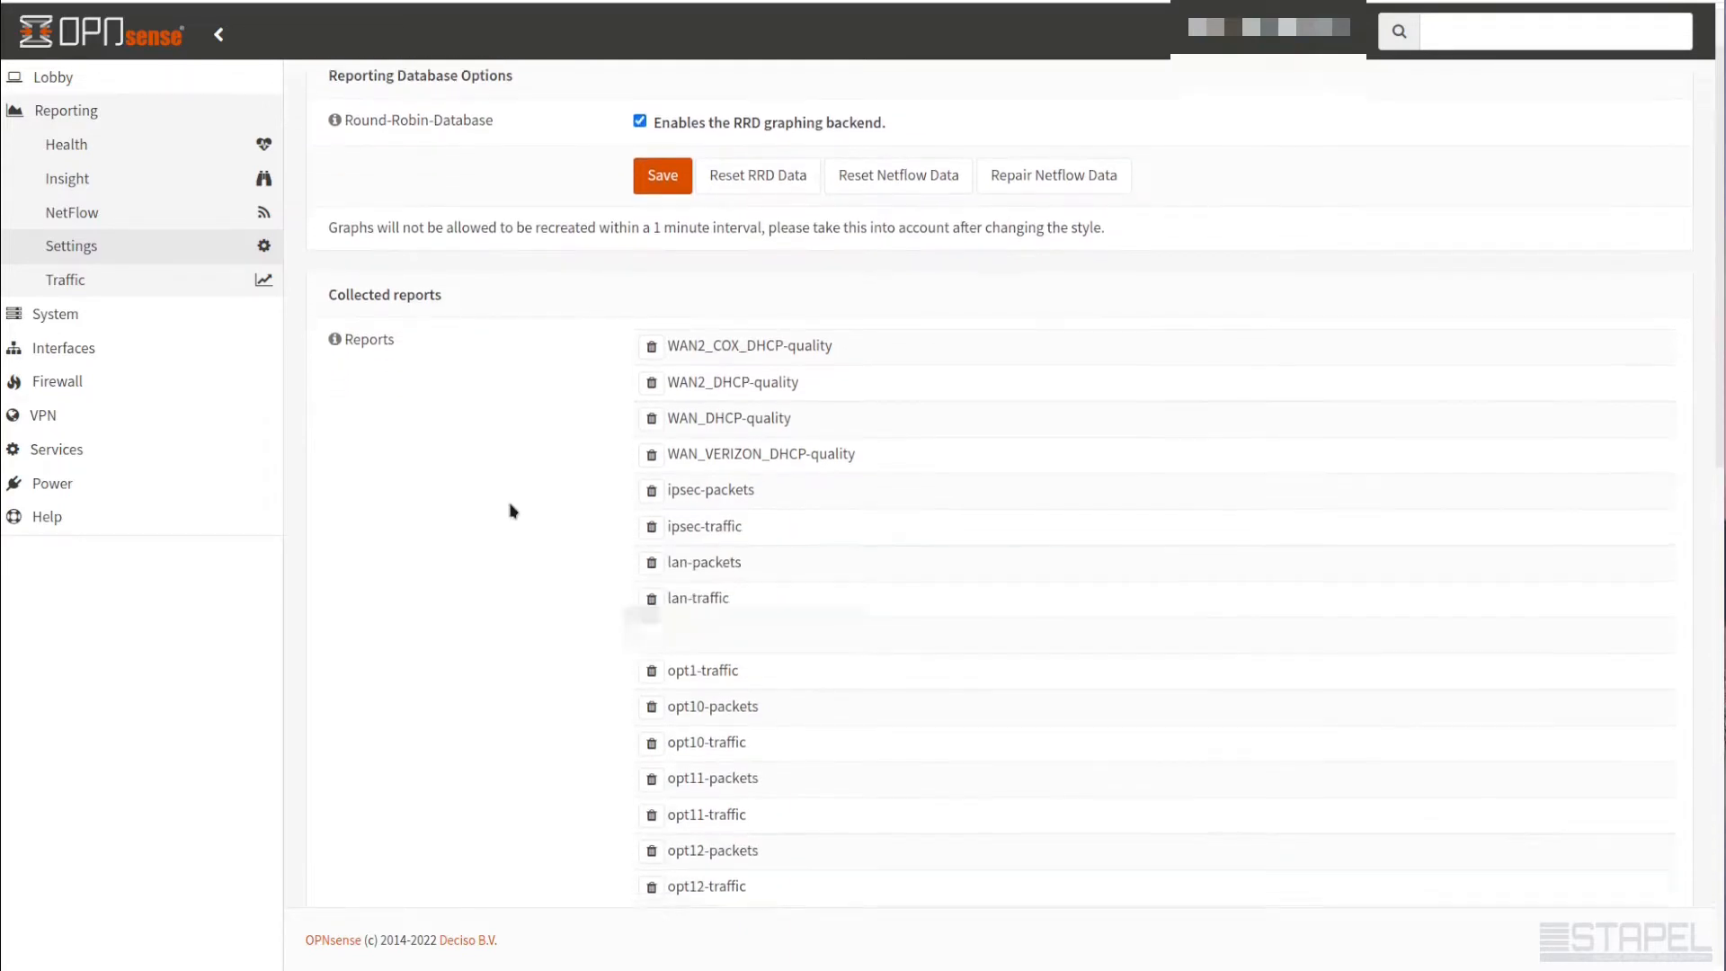
pyautogui.scroll(-3)
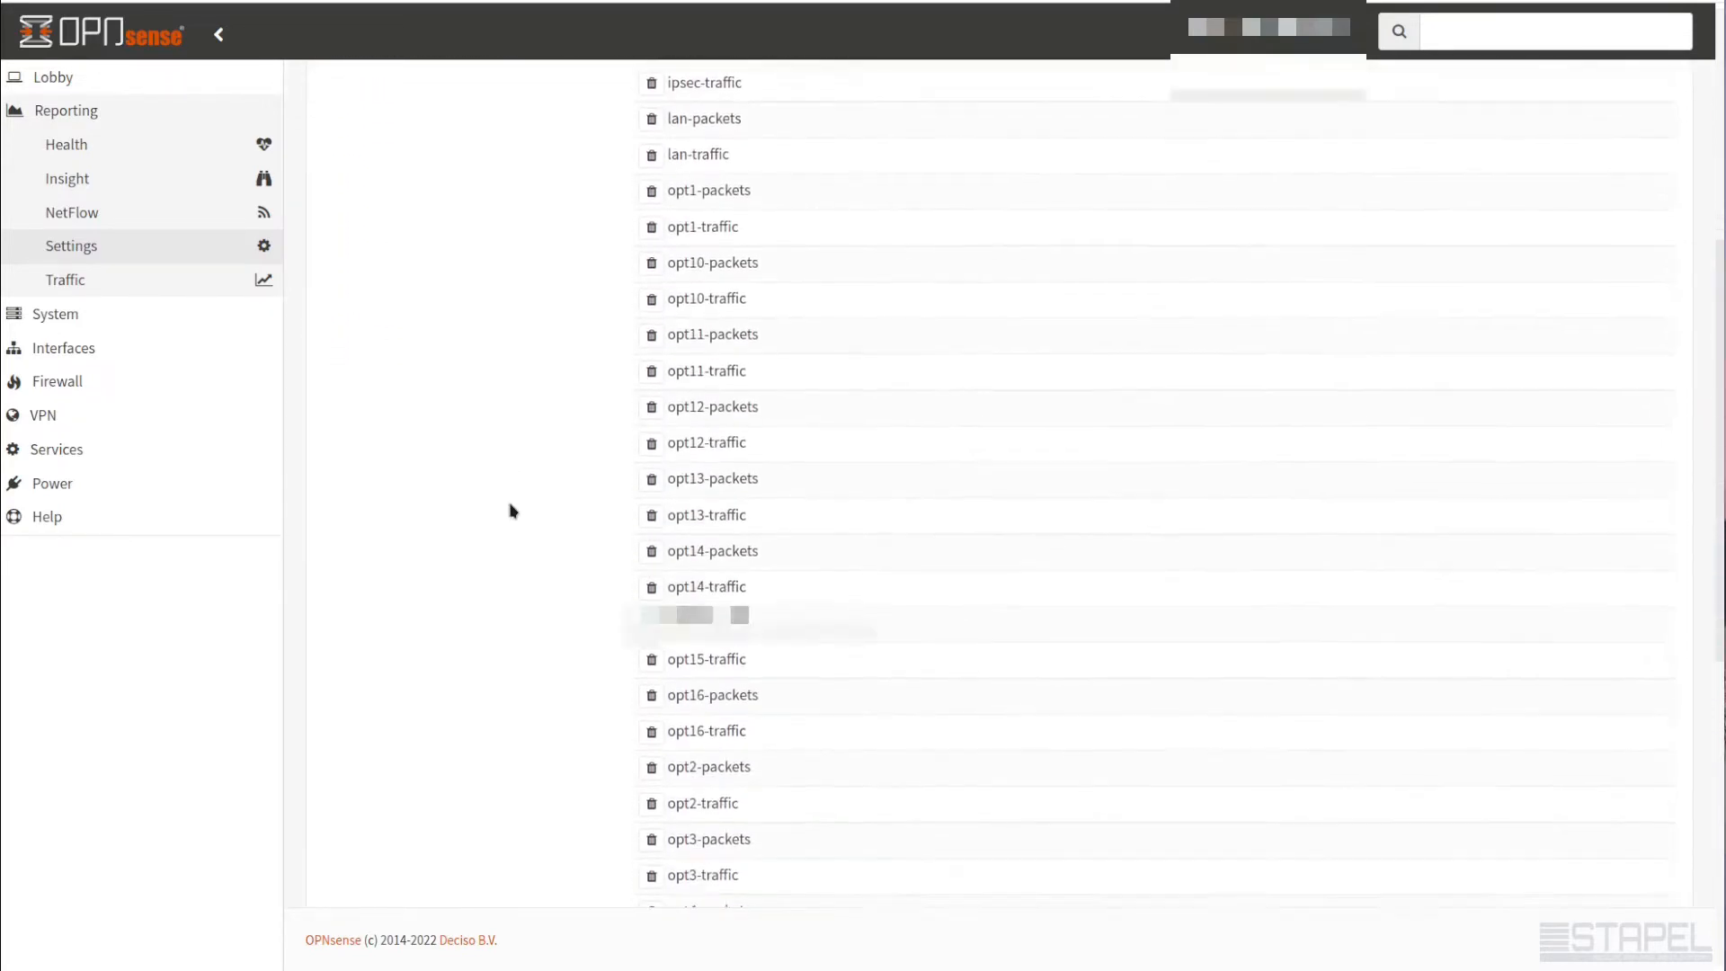
pyautogui.scroll(-3)
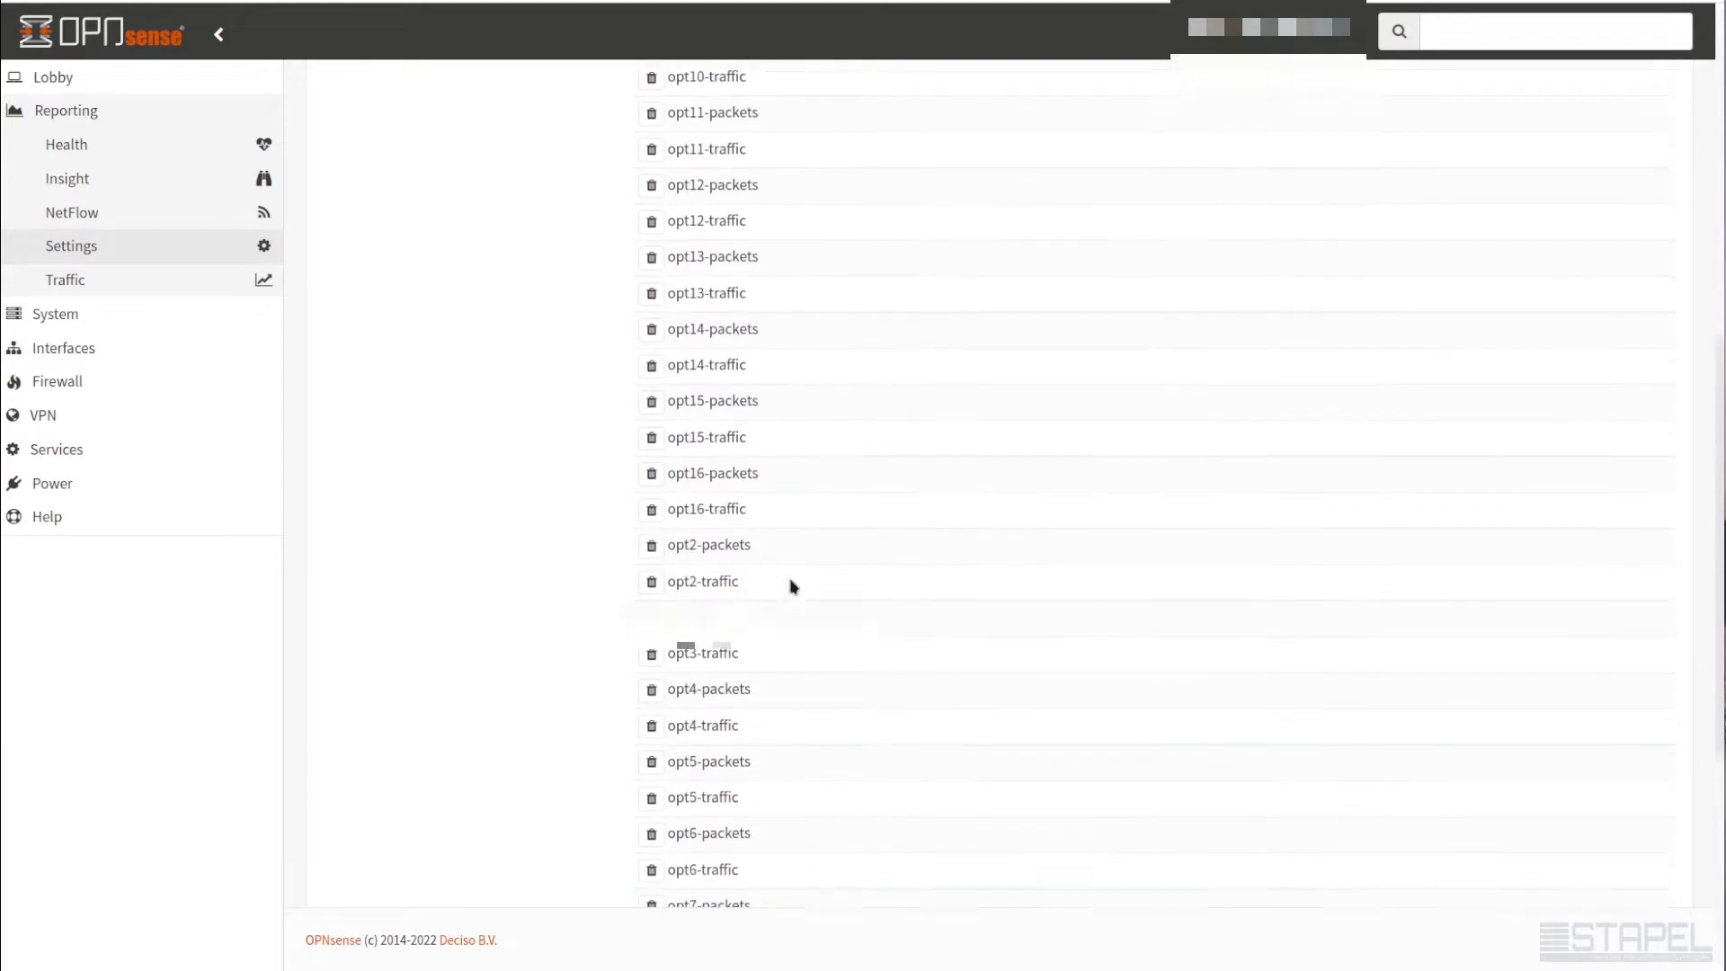
pyautogui.scroll(3)
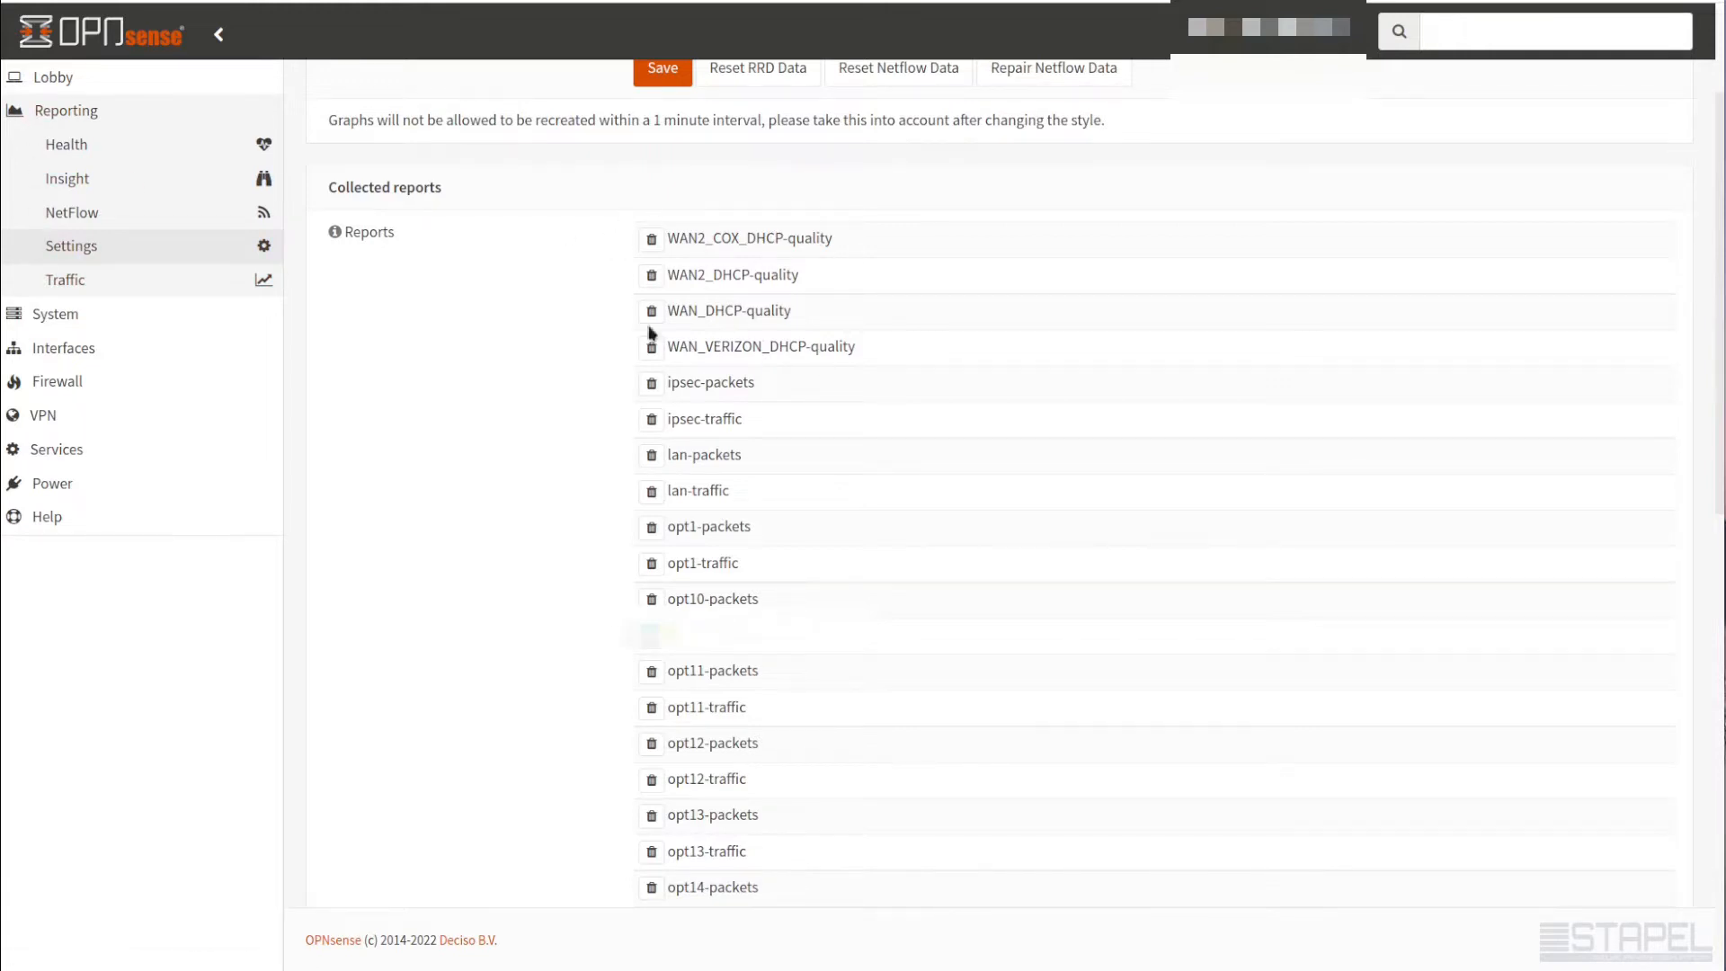
pyautogui.moveTo(1115, 437)
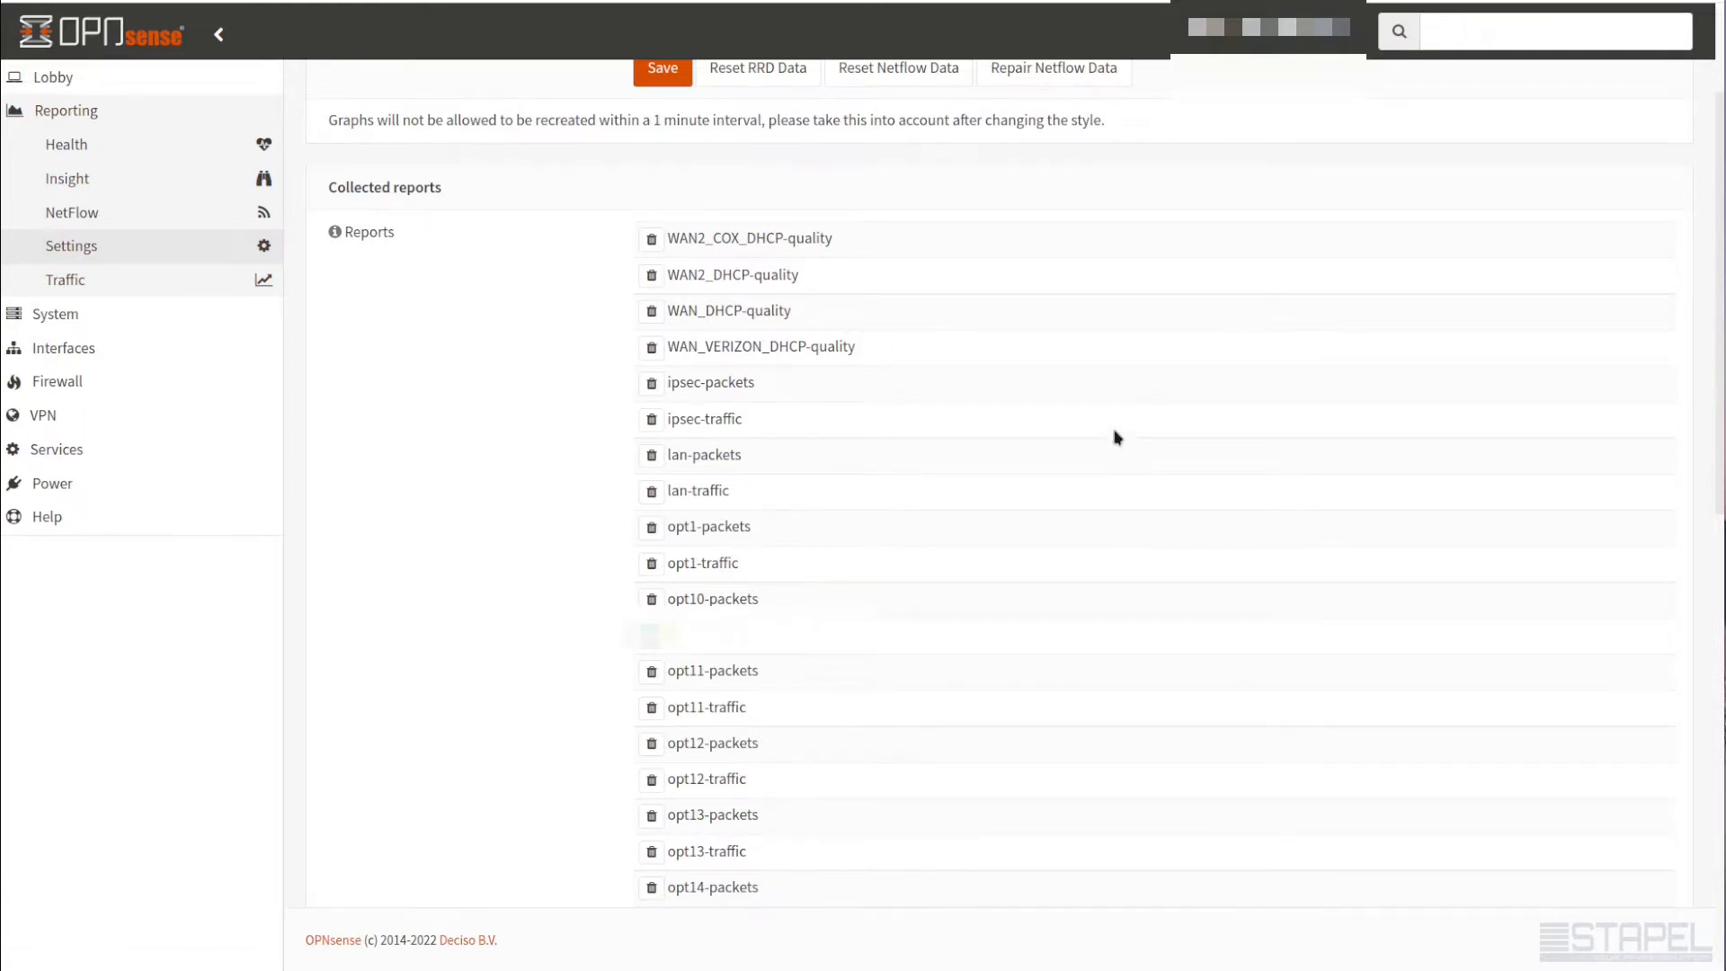
pyautogui.moveTo(1126, 410)
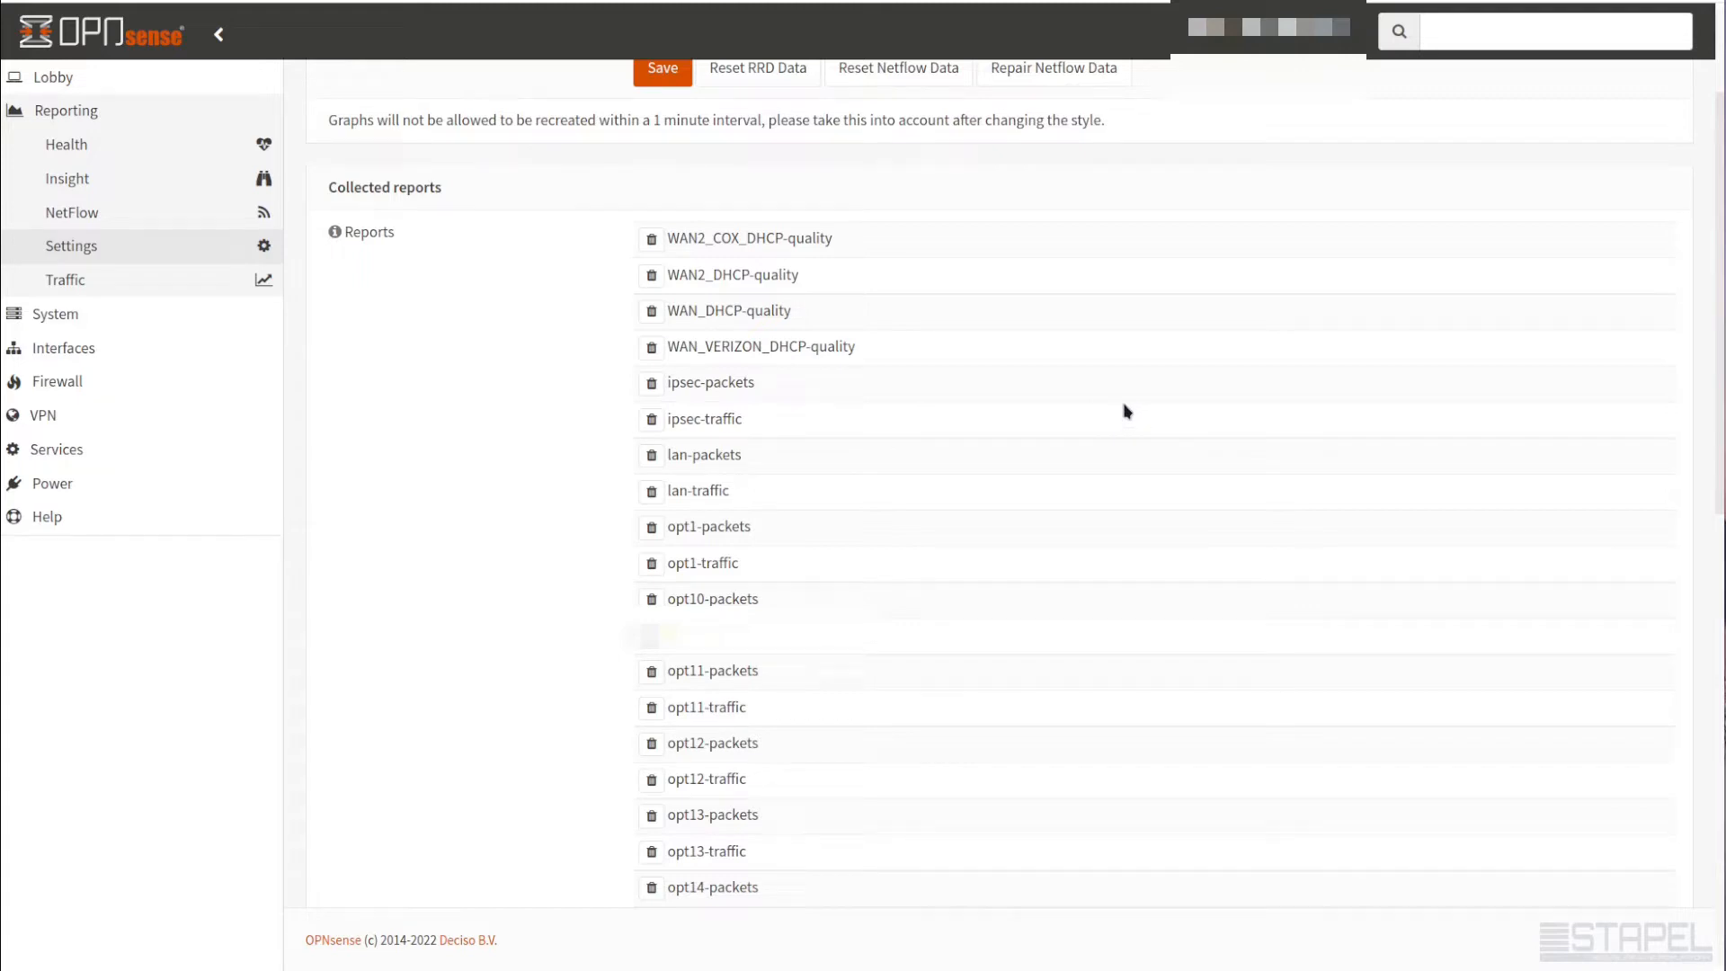
pyautogui.moveTo(1117, 416)
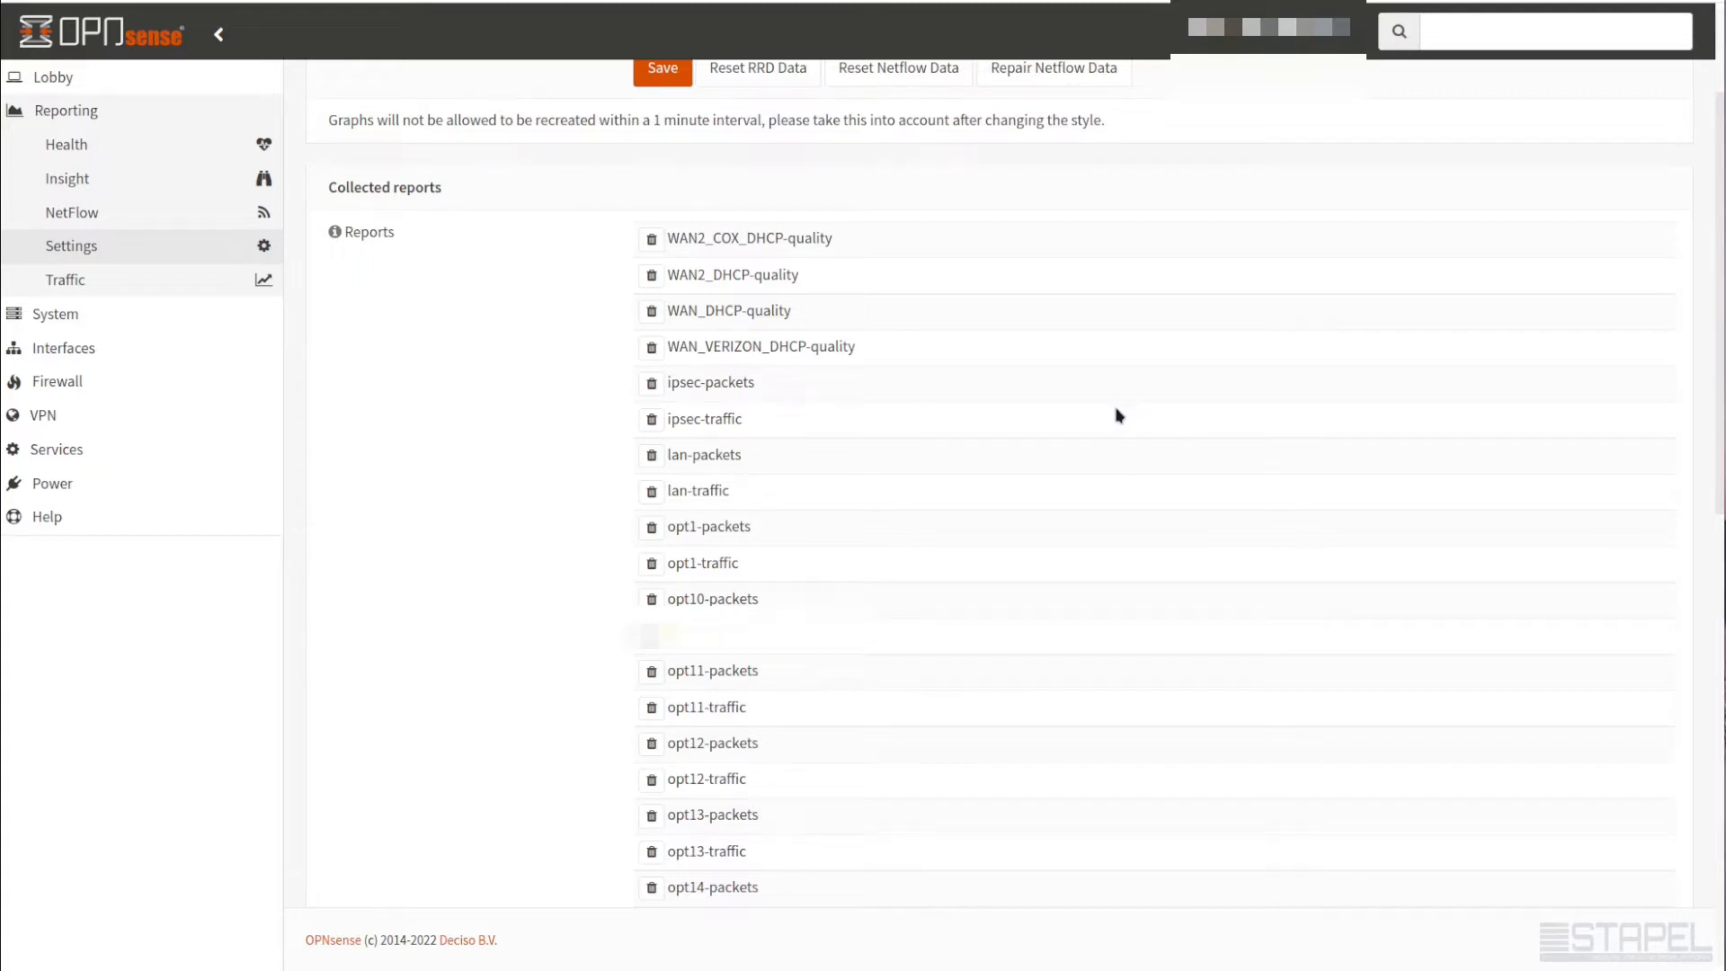
pyautogui.moveTo(830, 381)
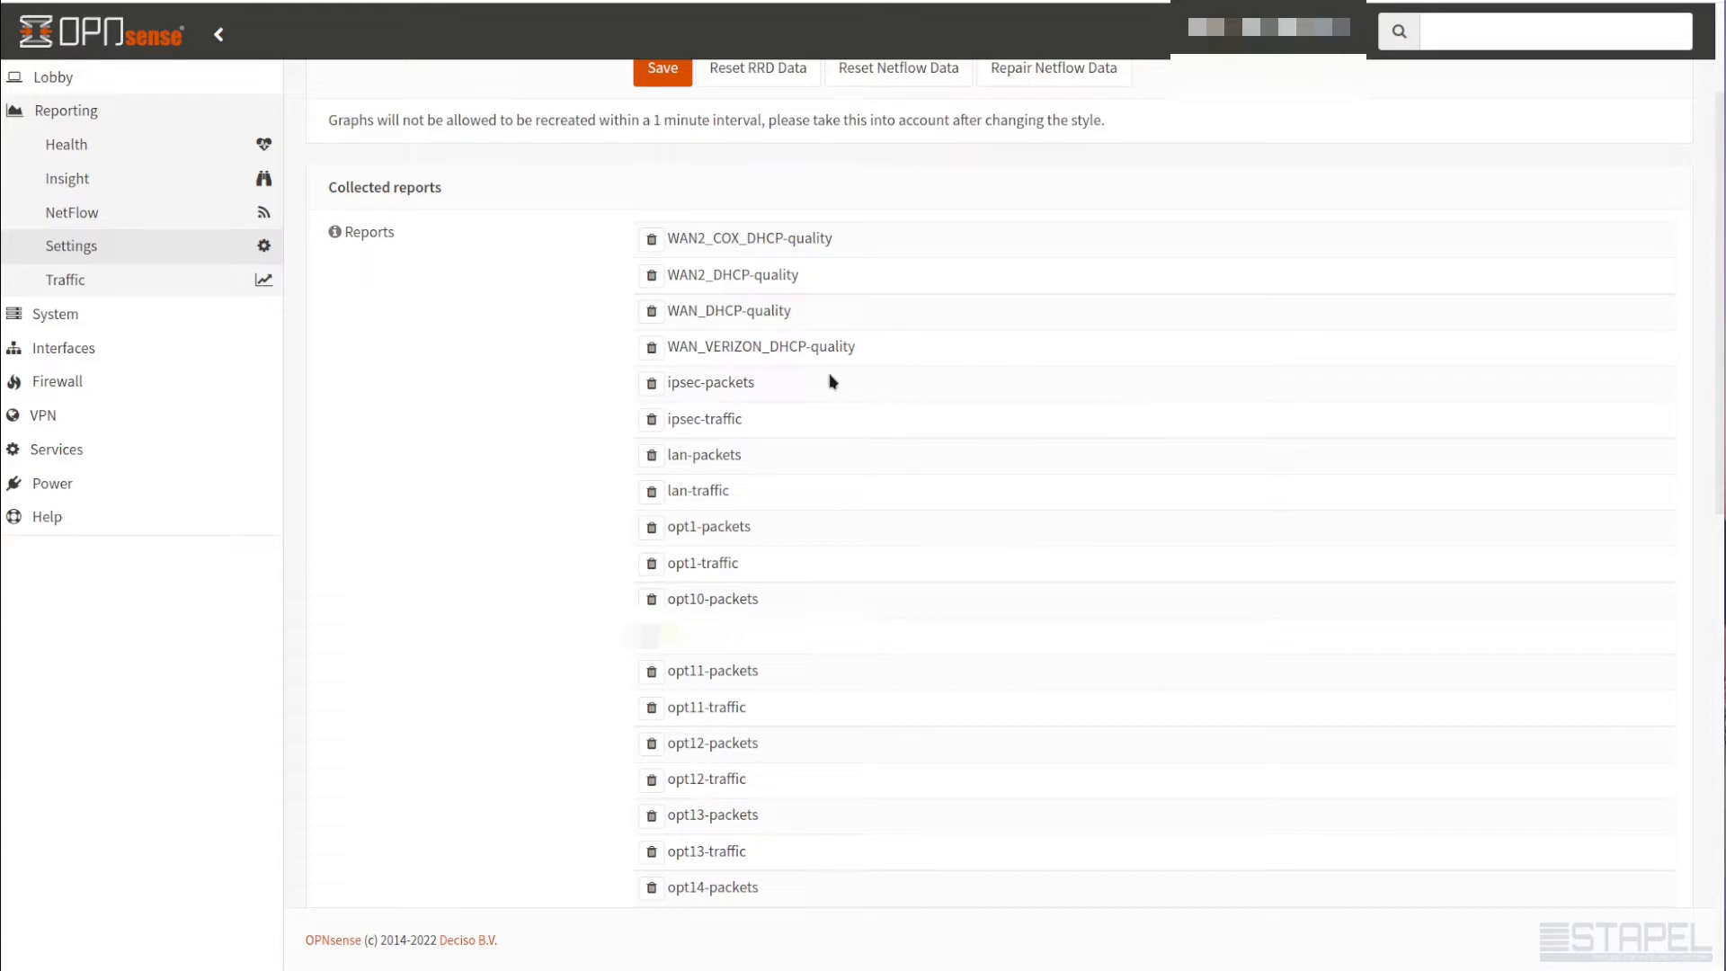
pyautogui.moveTo(432, 327)
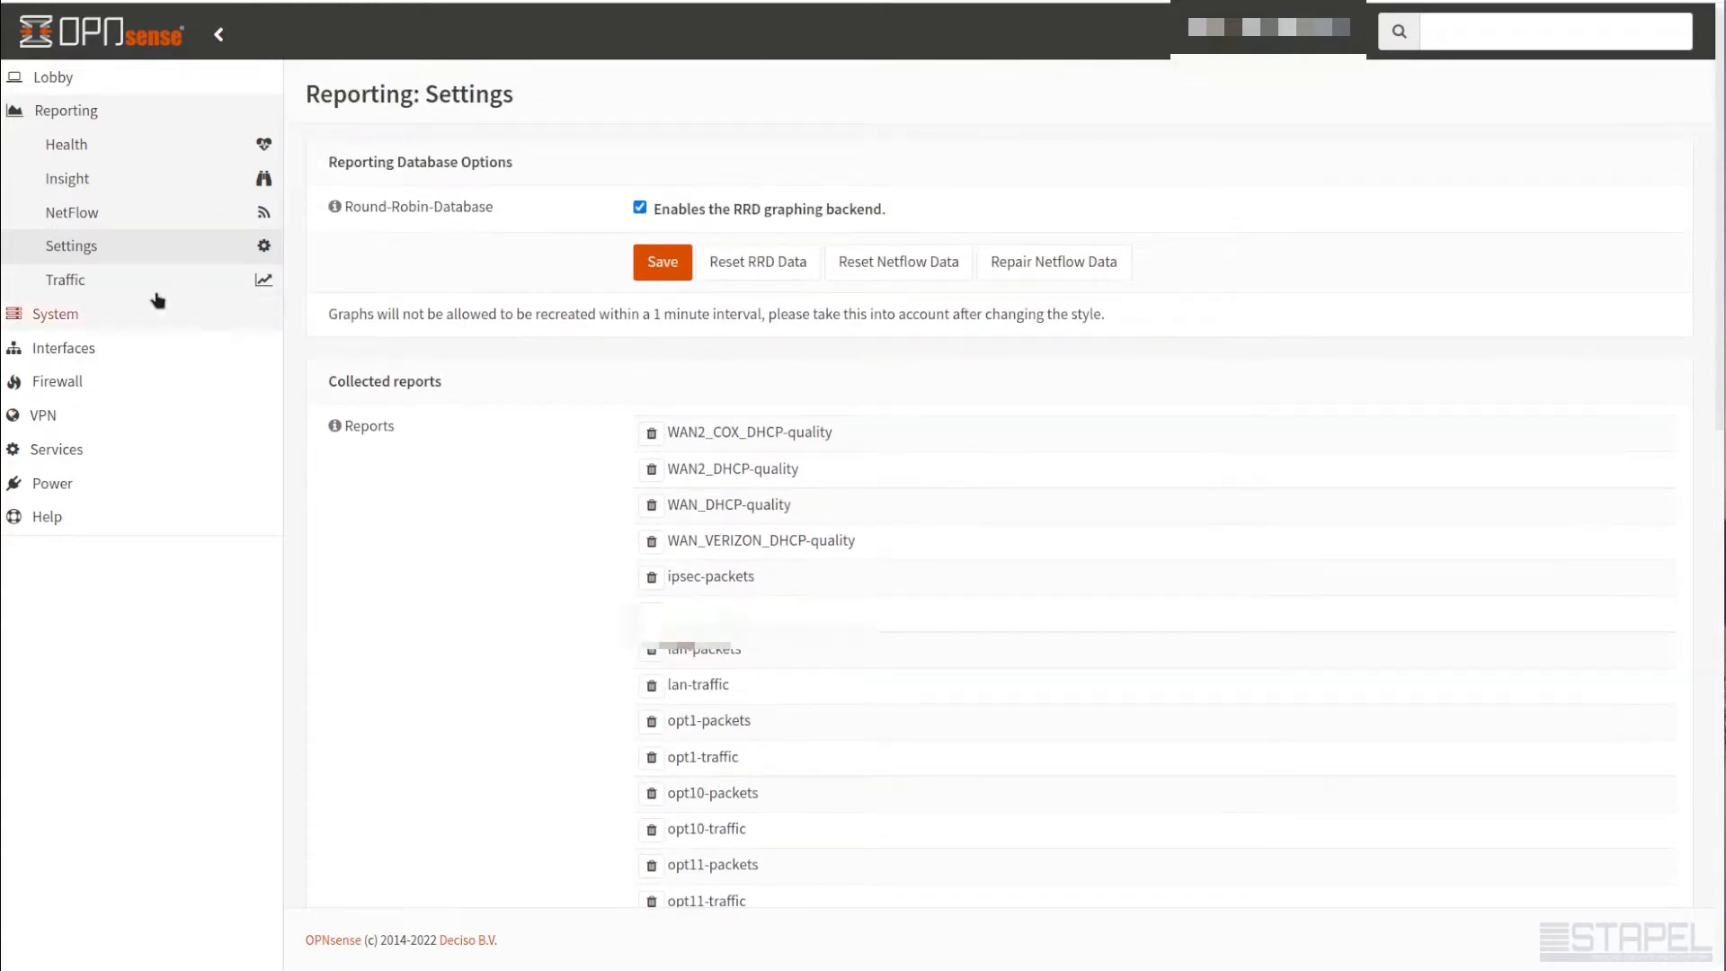
pyautogui.moveTo(72, 212)
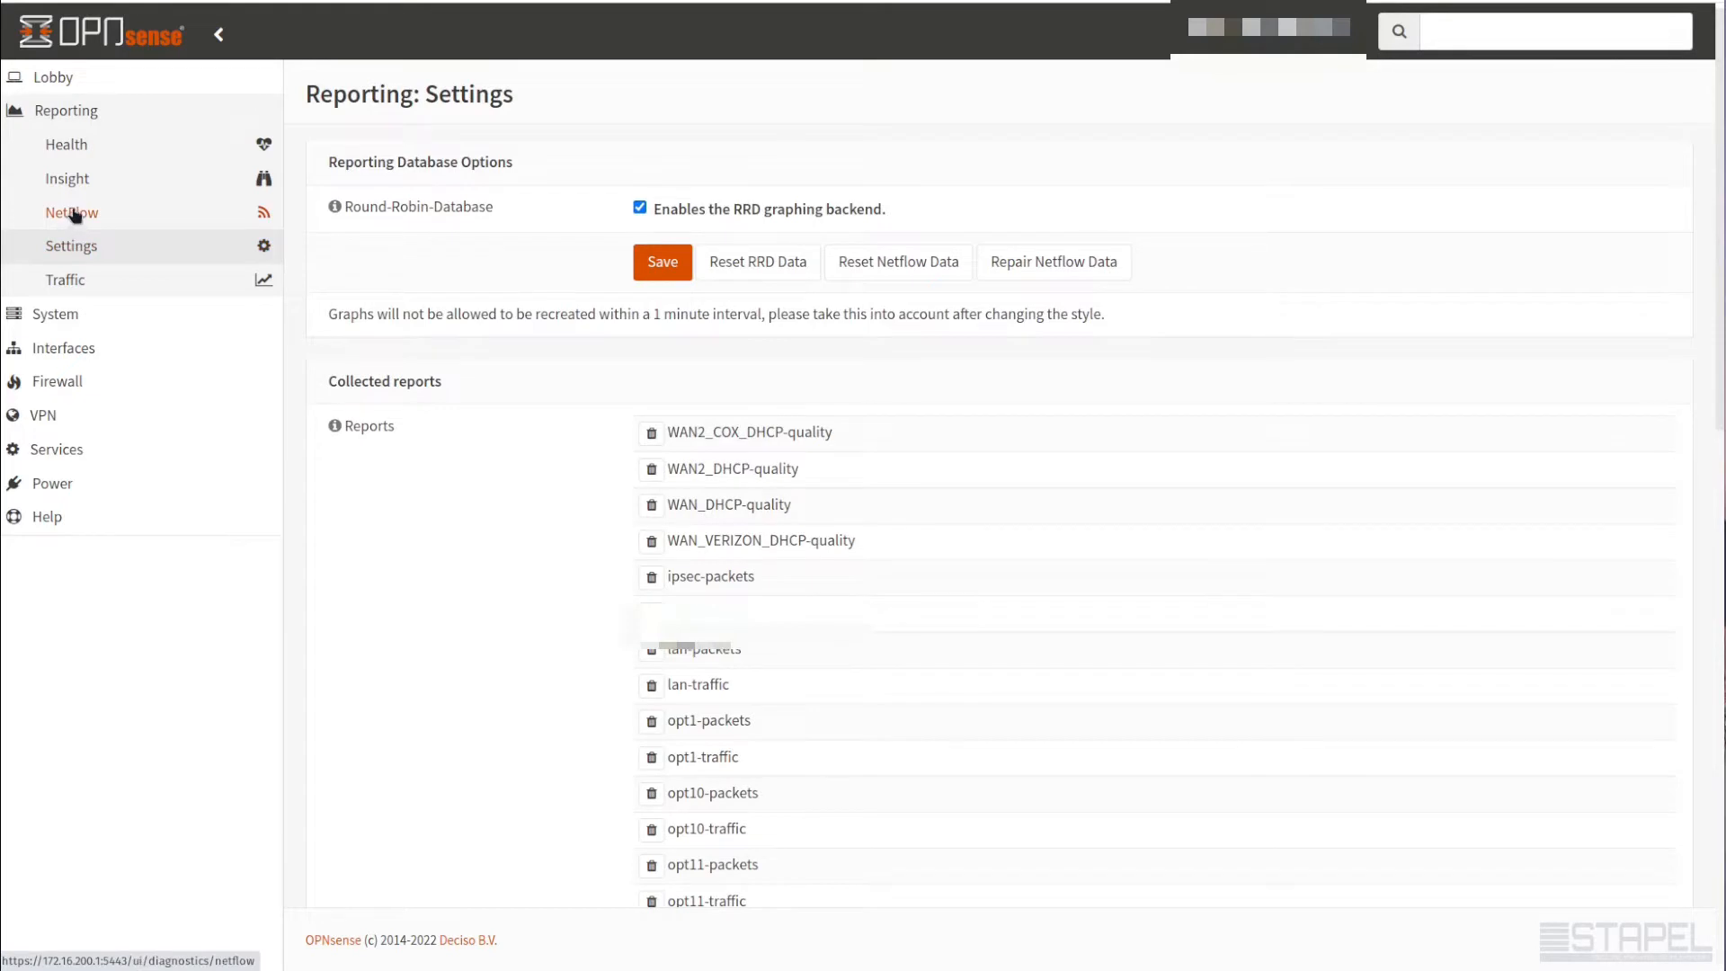
# Show the NetFlow Capture settings in advanced mode with active and inactive timeout fields
pyautogui.click(71, 212)
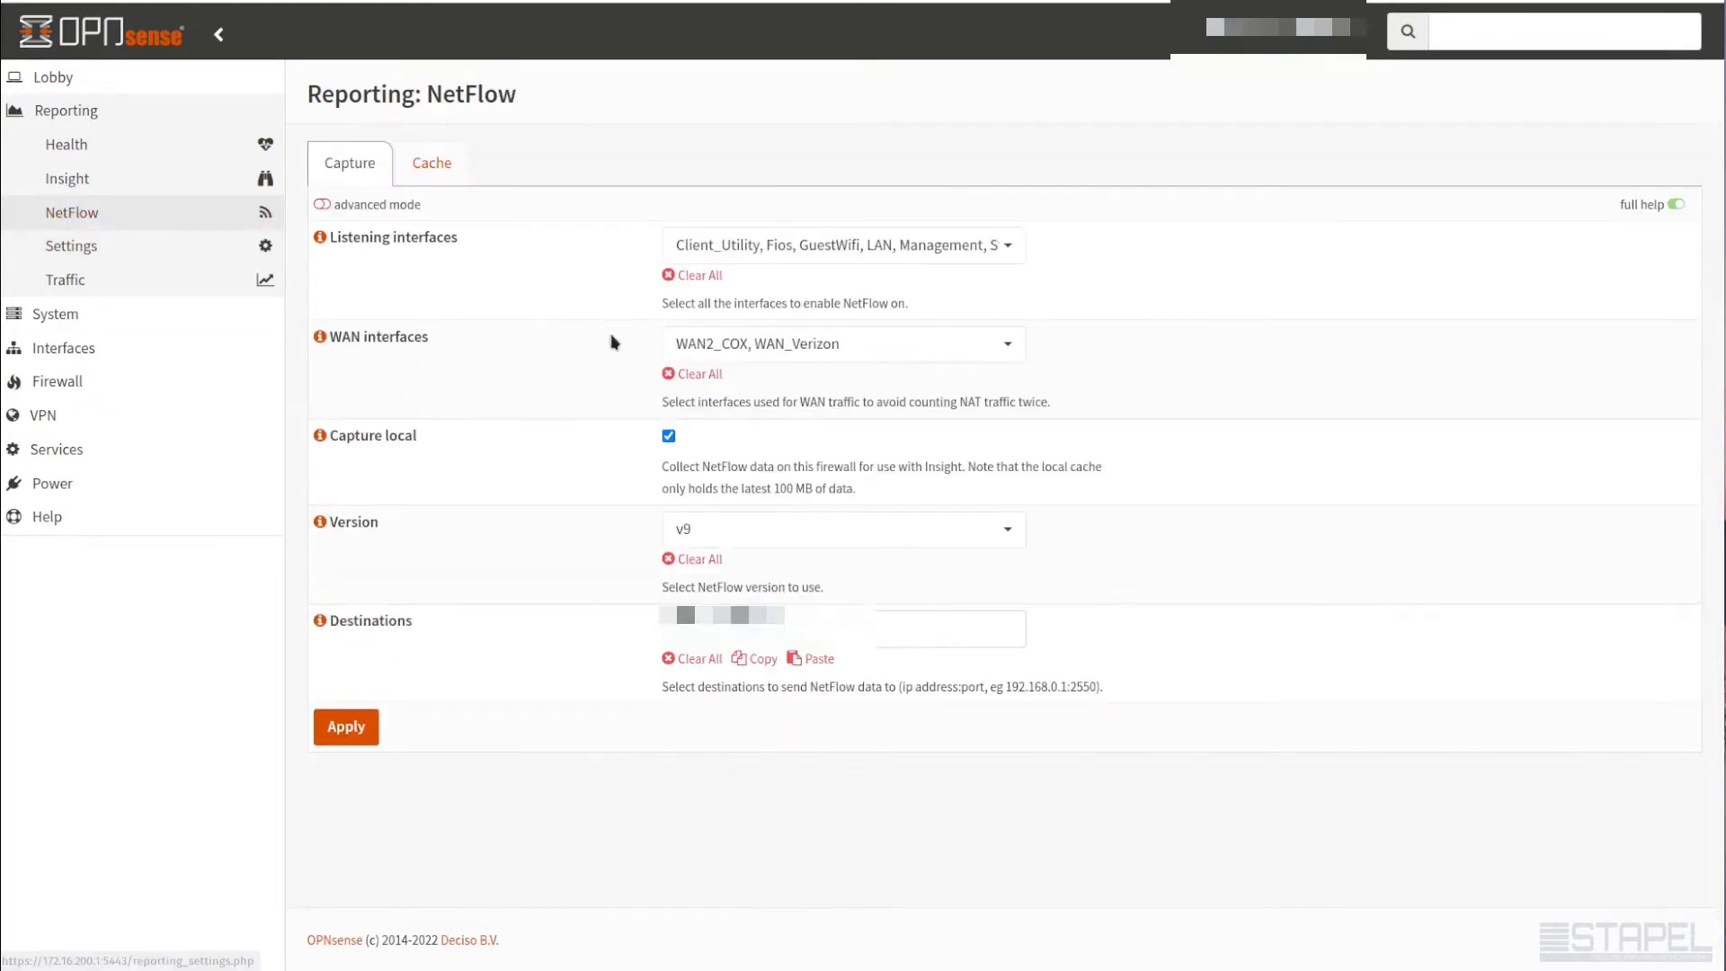
pyautogui.moveTo(736, 376)
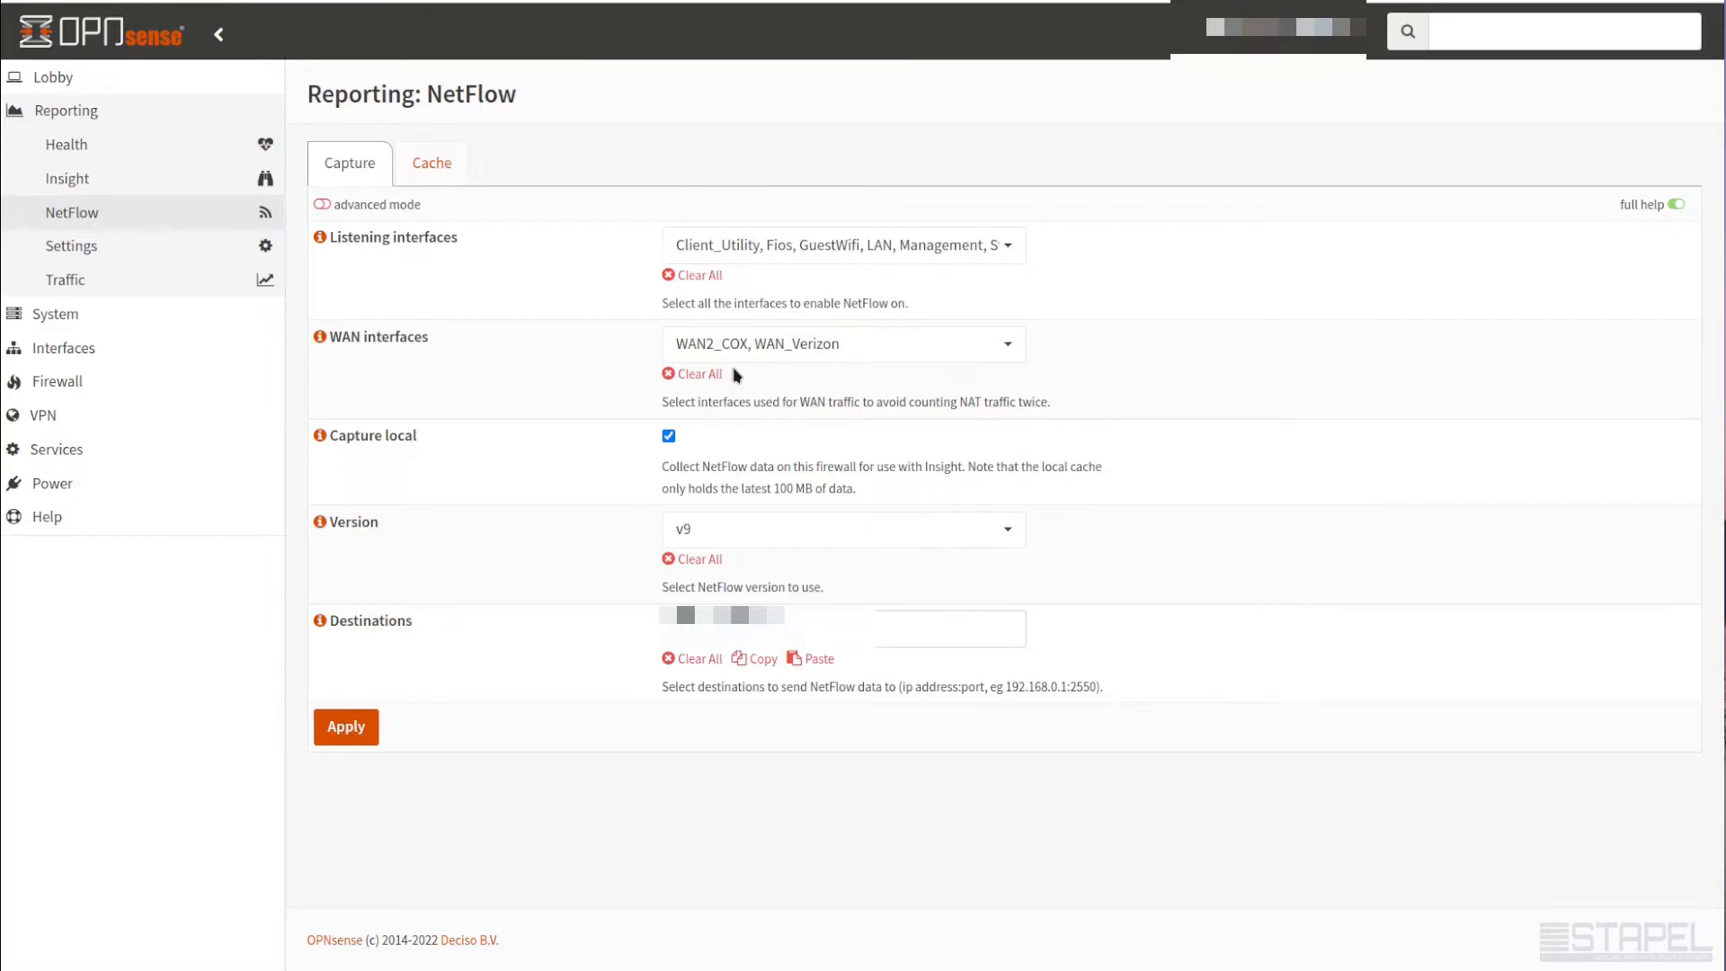
pyautogui.click(322, 205)
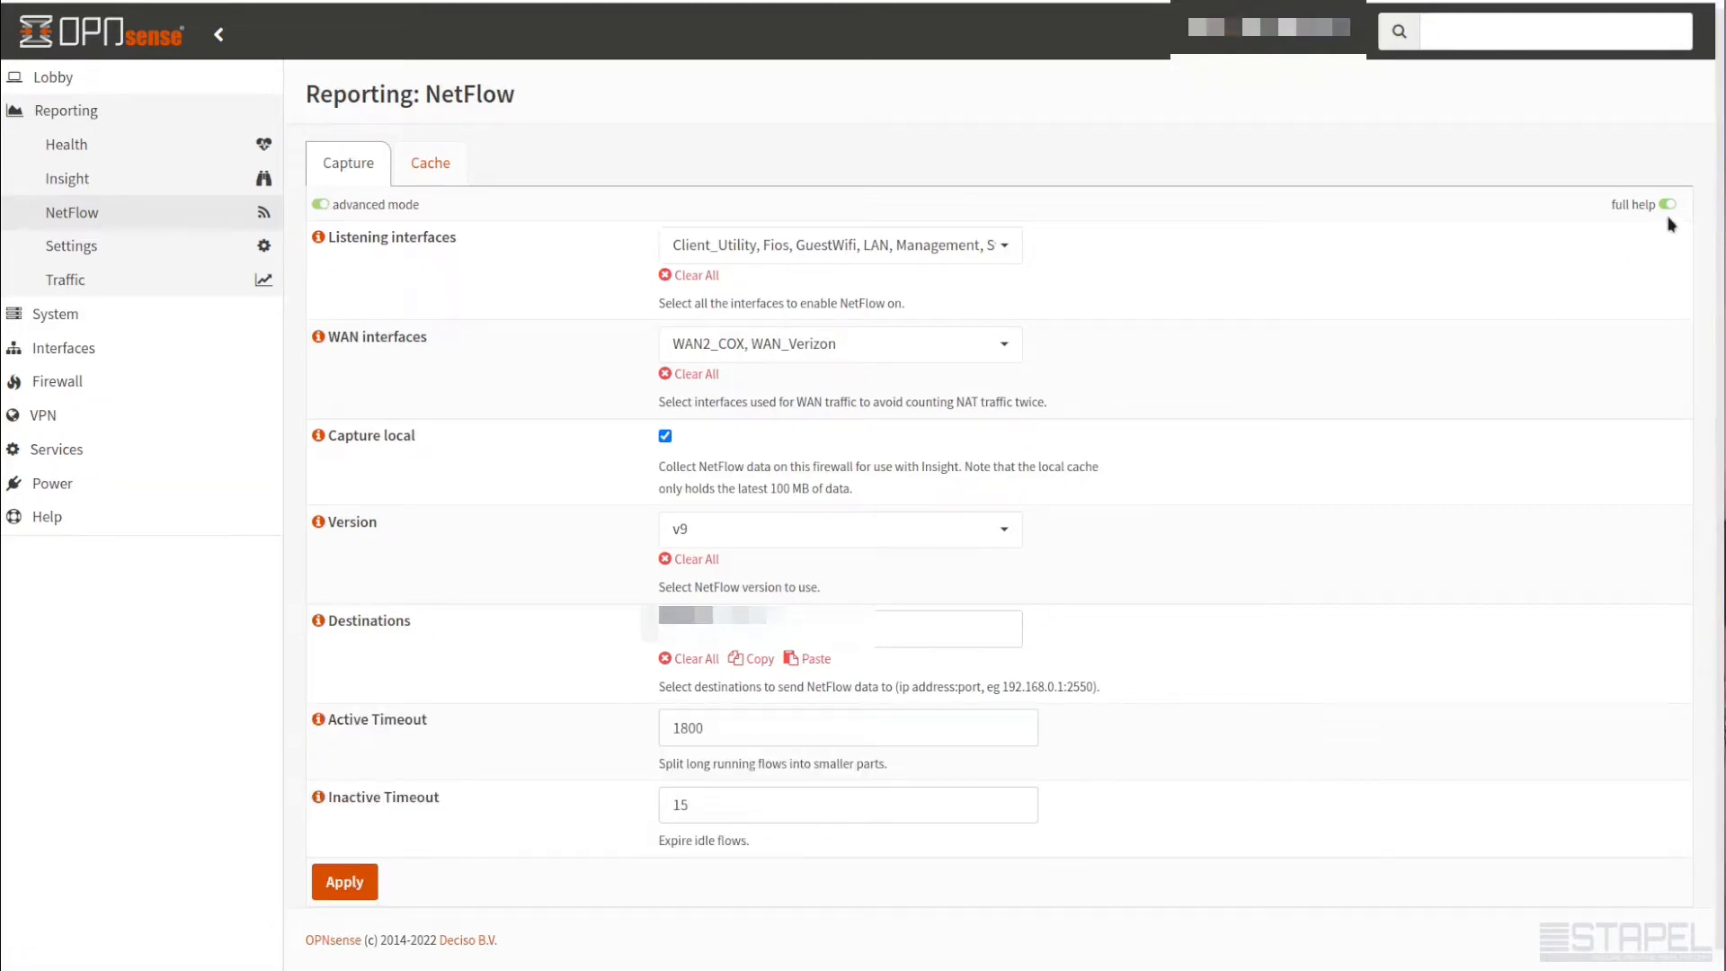
pyautogui.moveTo(1165, 408)
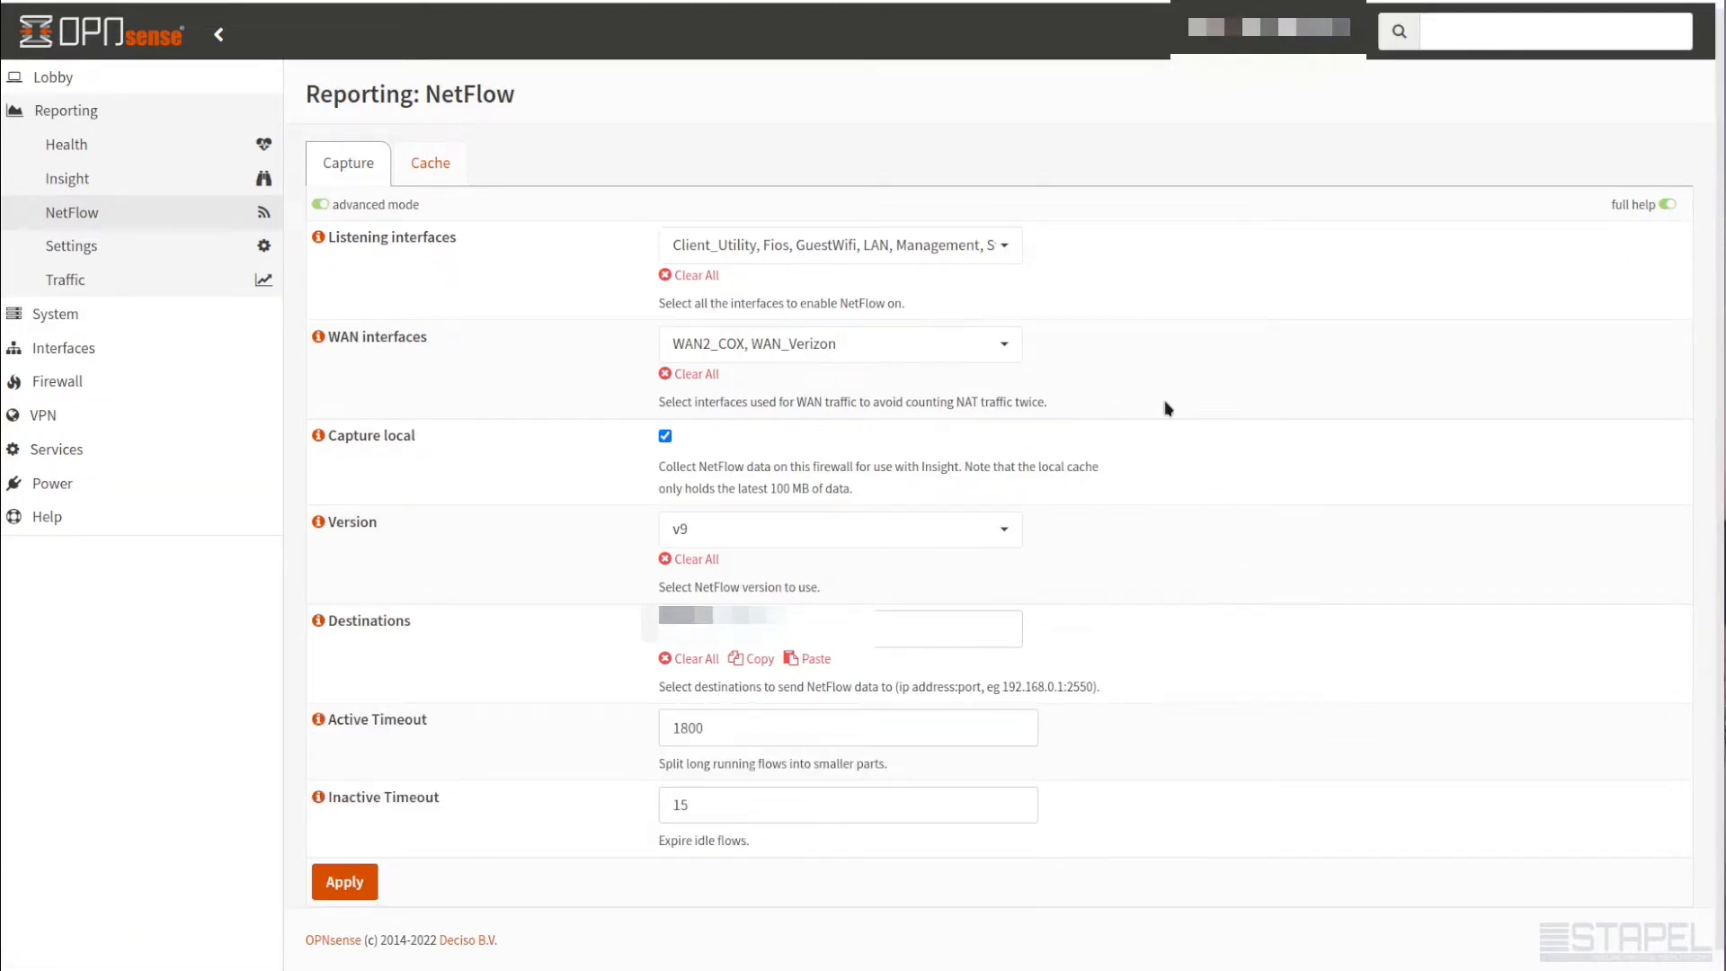
pyautogui.moveTo(1103, 381)
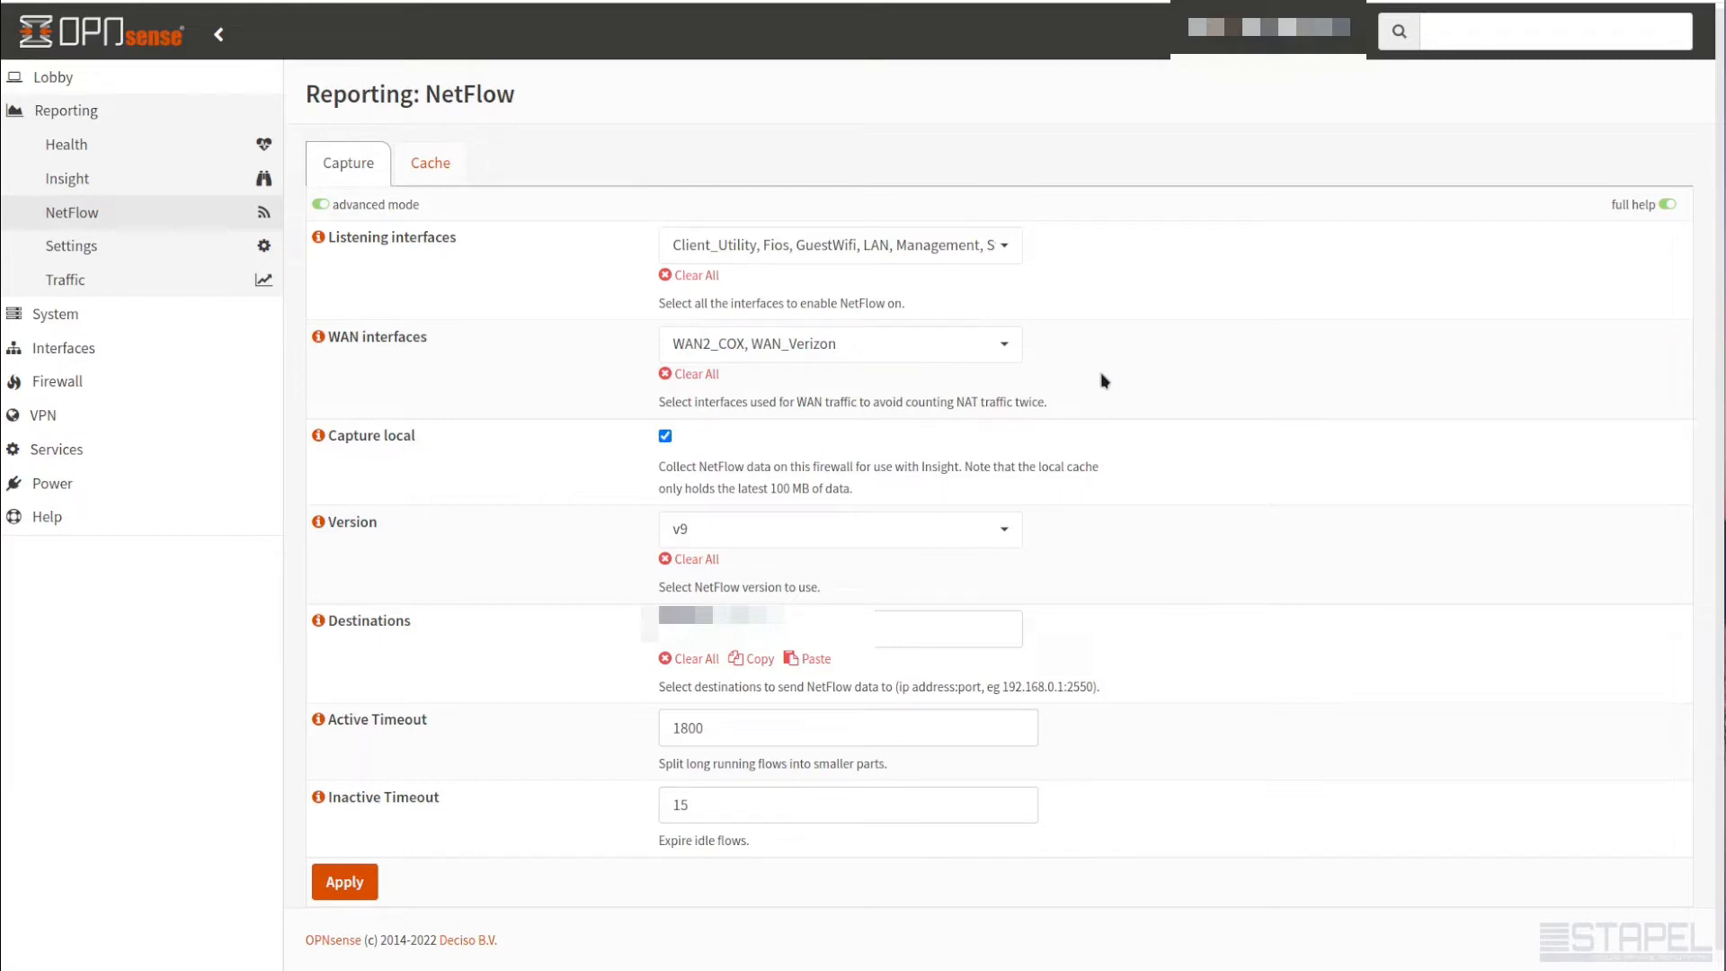
pyautogui.moveTo(1096, 389)
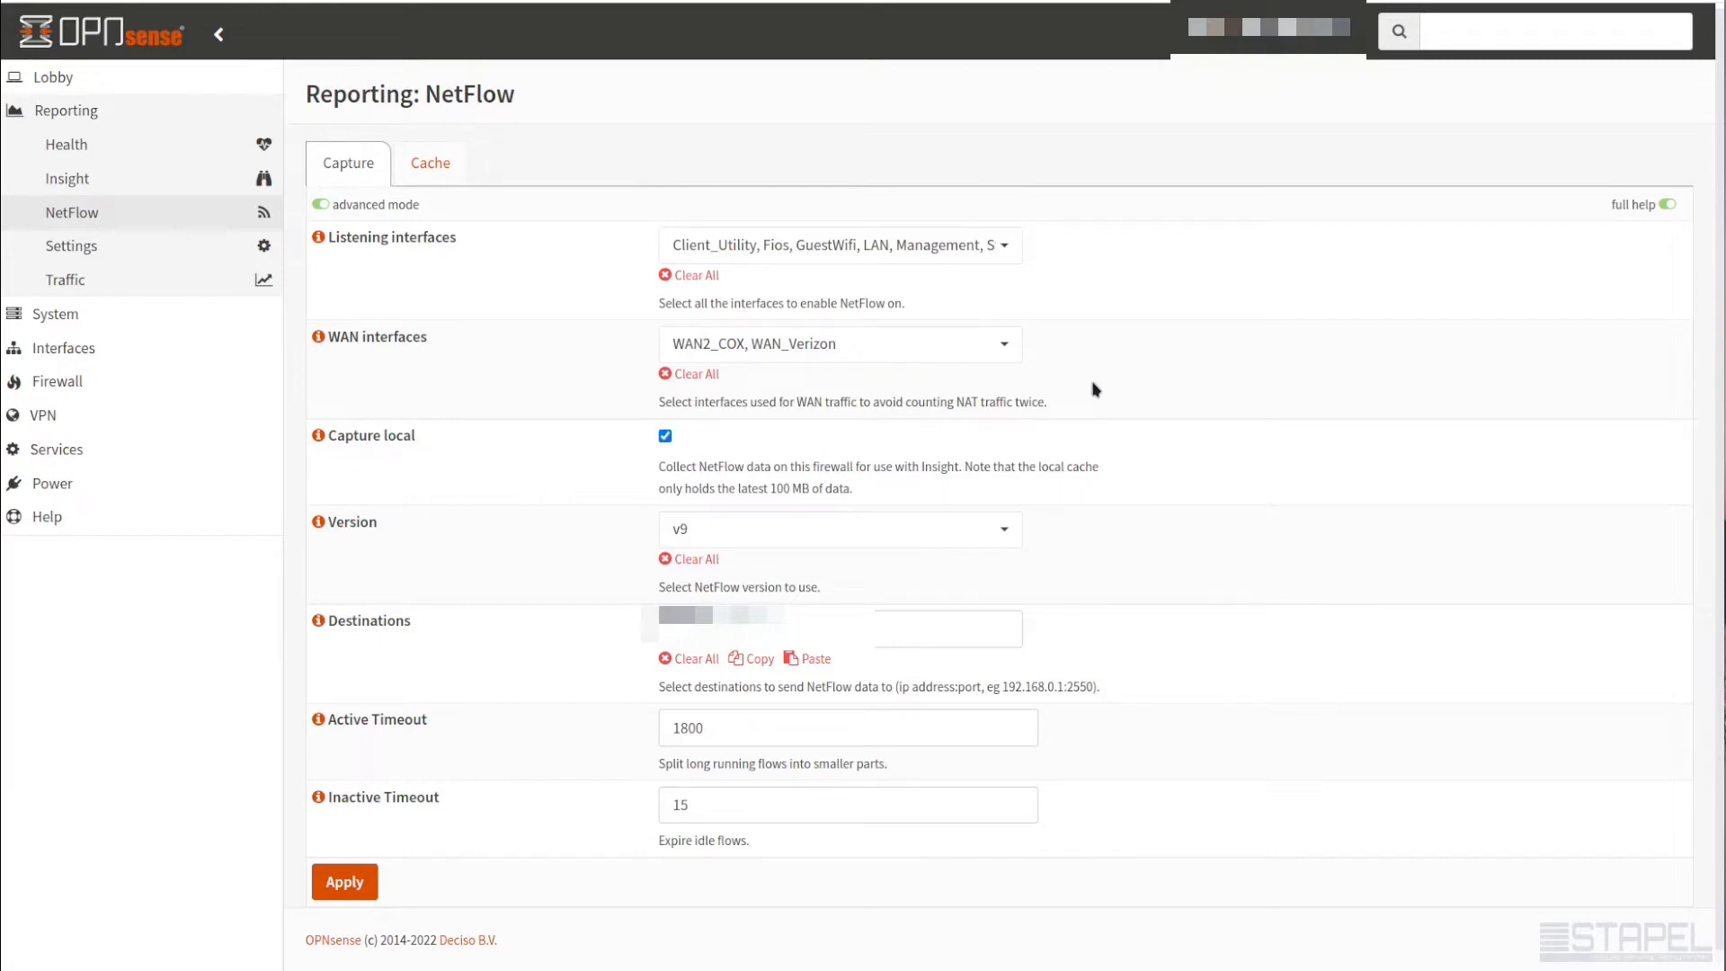
pyautogui.moveTo(341, 253)
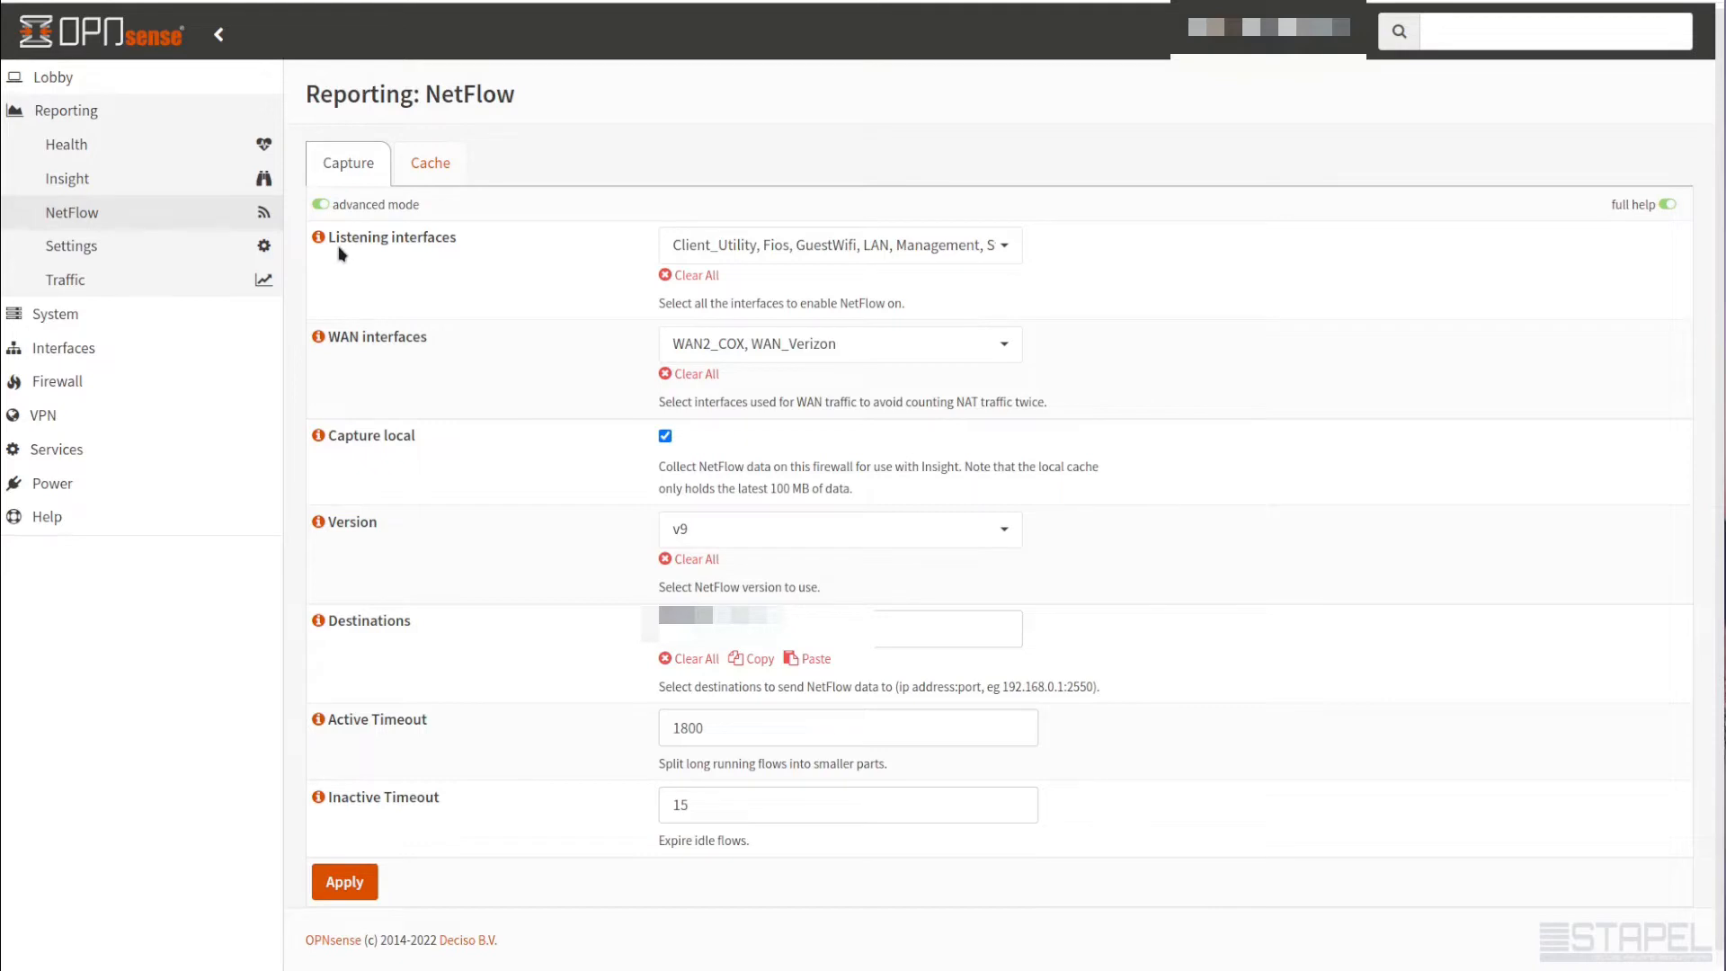
pyautogui.moveTo(343, 238)
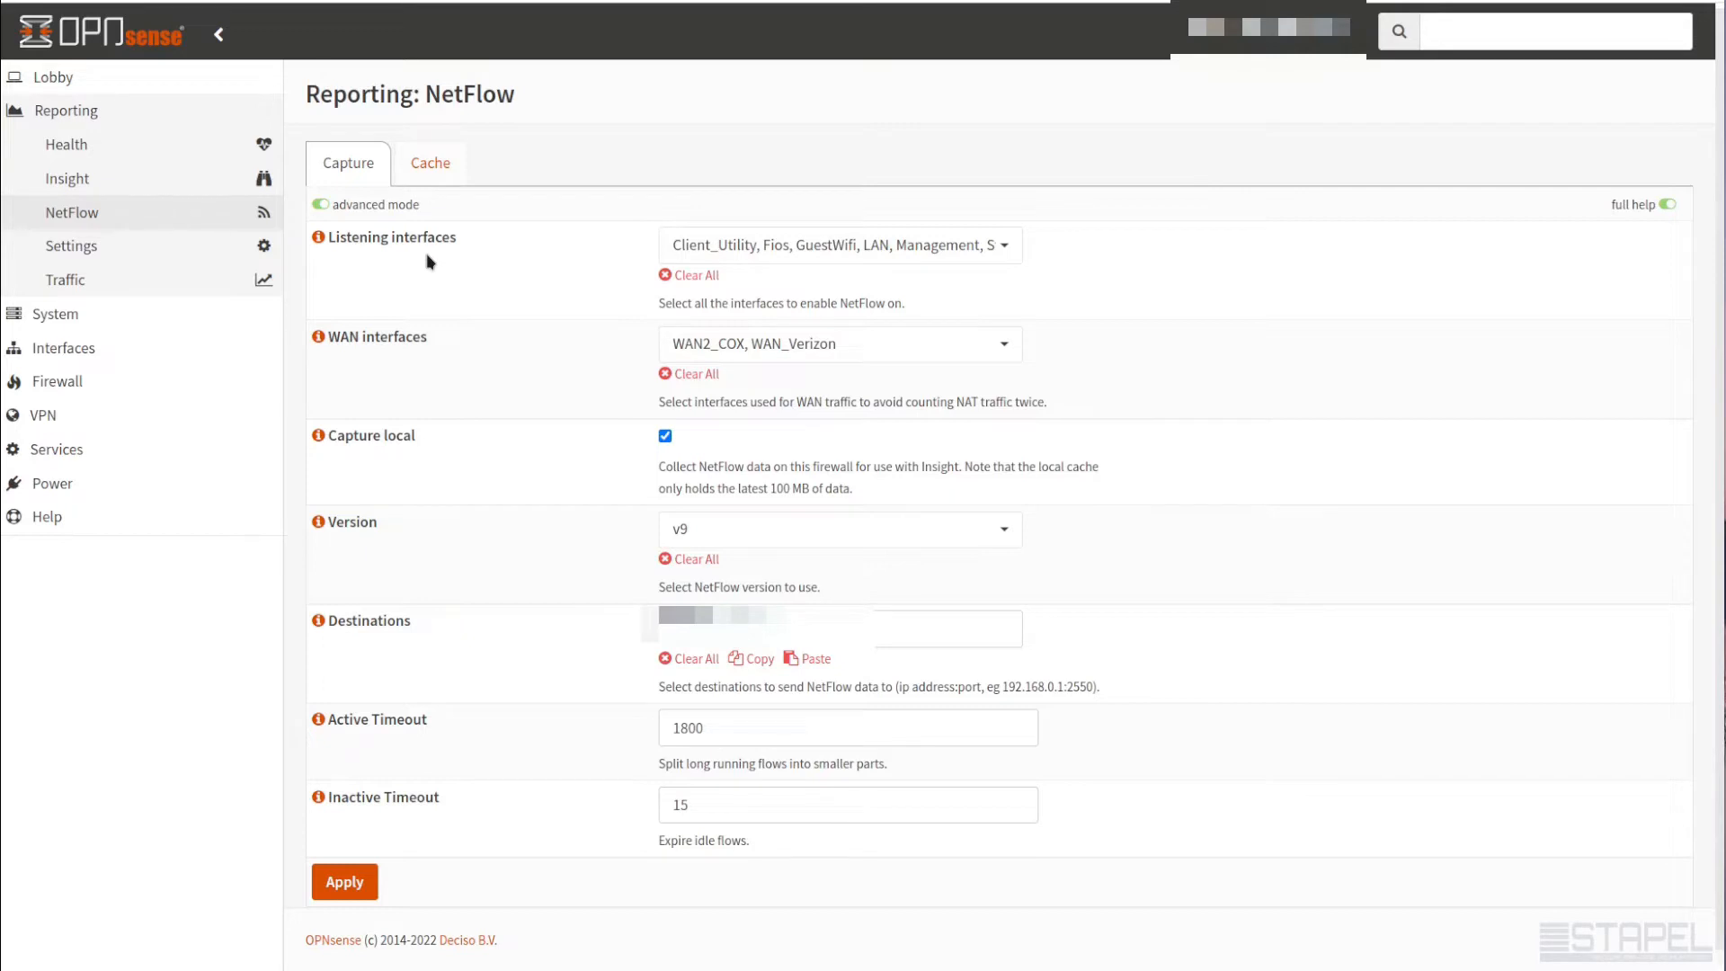
pyautogui.moveTo(890, 299)
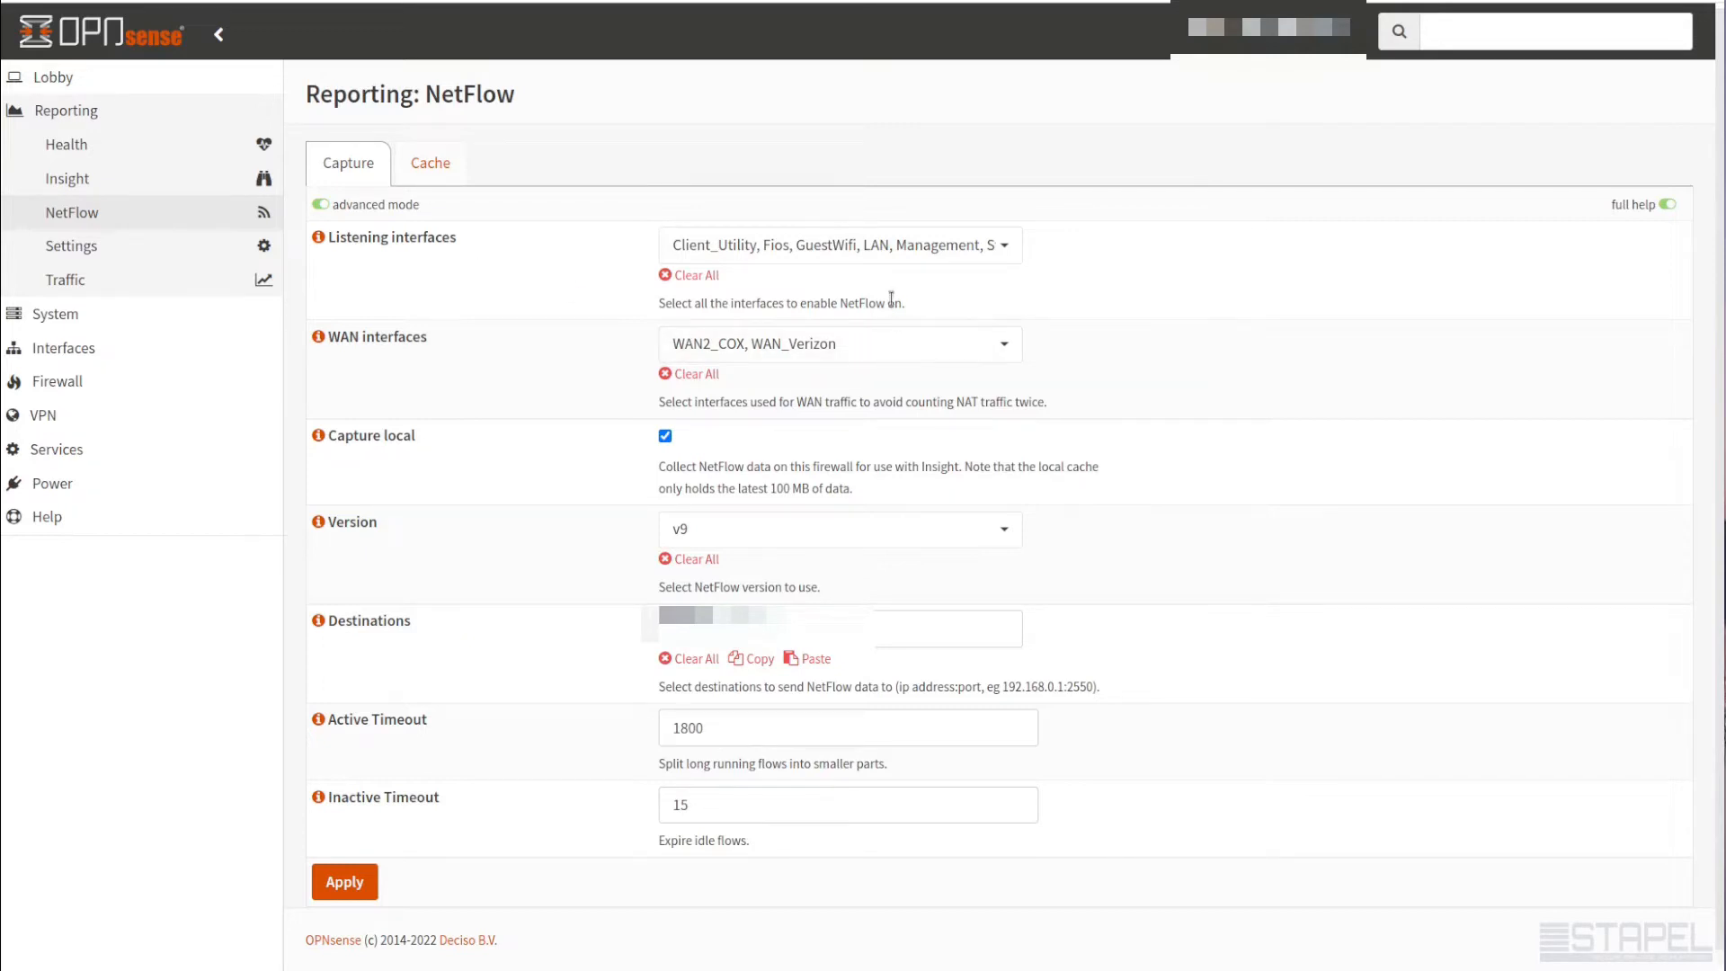
pyautogui.moveTo(385, 234)
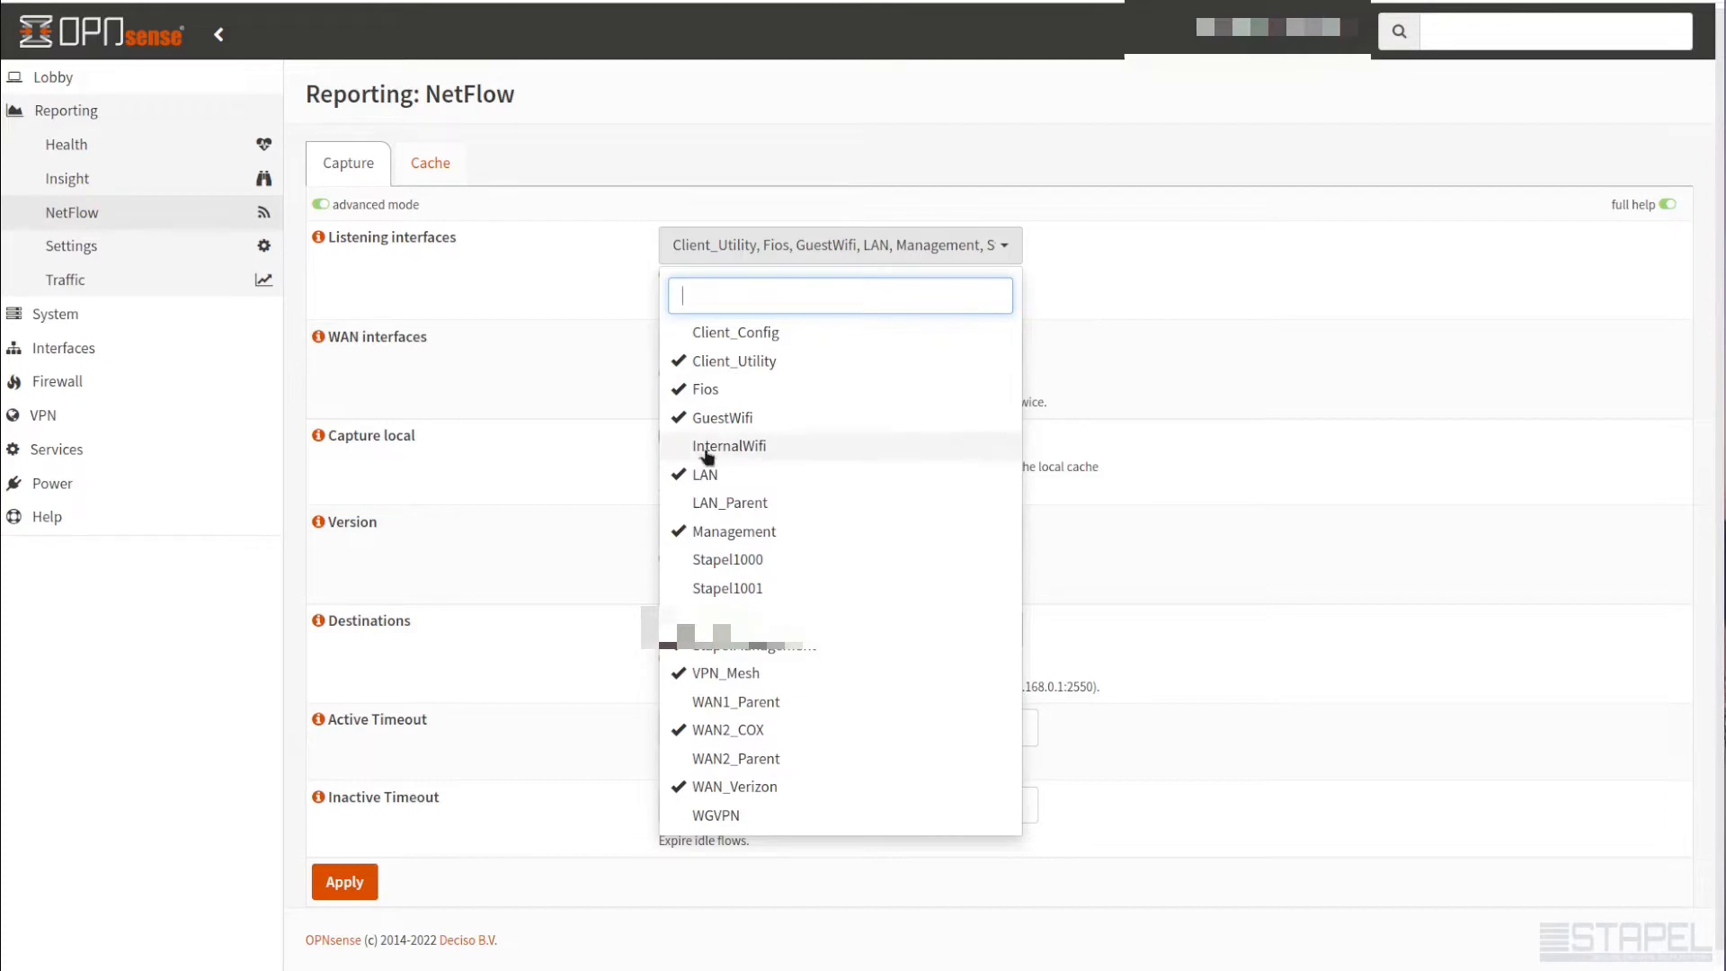
# Add InternalWifi to NetFlow listening interfaces, keeping WAN2_COX and WAN_Verizon as WAN
pyautogui.click(728, 446)
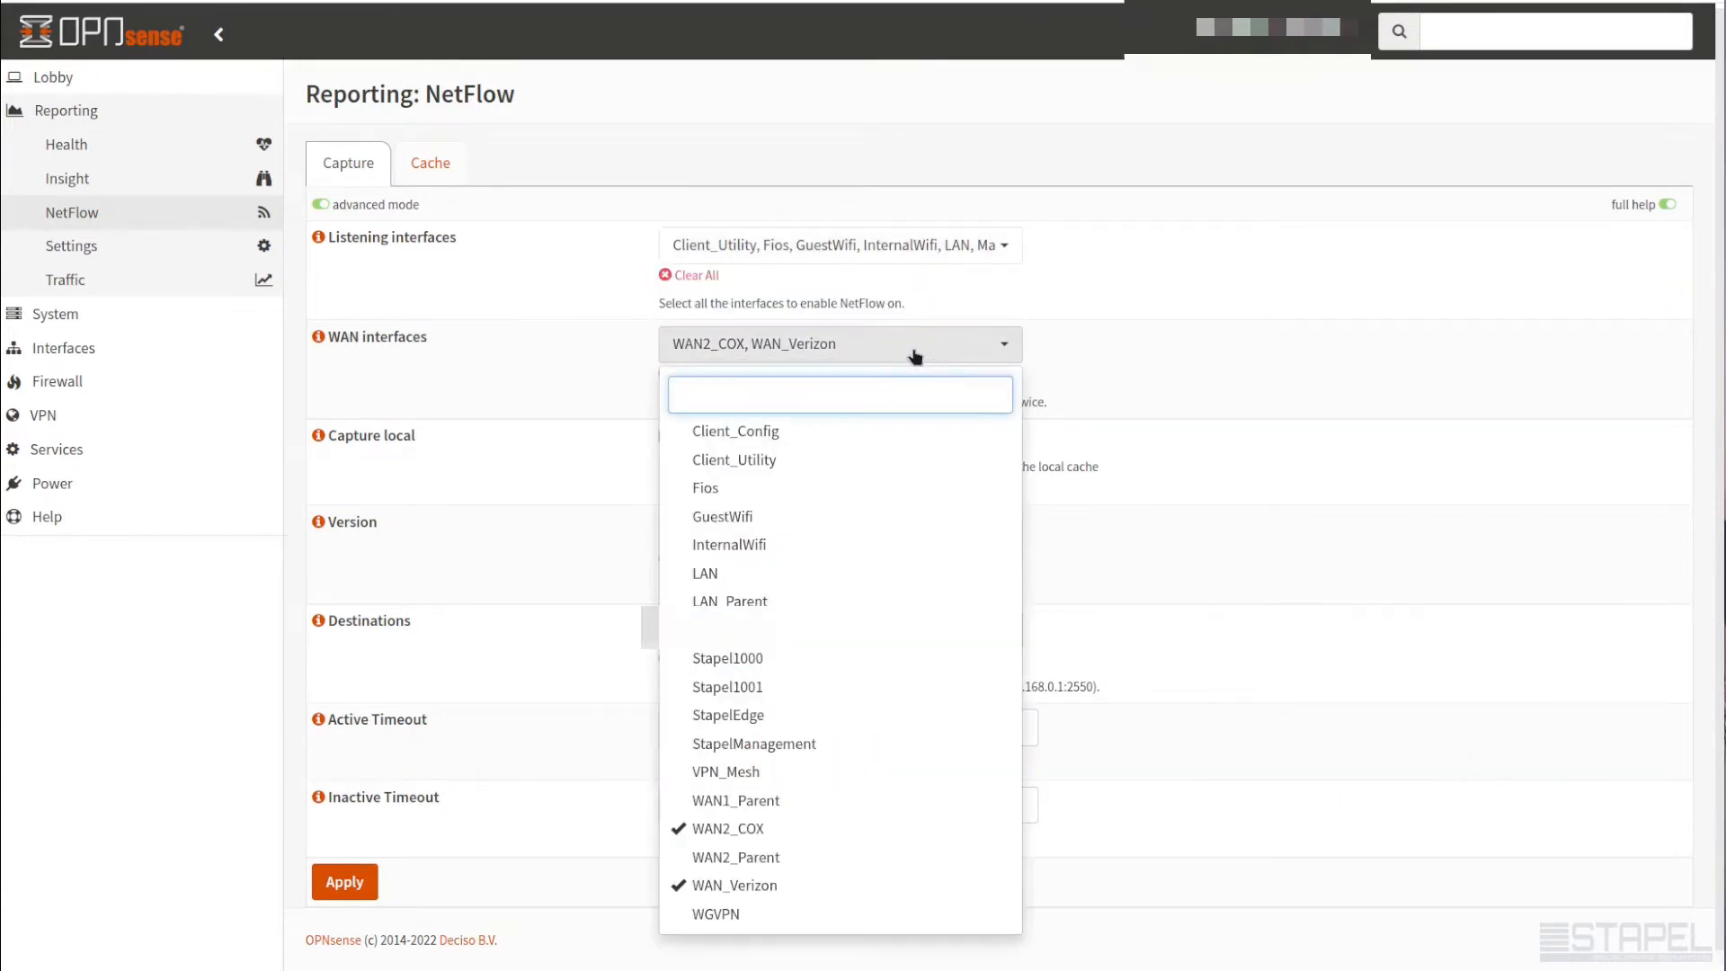
pyautogui.moveTo(544, 344)
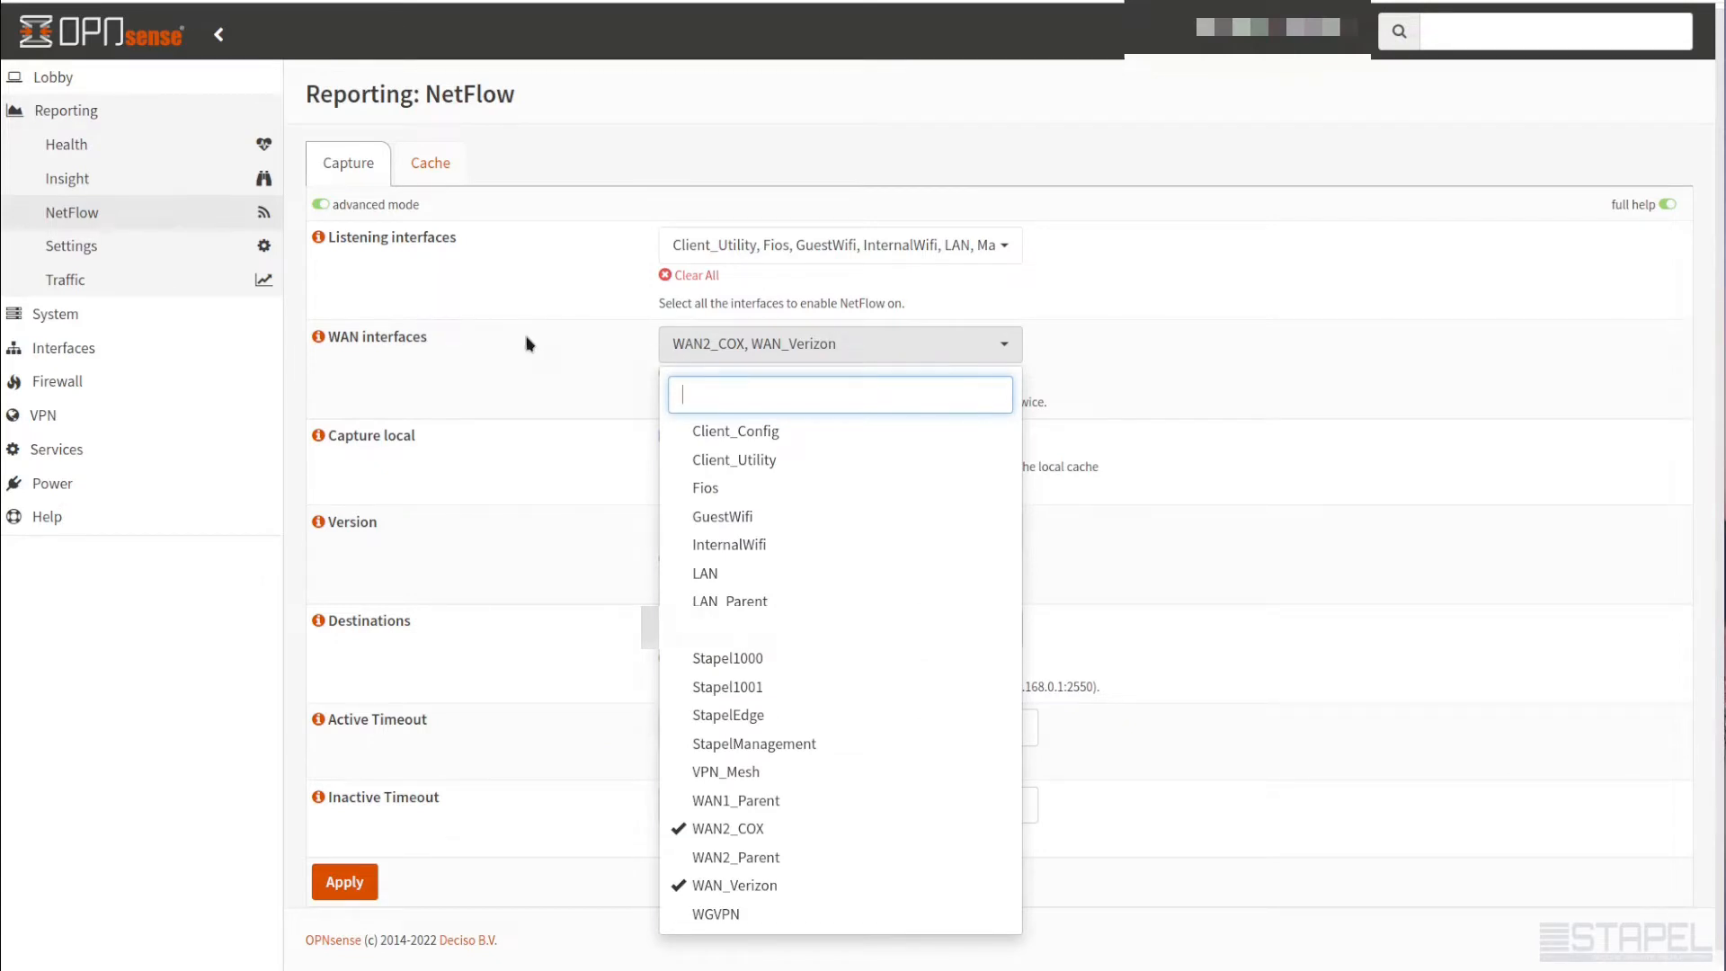
pyautogui.moveTo(813, 827)
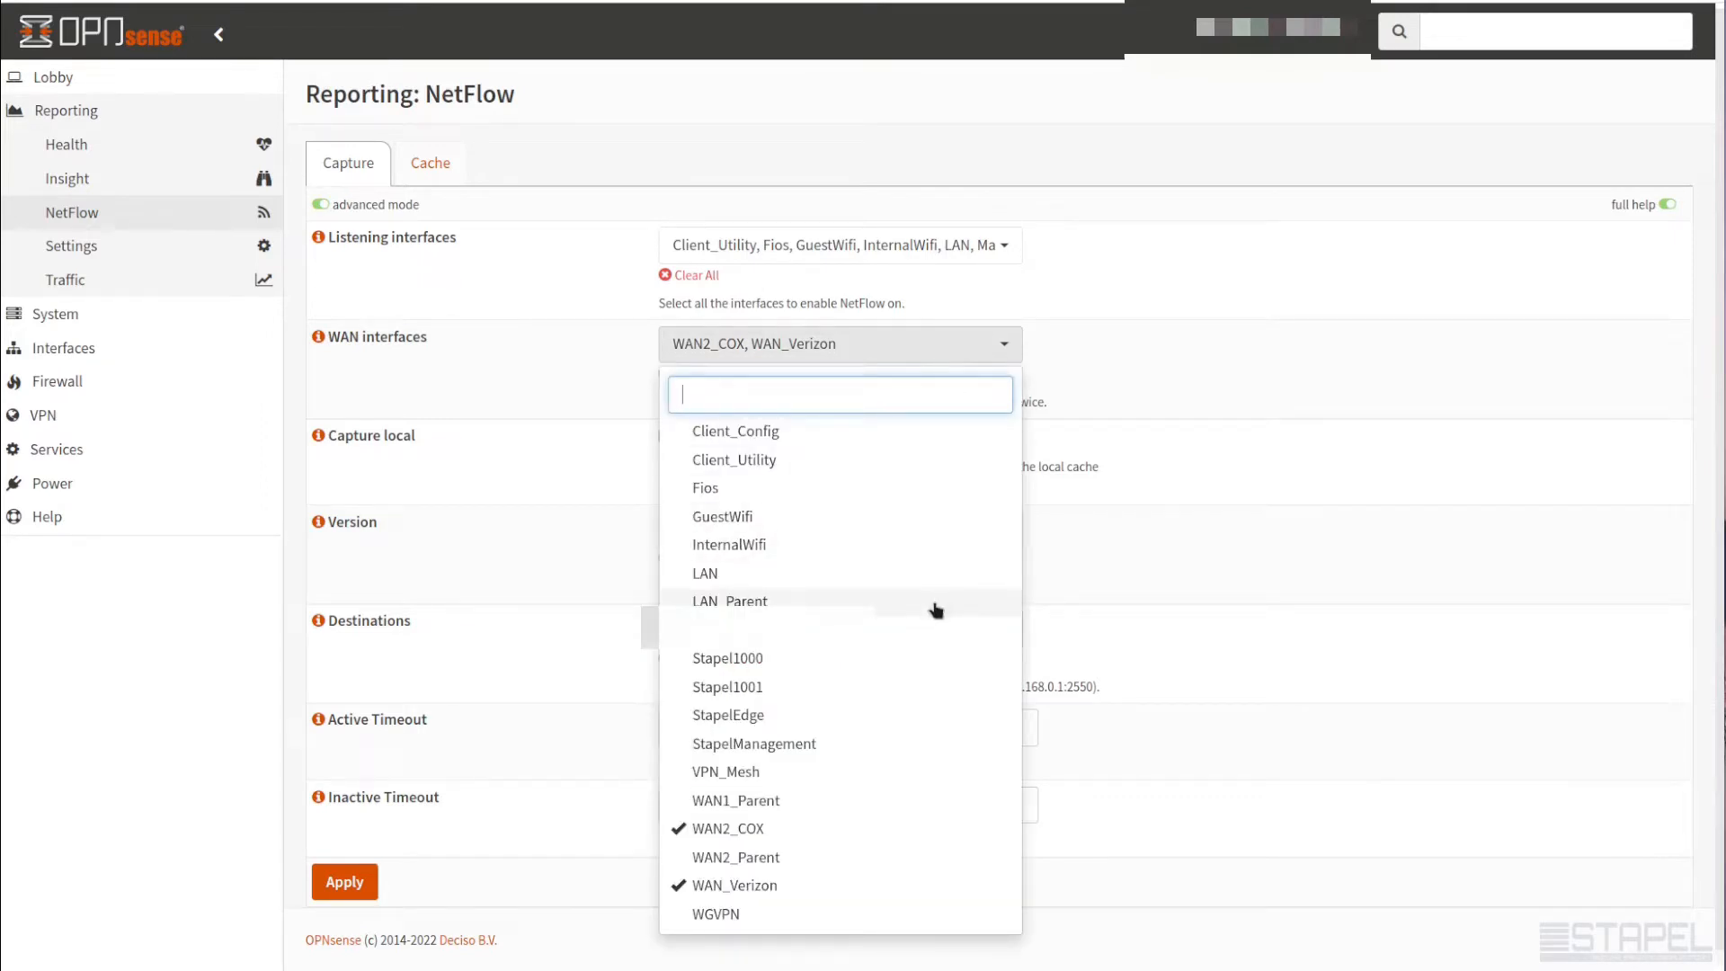
pyautogui.moveTo(493, 384)
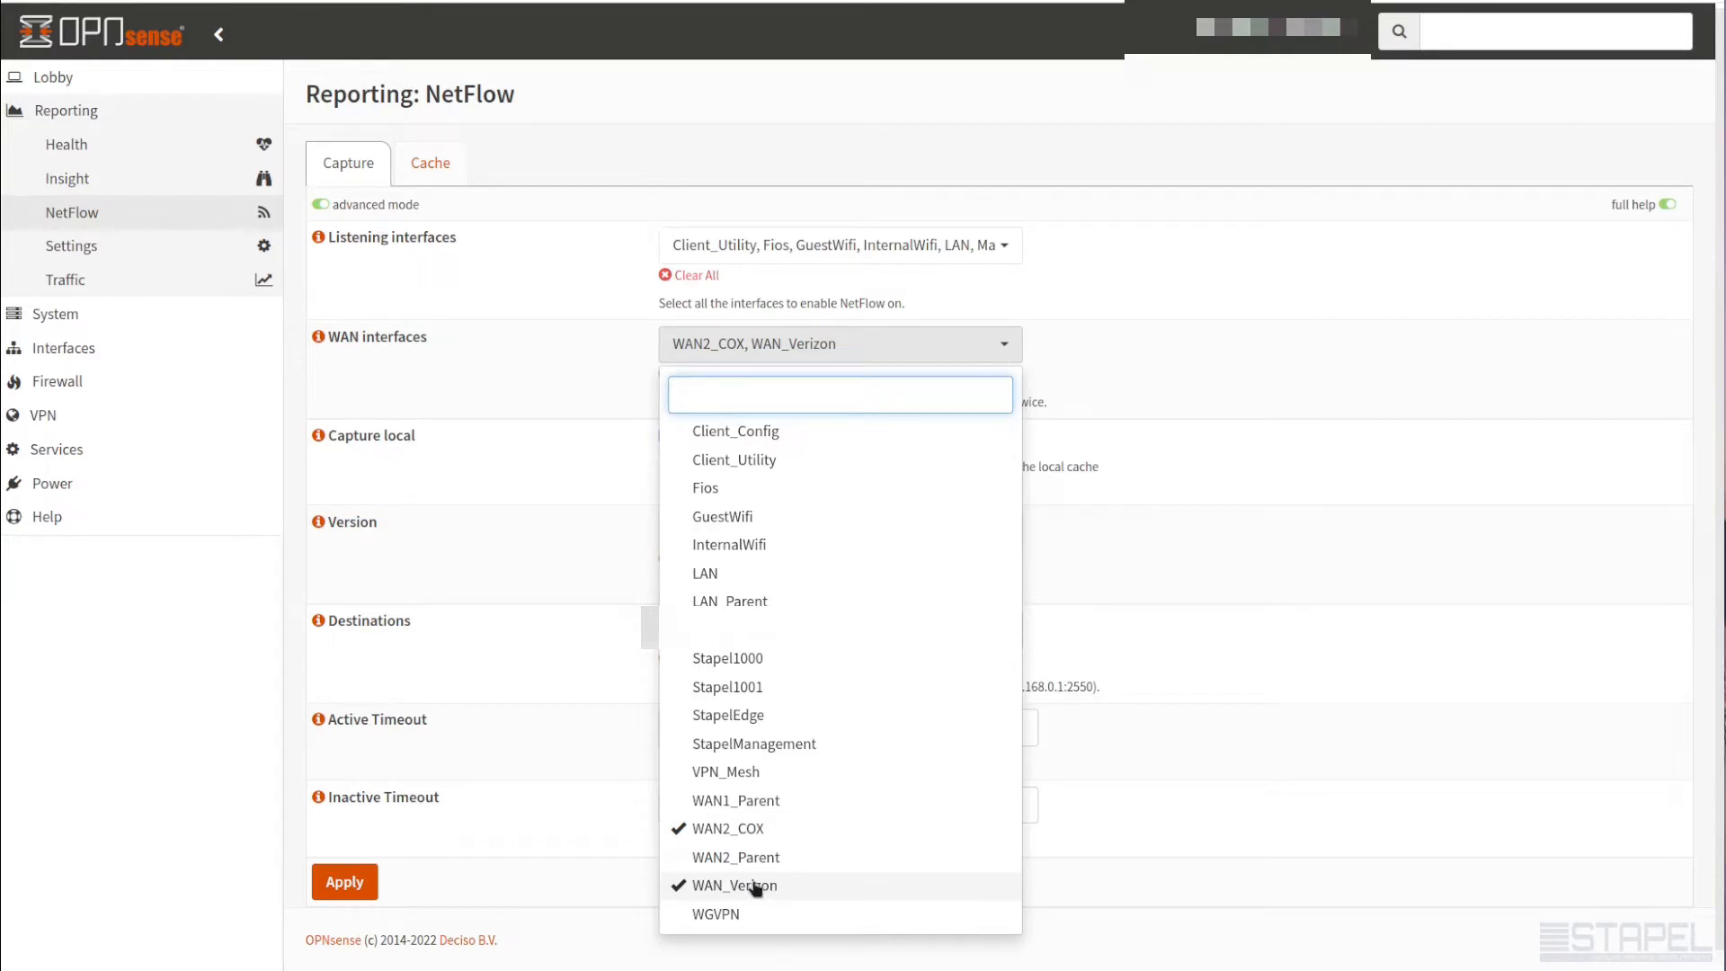
pyautogui.moveTo(558, 415)
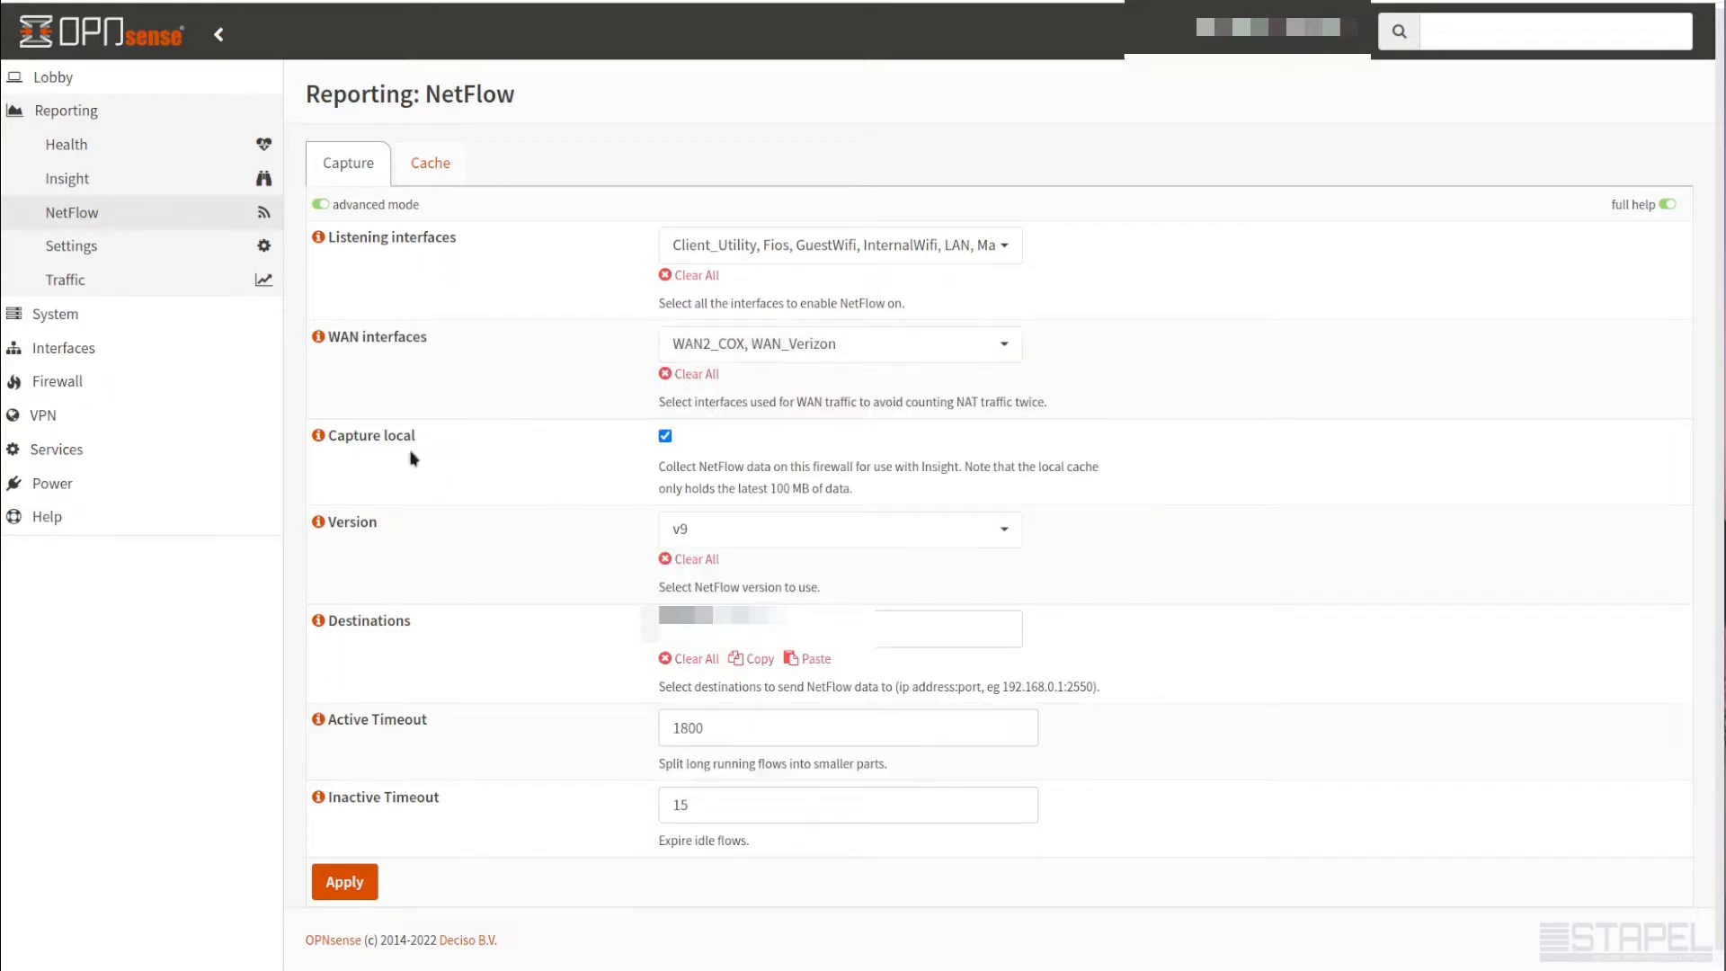
pyautogui.moveTo(478, 459)
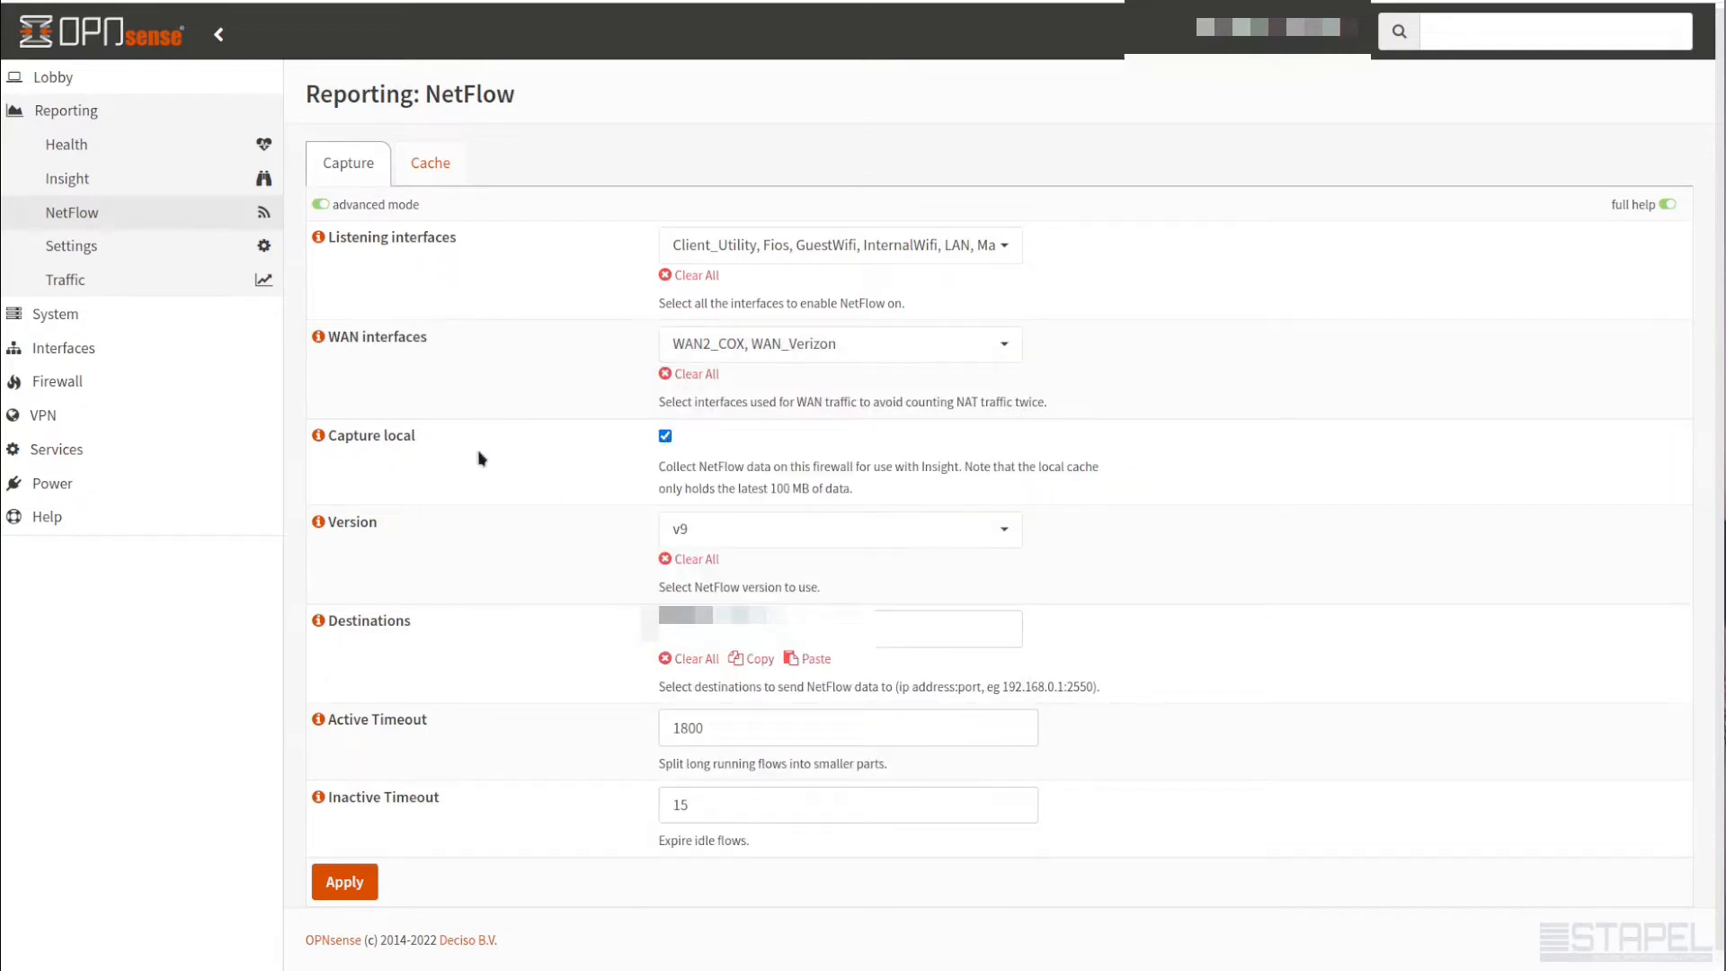
pyautogui.moveTo(455, 459)
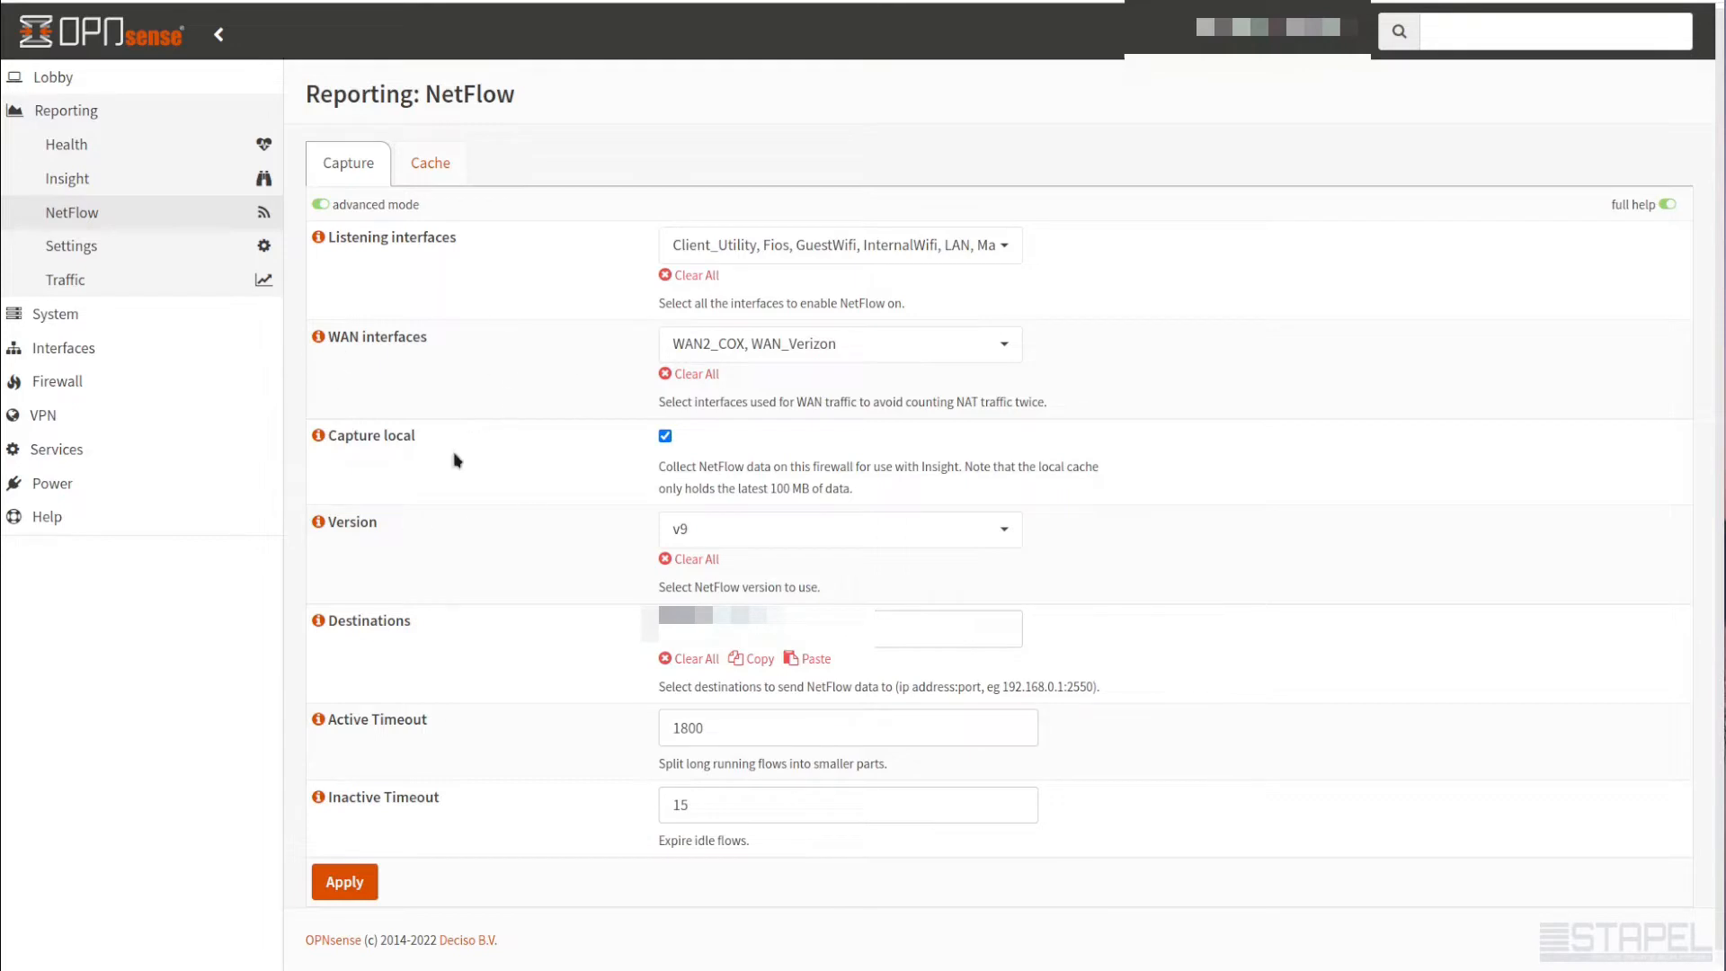
pyautogui.moveTo(439, 316)
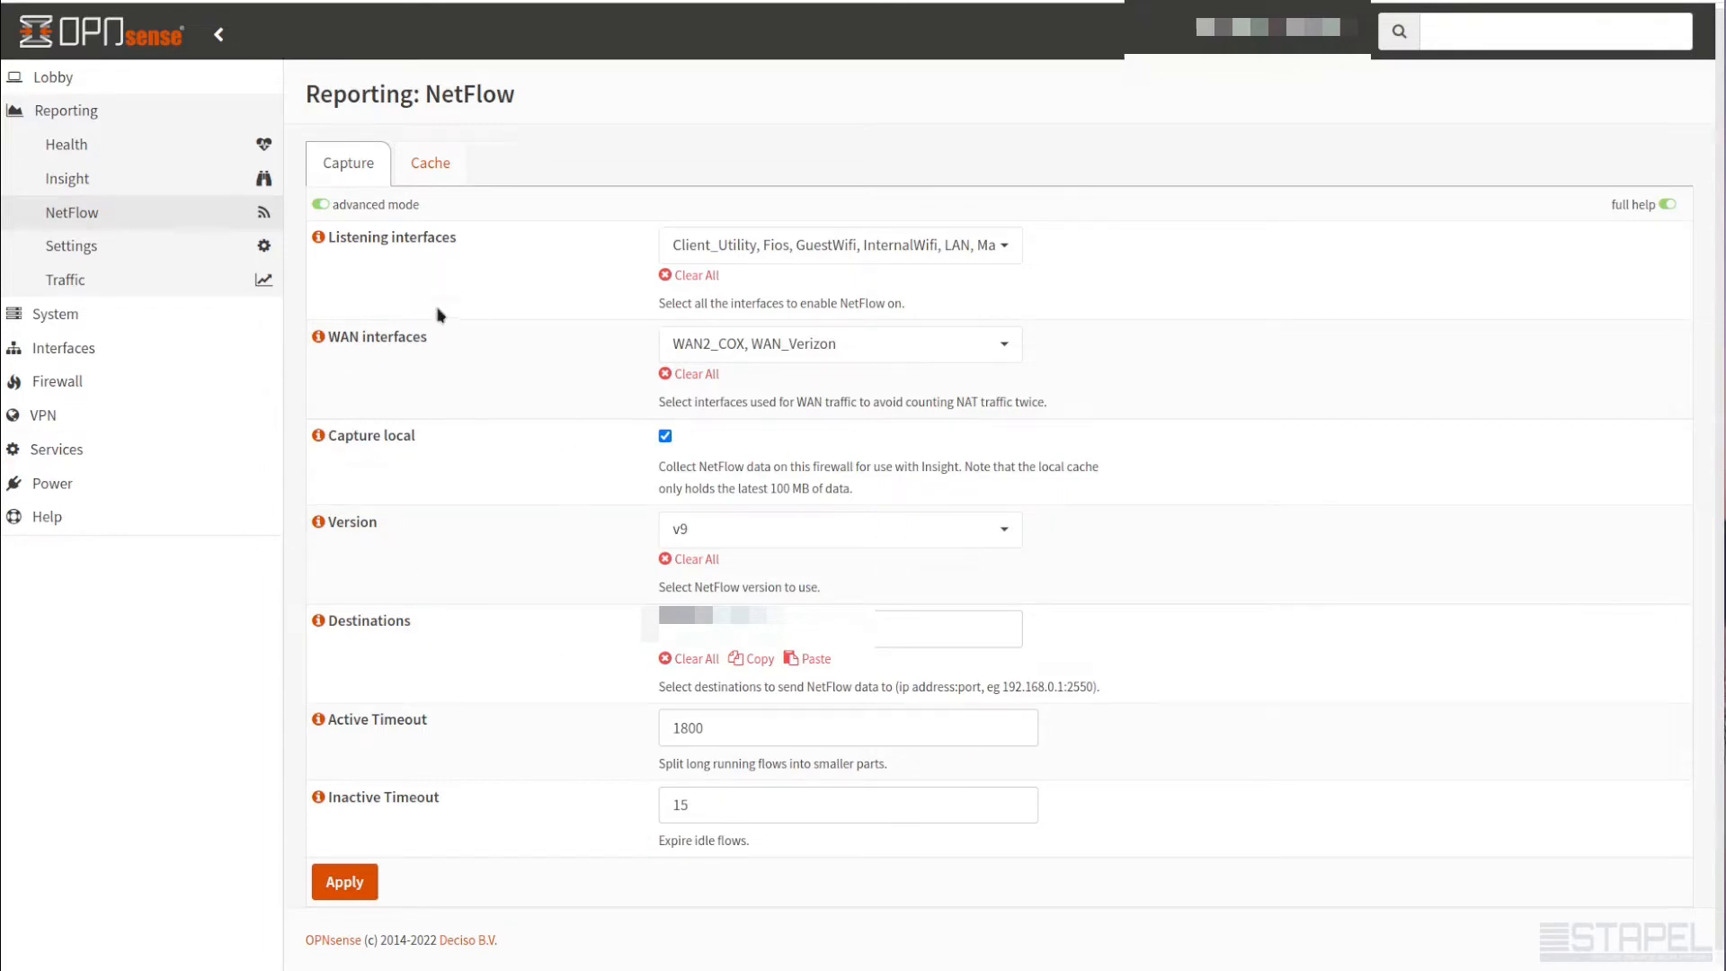
pyautogui.moveTo(482, 564)
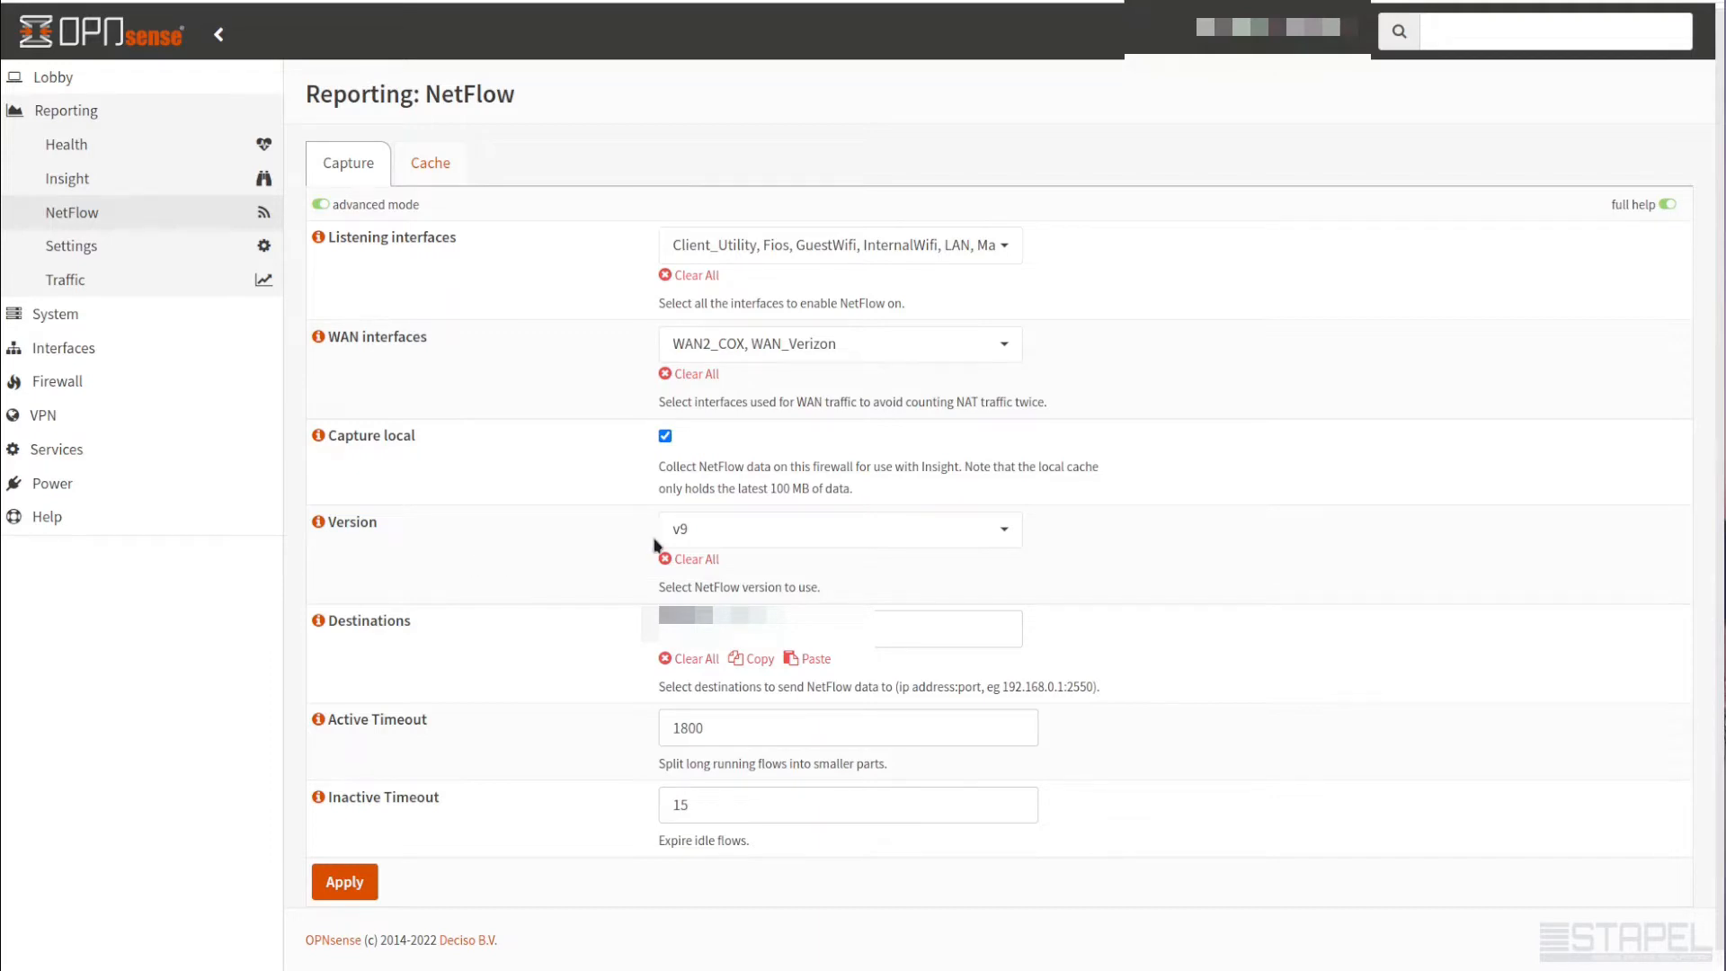
pyautogui.click(839, 528)
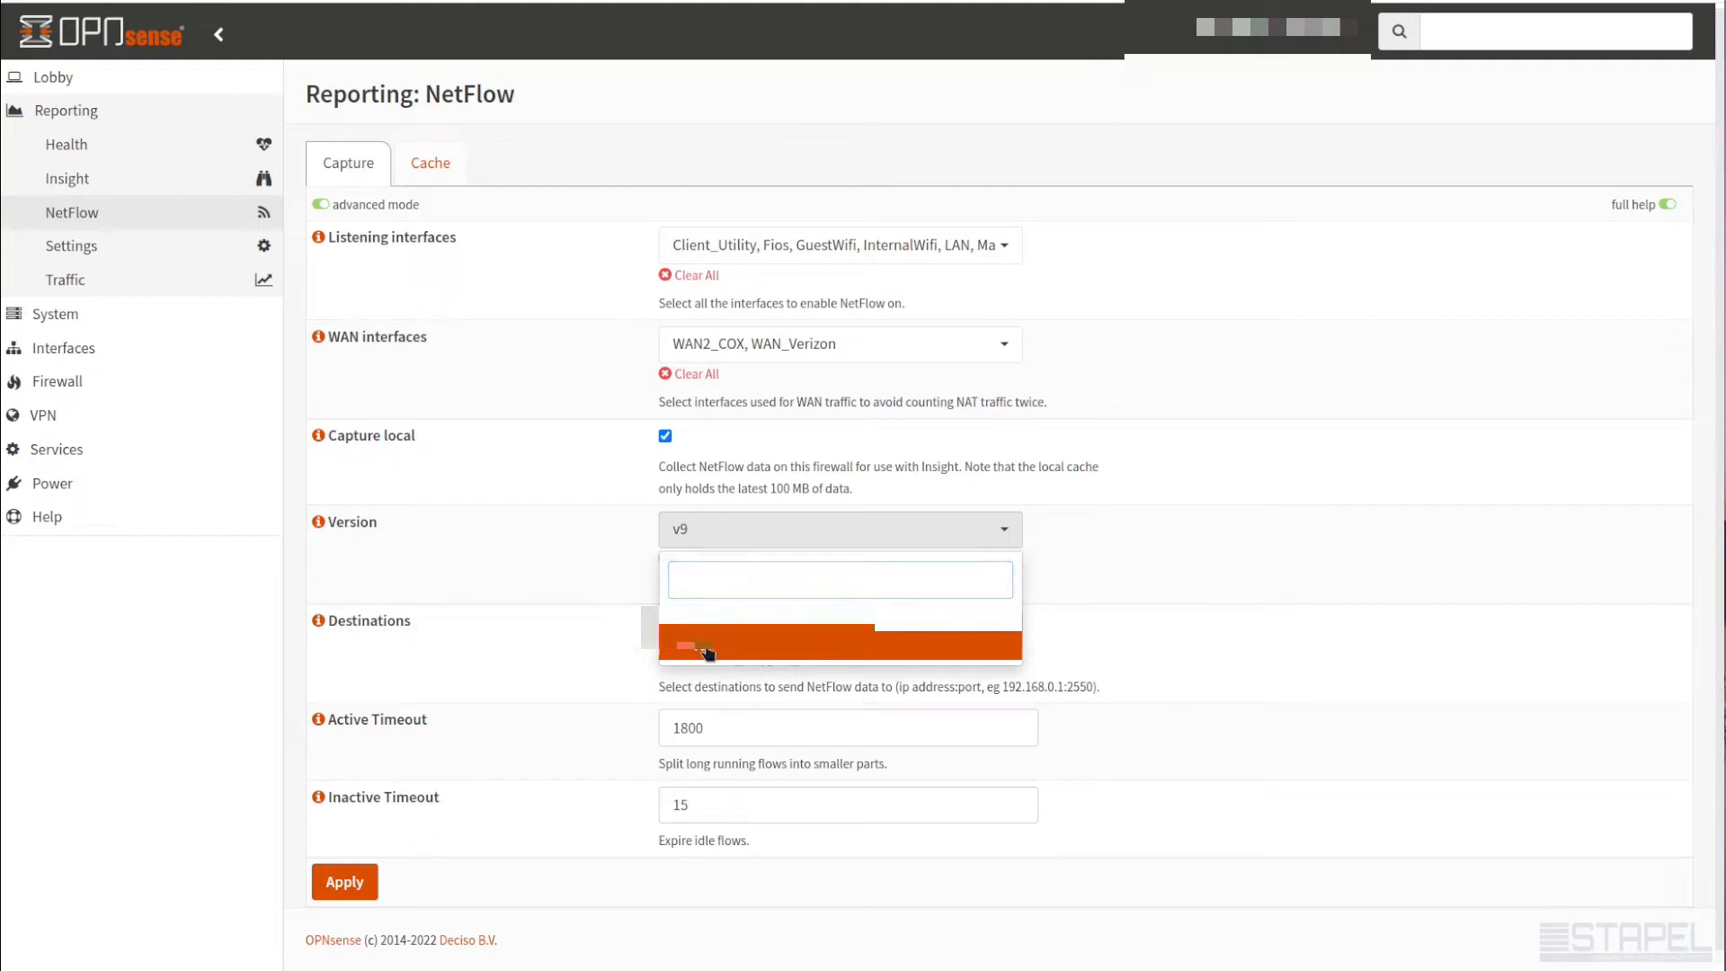
pyautogui.click(710, 649)
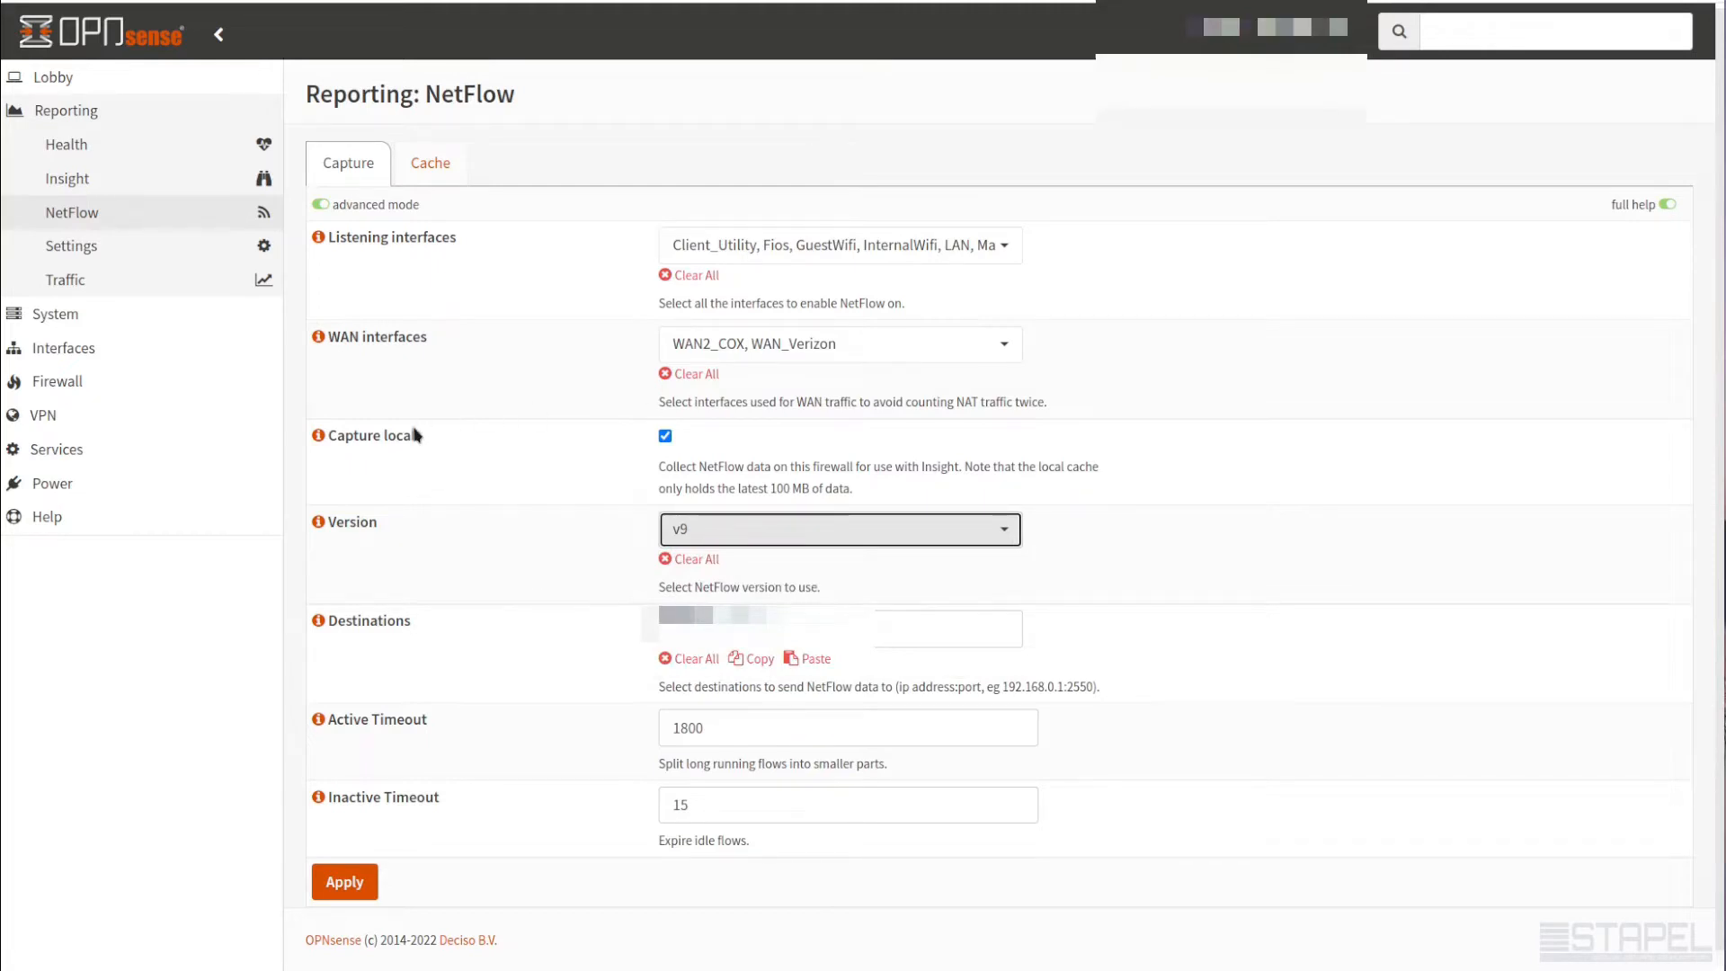
pyautogui.moveTo(363, 611)
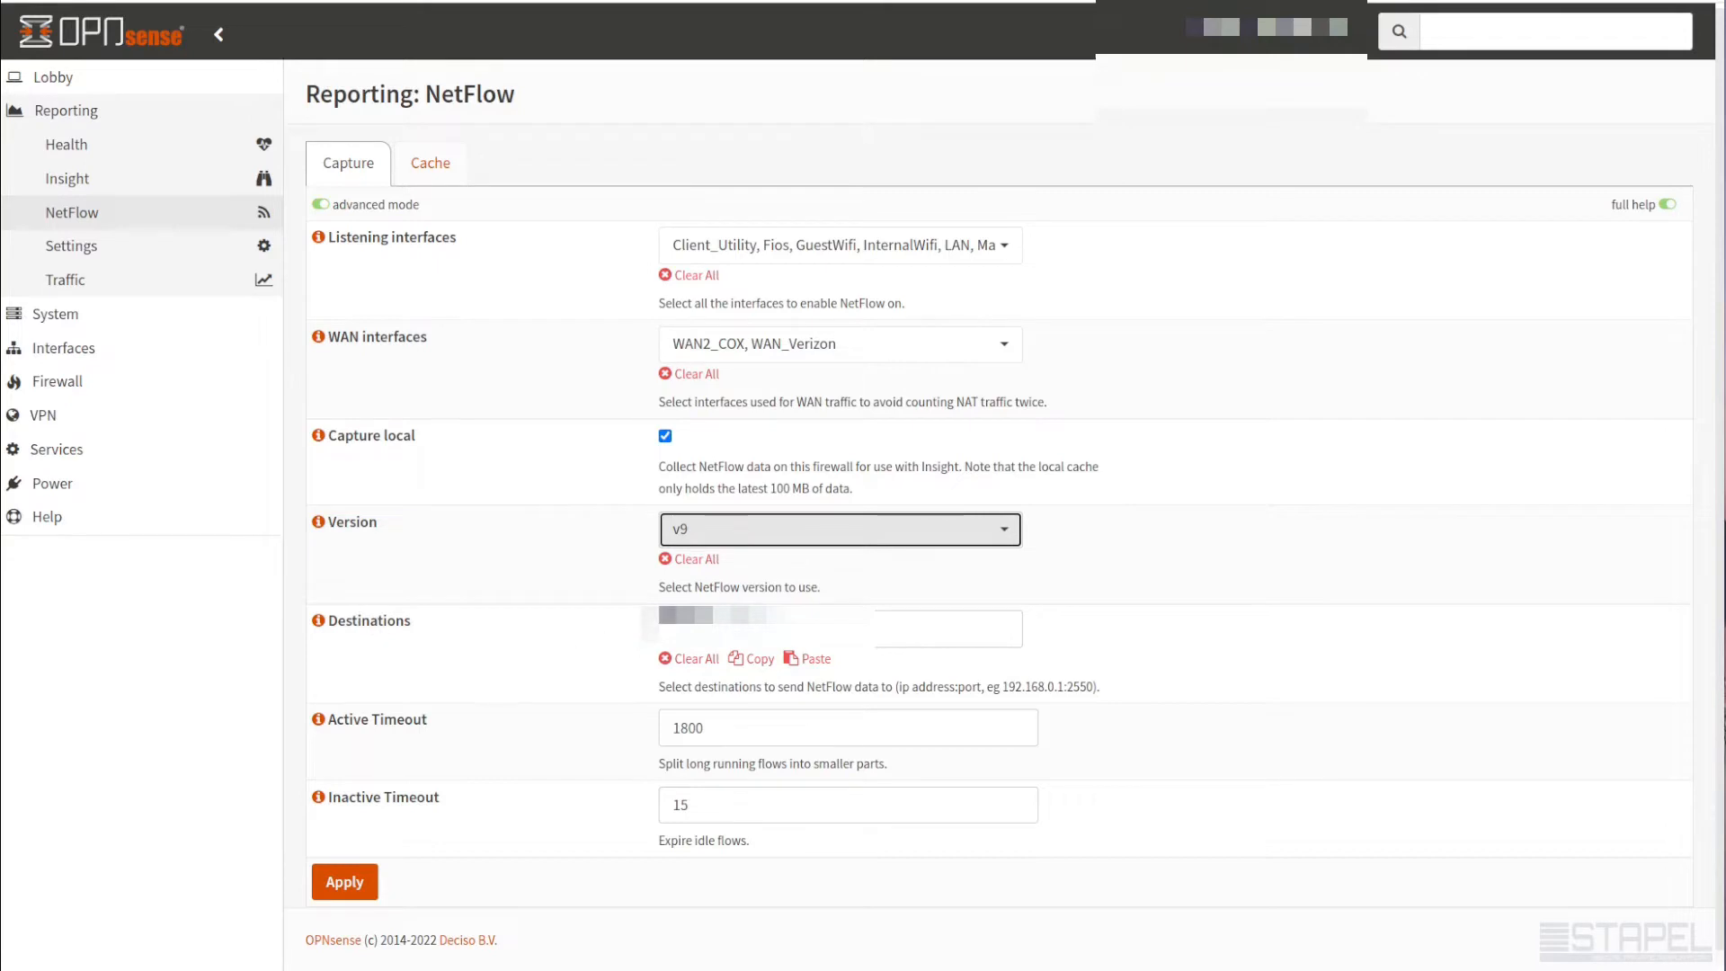
pyautogui.moveTo(369, 614)
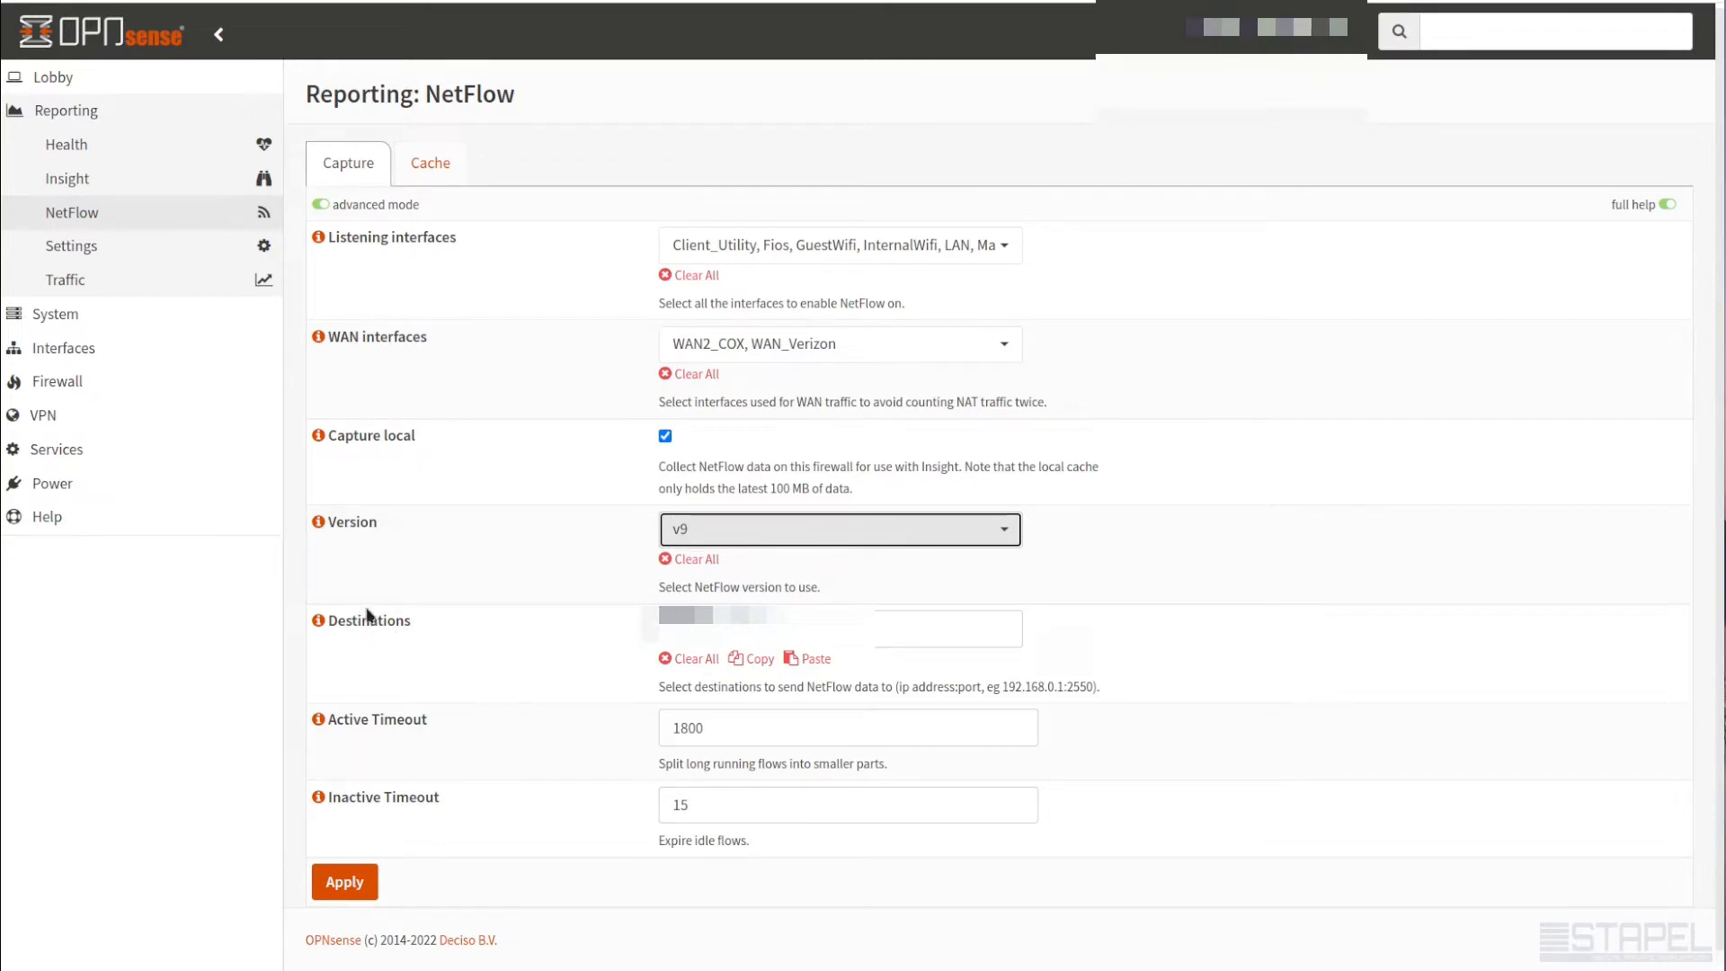
pyautogui.moveTo(428, 576)
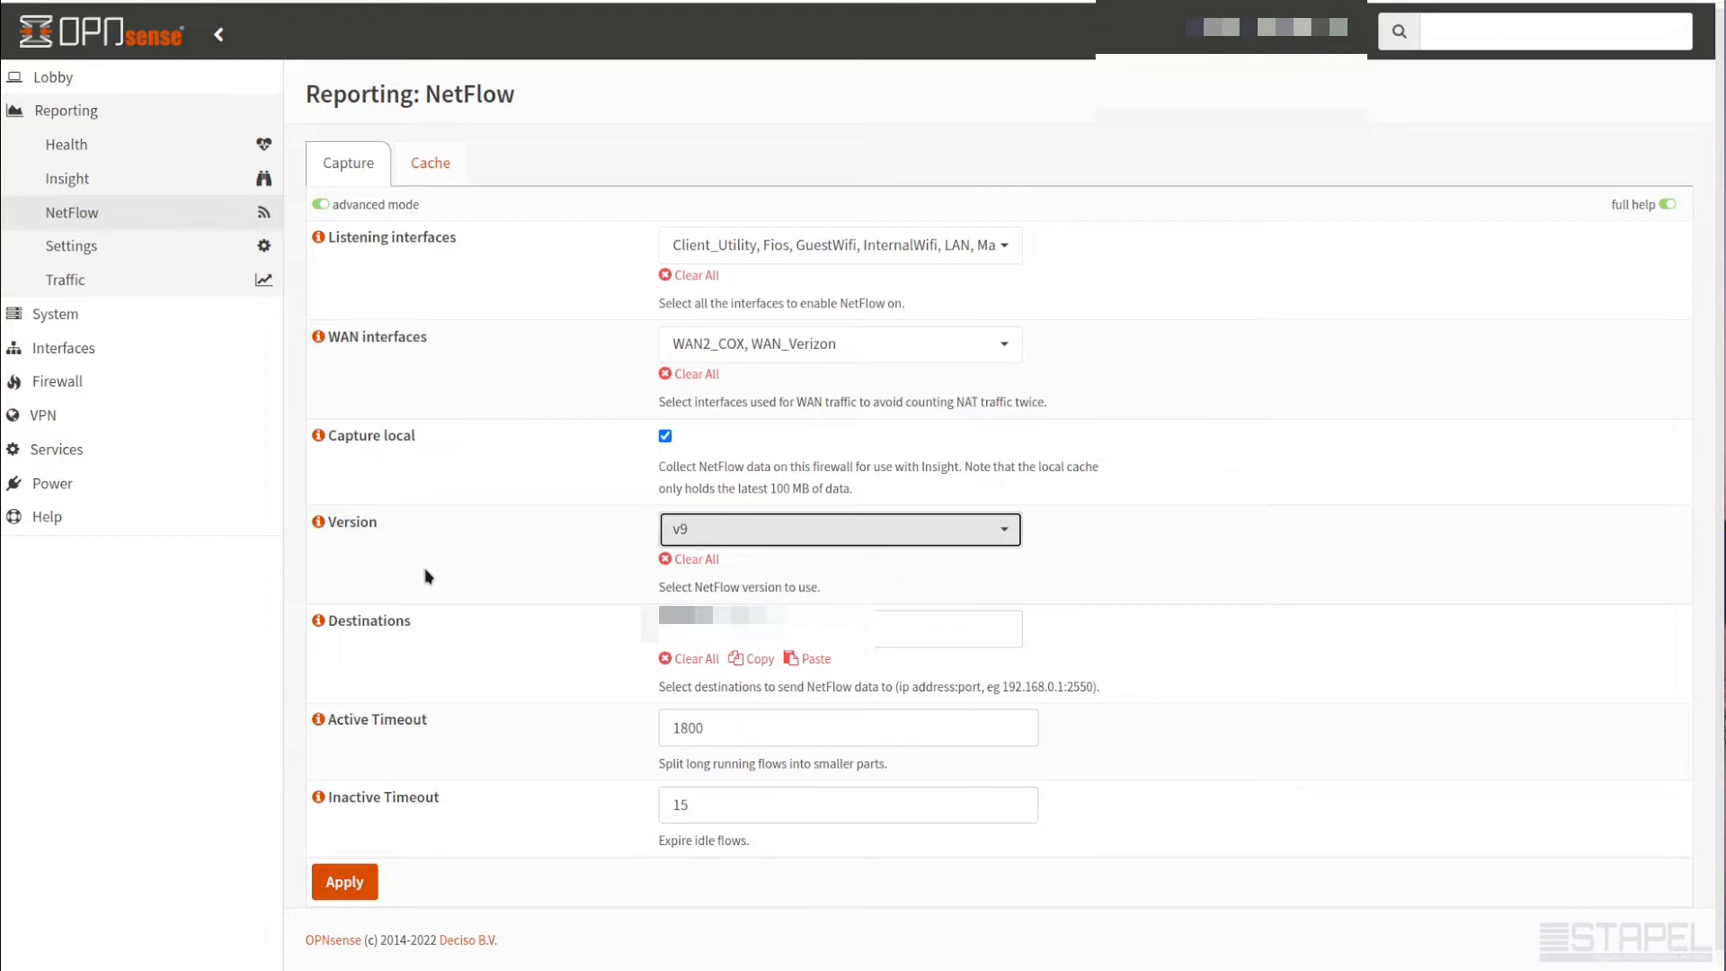
pyautogui.moveTo(412, 570)
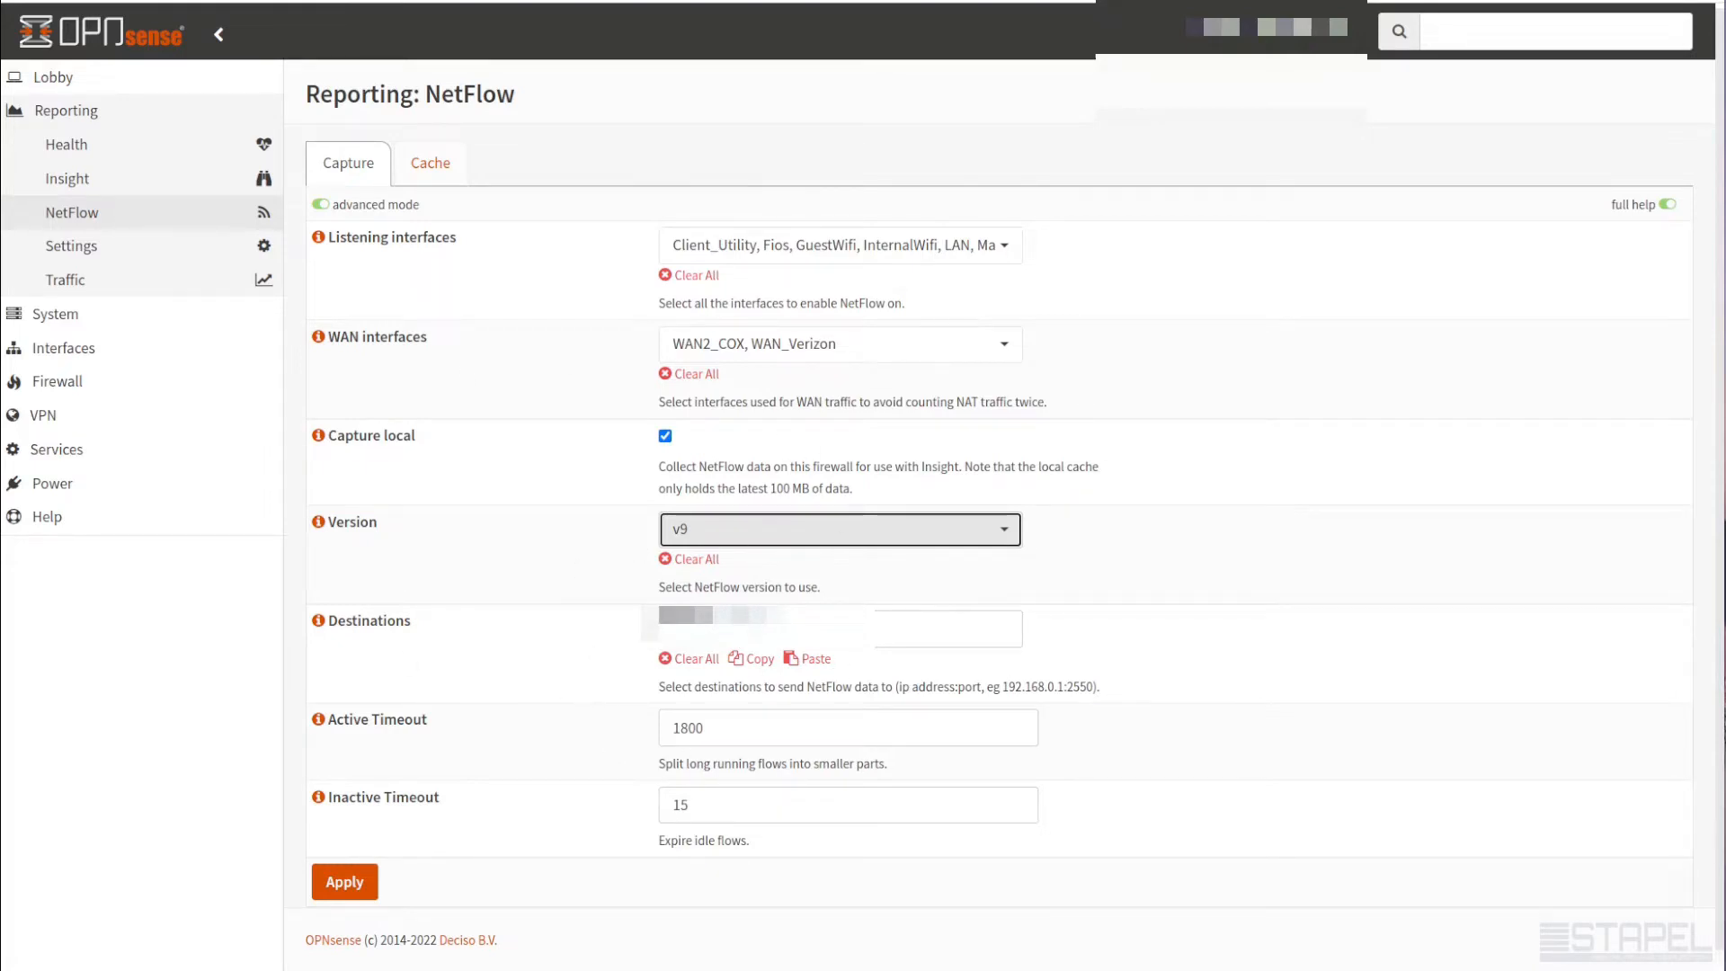
pyautogui.moveTo(570, 686)
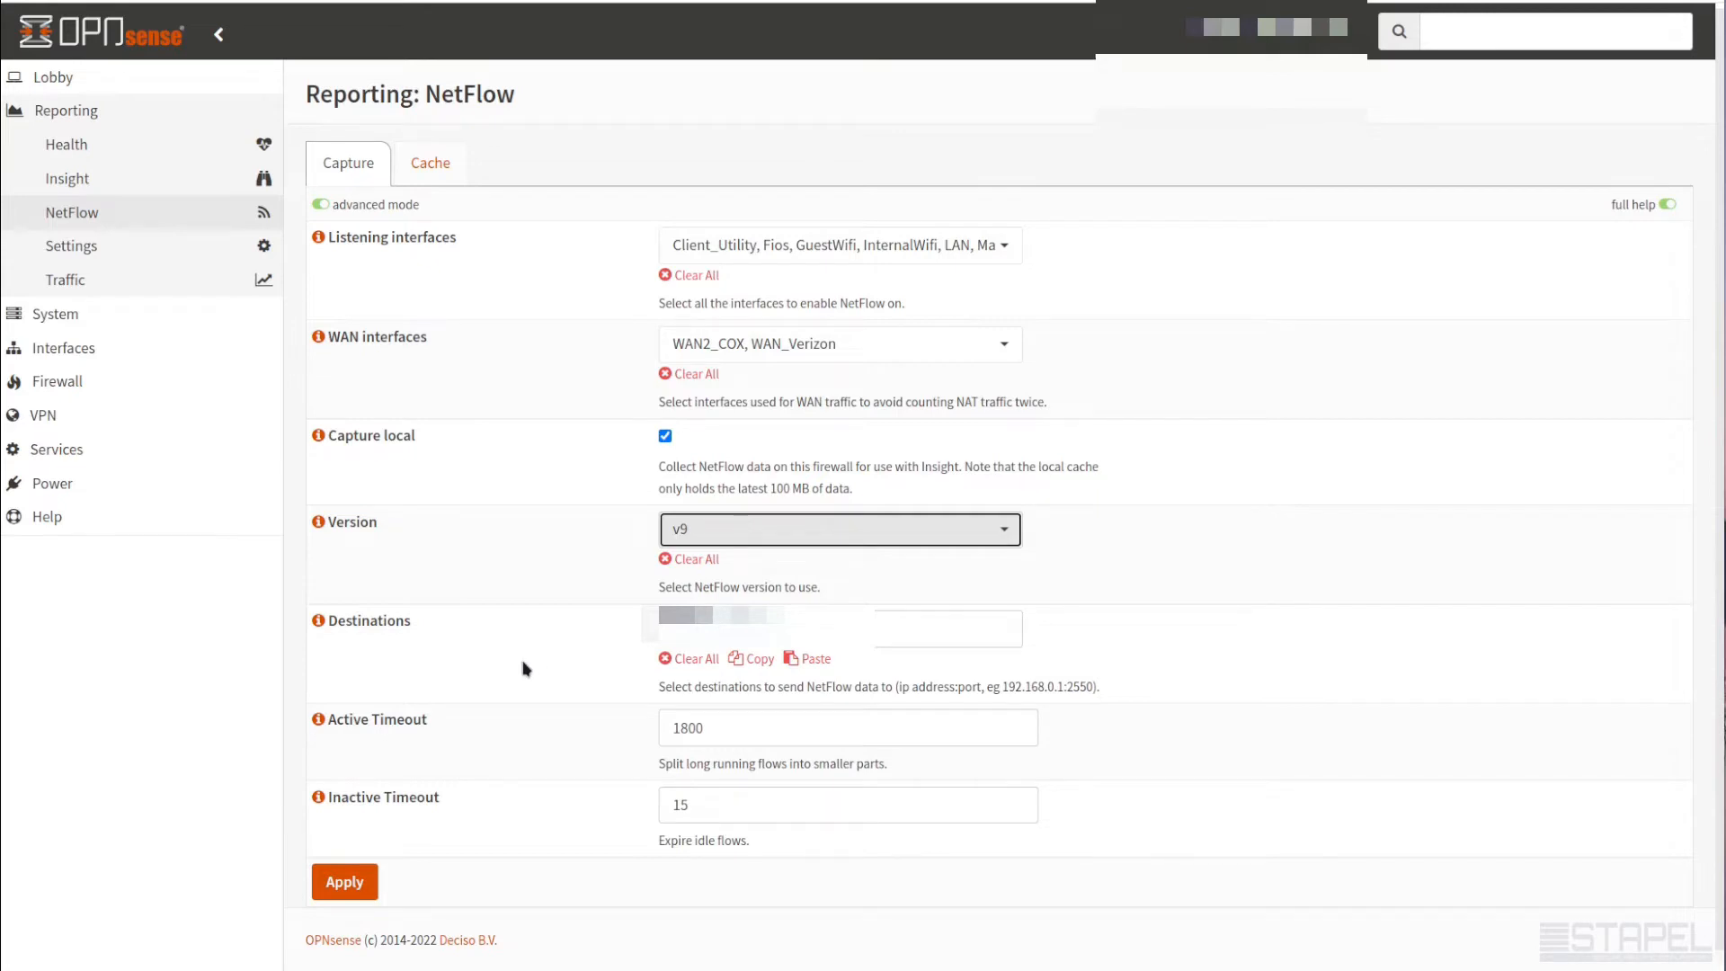
pyautogui.moveTo(759, 674)
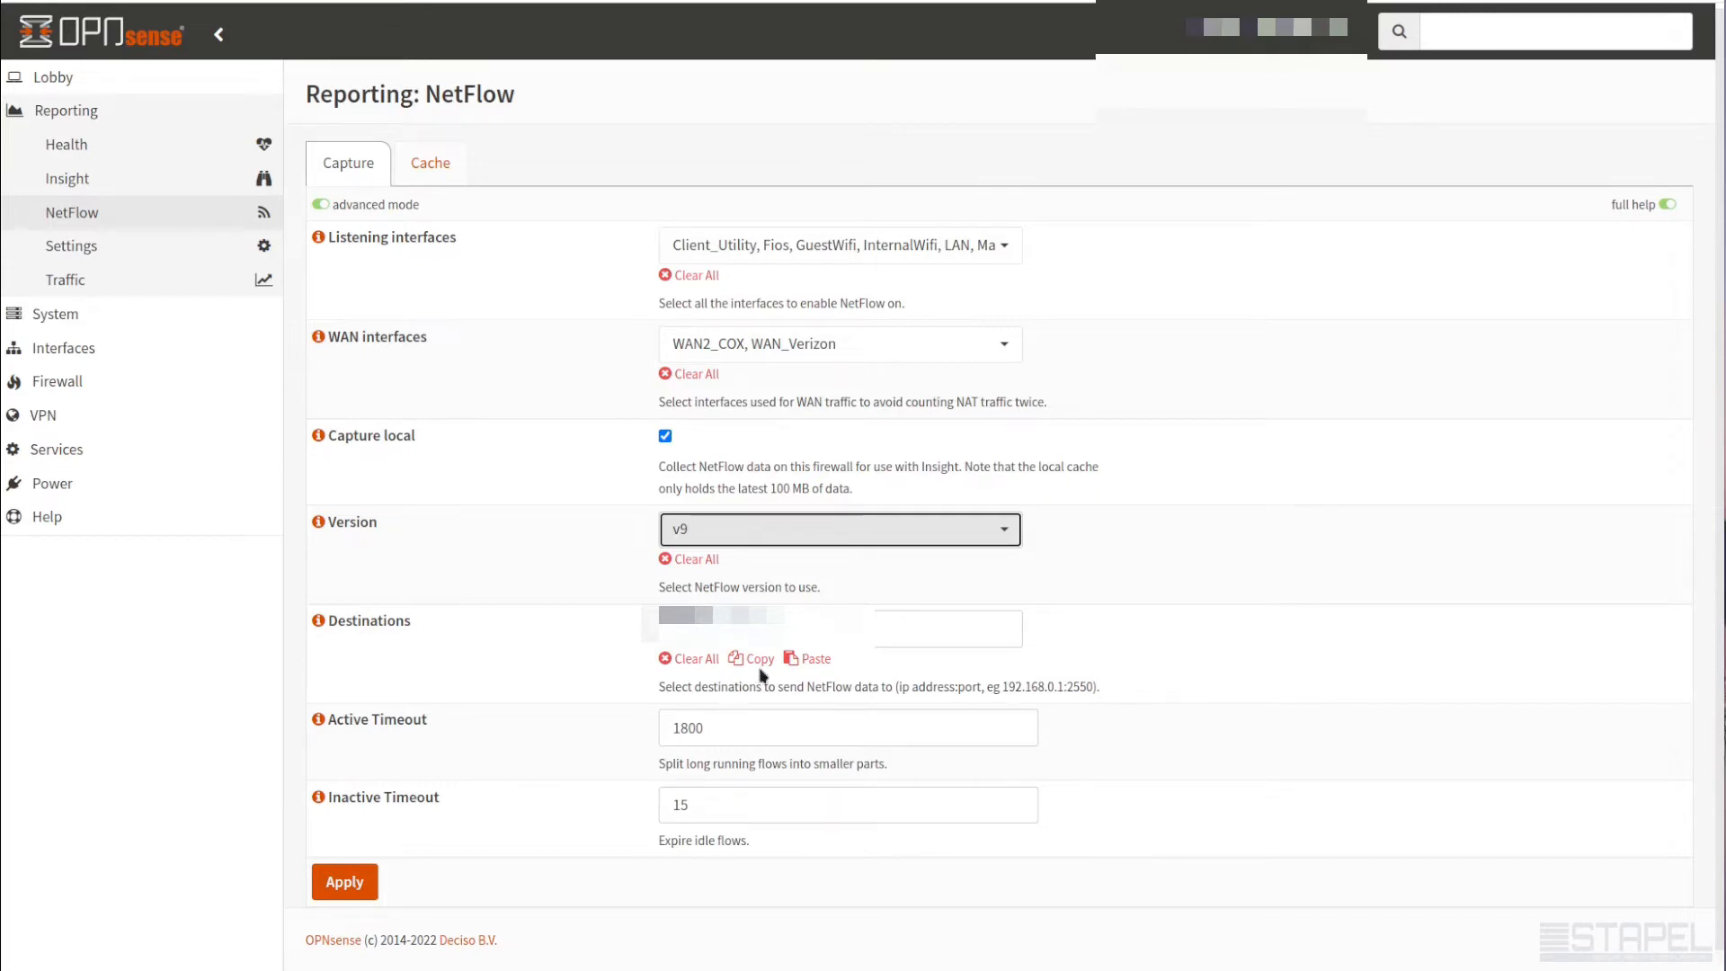
pyautogui.moveTo(428, 716)
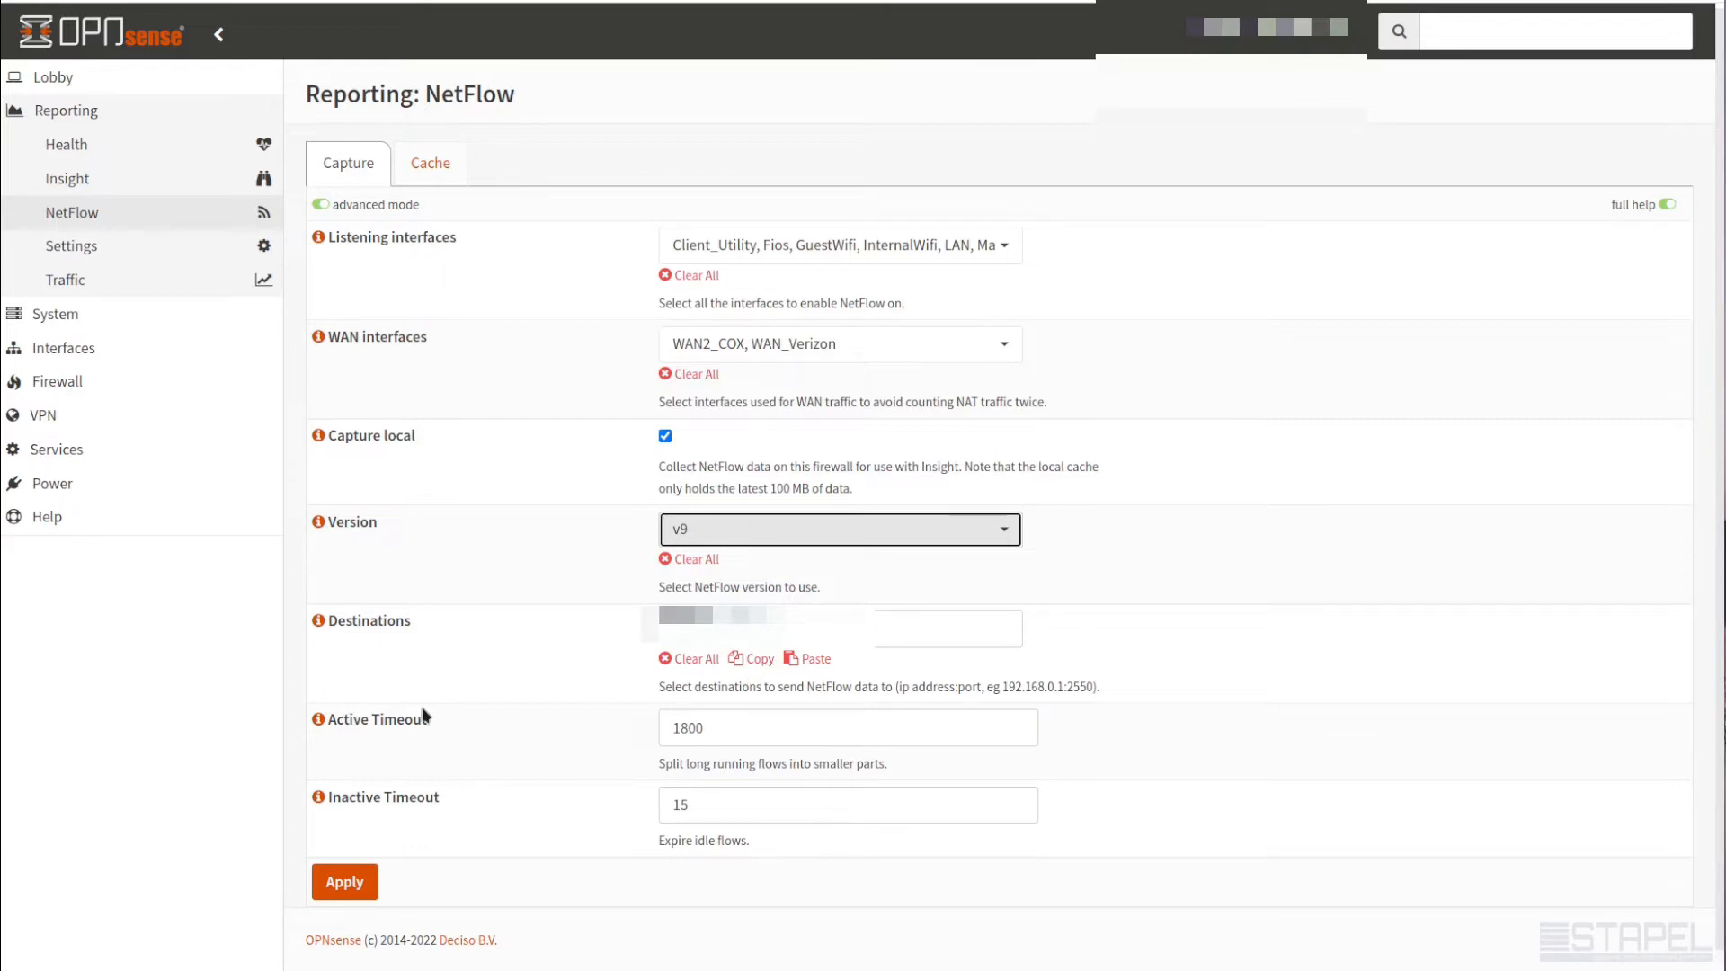
pyautogui.moveTo(601, 452)
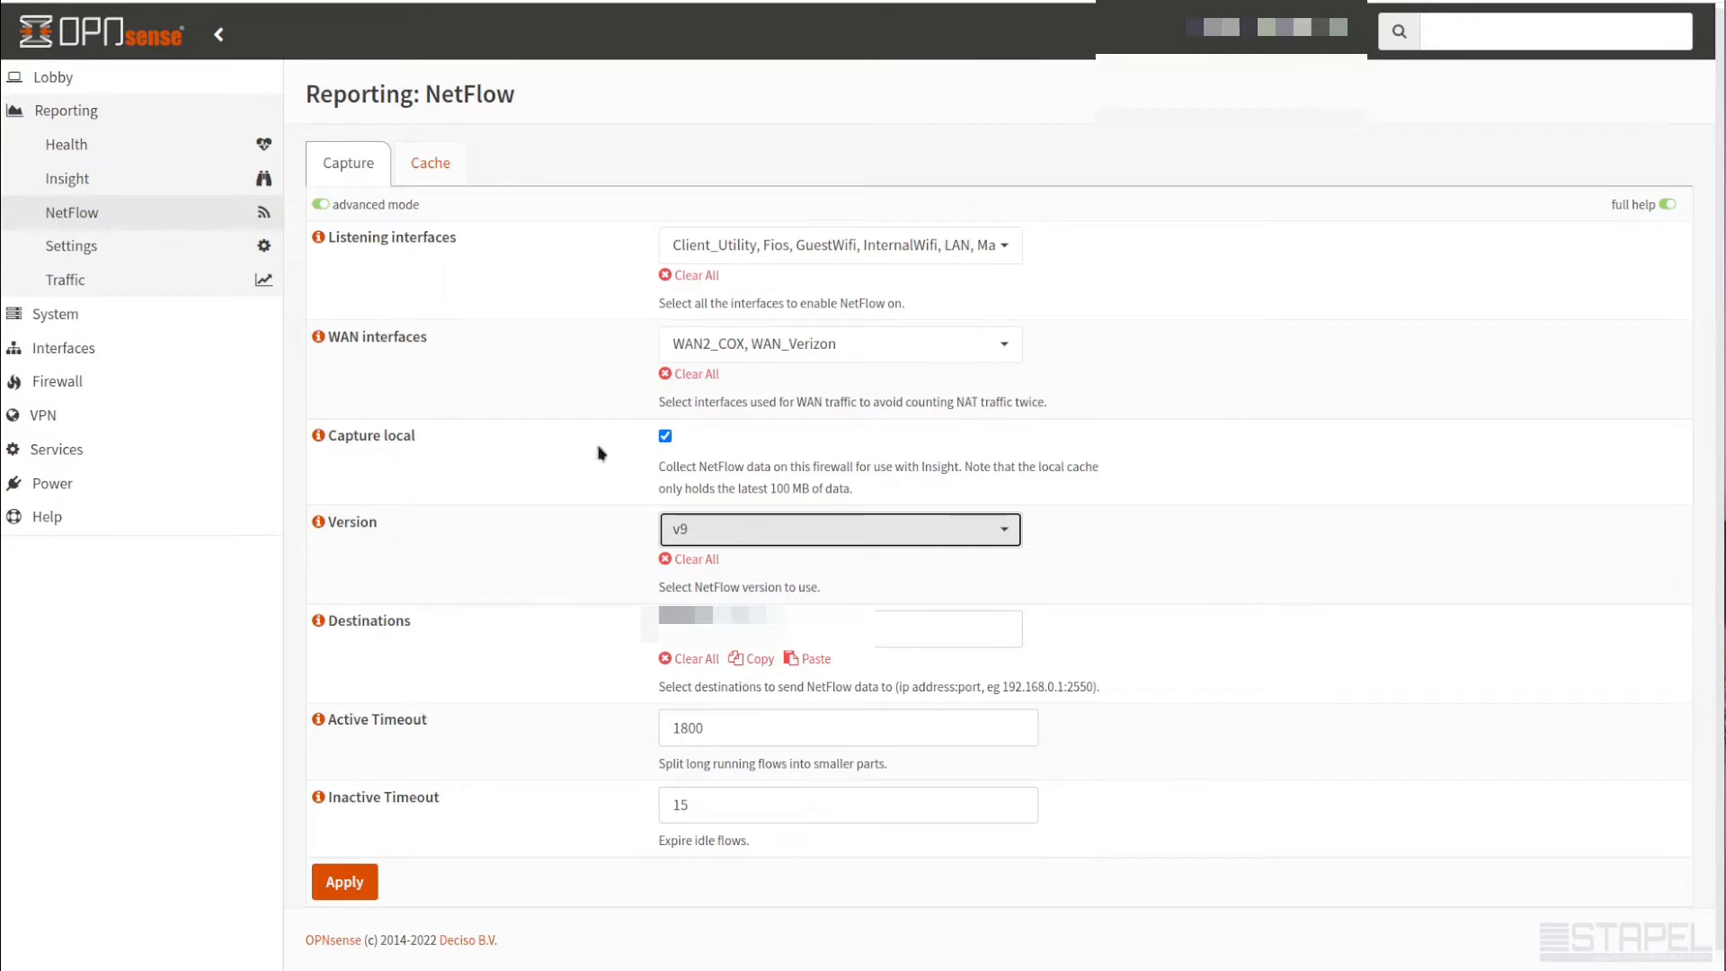
pyautogui.moveTo(416, 694)
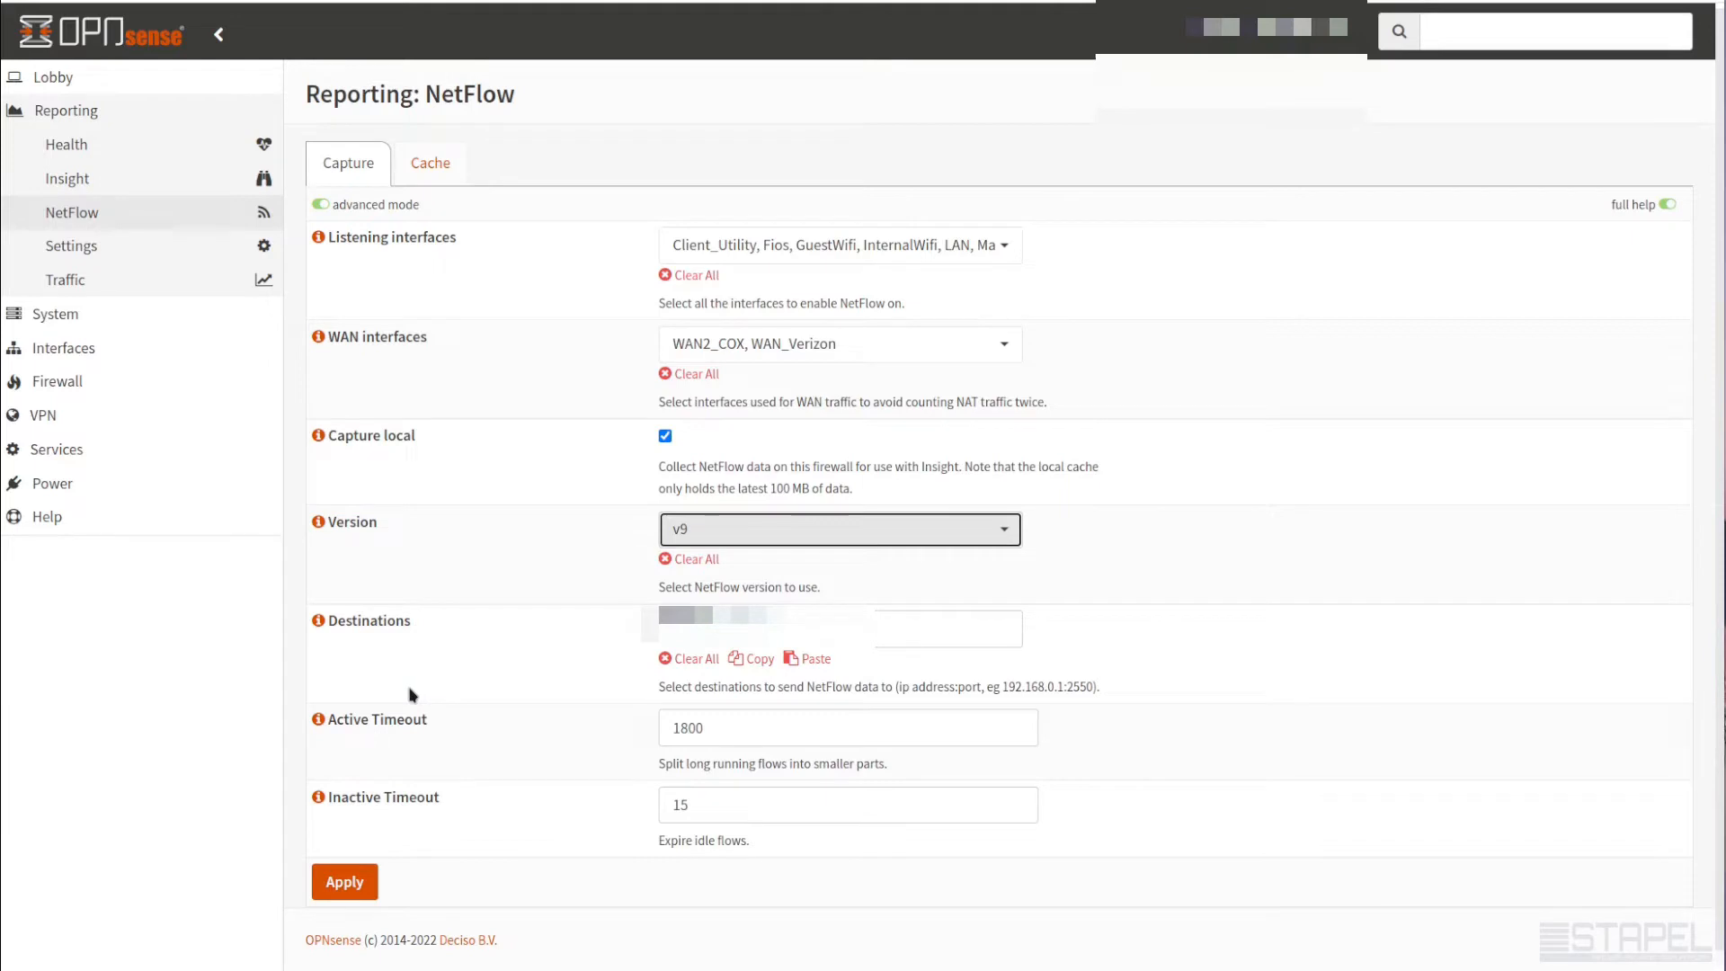
pyautogui.moveTo(442, 680)
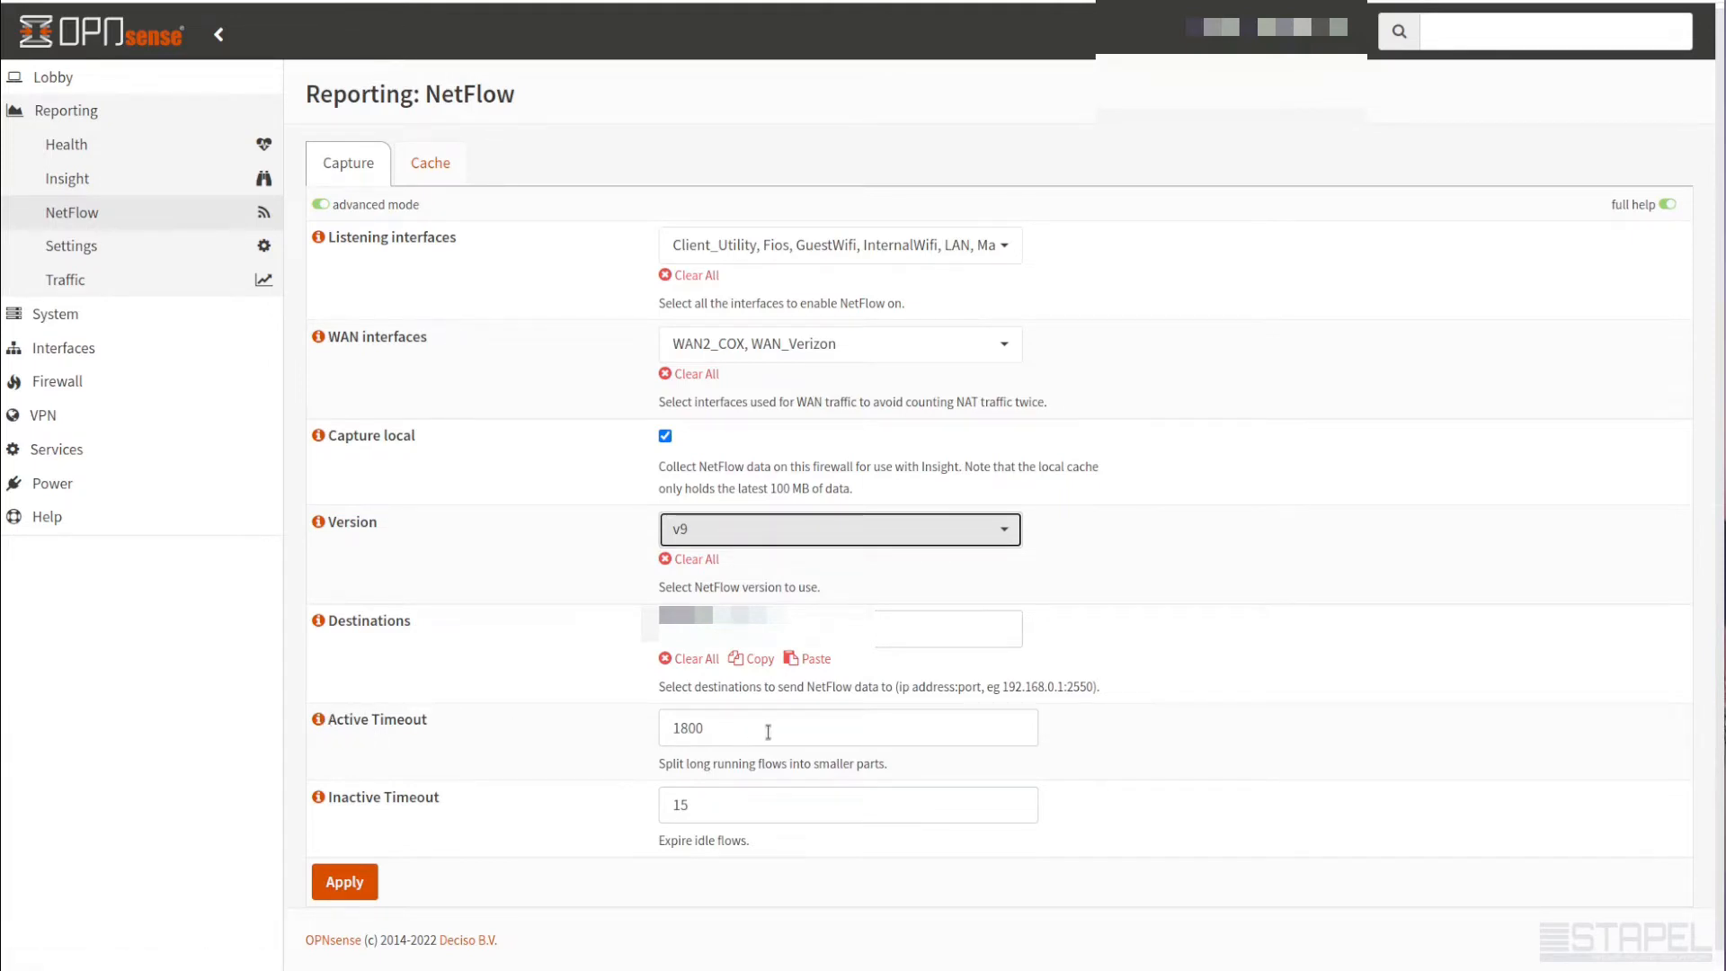
pyautogui.moveTo(743, 860)
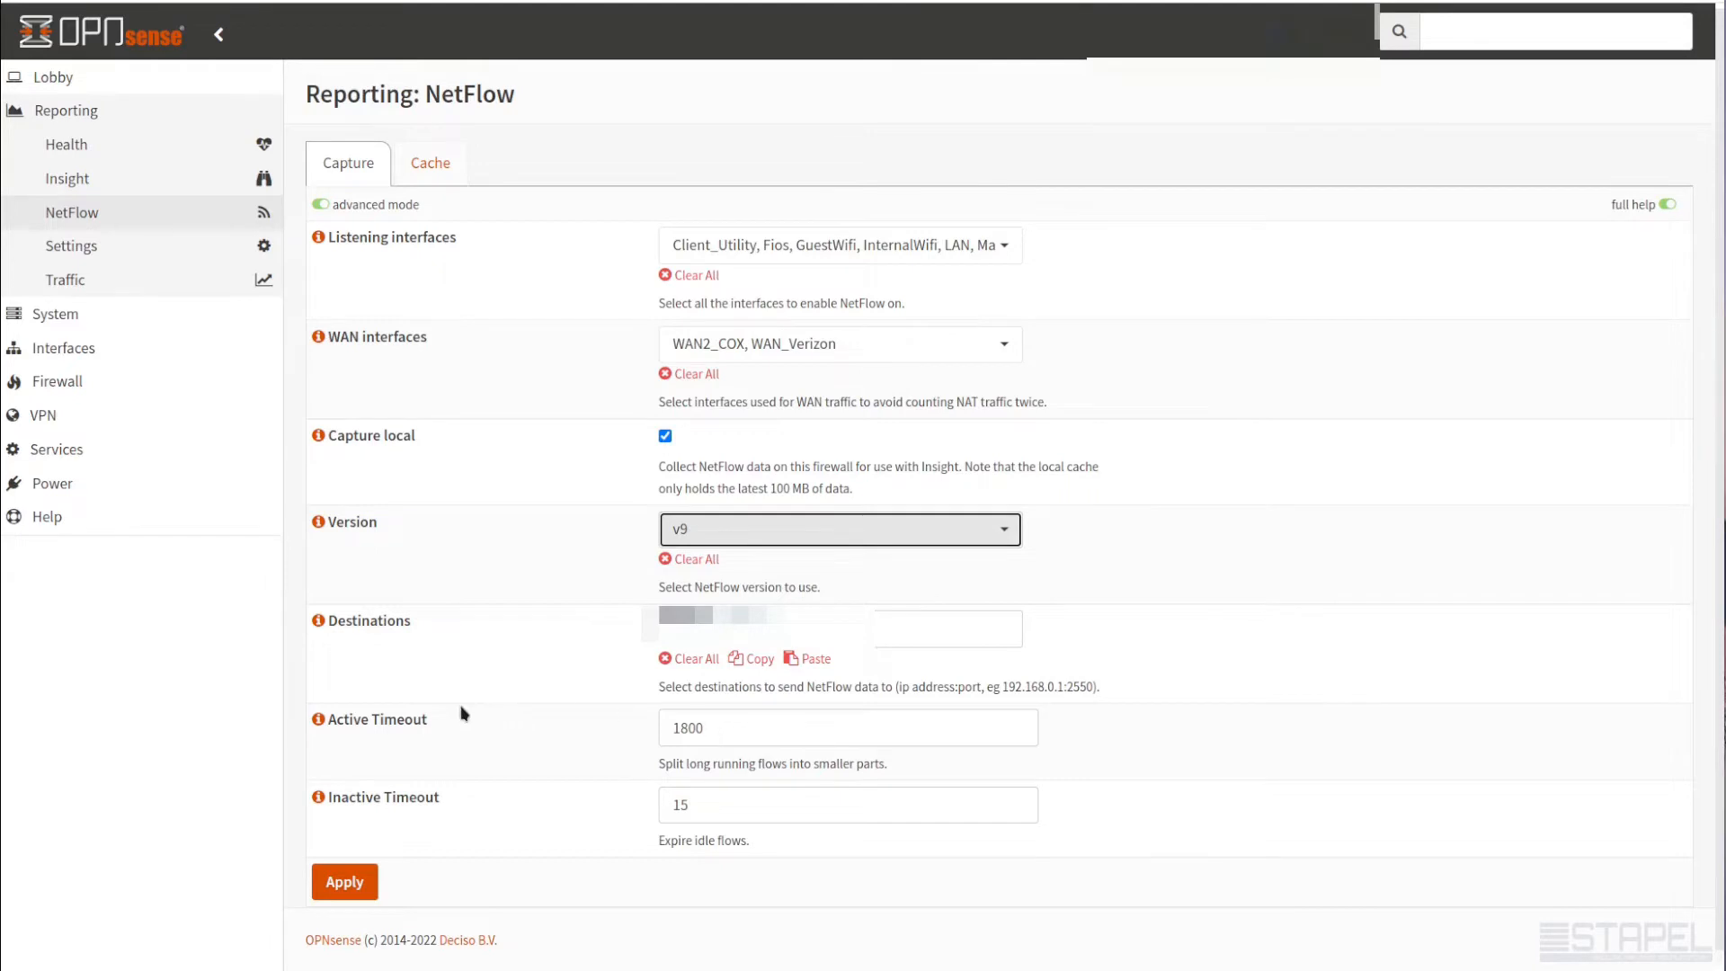
pyautogui.moveTo(678, 760)
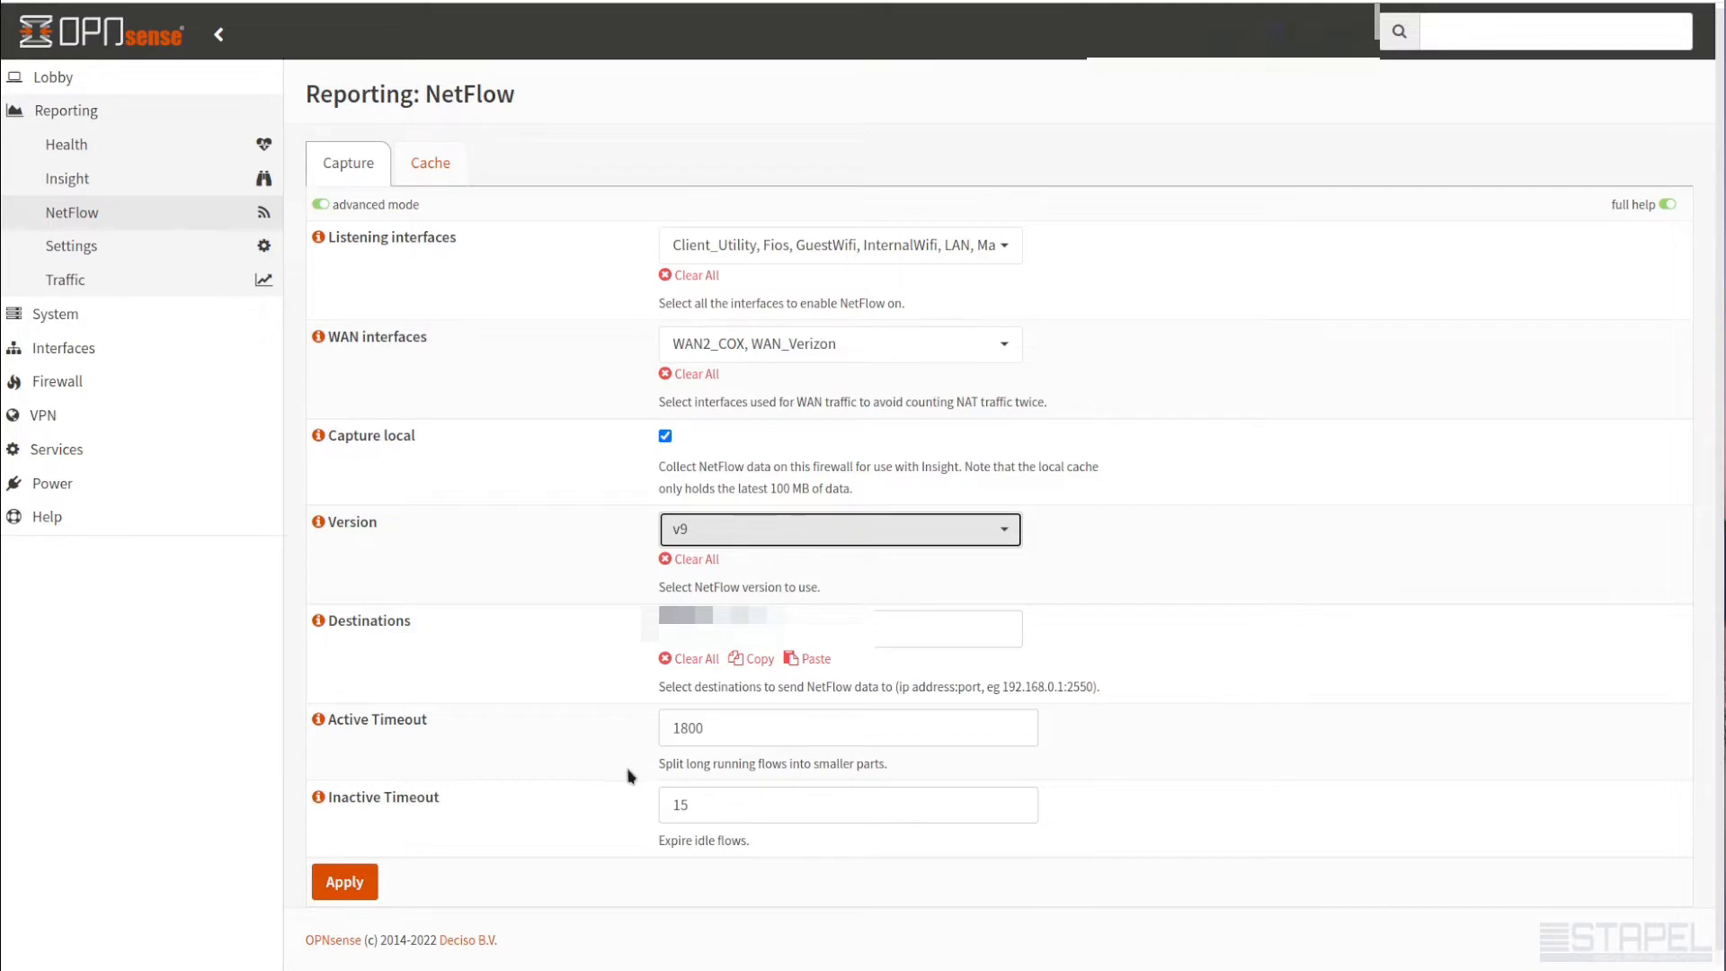
pyautogui.moveTo(665, 834)
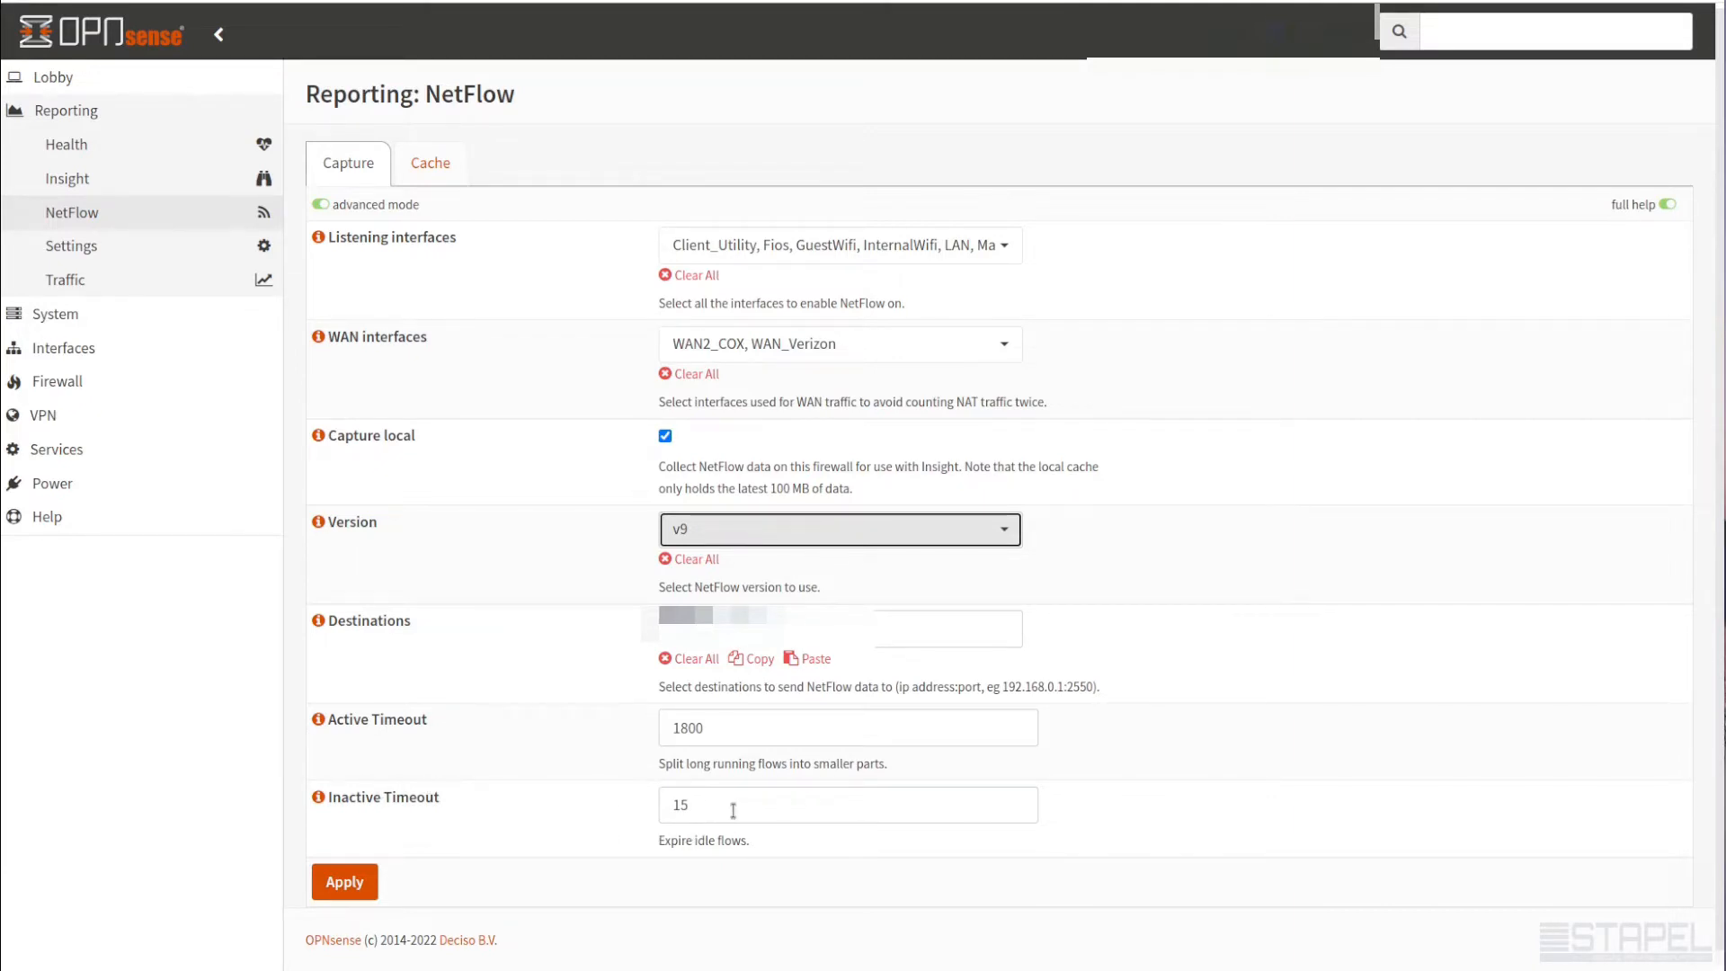
pyautogui.moveTo(729, 828)
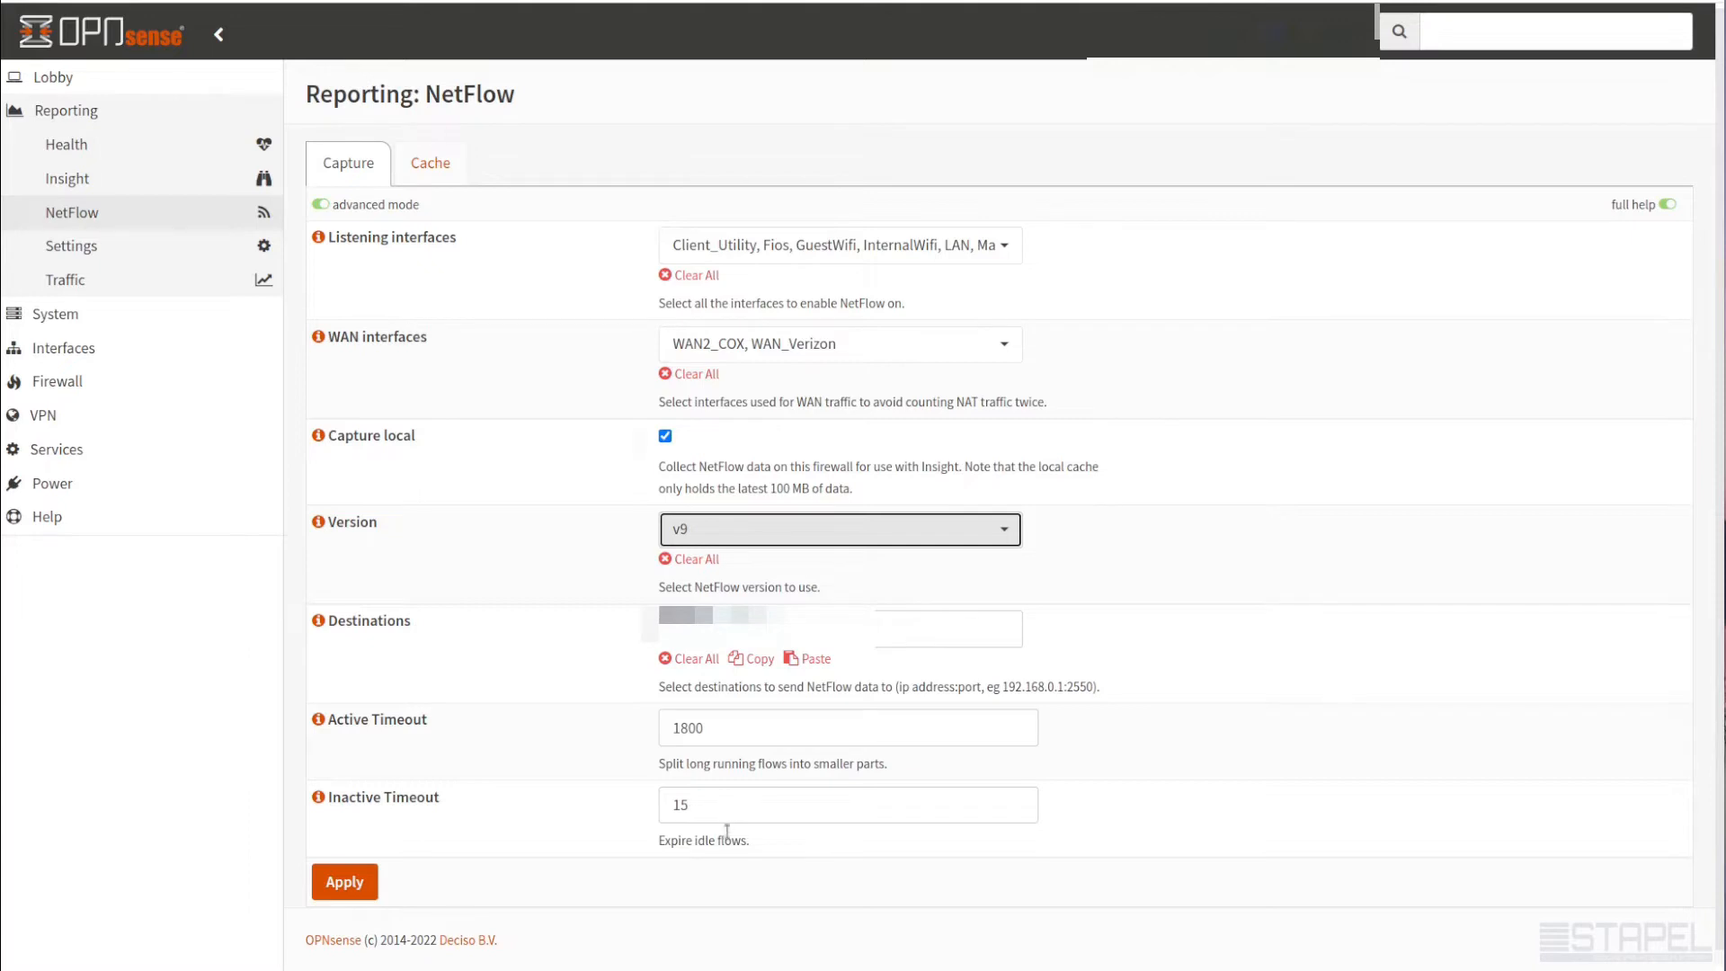
pyautogui.moveTo(410, 913)
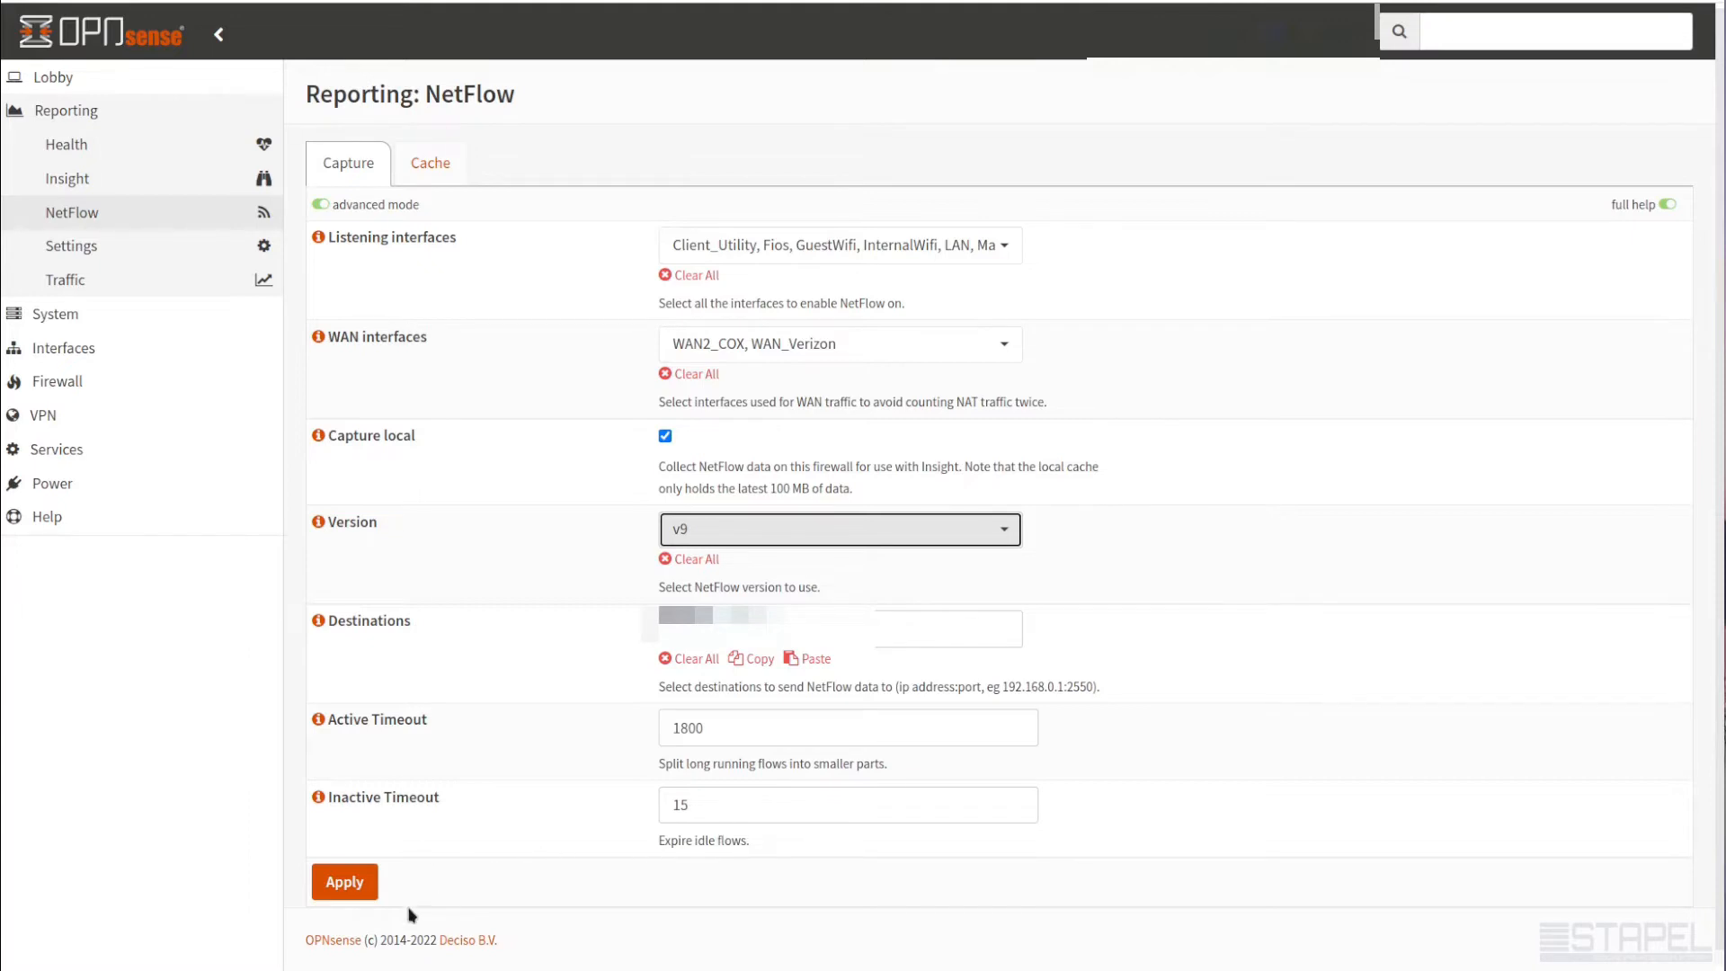
pyautogui.click(430, 164)
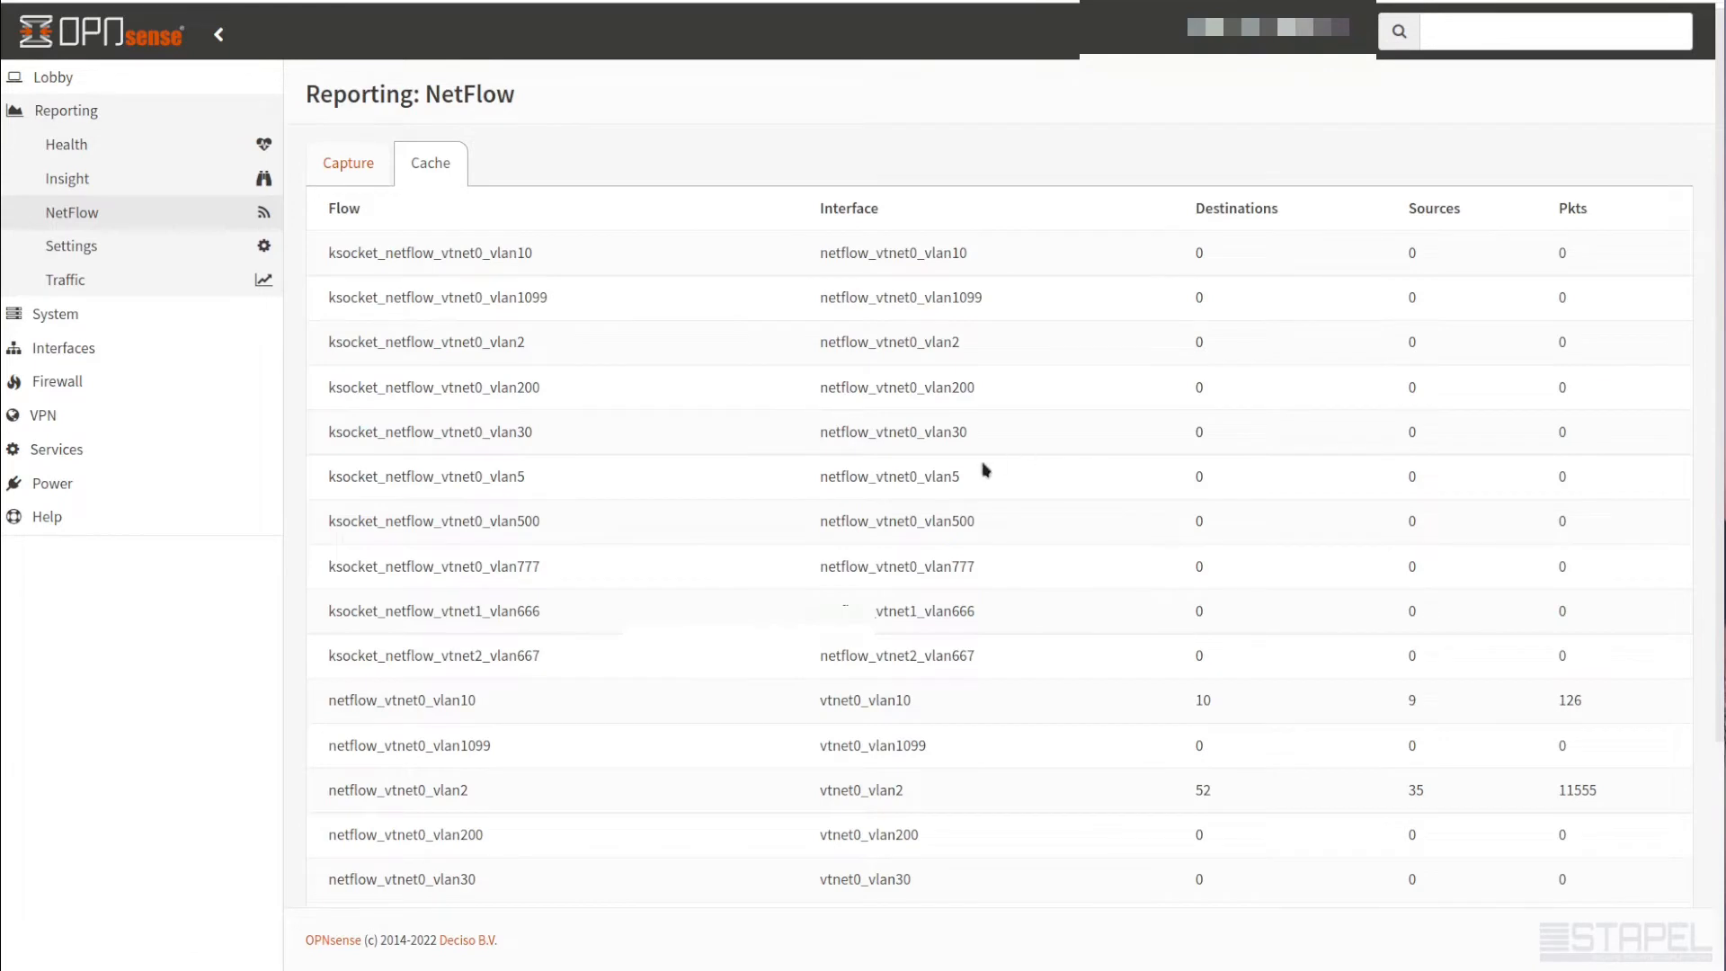
pyautogui.scroll(-3)
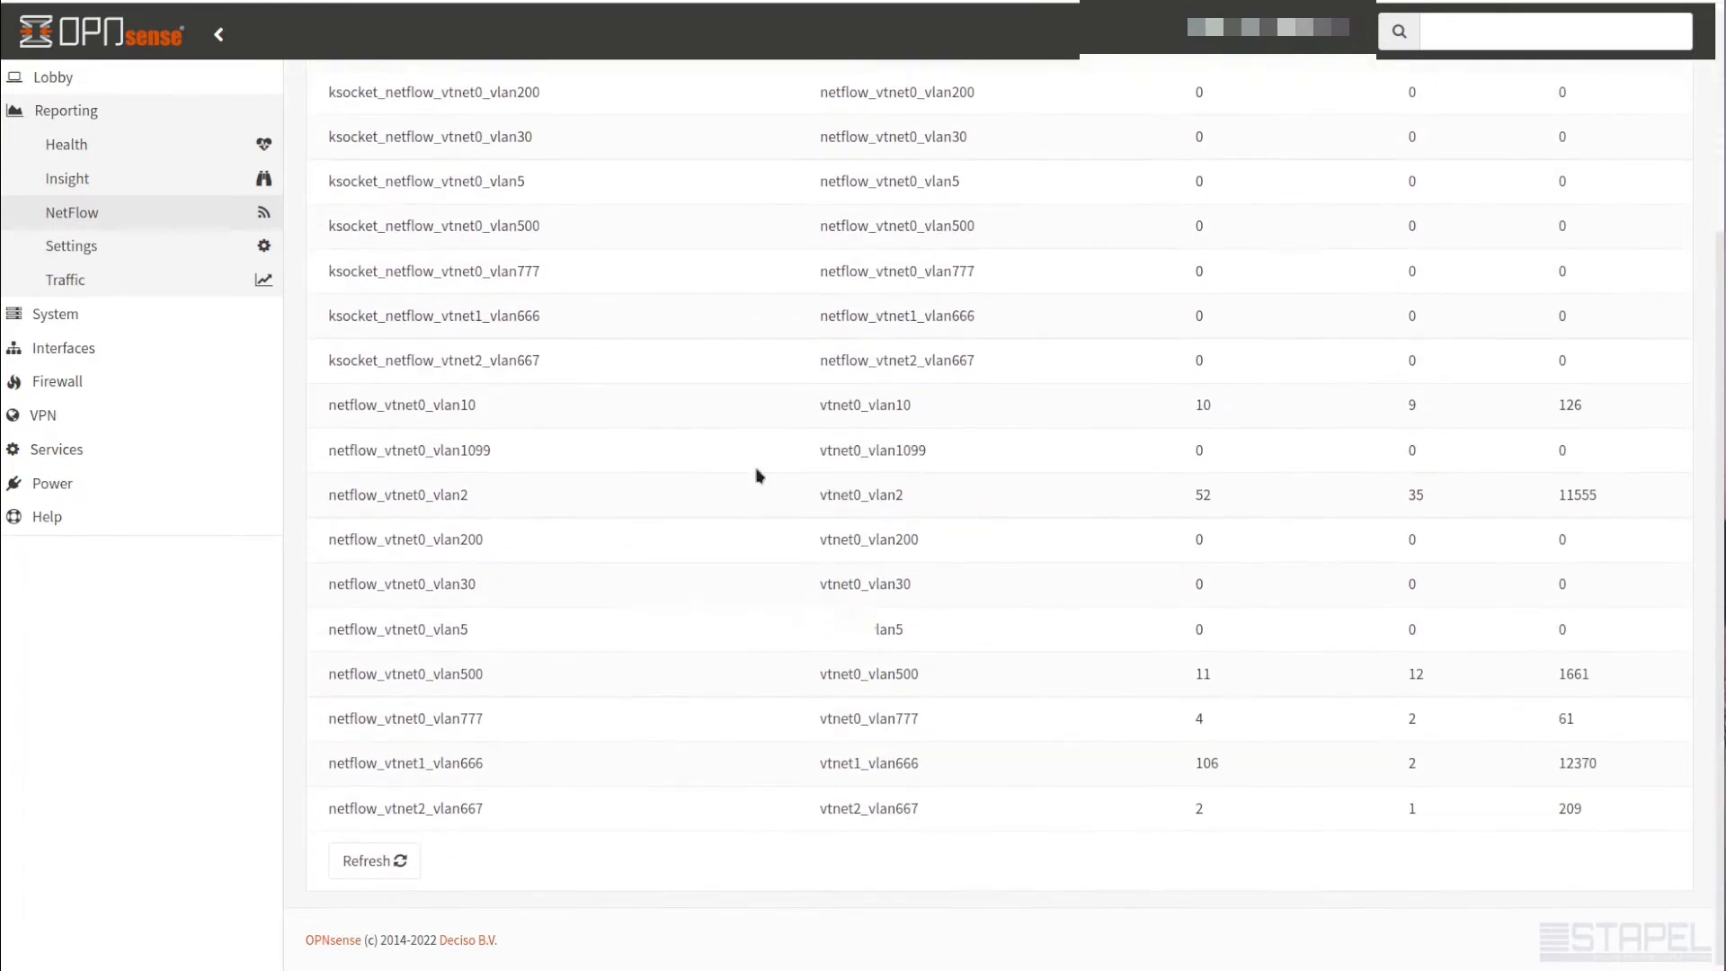
pyautogui.moveTo(967, 524)
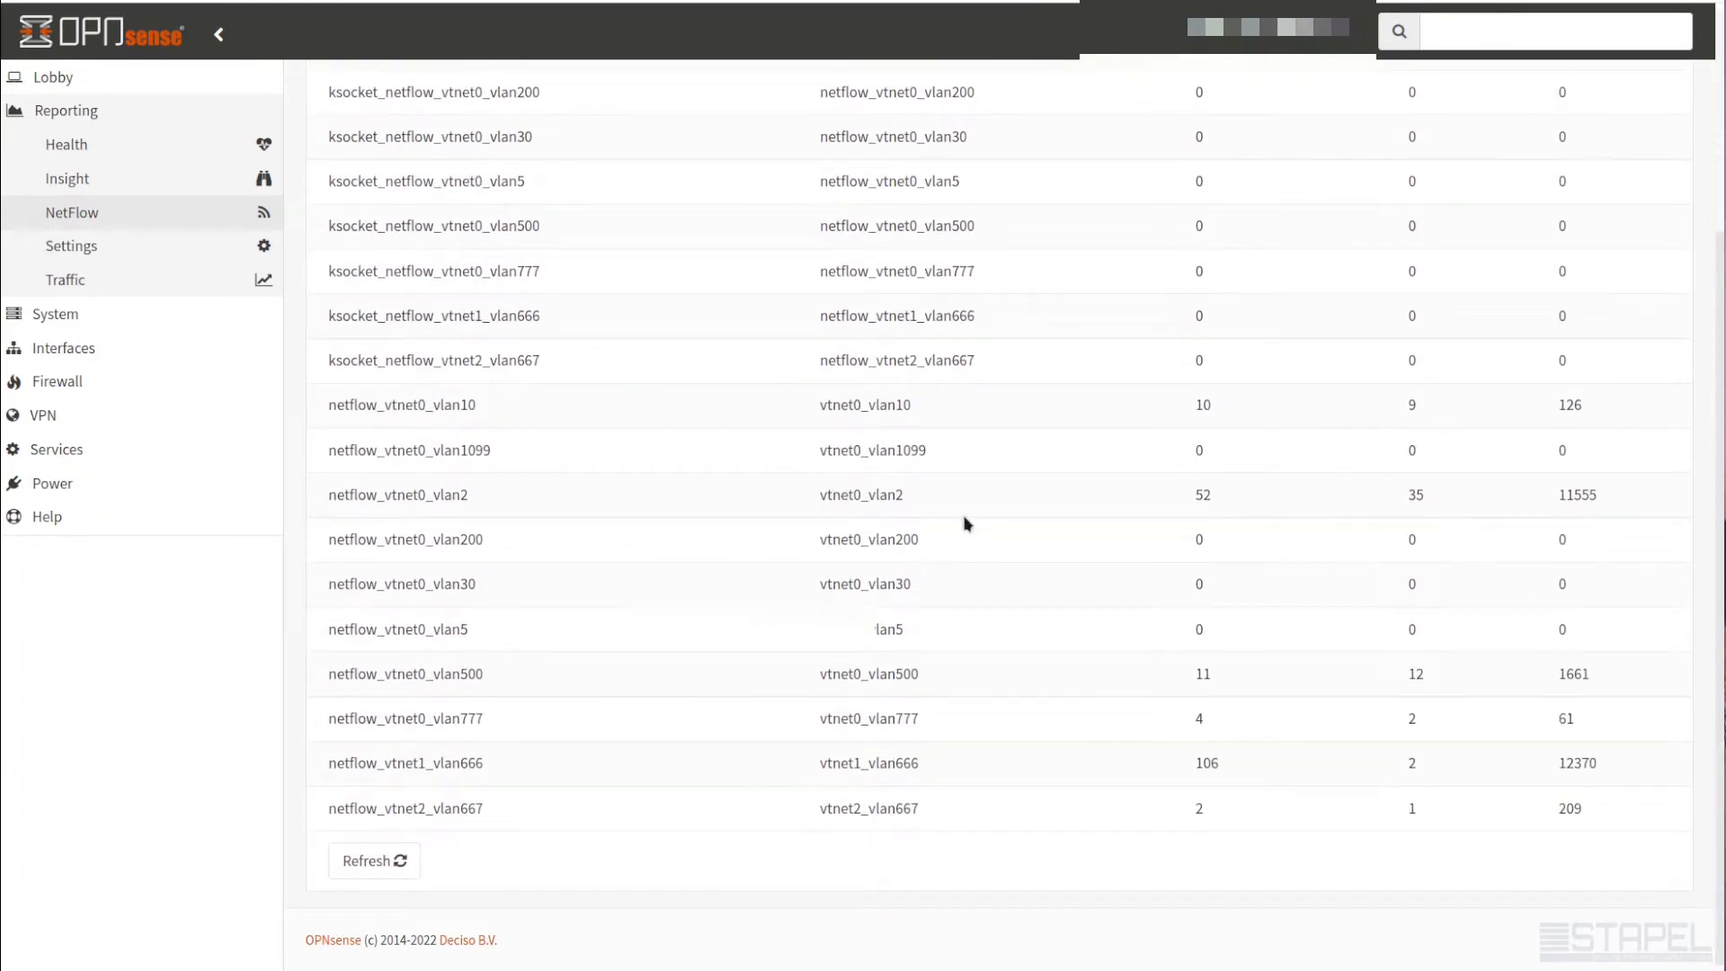
pyautogui.moveTo(725, 461)
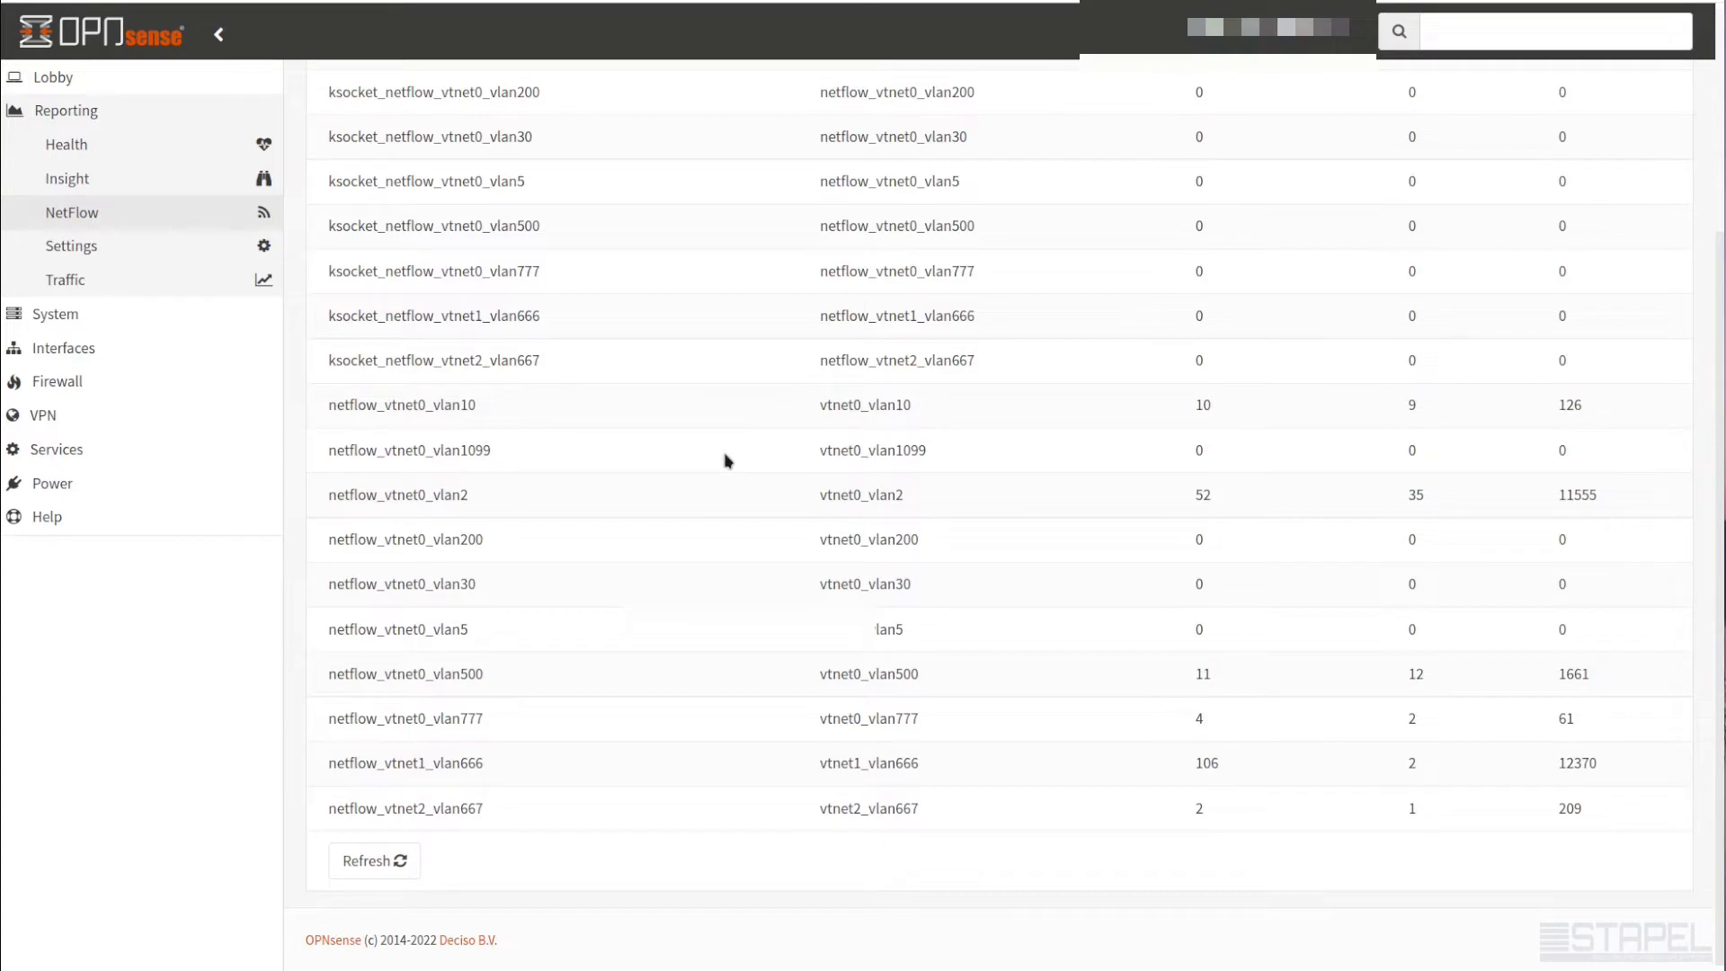
pyautogui.moveTo(1543, 416)
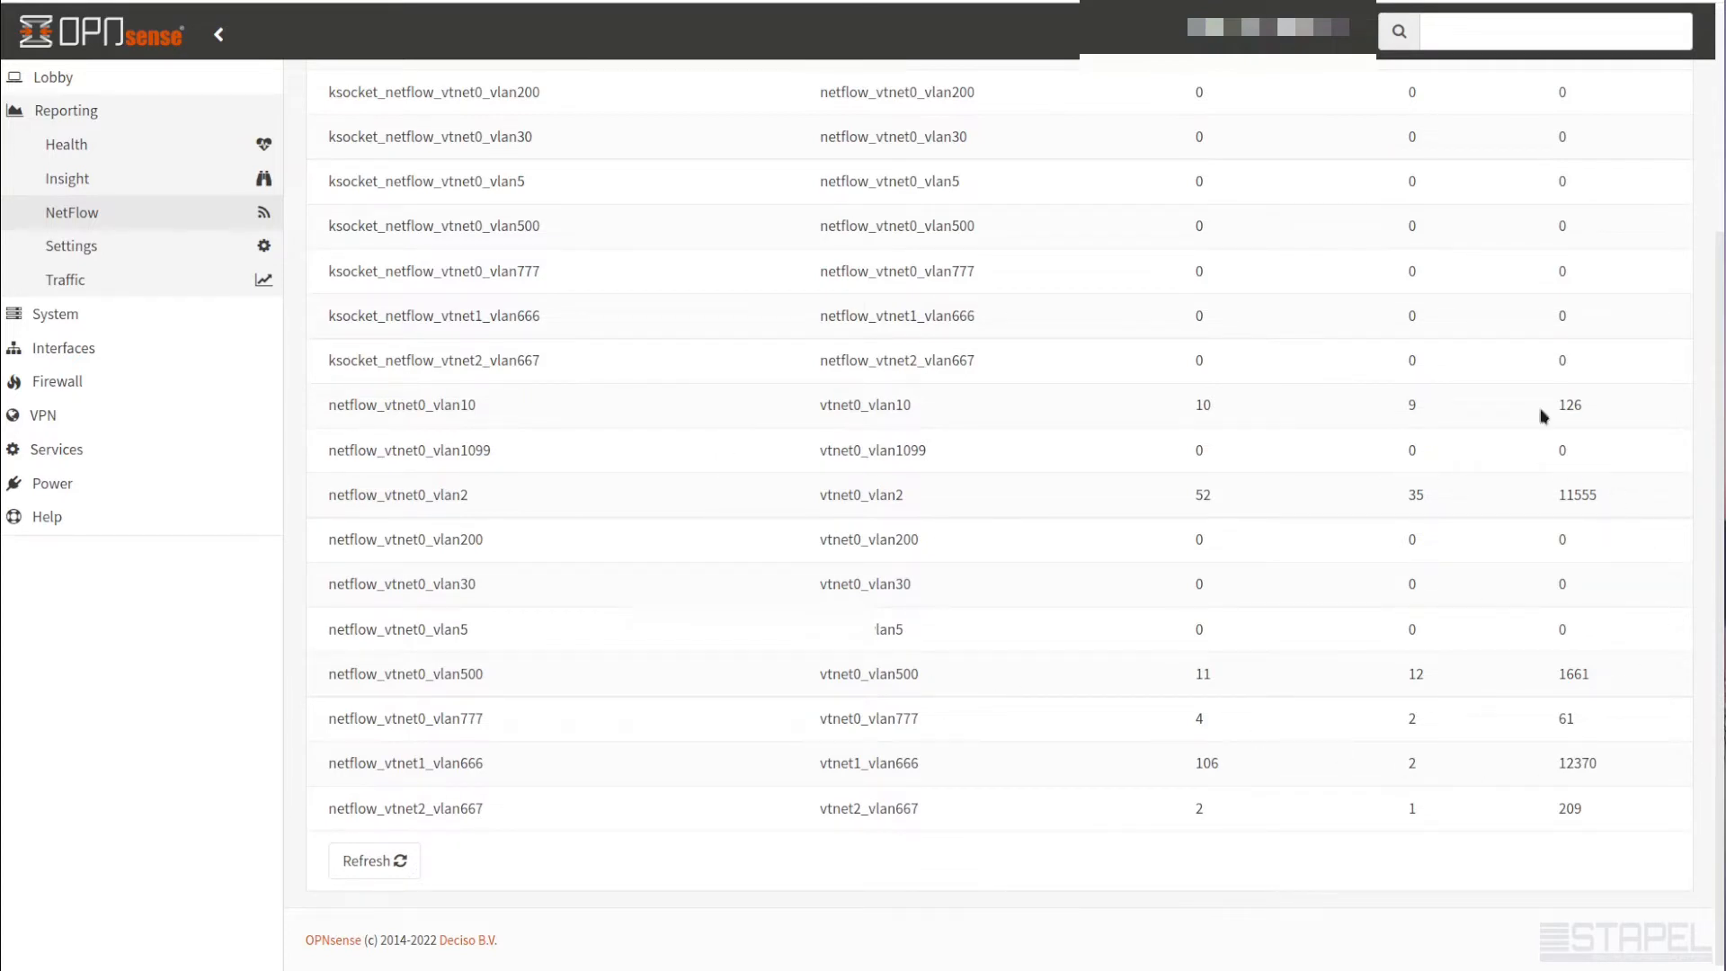
pyautogui.click(374, 860)
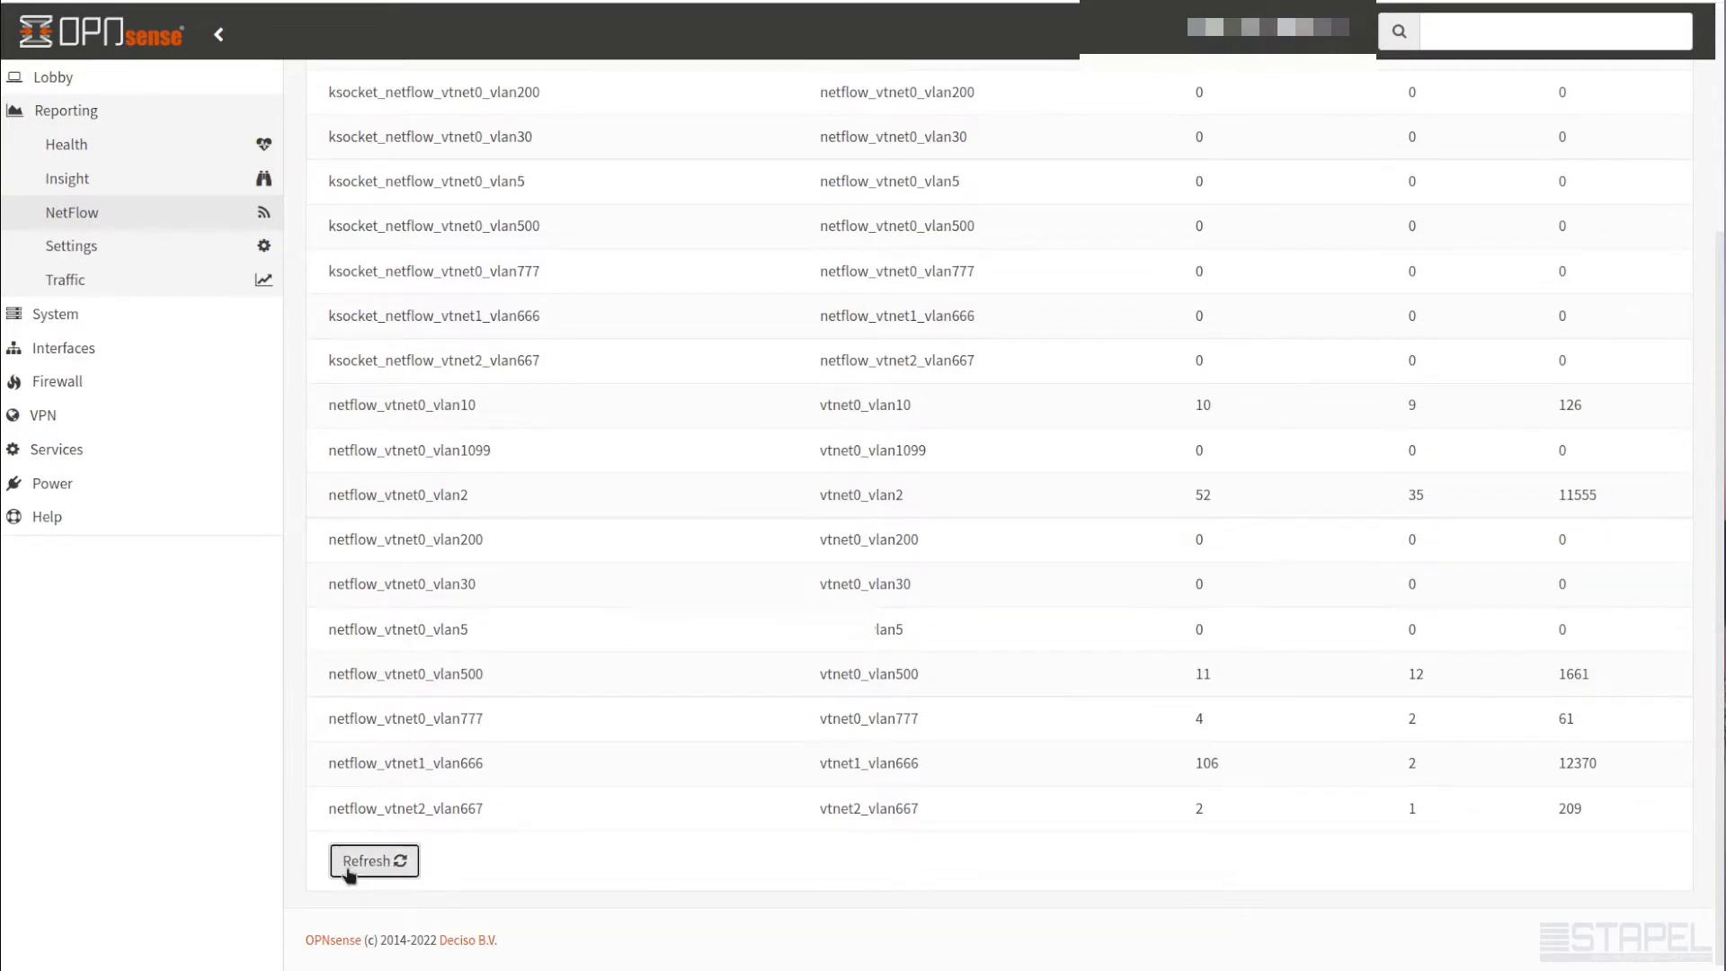
pyautogui.click(374, 860)
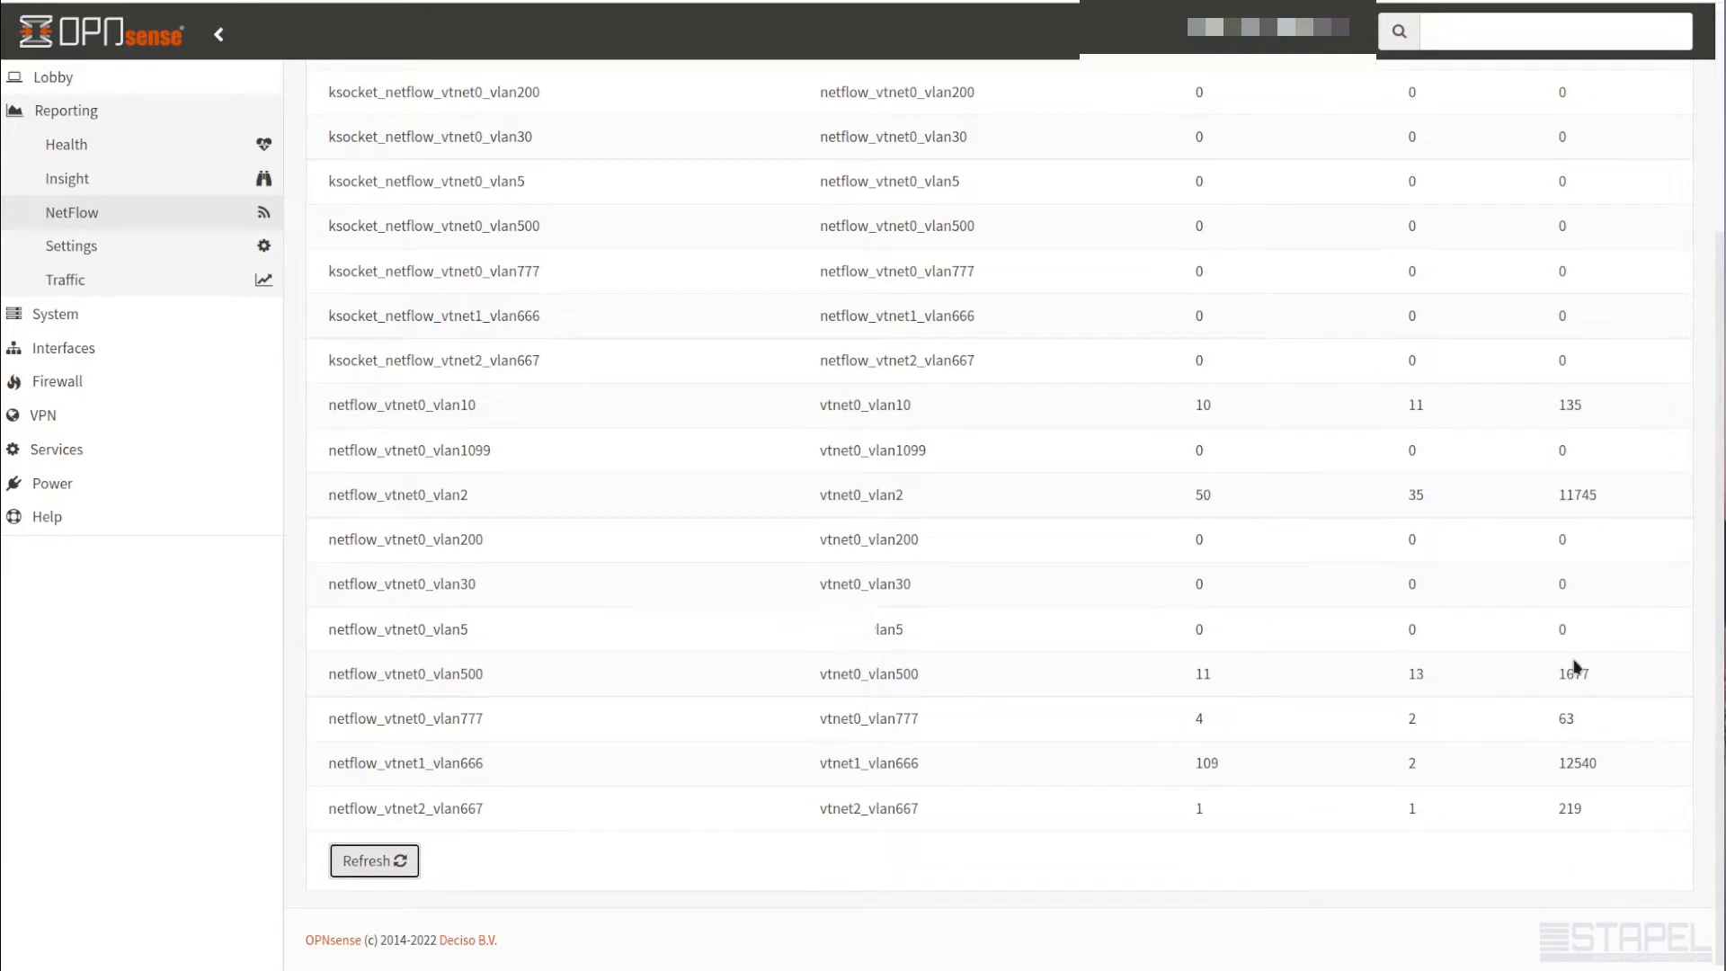
pyautogui.moveTo(1581, 564)
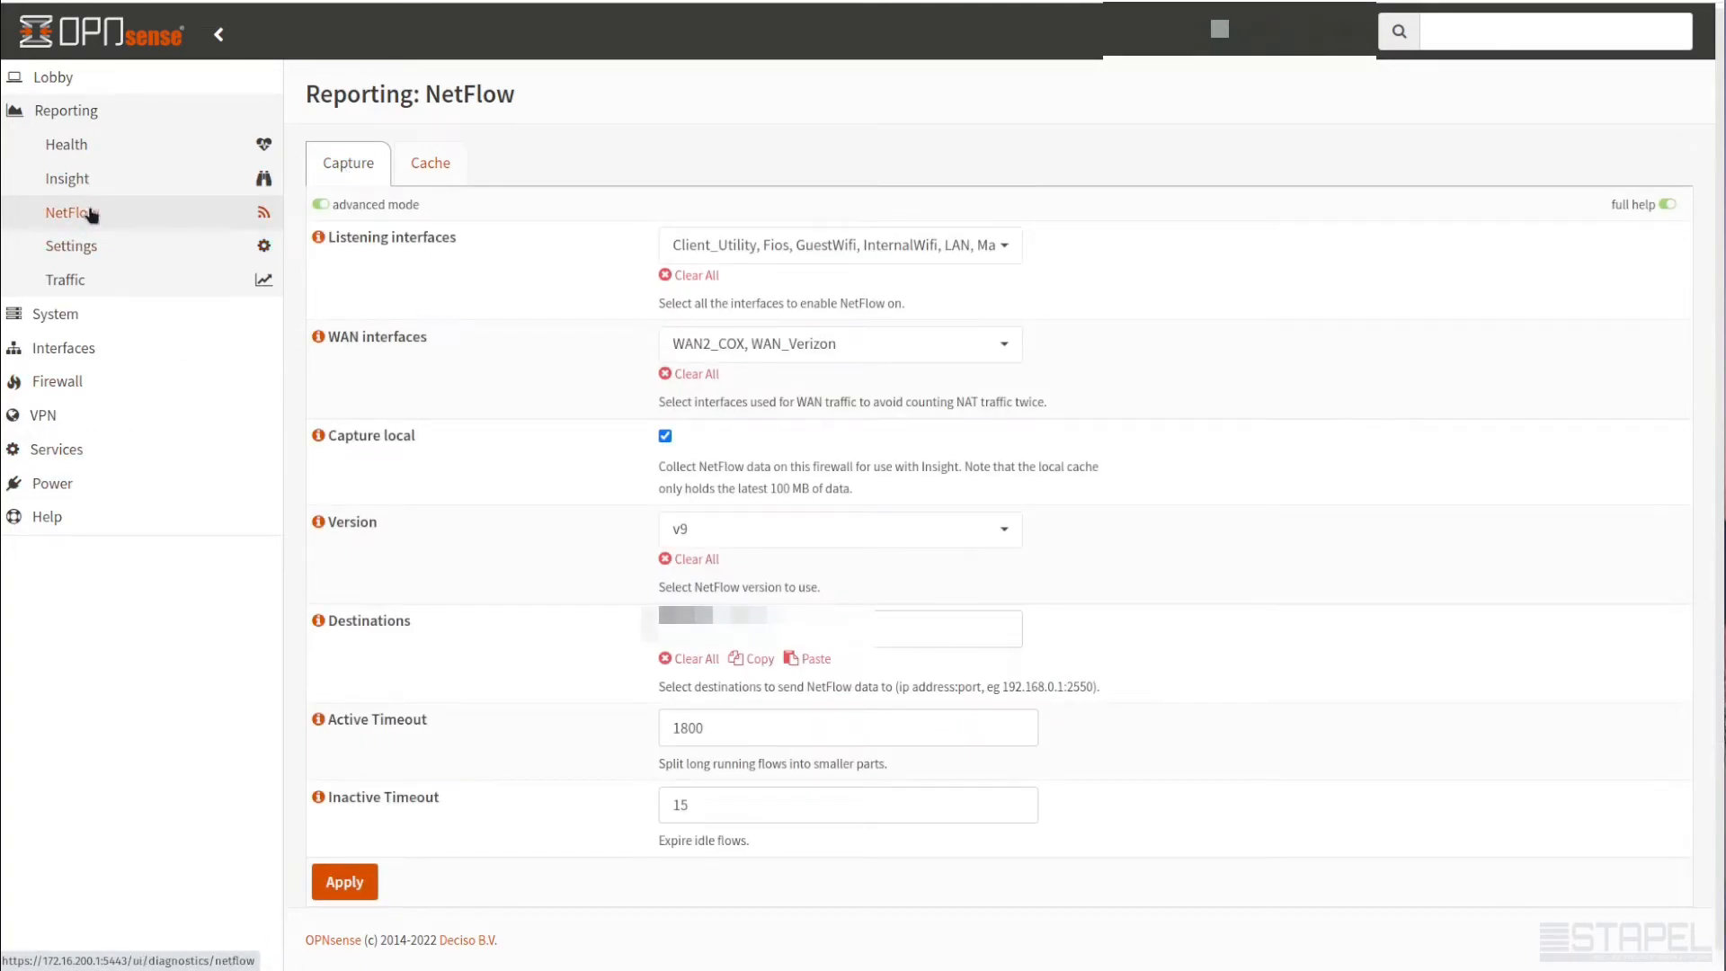
# Go to the Health graphs and list the interfaces available for the Packets graph
pyautogui.click(67, 144)
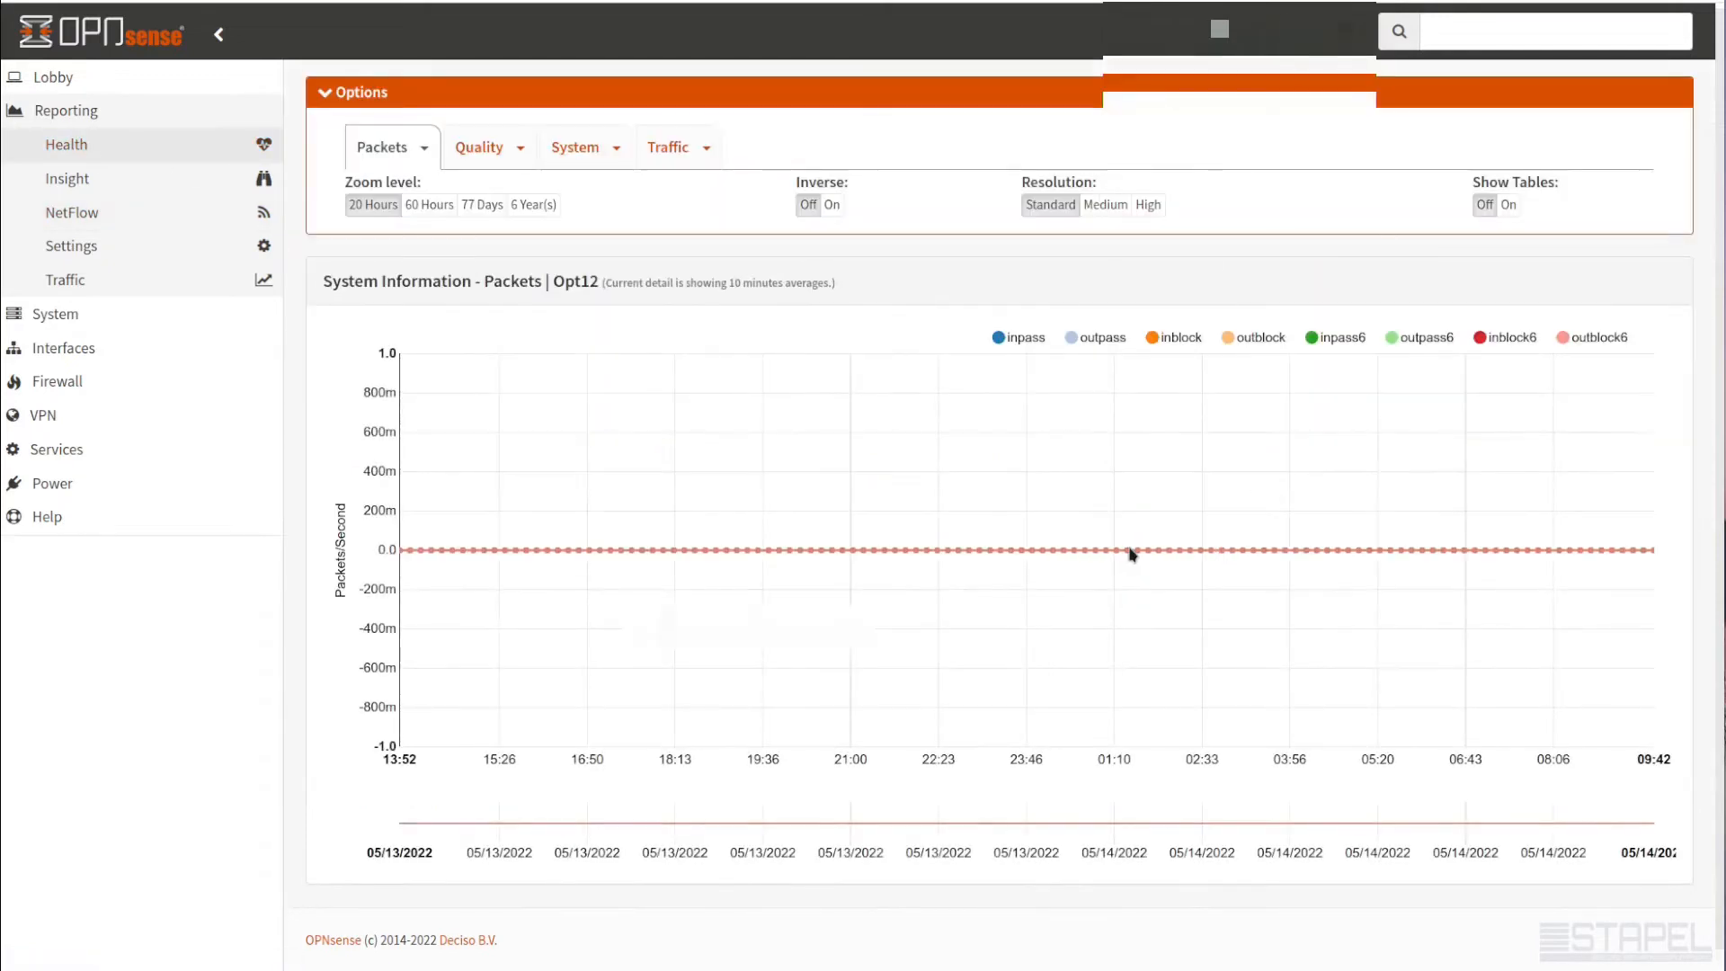
pyautogui.moveTo(1127, 550)
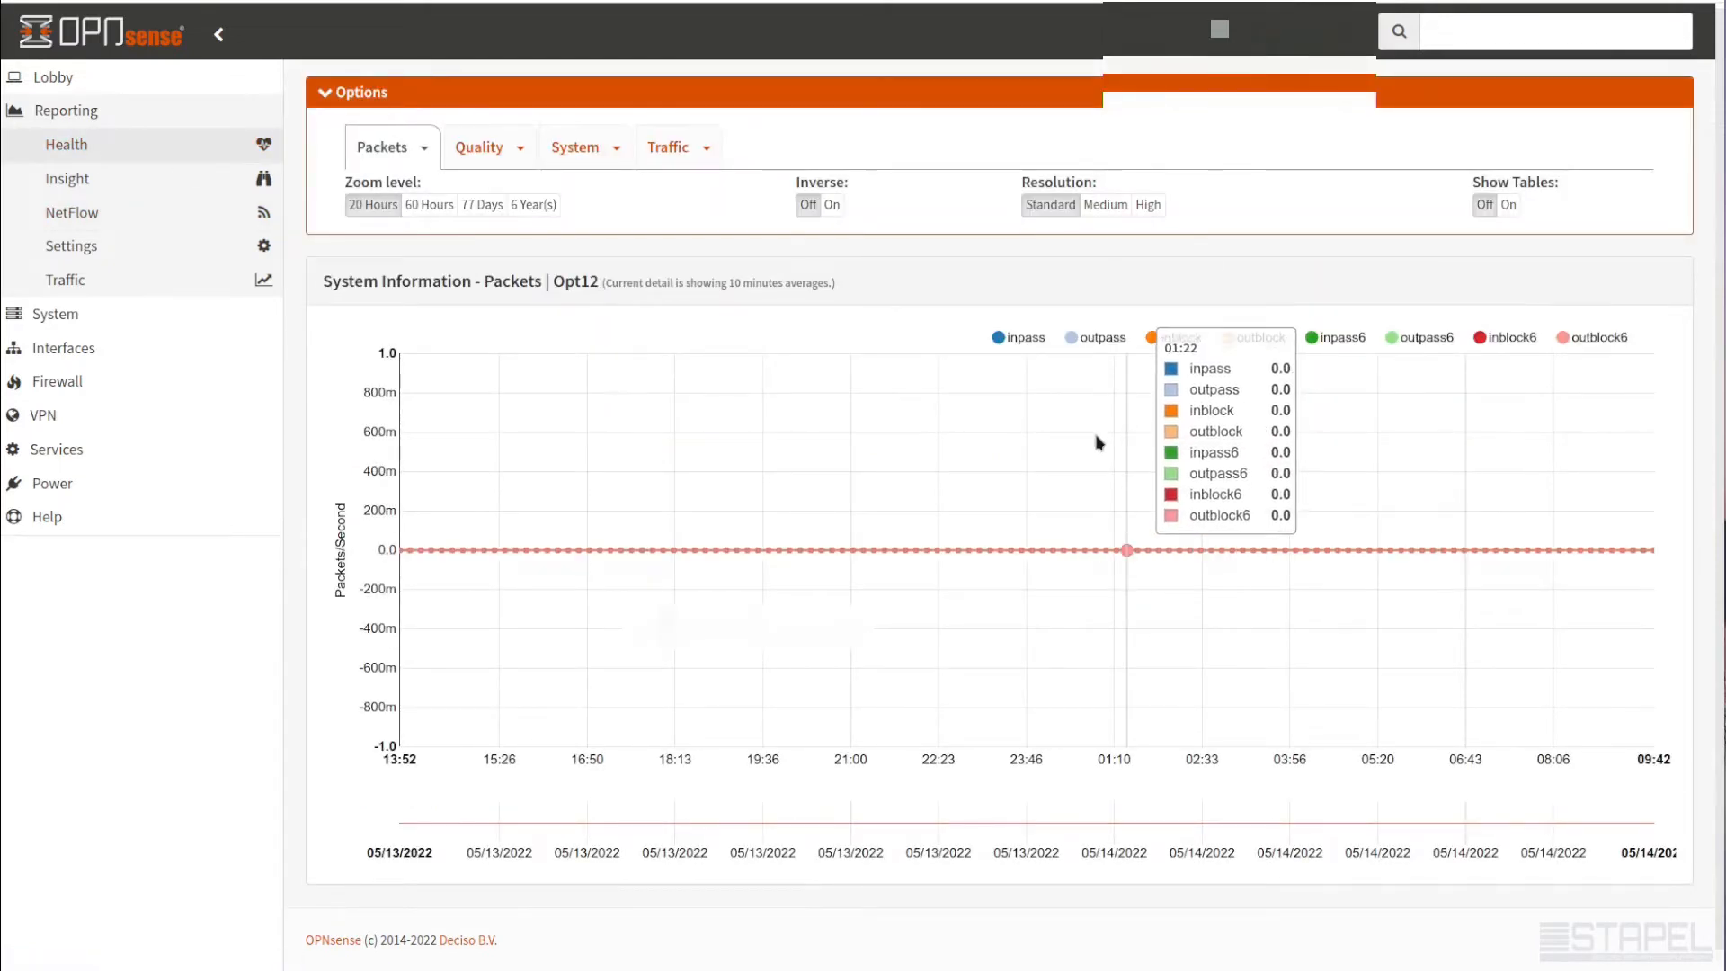
pyautogui.moveTo(482, 469)
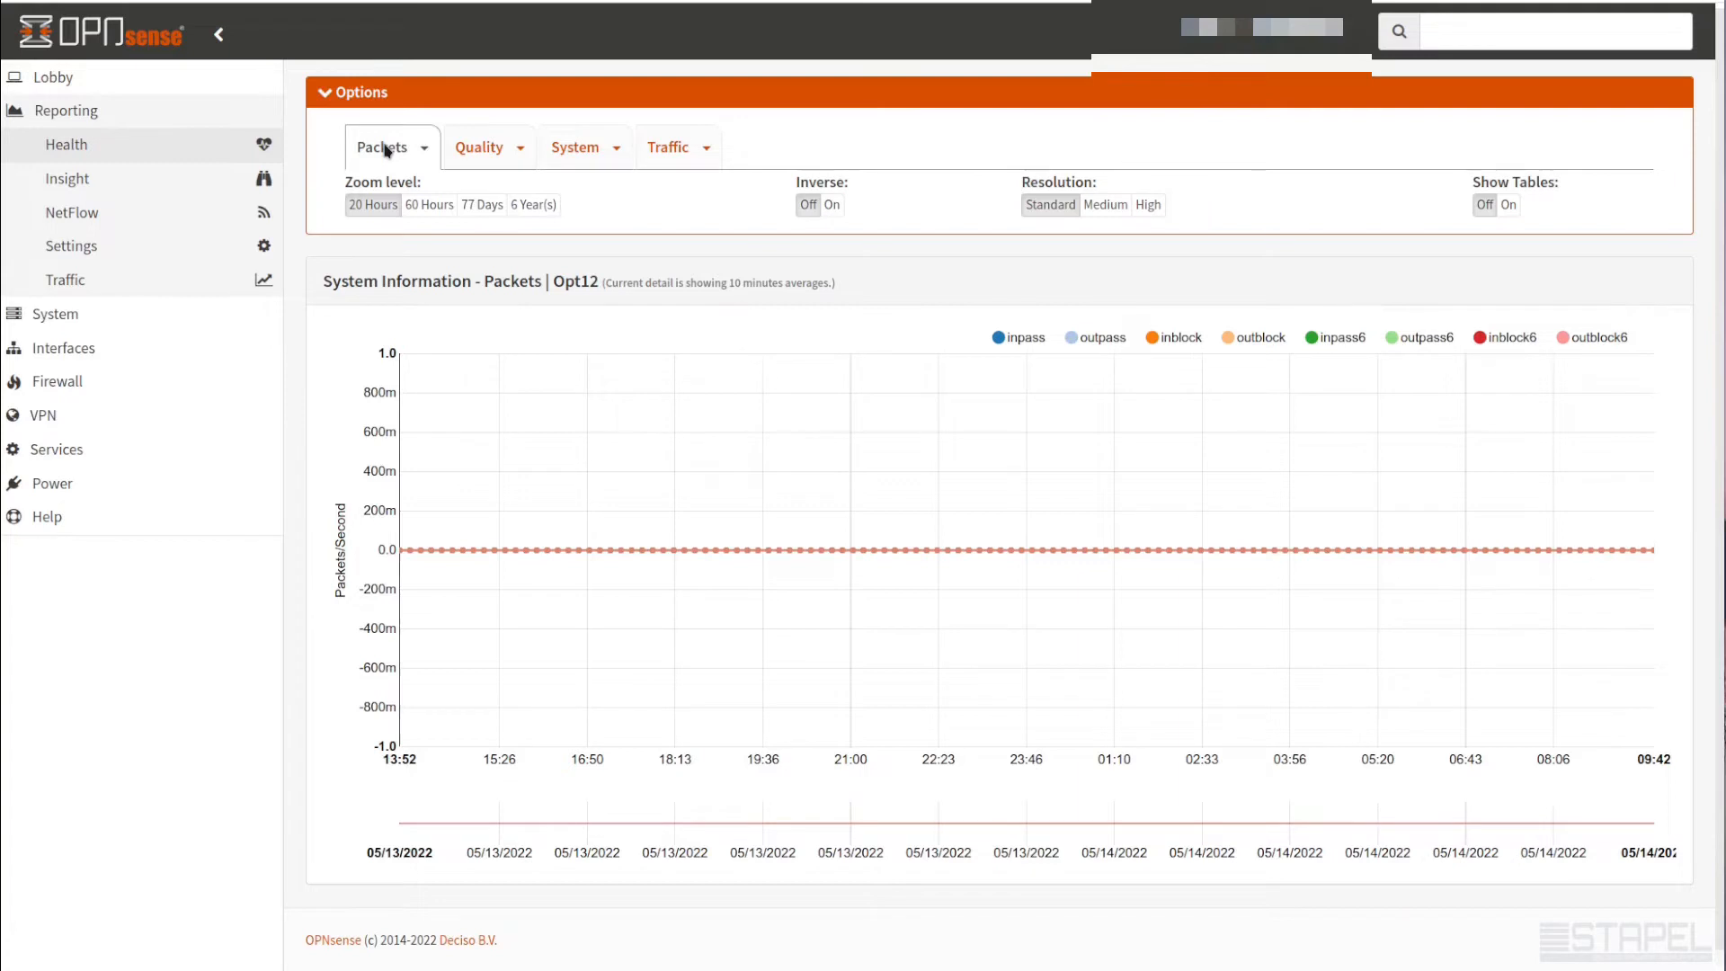
pyautogui.click(390, 146)
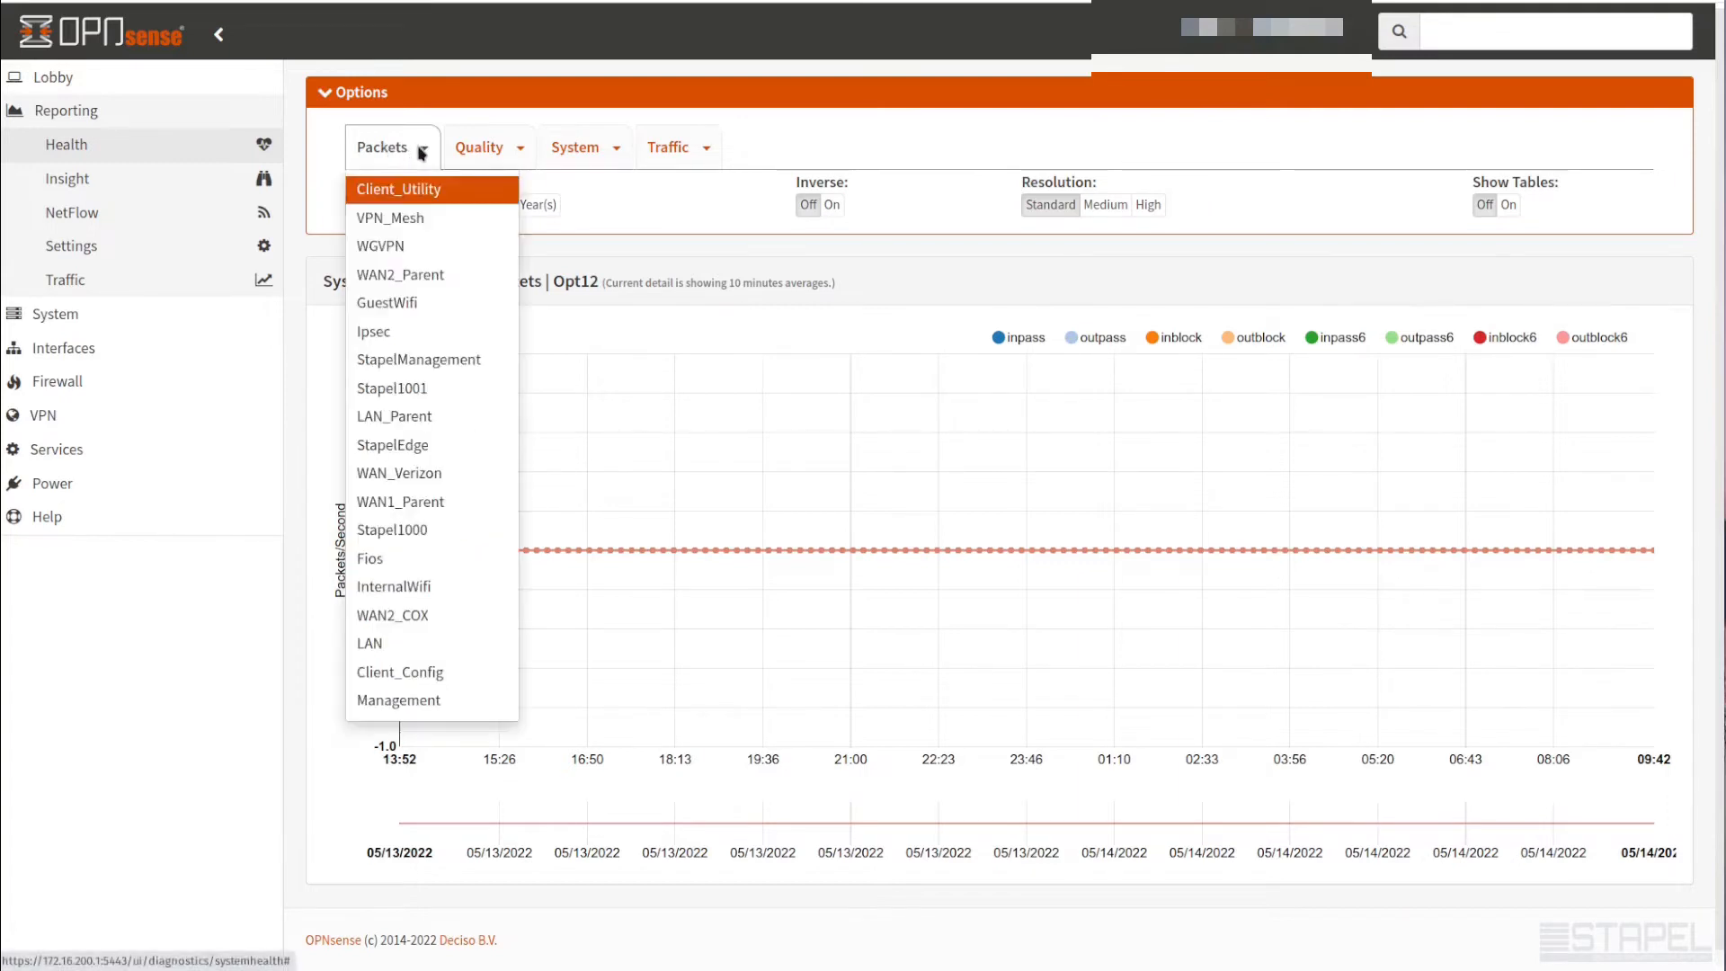
pyautogui.moveTo(428, 583)
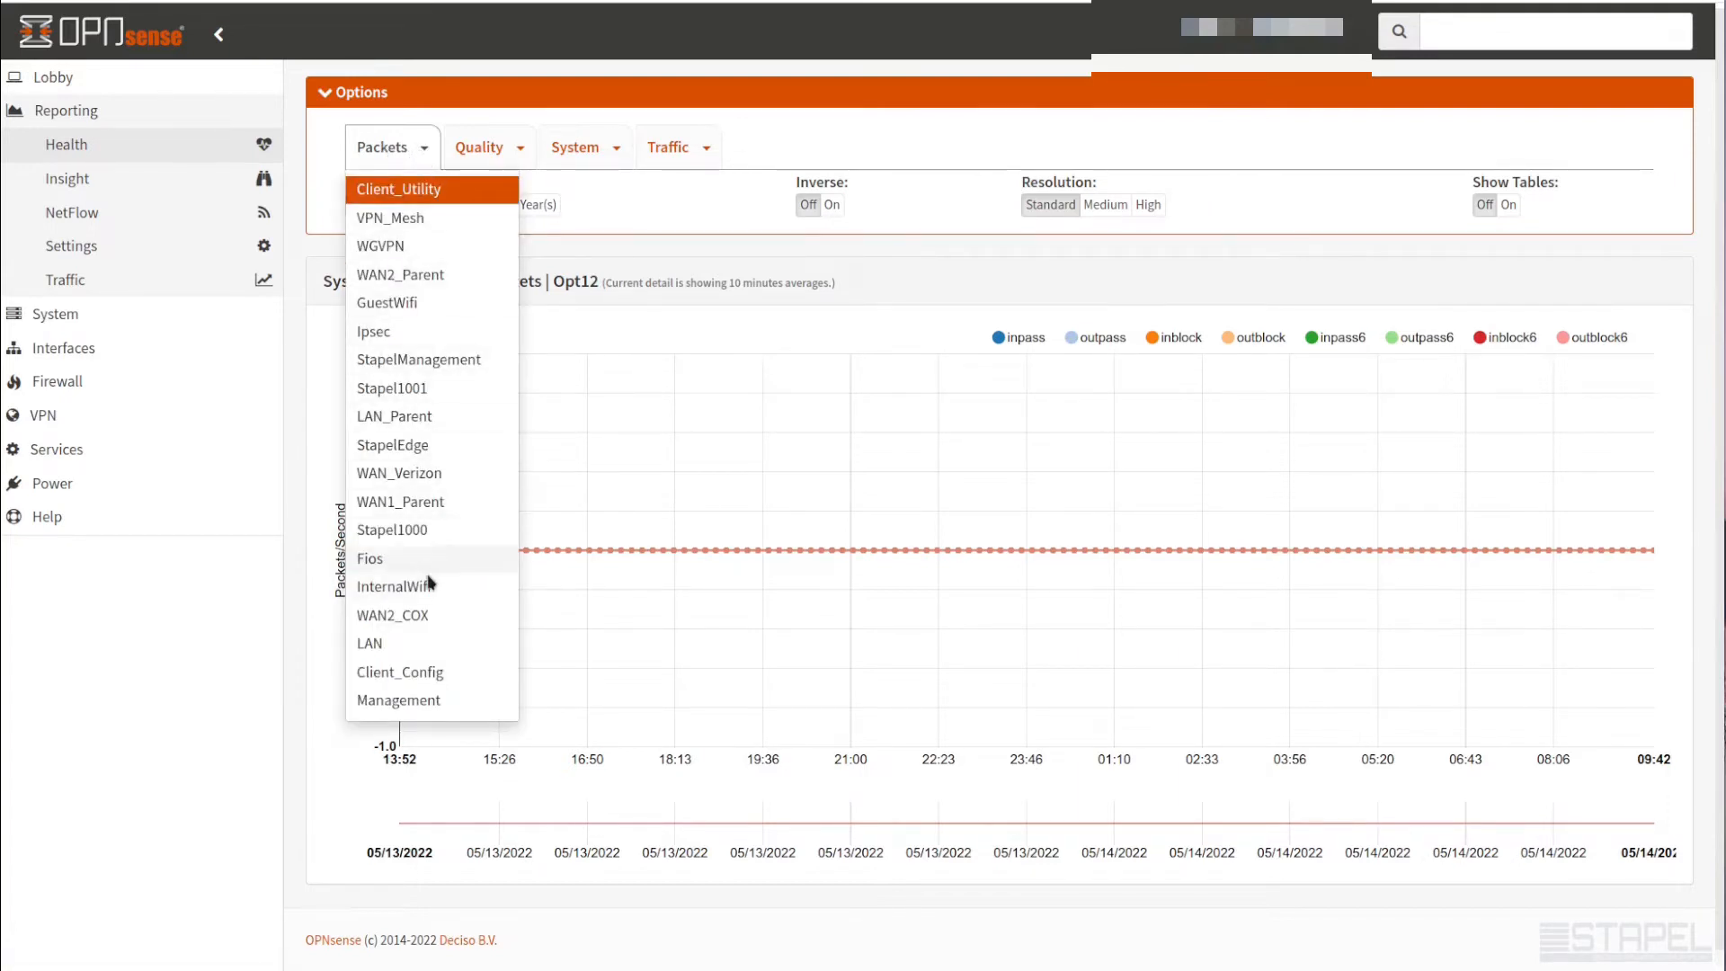
pyautogui.moveTo(399, 473)
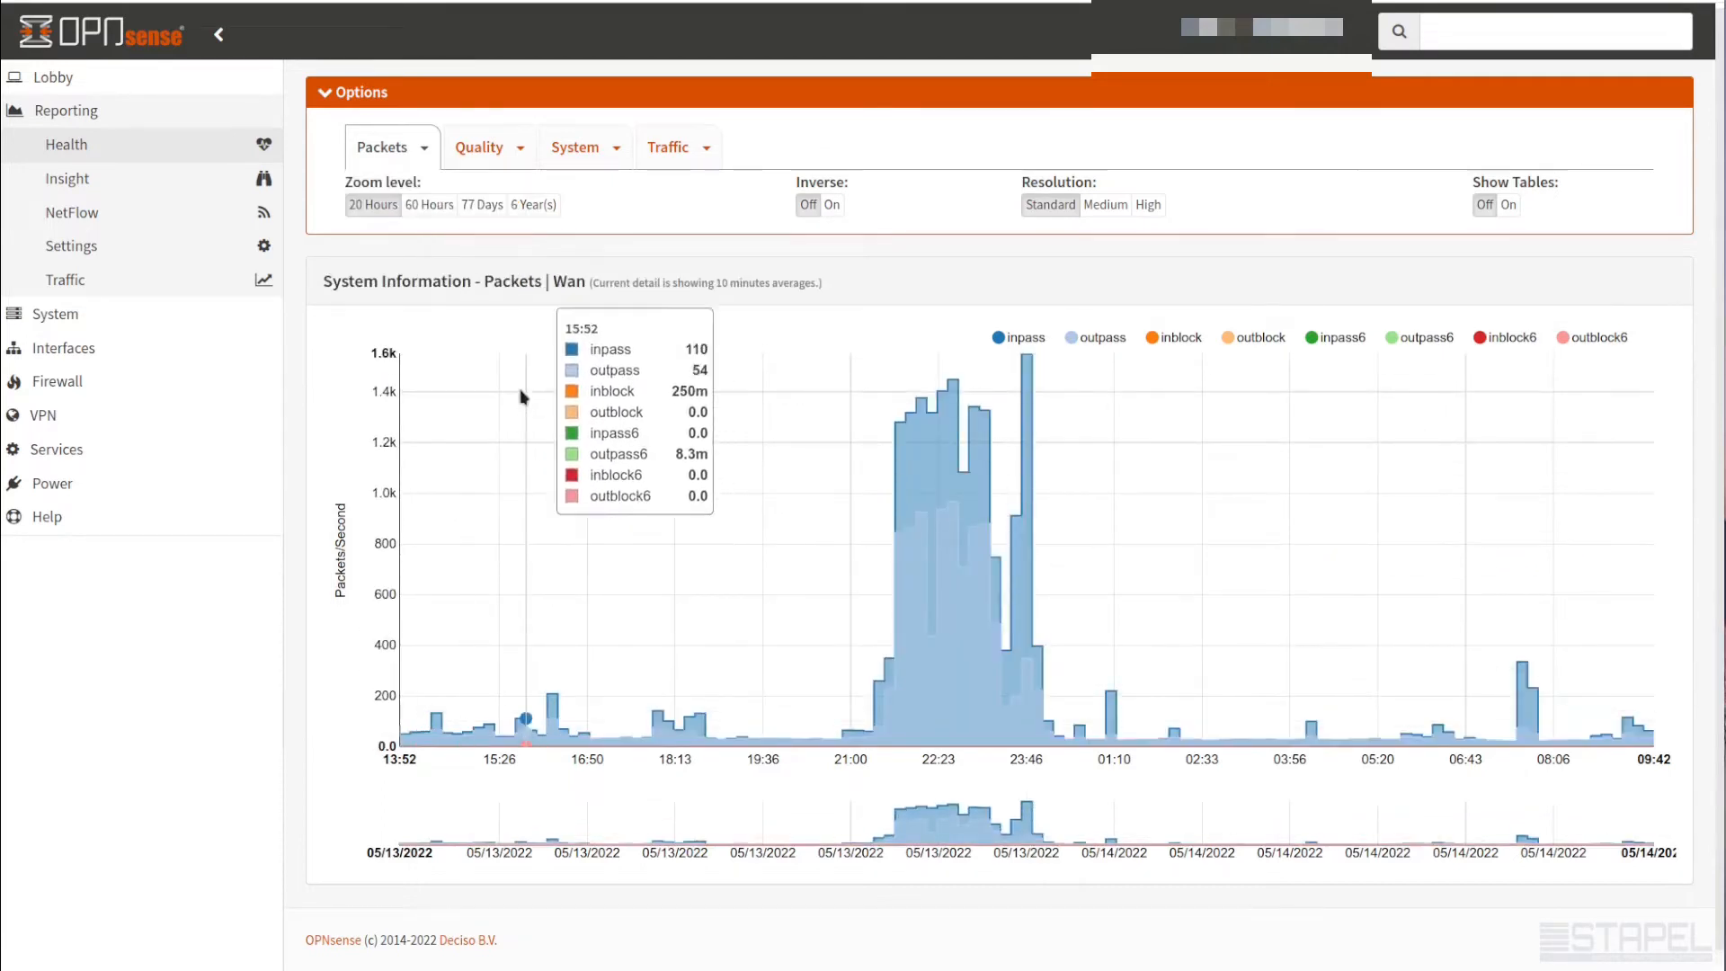
pyautogui.click(391, 145)
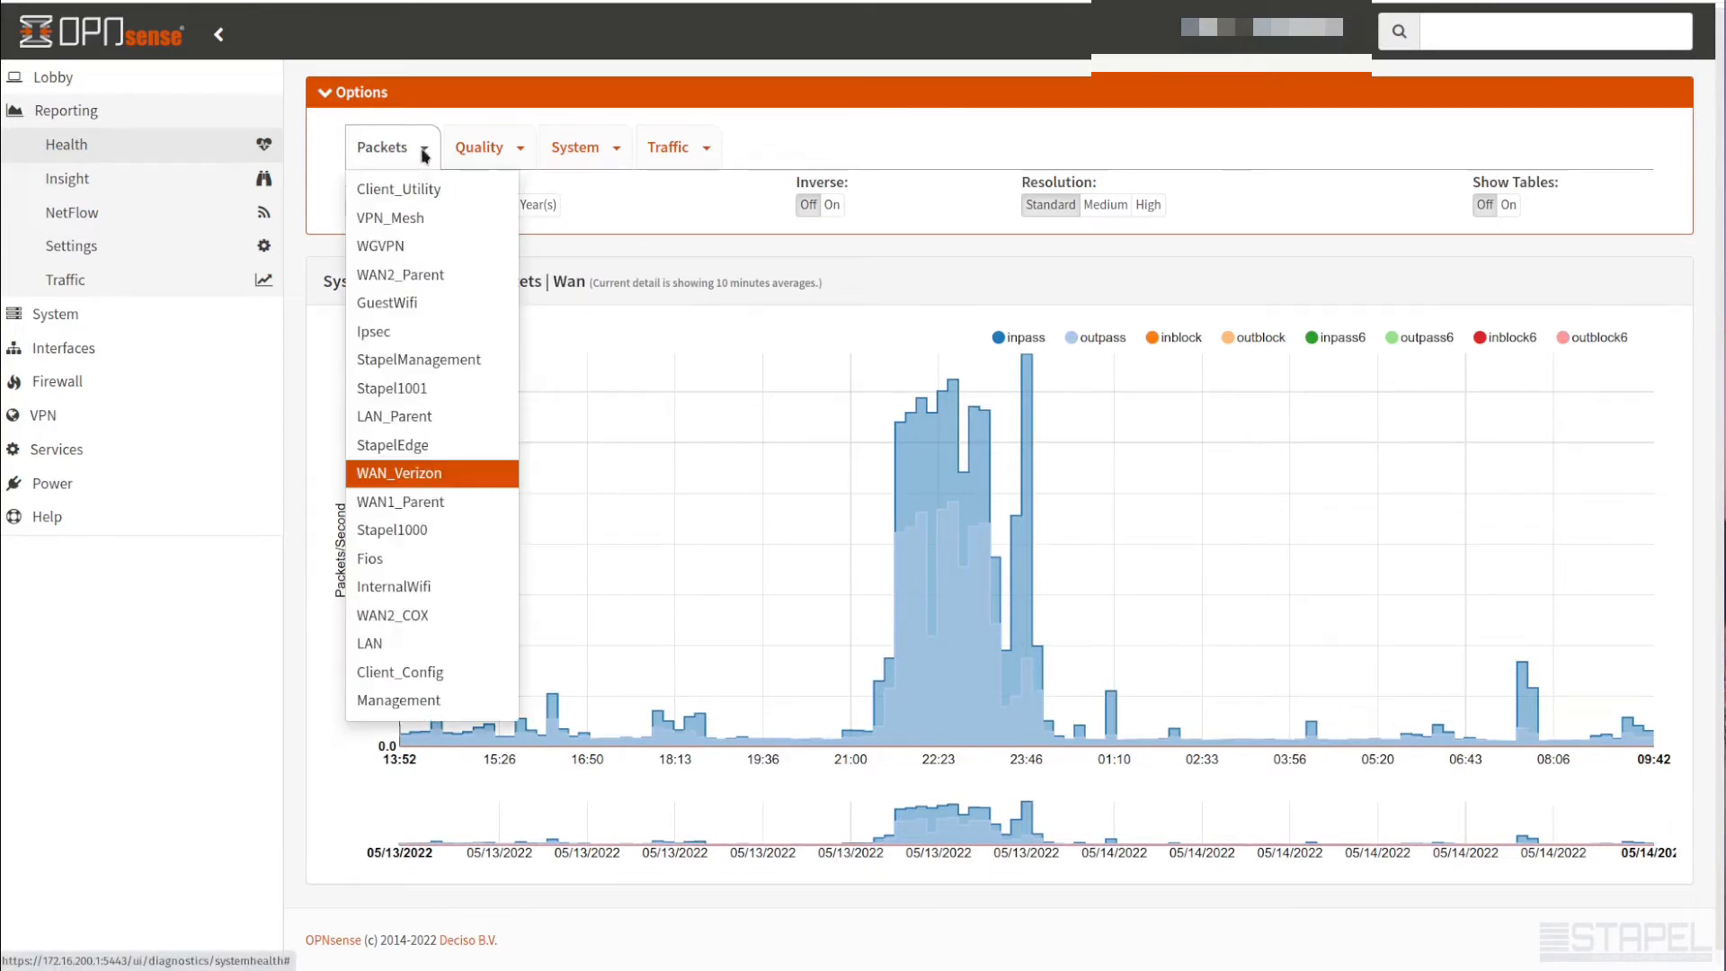
pyautogui.moveTo(487, 119)
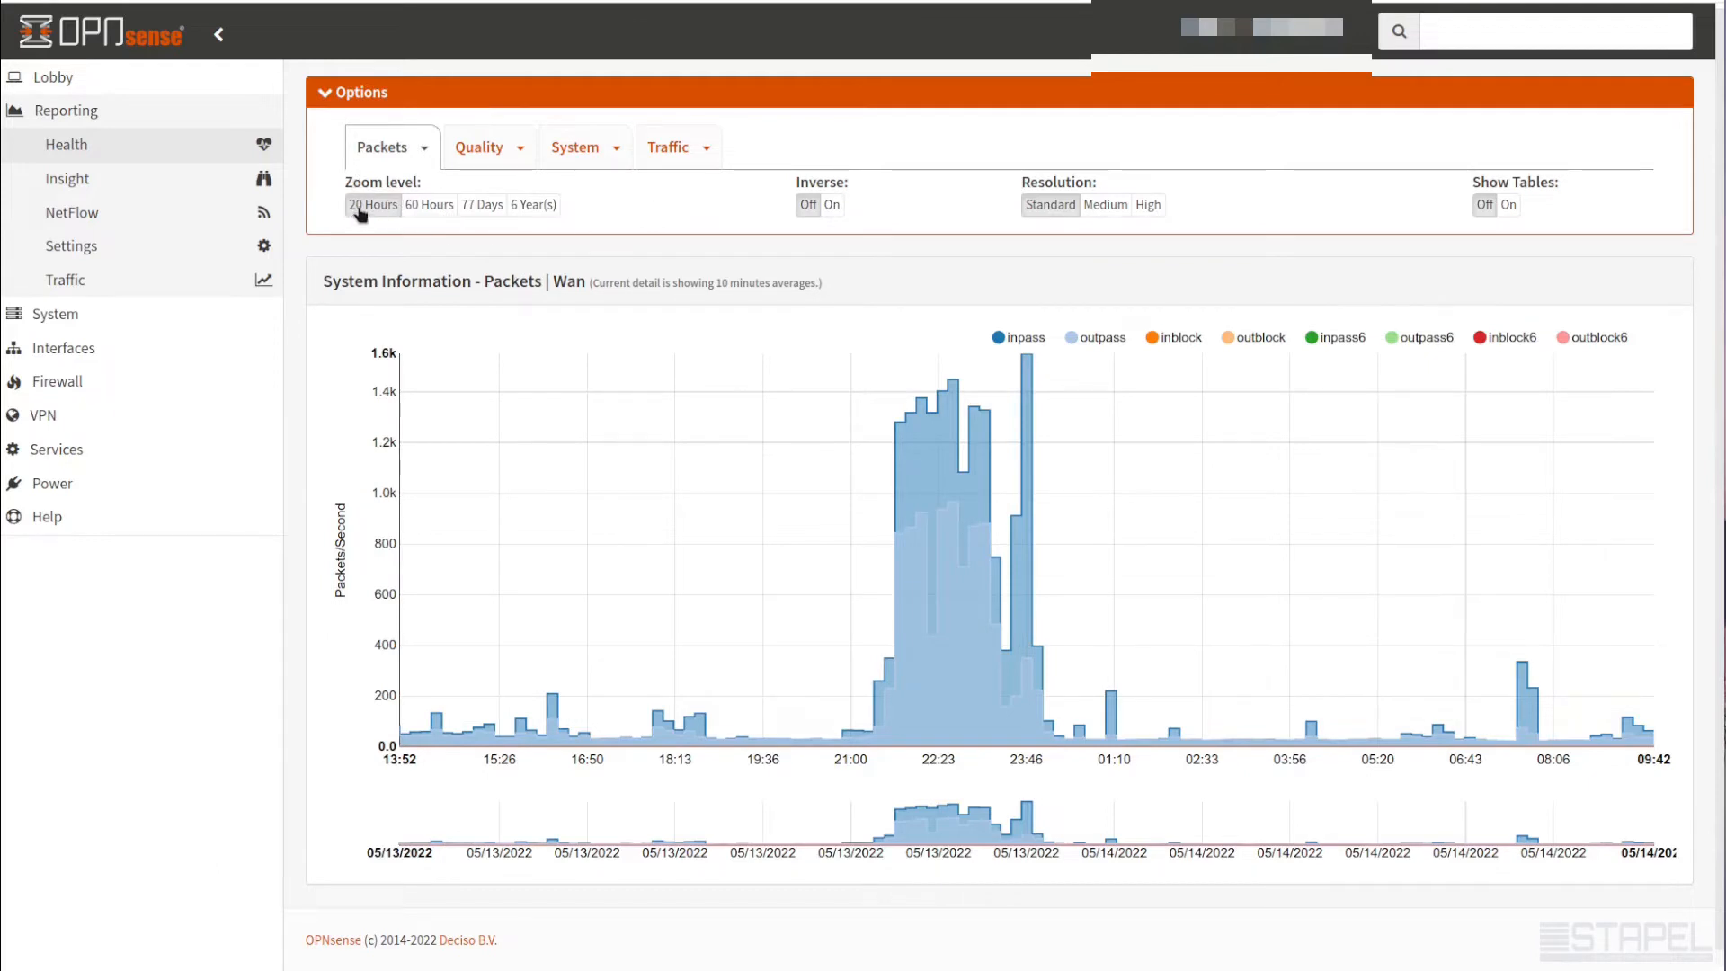
pyautogui.moveTo(822, 739)
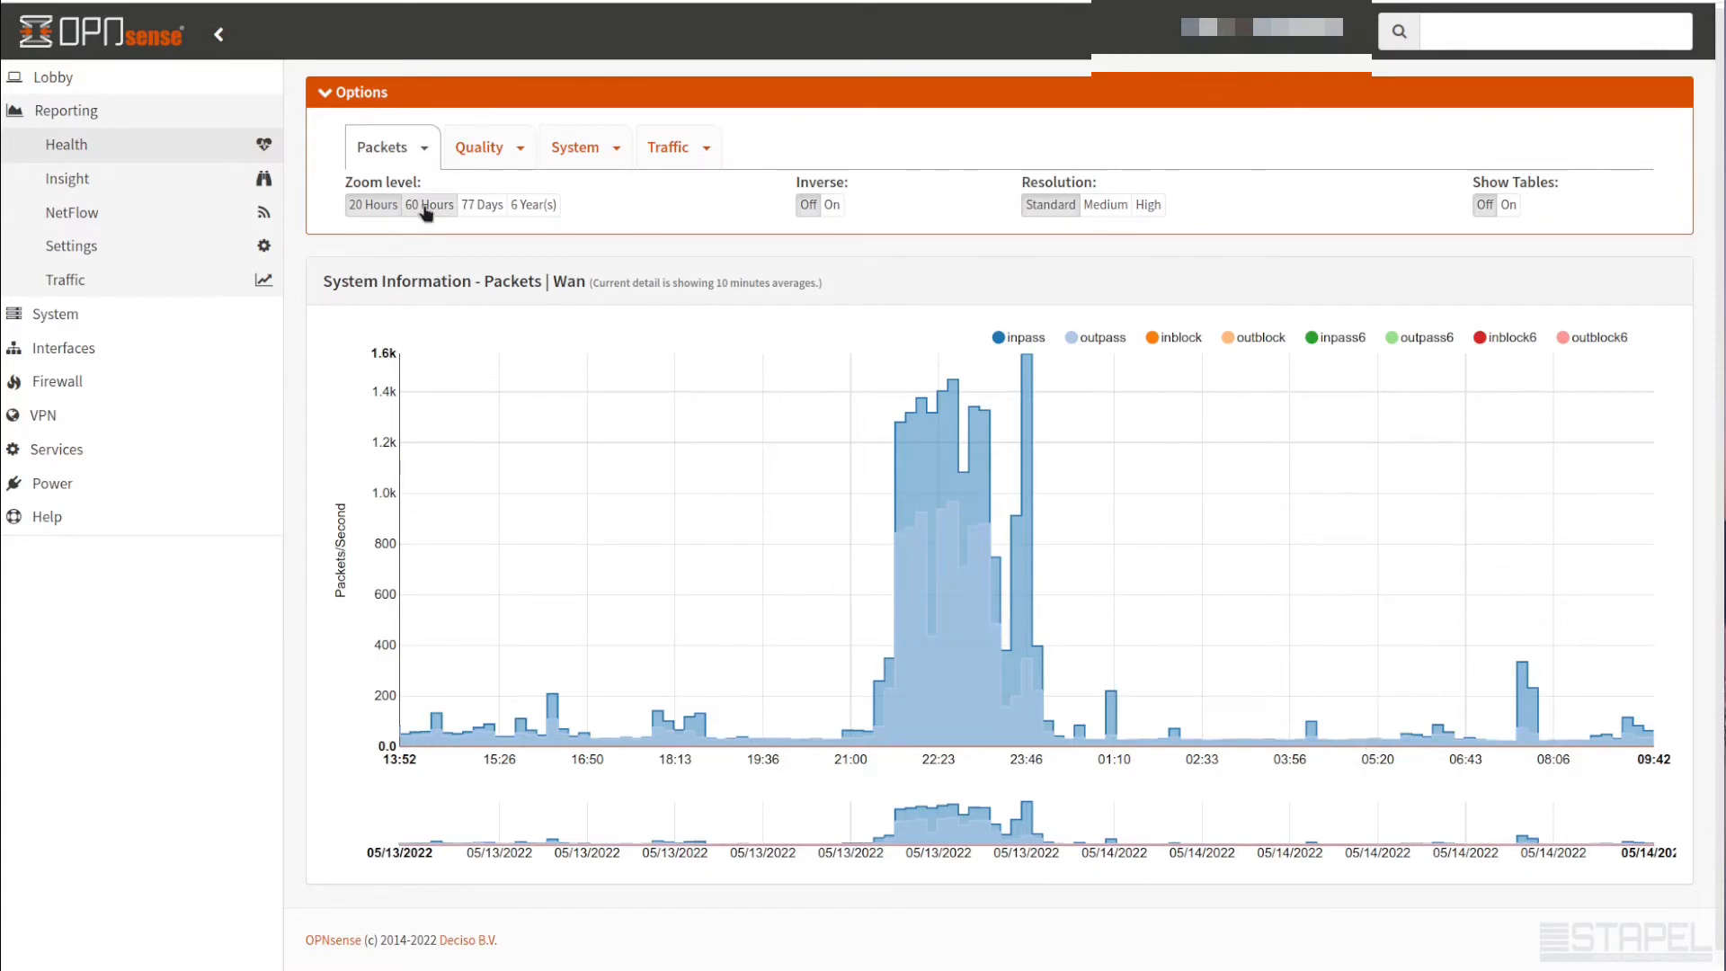
pyautogui.click(430, 205)
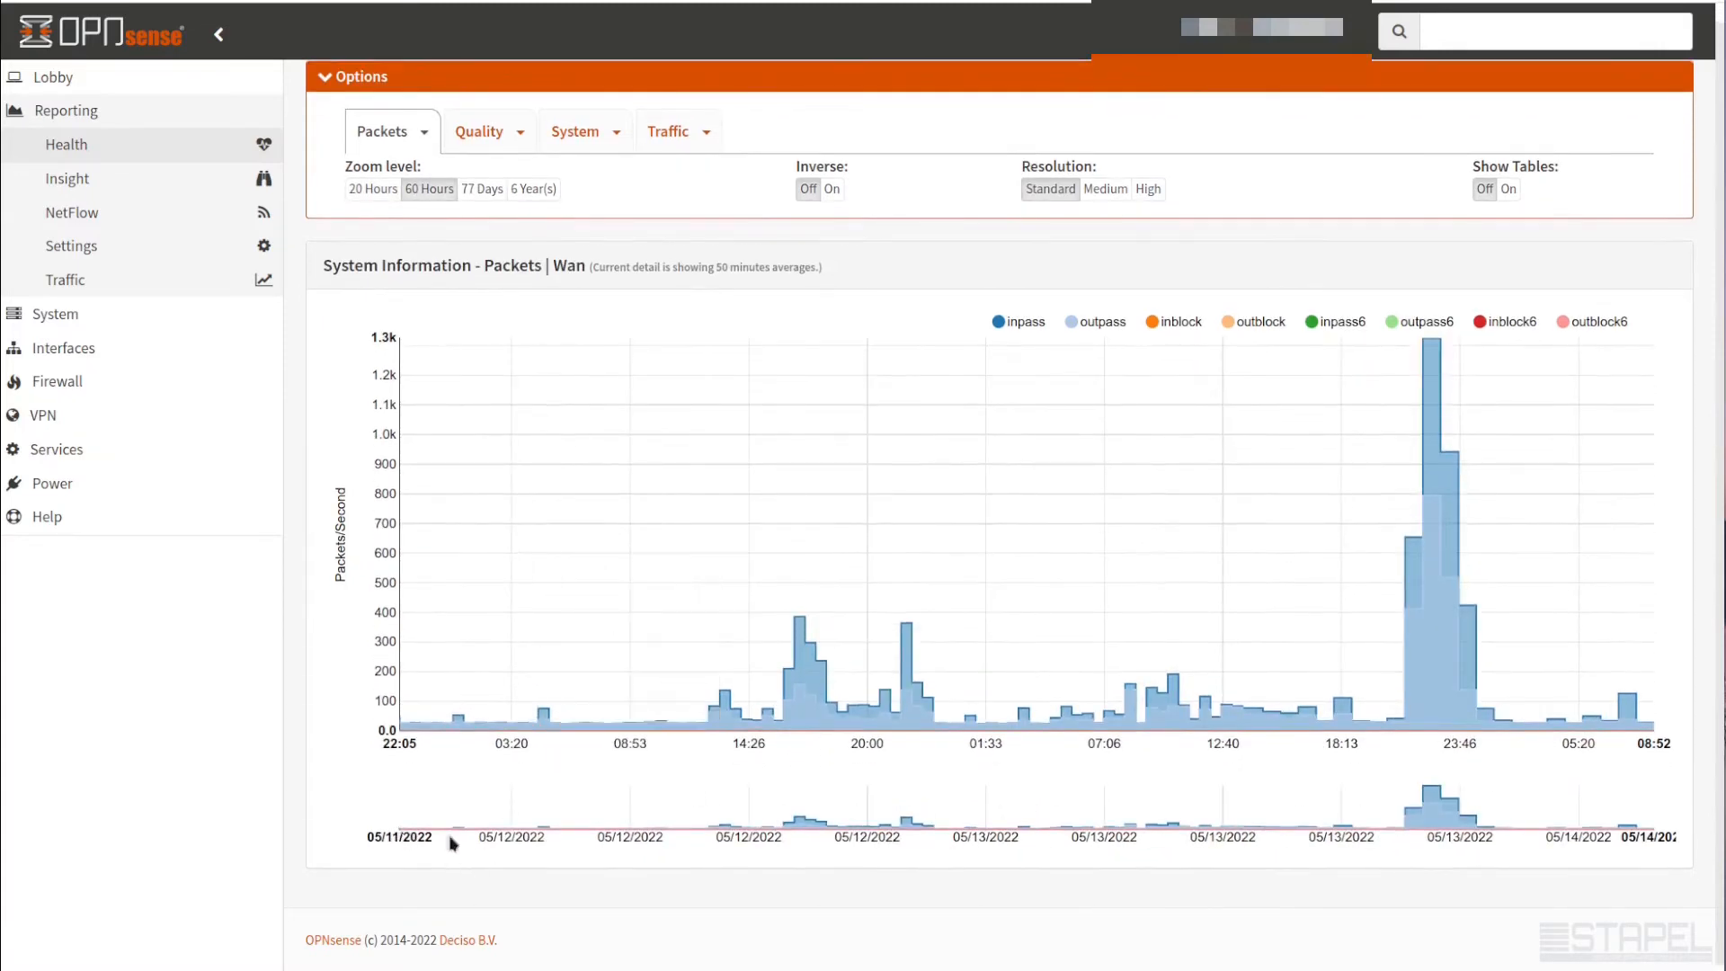
pyautogui.click(372, 189)
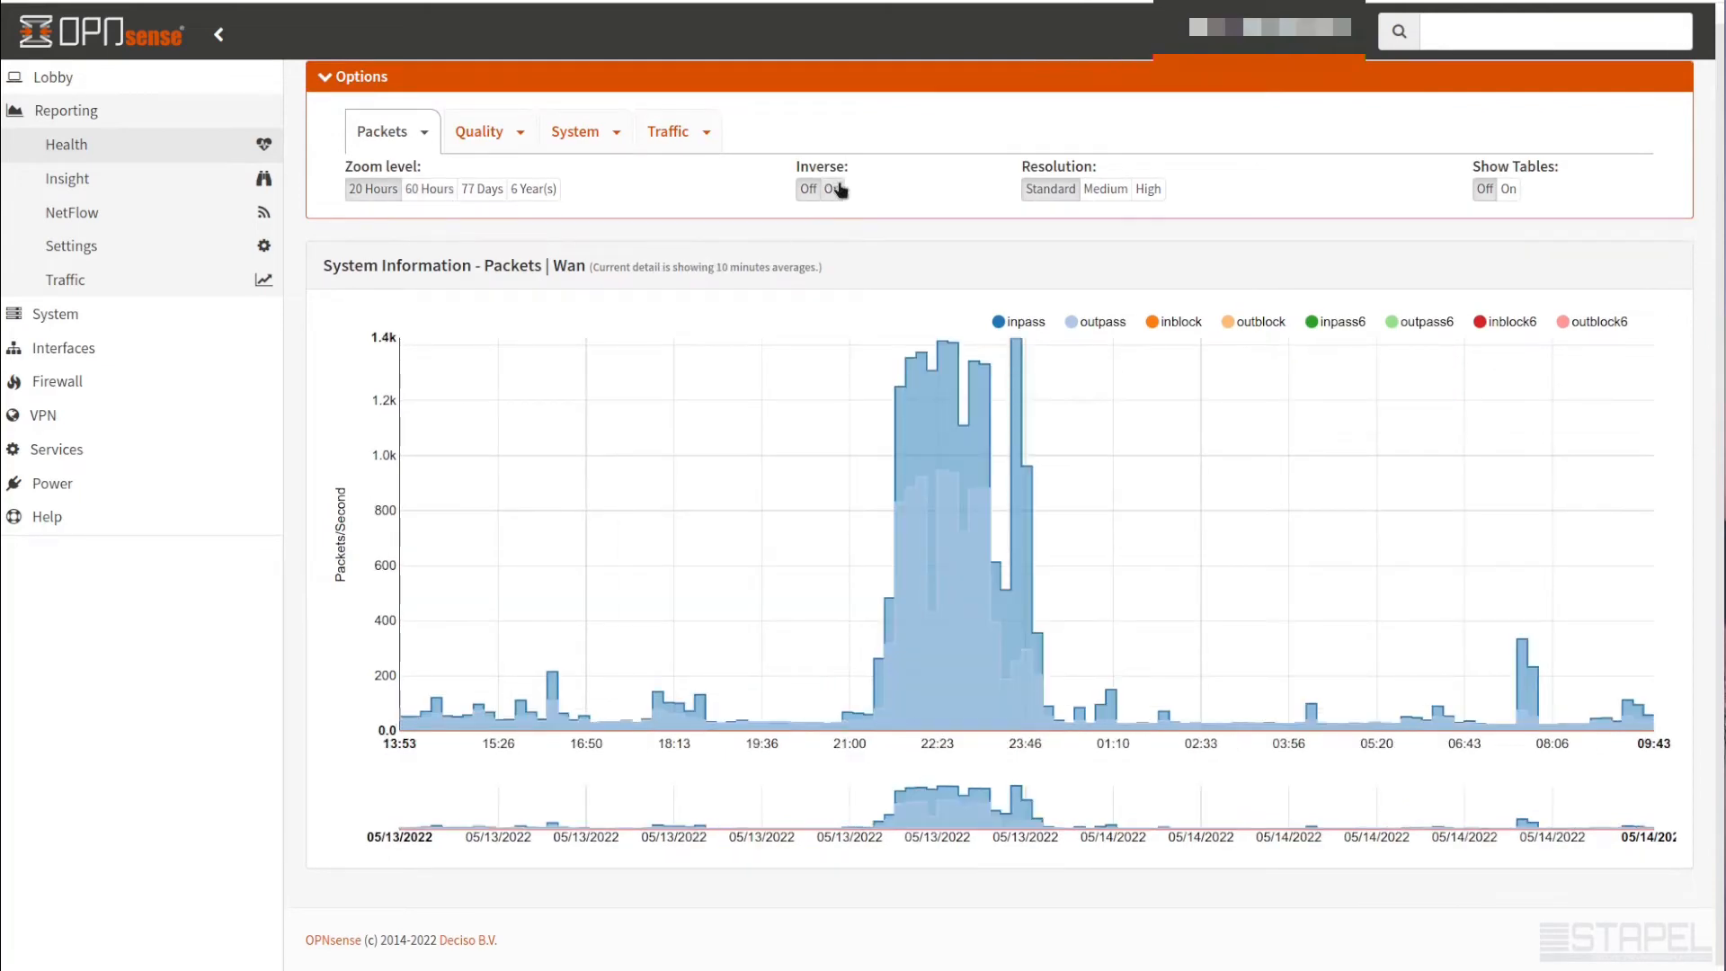
pyautogui.moveTo(931, 491)
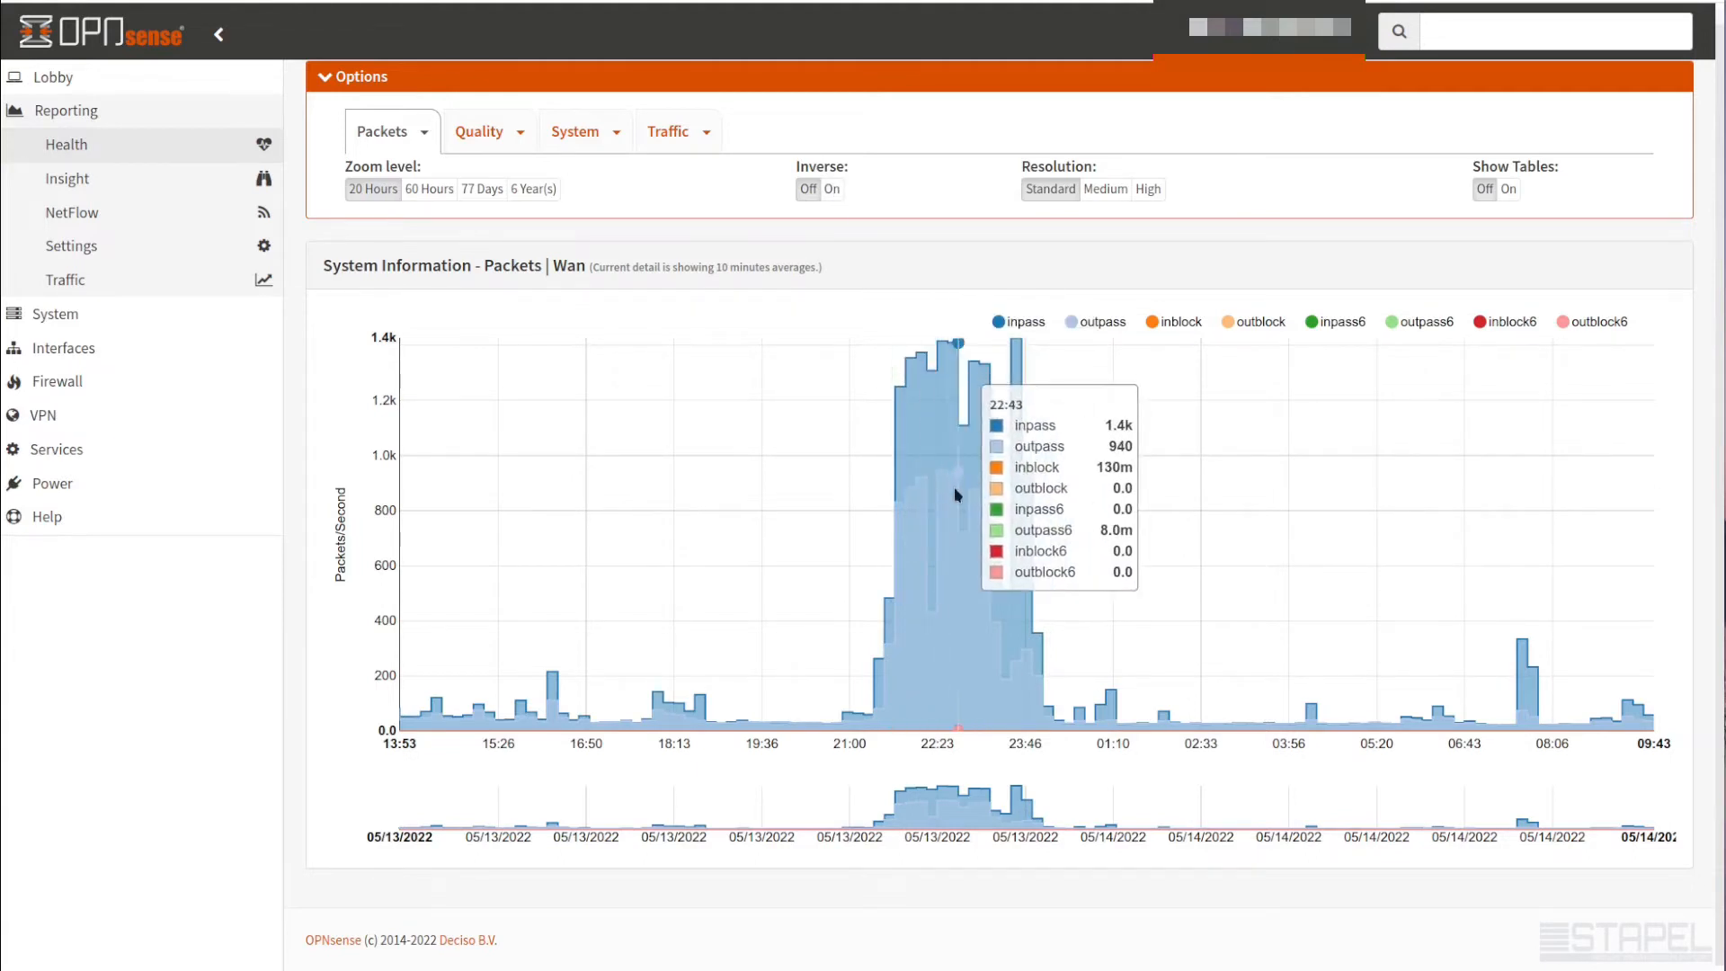
pyautogui.moveTo(651, 482)
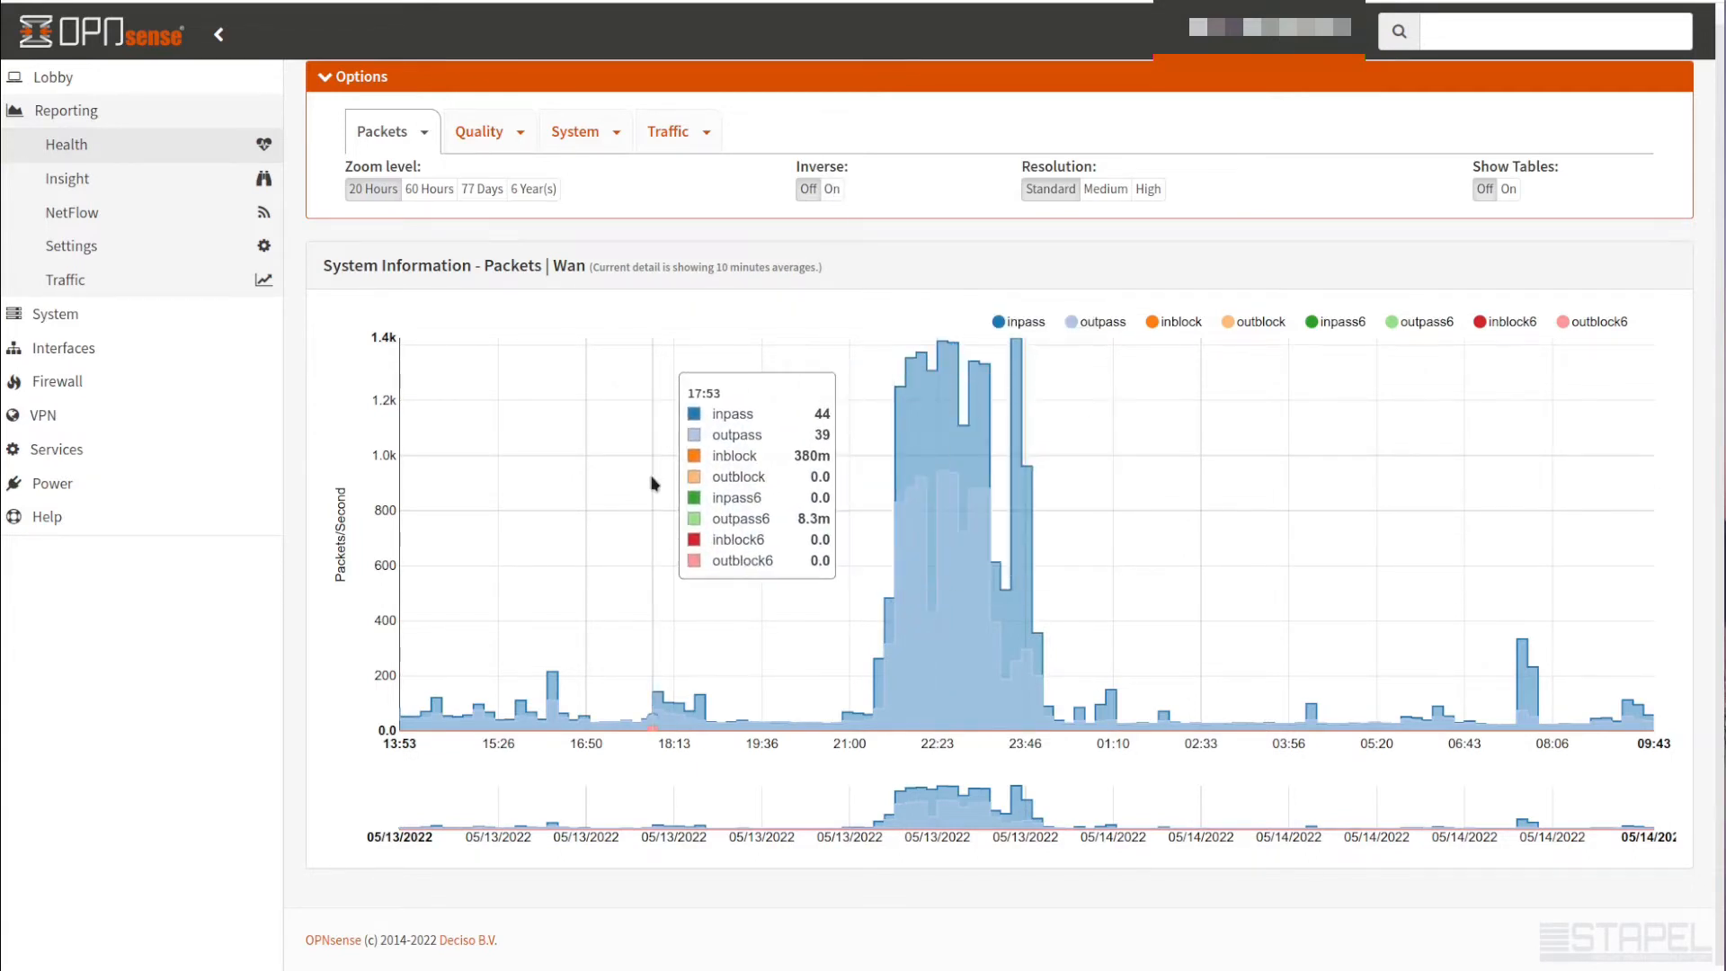
# Turn Inverse on so outgoing Wan packets plot below the axis, keeping the Wan interface
pyautogui.click(830, 189)
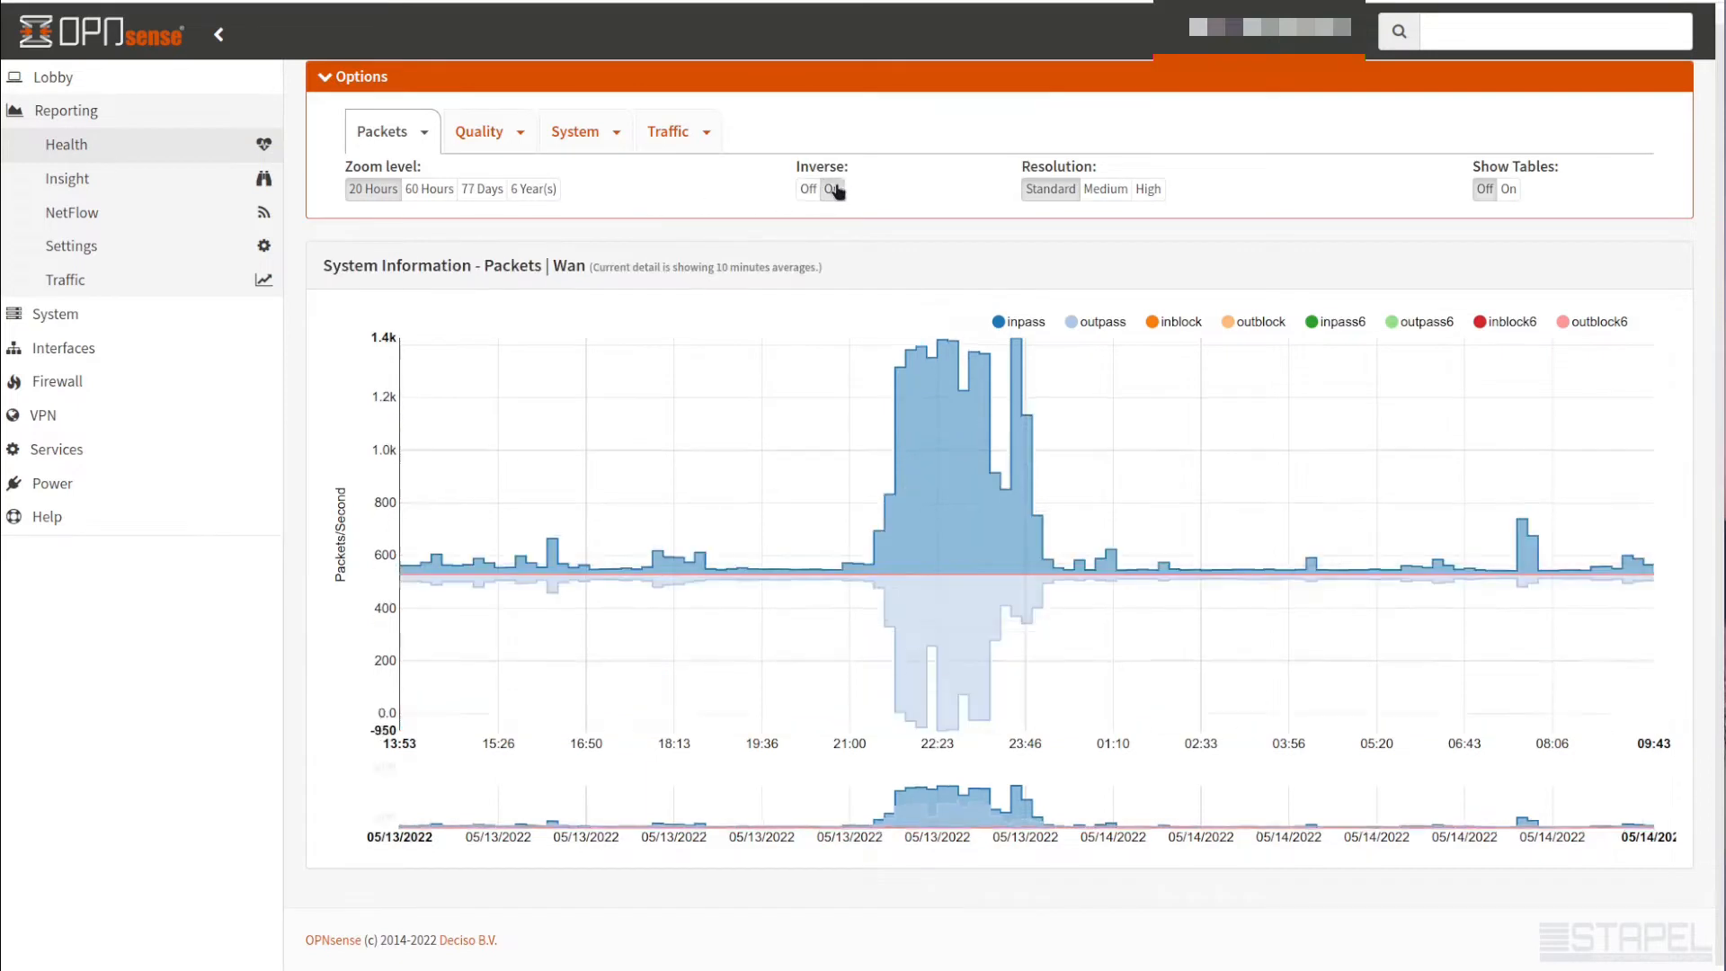
pyautogui.click(833, 189)
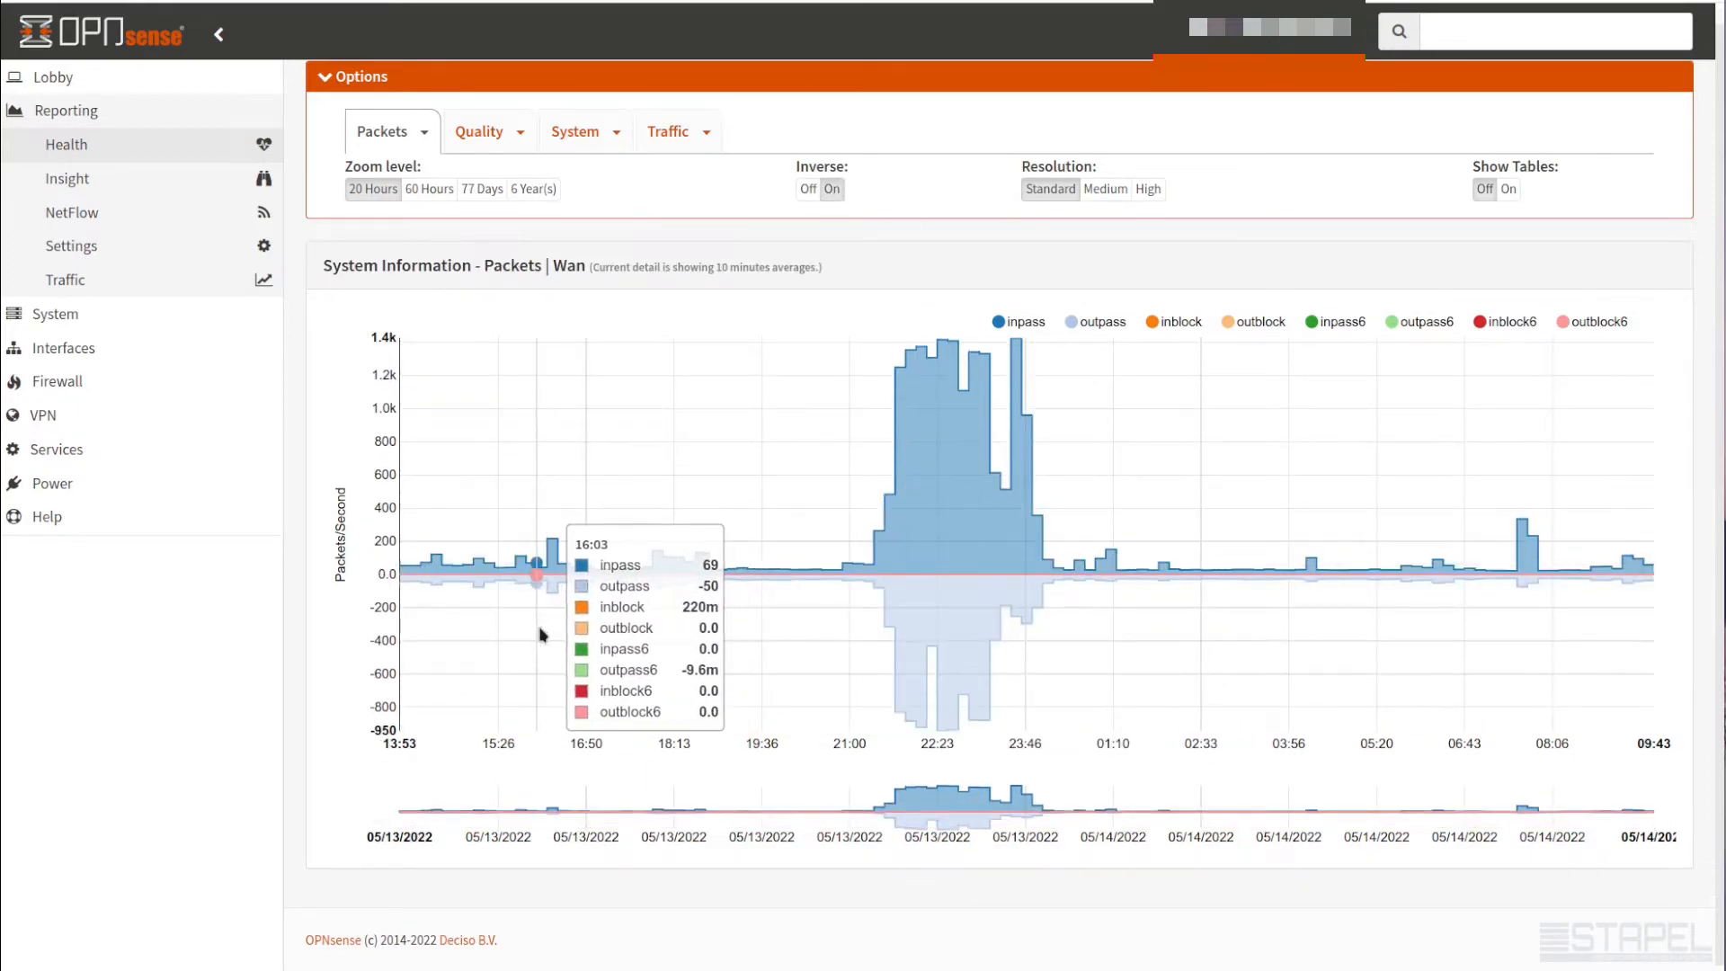
pyautogui.click(391, 131)
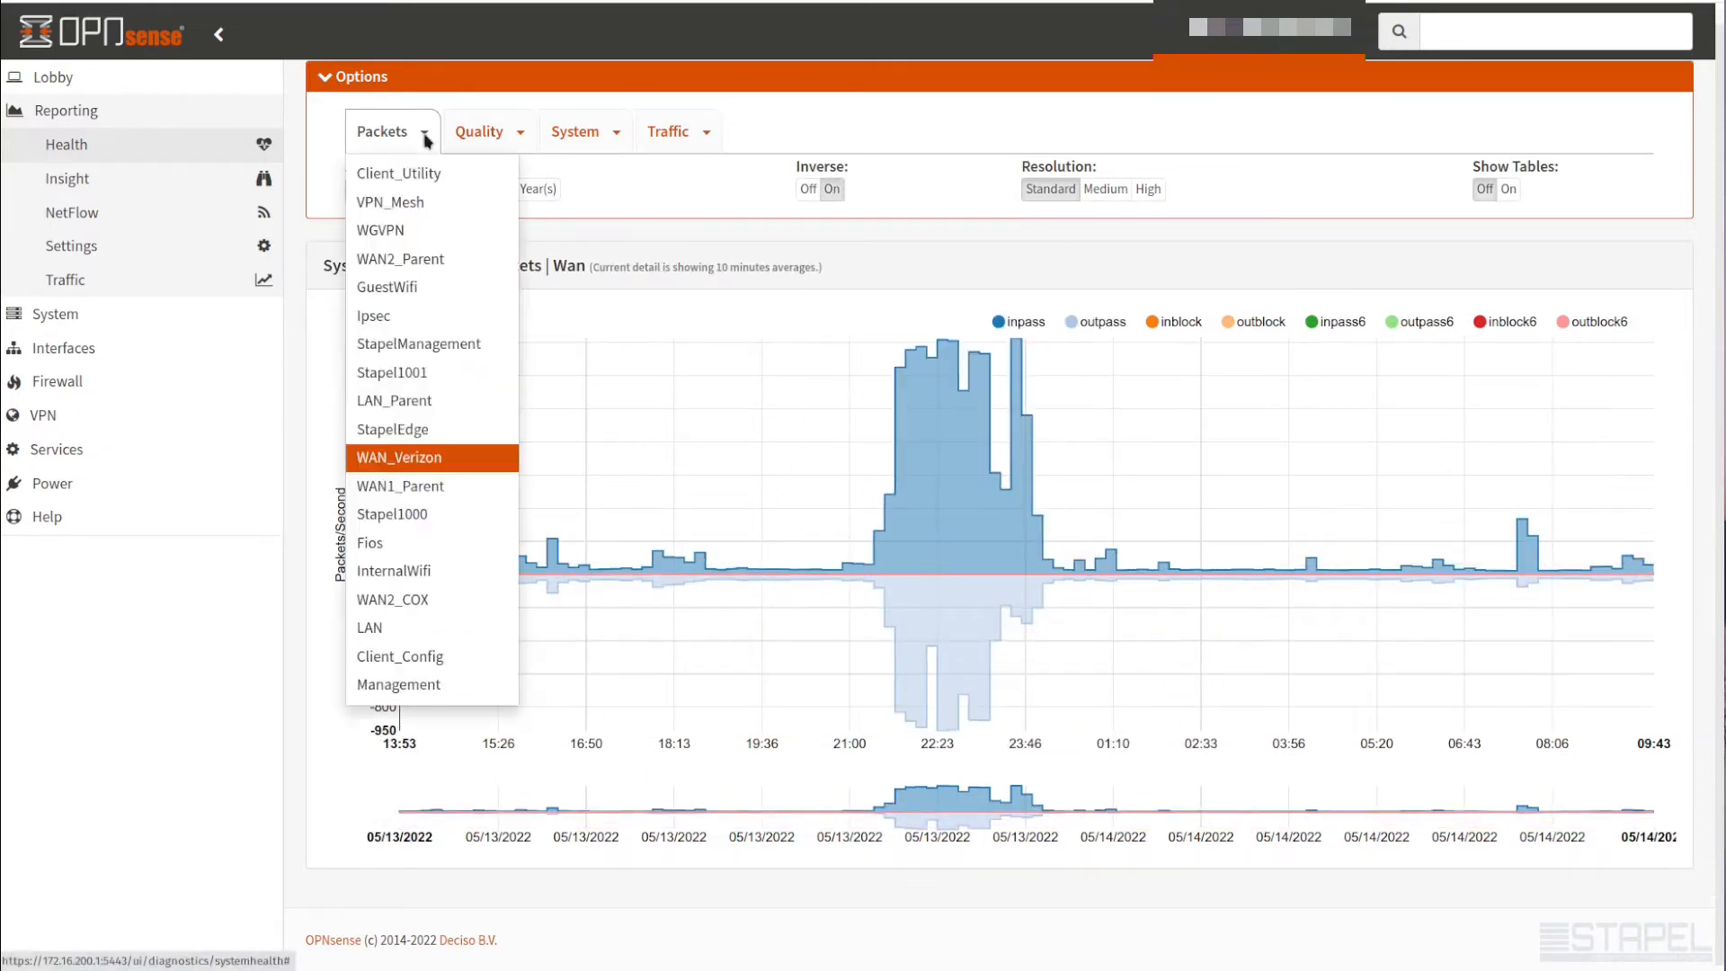
pyautogui.click(399, 457)
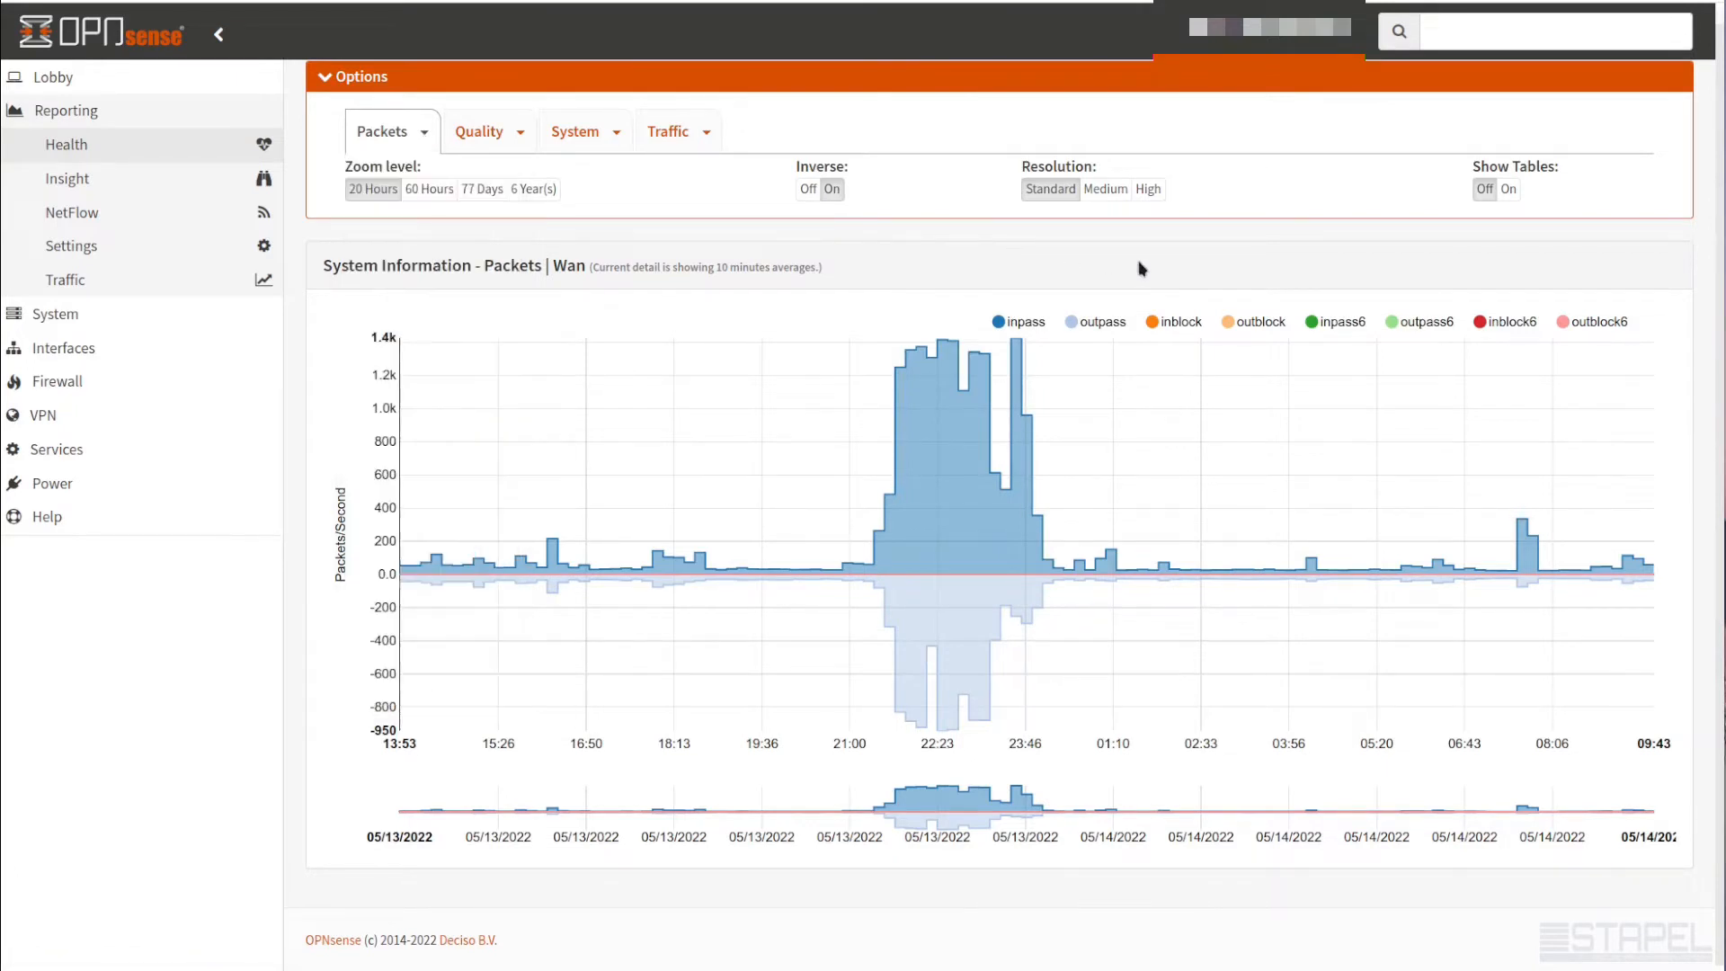
pyautogui.moveTo(904, 450)
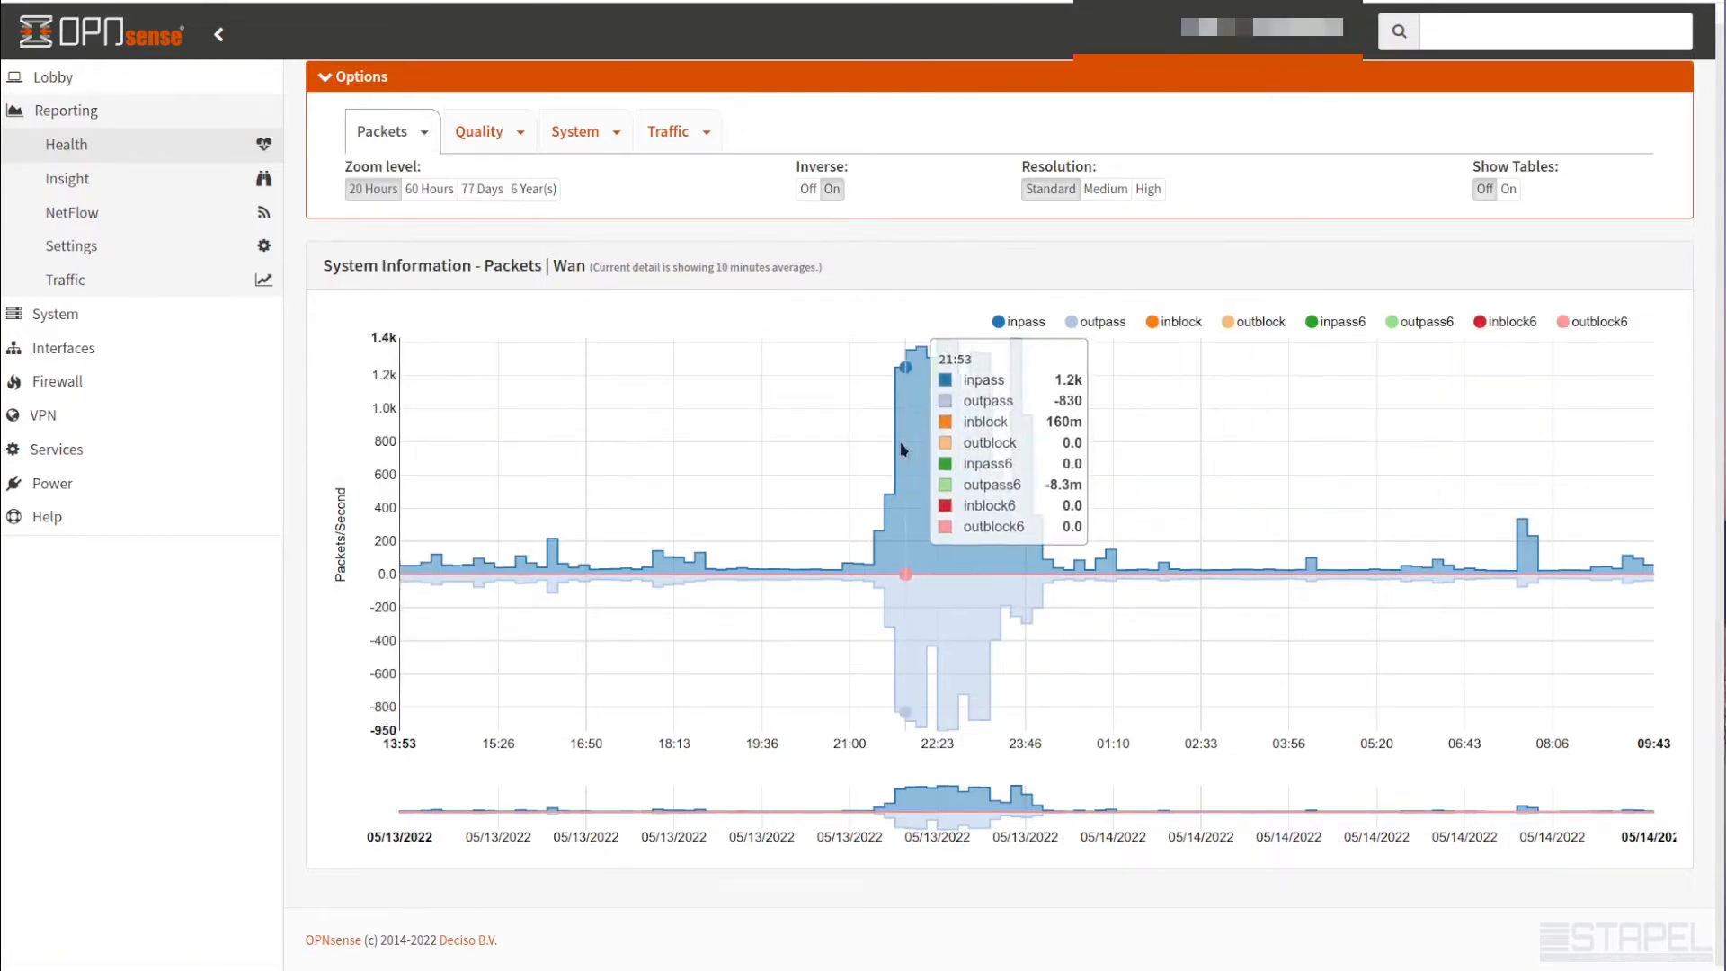
pyautogui.moveTo(968, 482)
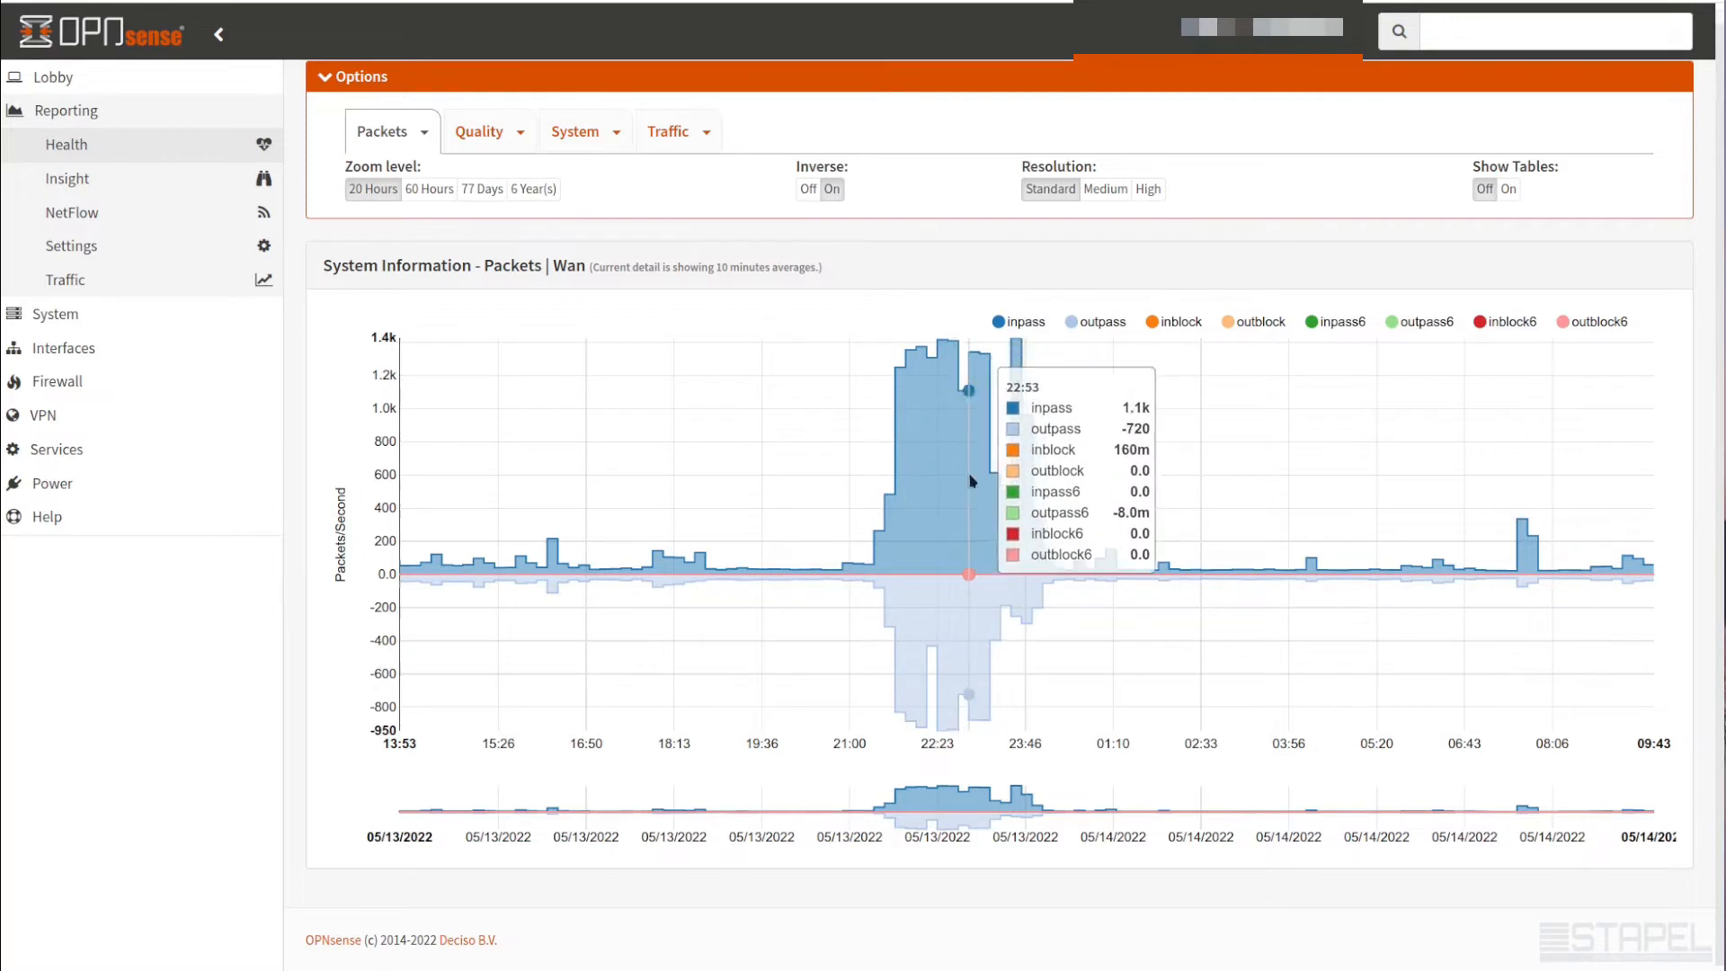
pyautogui.moveTo(964, 597)
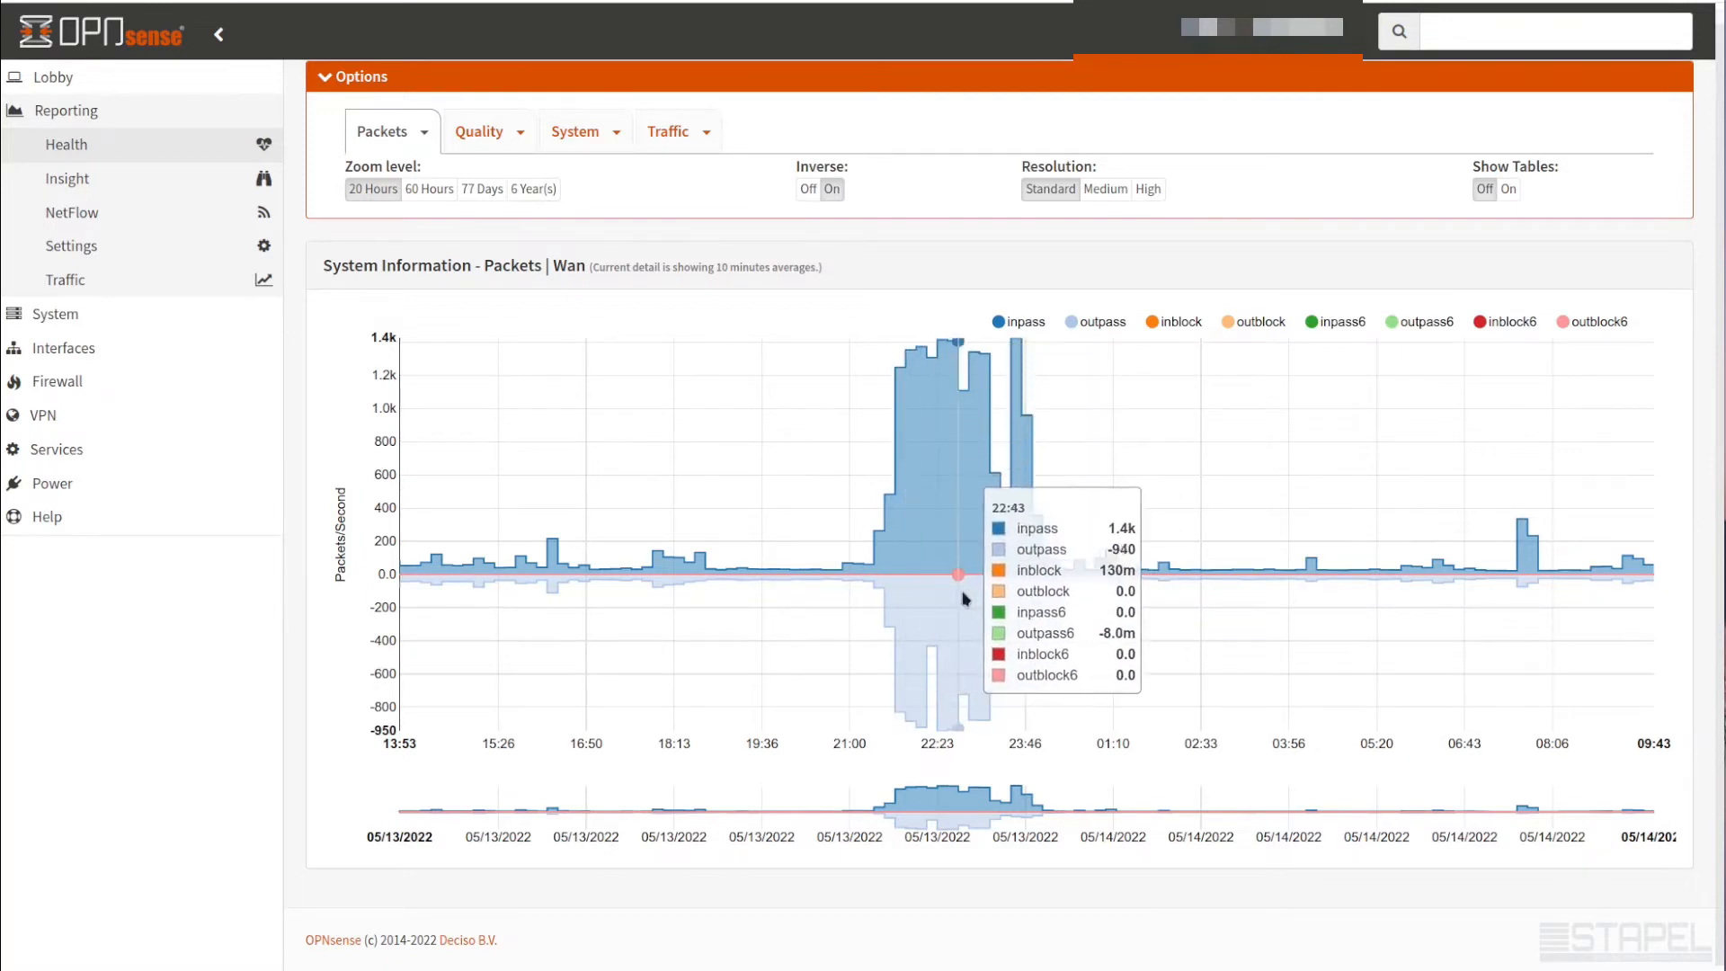
pyautogui.moveTo(1169, 570)
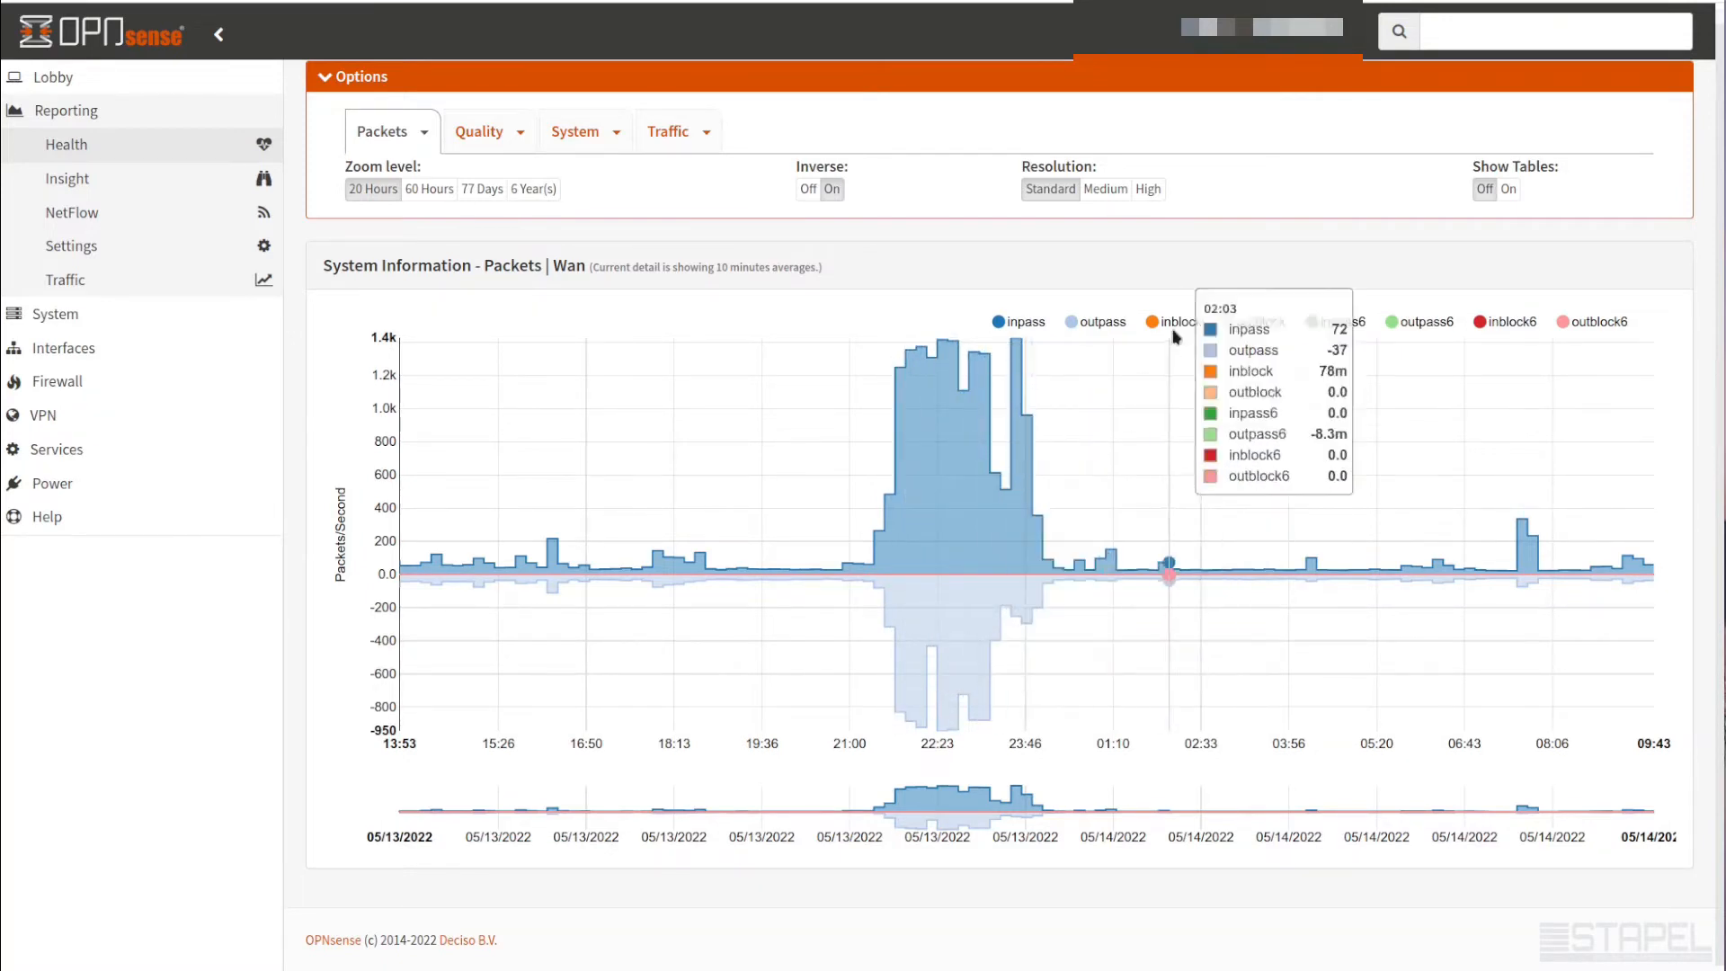
pyautogui.moveTo(819, 484)
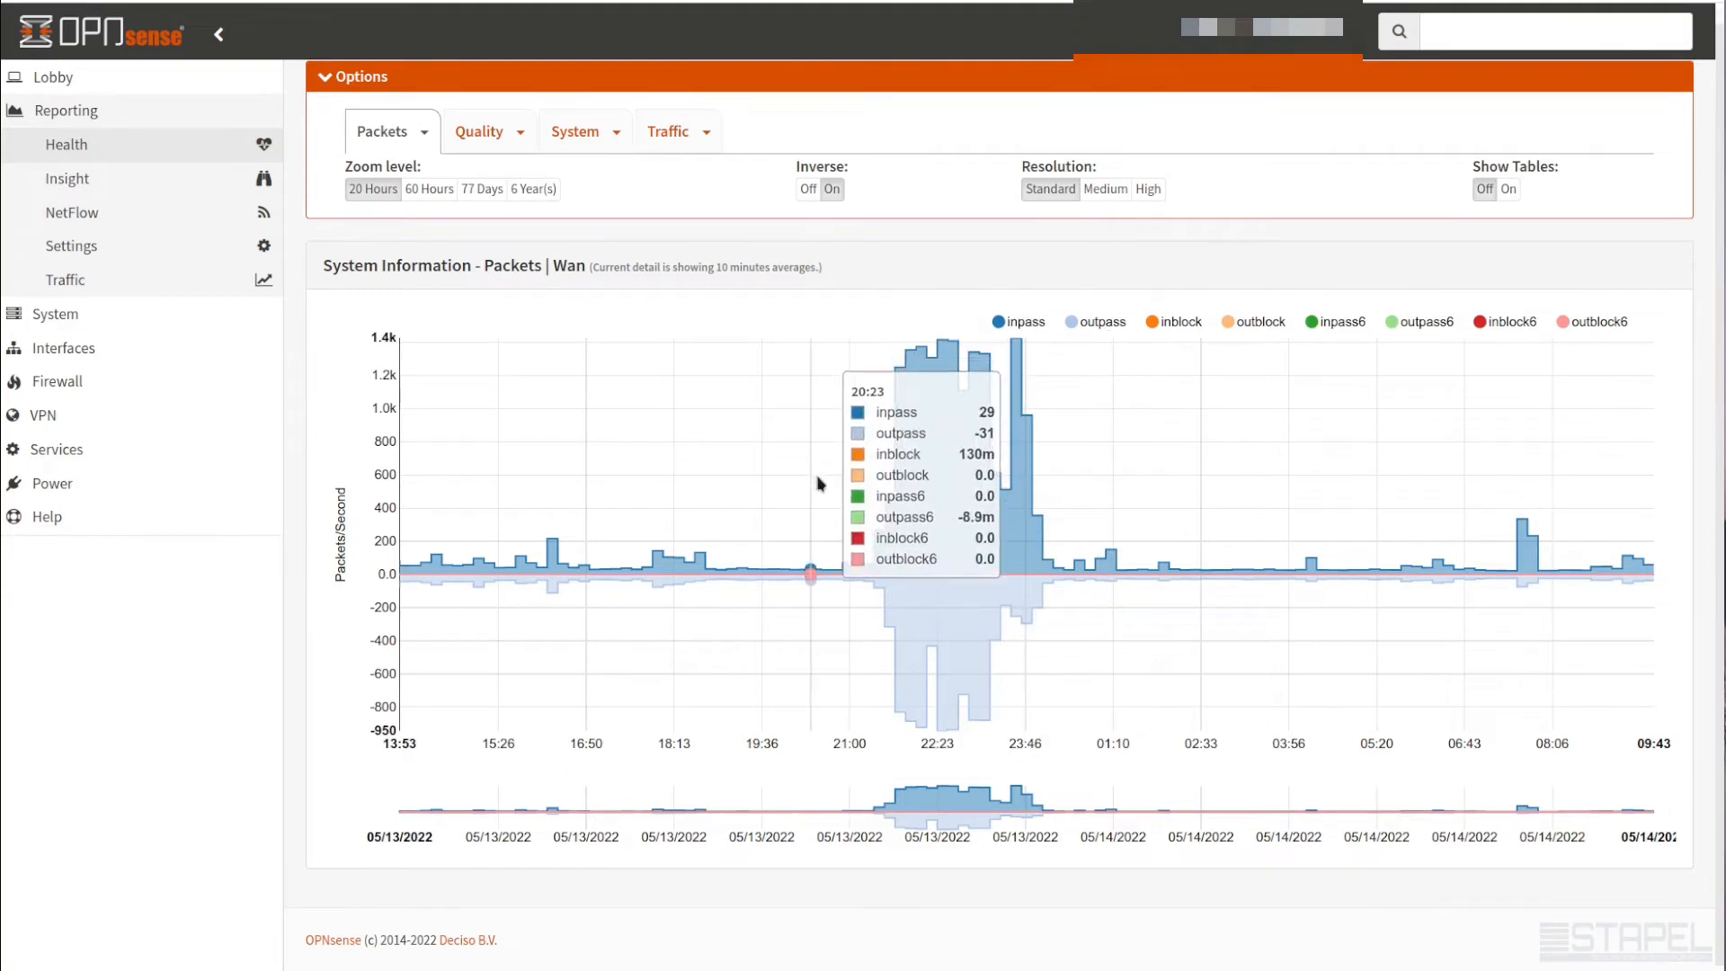
pyautogui.moveTo(538, 845)
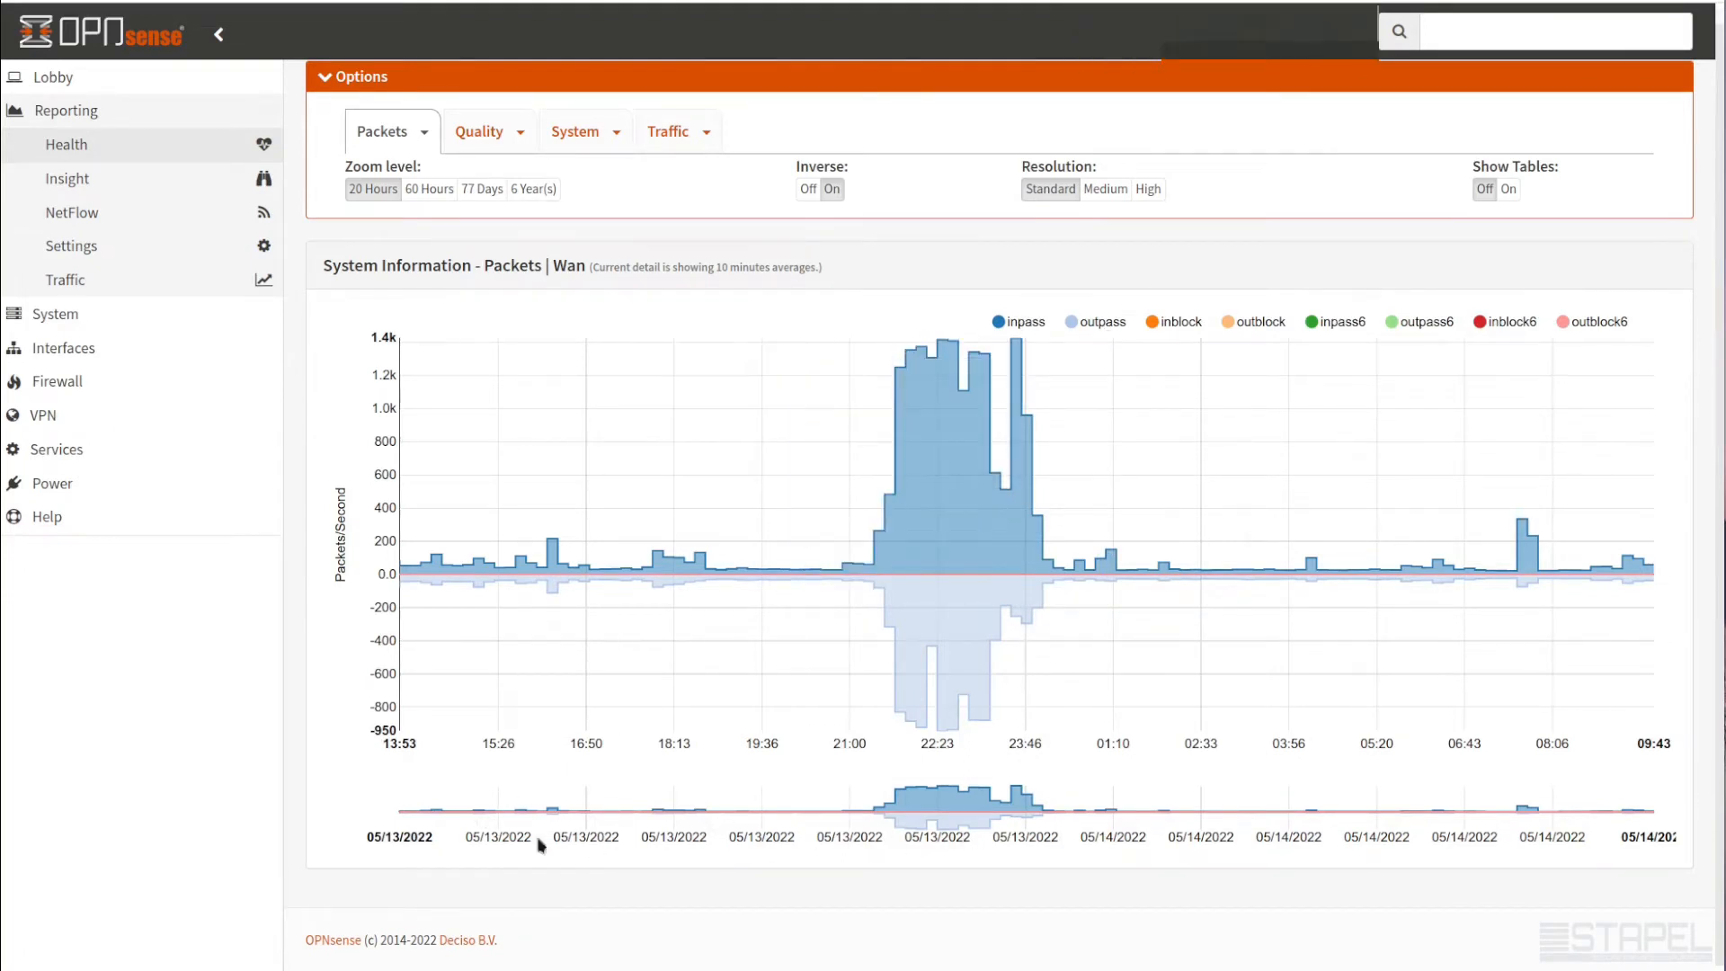
pyautogui.moveTo(536, 575)
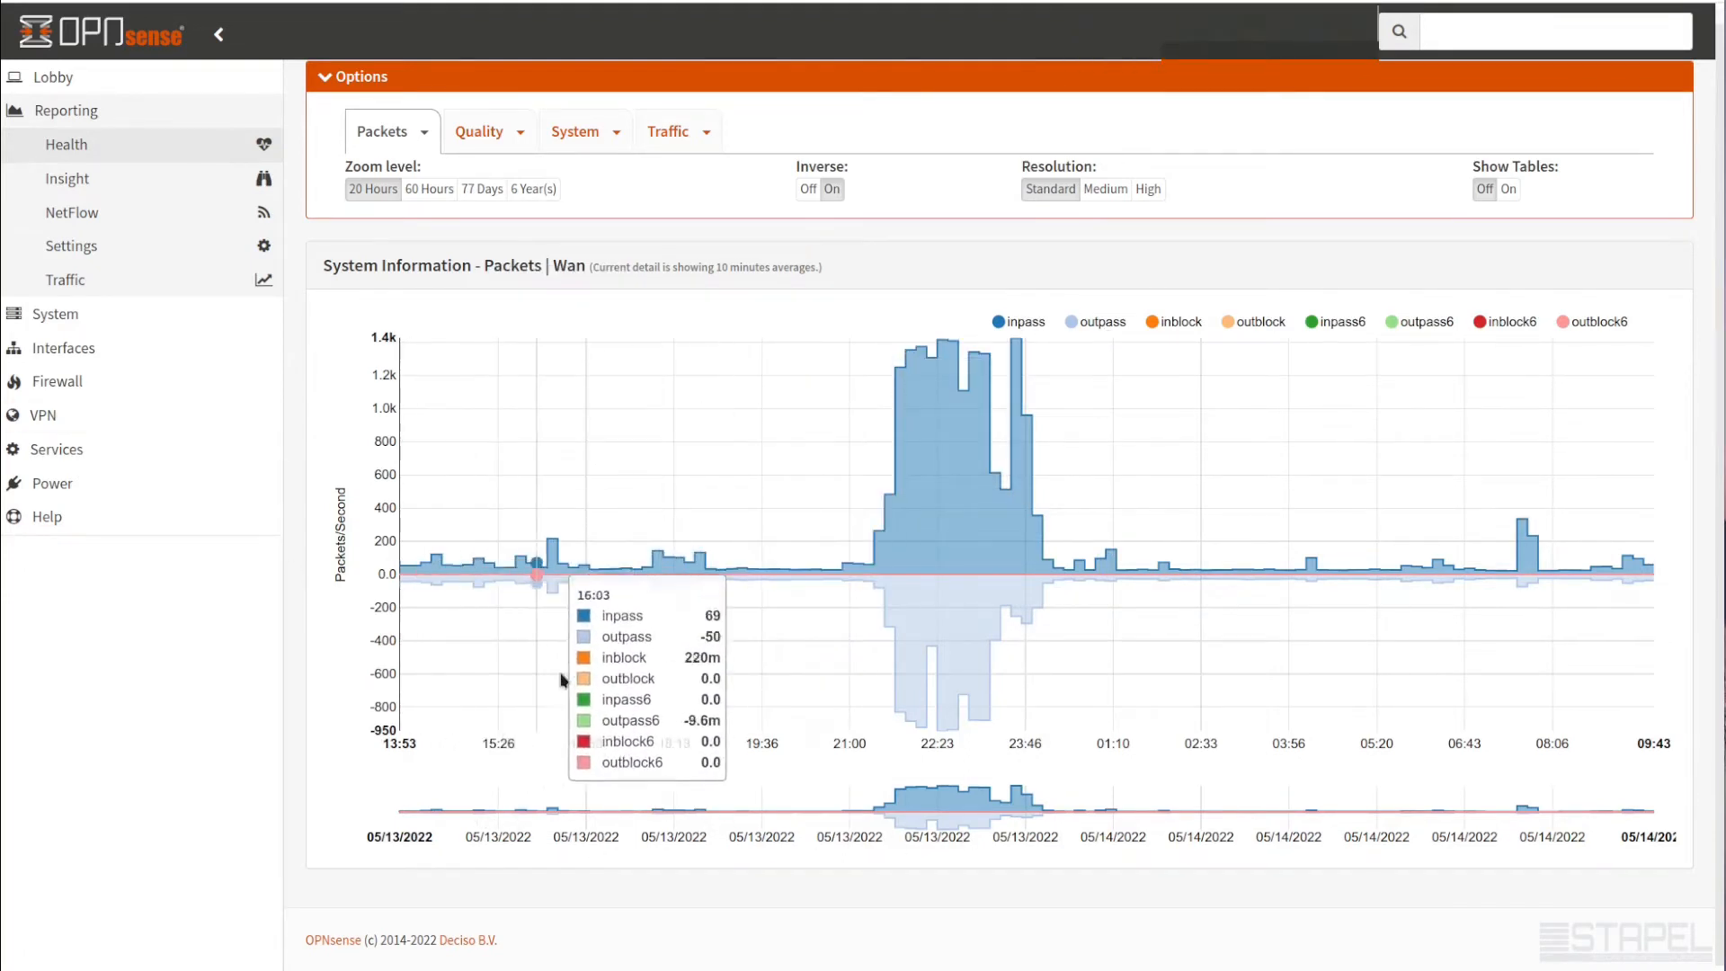
pyautogui.moveTo(832, 741)
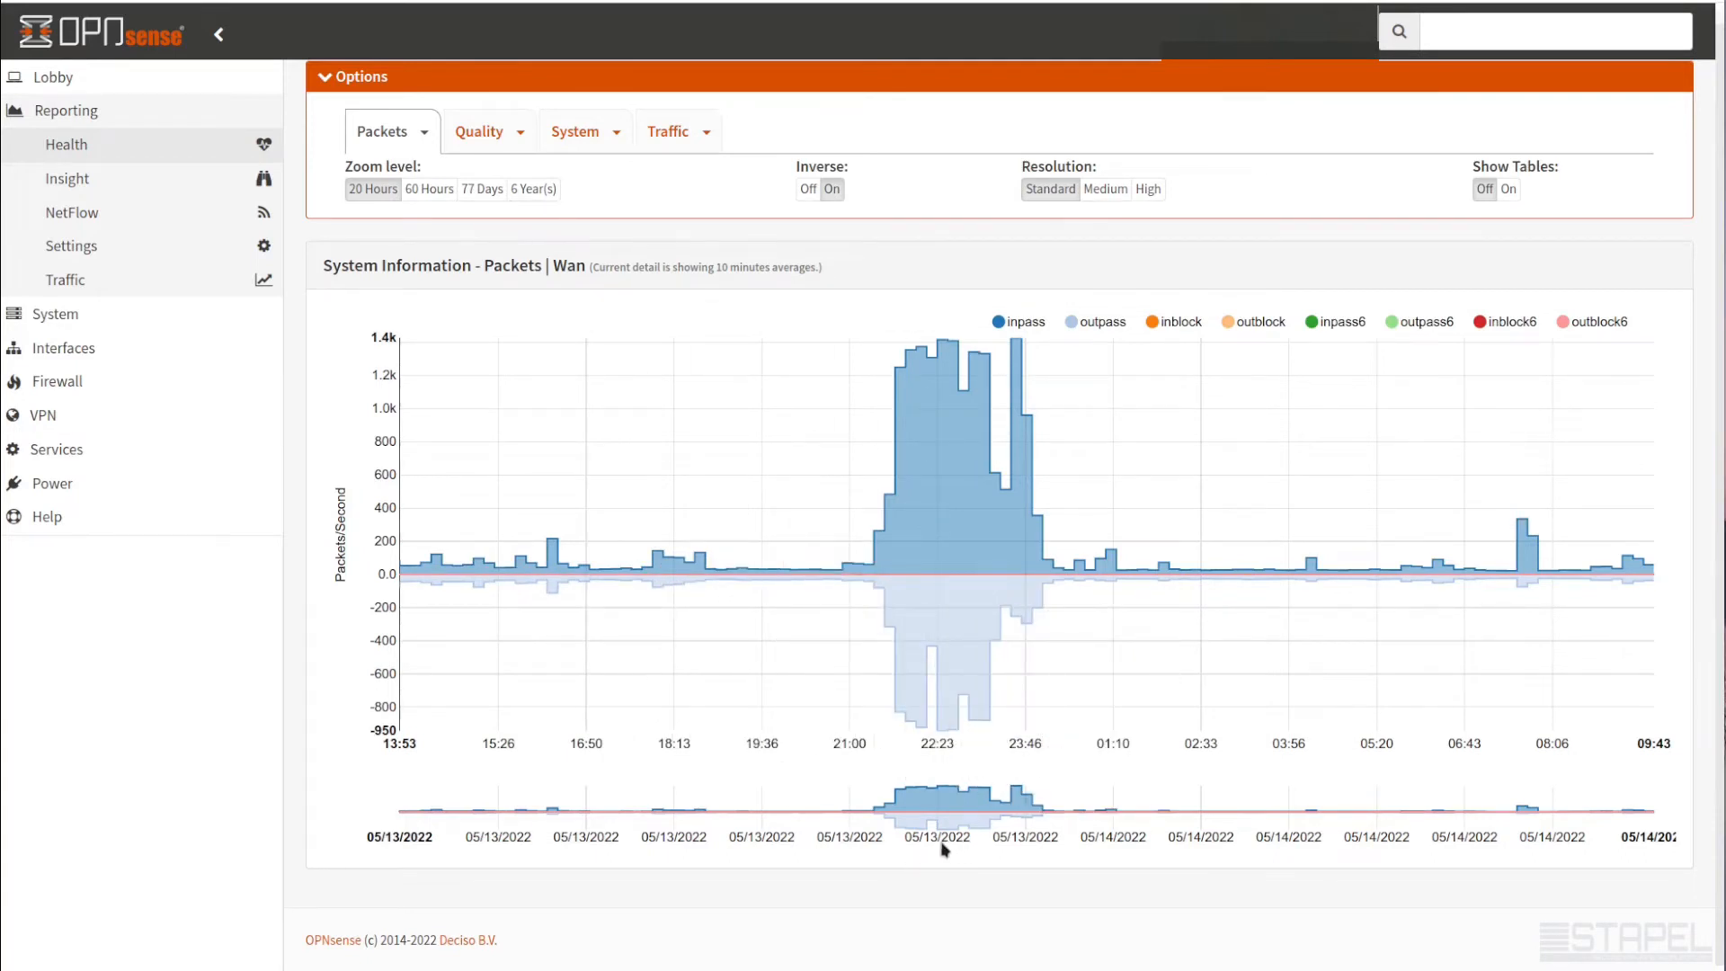
pyautogui.moveTo(631, 694)
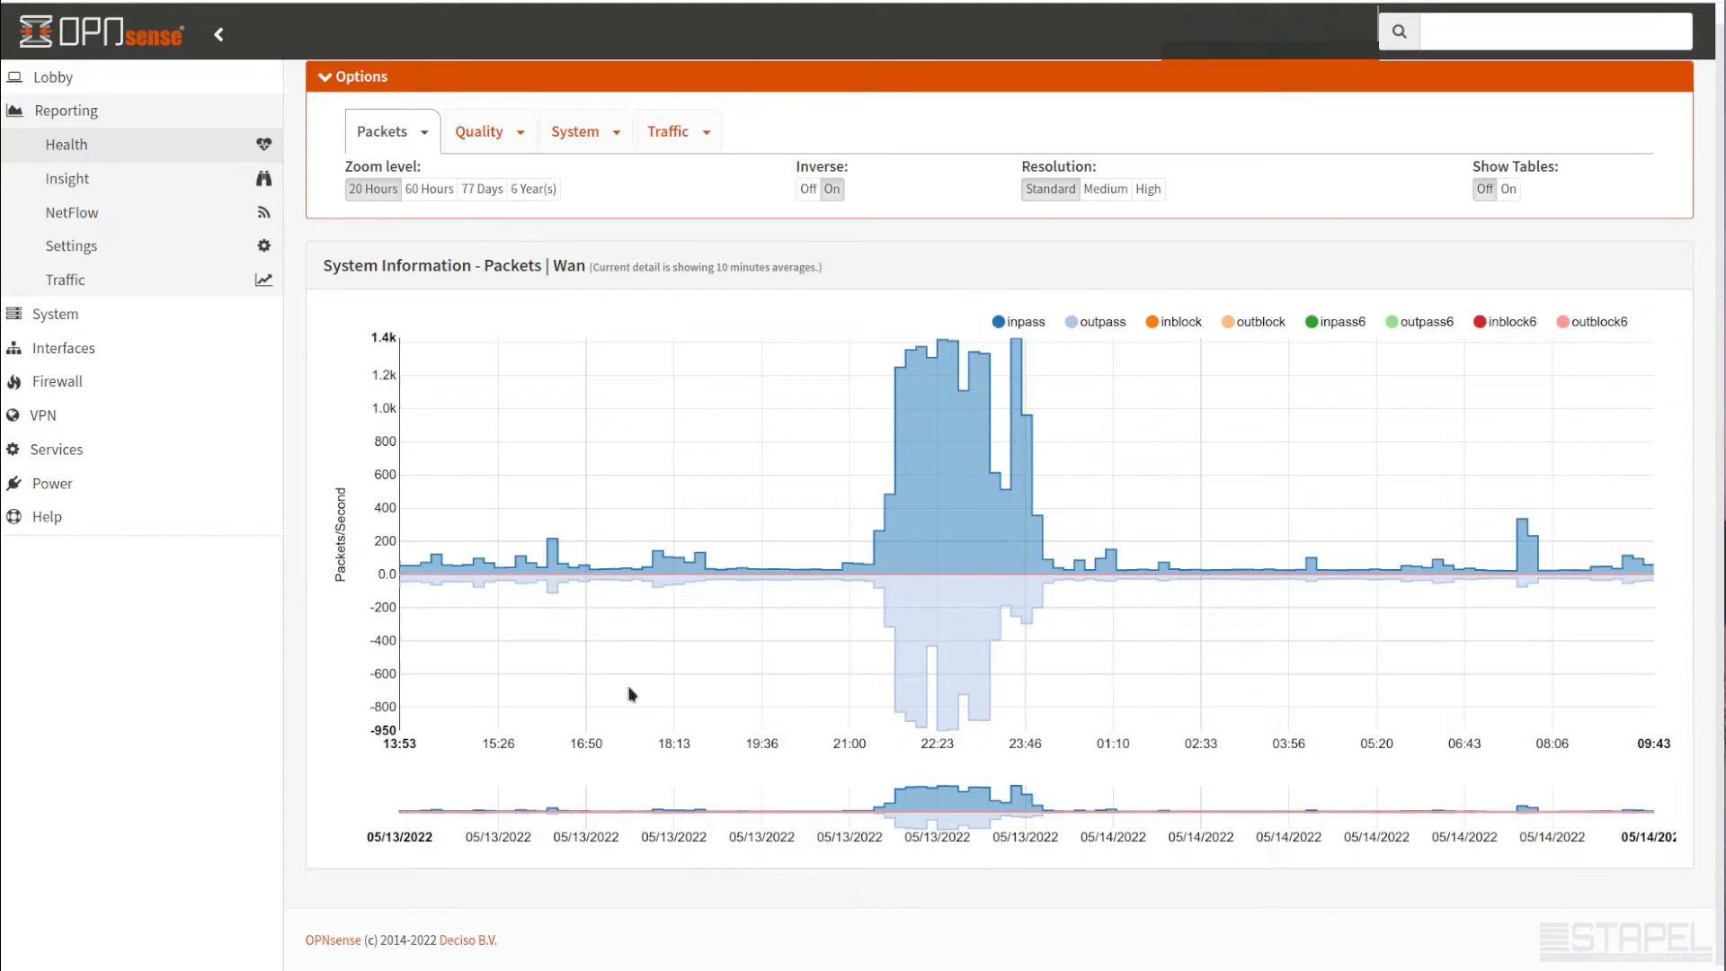
# Extend the Wan packets graph to 60 hours and raise resolution through medium to high
pyautogui.click(430, 188)
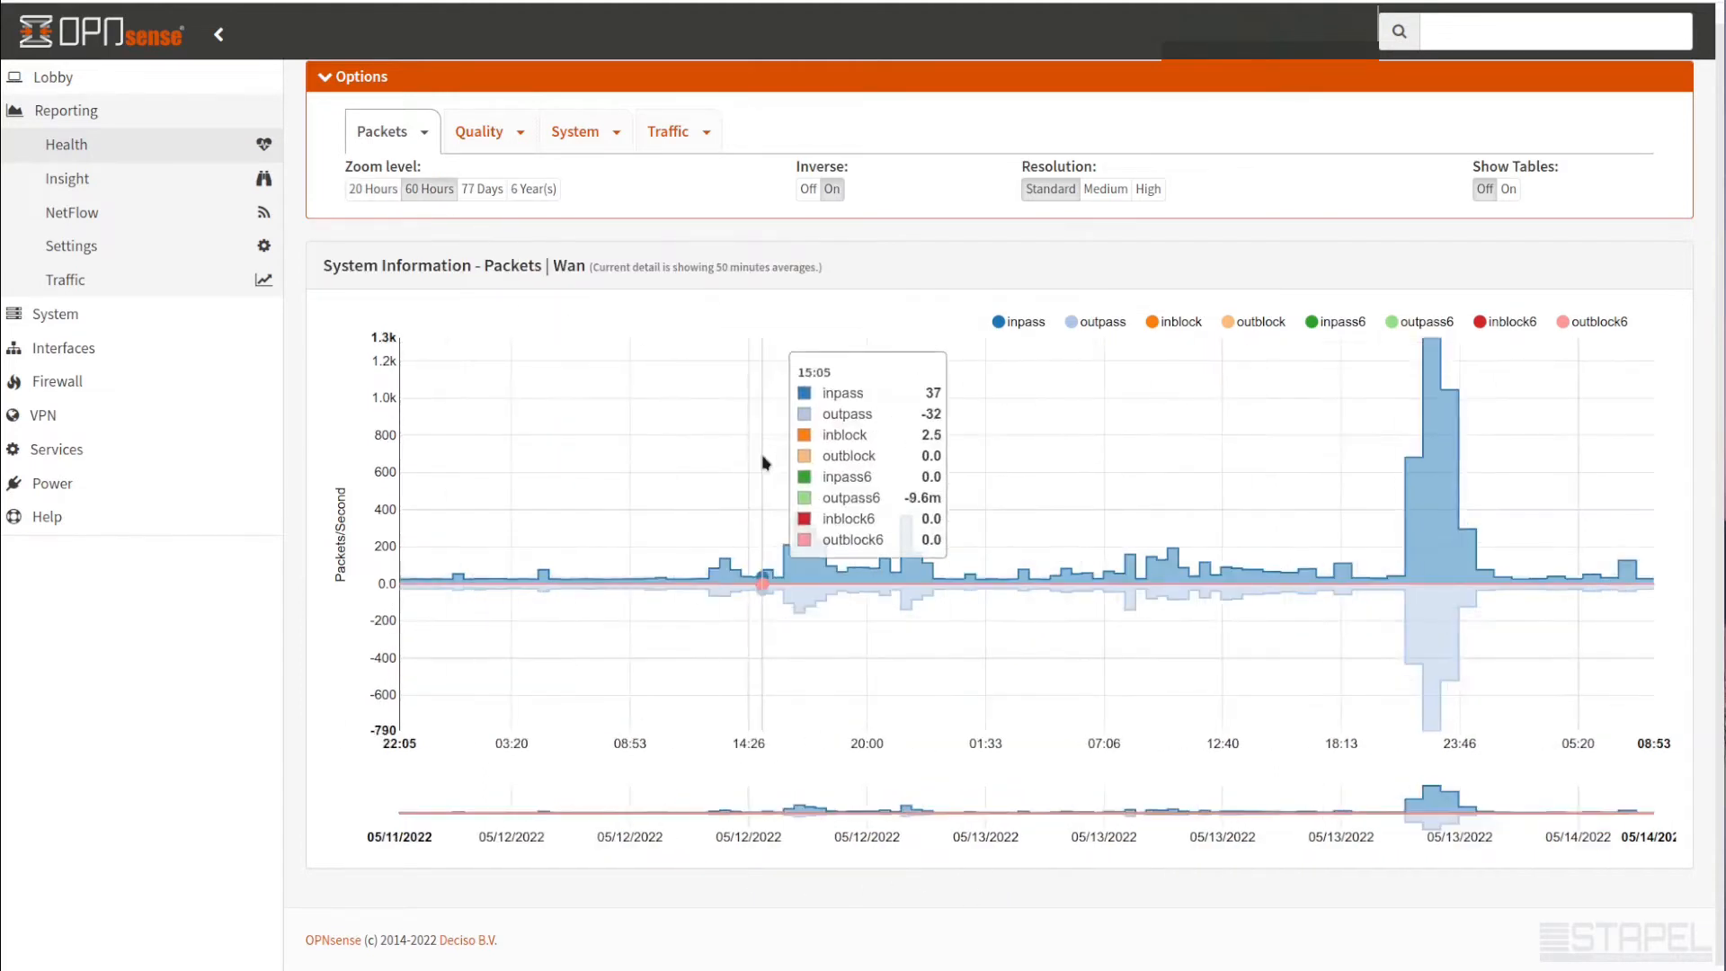
pyautogui.moveTo(1437, 851)
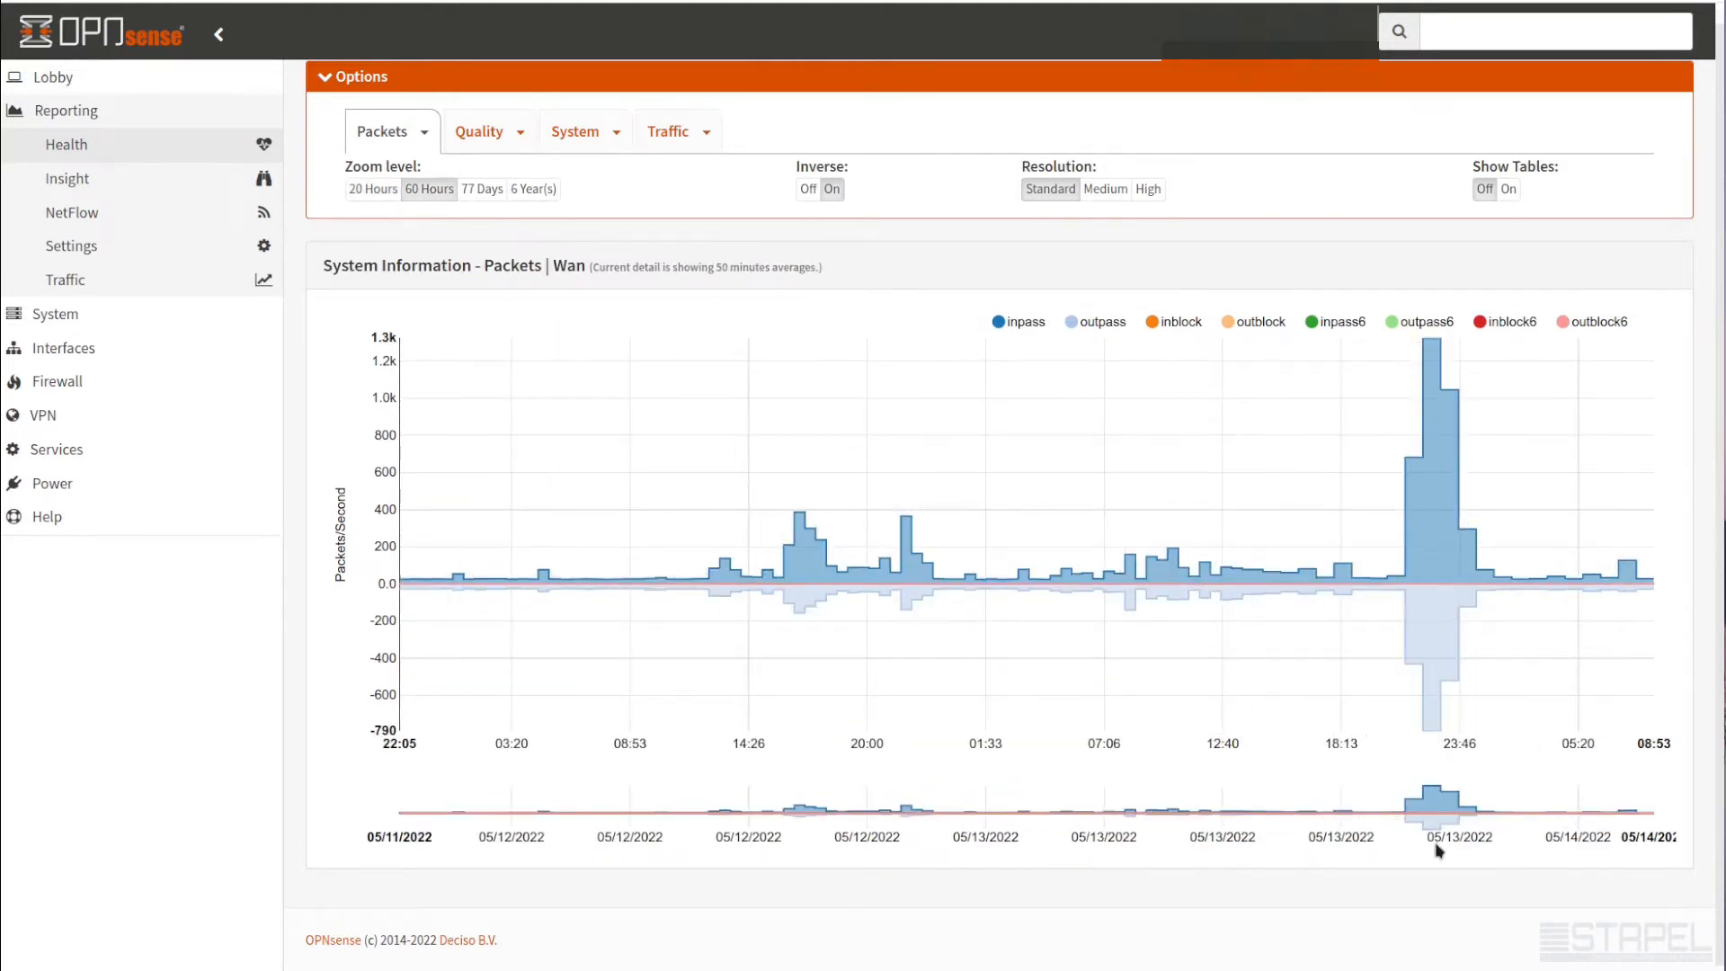
pyautogui.moveTo(1407, 580)
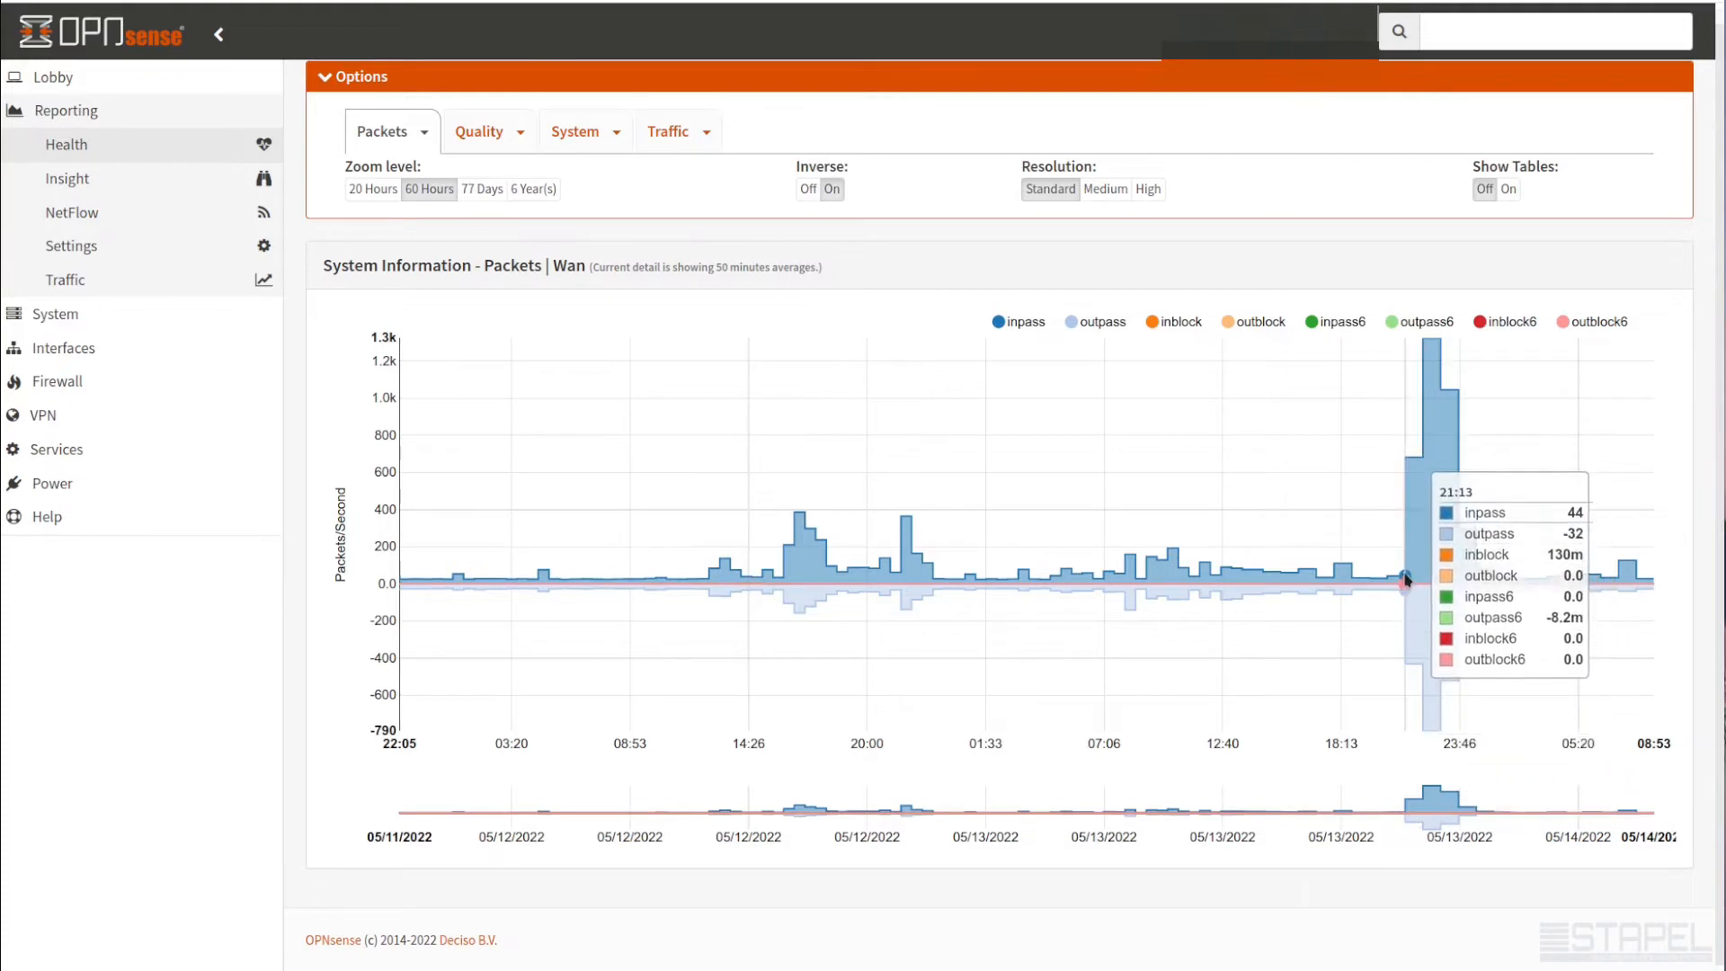
pyautogui.moveTo(1477, 546)
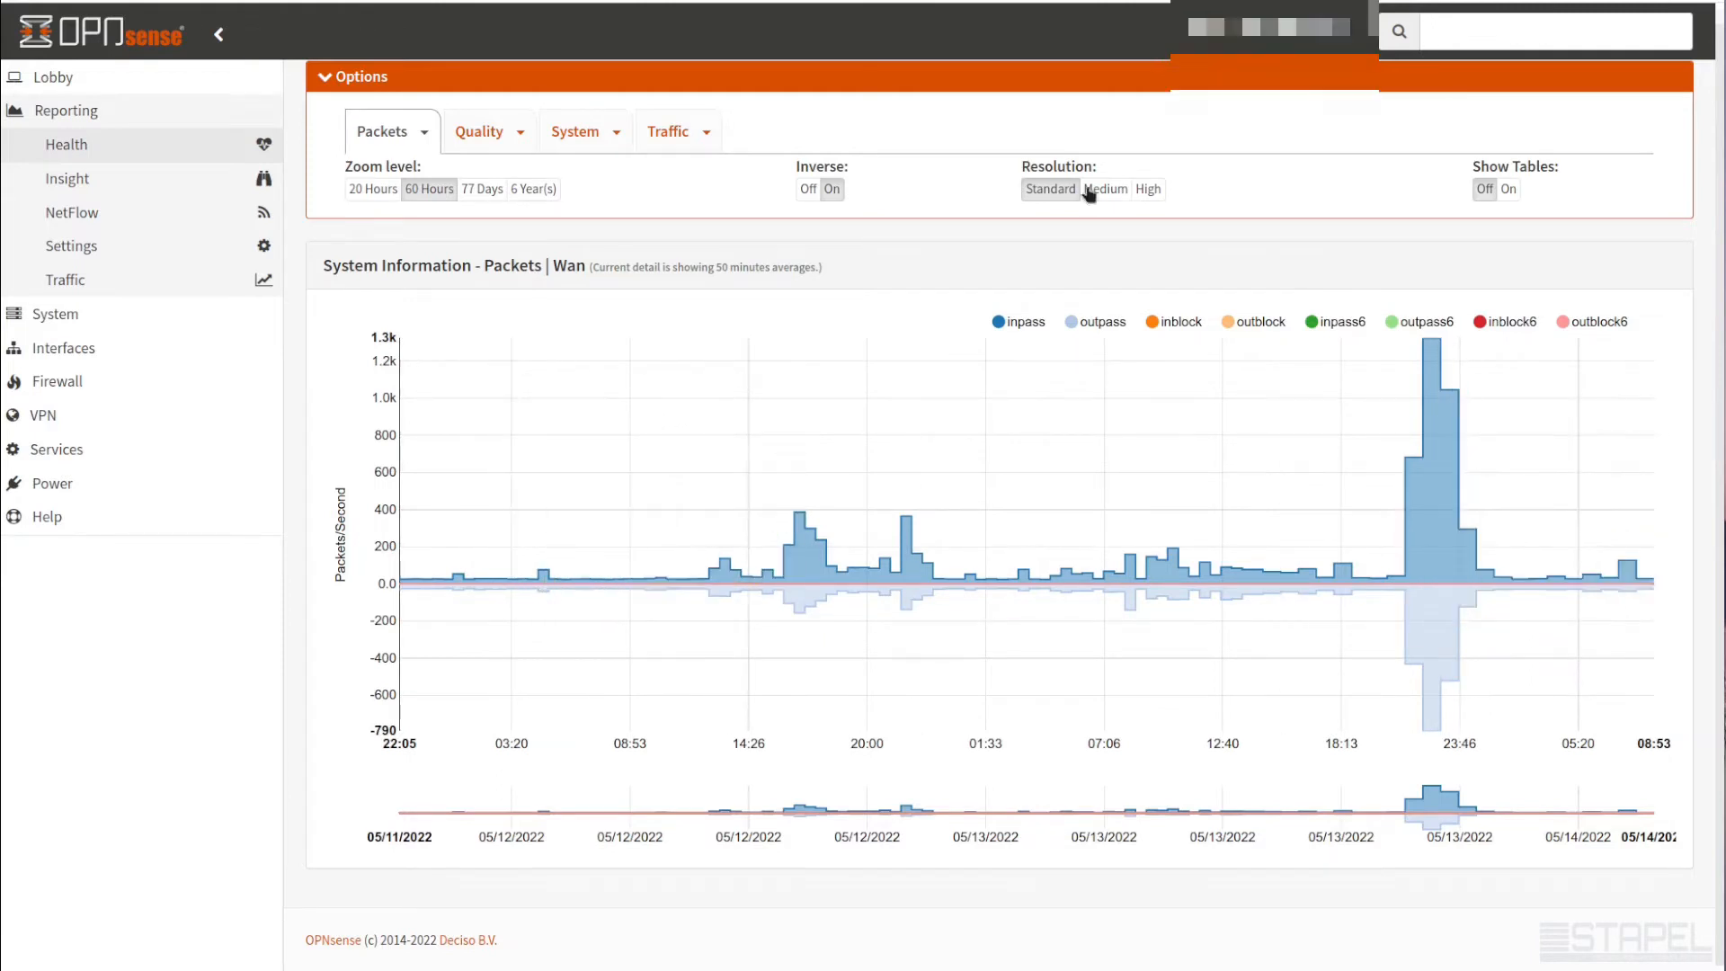
pyautogui.click(1106, 189)
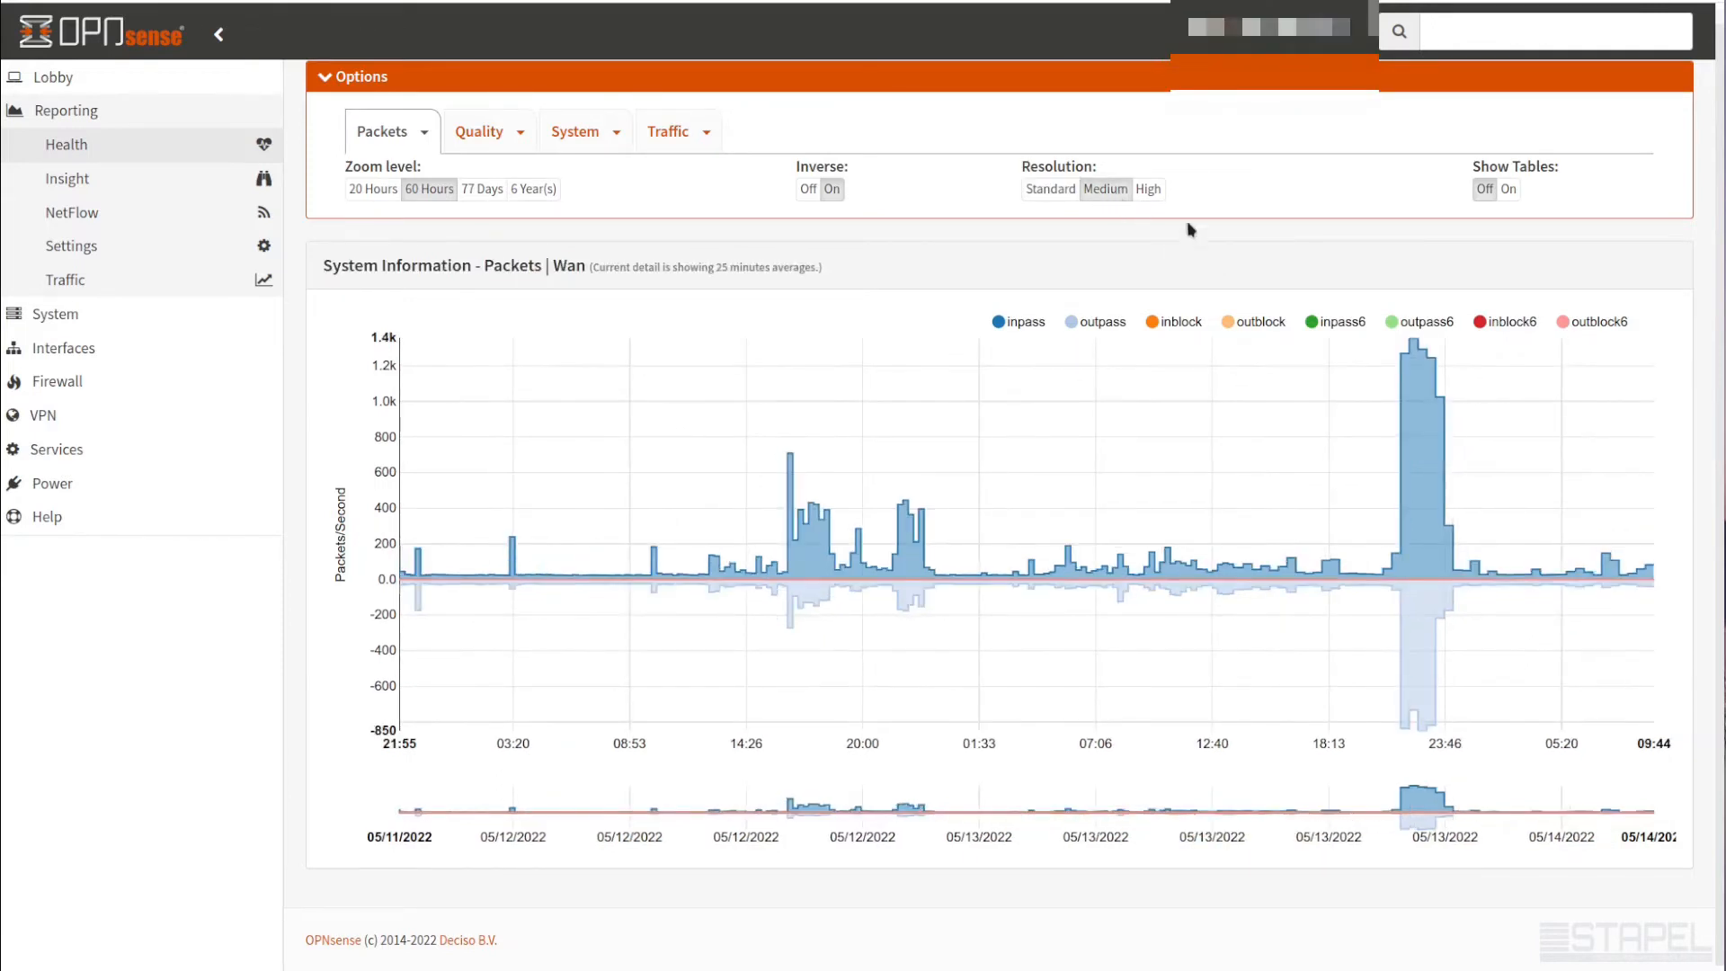
pyautogui.click(1149, 189)
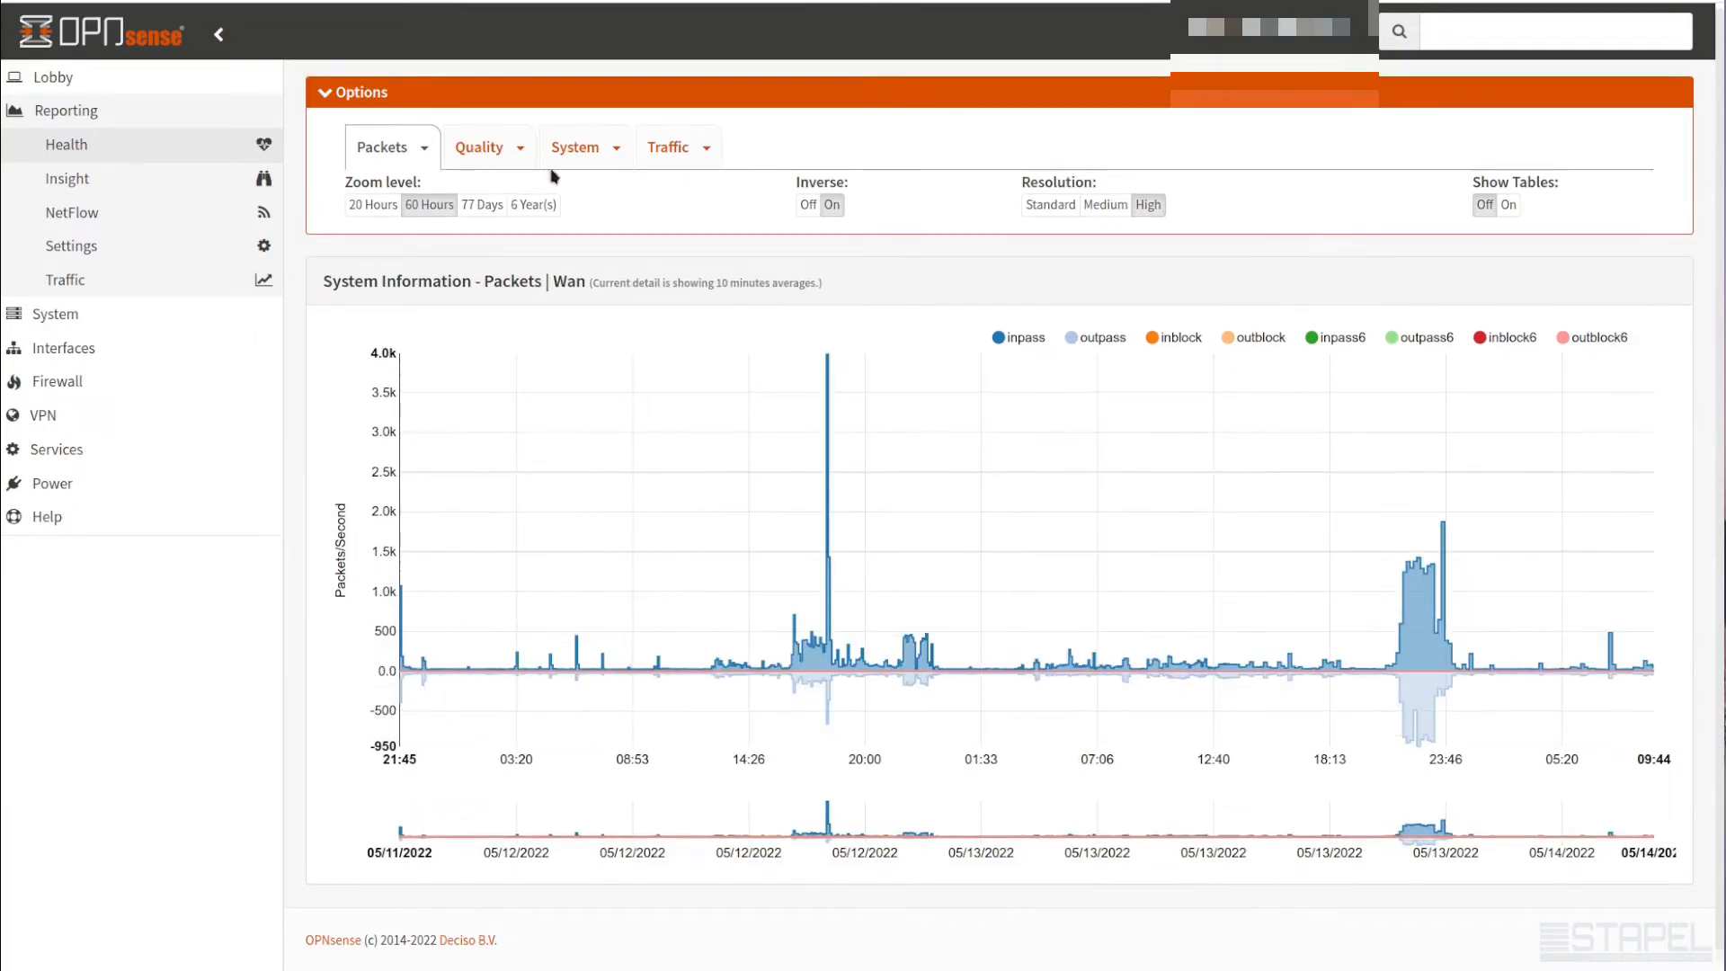
# Show the WAN_DHCP gateway quality graph and widen it to 60 hours
pyautogui.click(478, 146)
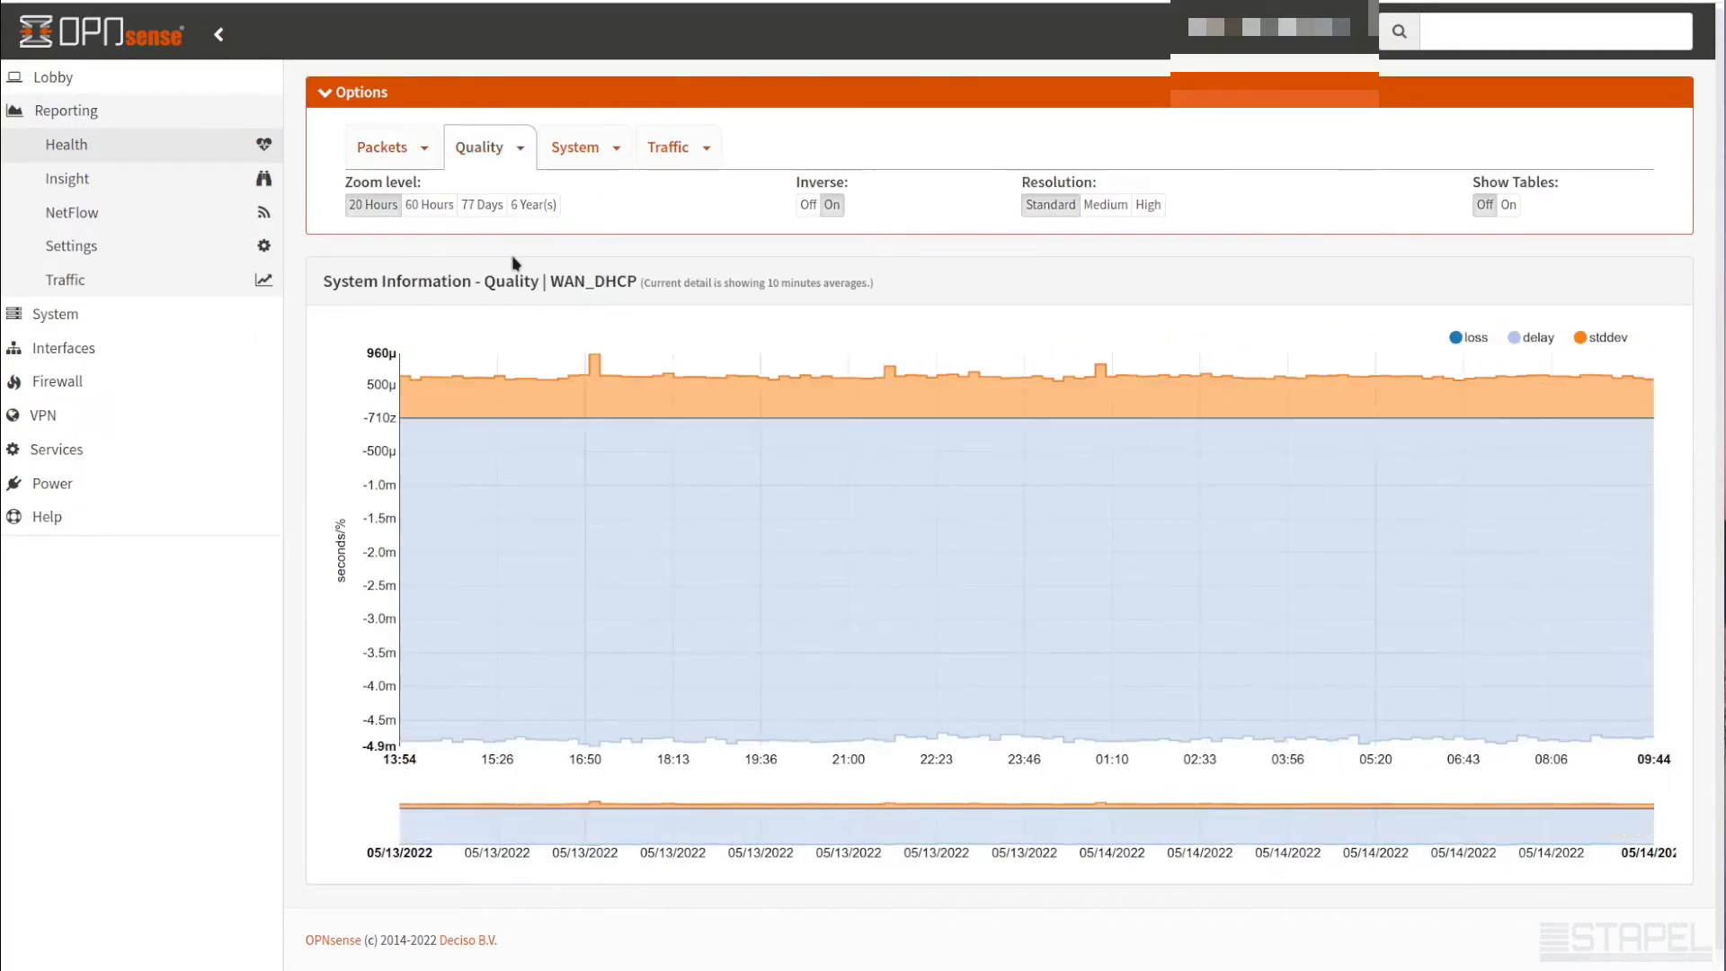
pyautogui.moveTo(947, 419)
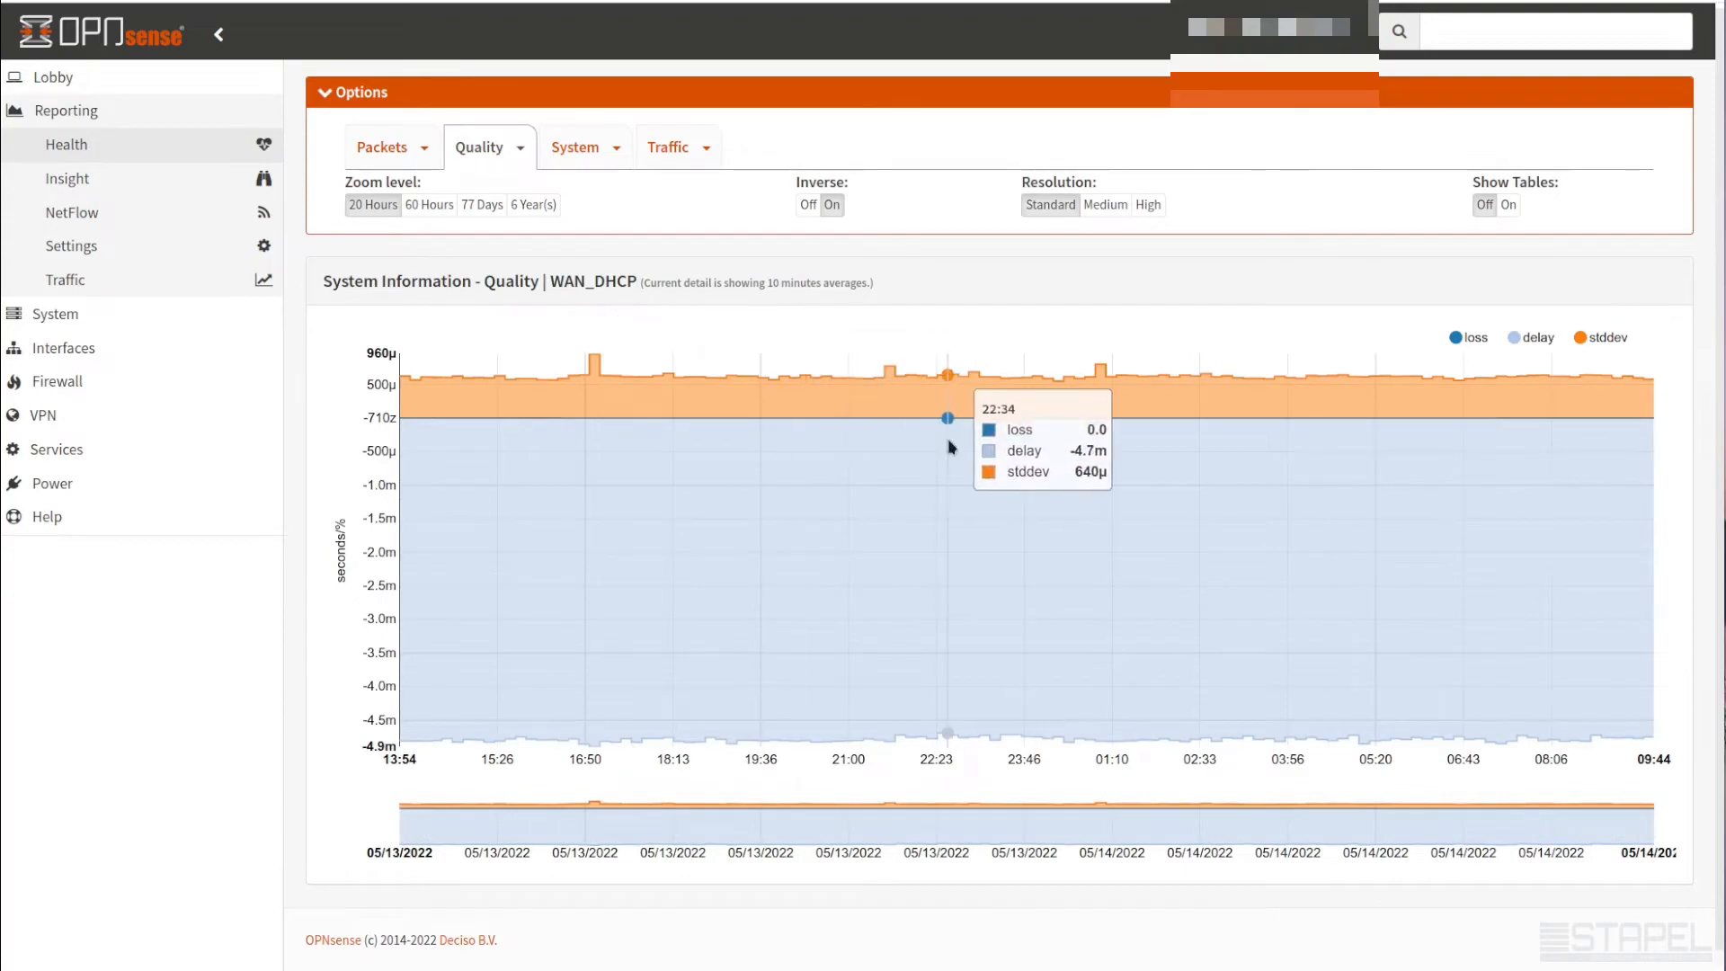
pyautogui.moveTo(813, 275)
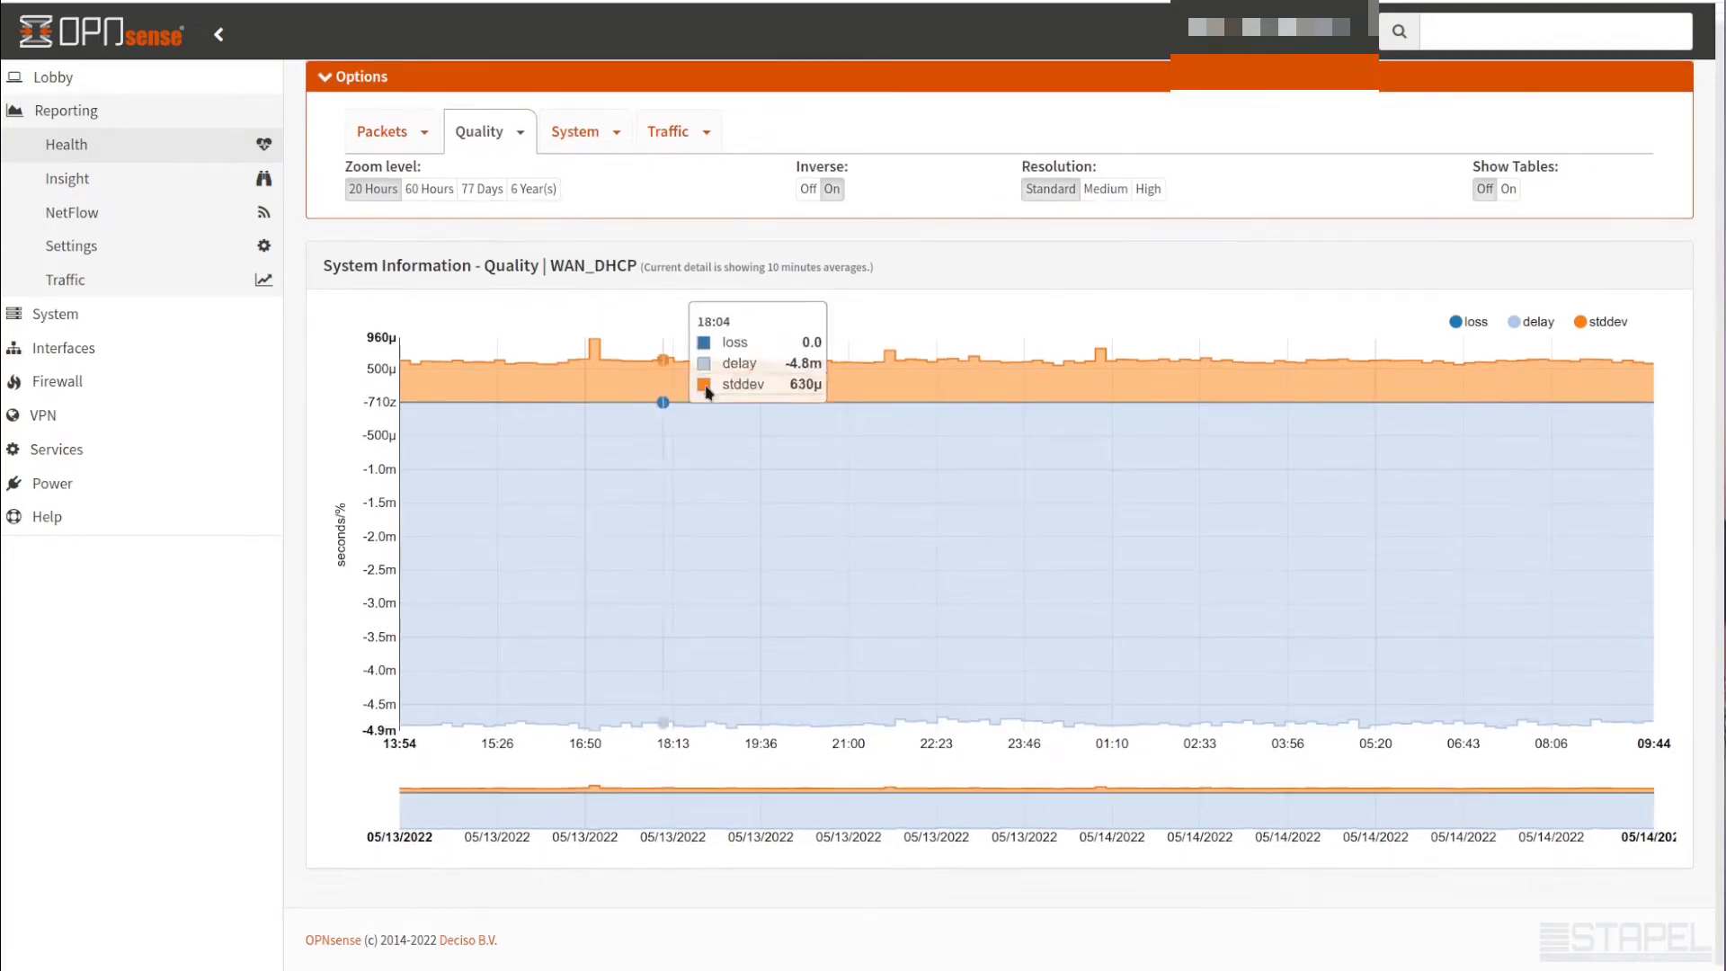
pyautogui.click(482, 146)
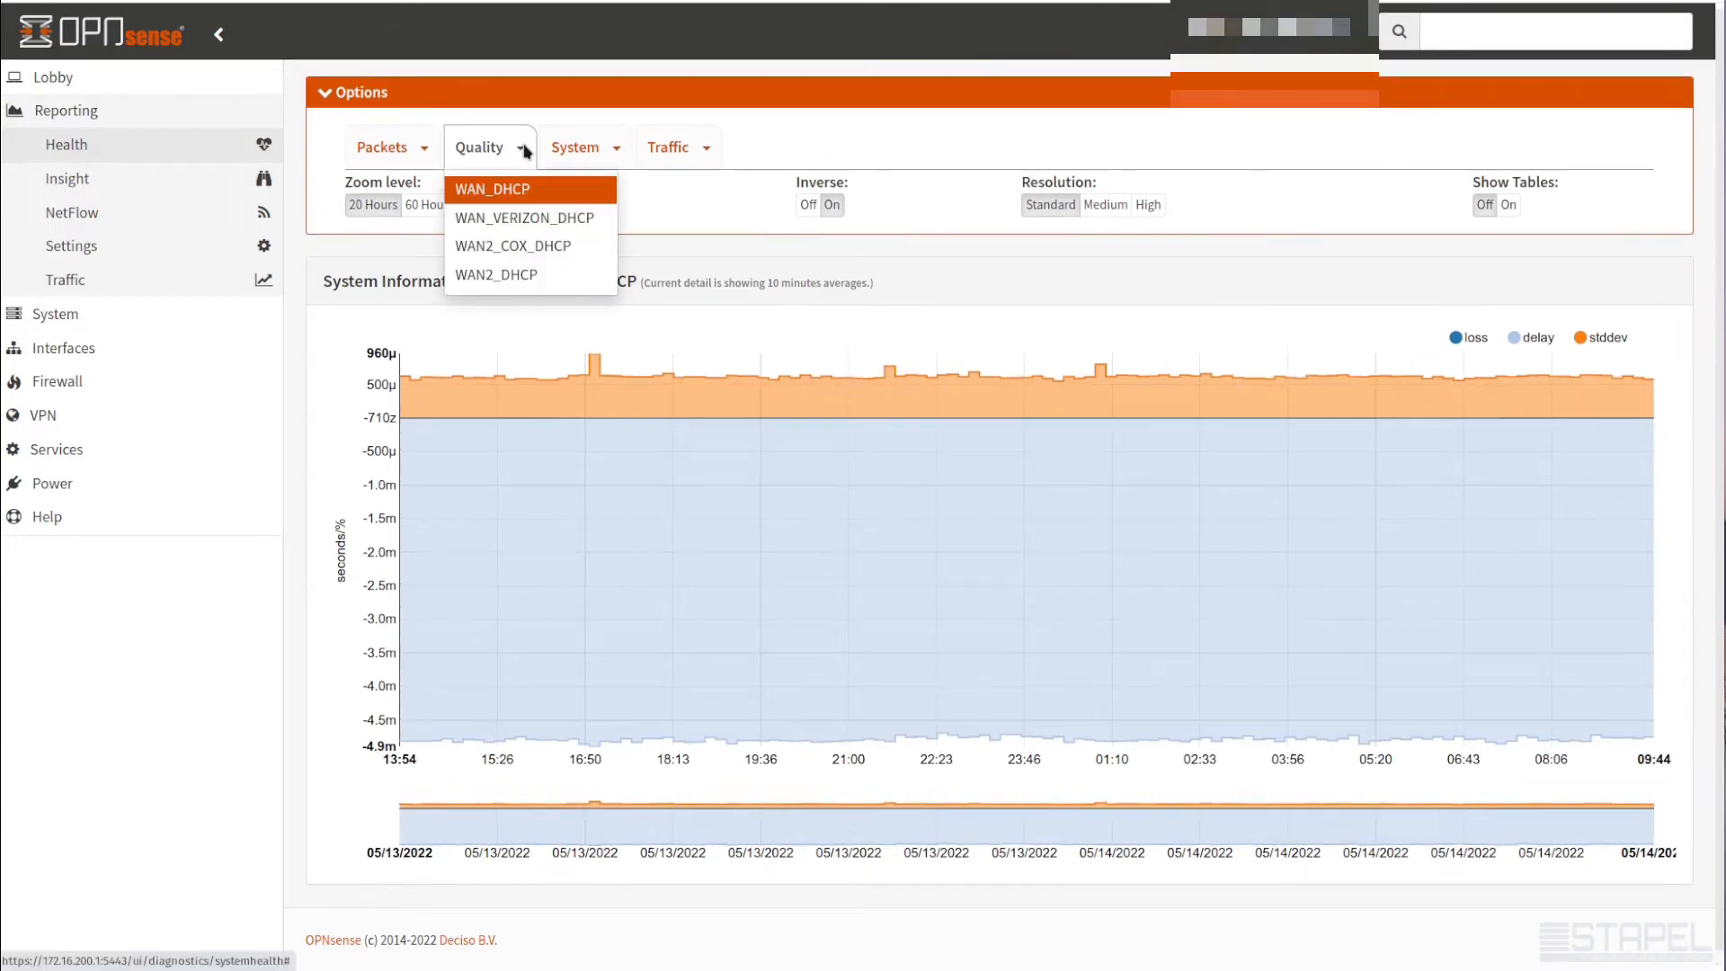
pyautogui.moveTo(527, 218)
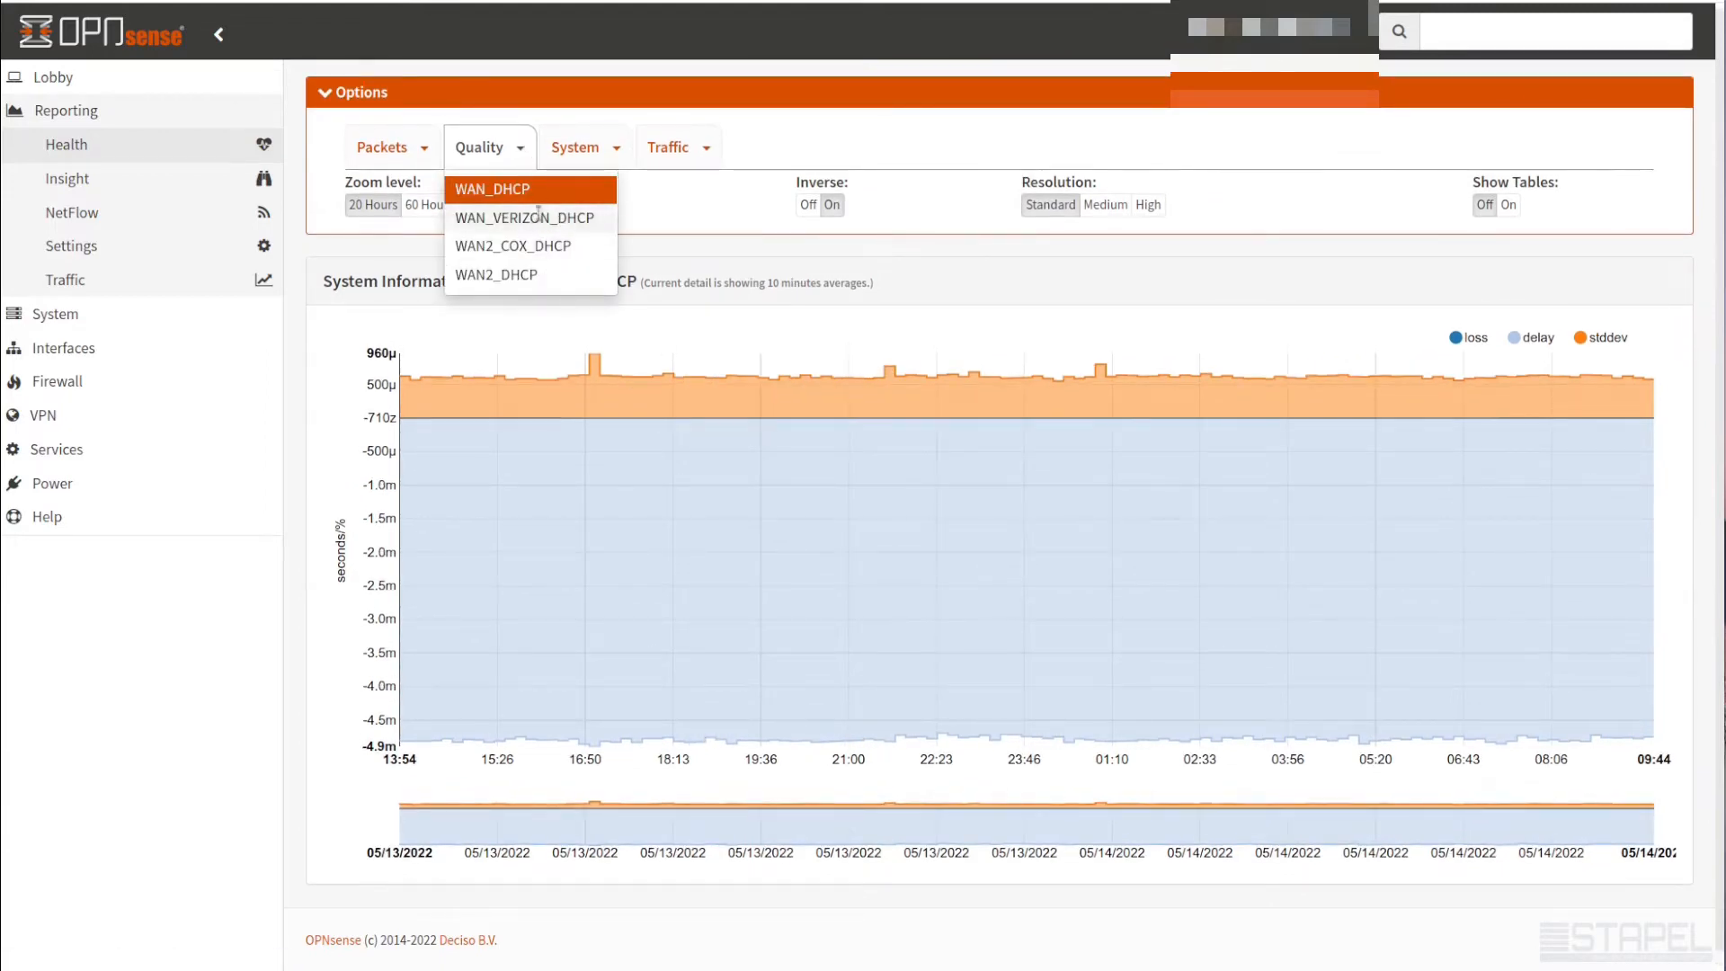
pyautogui.click(491, 189)
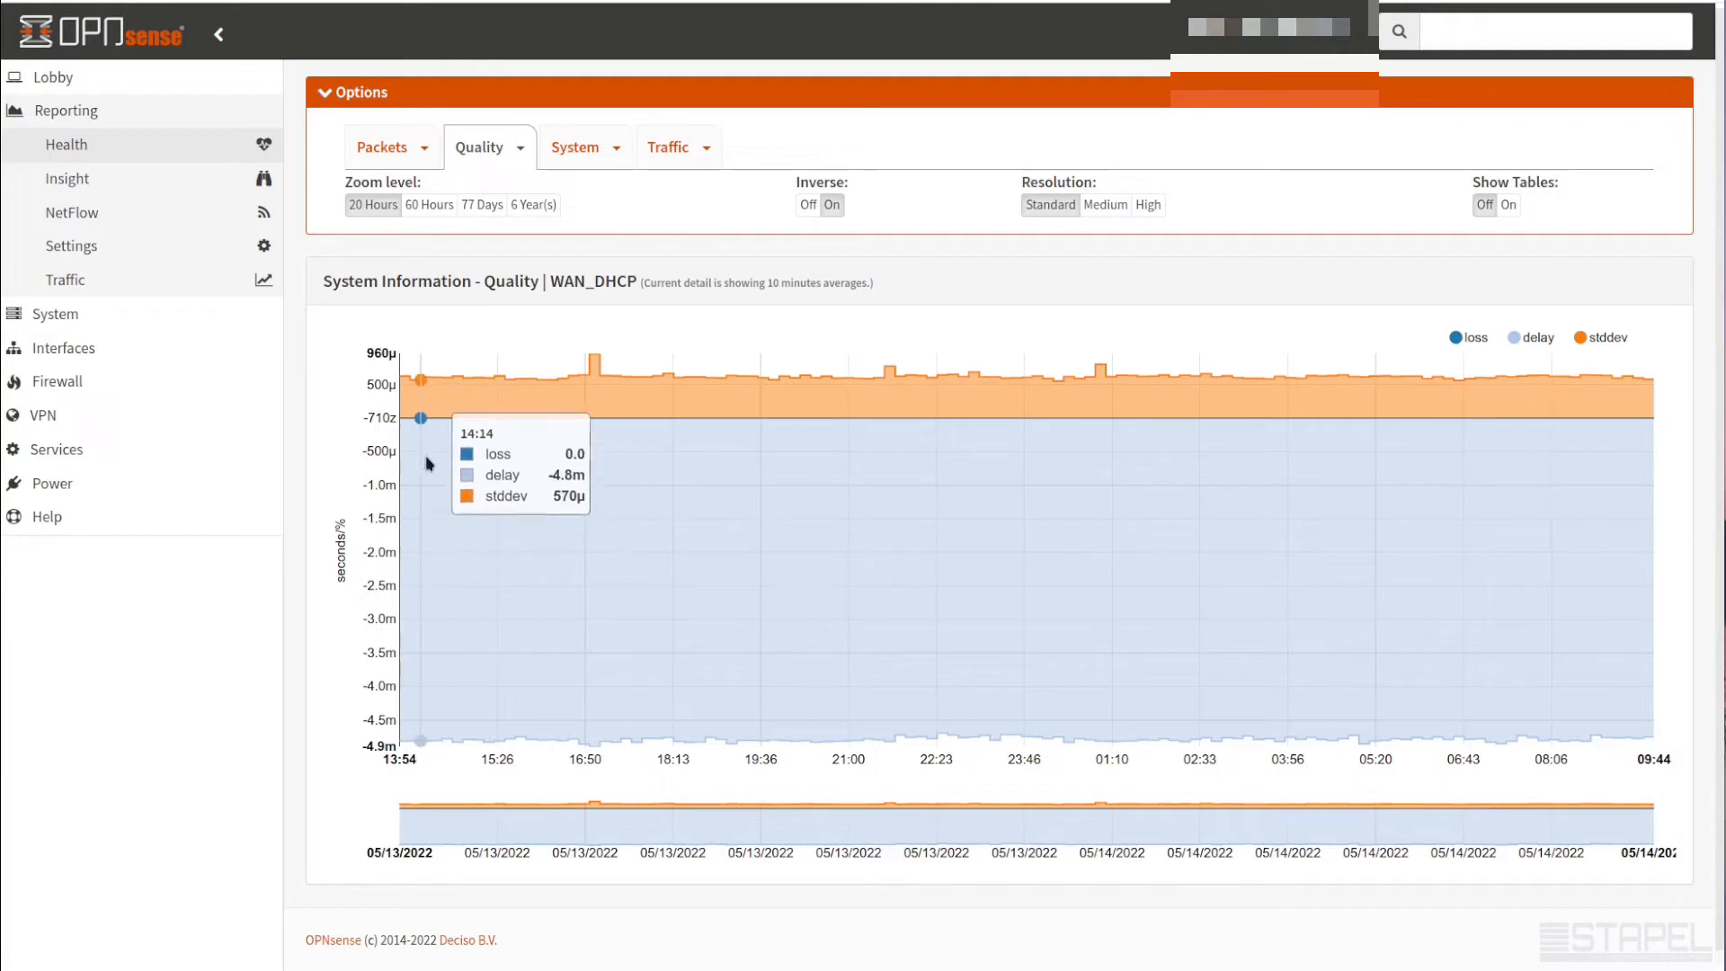
pyautogui.moveTo(450, 376)
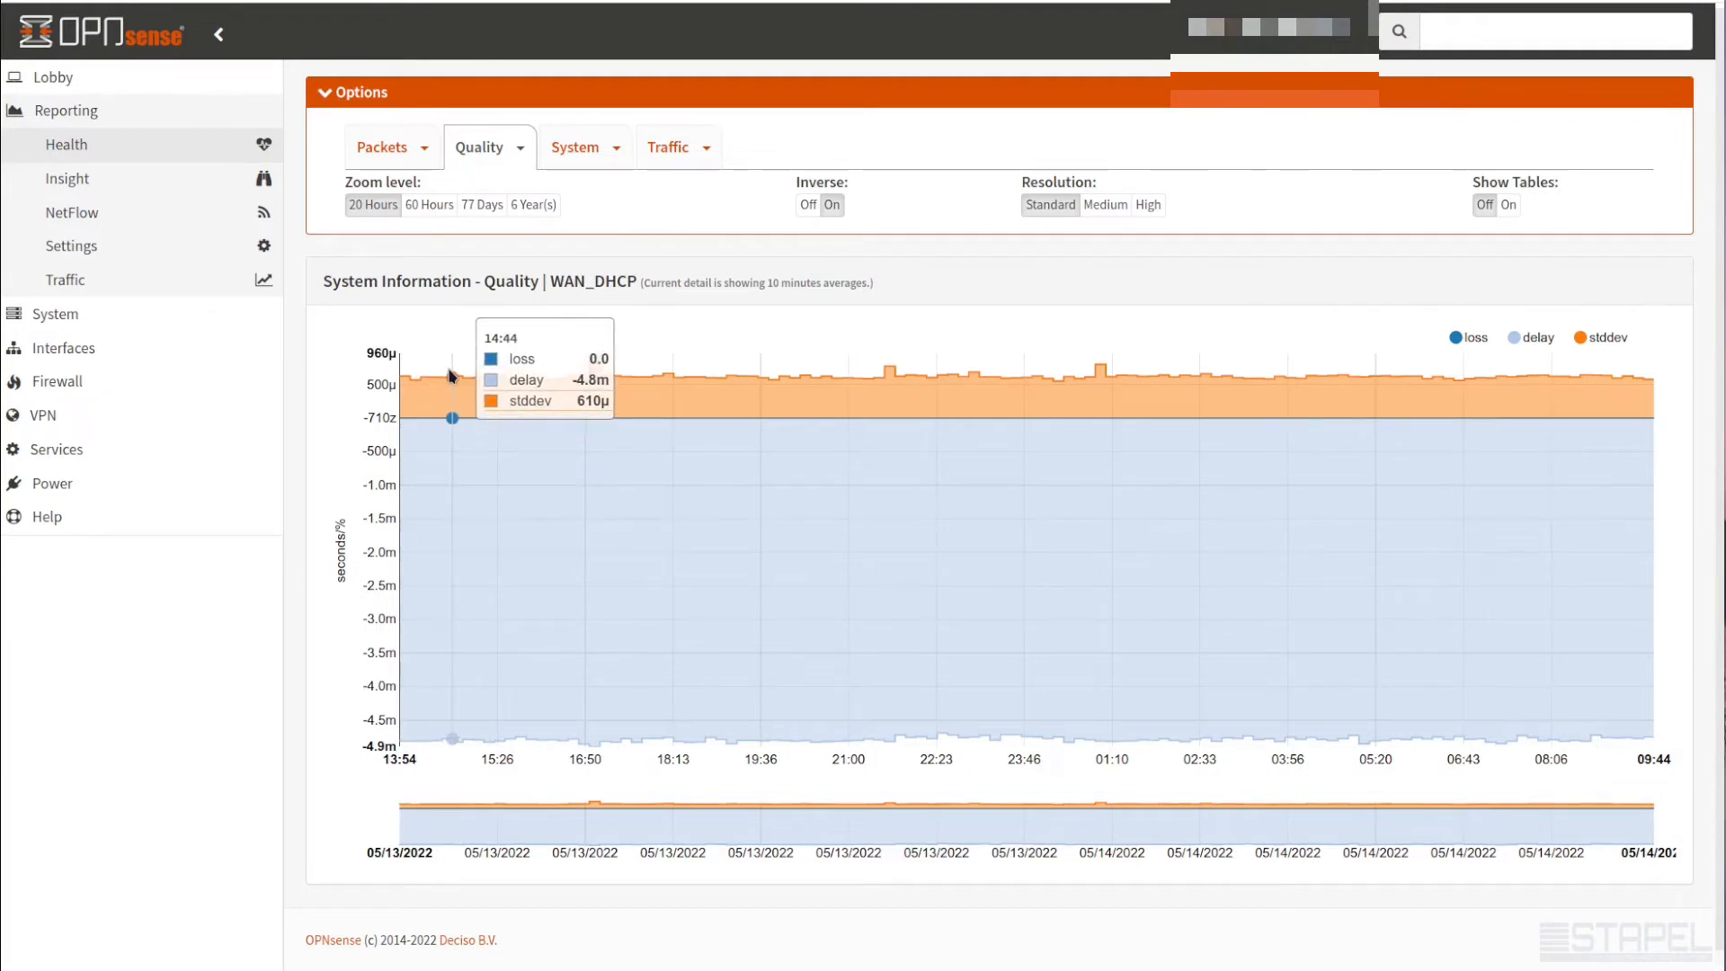
pyautogui.moveTo(536, 388)
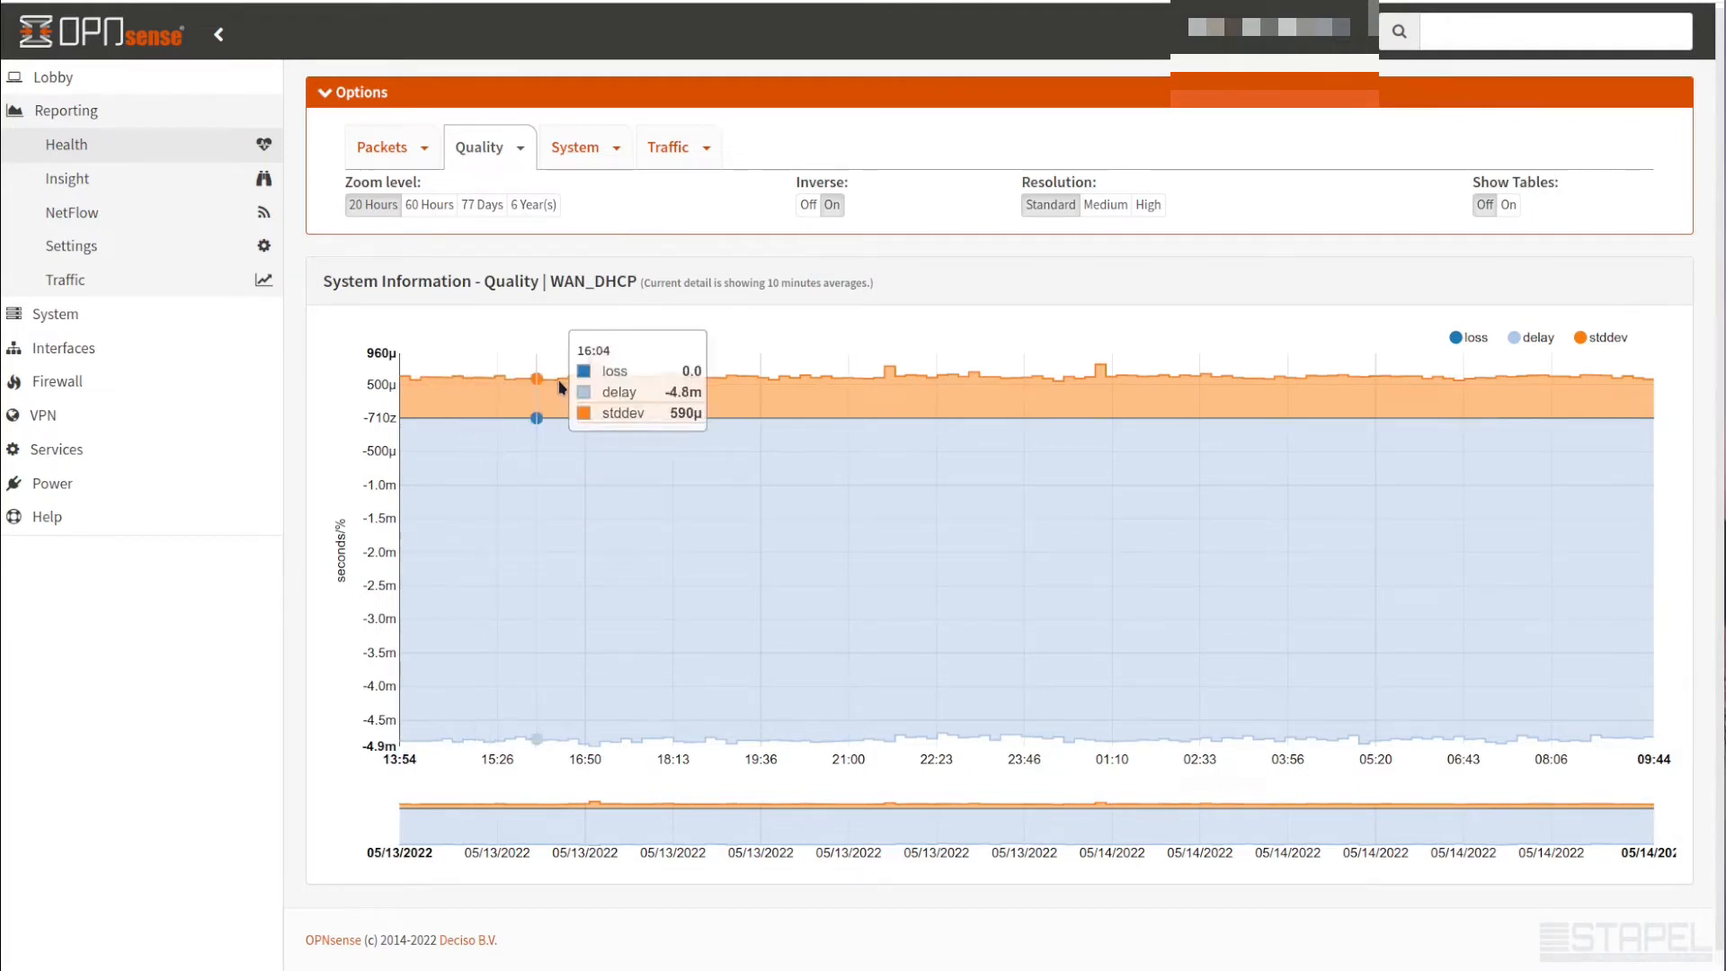
pyautogui.moveTo(1021, 385)
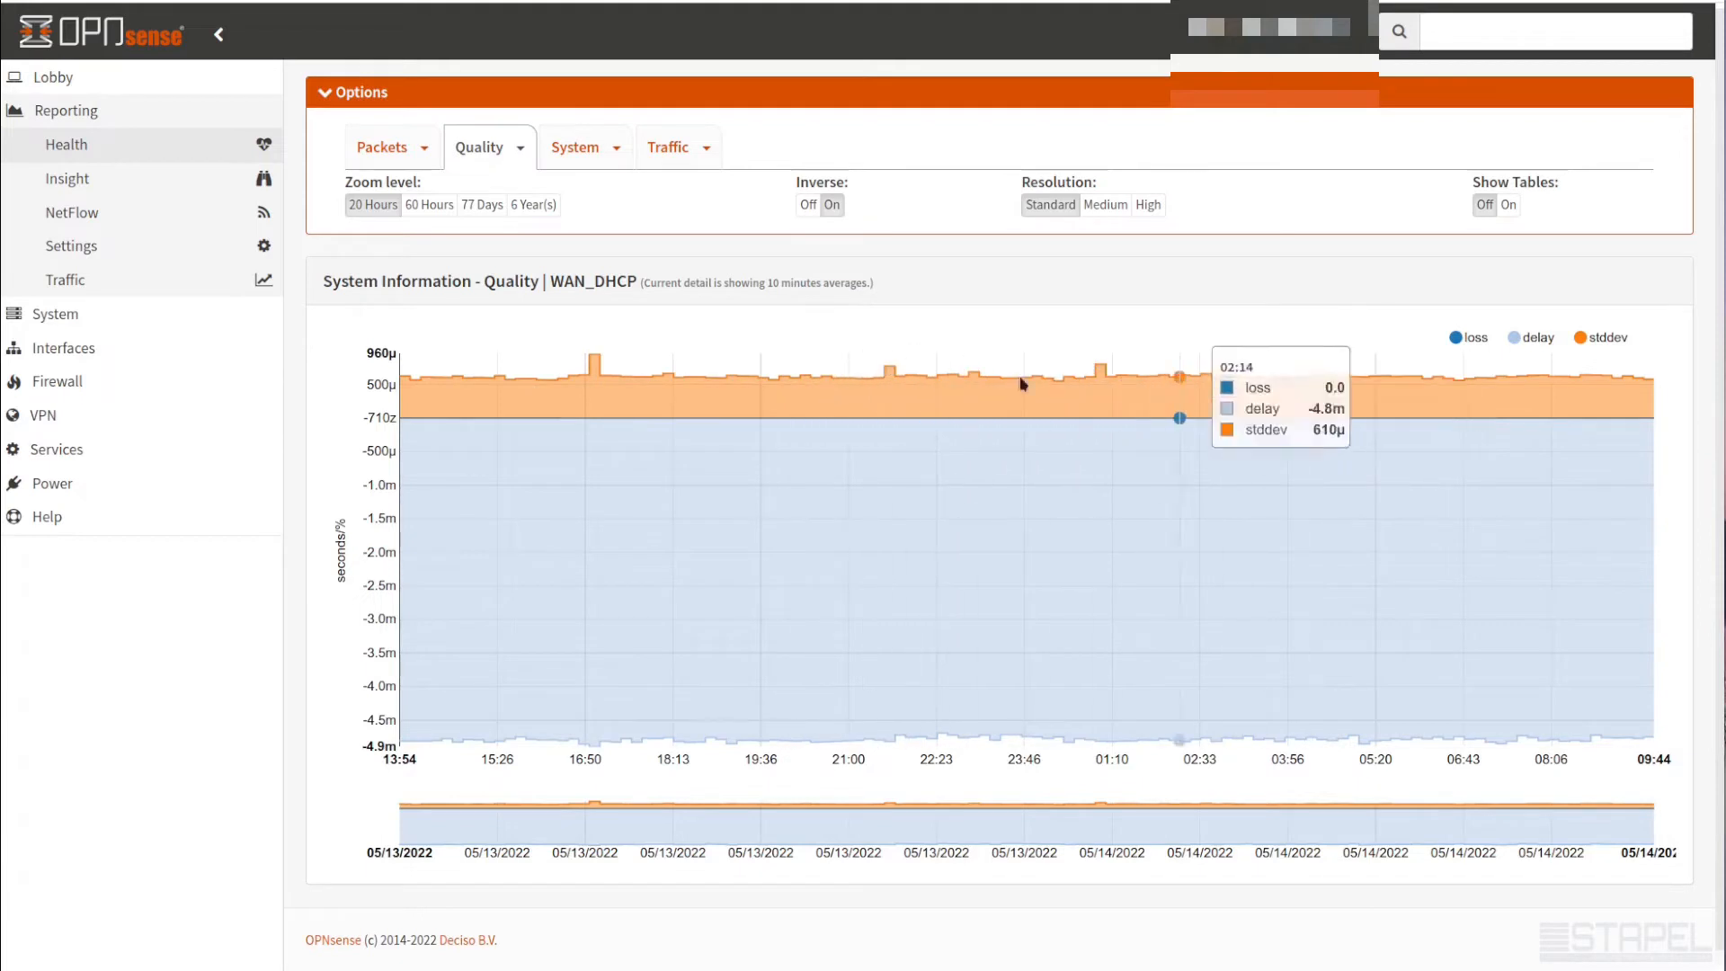
pyautogui.click(430, 203)
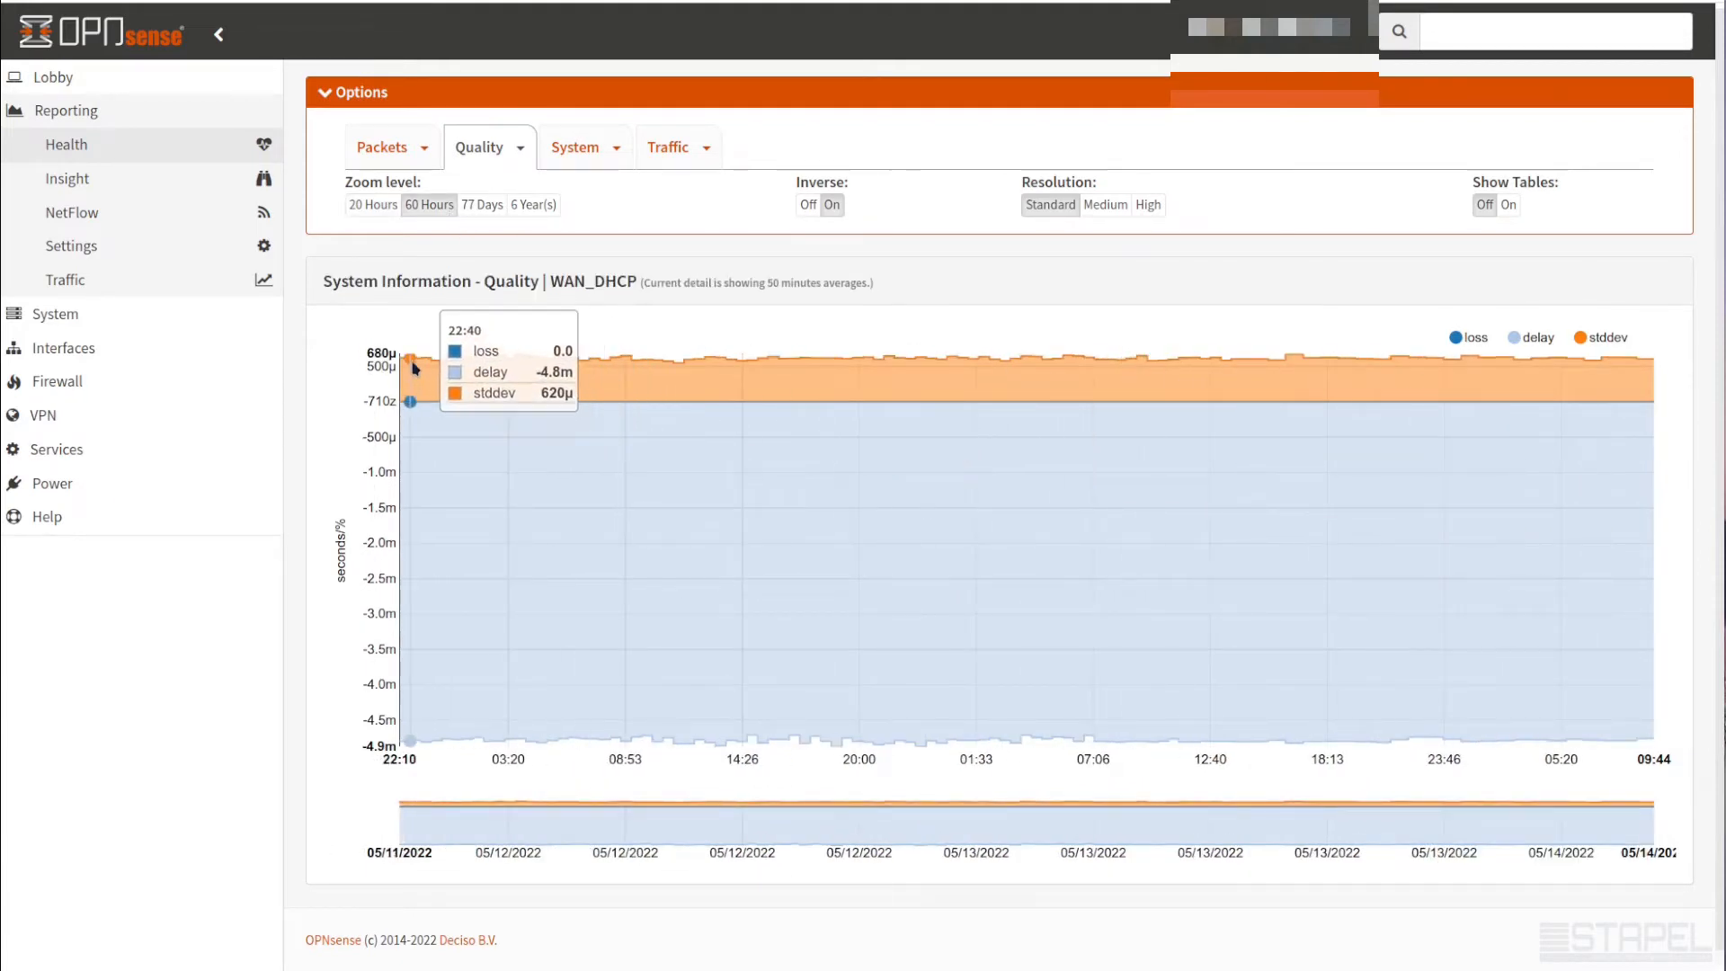
pyautogui.moveTo(487, 364)
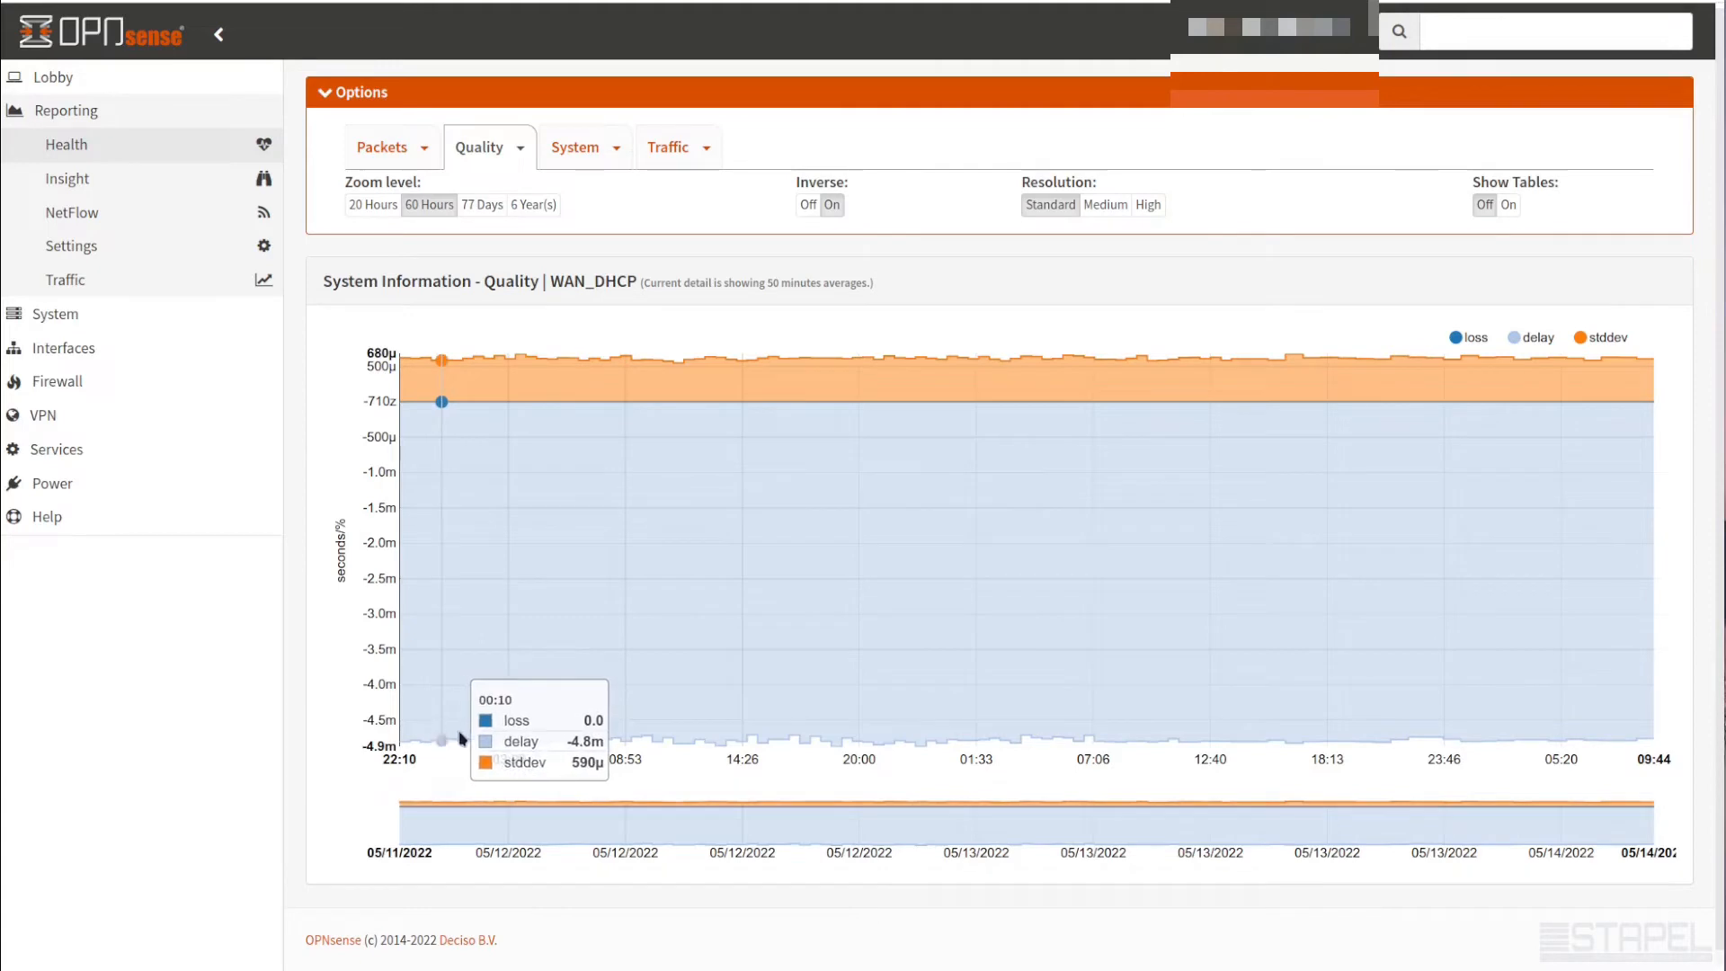
pyautogui.moveTo(901, 300)
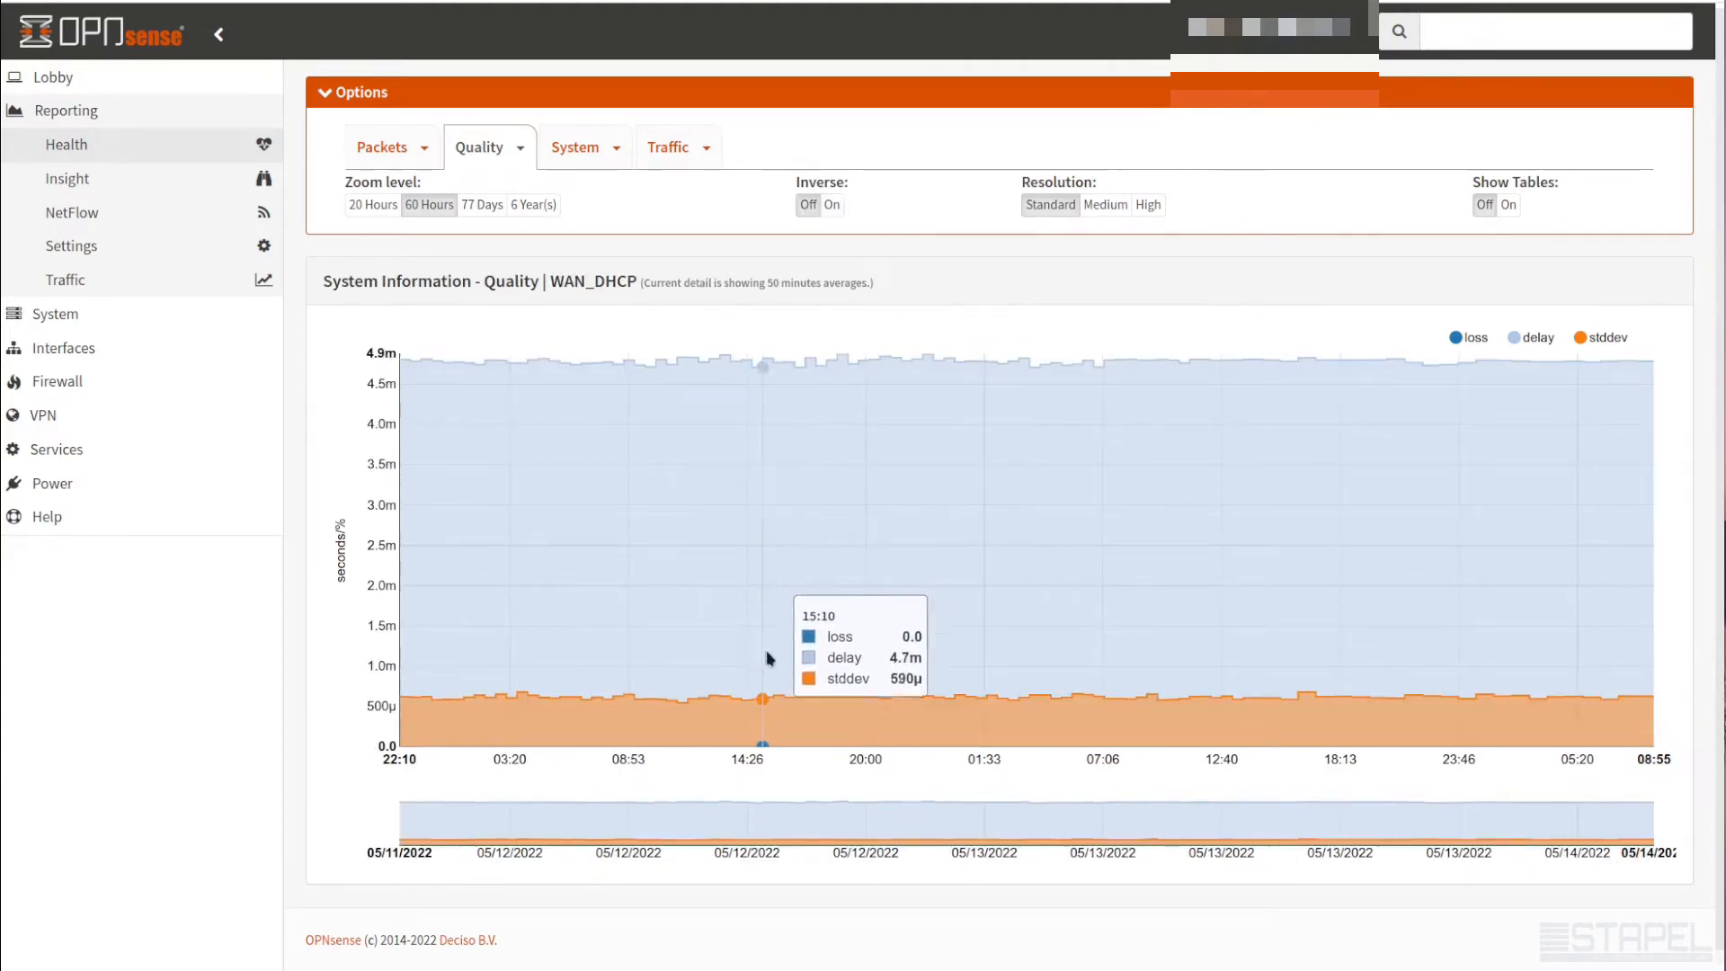
pyautogui.moveTo(410, 671)
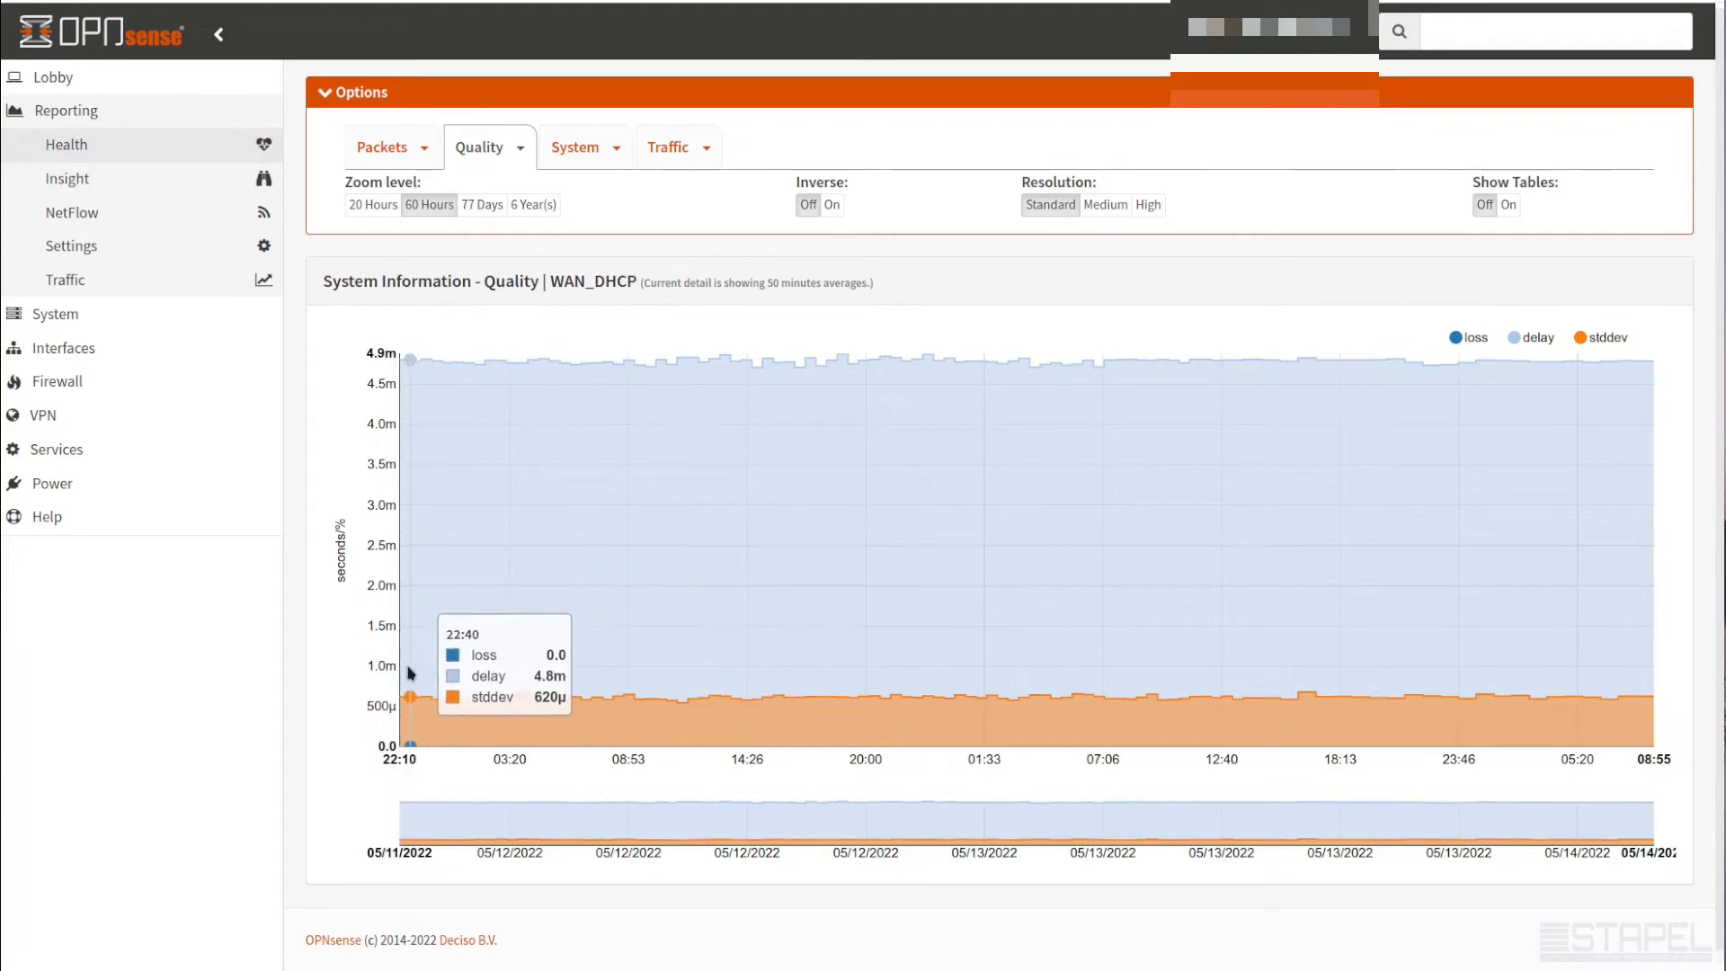
pyautogui.moveTo(421, 373)
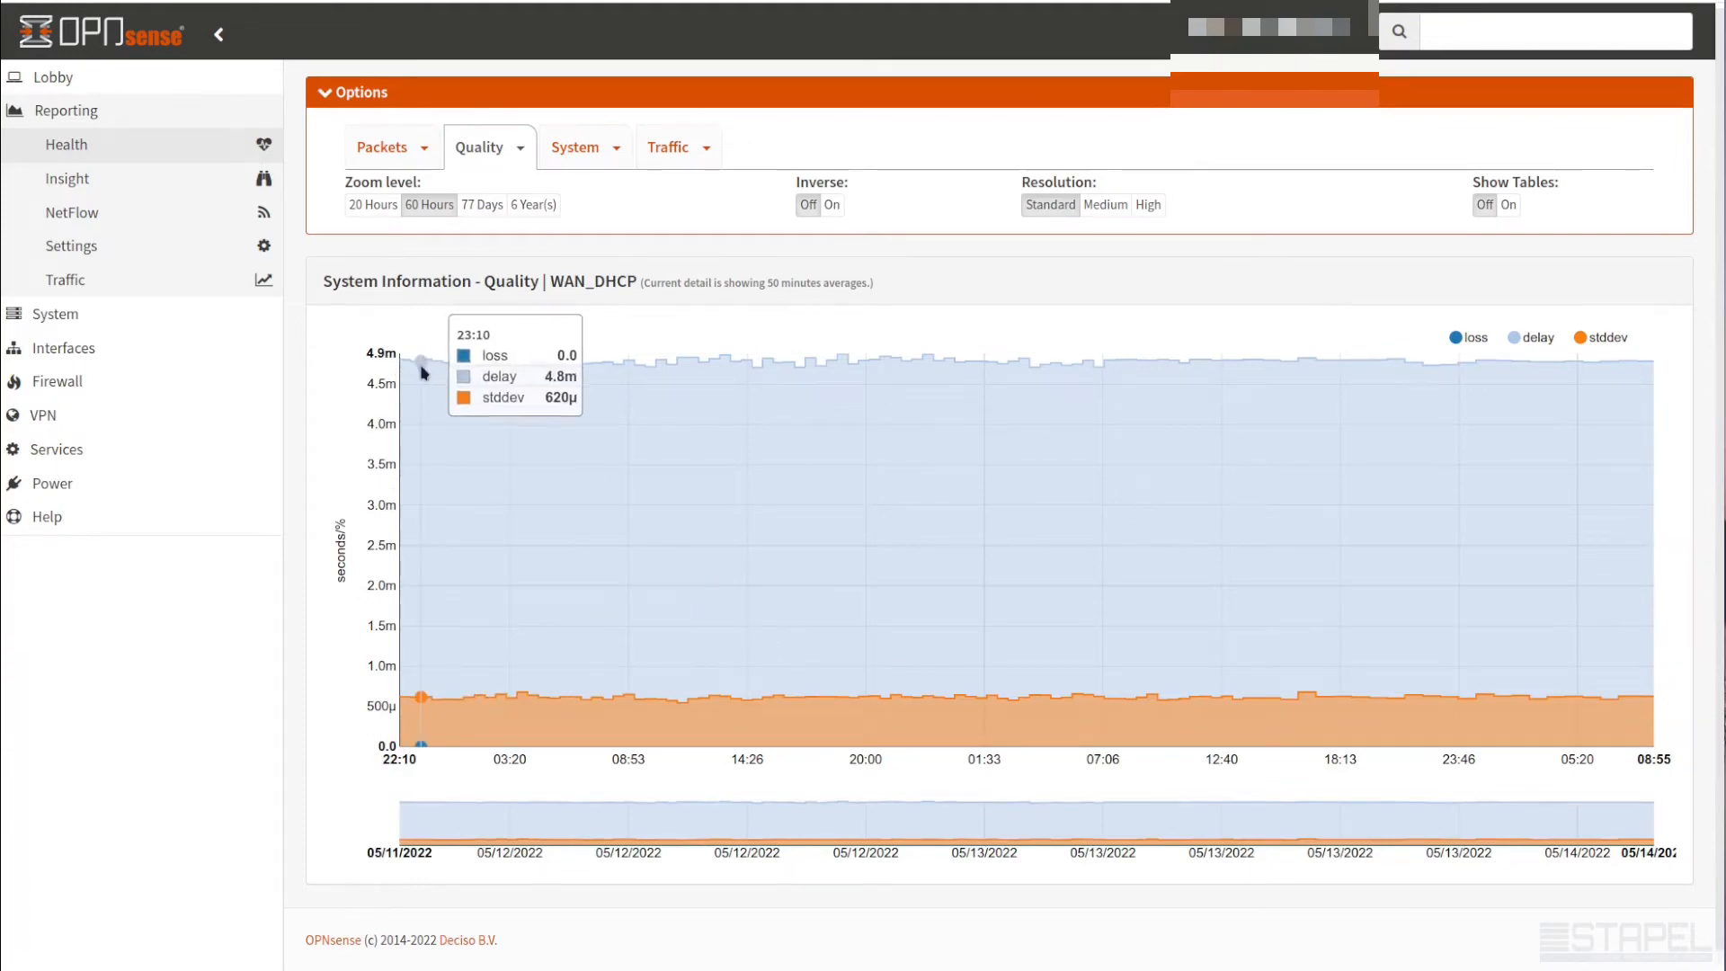
pyautogui.moveTo(622, 372)
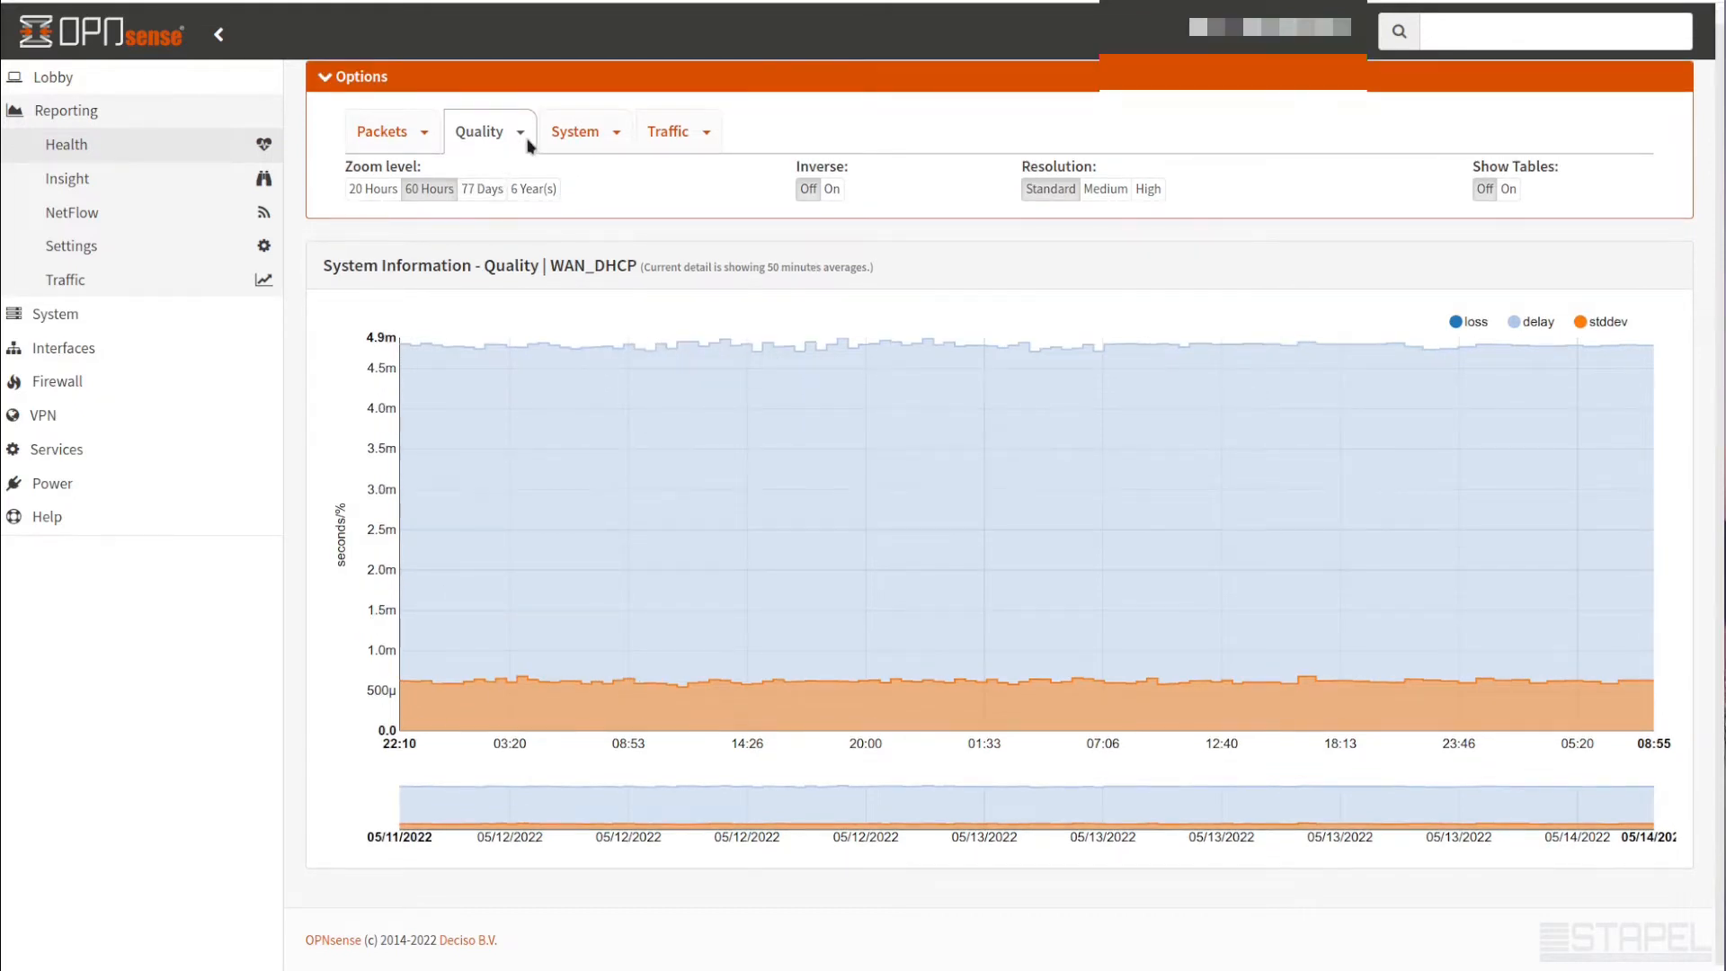
# Chart WAN2_DHCP gateway quality over 20 hours, showing its delay spikes
pyautogui.click(482, 131)
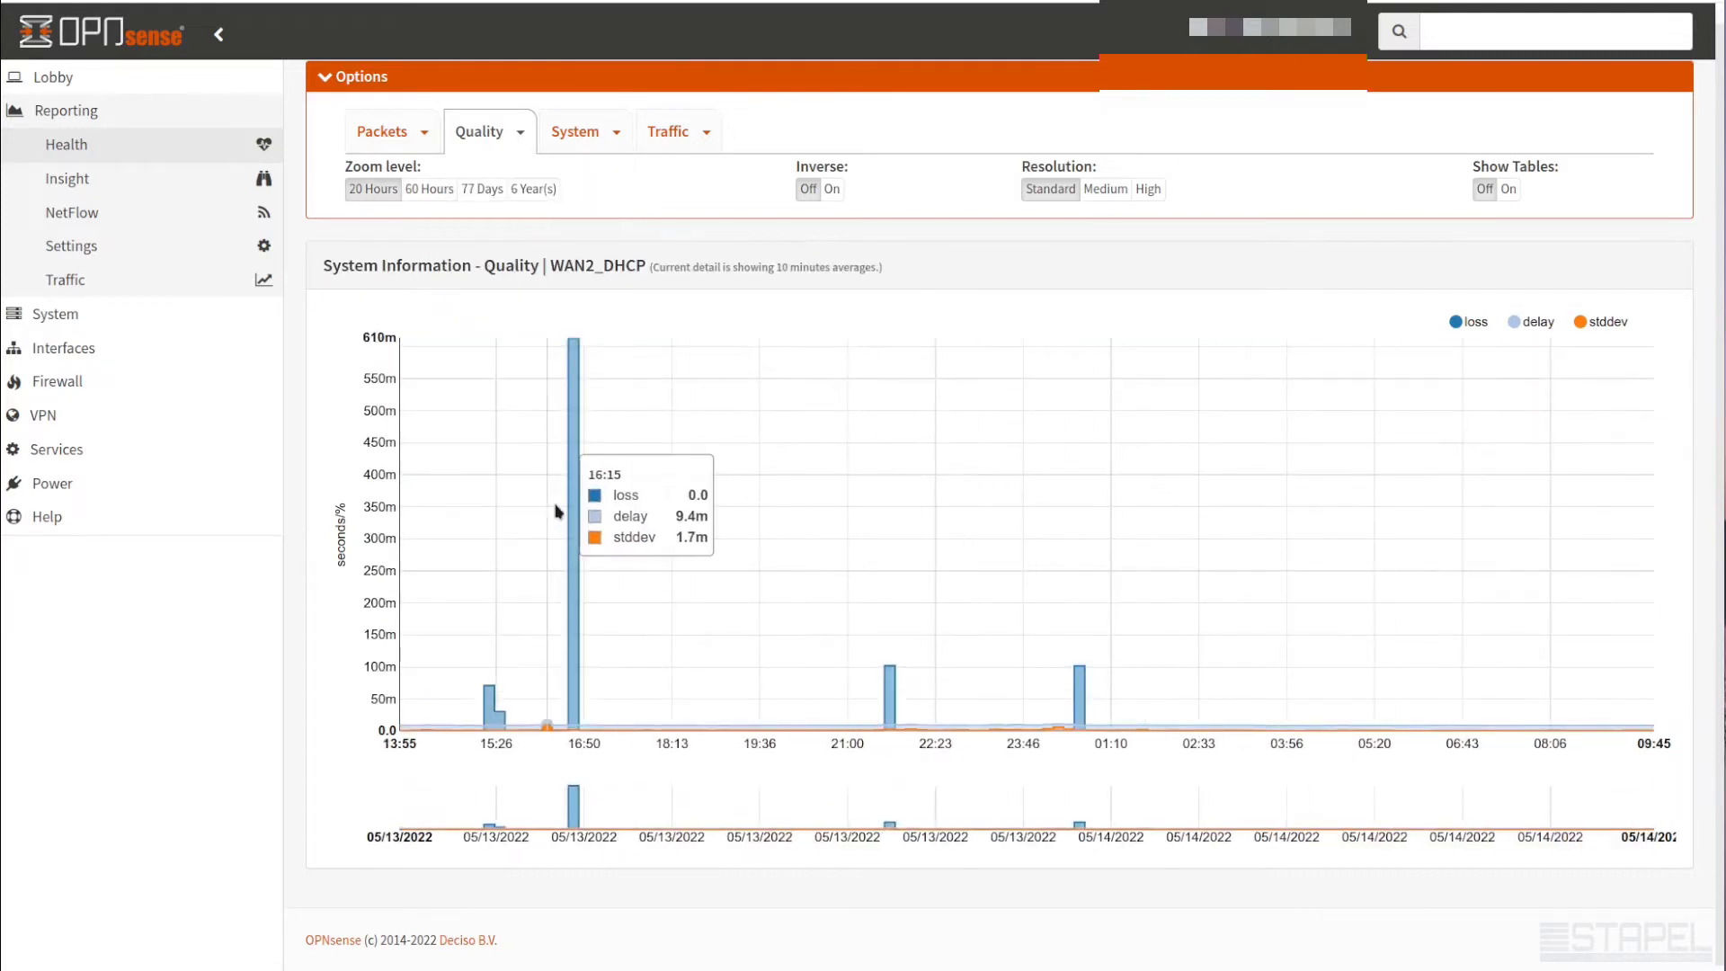
pyautogui.moveTo(570, 507)
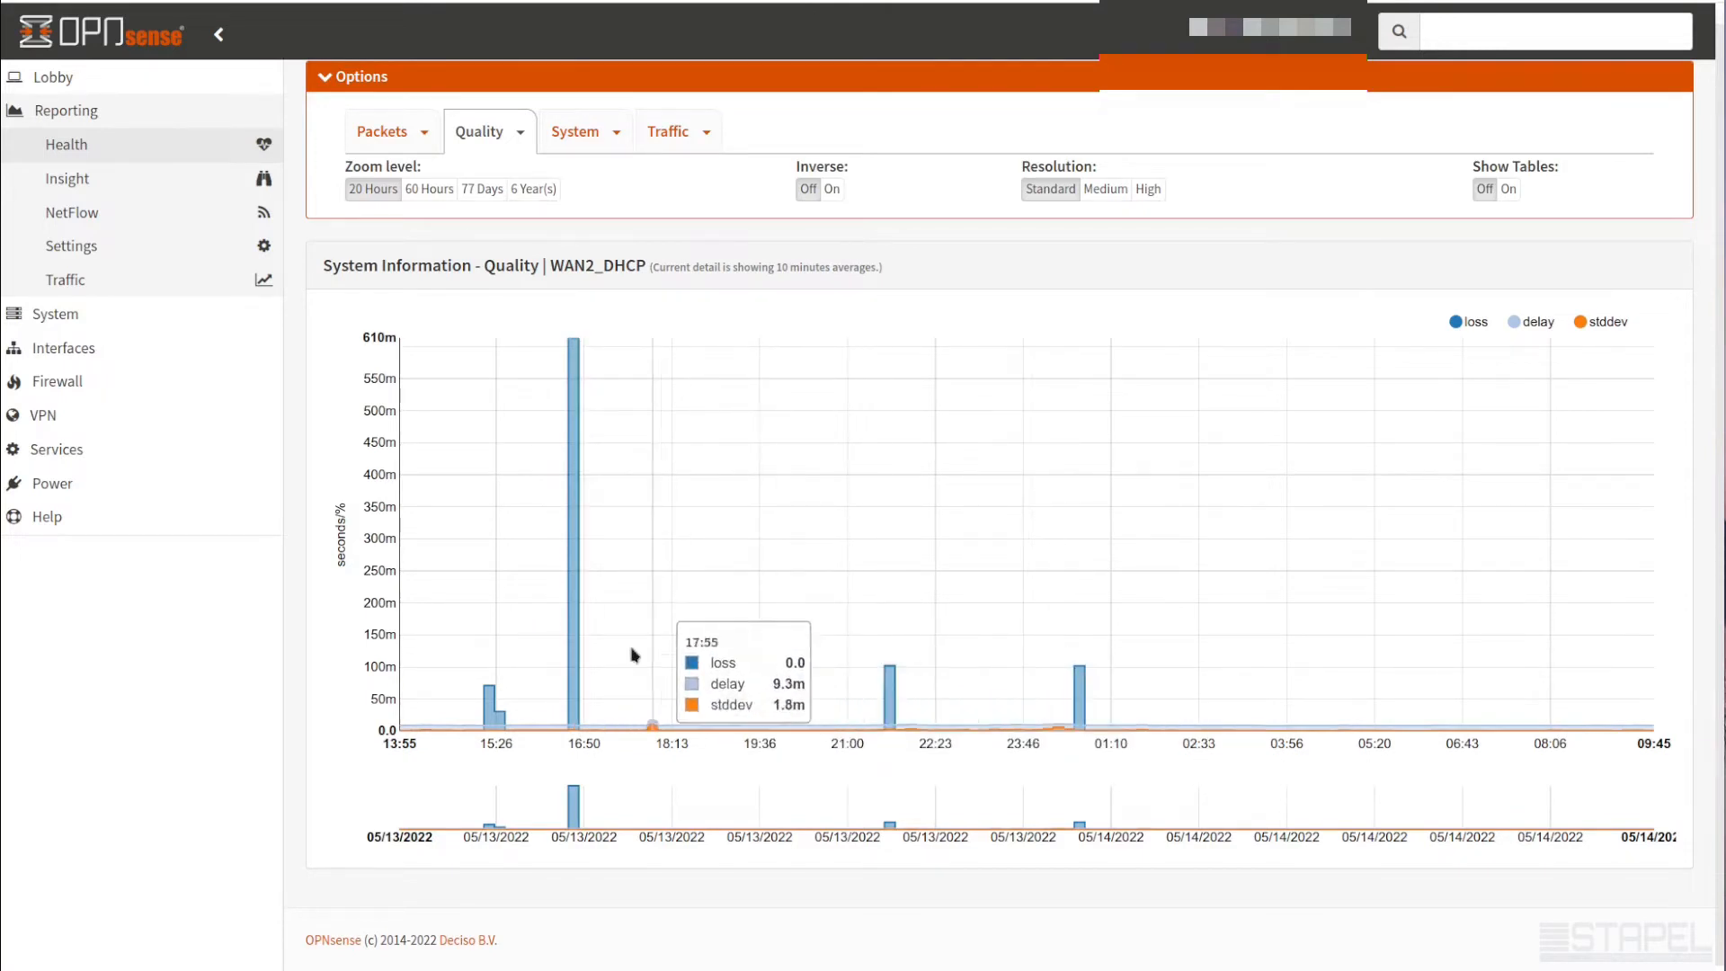
pyautogui.moveTo(724, 744)
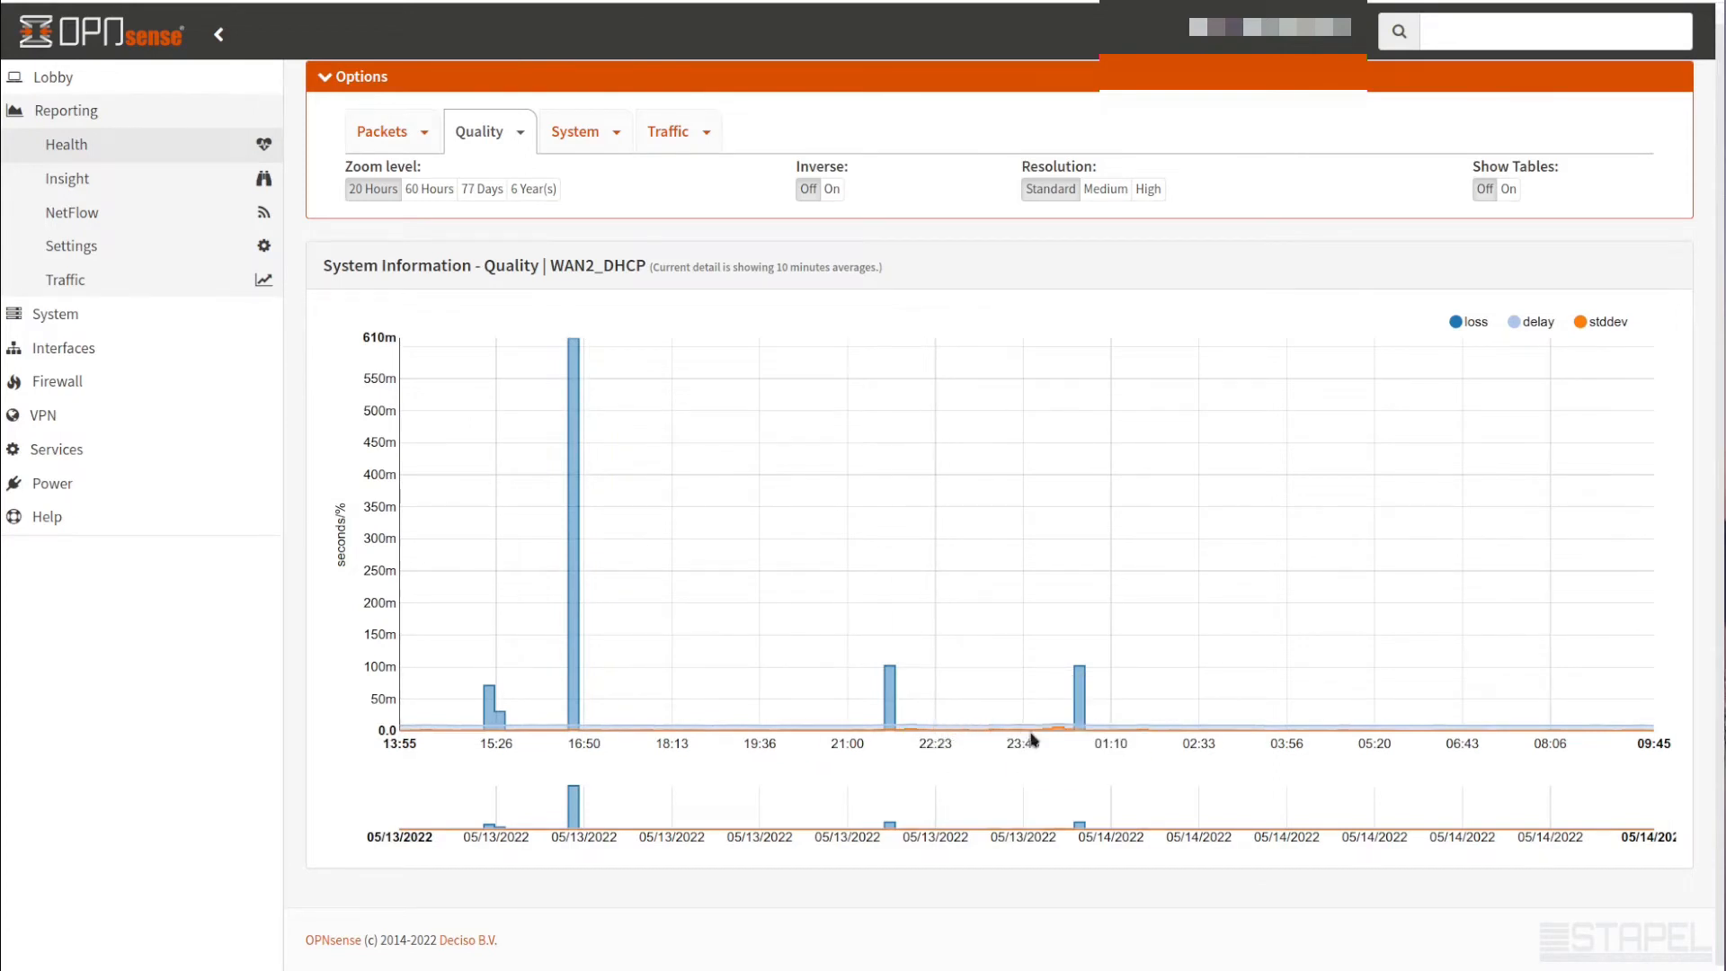
pyautogui.click(428, 189)
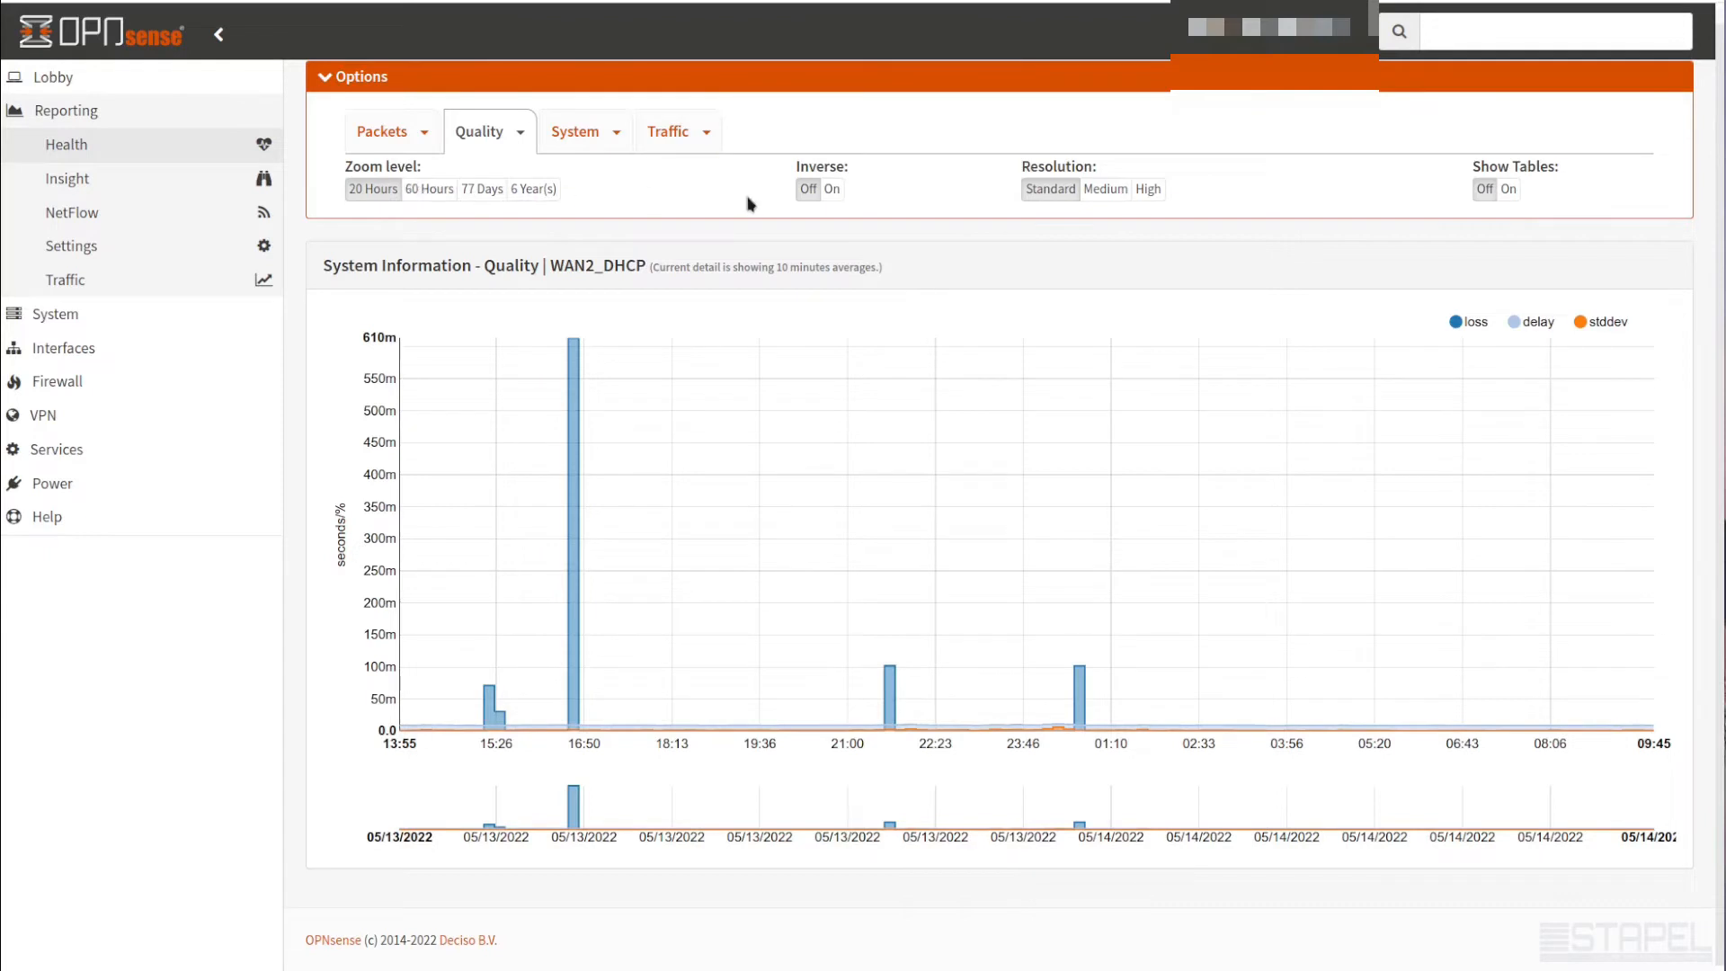
pyautogui.moveTo(734, 203)
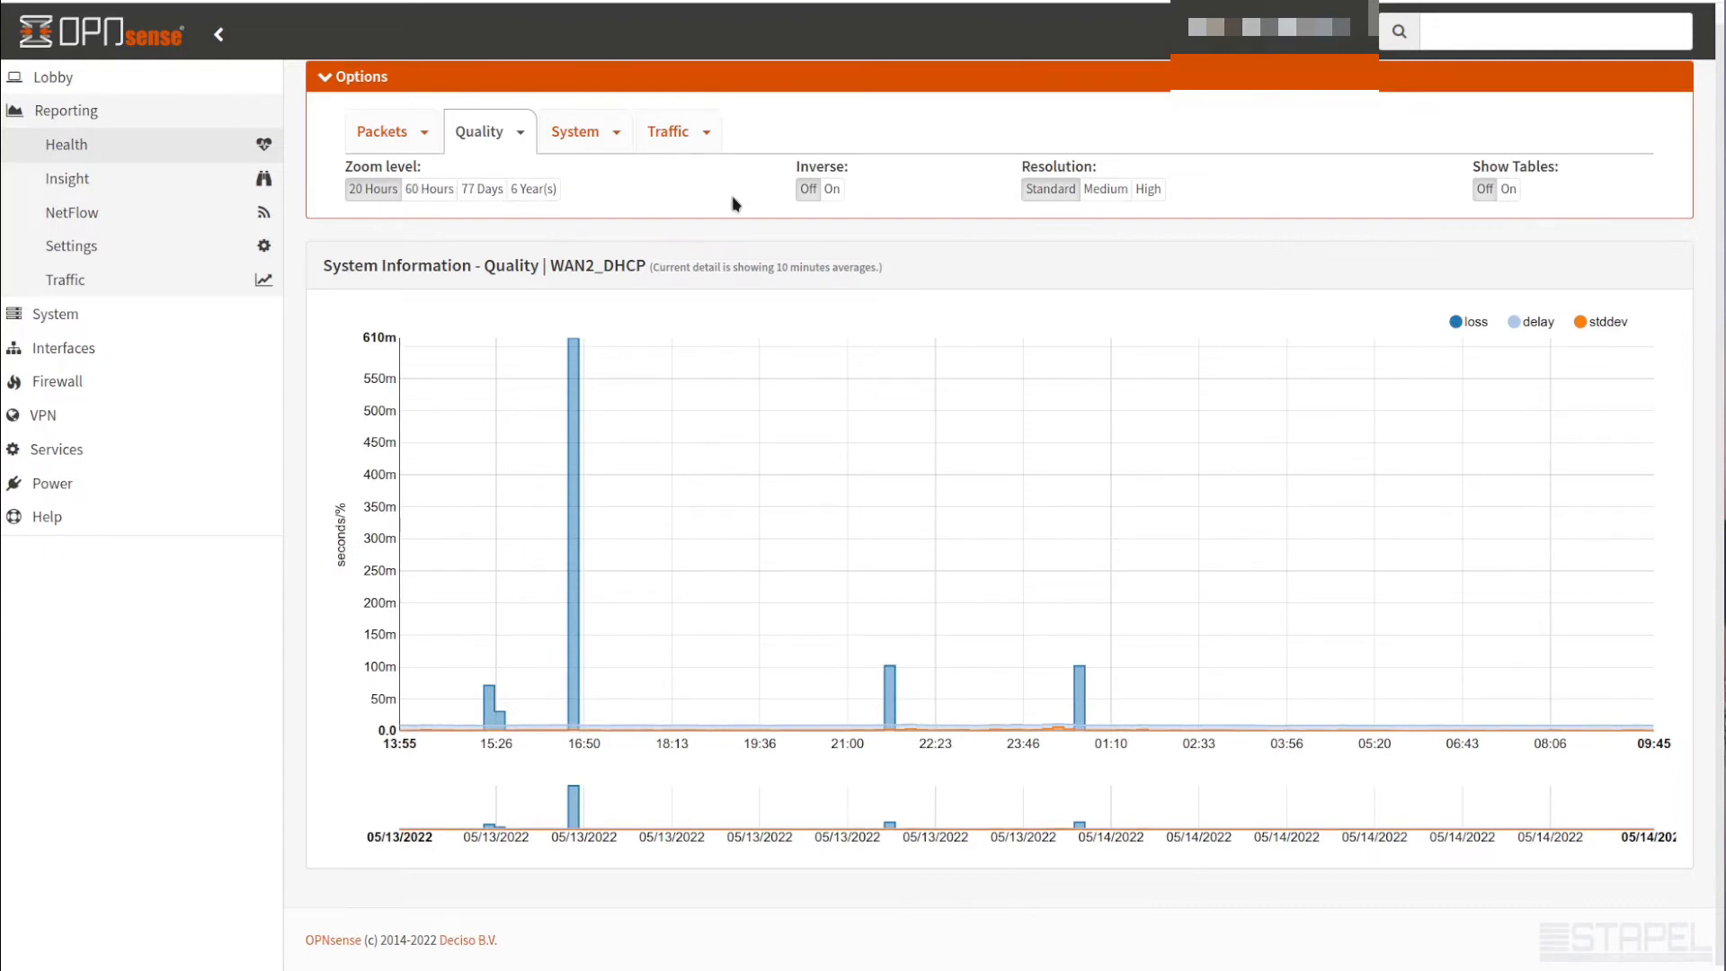
pyautogui.moveTo(725, 192)
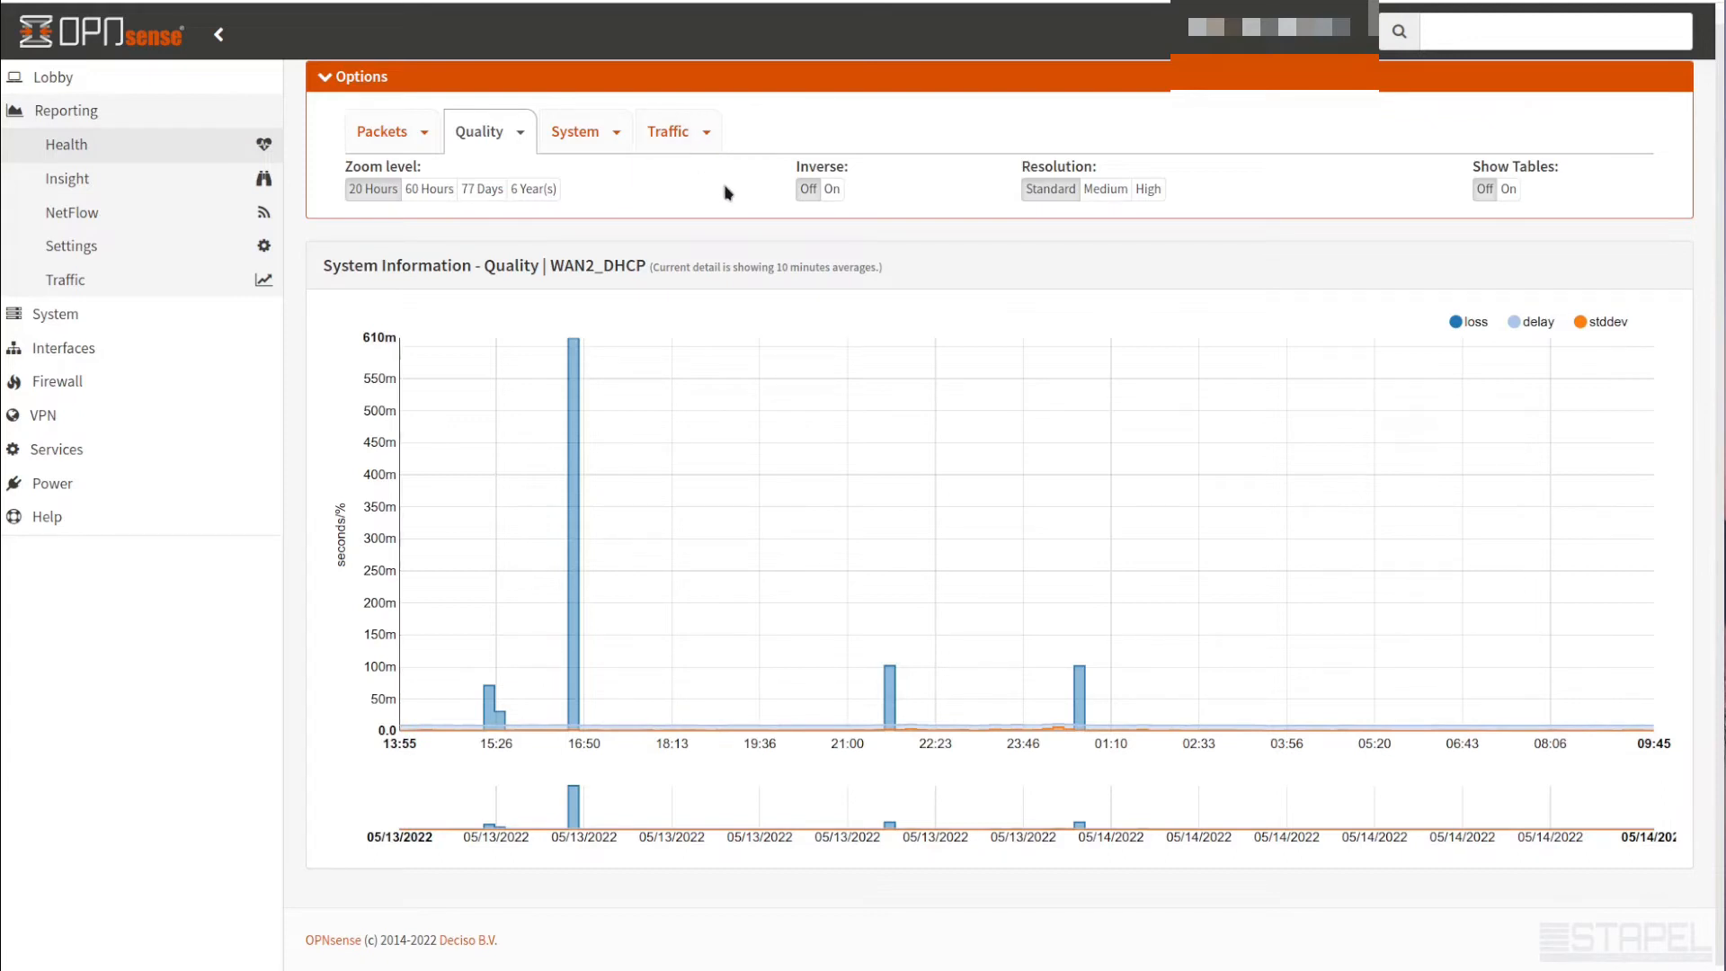
pyautogui.moveTo(810, 565)
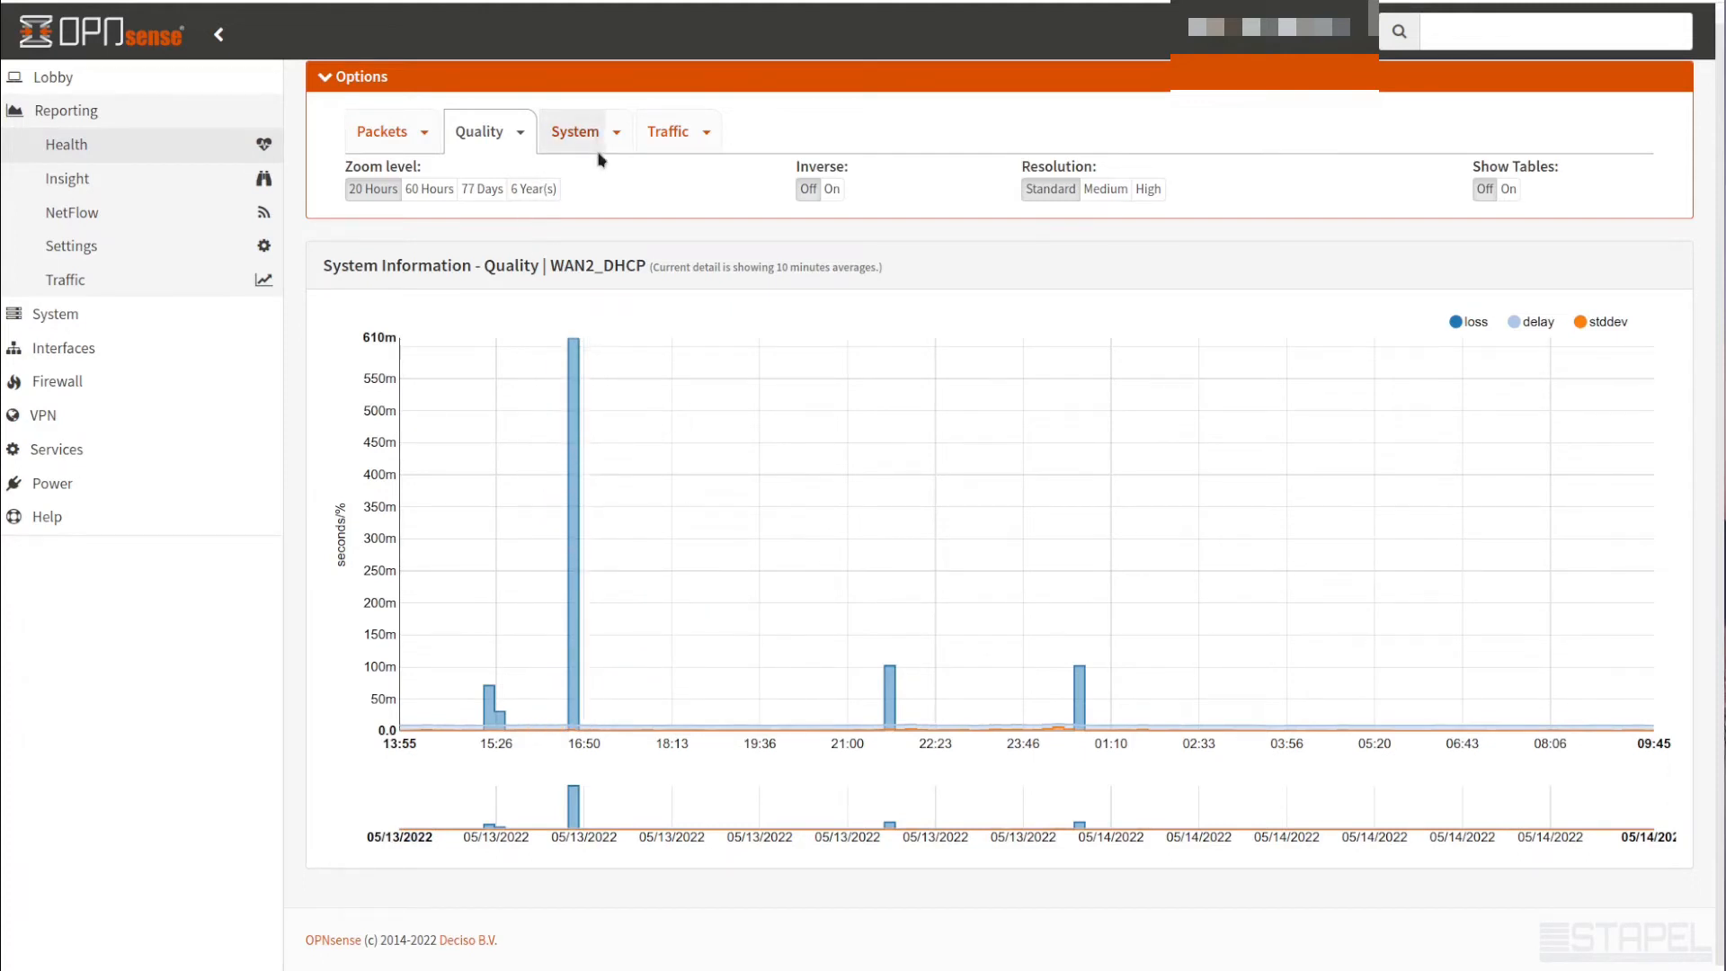
pyautogui.moveTo(597, 155)
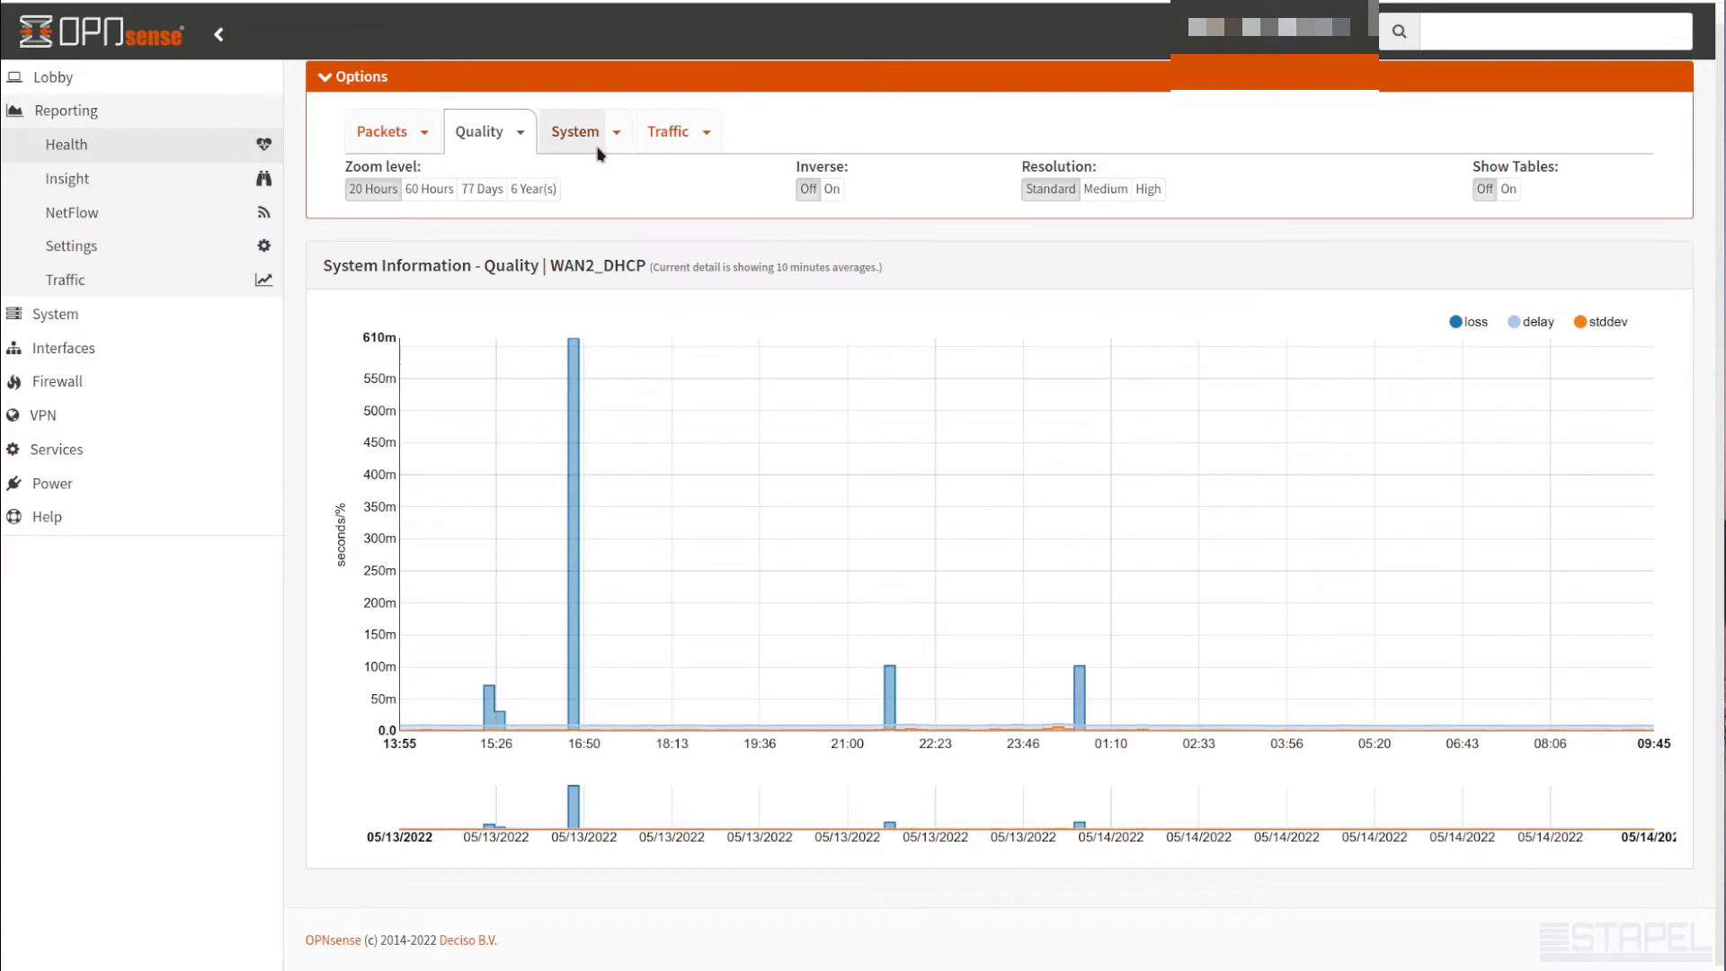
# Browse the System health graphs from Memory through Processor to Mbuf
pyautogui.click(573, 132)
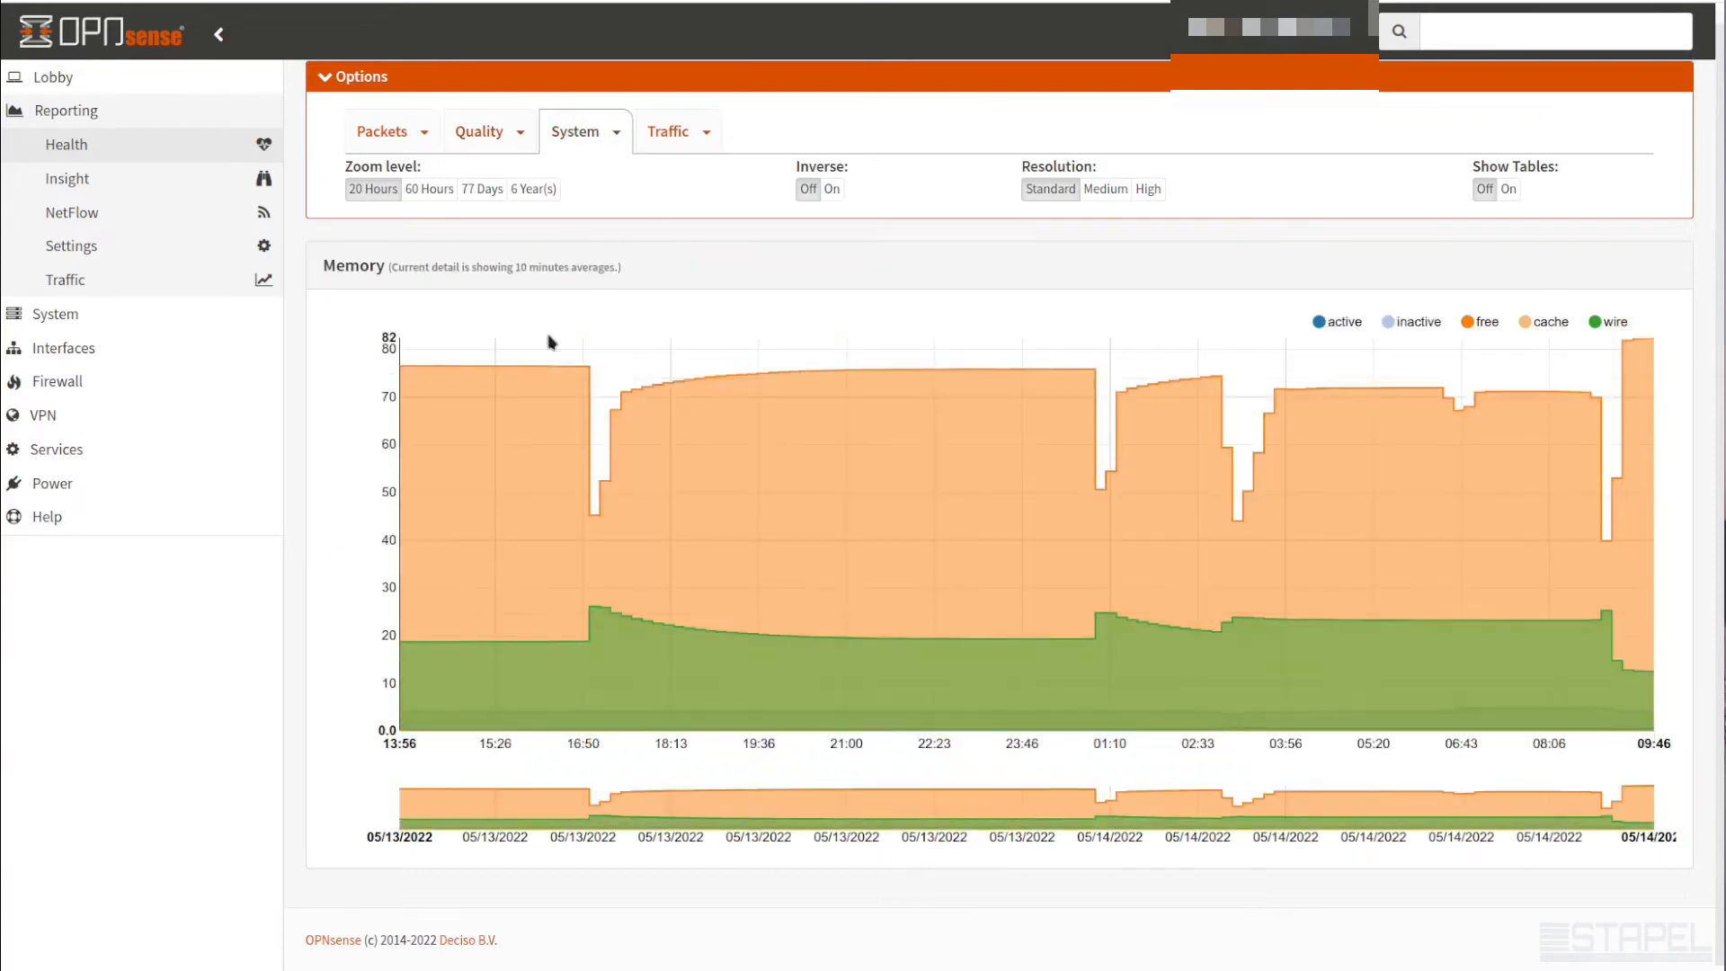
pyautogui.moveTo(651, 464)
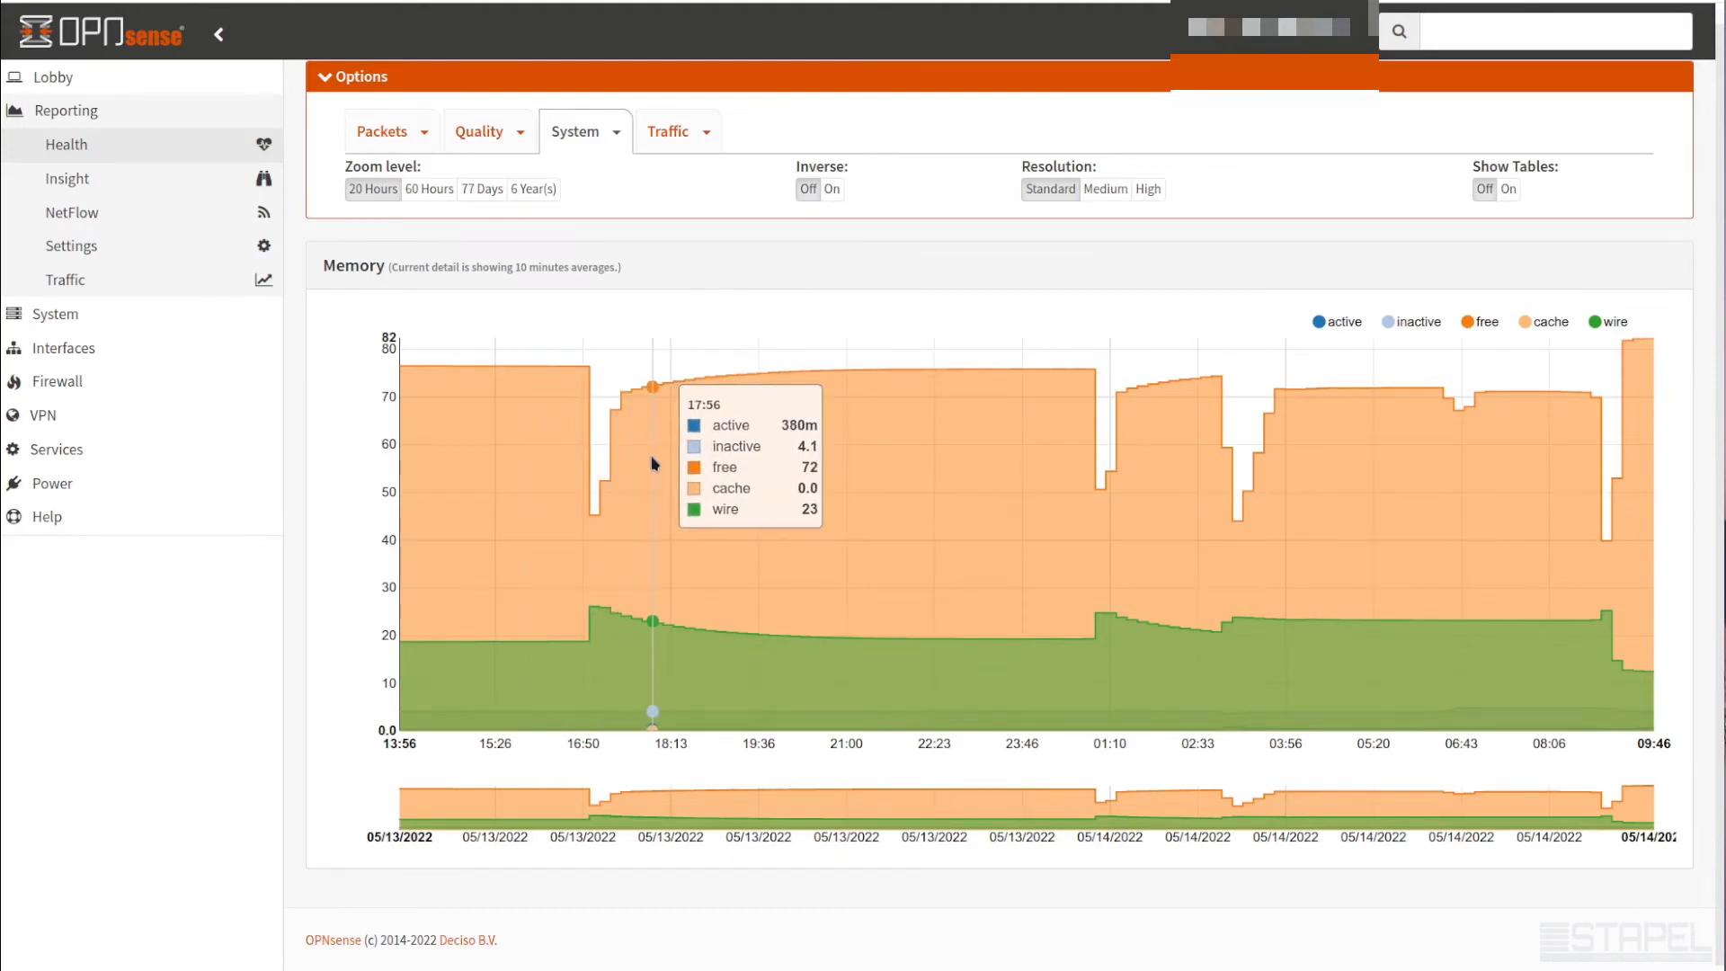
pyautogui.moveTo(928, 485)
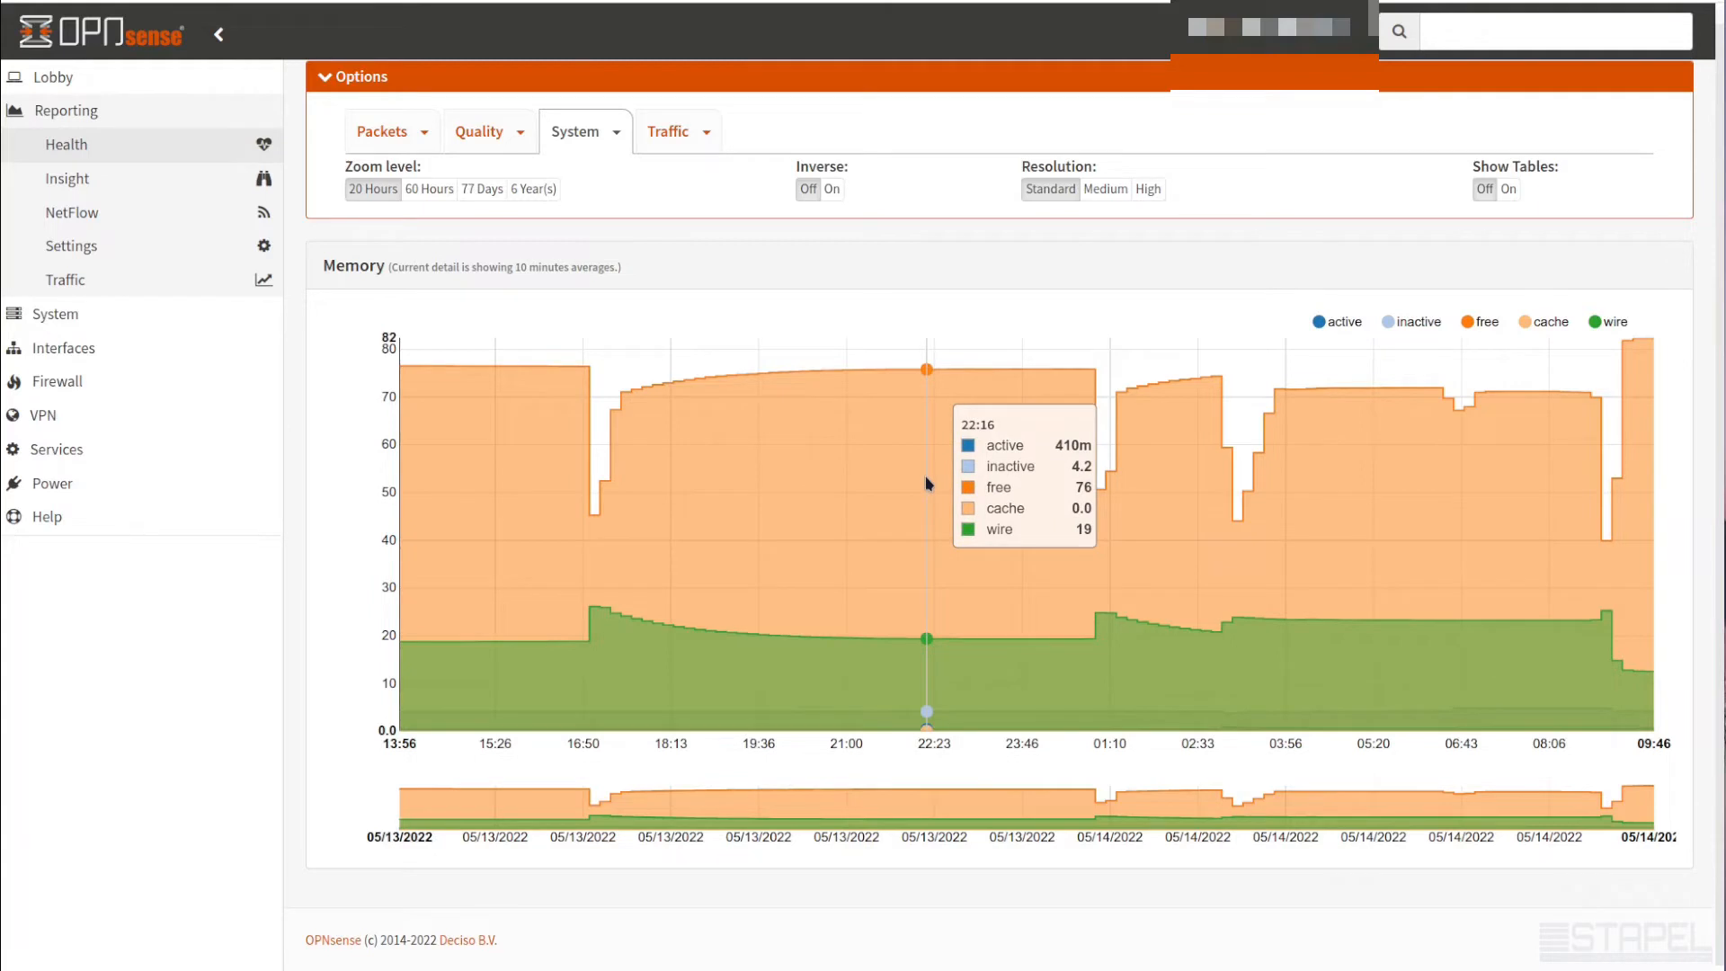
pyautogui.moveTo(979, 483)
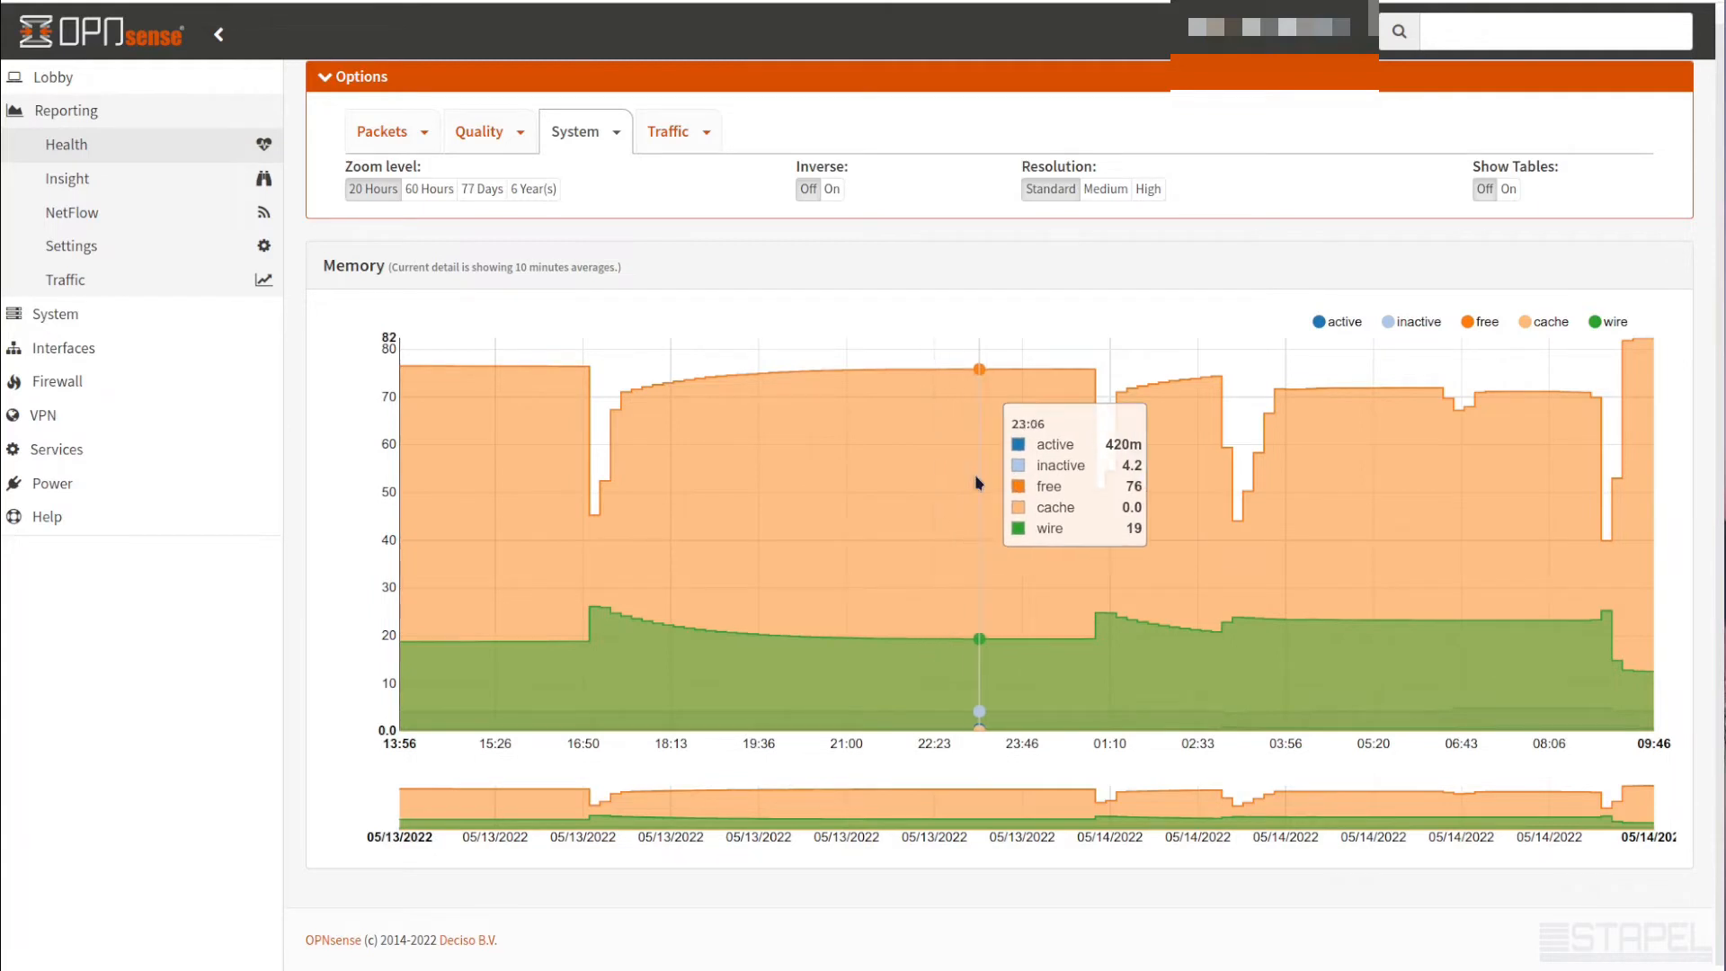
pyautogui.moveTo(959, 478)
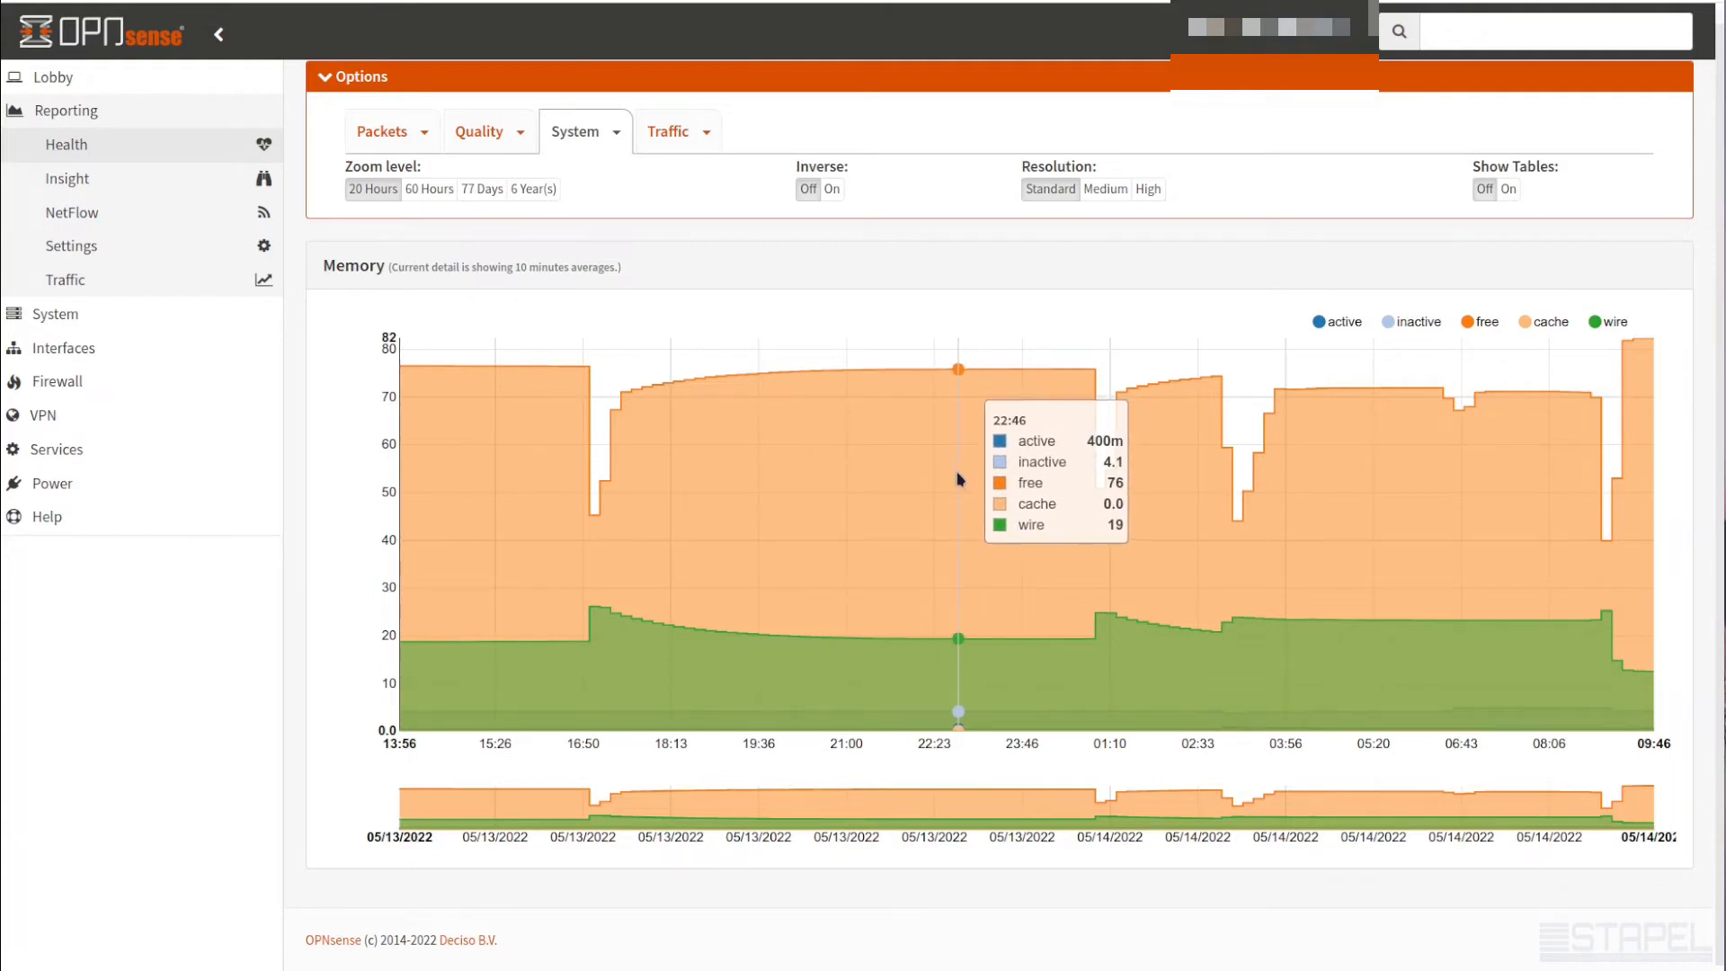
pyautogui.moveTo(1141, 633)
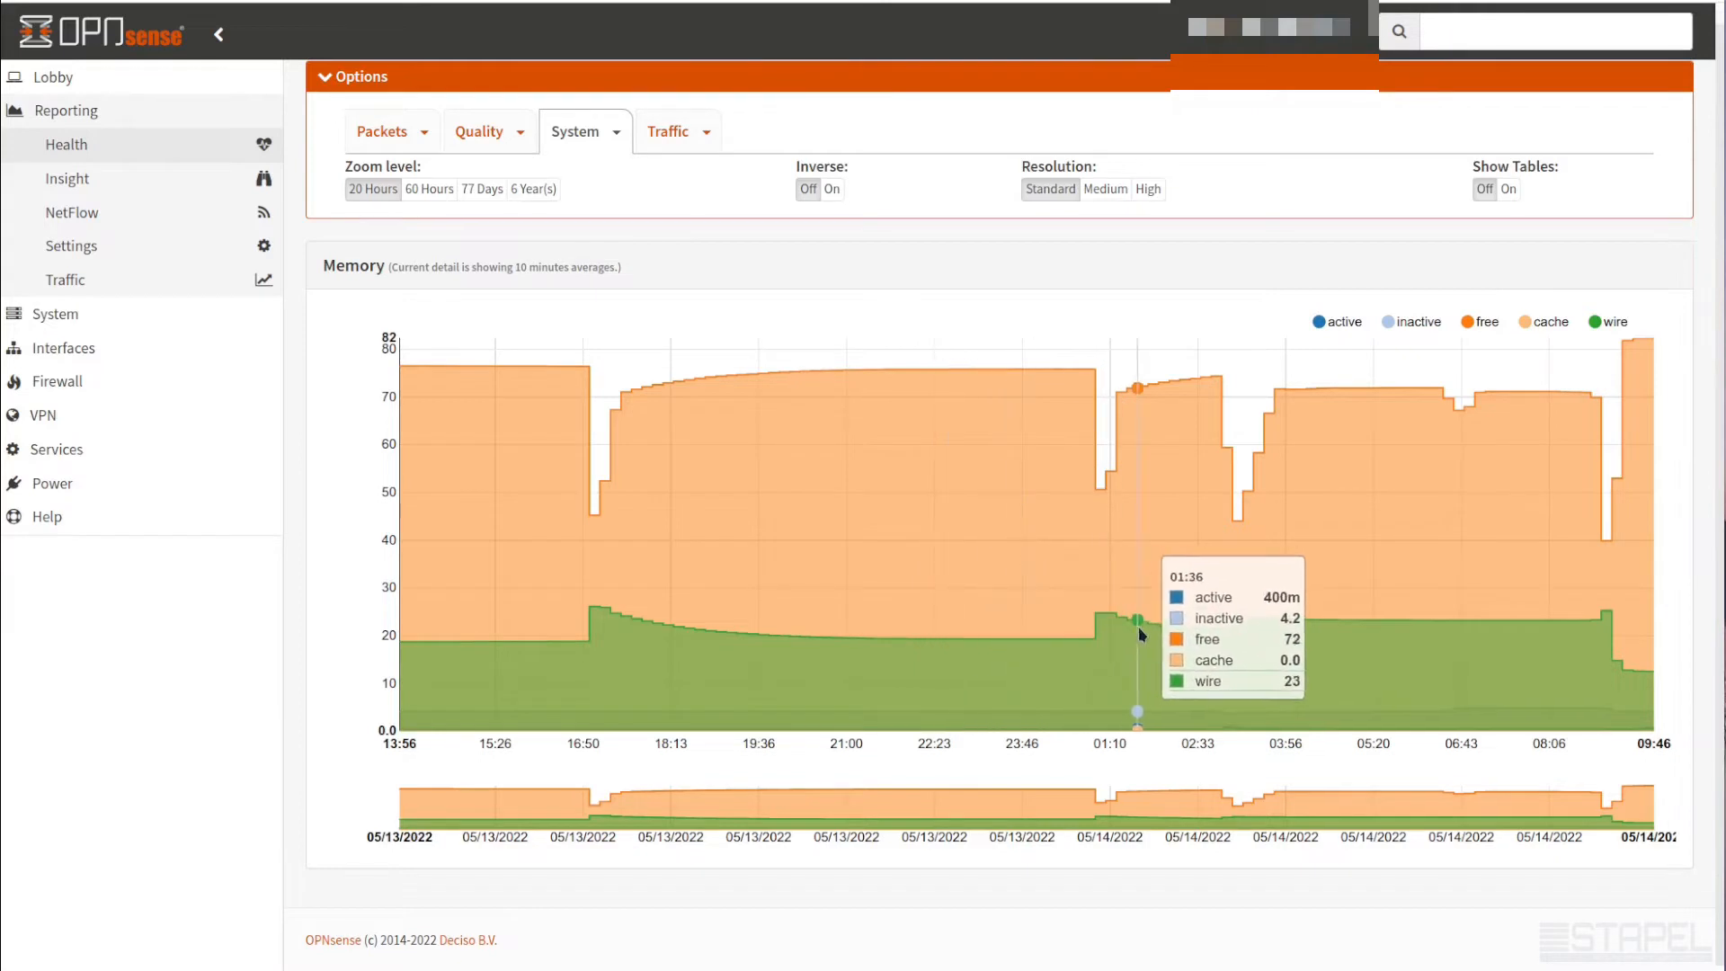
pyautogui.moveTo(768, 650)
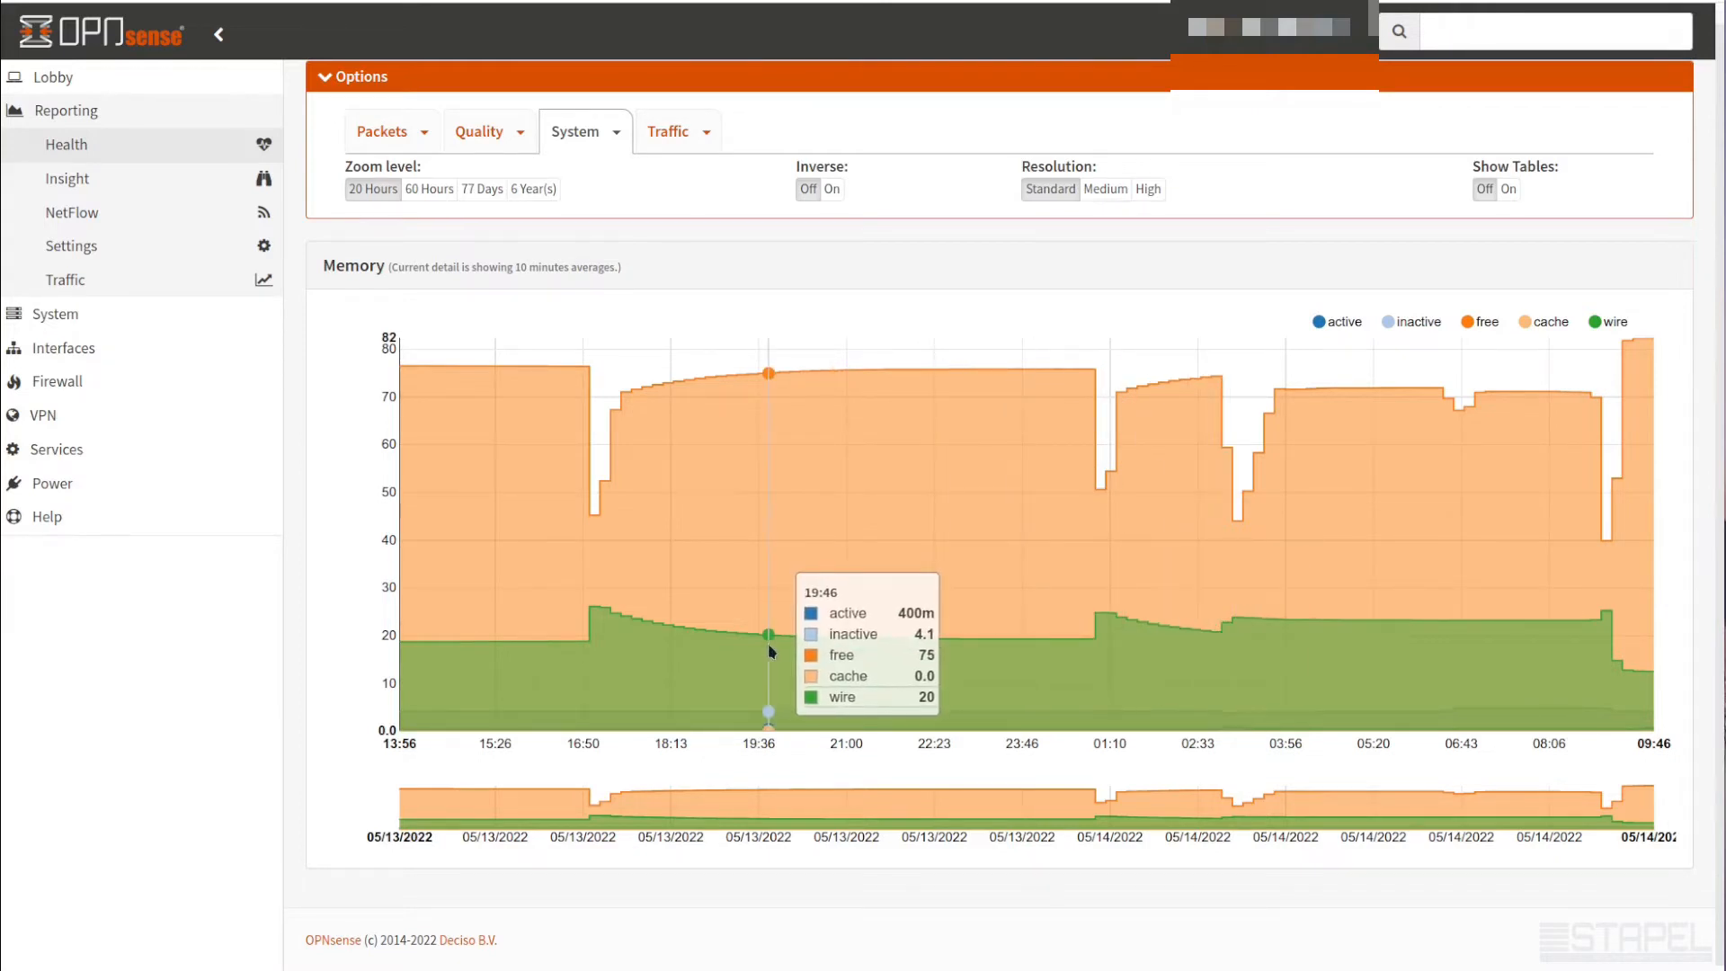
pyautogui.click(577, 131)
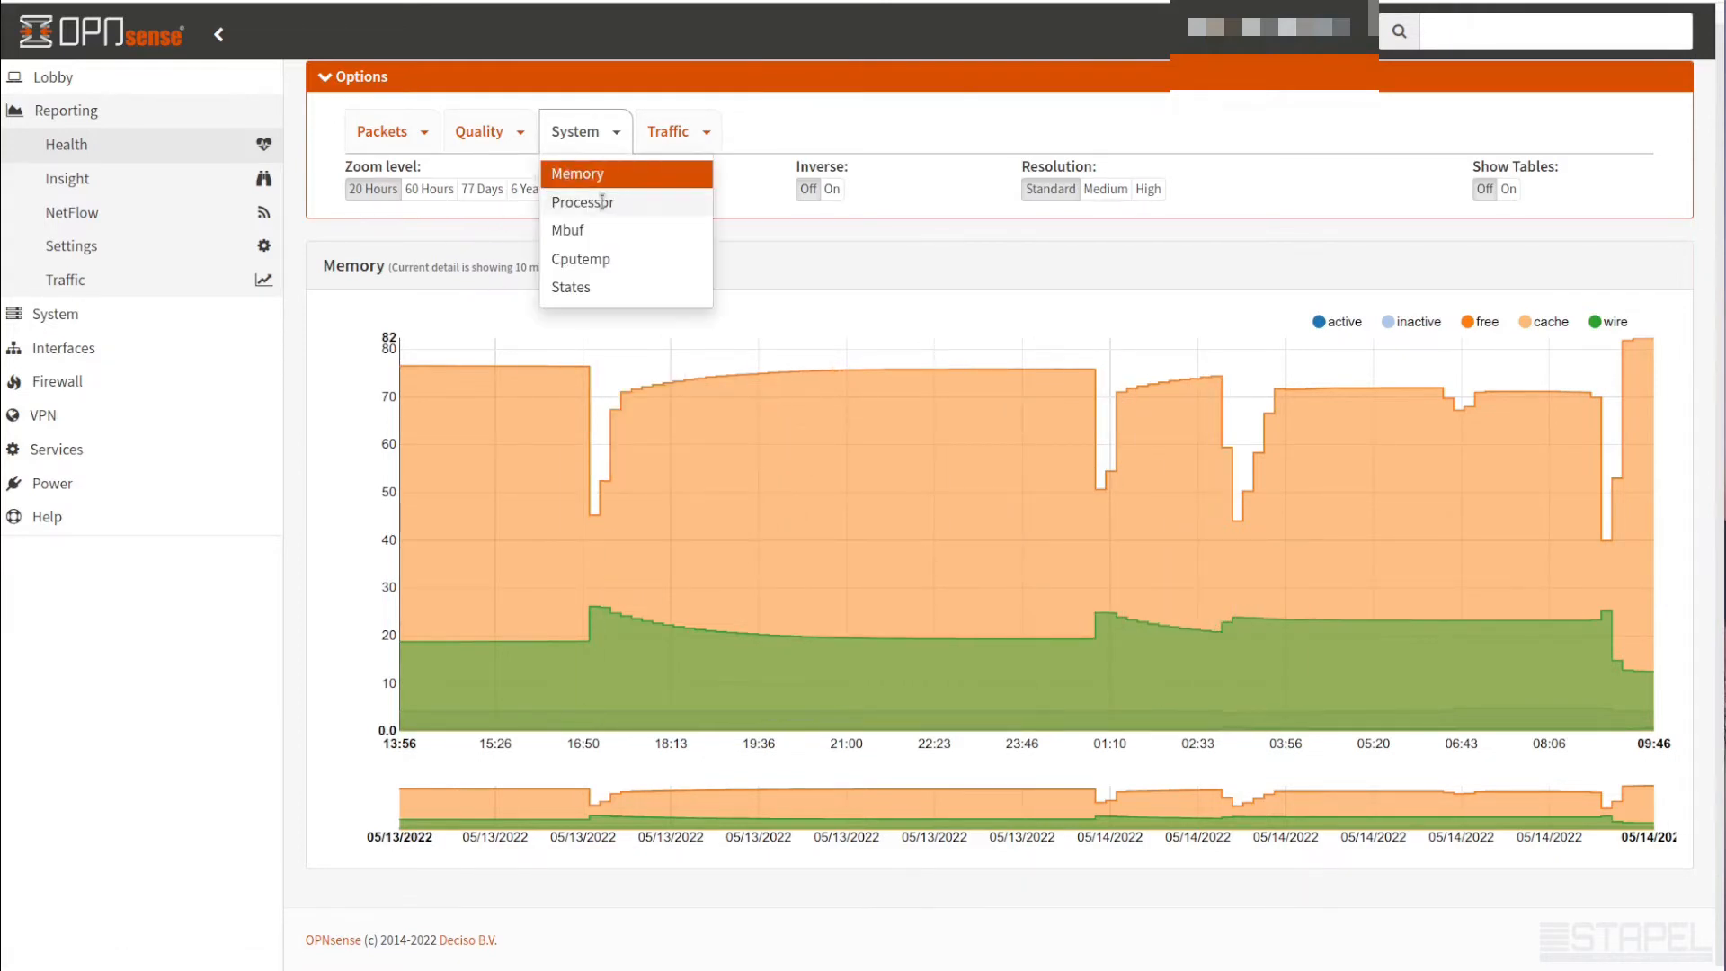
pyautogui.click(583, 202)
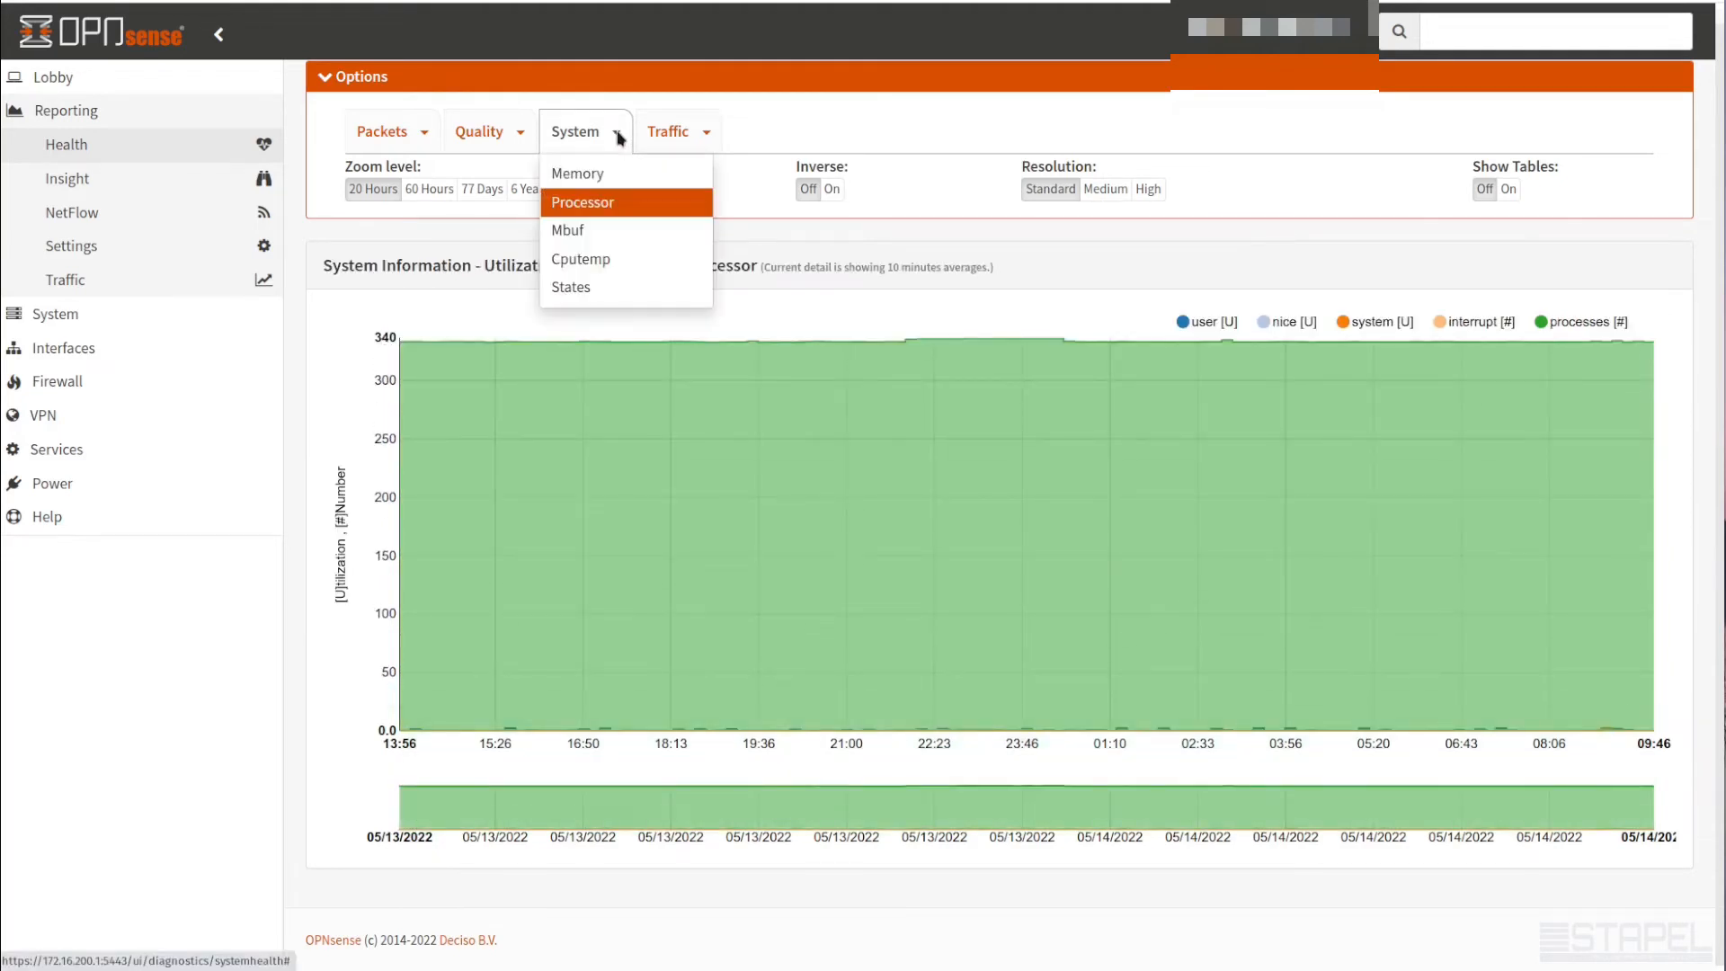
pyautogui.click(566, 231)
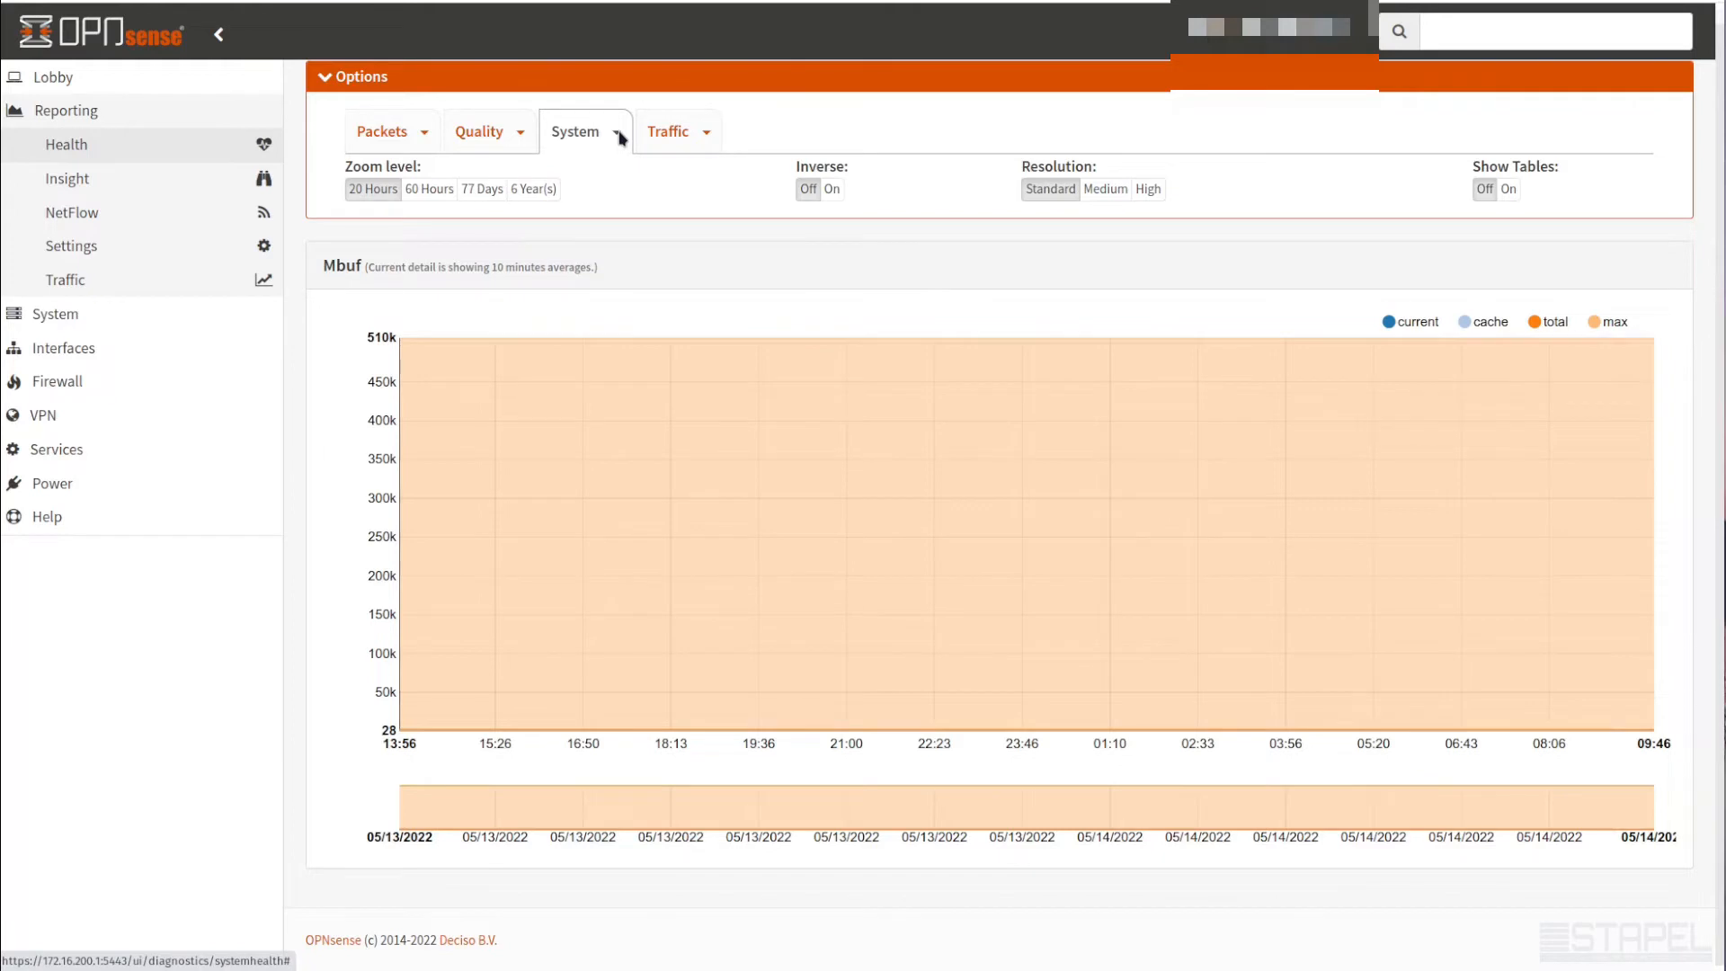
pyautogui.click(576, 132)
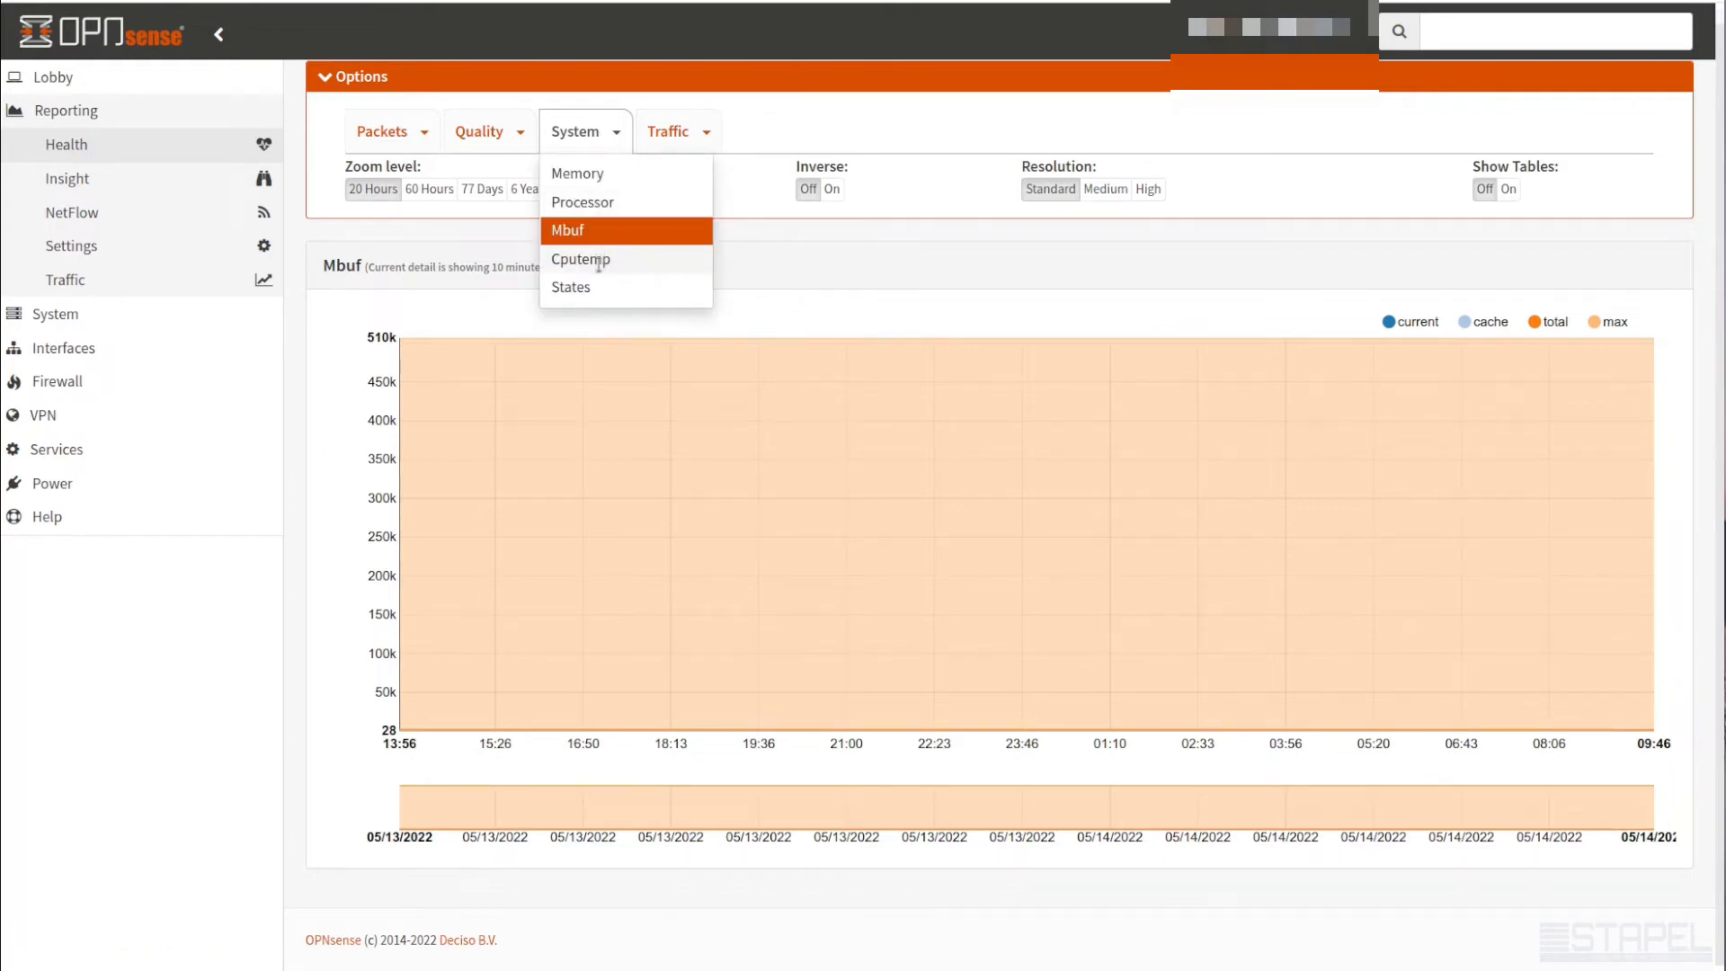
# Display the firewall States graph over the last 20 hours
pyautogui.click(581, 259)
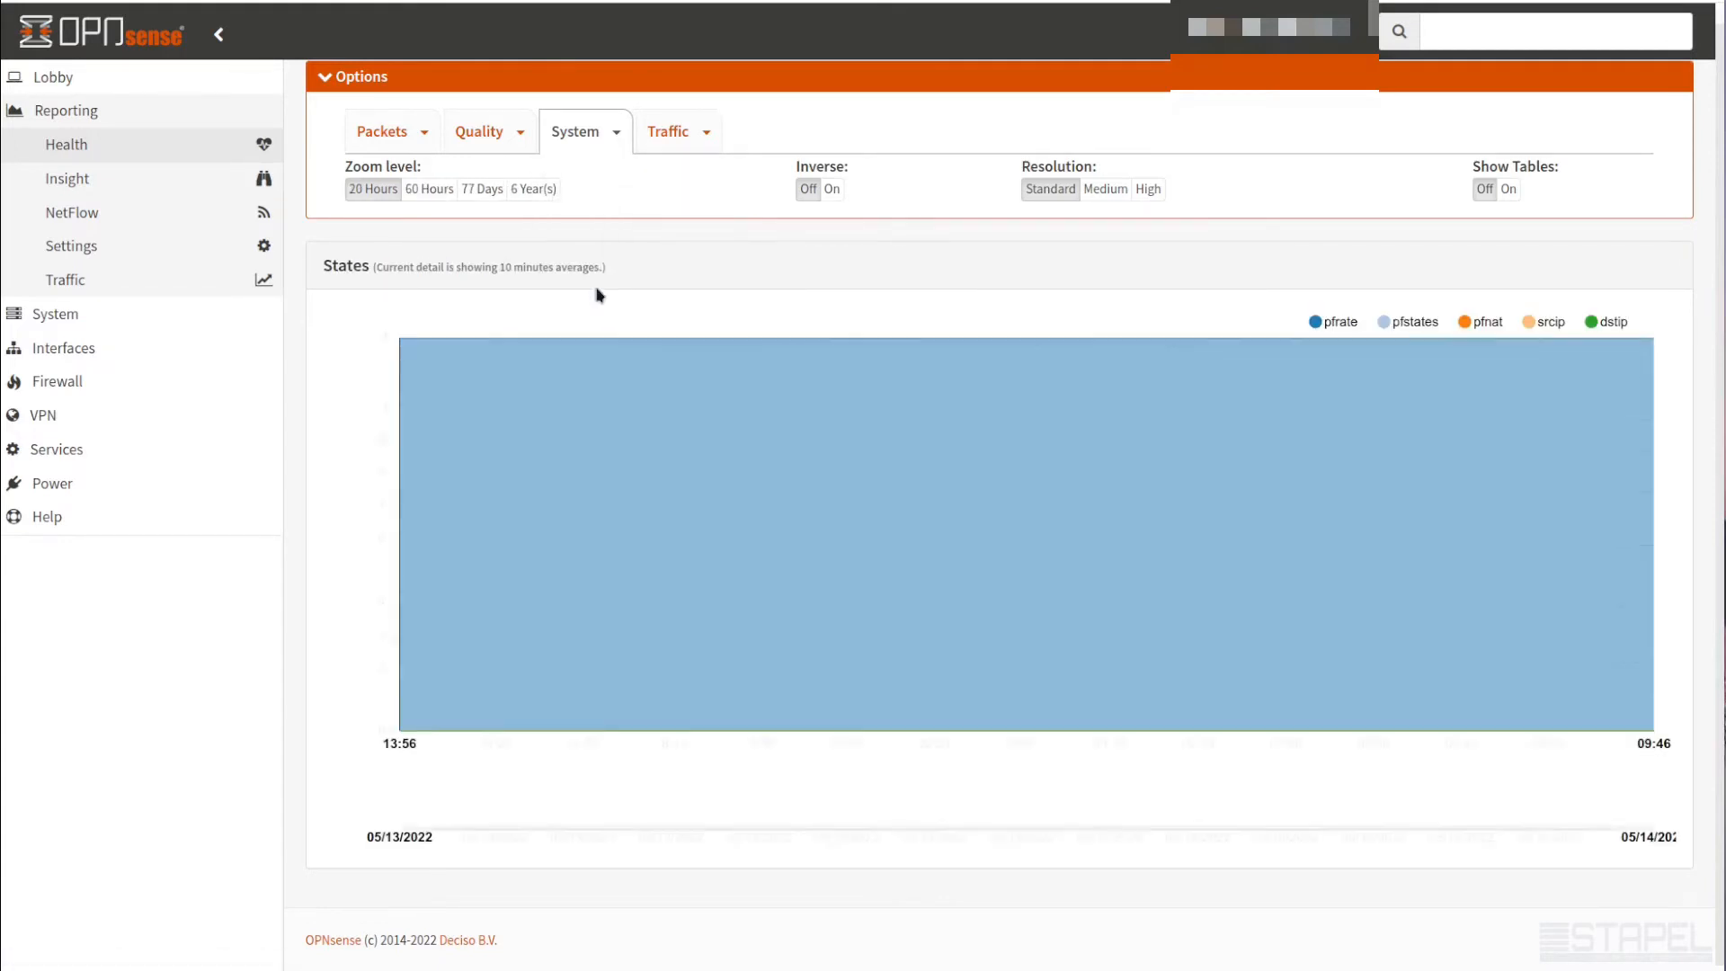
pyautogui.moveTo(846, 380)
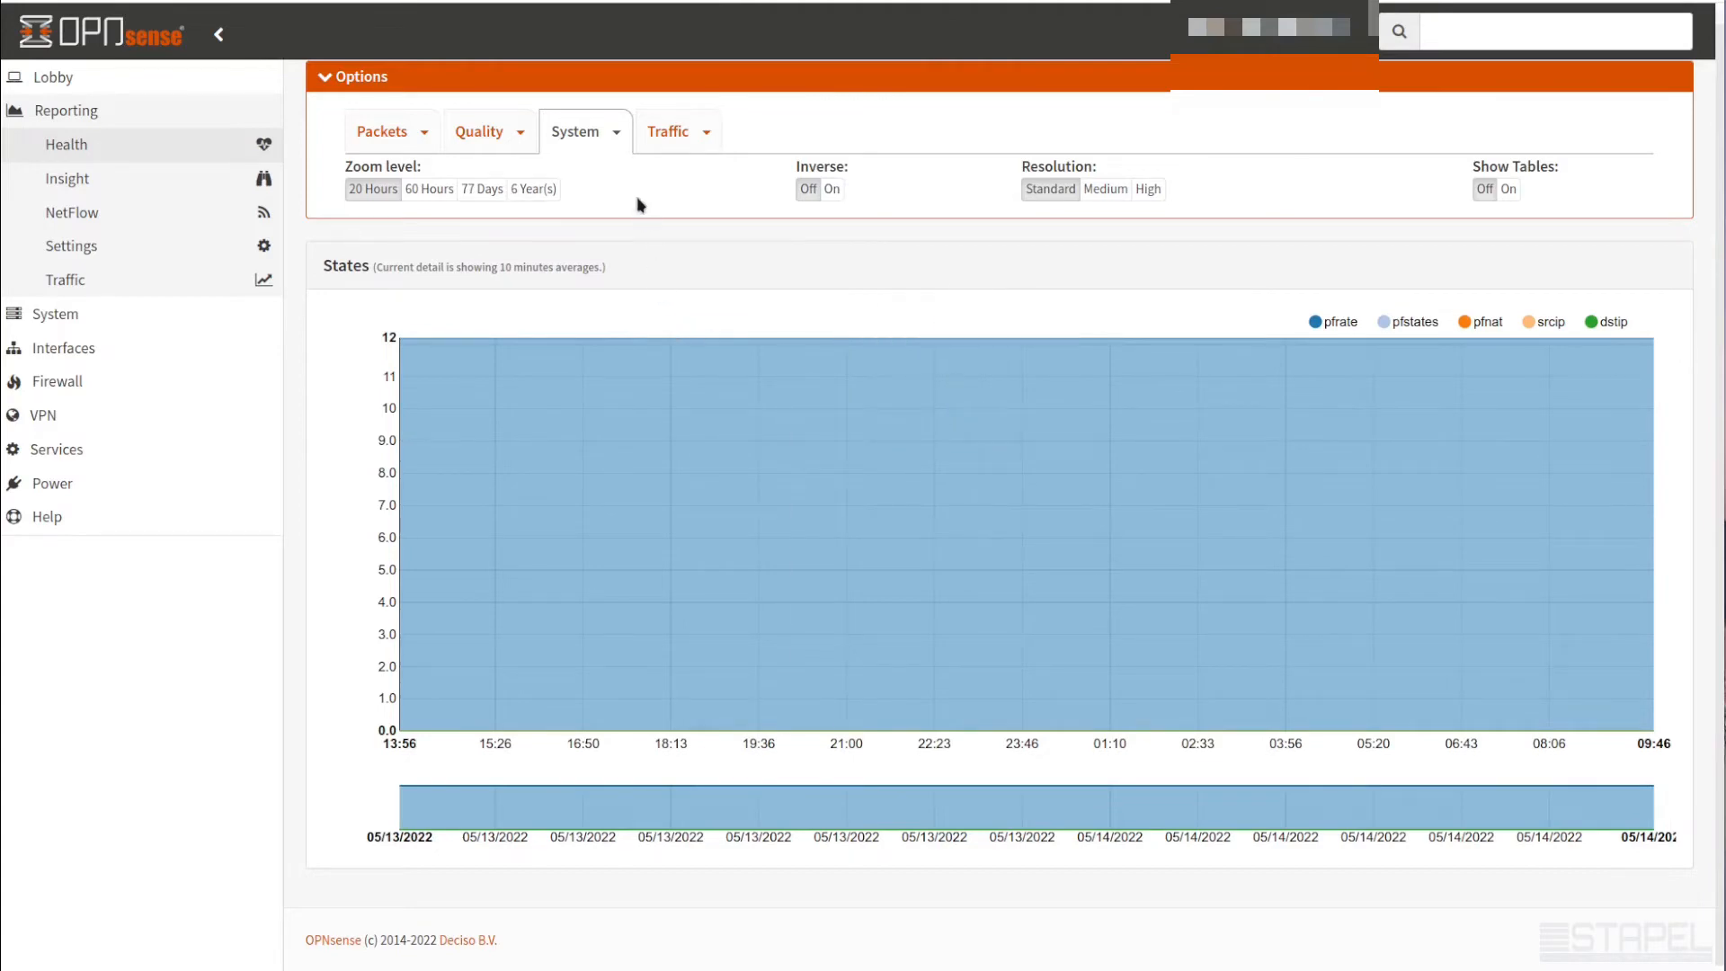
pyautogui.moveTo(618, 173)
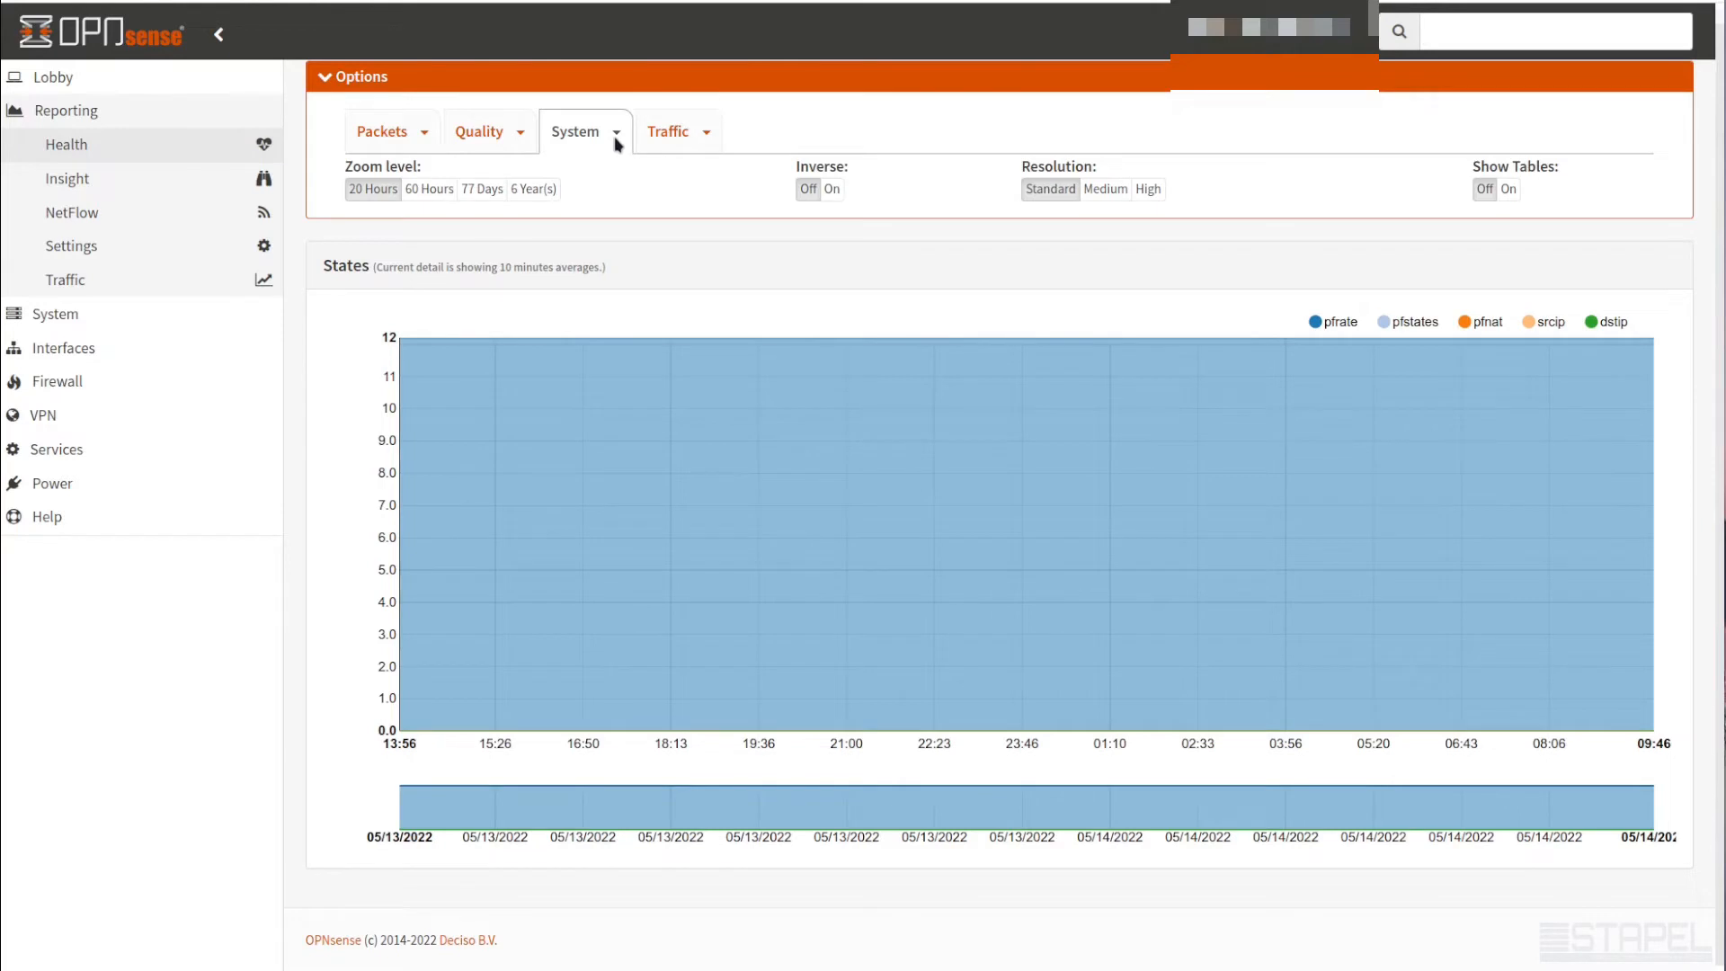
pyautogui.click(584, 131)
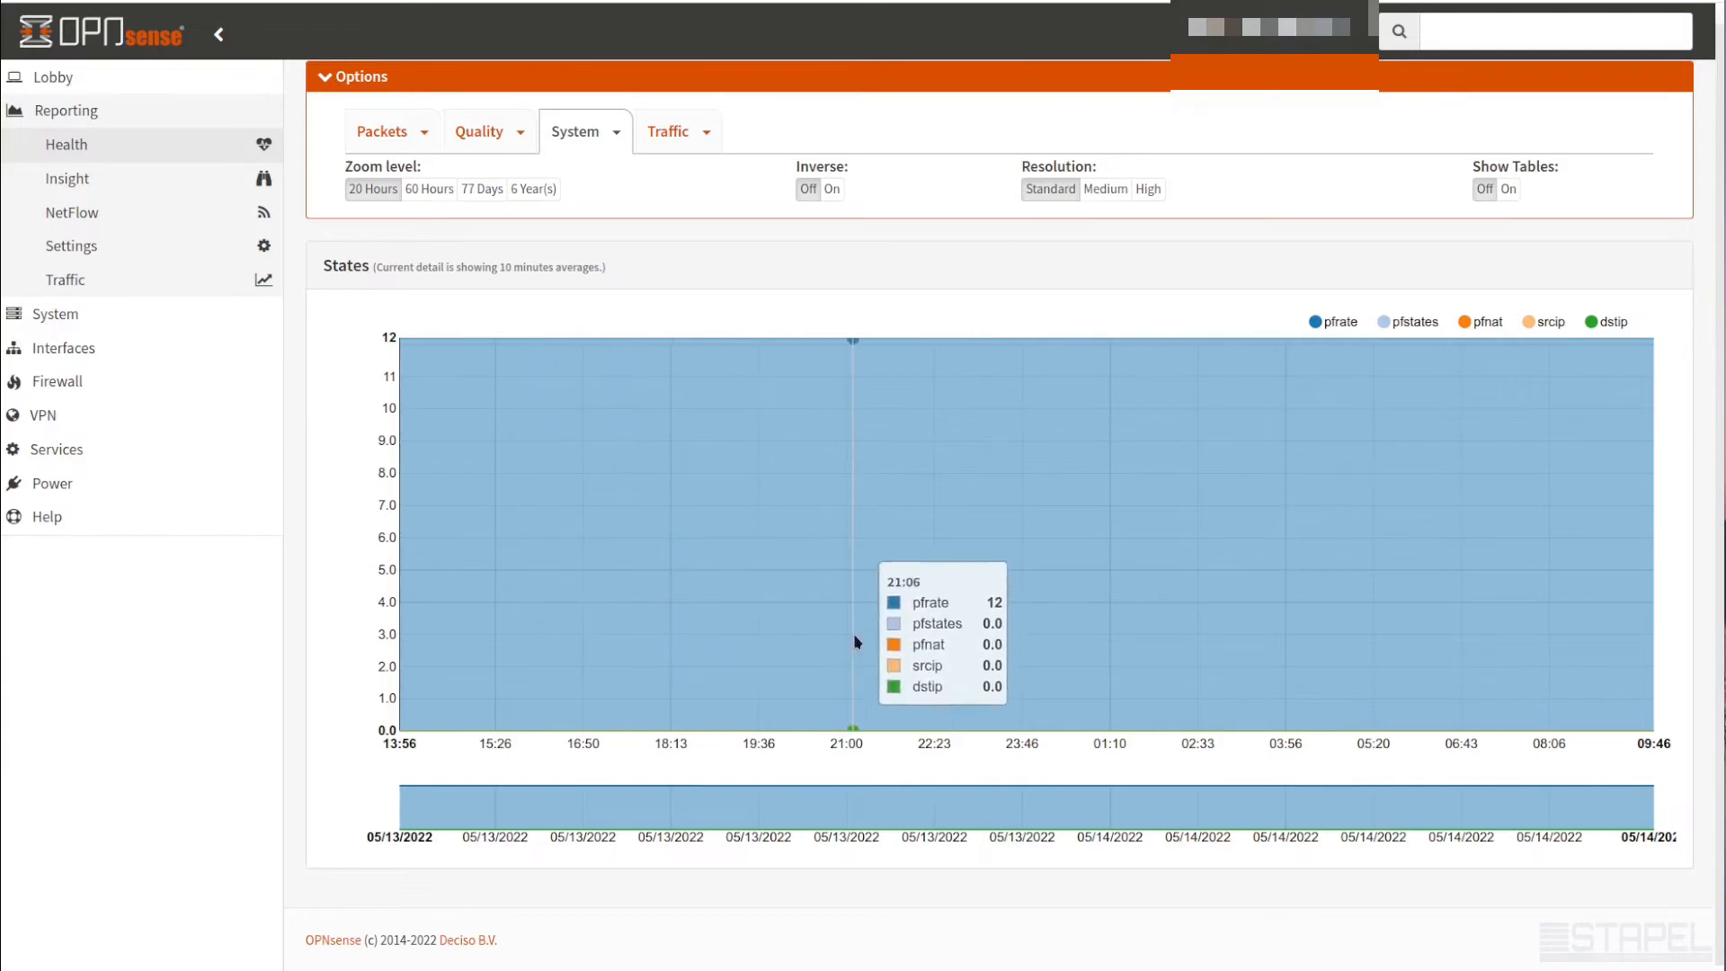
pyautogui.moveTo(717, 266)
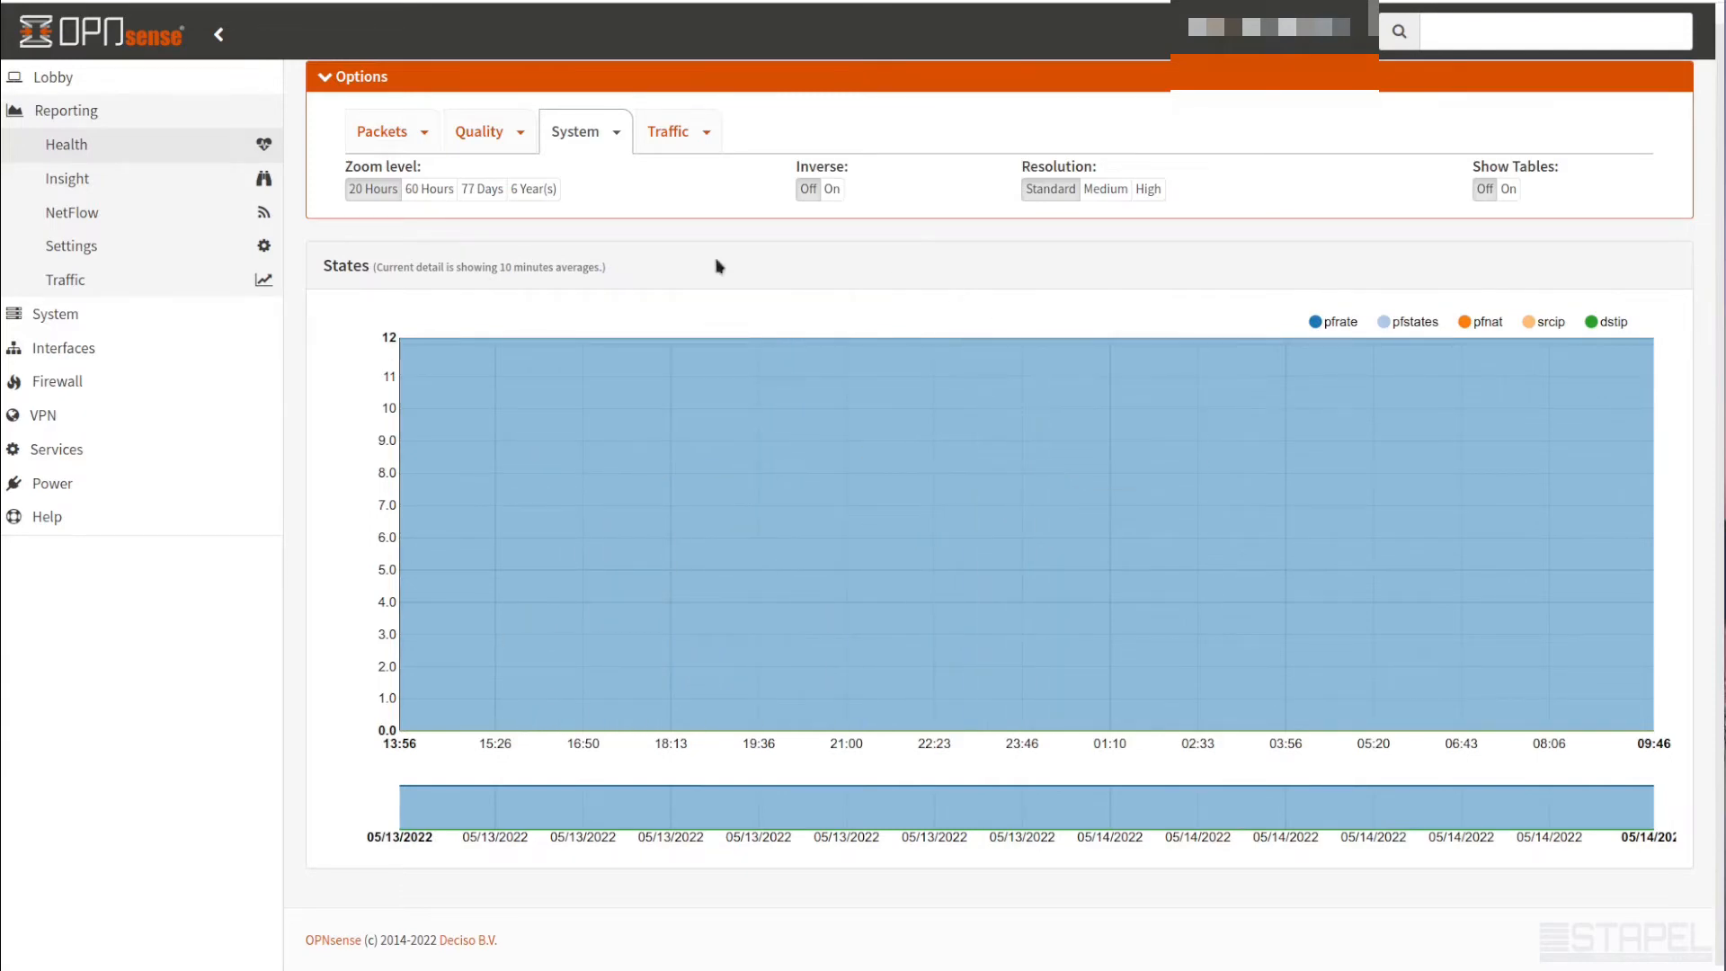
# Expand the interface list for the Health traffic graphs to pick WAN
pyautogui.click(676, 131)
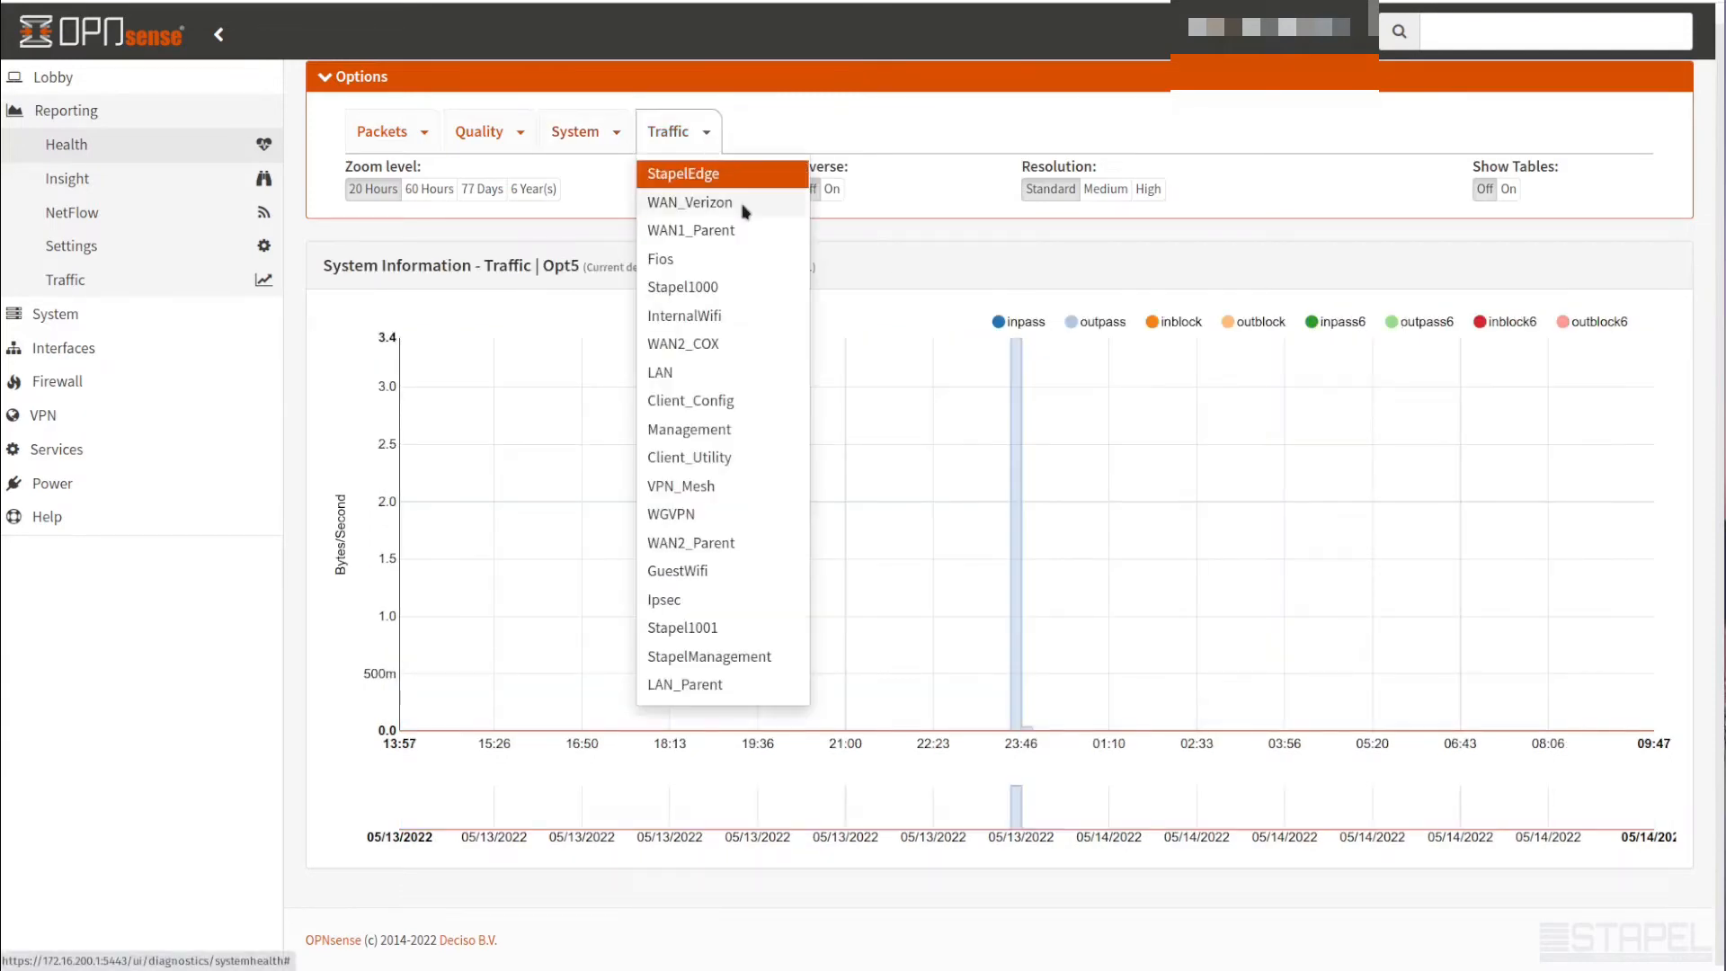
pyautogui.moveTo(752, 225)
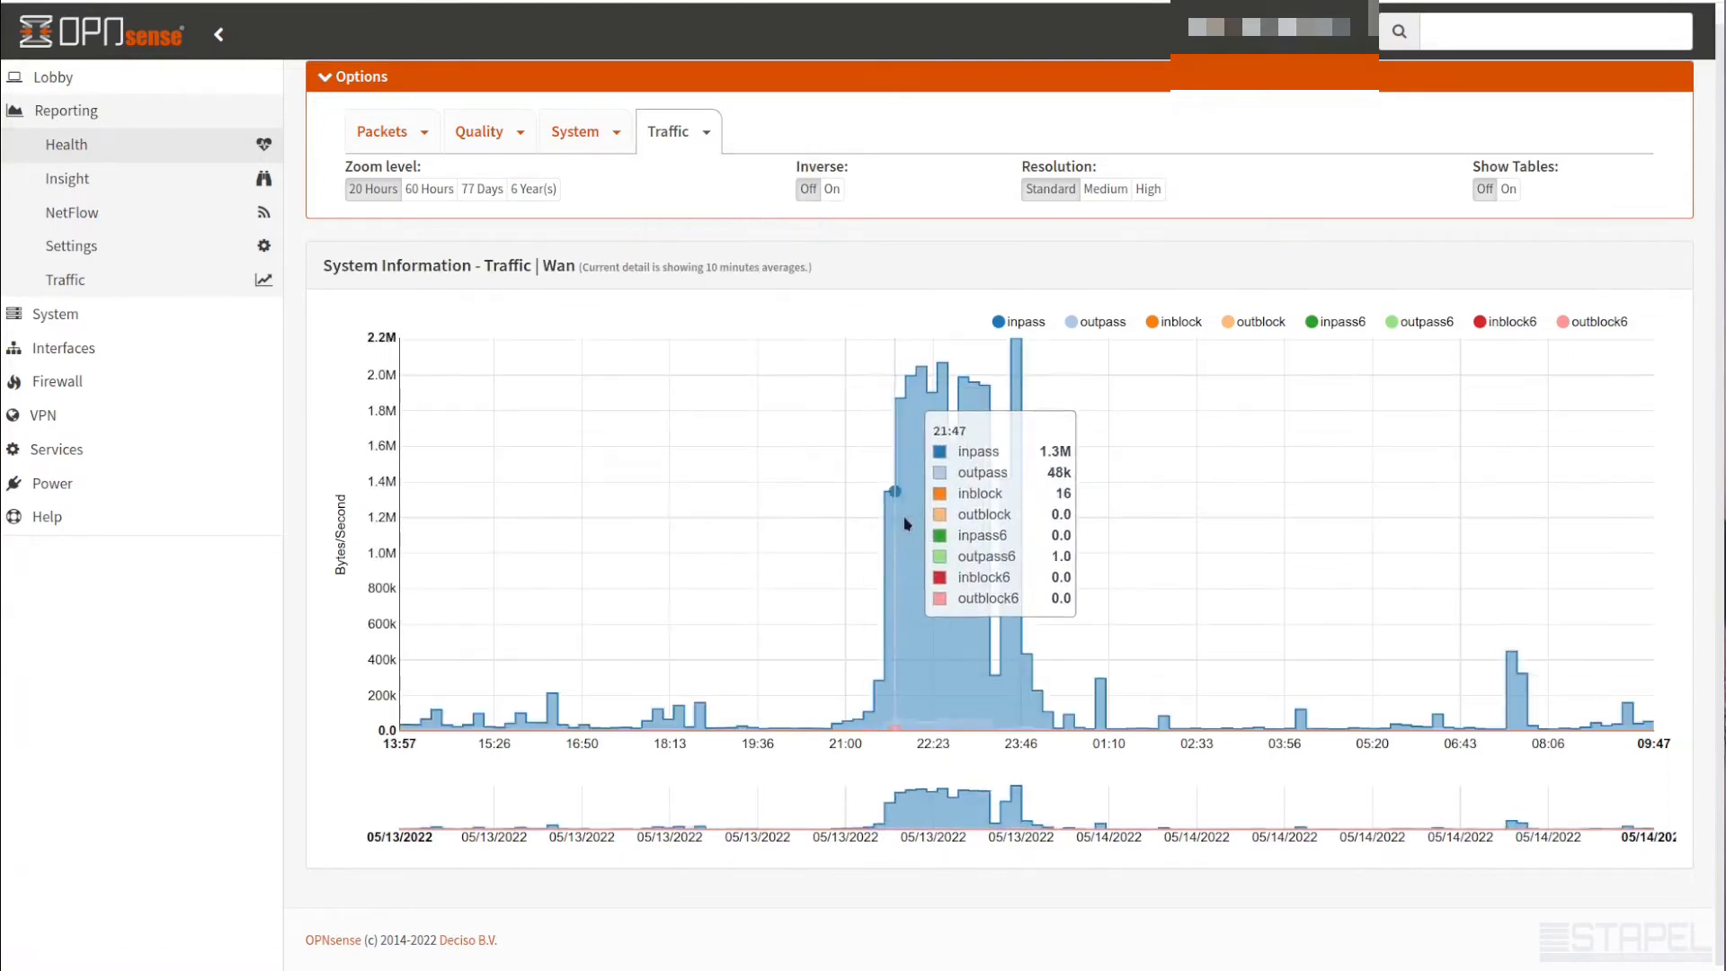
pyautogui.moveTo(1171, 705)
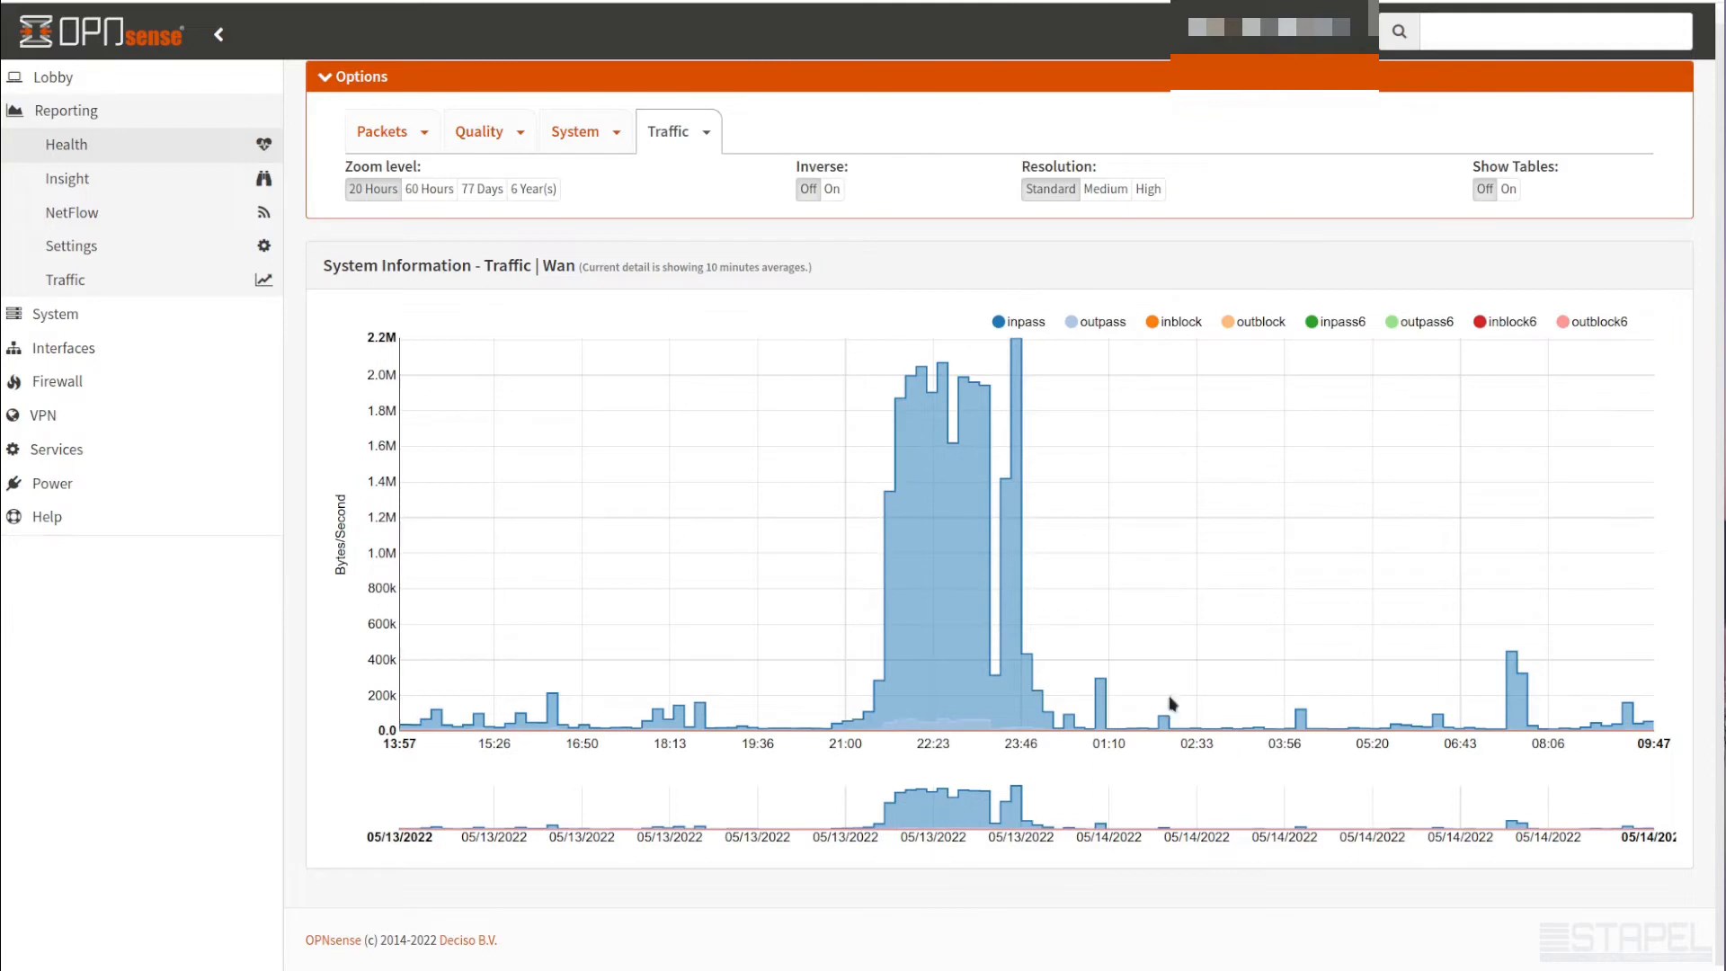
pyautogui.moveTo(958, 420)
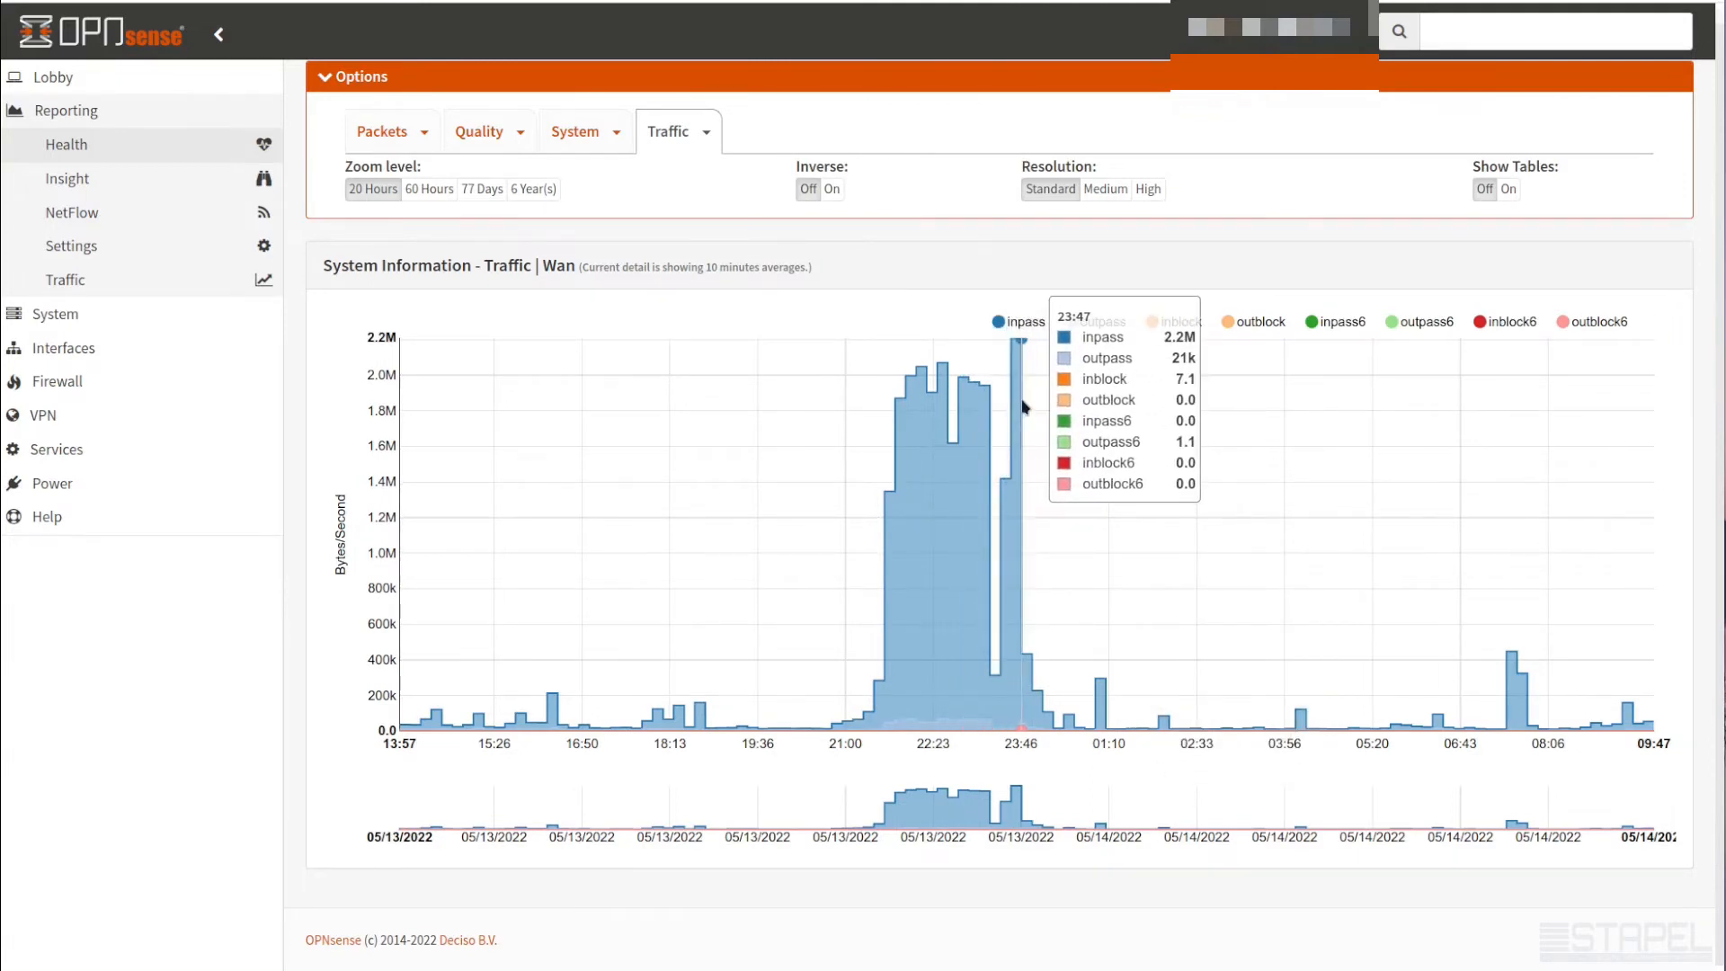
pyautogui.moveTo(694, 376)
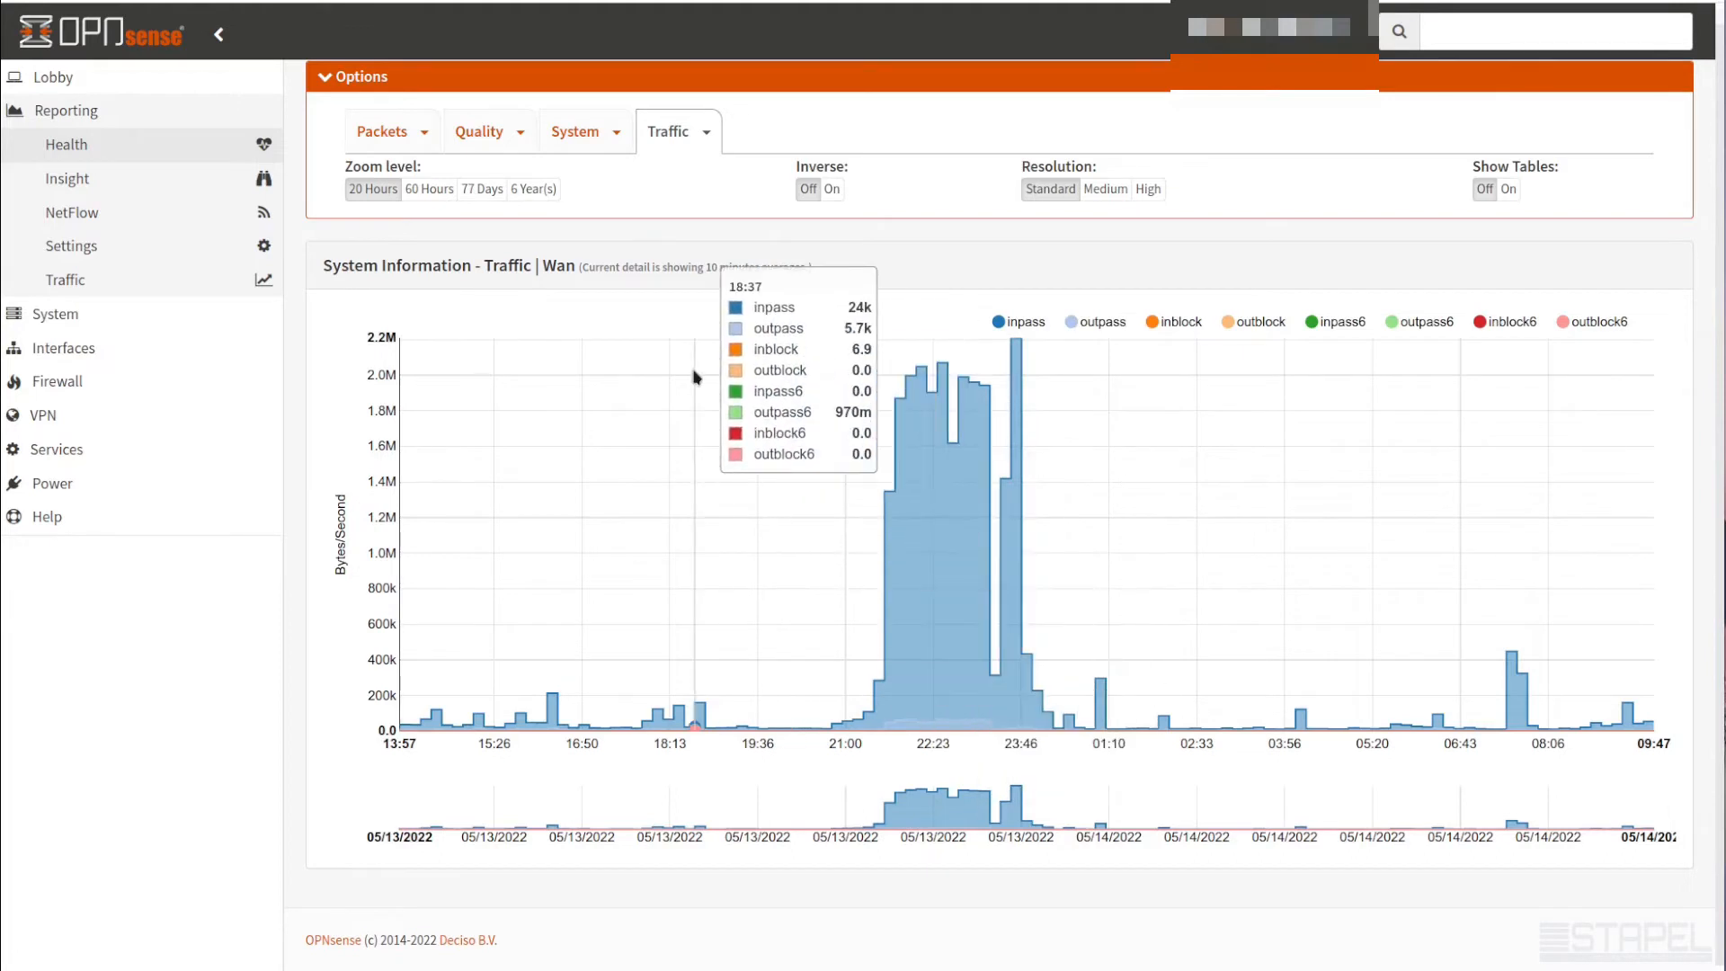
pyautogui.moveTo(680, 144)
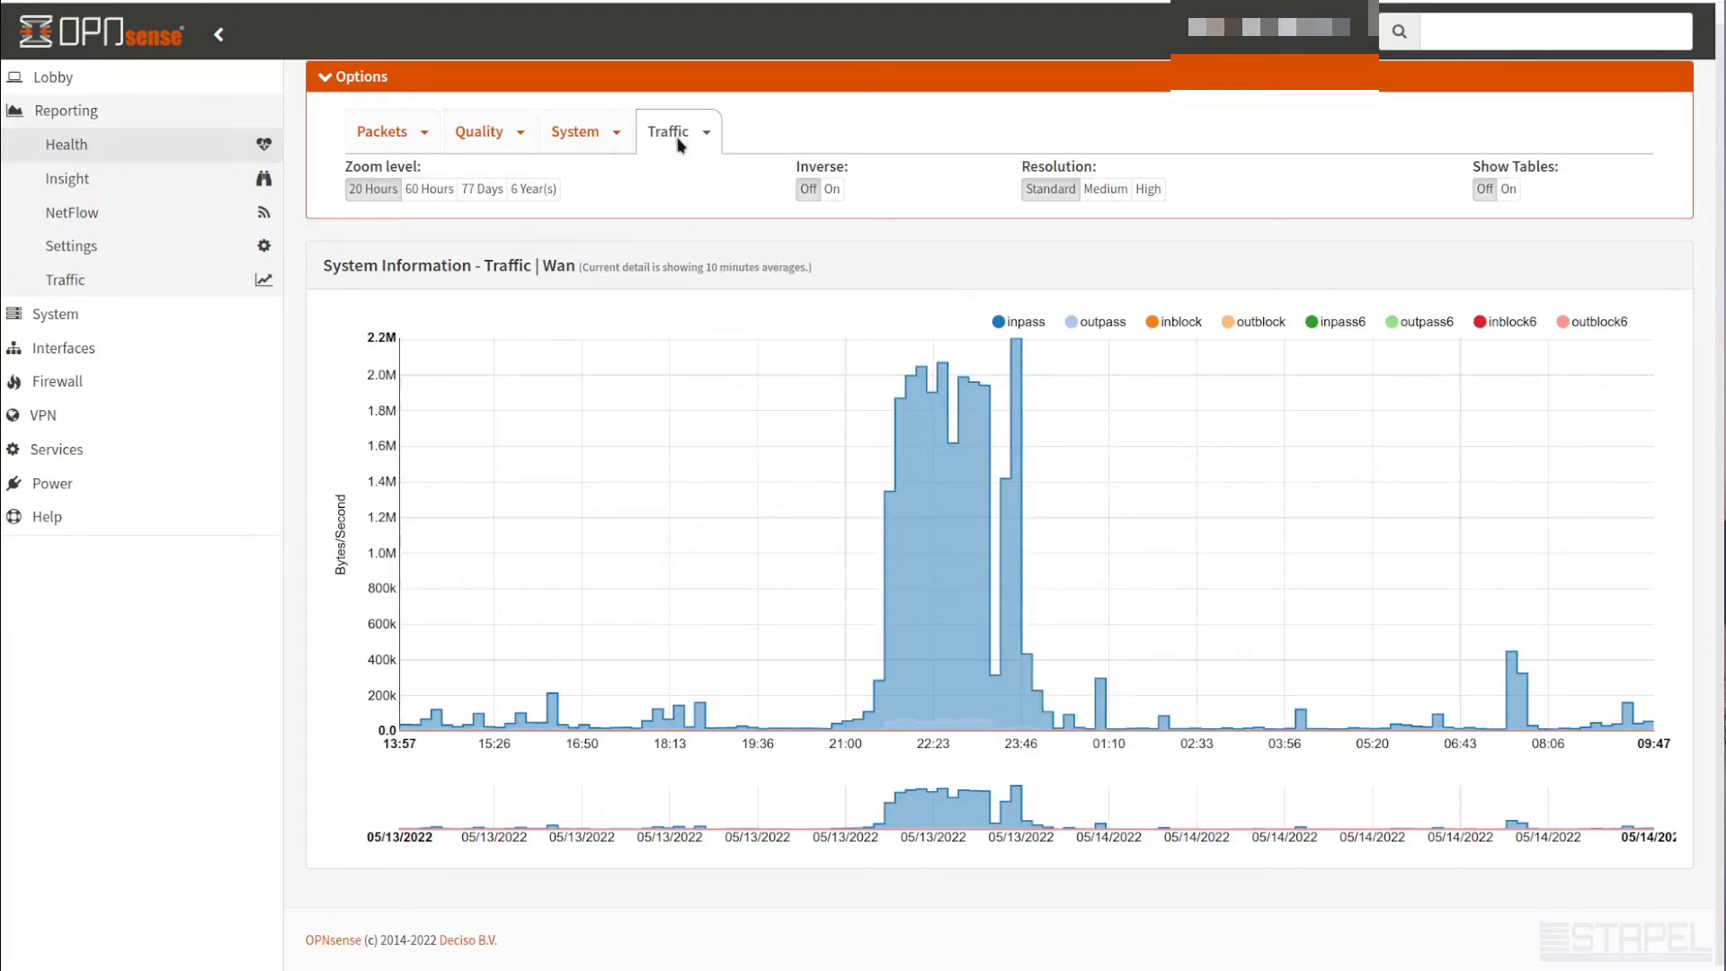
pyautogui.moveTo(67, 178)
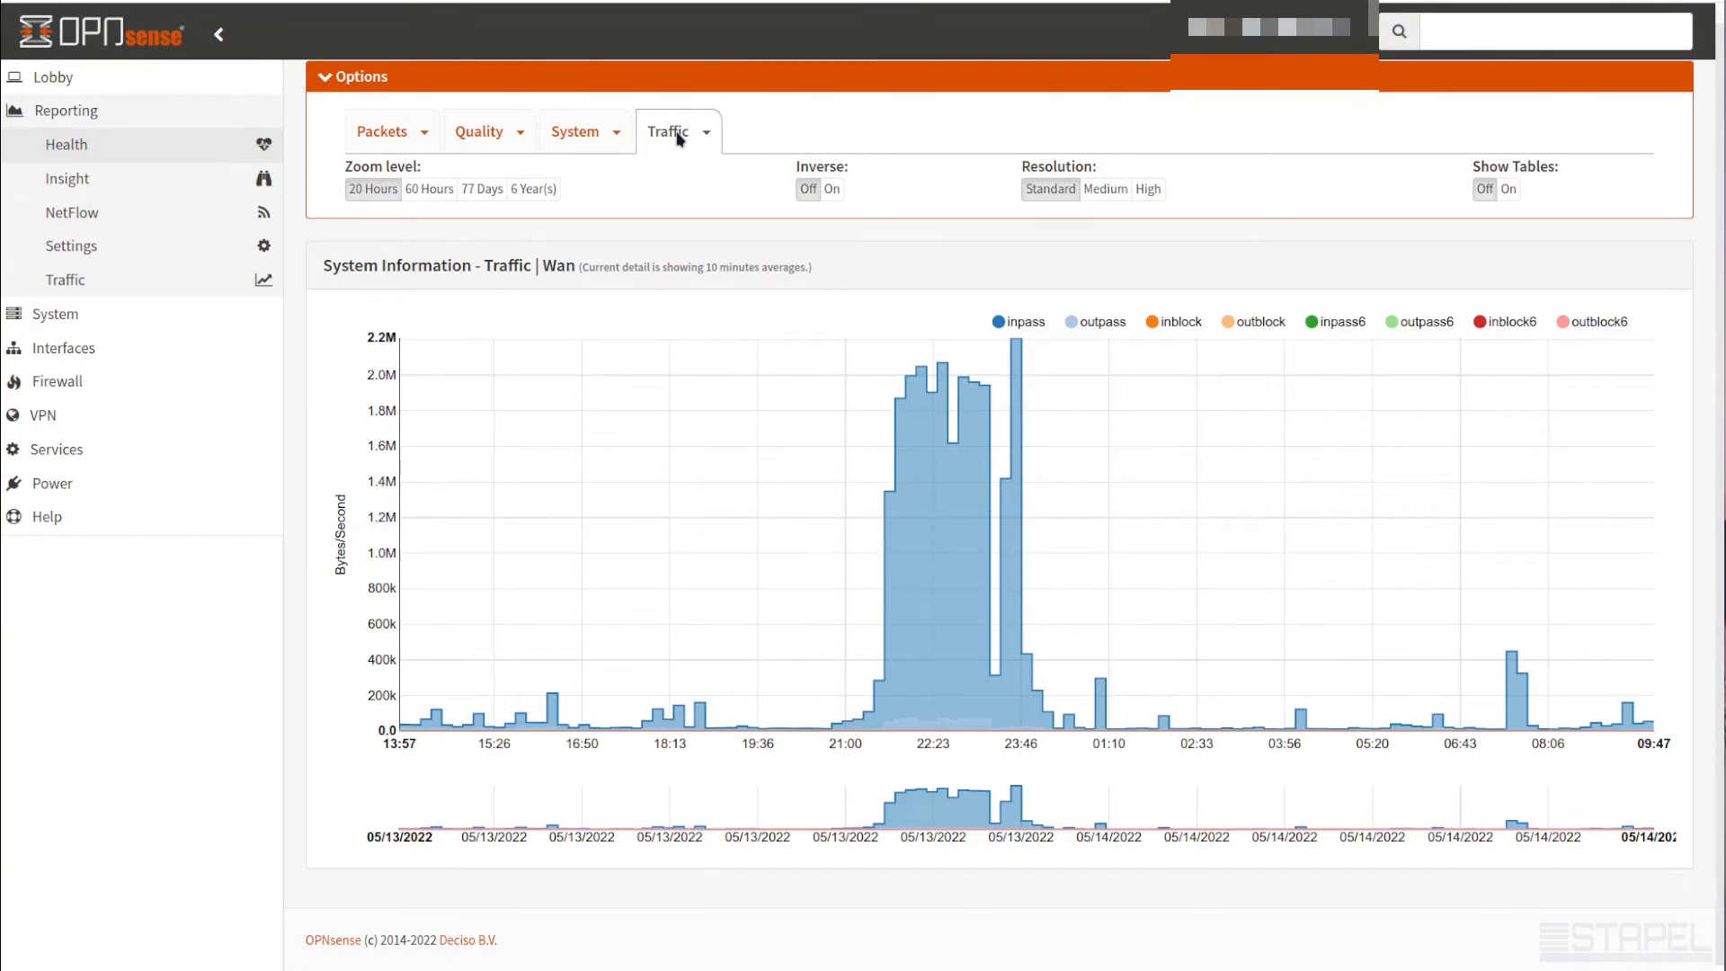
pyautogui.moveTo(680, 155)
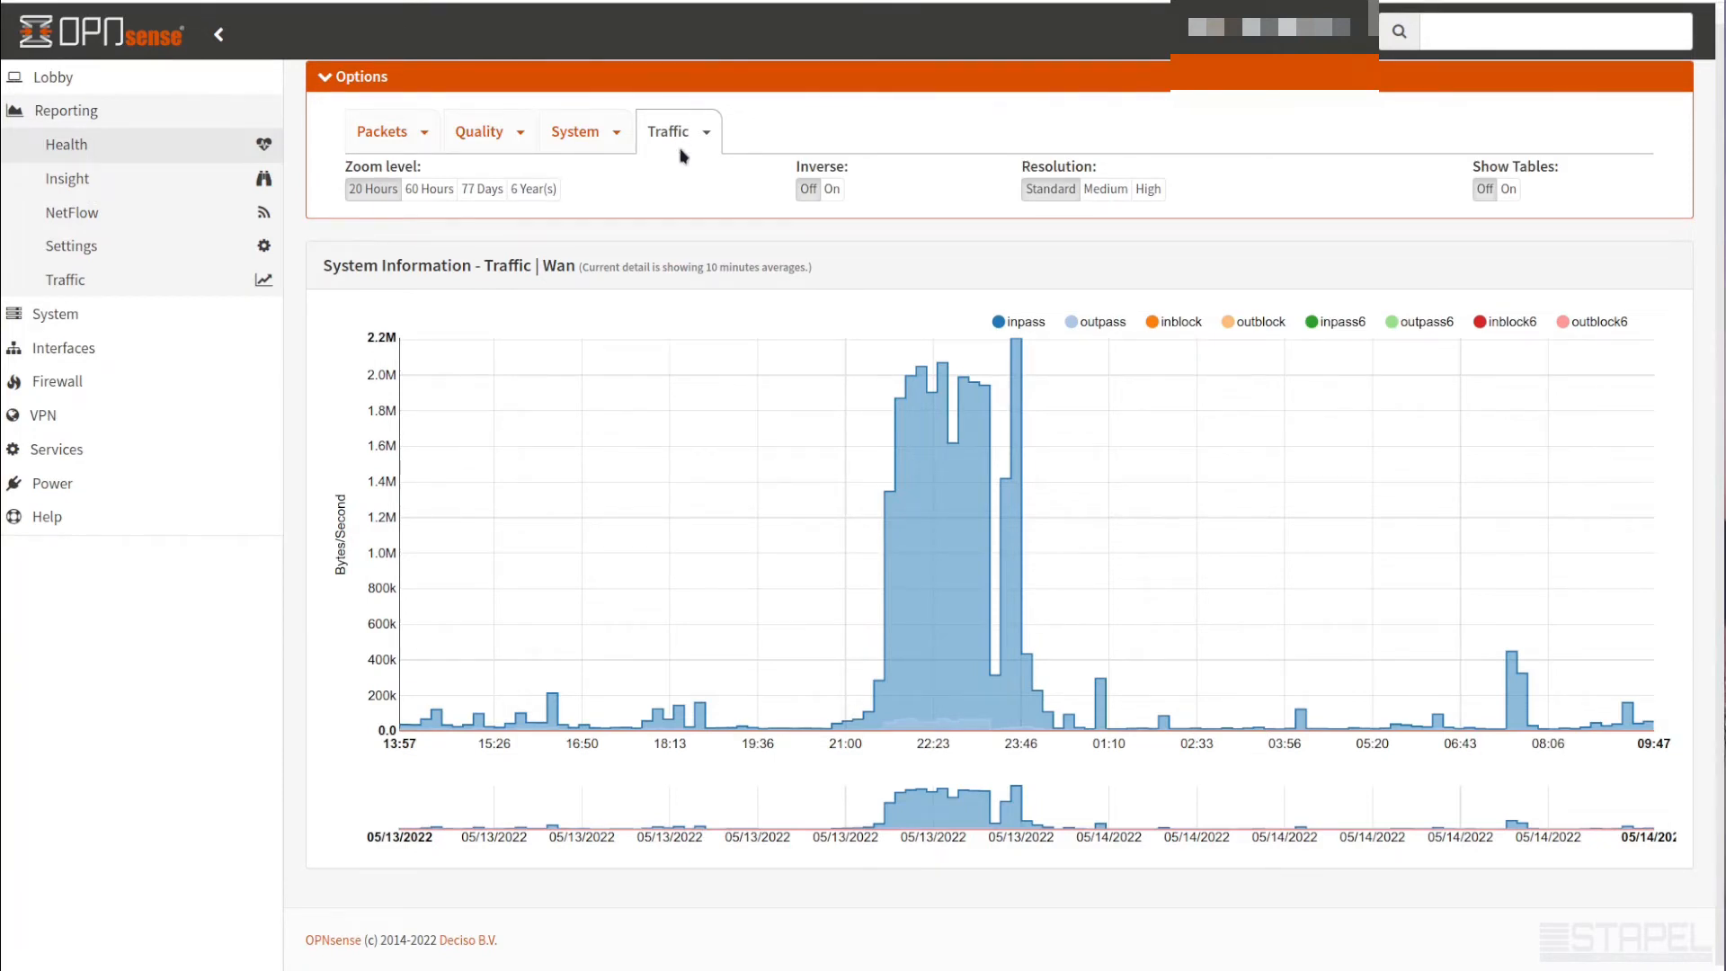
pyautogui.moveTo(671, 196)
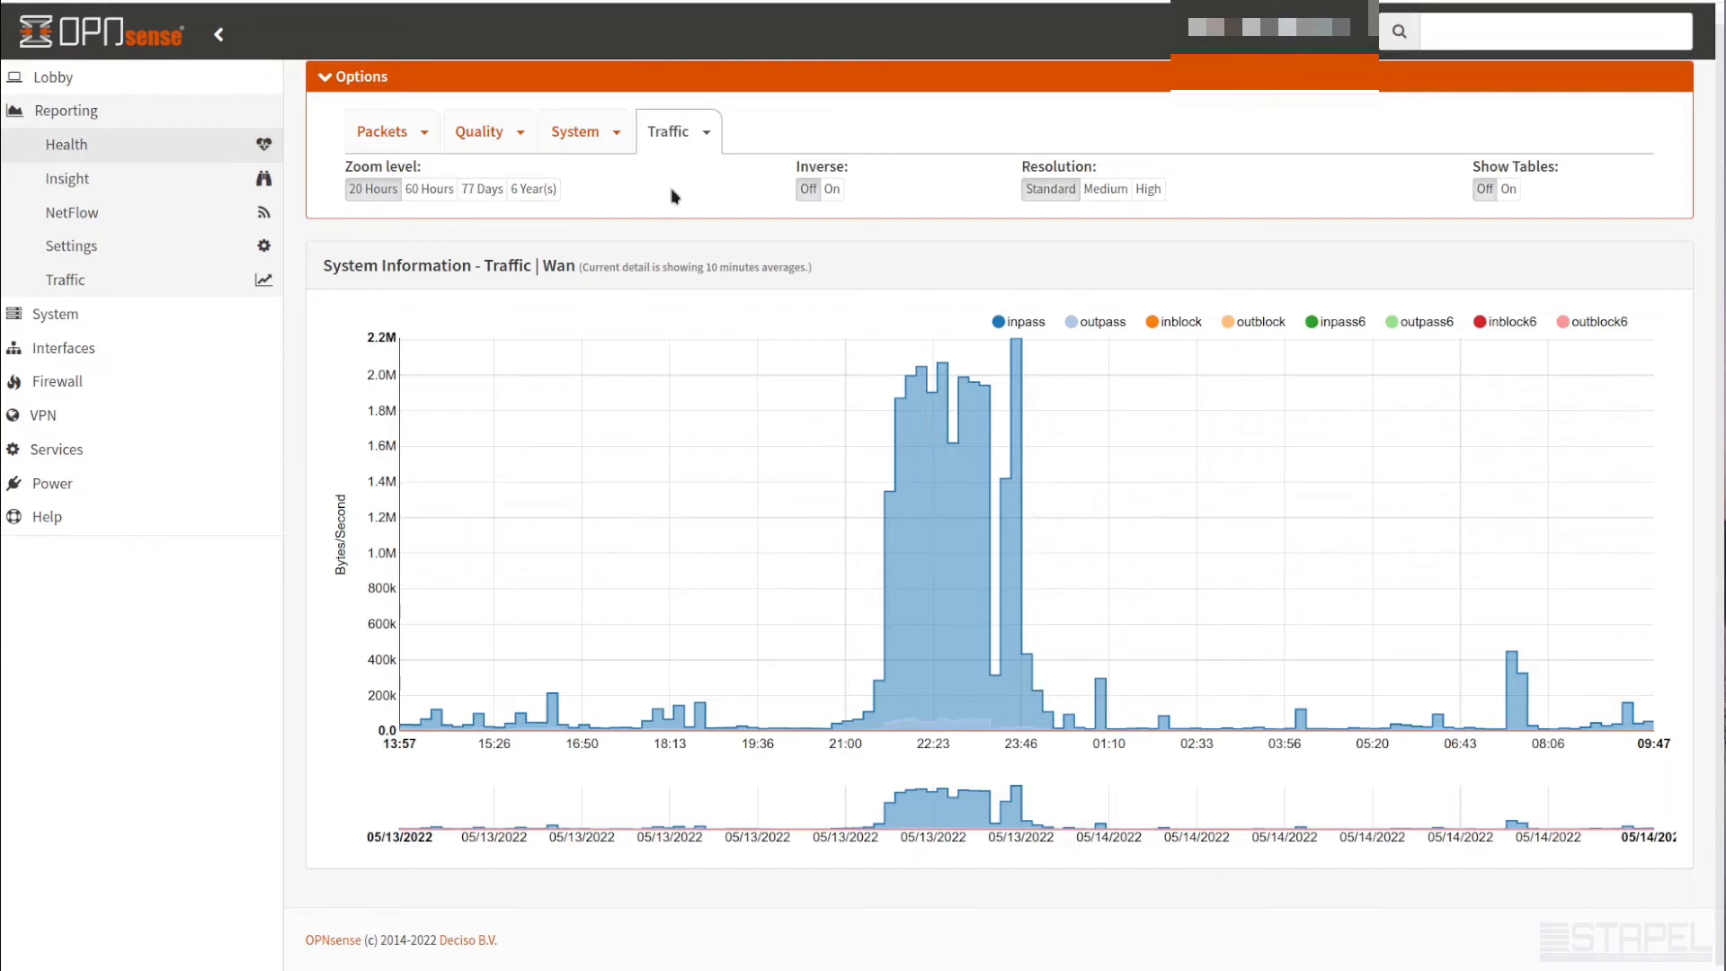
pyautogui.moveTo(1084, 475)
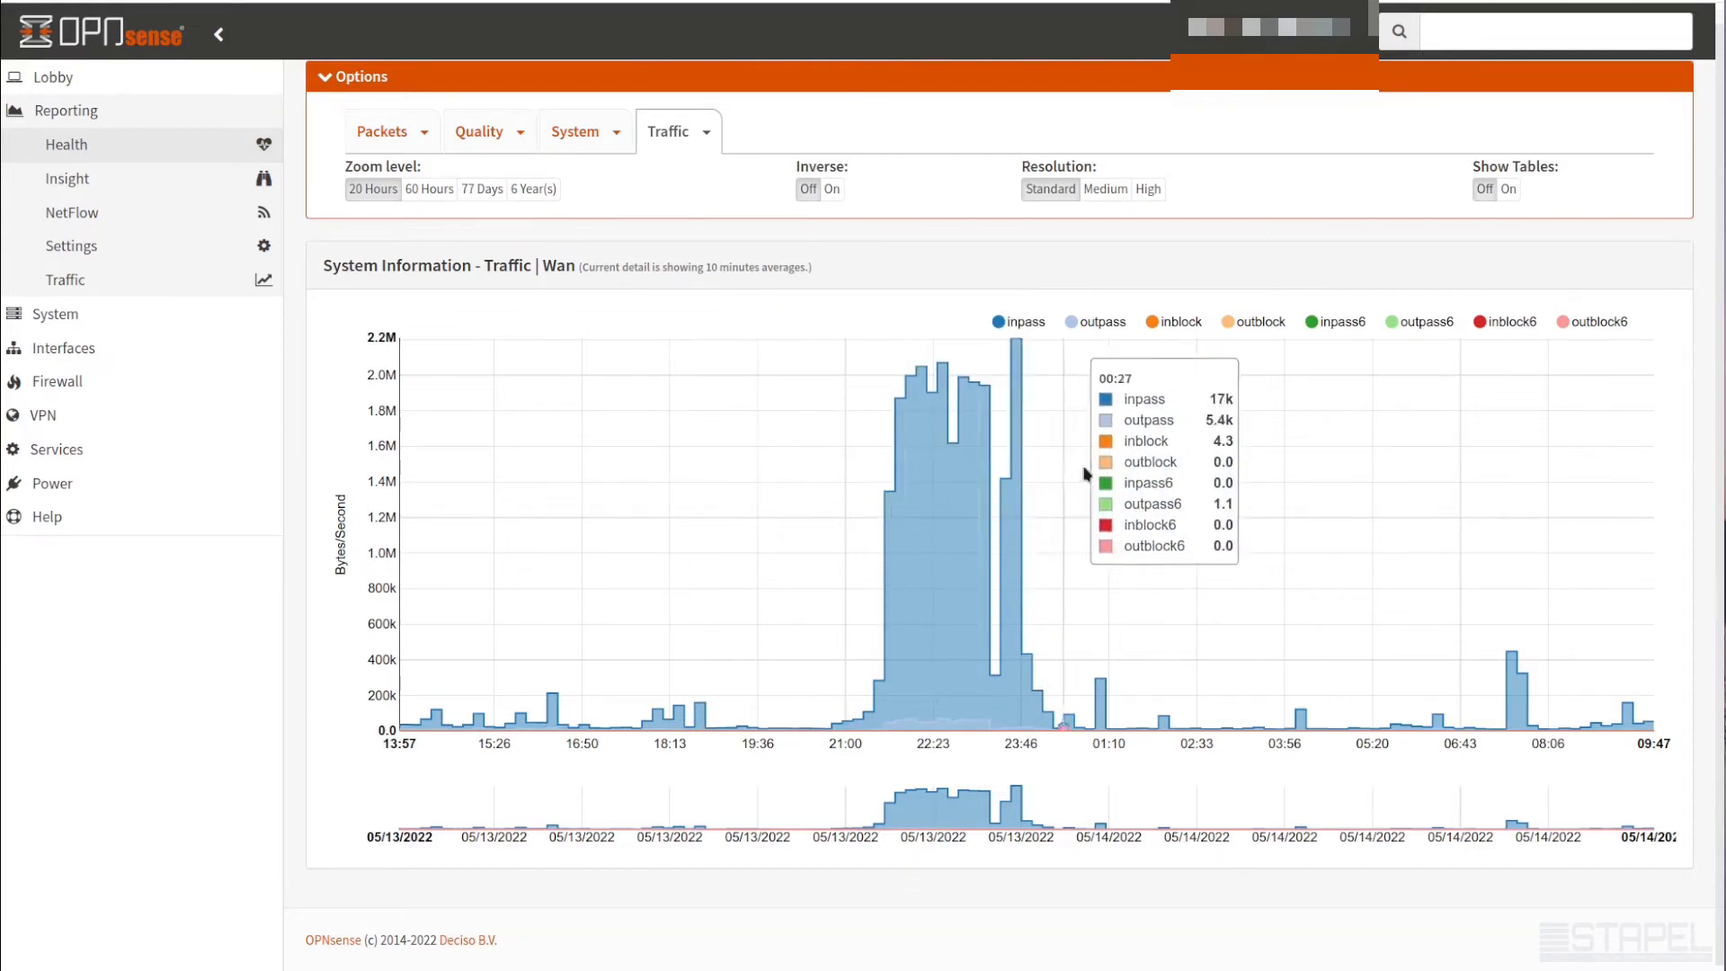
pyautogui.moveTo(1157, 483)
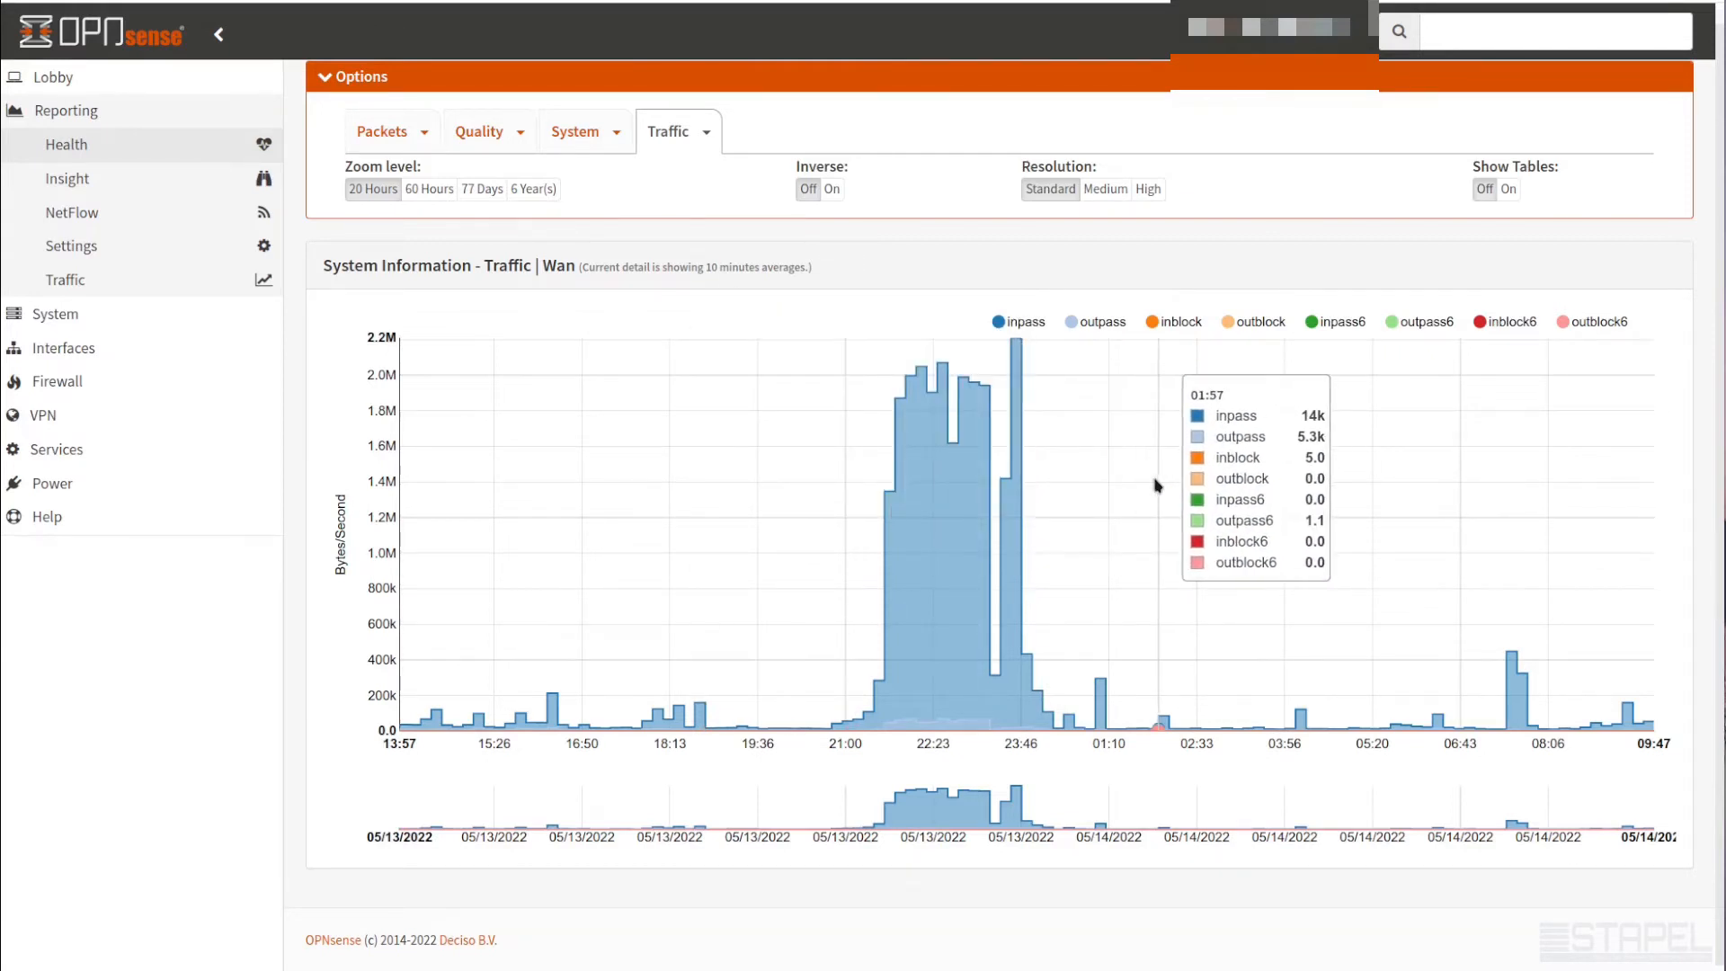
pyautogui.moveTo(1149, 726)
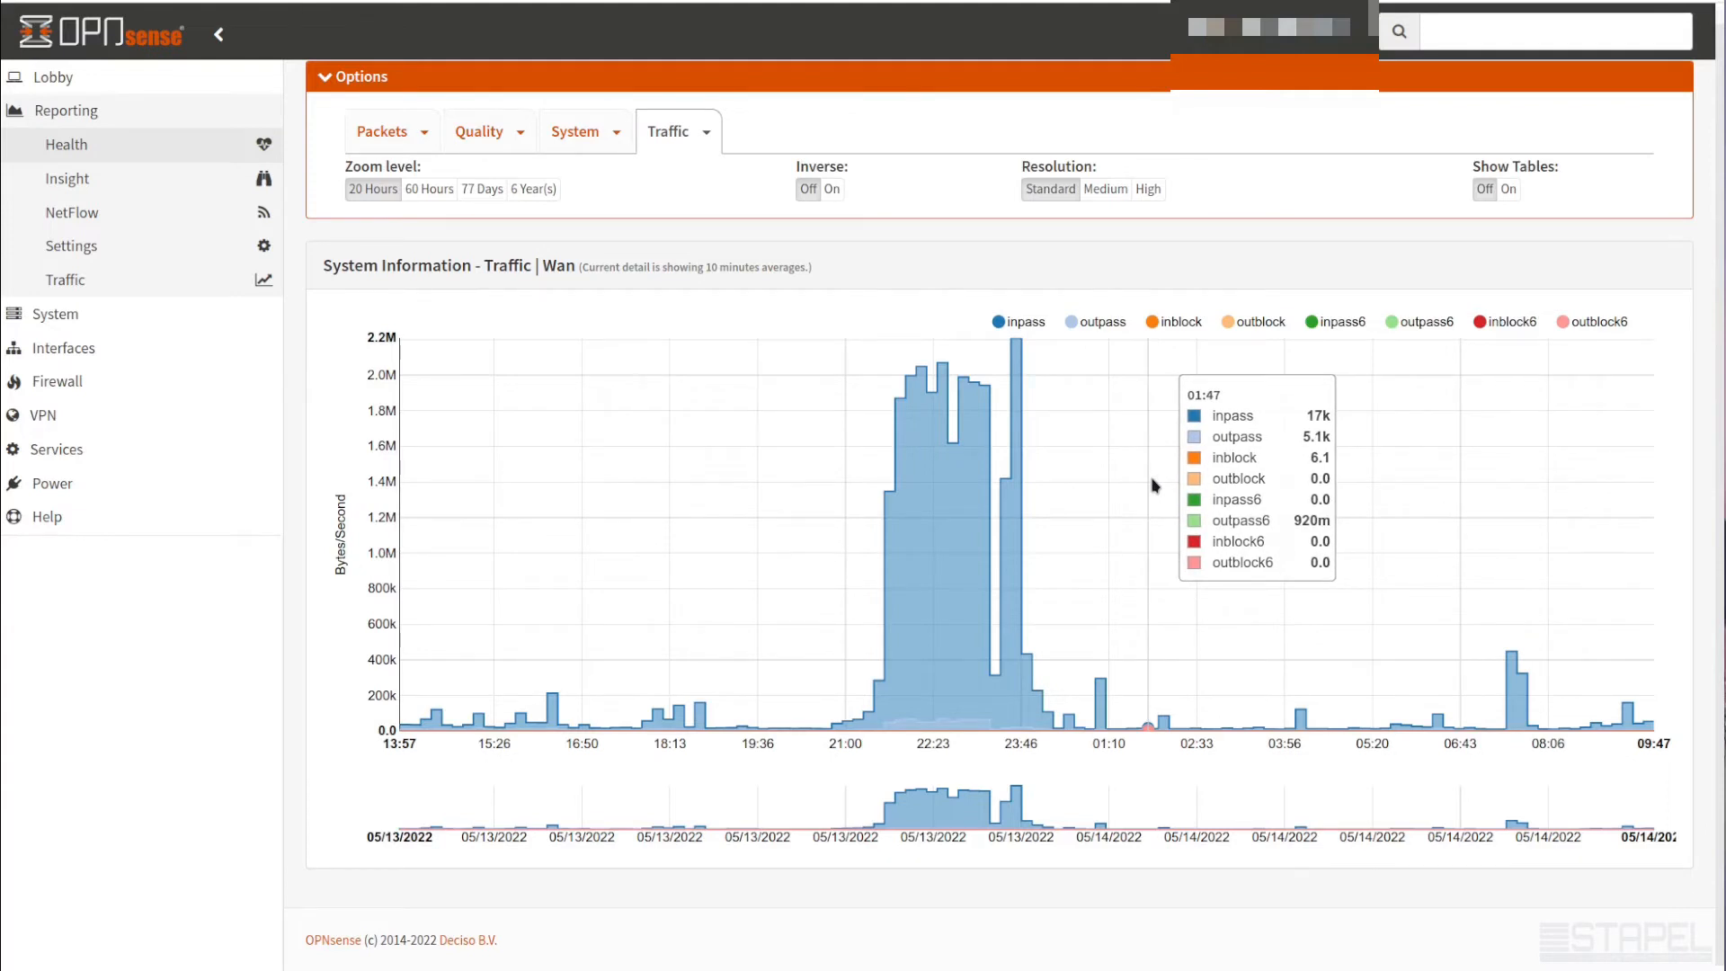
pyautogui.moveTo(525, 421)
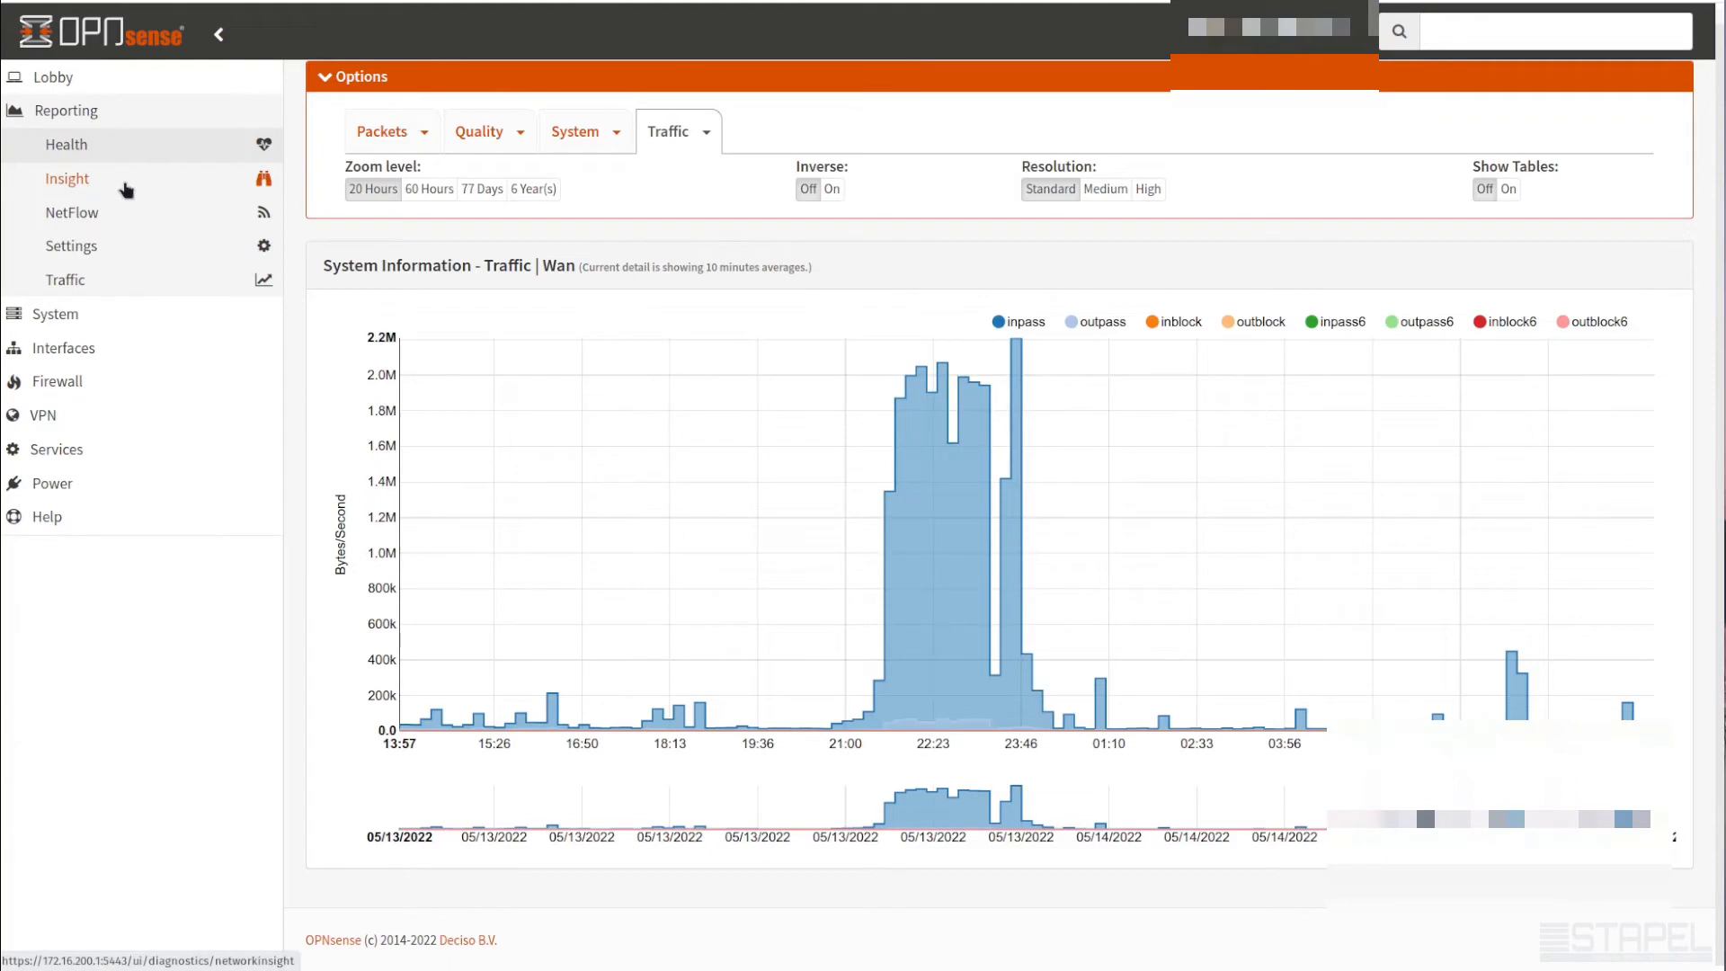
# Go to Reporting > Insight and browse down the Totals graphs and top usage ports
pyautogui.click(66, 178)
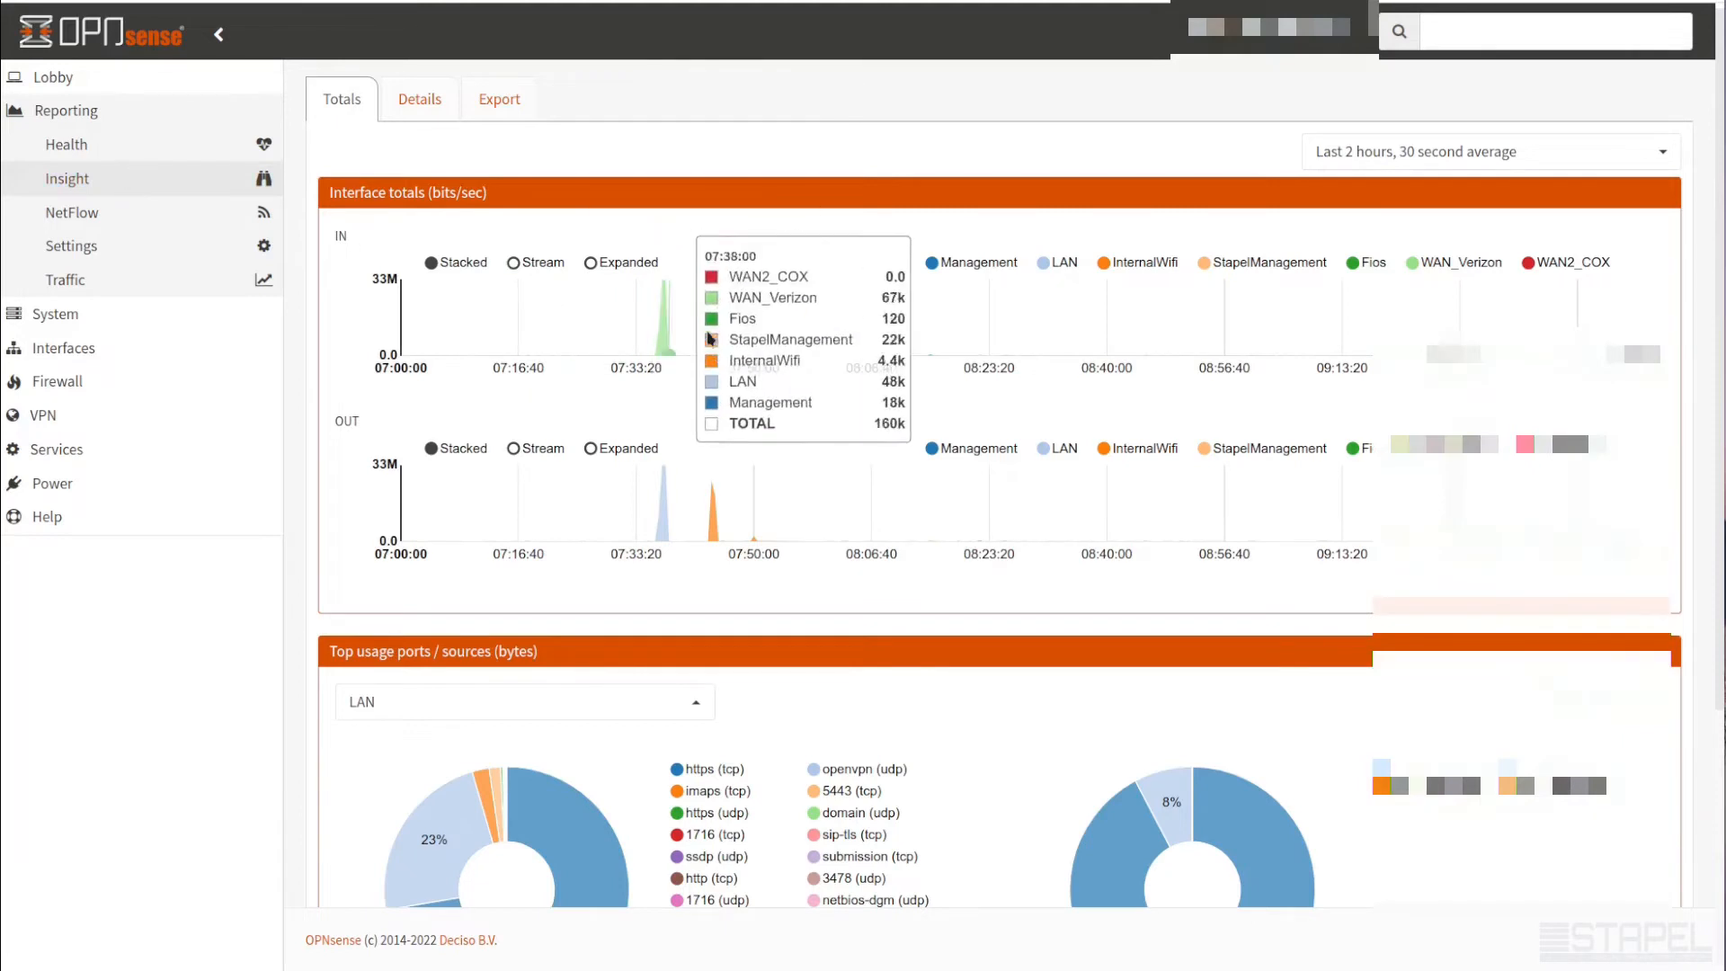
pyautogui.moveTo(601, 169)
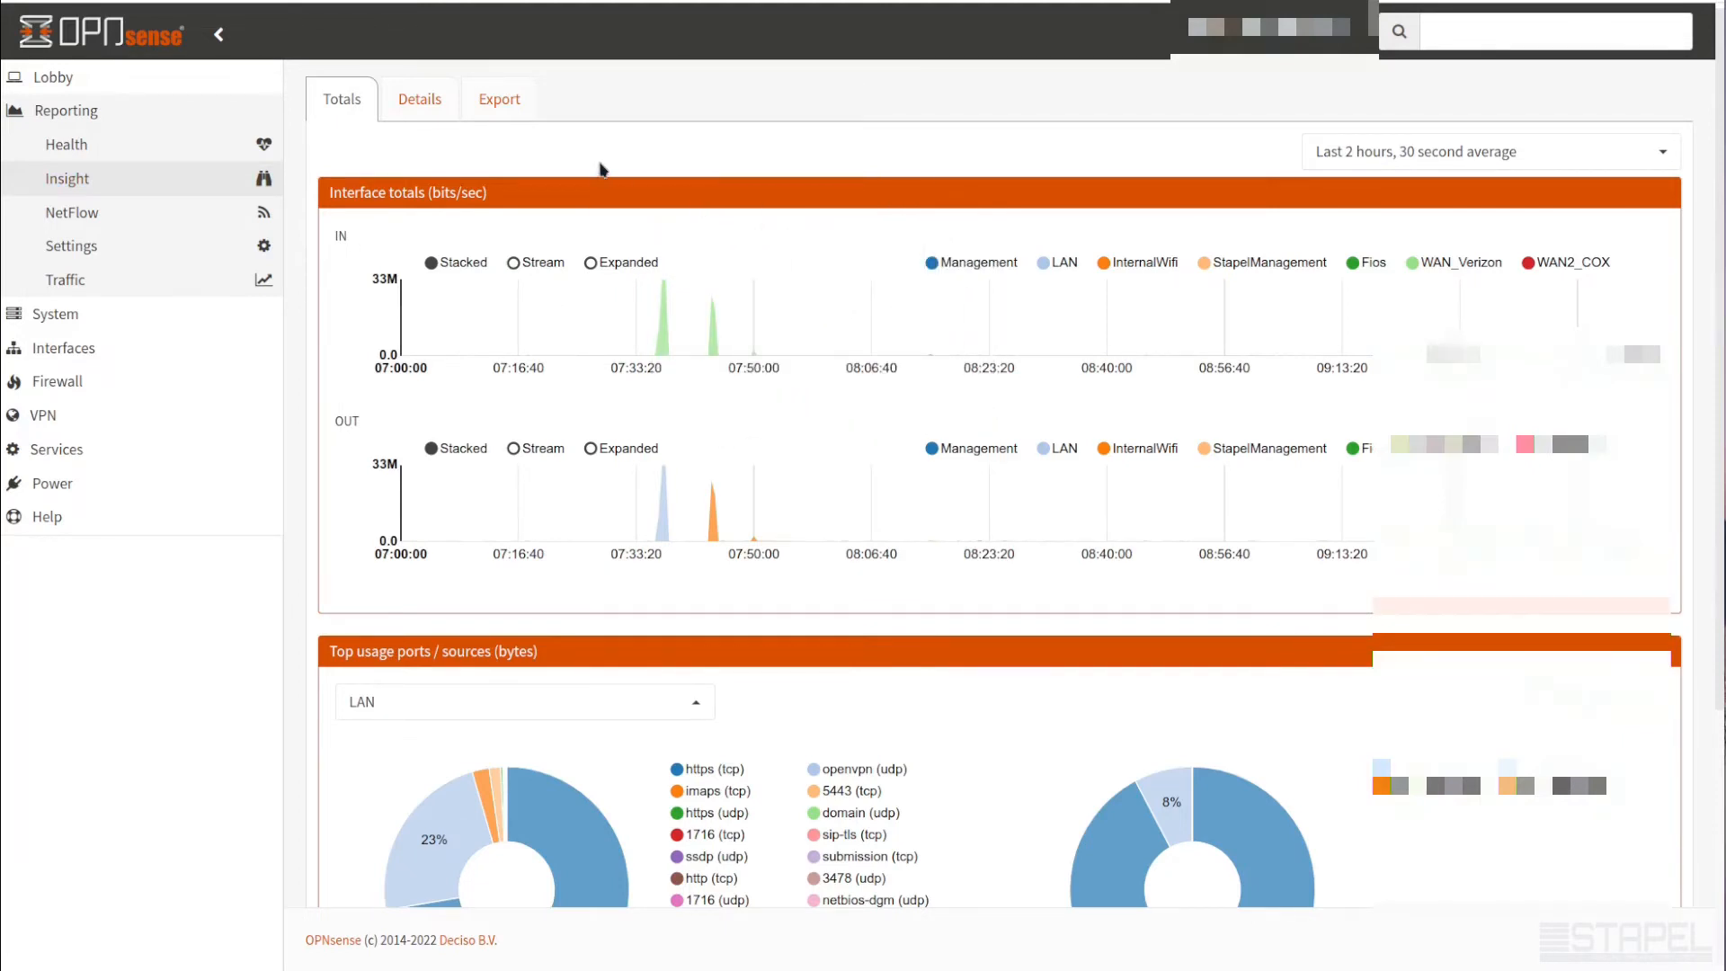
pyautogui.moveTo(649, 166)
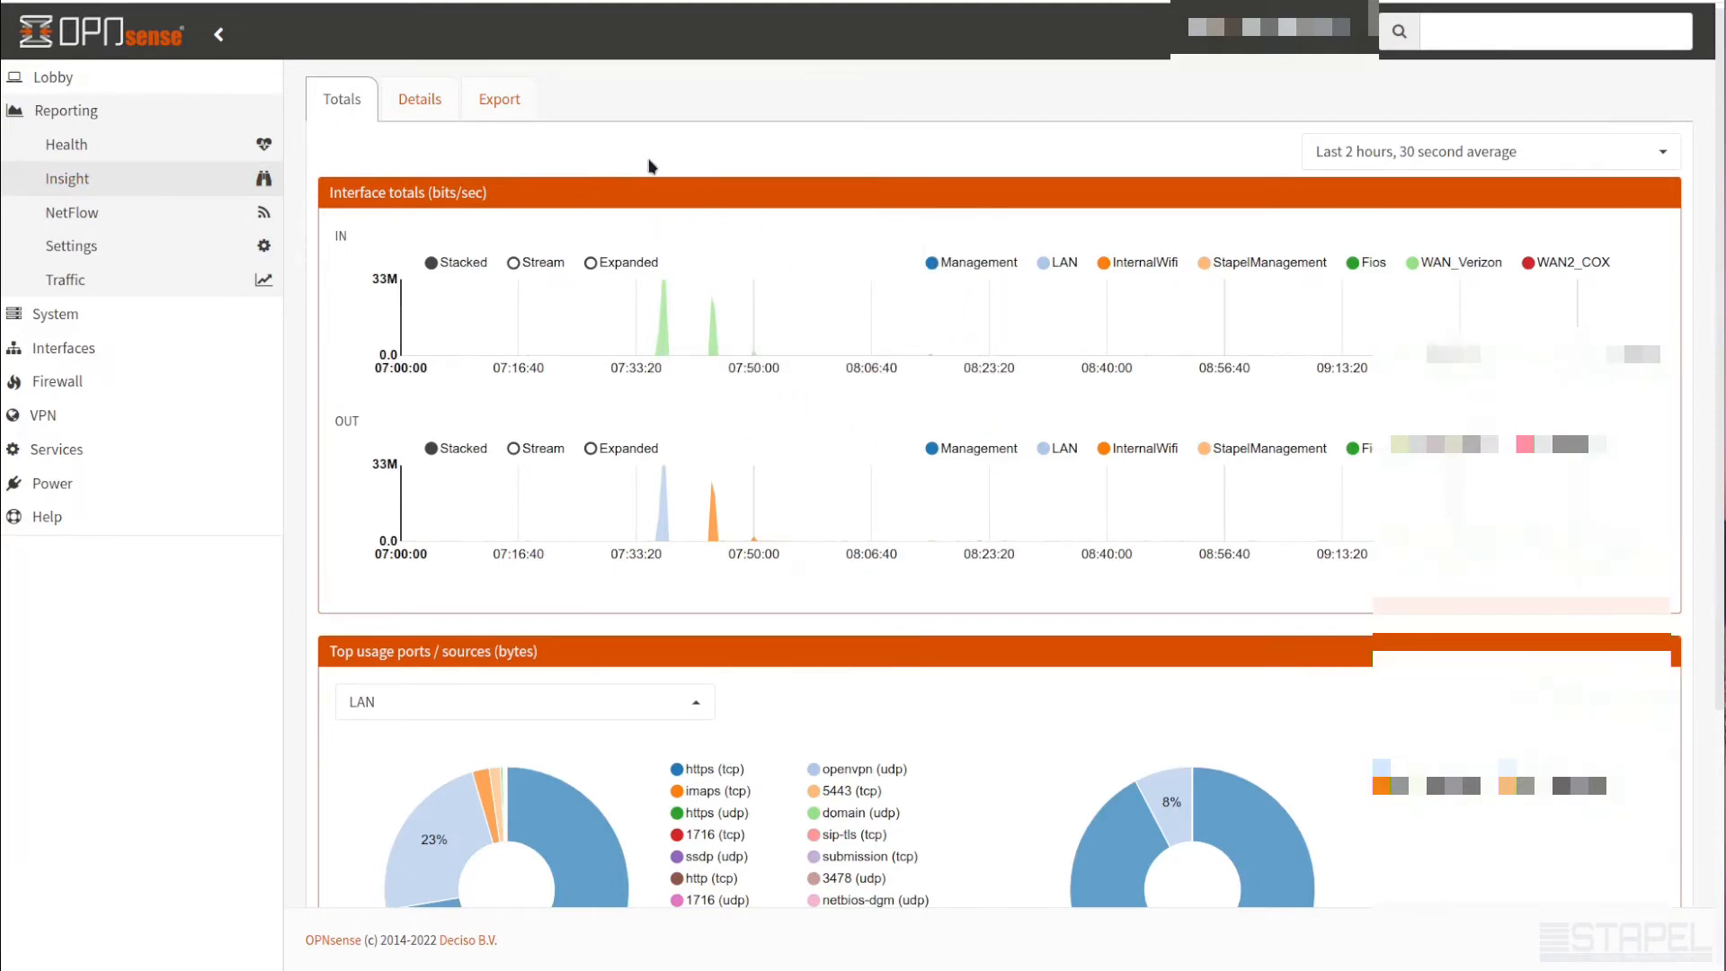
pyautogui.moveTo(602, 164)
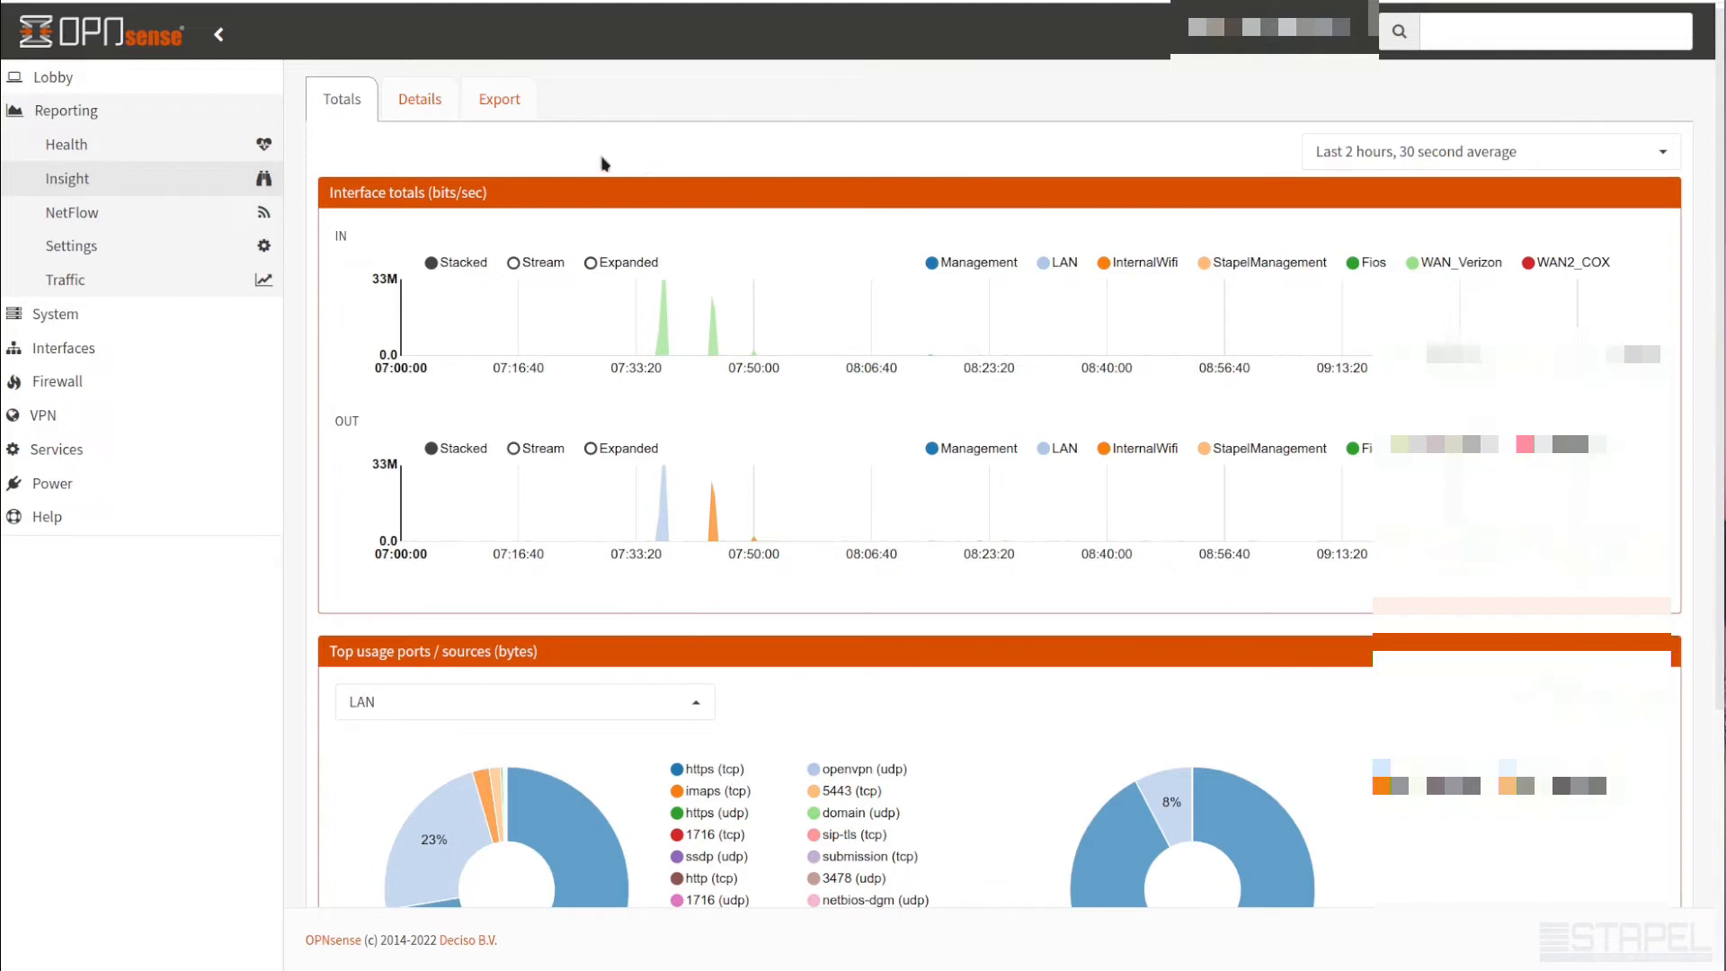
pyautogui.moveTo(541, 168)
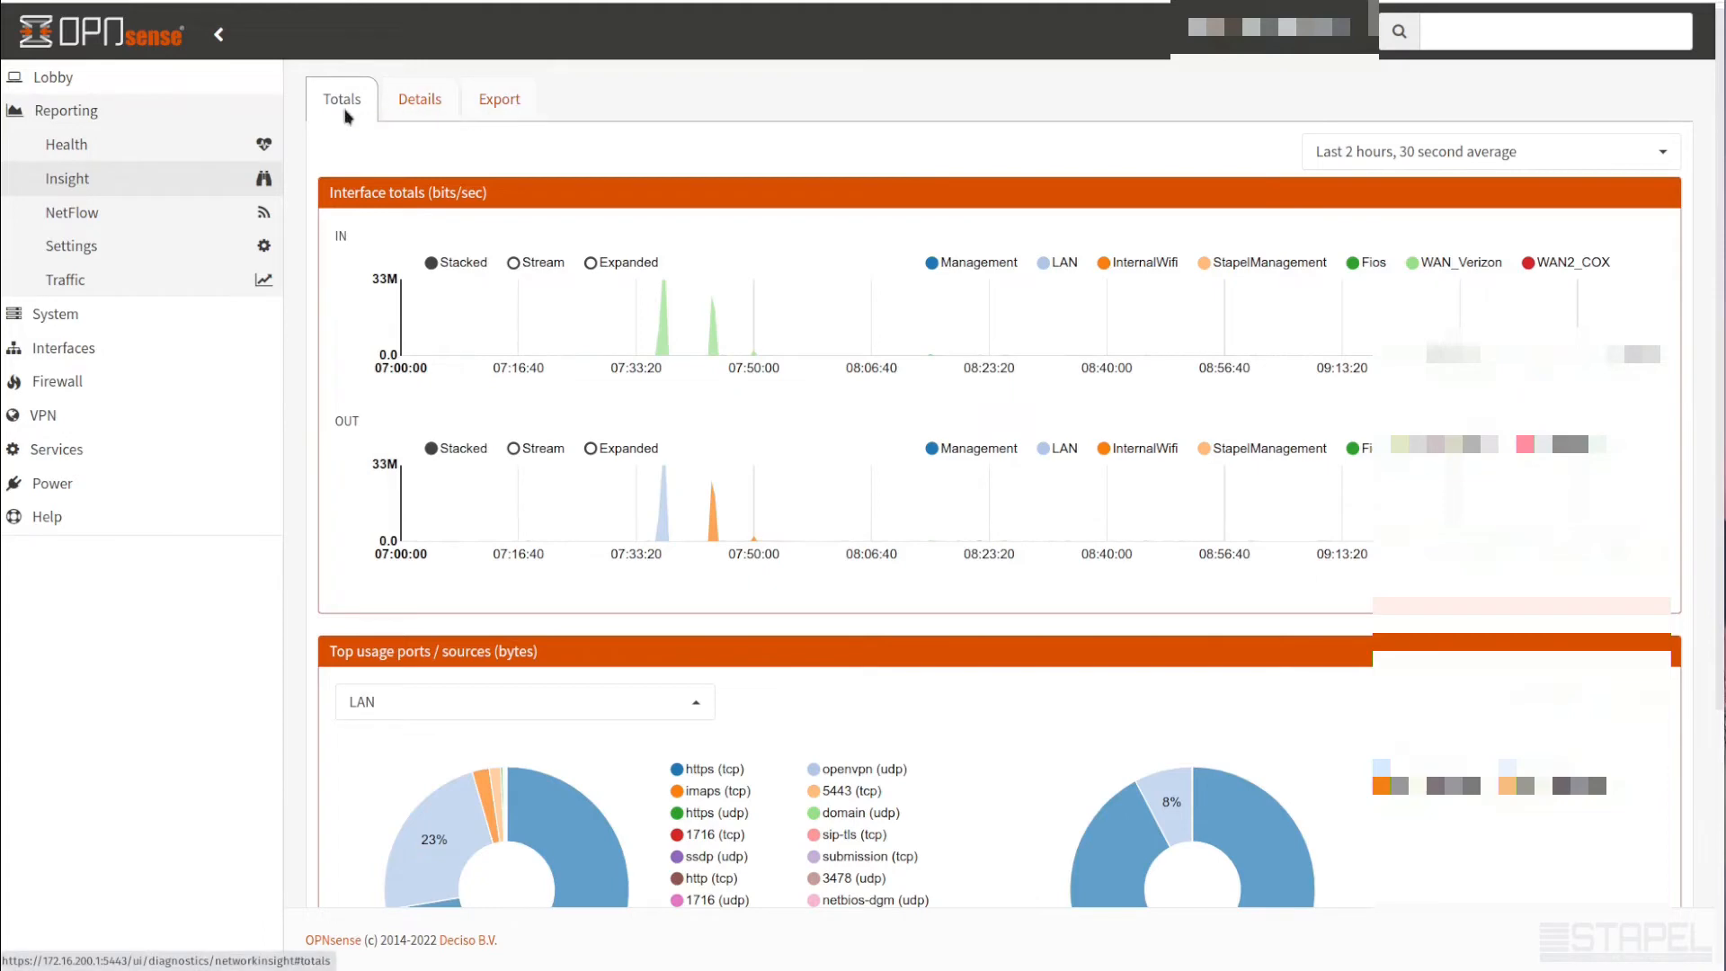
pyautogui.scroll(-3)
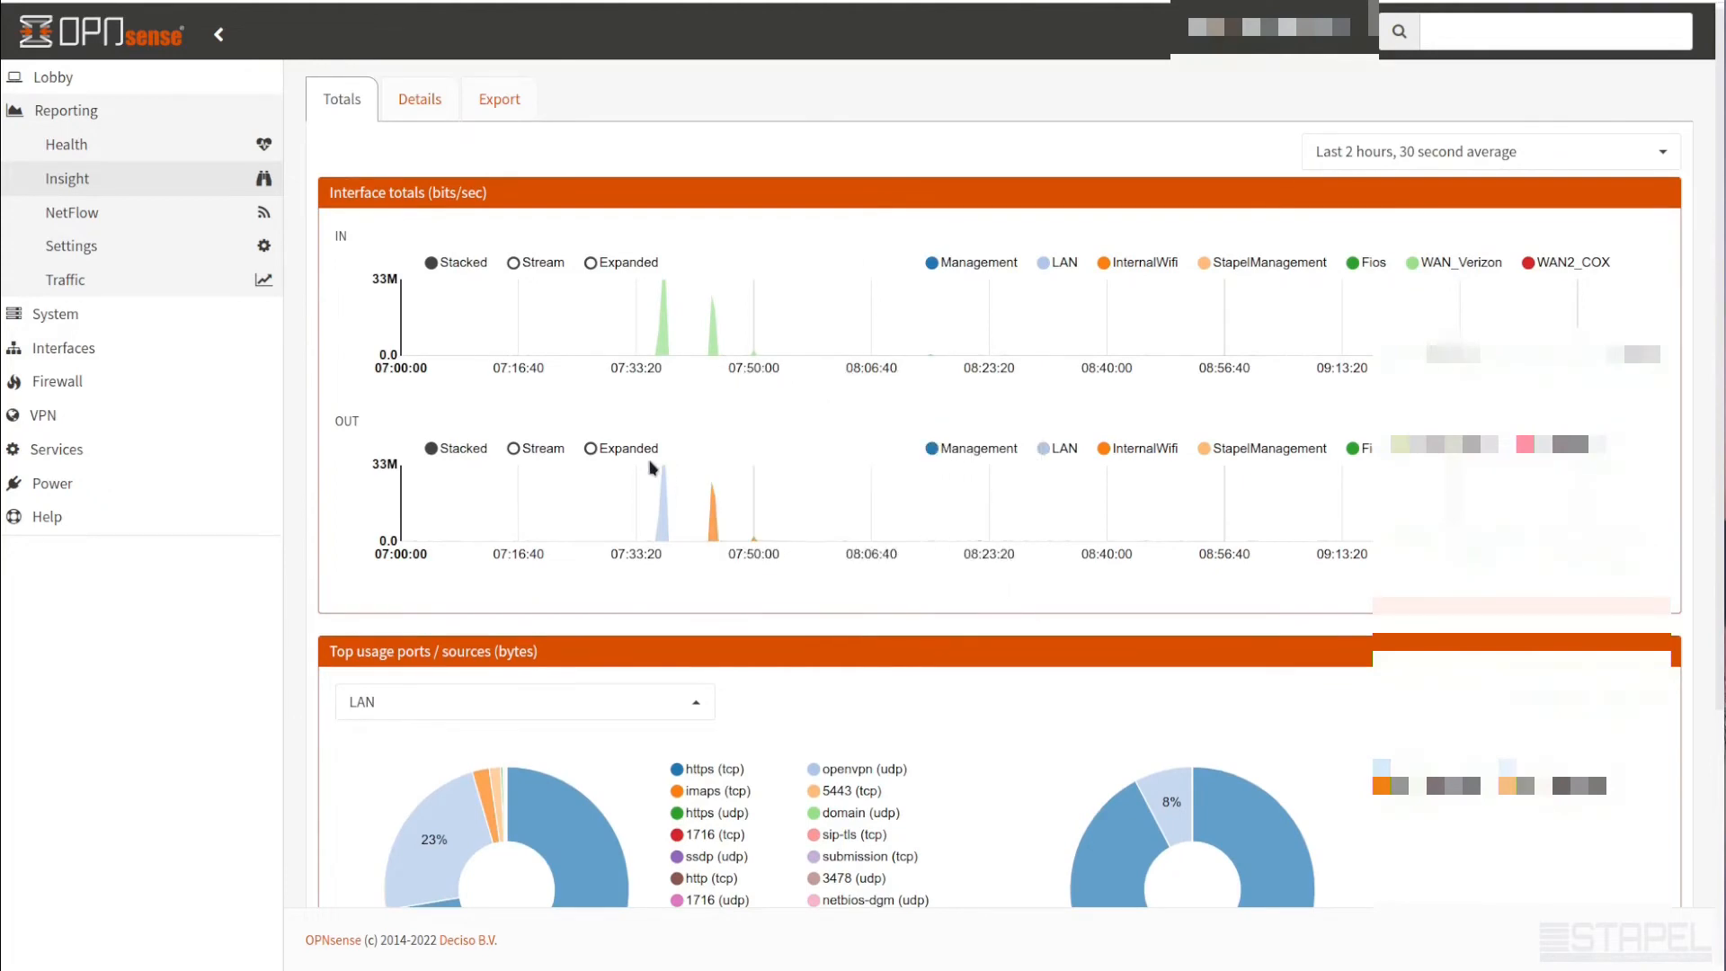
pyautogui.moveTo(644, 320)
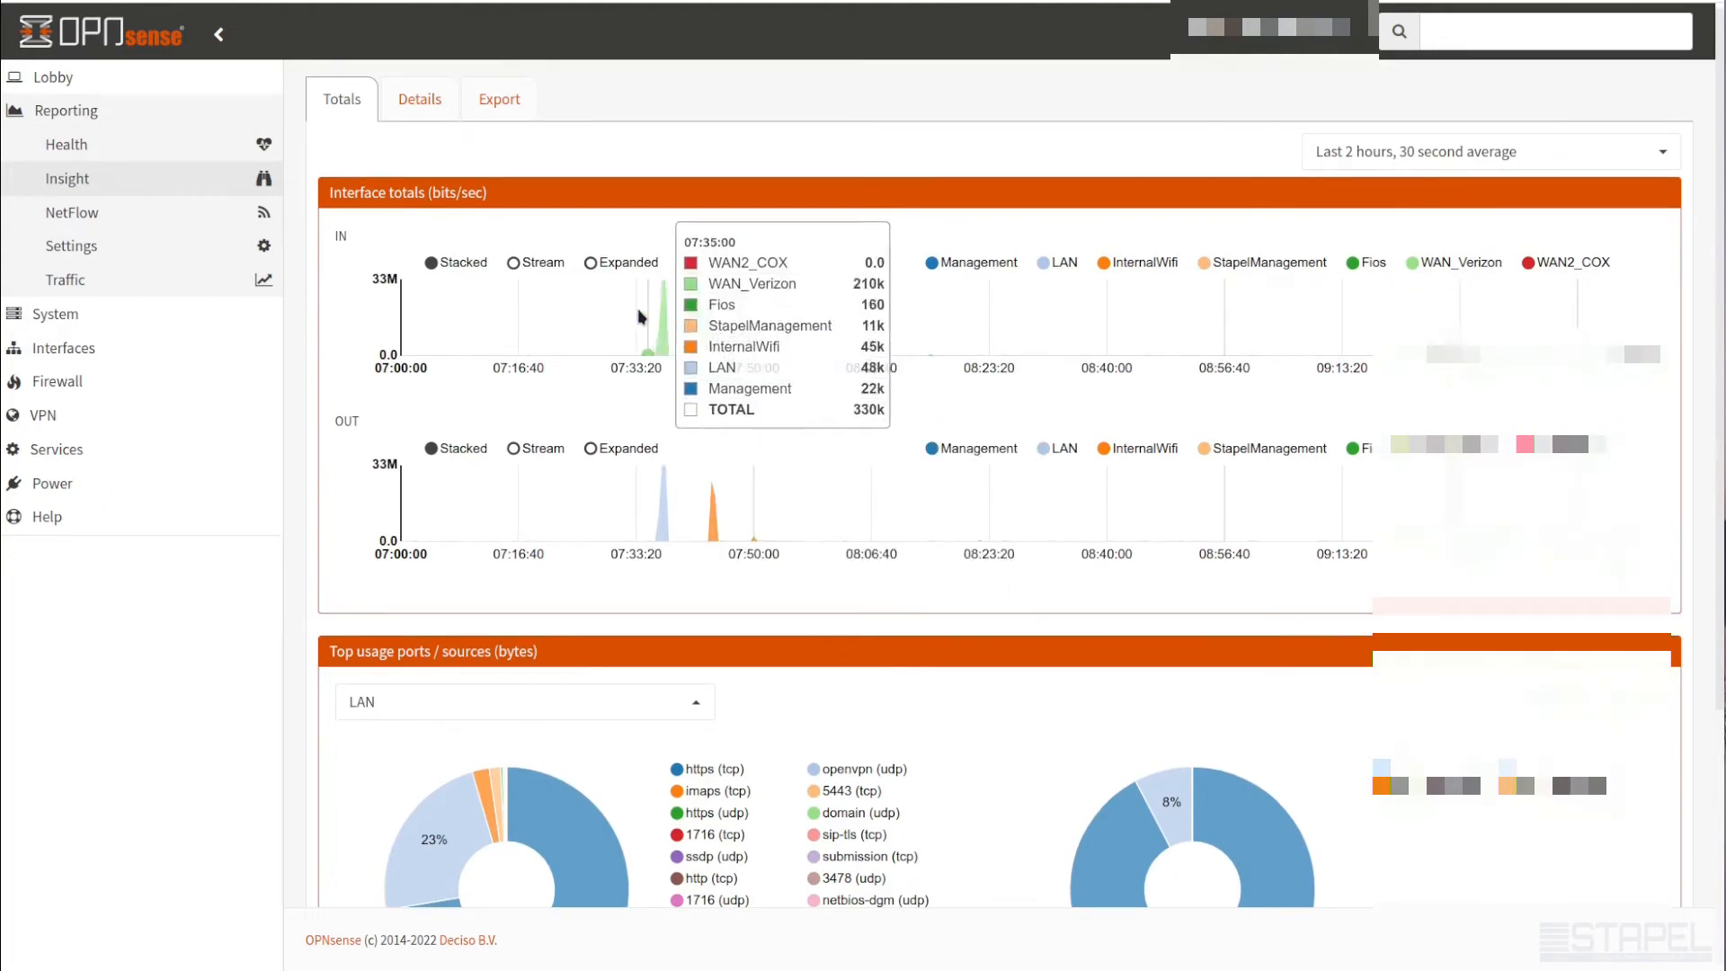
# Move through the Details tab to the Export tab with FlowSourceAddrDetails and 86400-second resolution
pyautogui.click(419, 97)
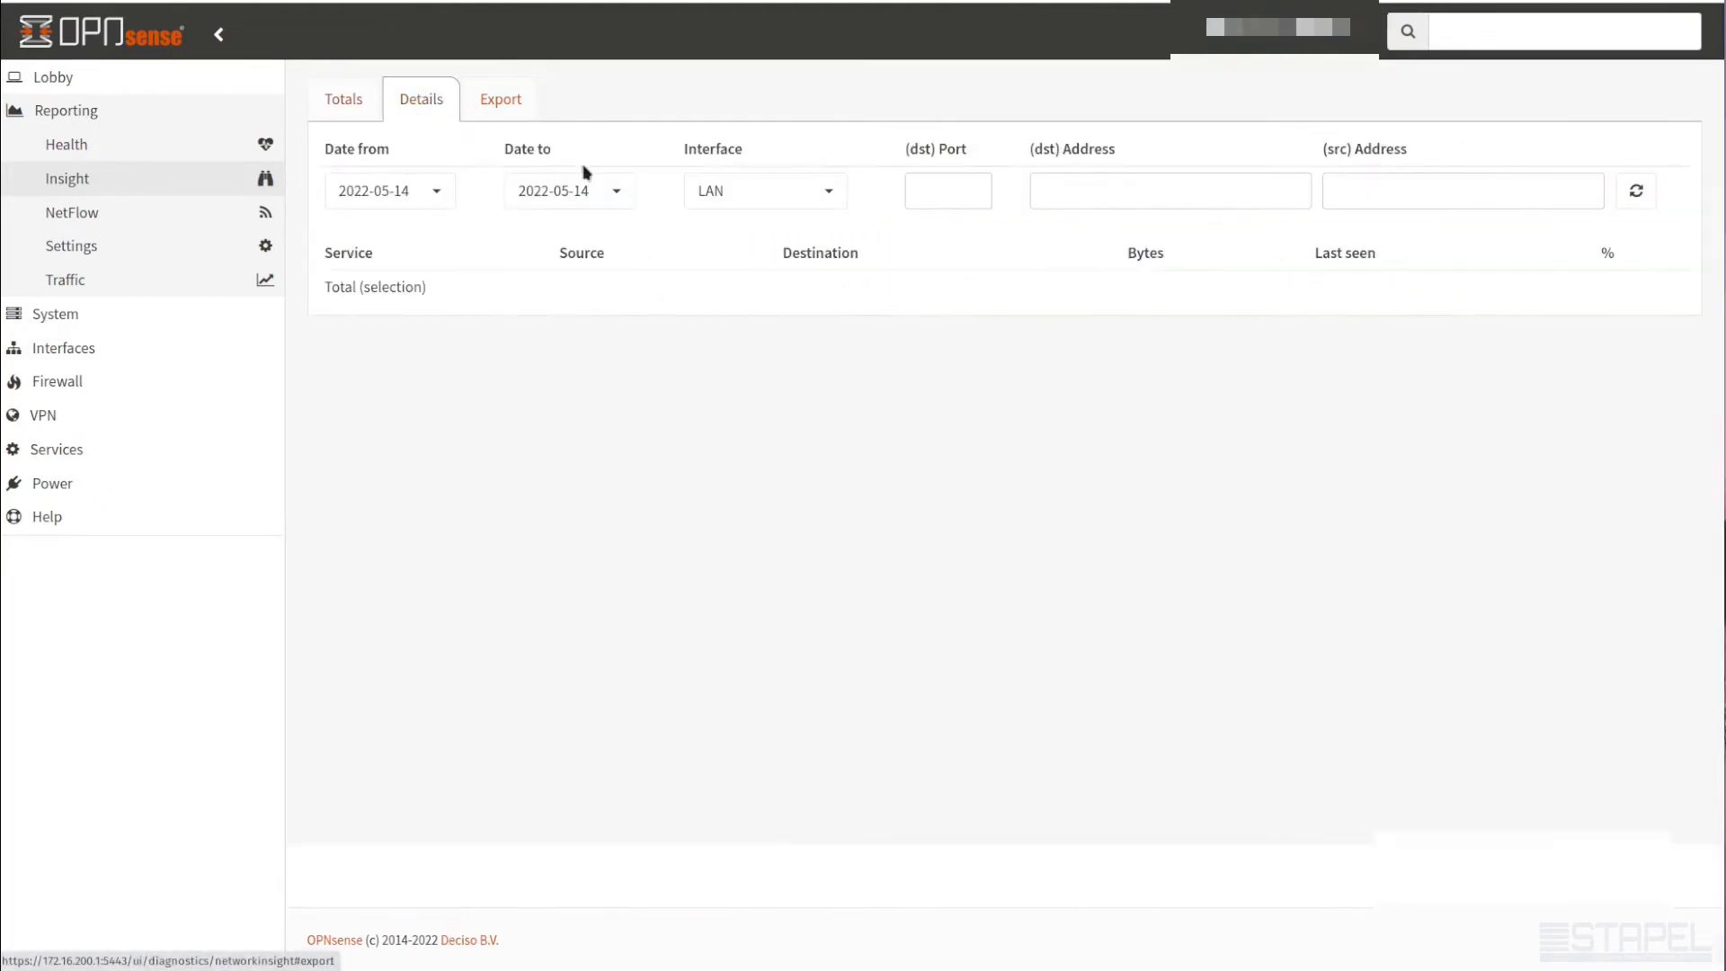
pyautogui.moveTo(827, 365)
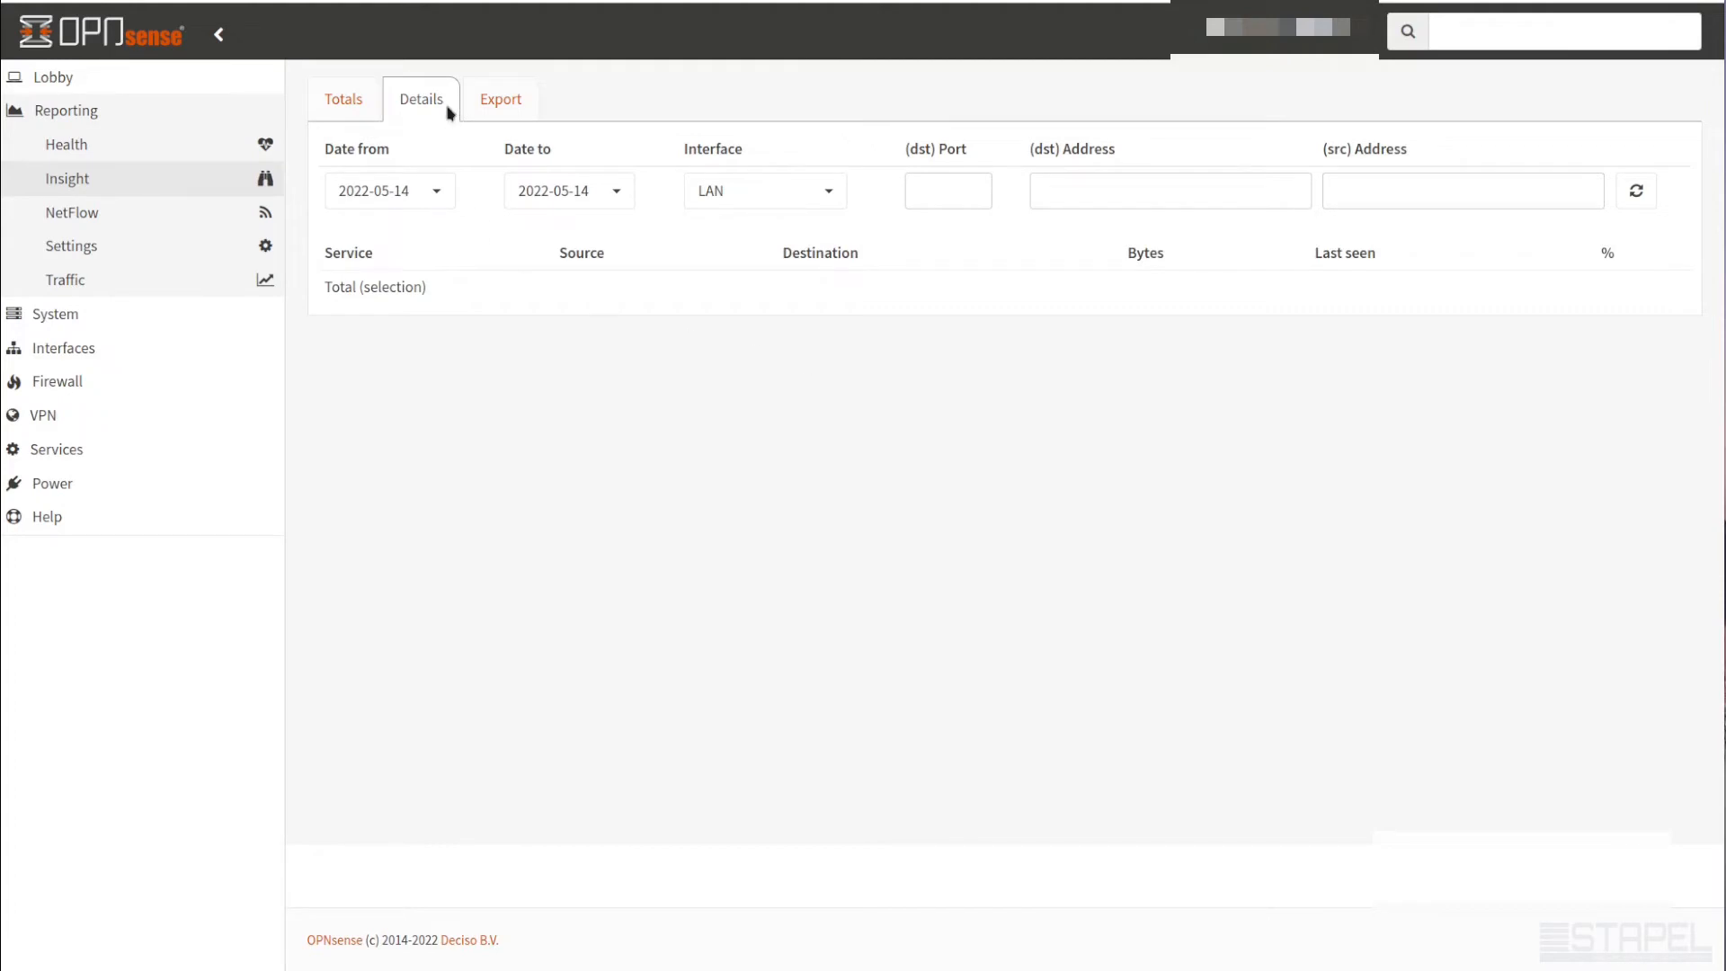
pyautogui.click(498, 99)
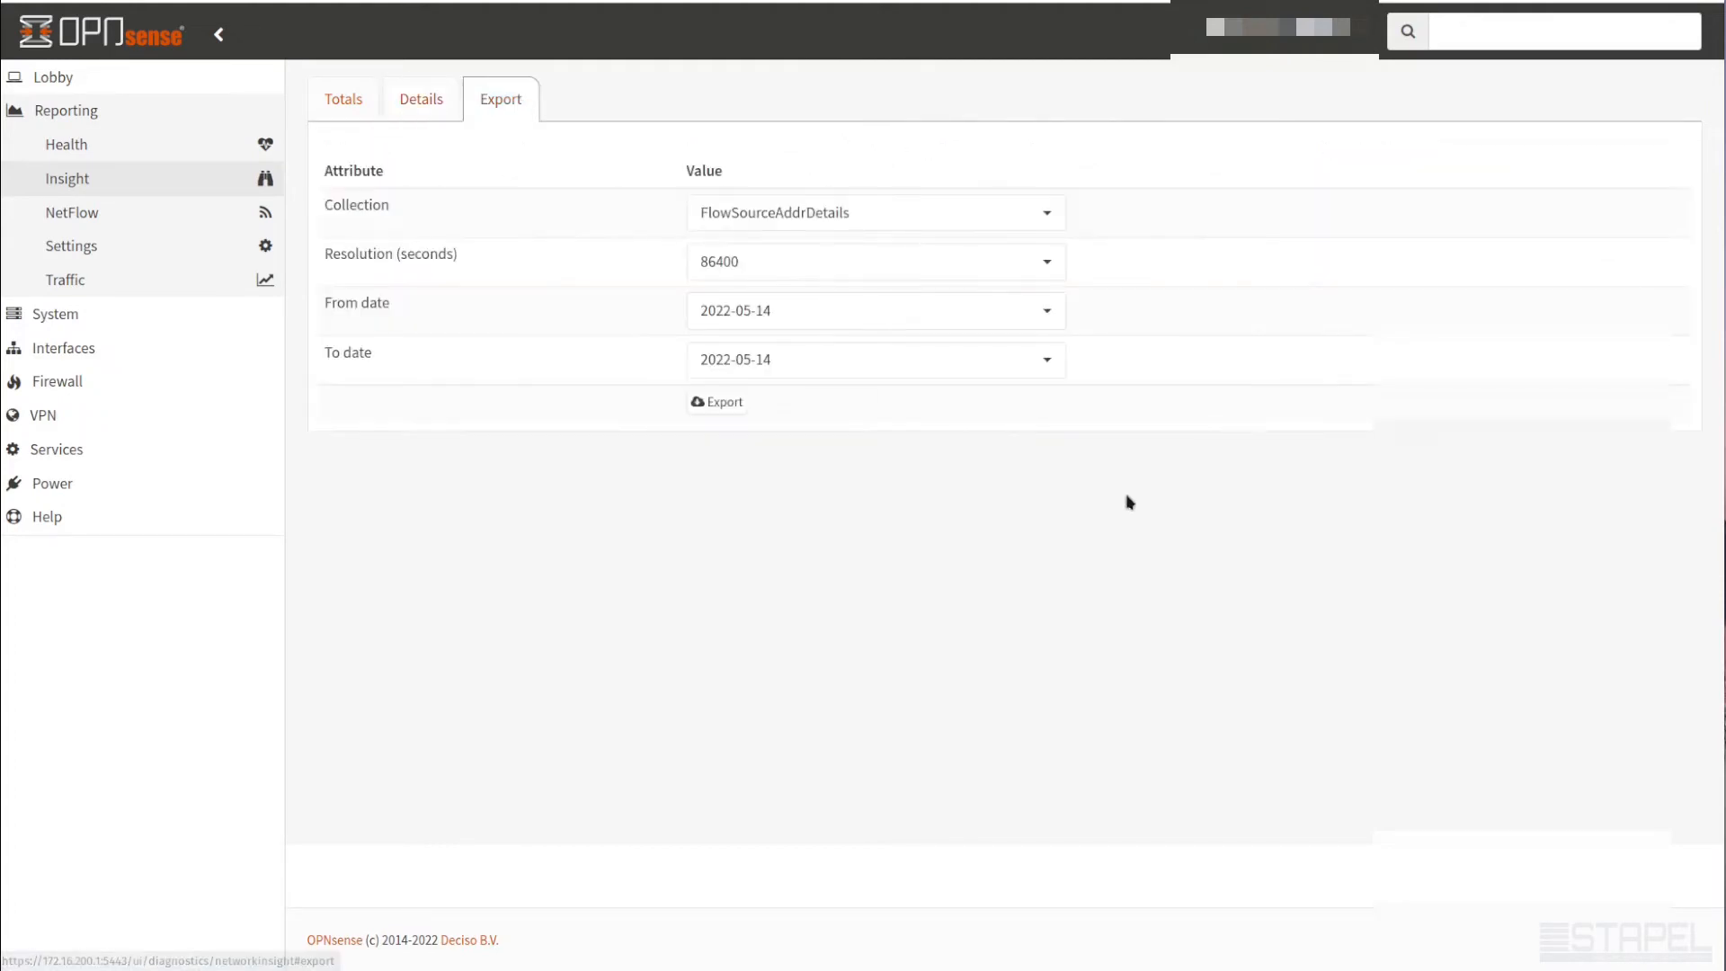
pyautogui.moveTo(471, 249)
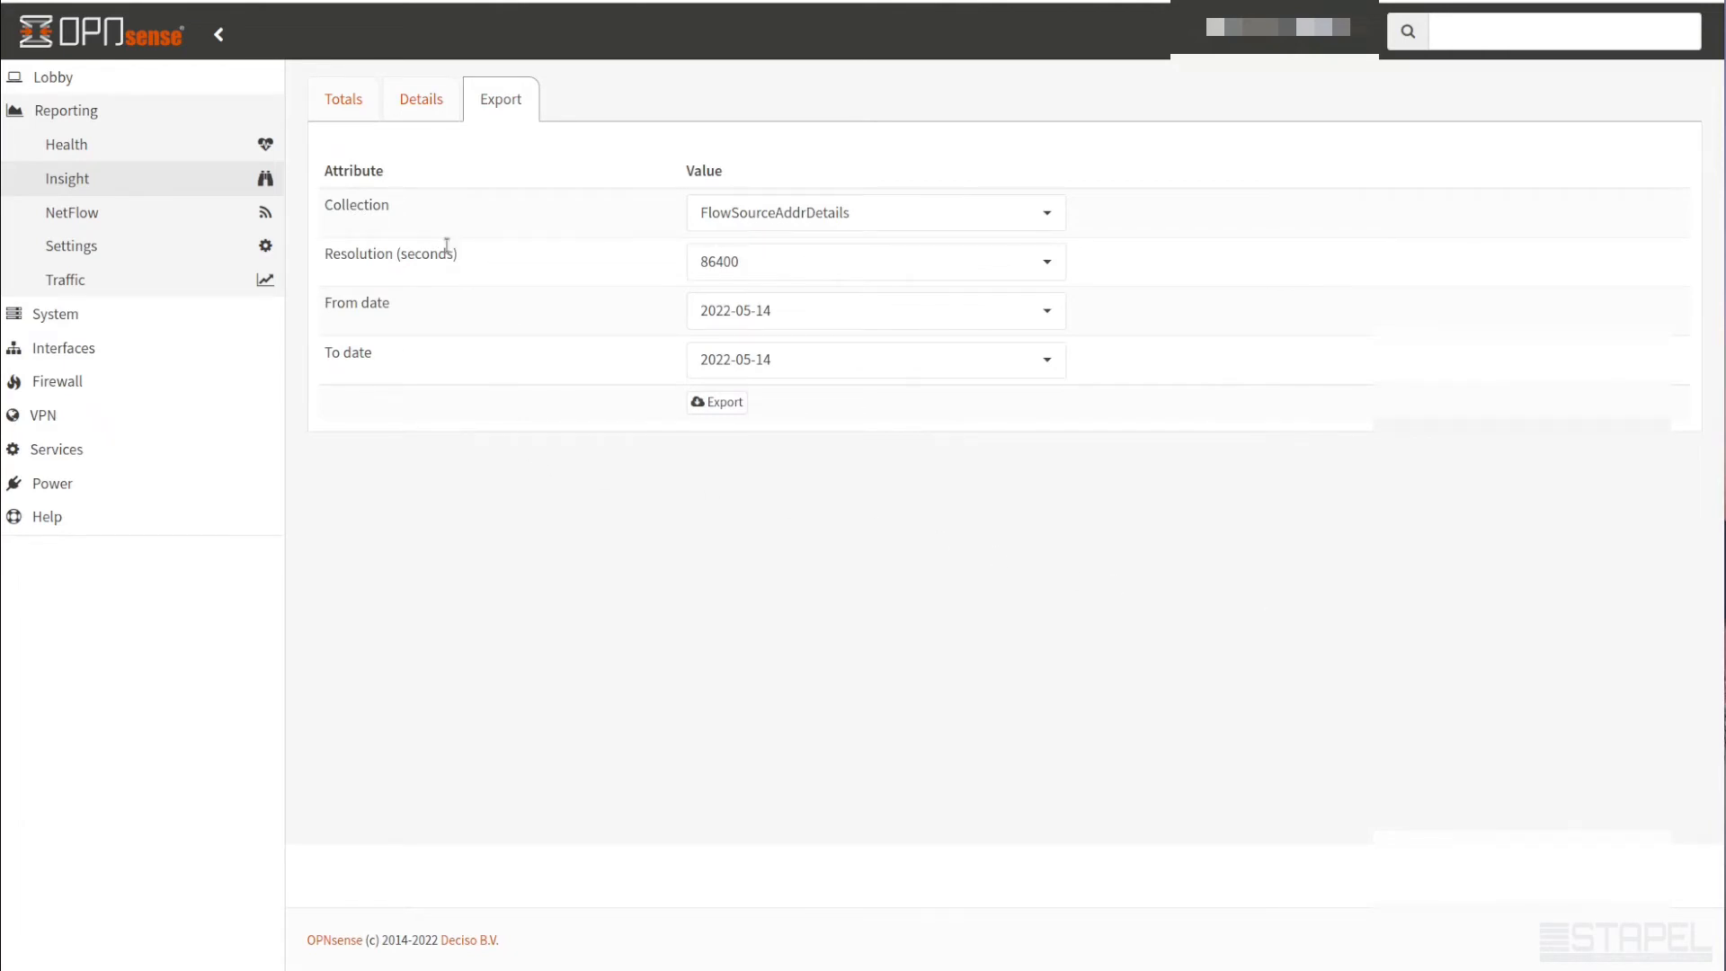
pyautogui.moveTo(450, 241)
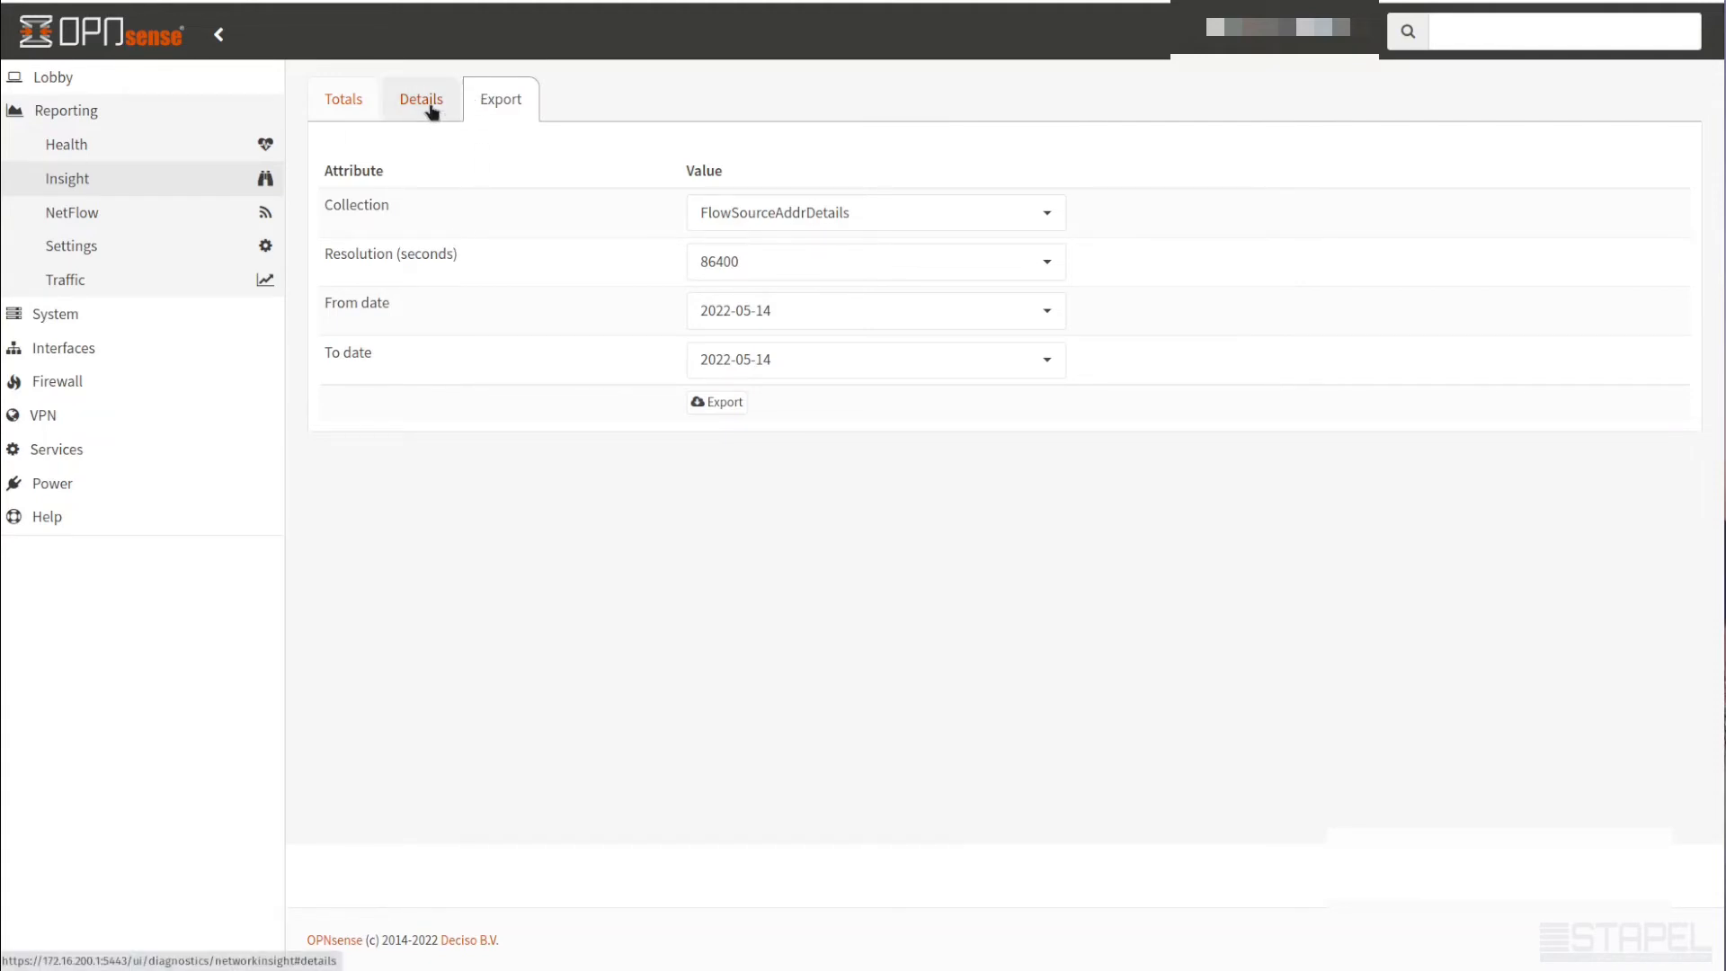
pyautogui.click(341, 99)
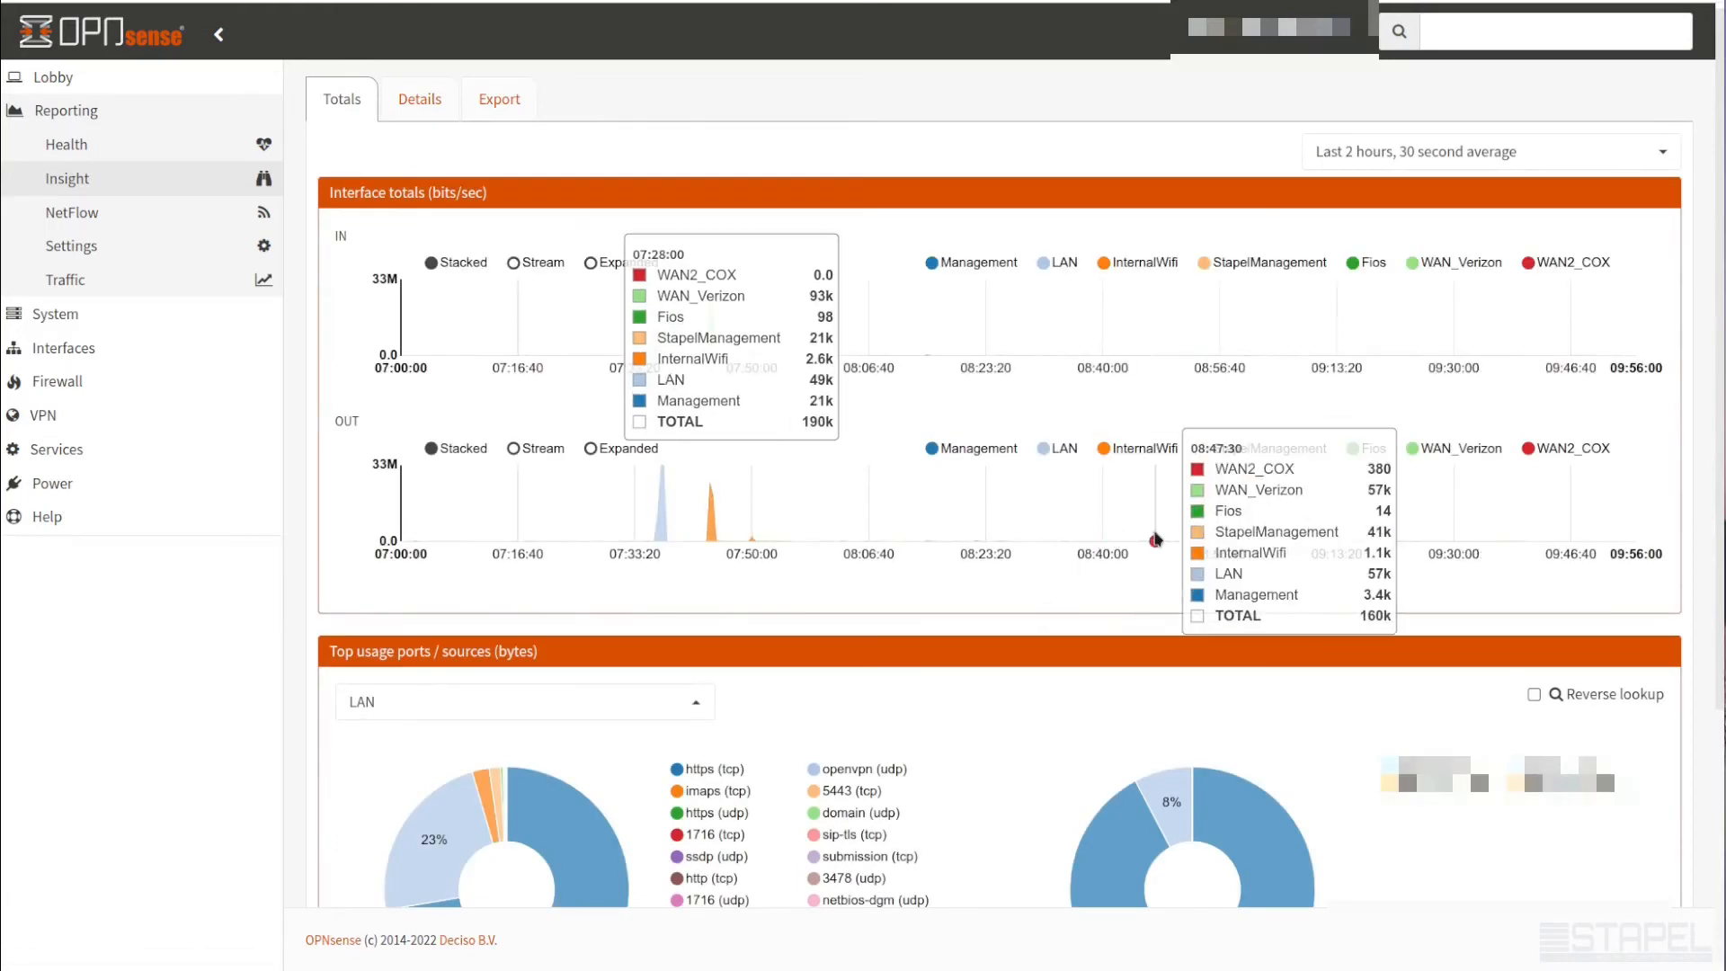
pyautogui.moveTo(802, 184)
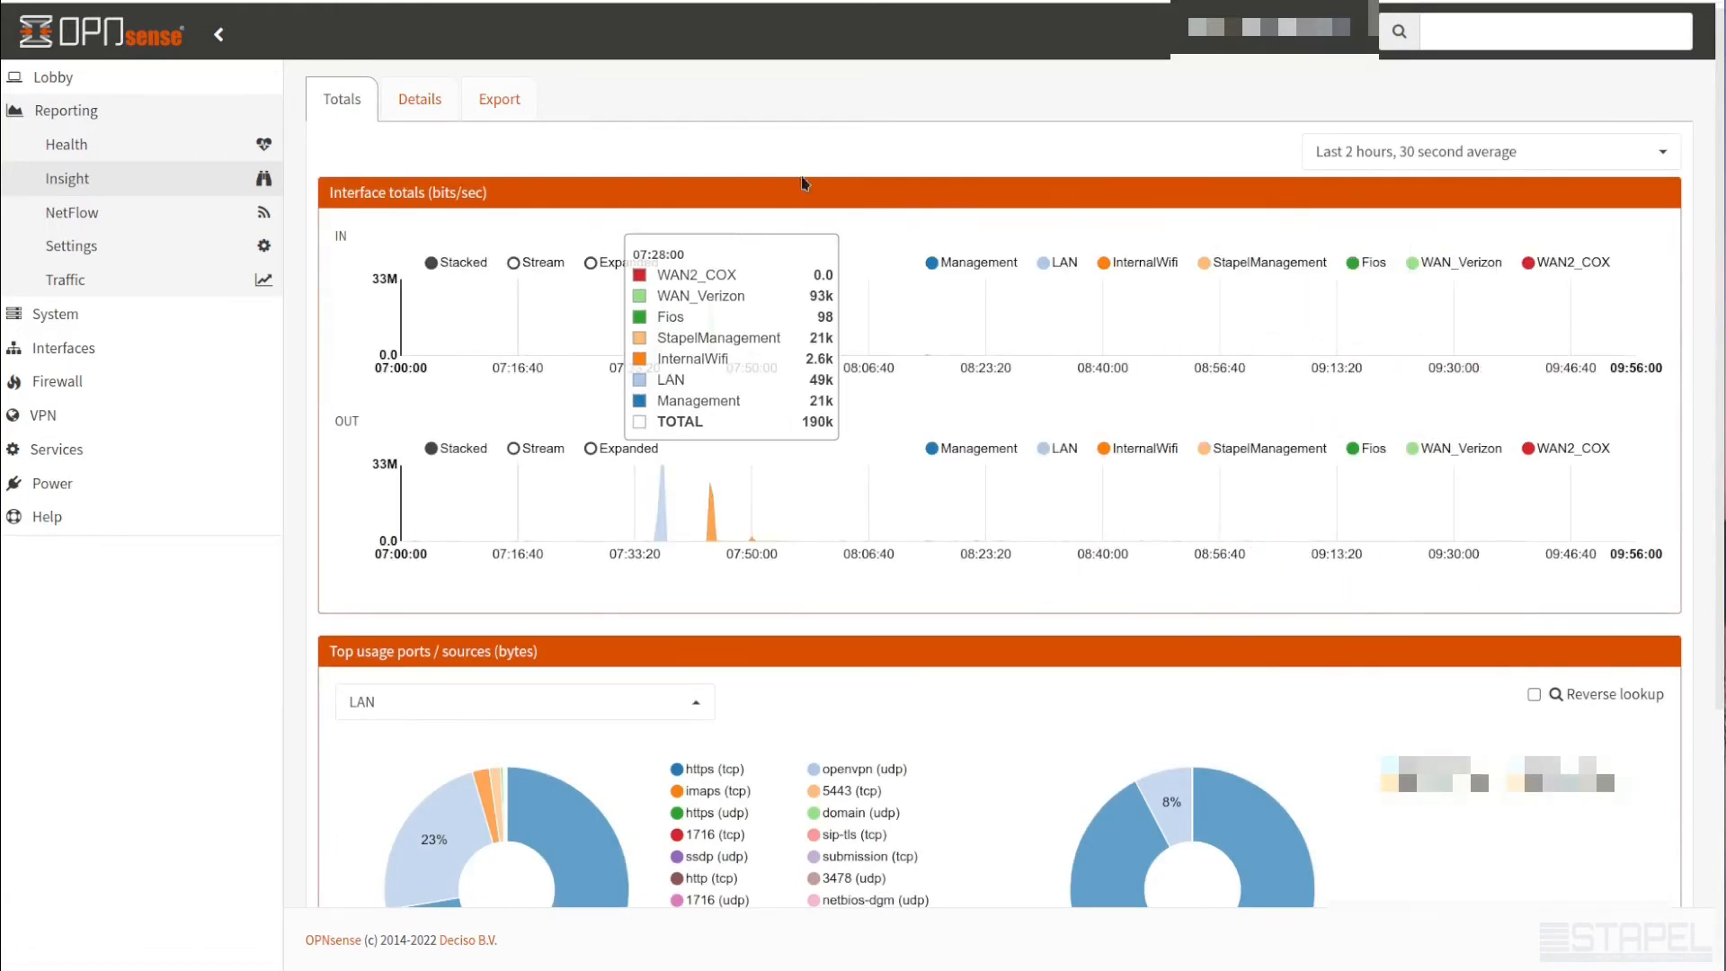
pyautogui.click(1487, 151)
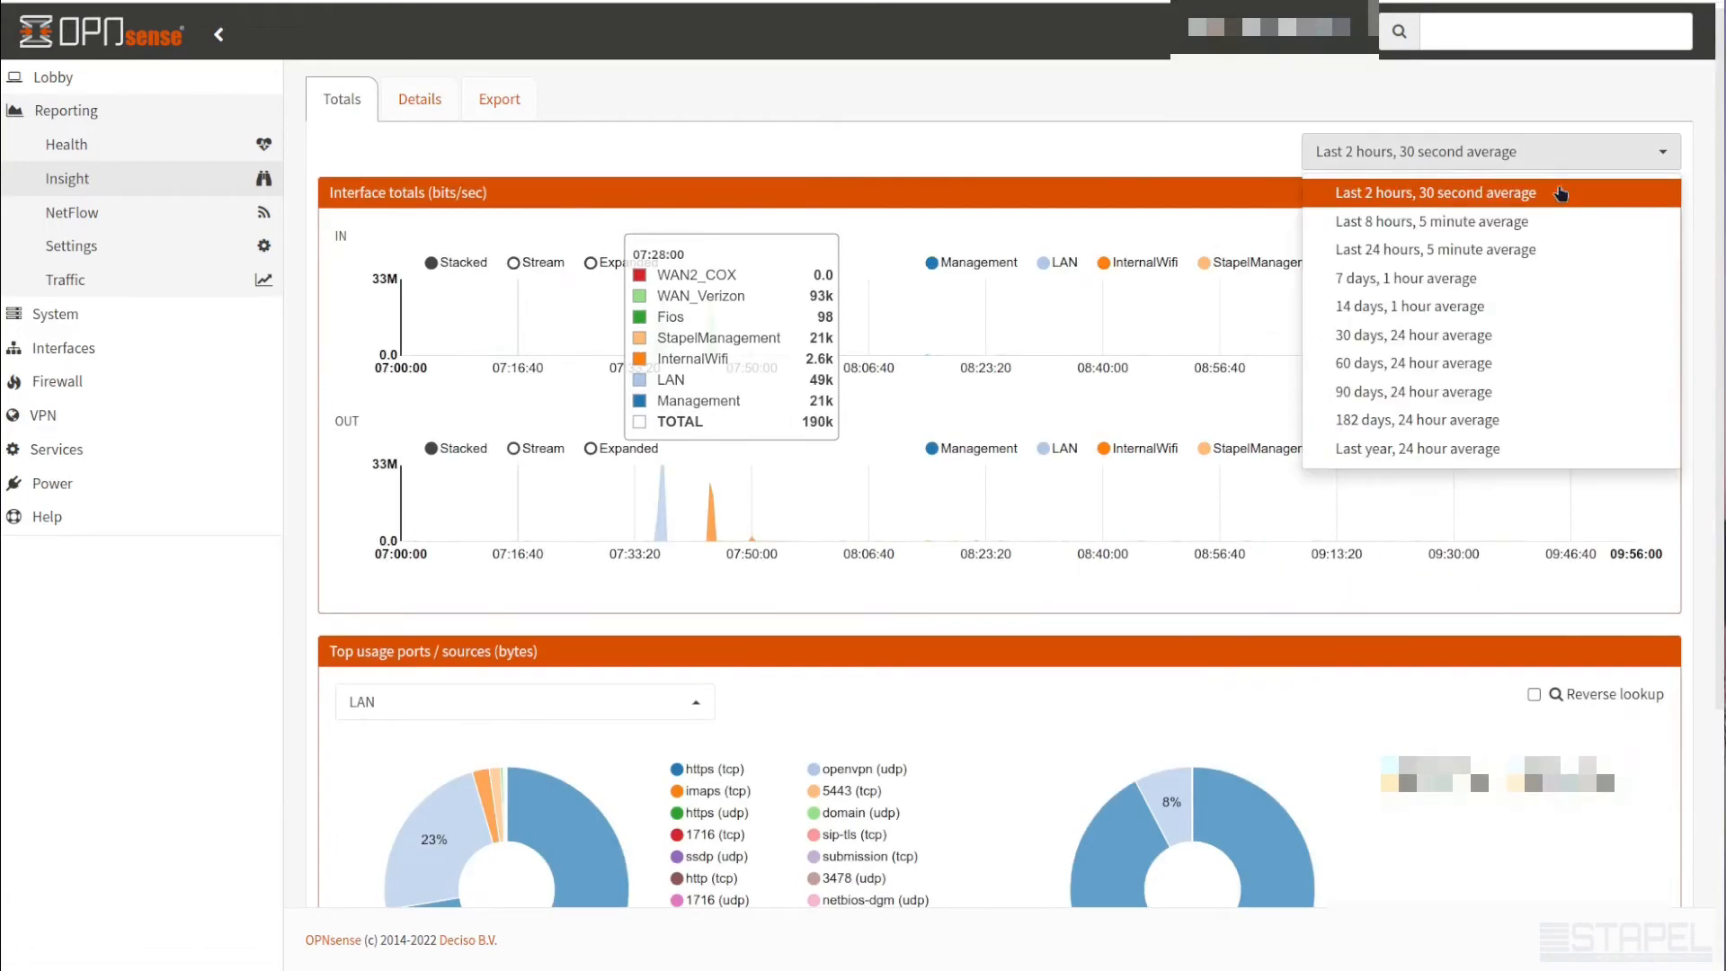
pyautogui.moveTo(1467, 448)
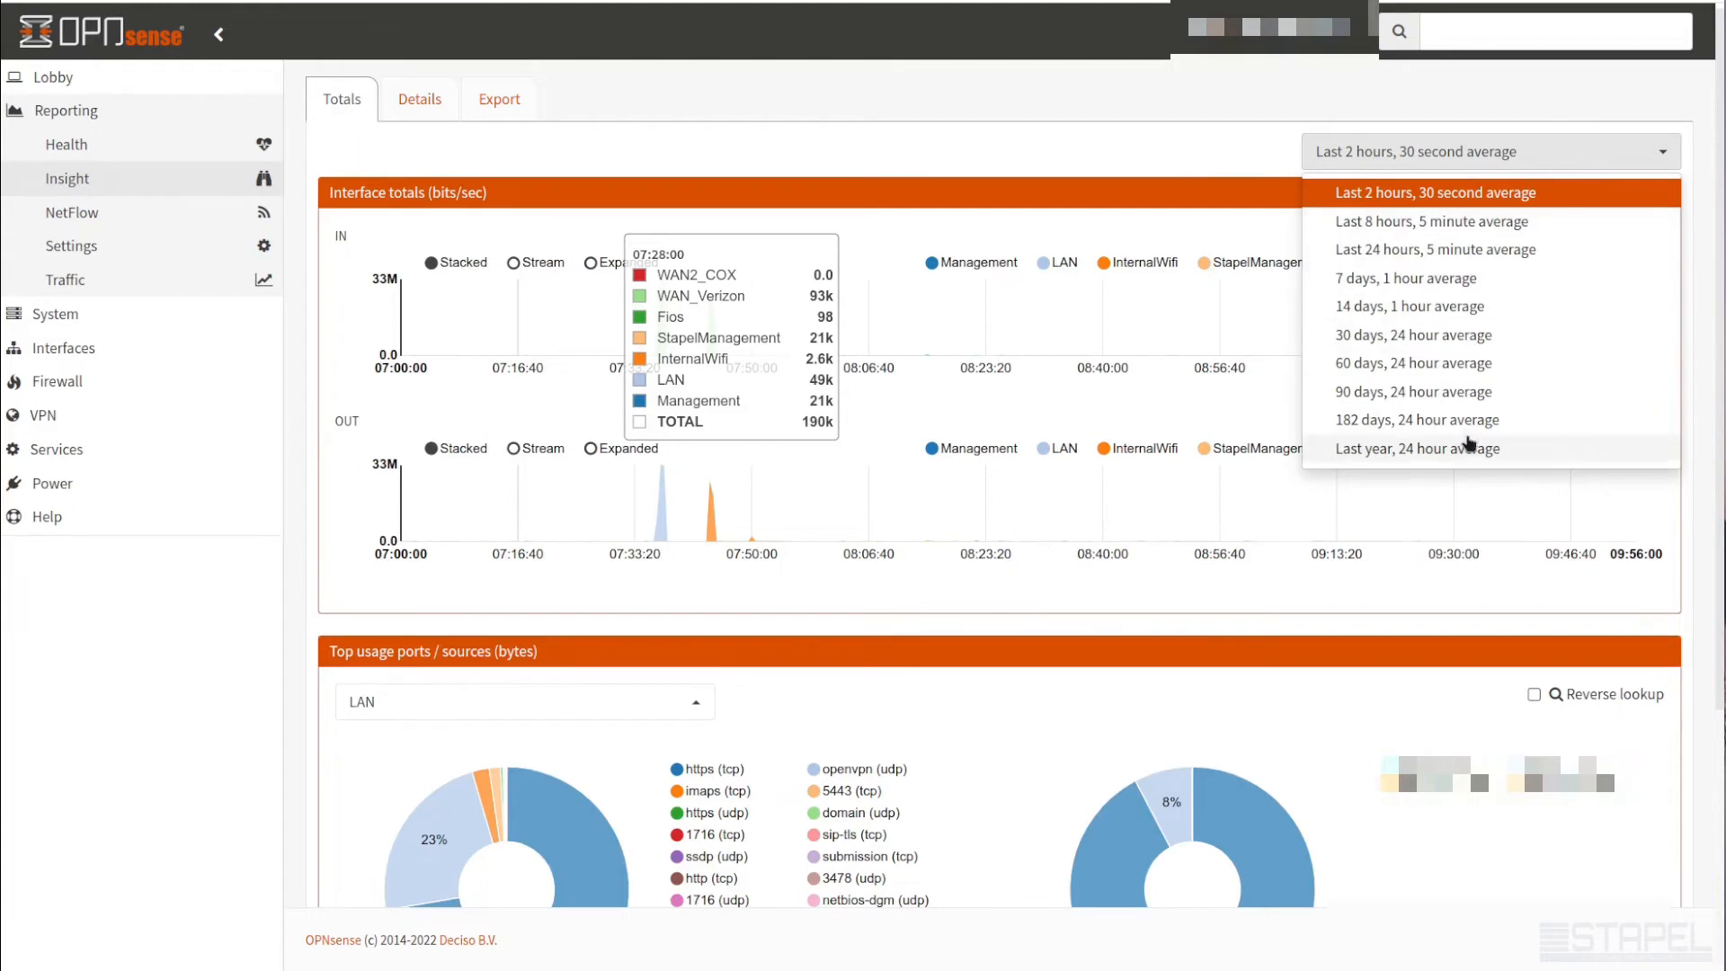
pyautogui.moveTo(1455, 444)
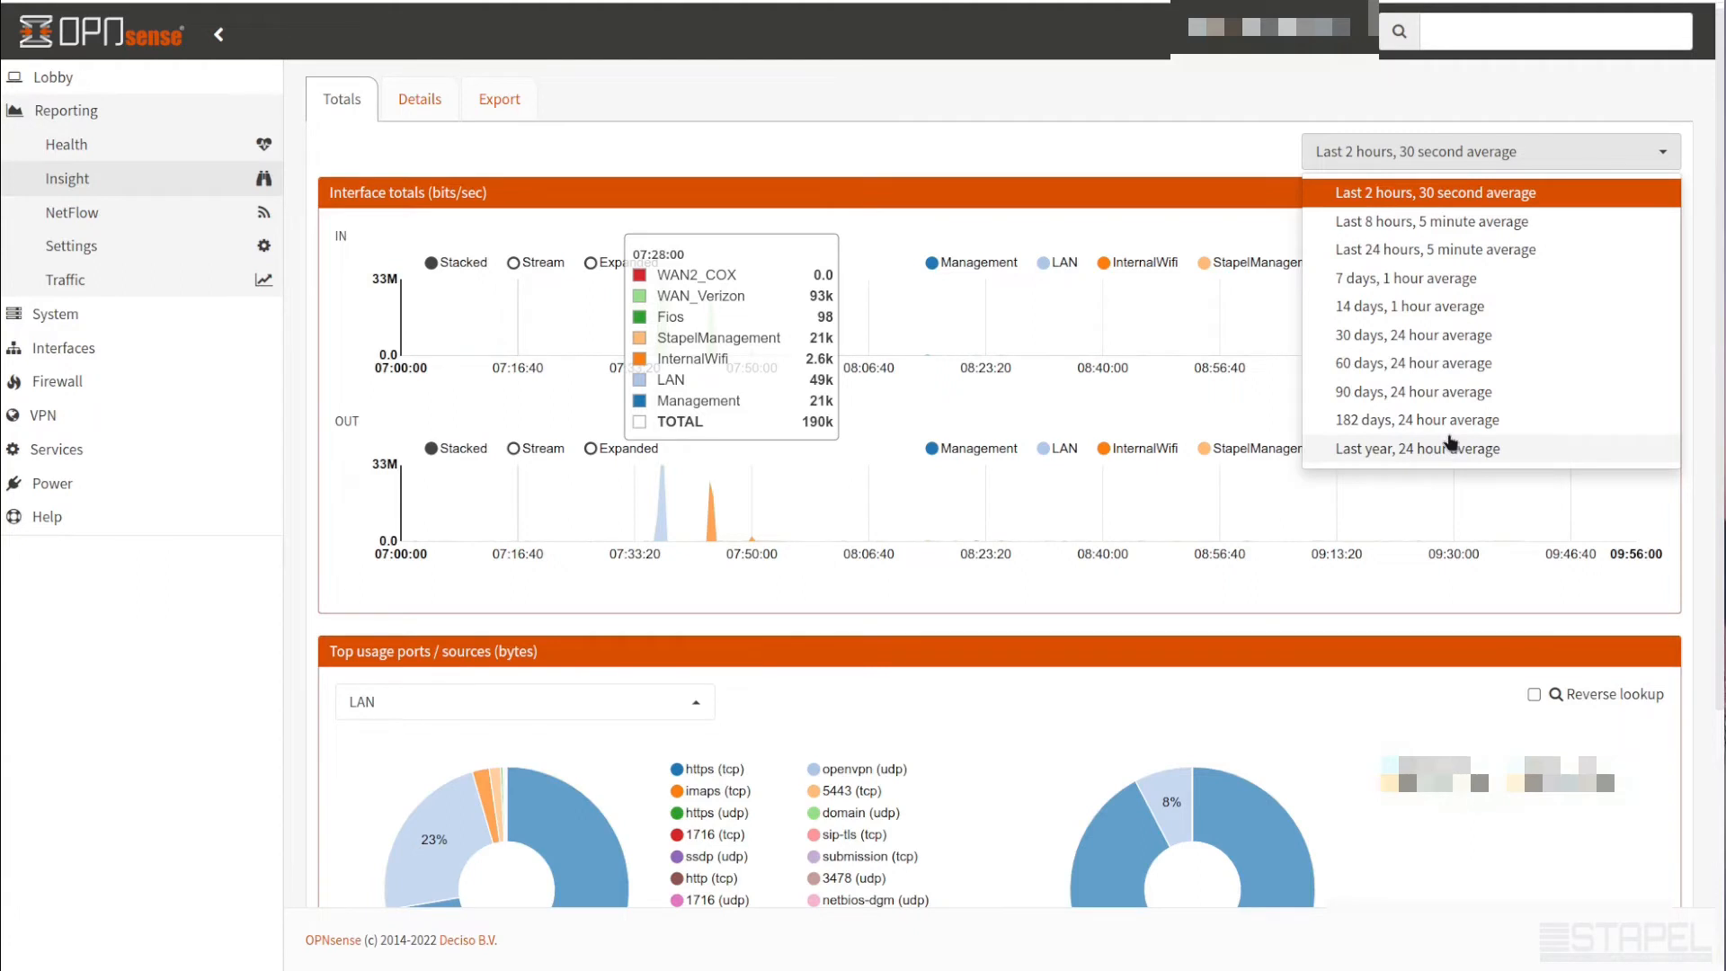
pyautogui.moveTo(1513, 434)
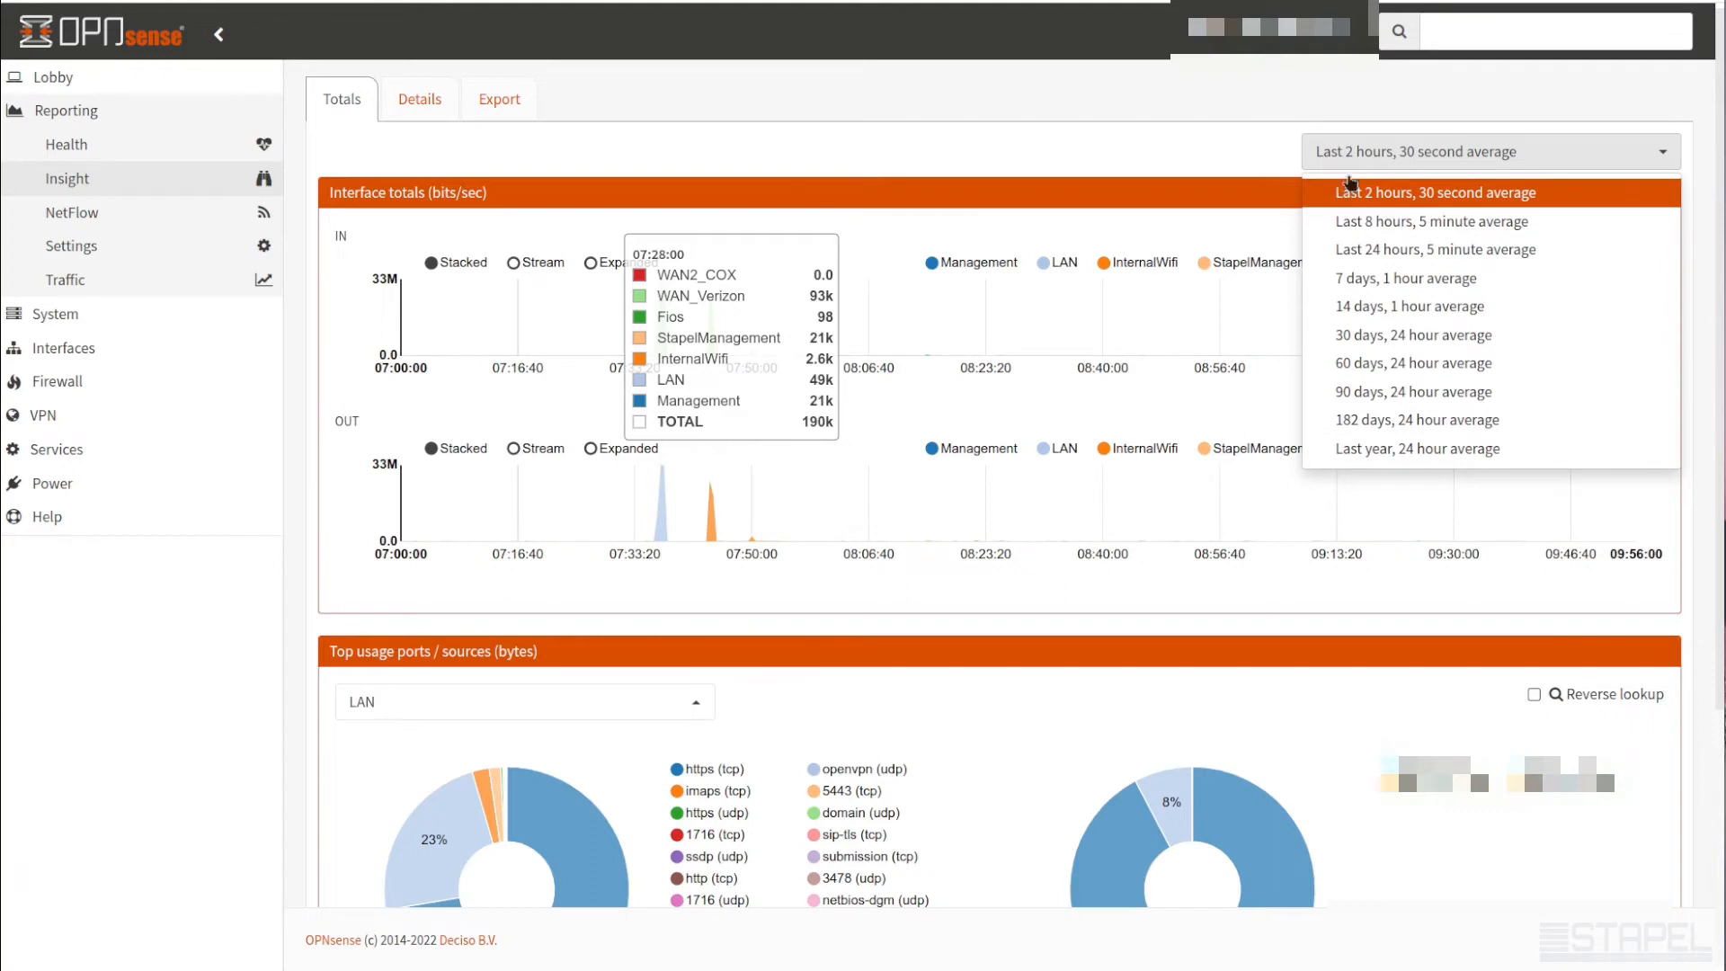
pyautogui.moveTo(1110, 307)
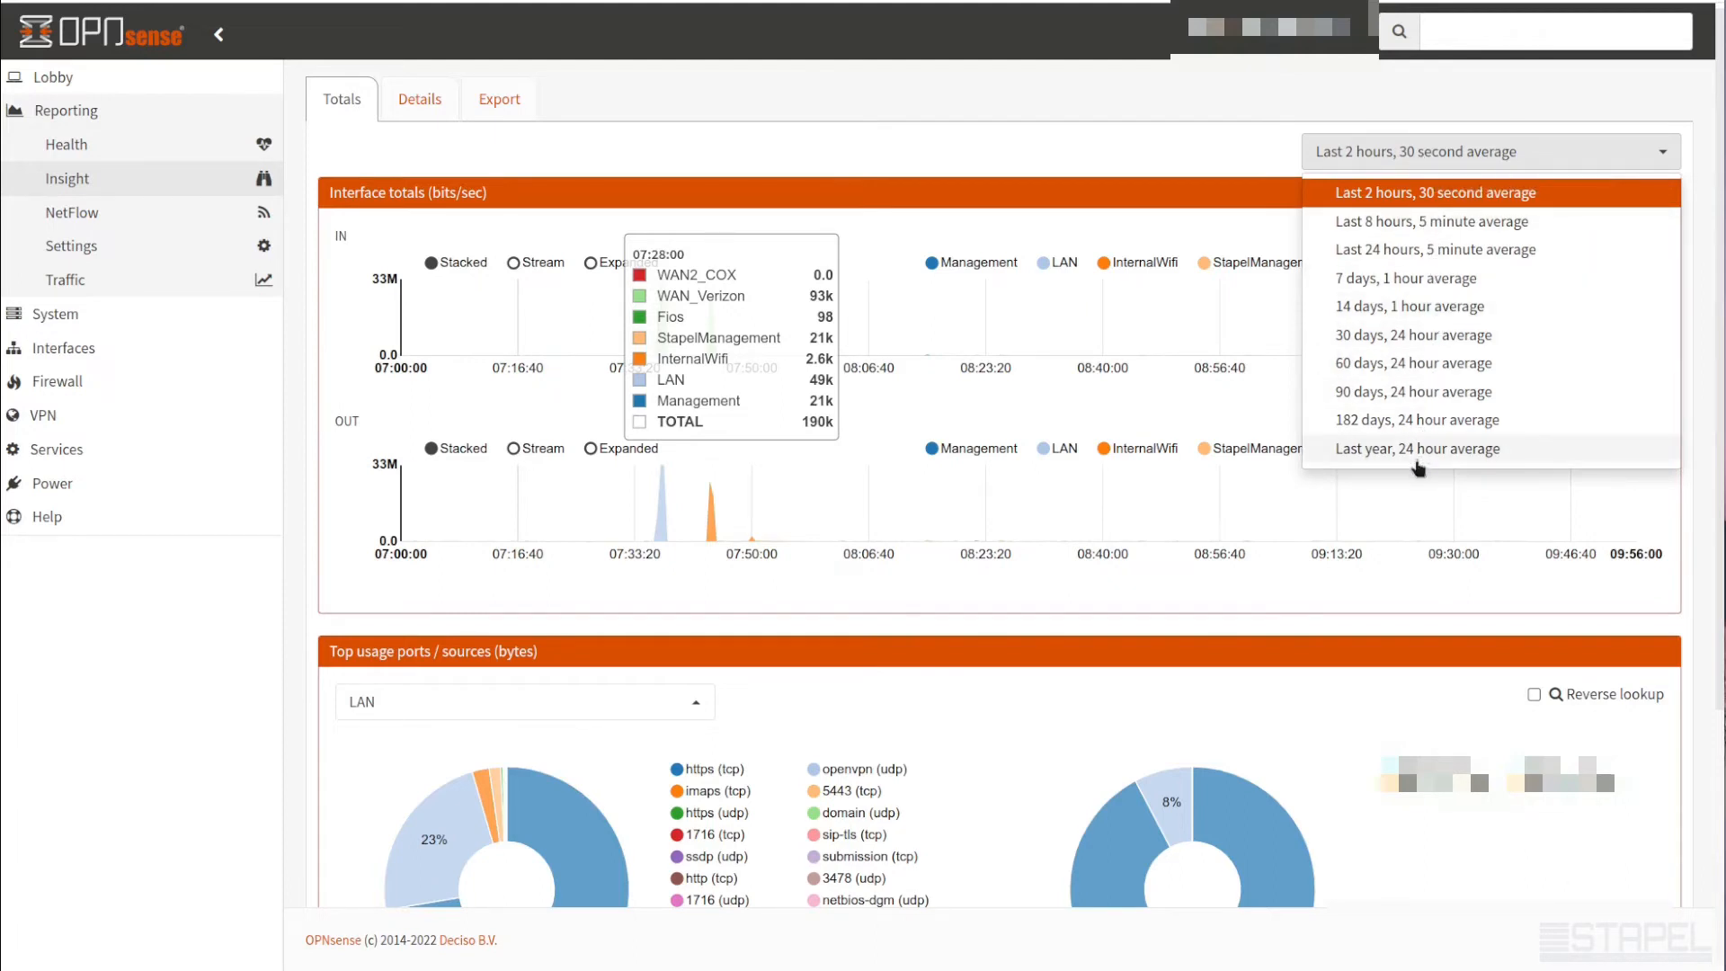
pyautogui.moveTo(1425, 451)
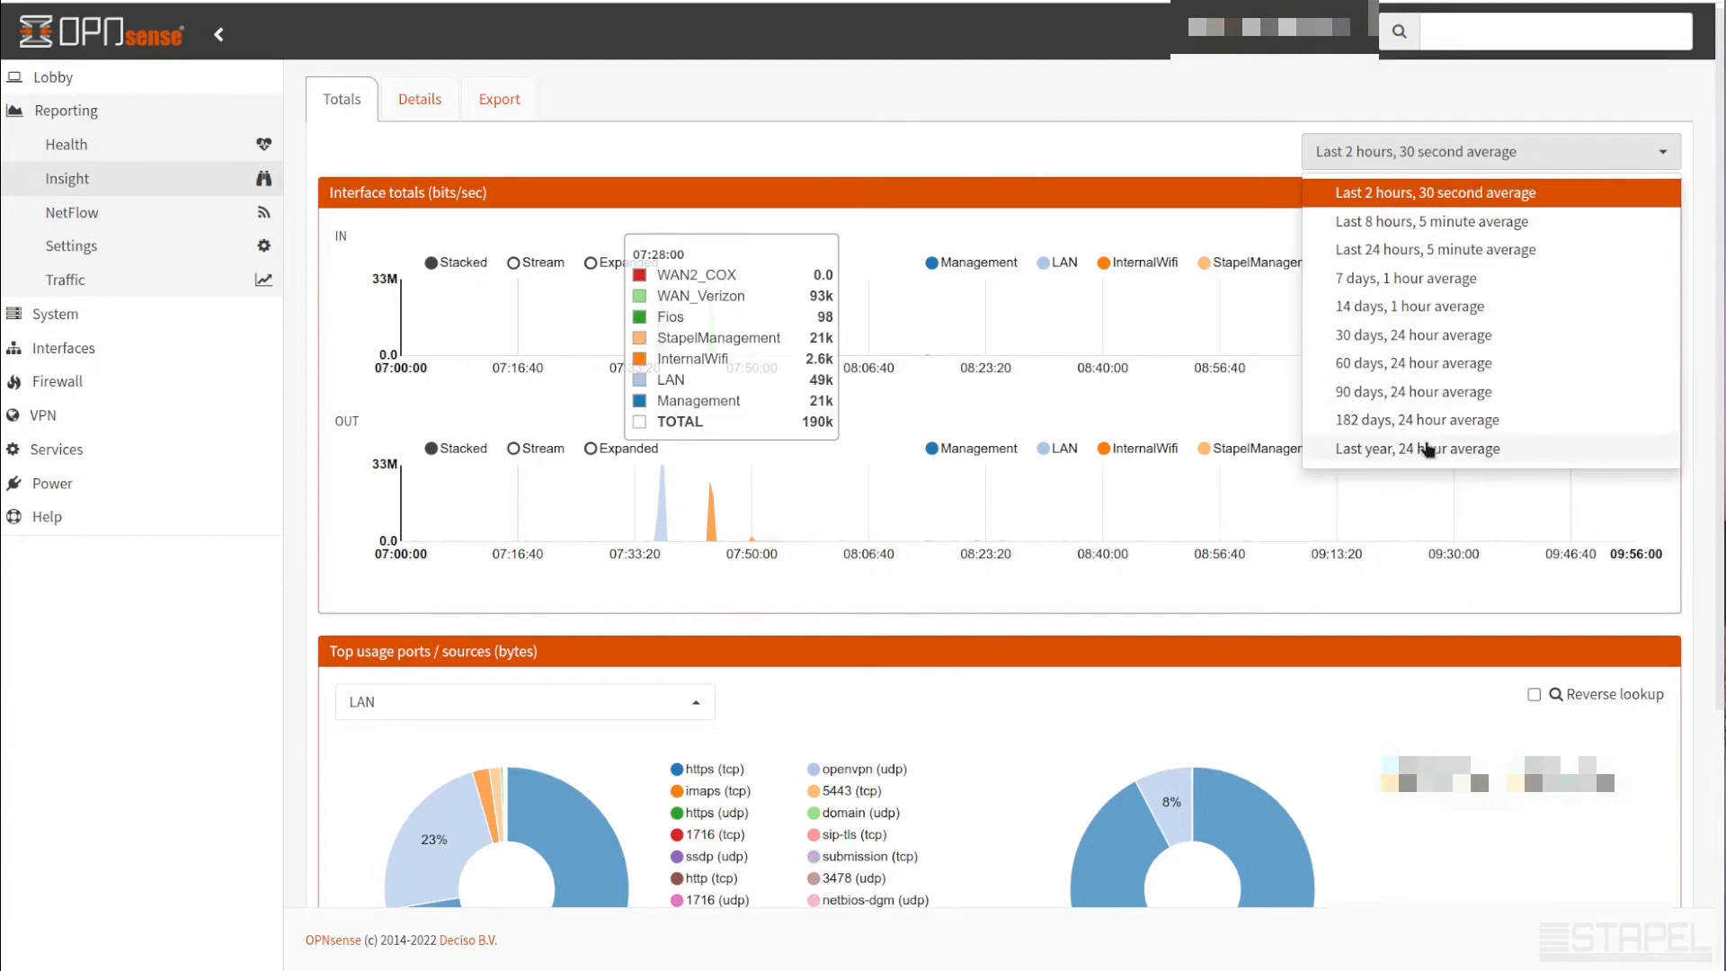
pyautogui.click(1417, 448)
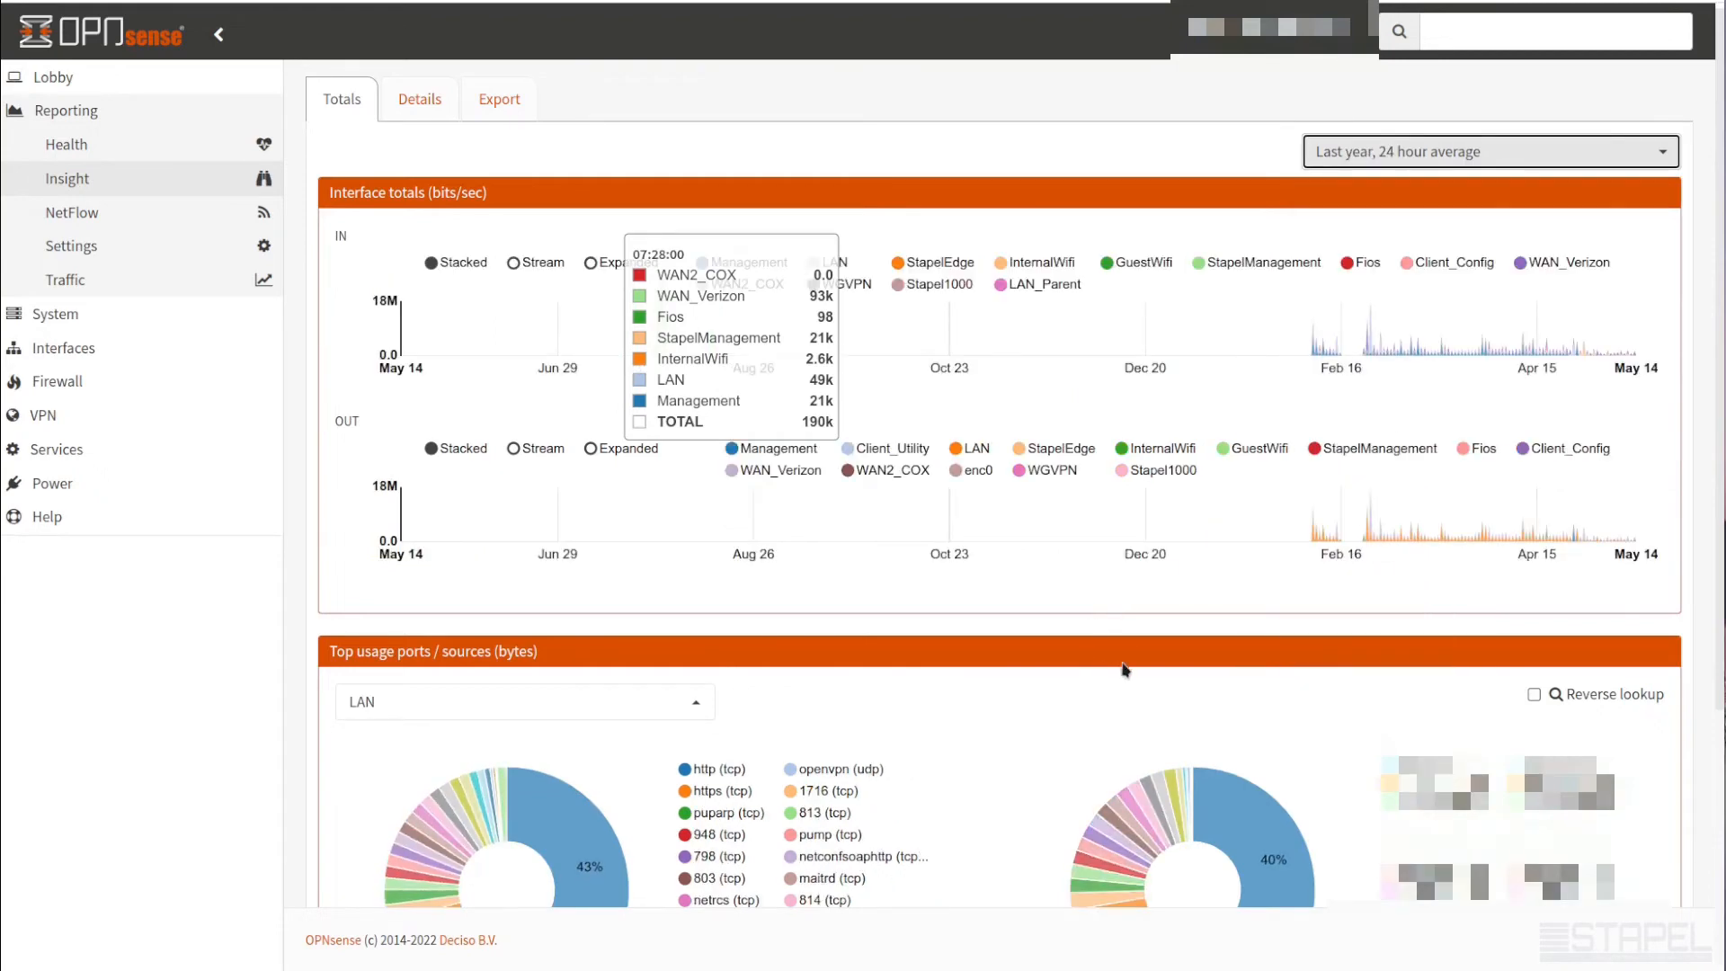
pyautogui.click(1488, 151)
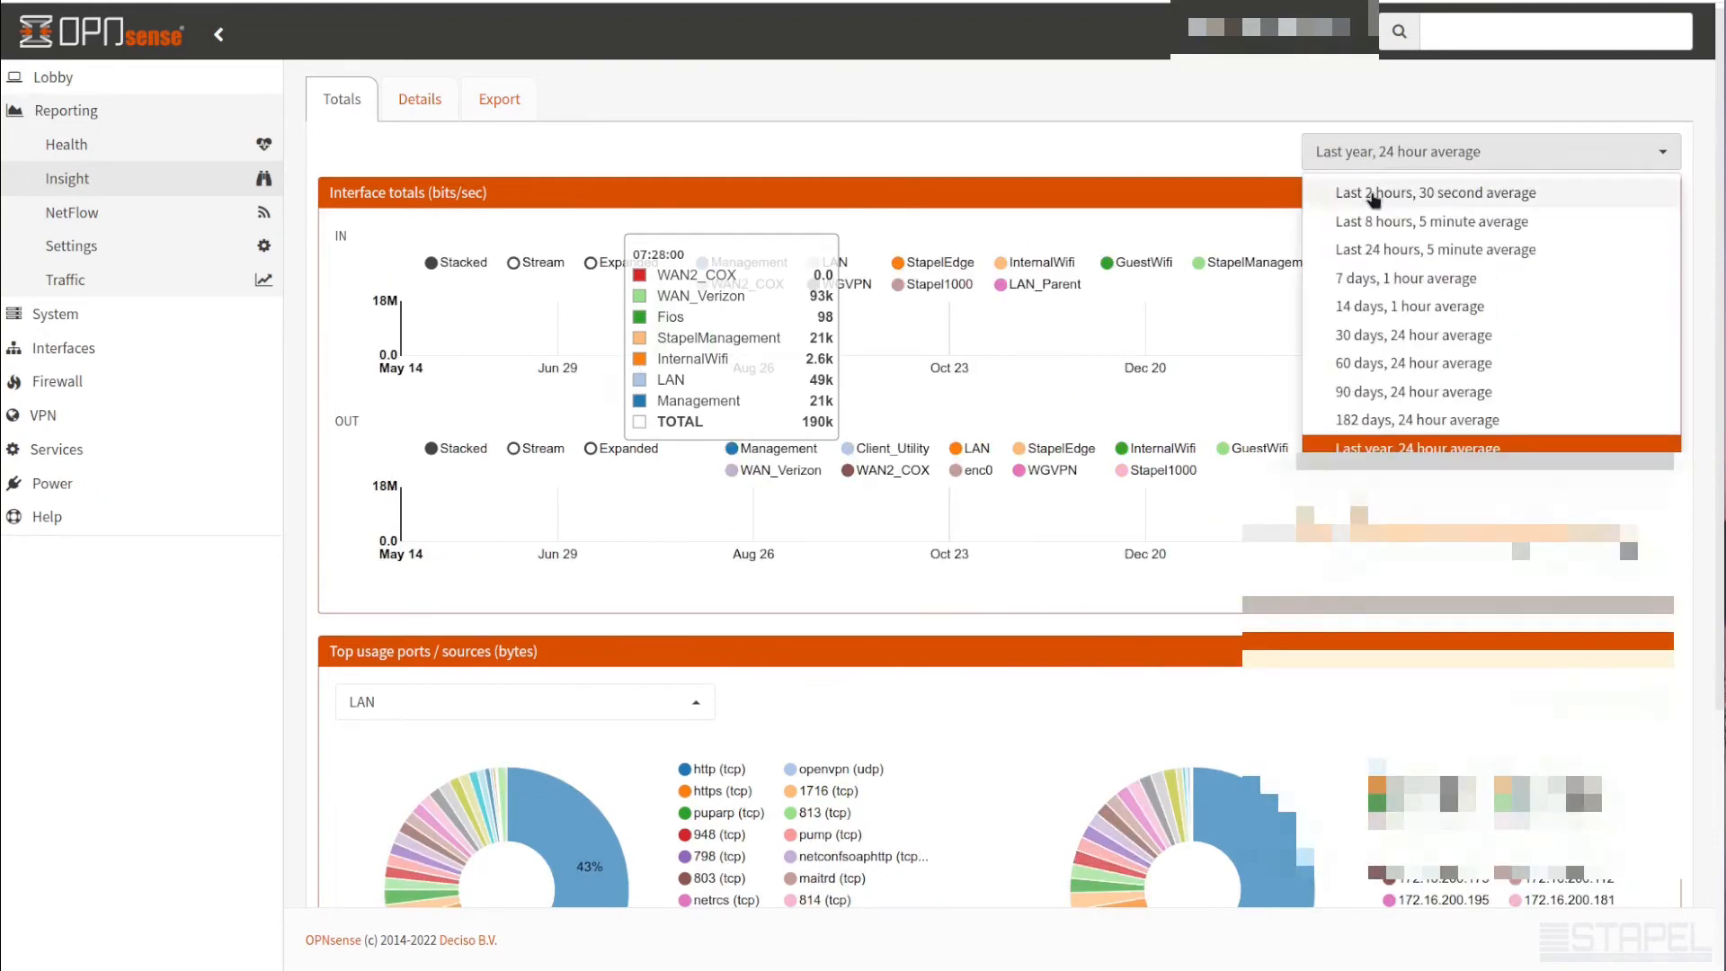
pyautogui.click(1435, 192)
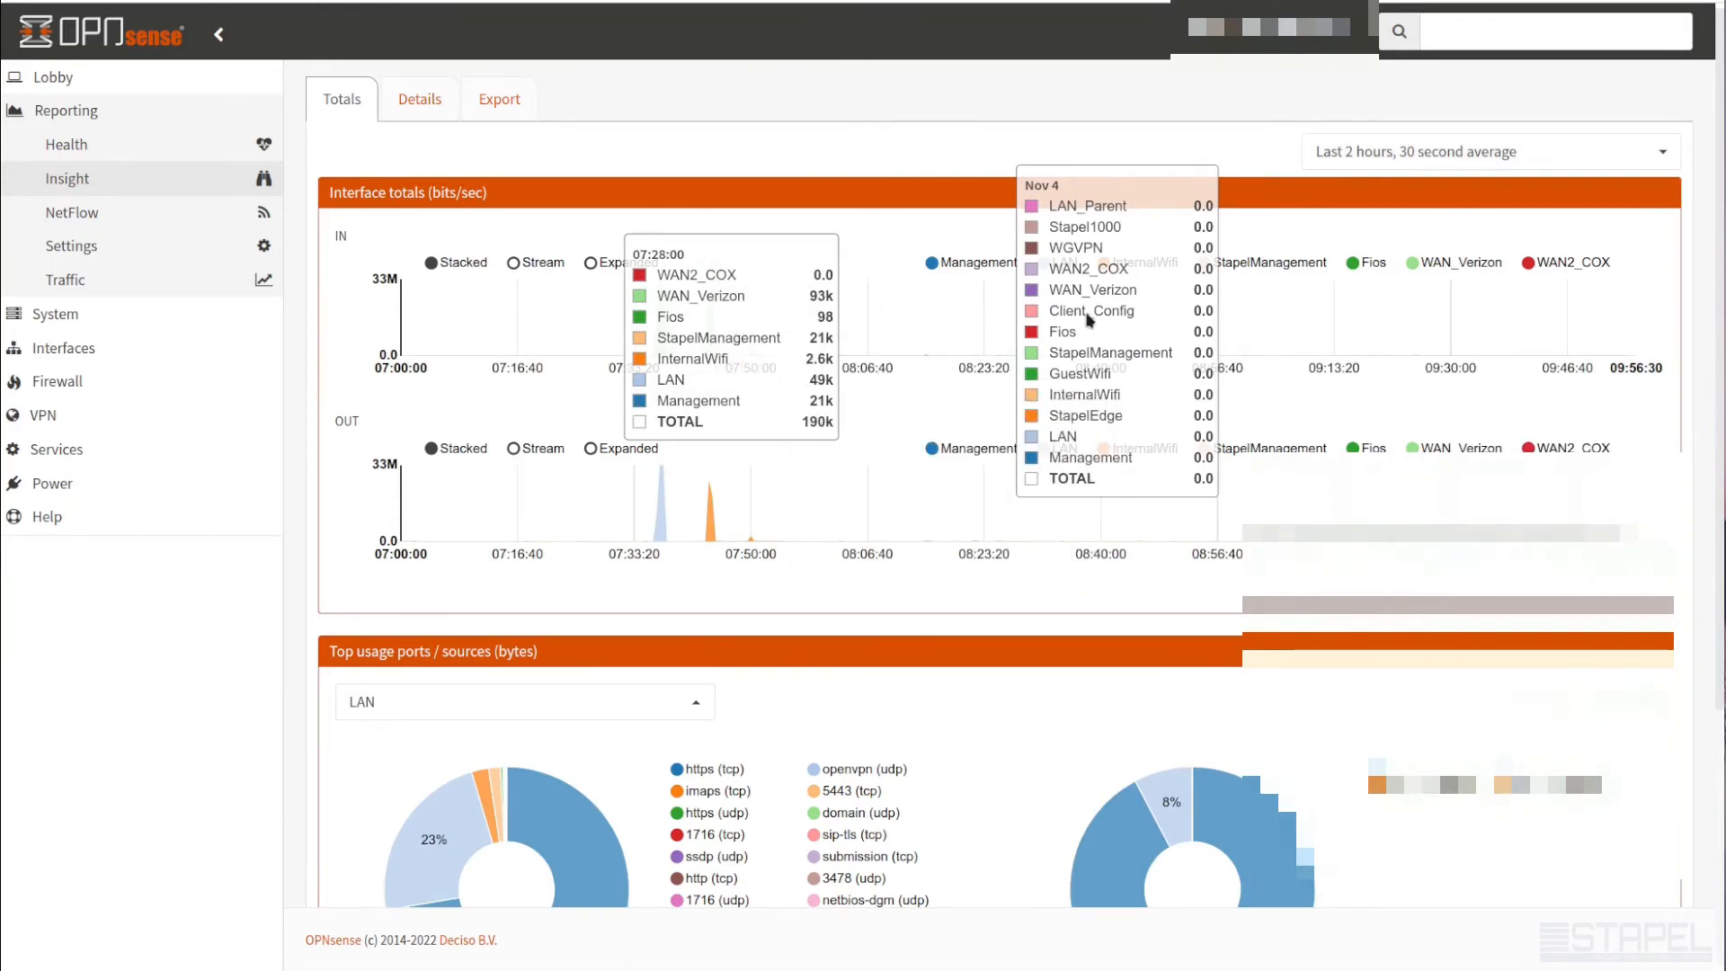
pyautogui.moveTo(1187, 297)
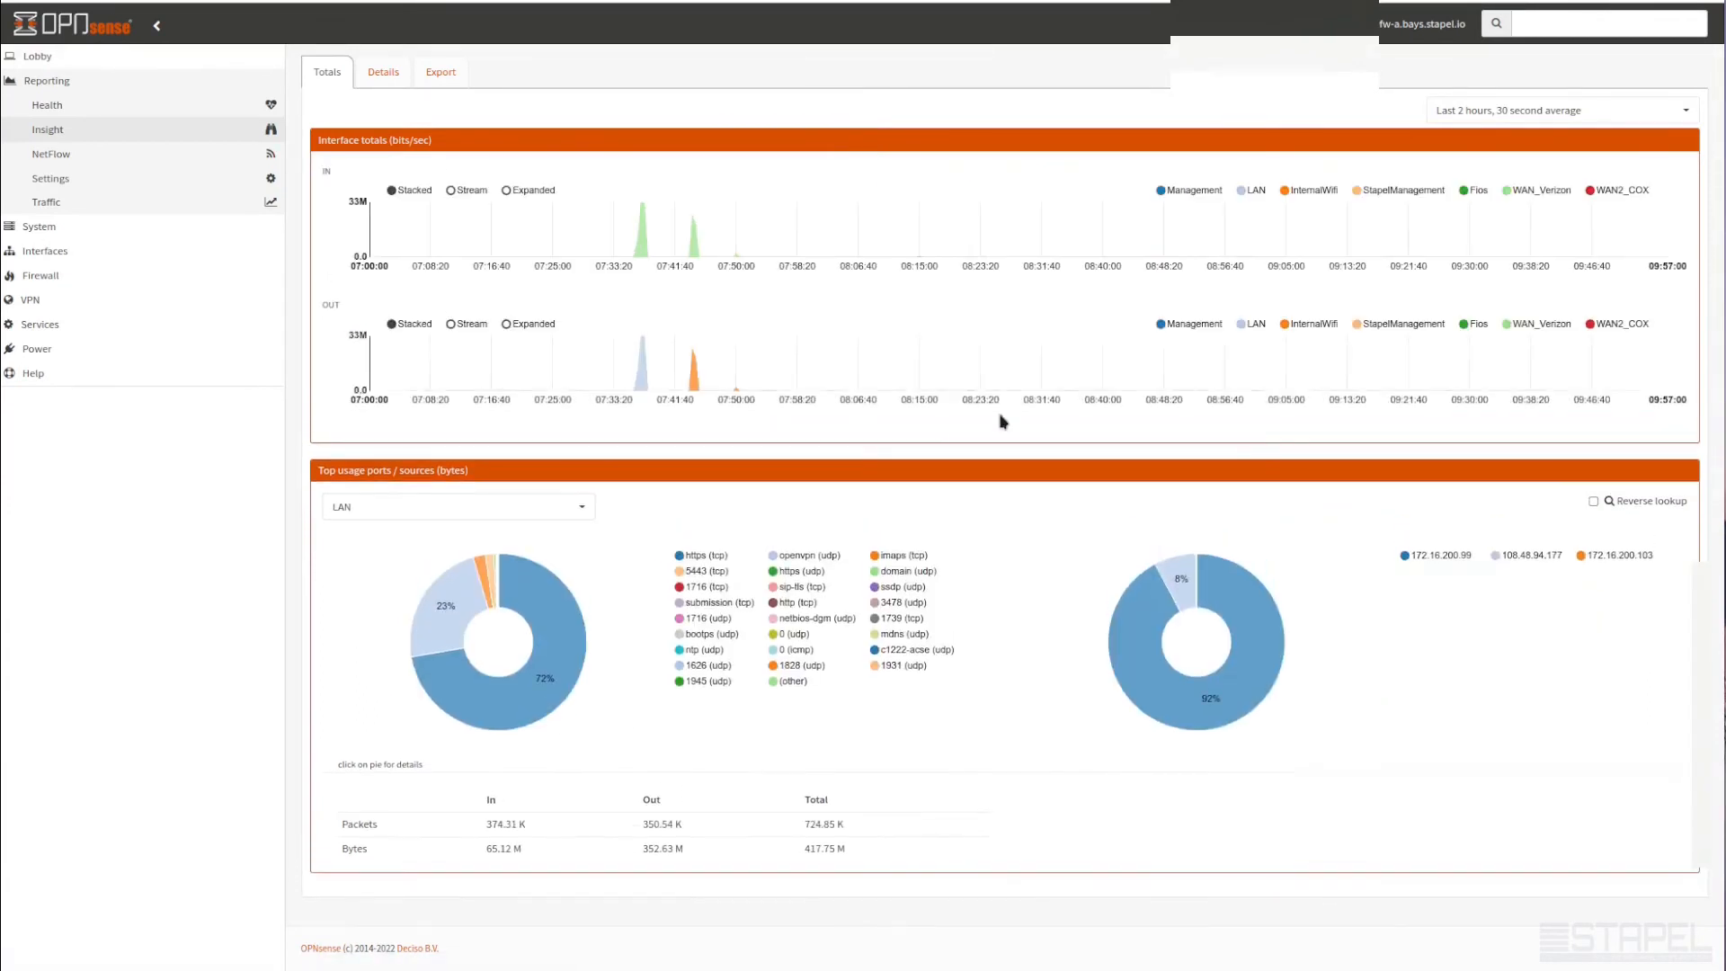
pyautogui.moveTo(1100, 219)
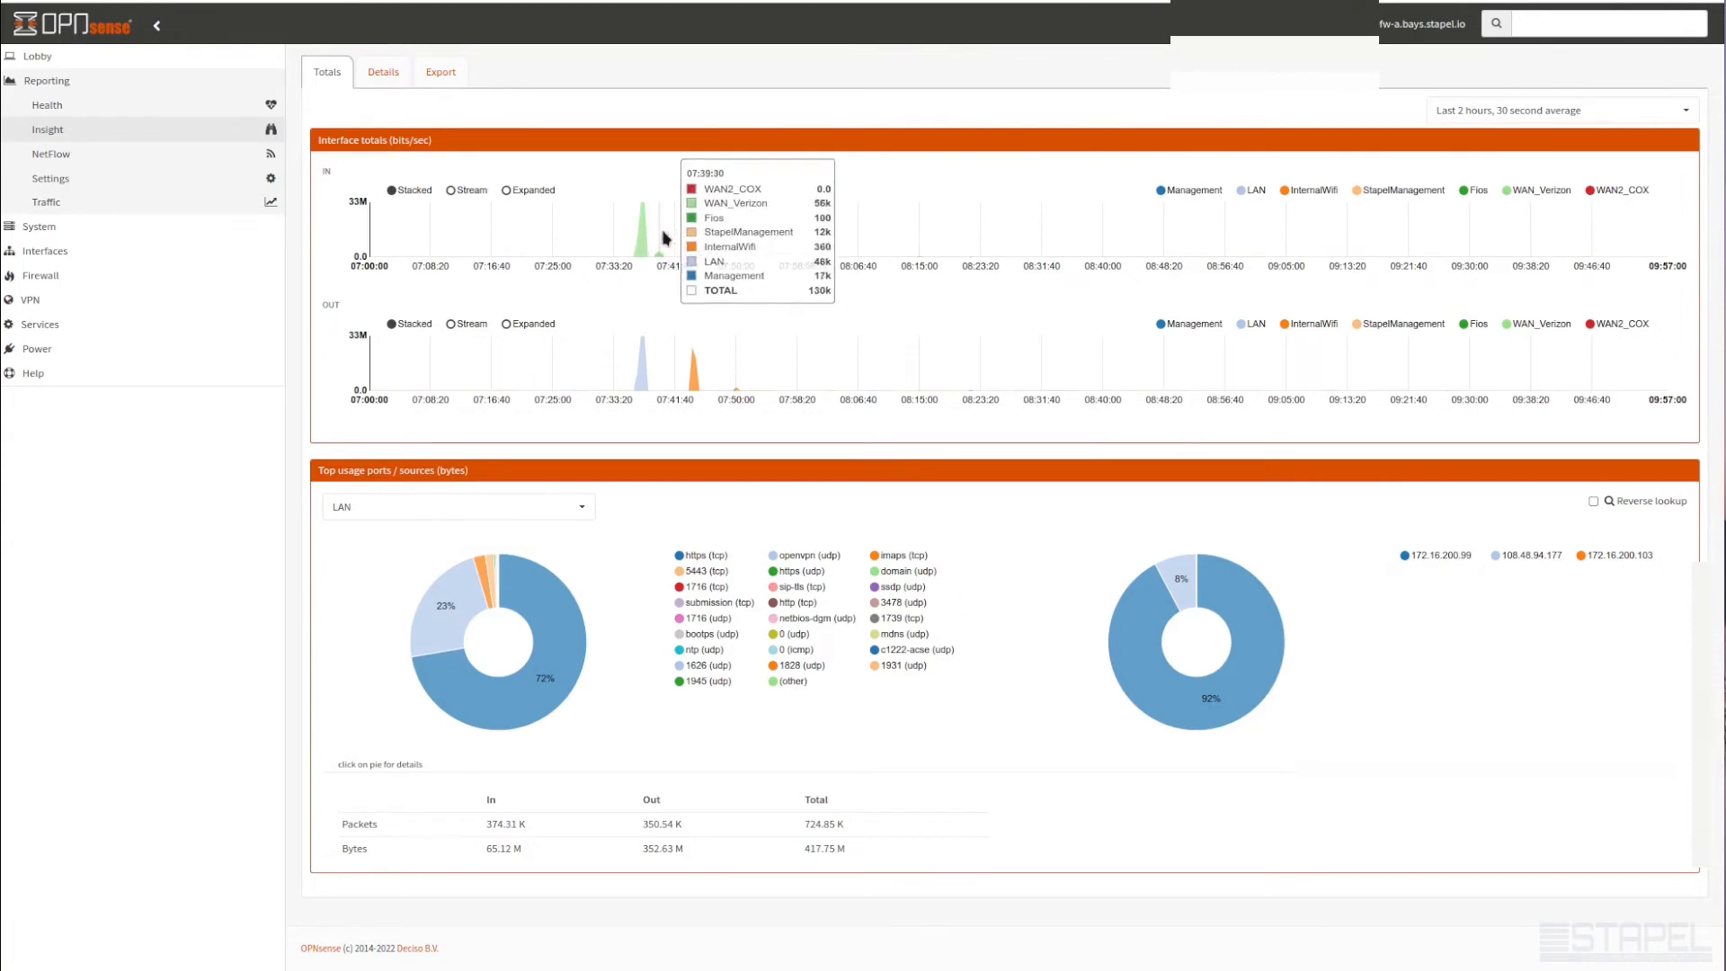
# Keep the 2-hour period and switch the incoming totals graph to Stream layout
pyautogui.click(1560, 110)
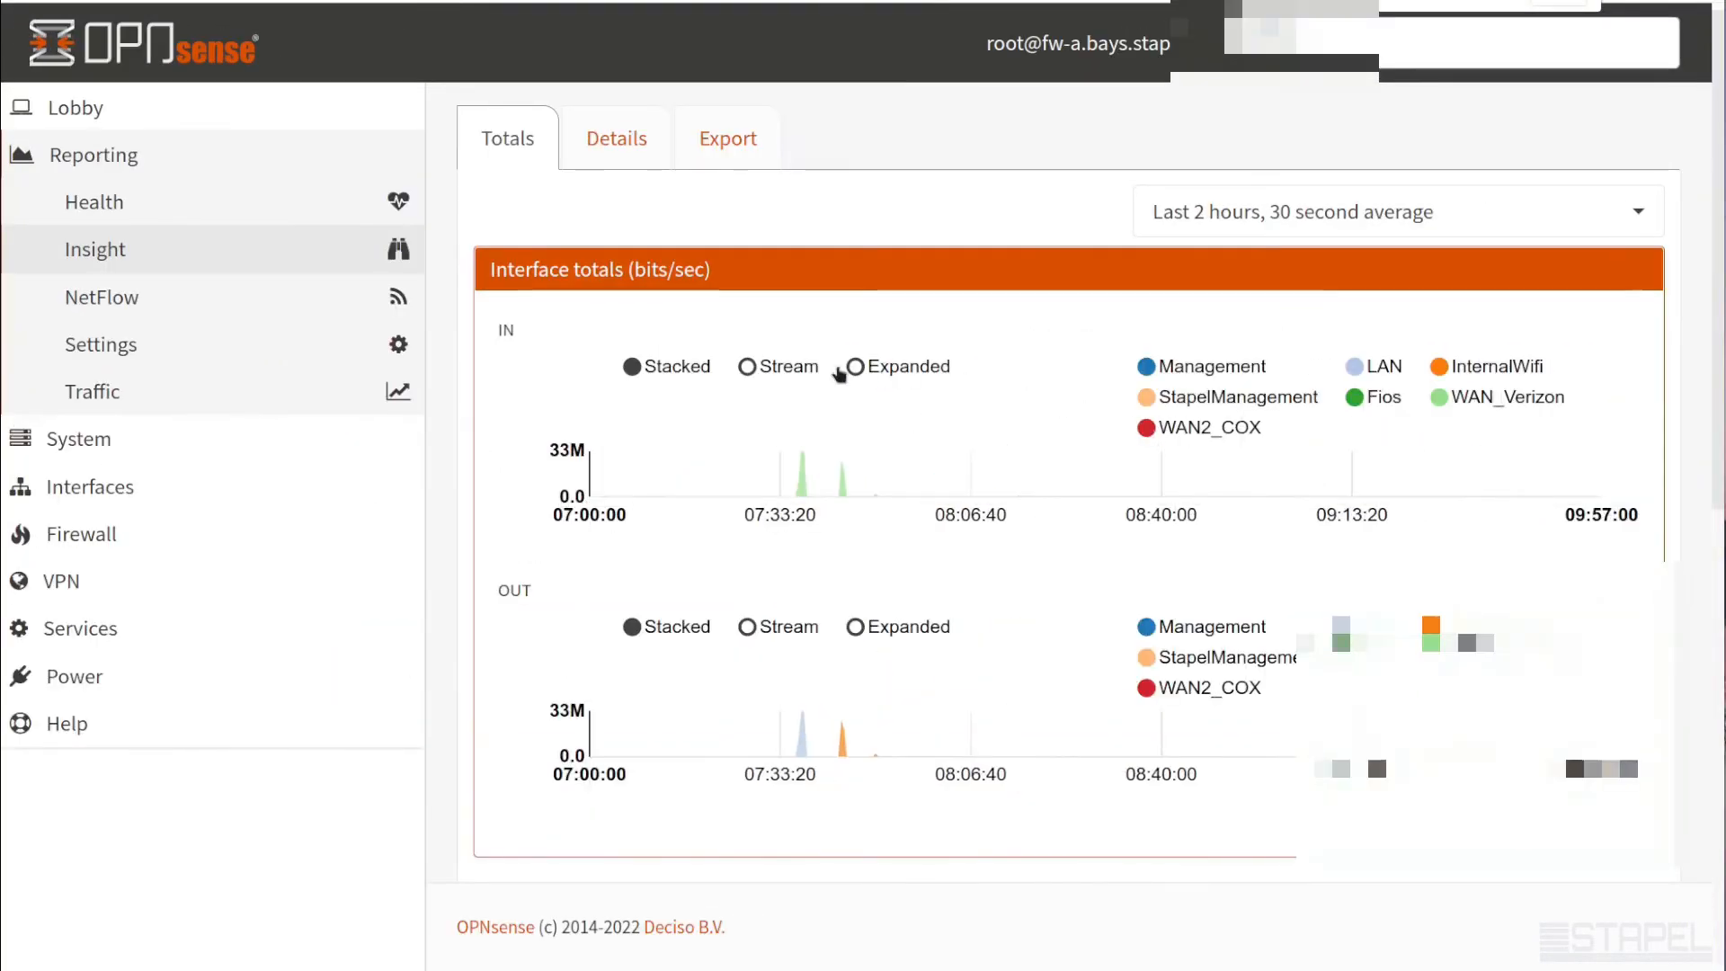
pyautogui.moveTo(873, 261)
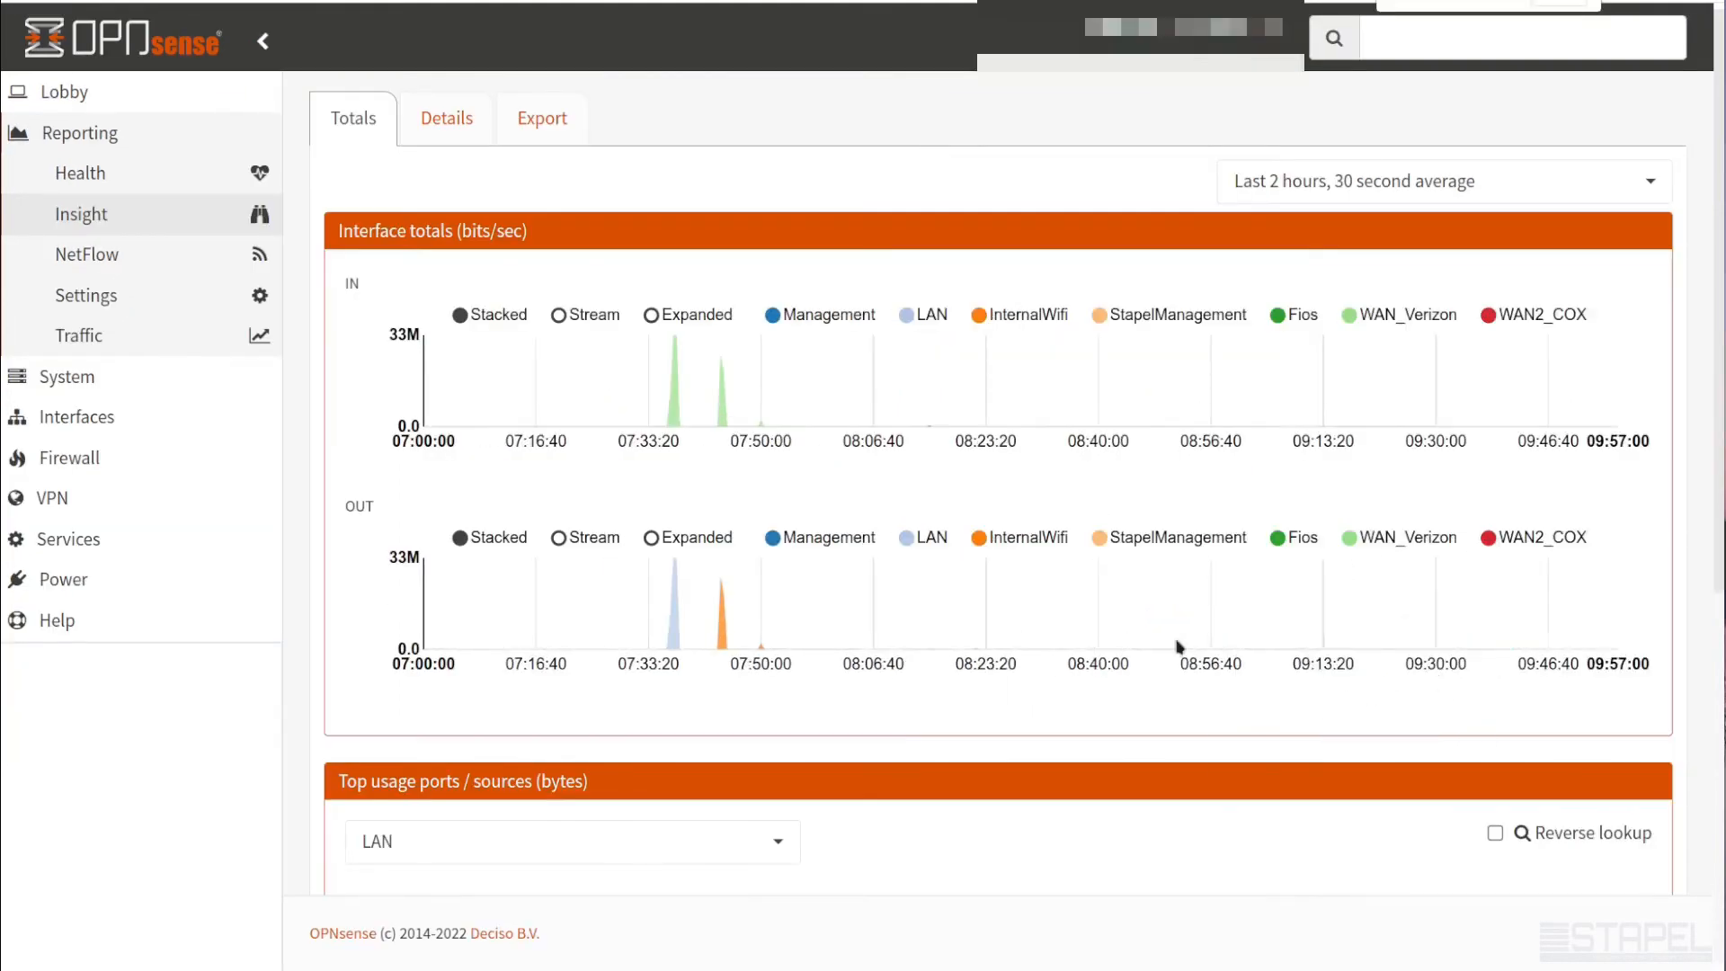
pyautogui.click(1443, 180)
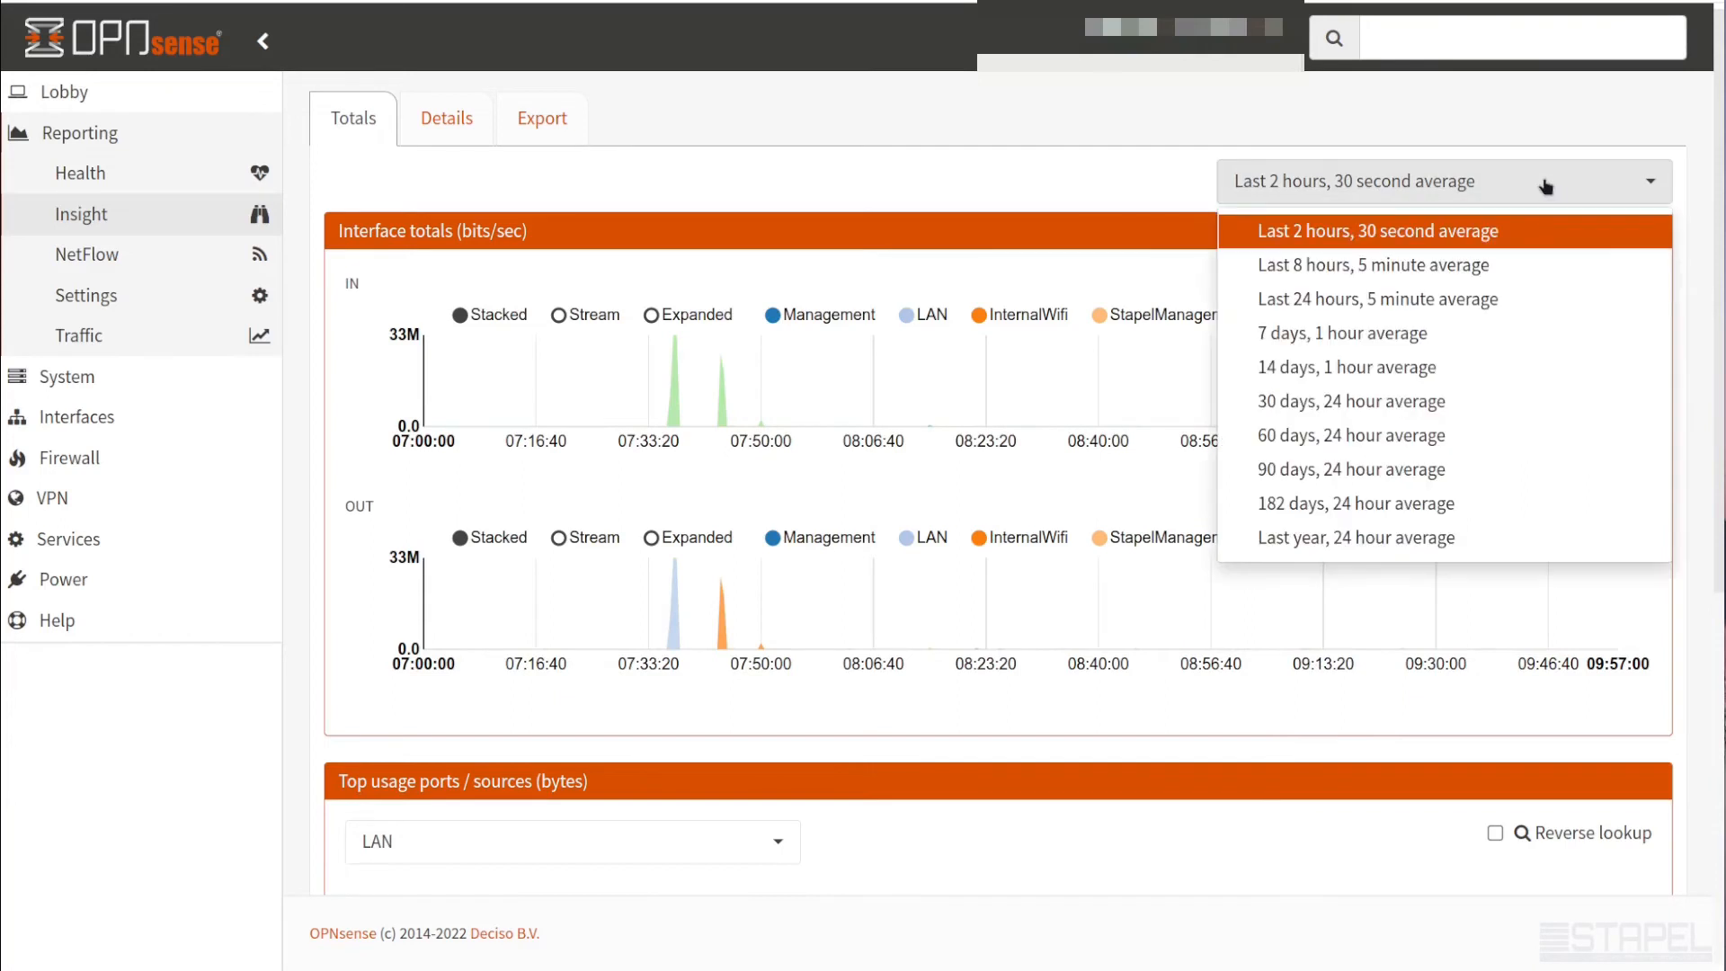
pyautogui.click(1375, 230)
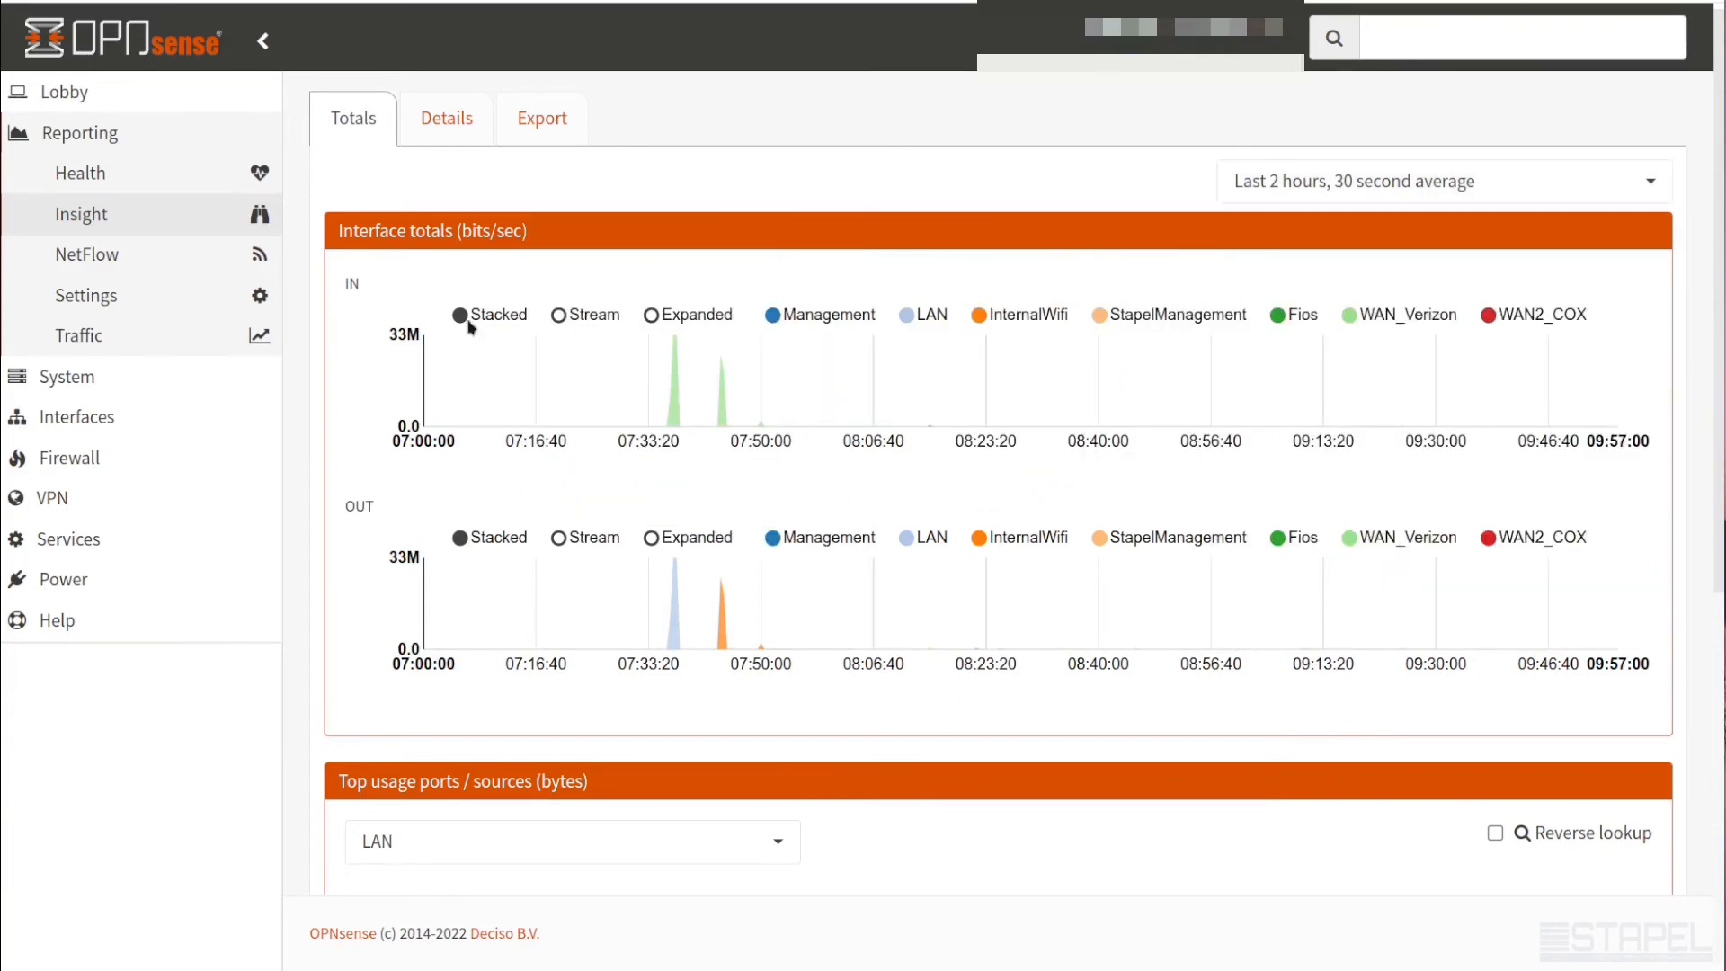
pyautogui.moveTo(540, 255)
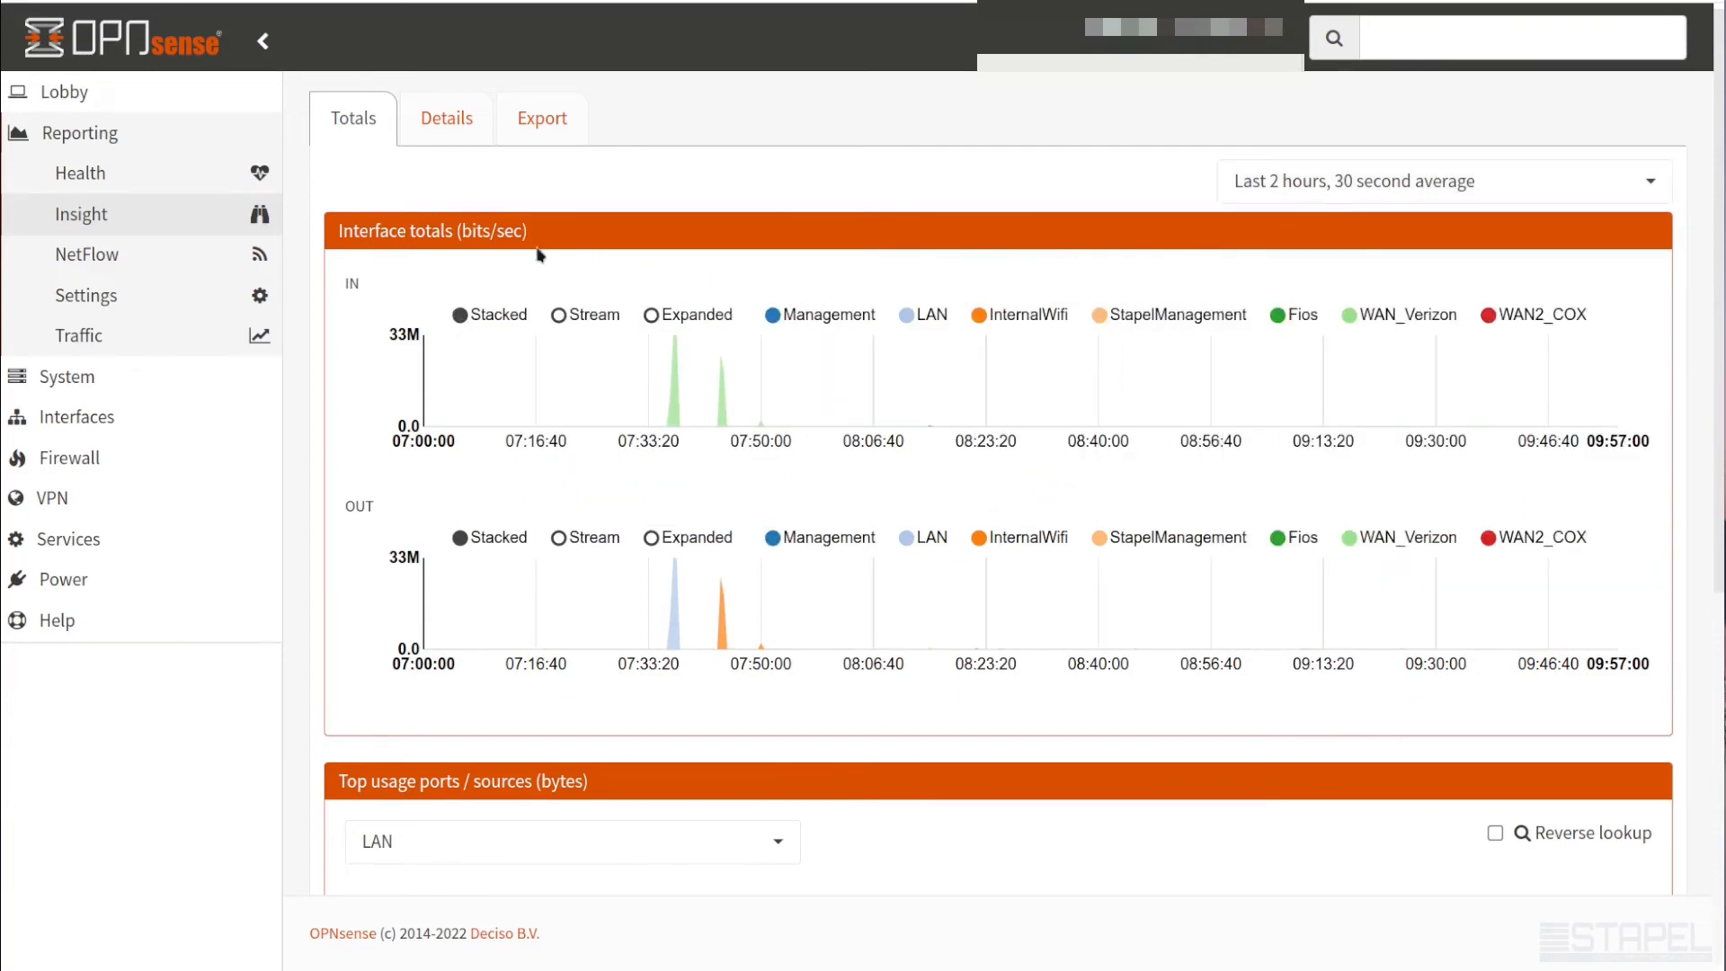
pyautogui.moveTo(841, 587)
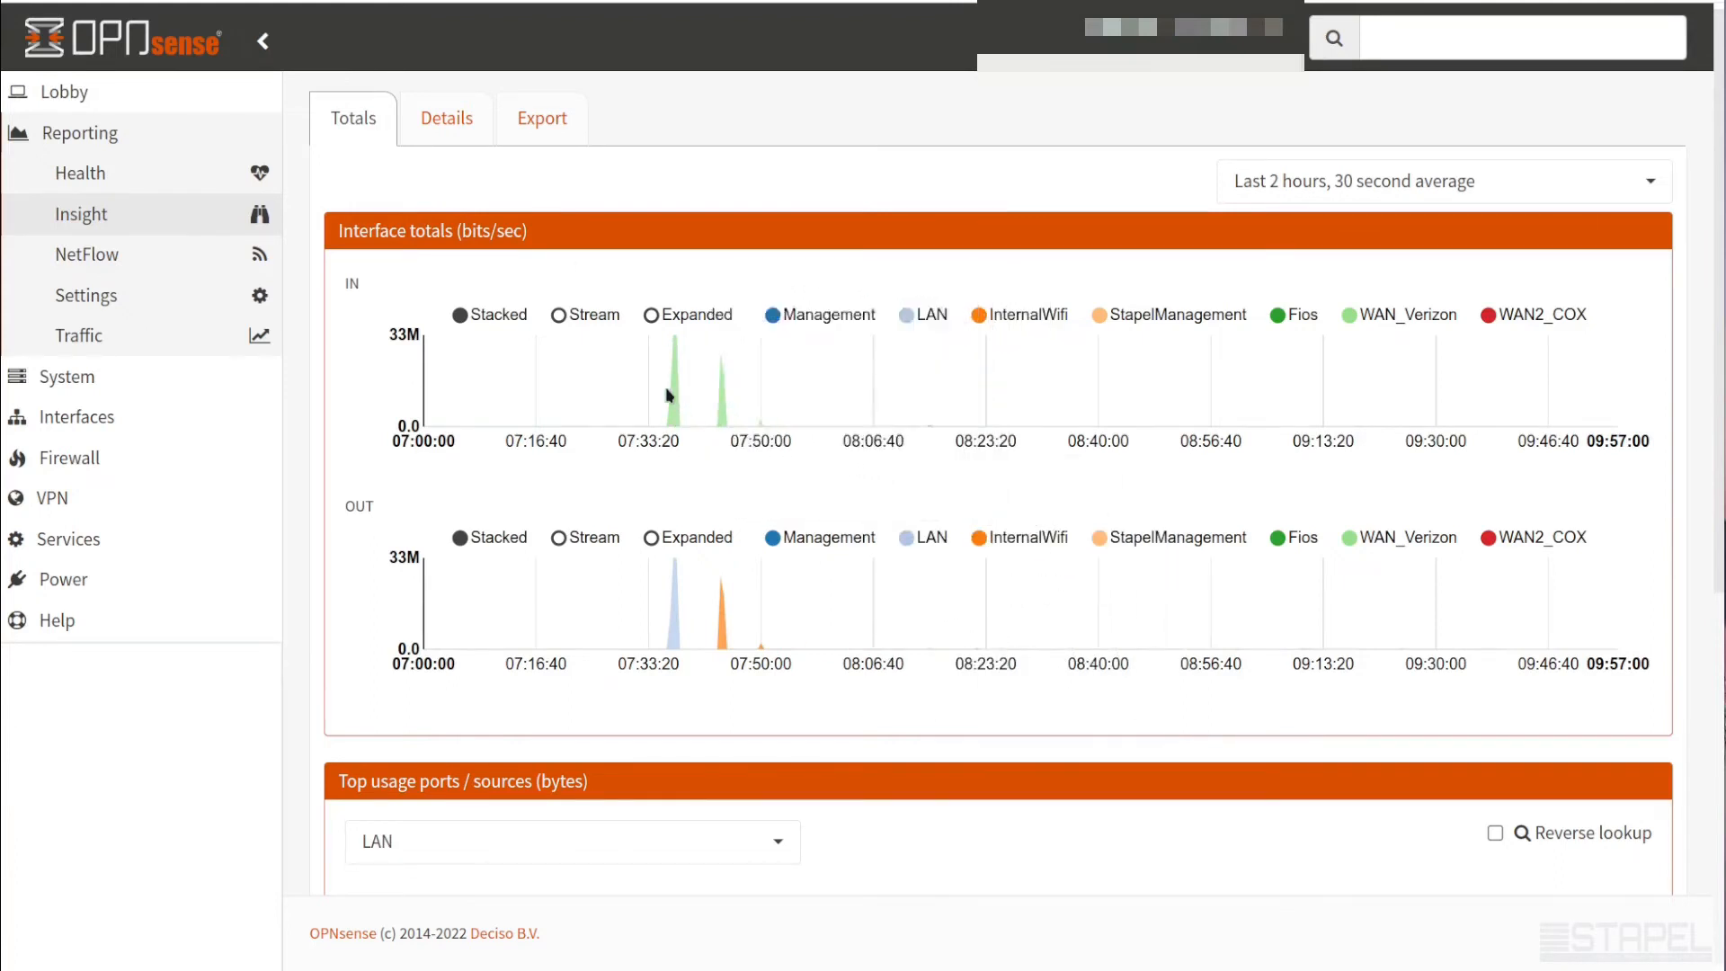
pyautogui.moveTo(674, 396)
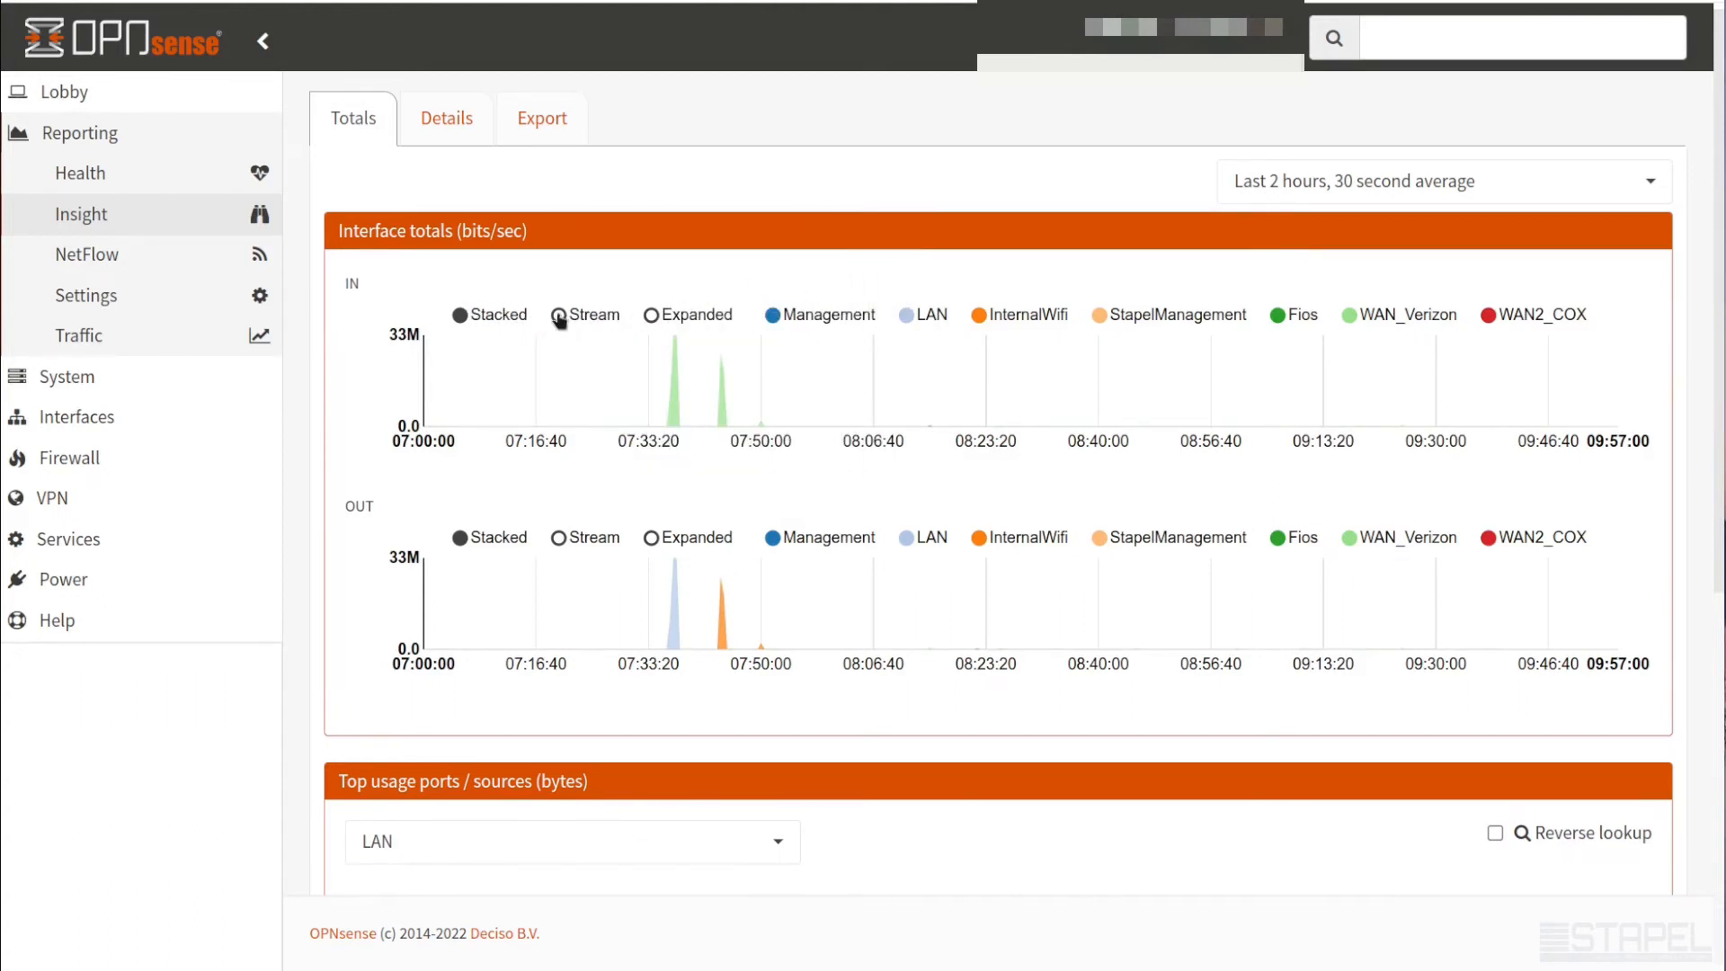
pyautogui.moveTo(670, 370)
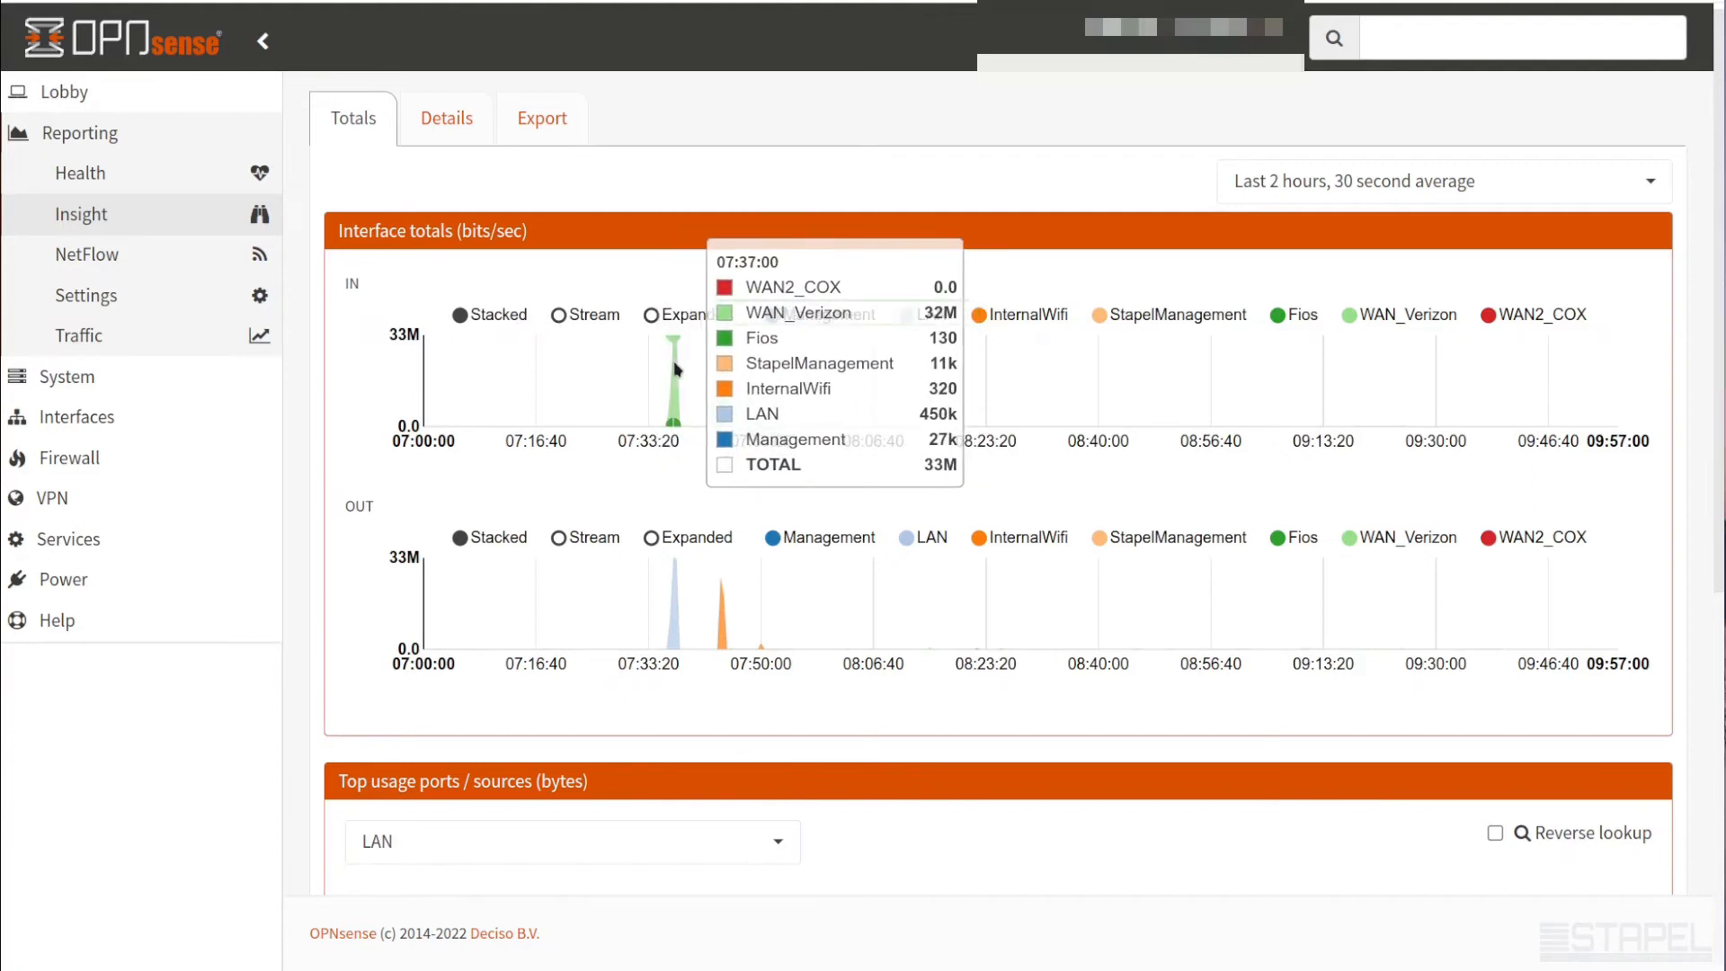
pyautogui.moveTo(671, 363)
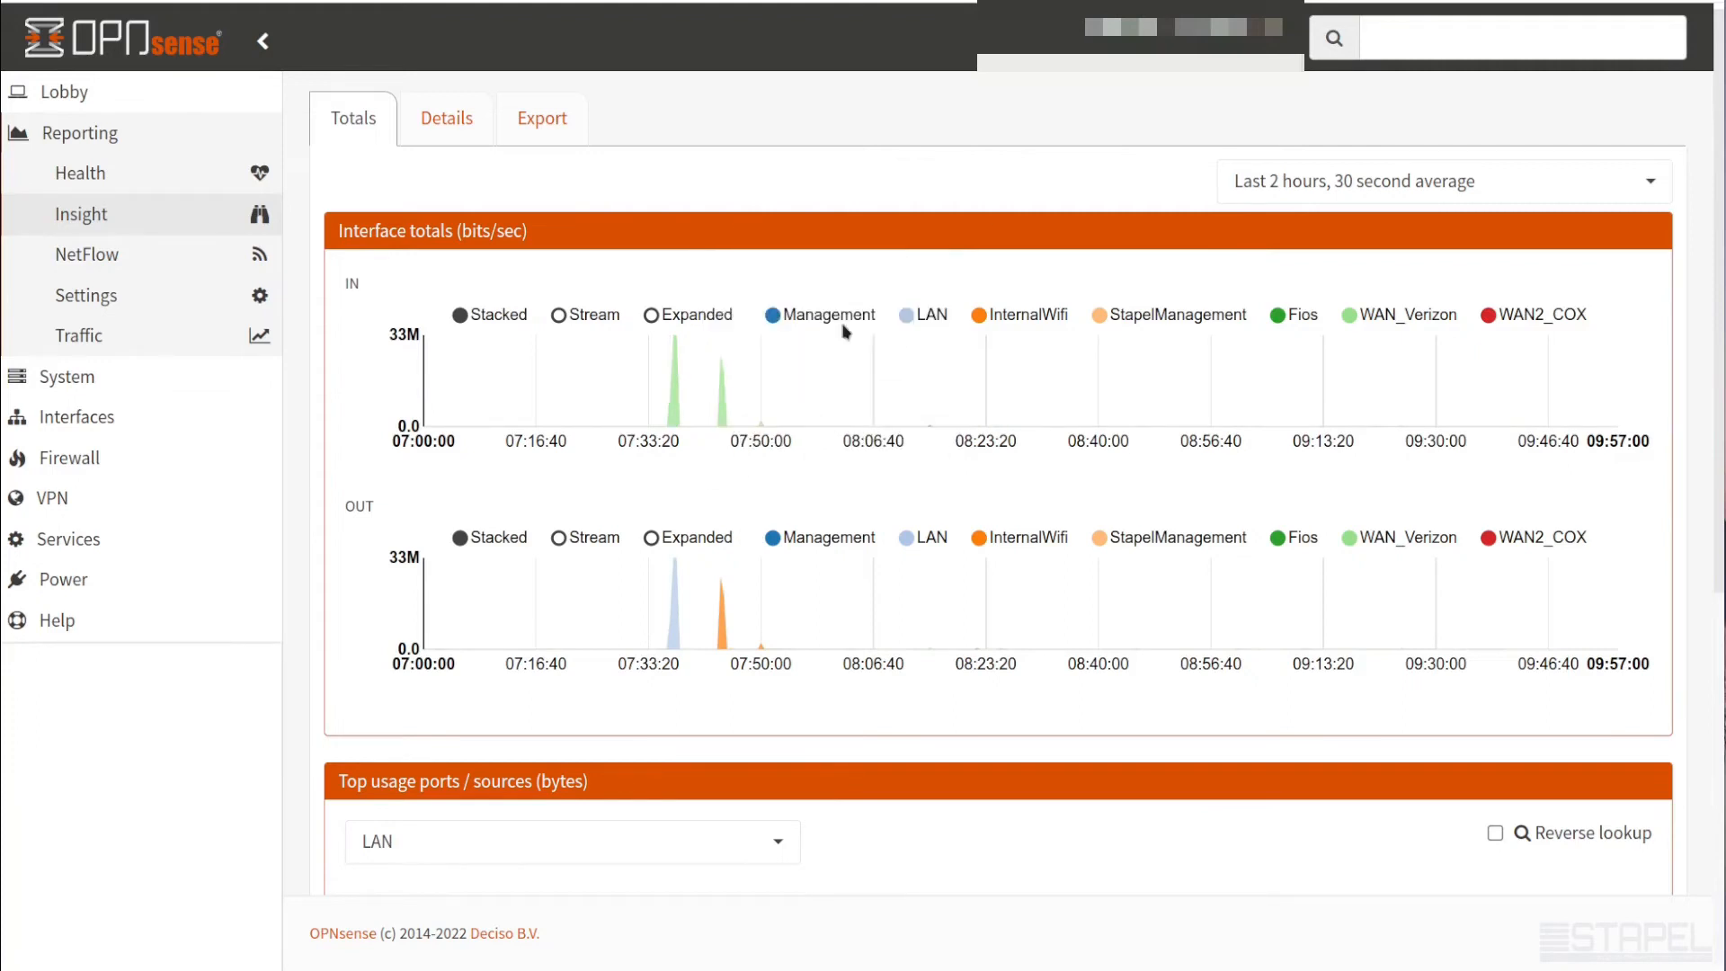
pyautogui.click(559, 315)
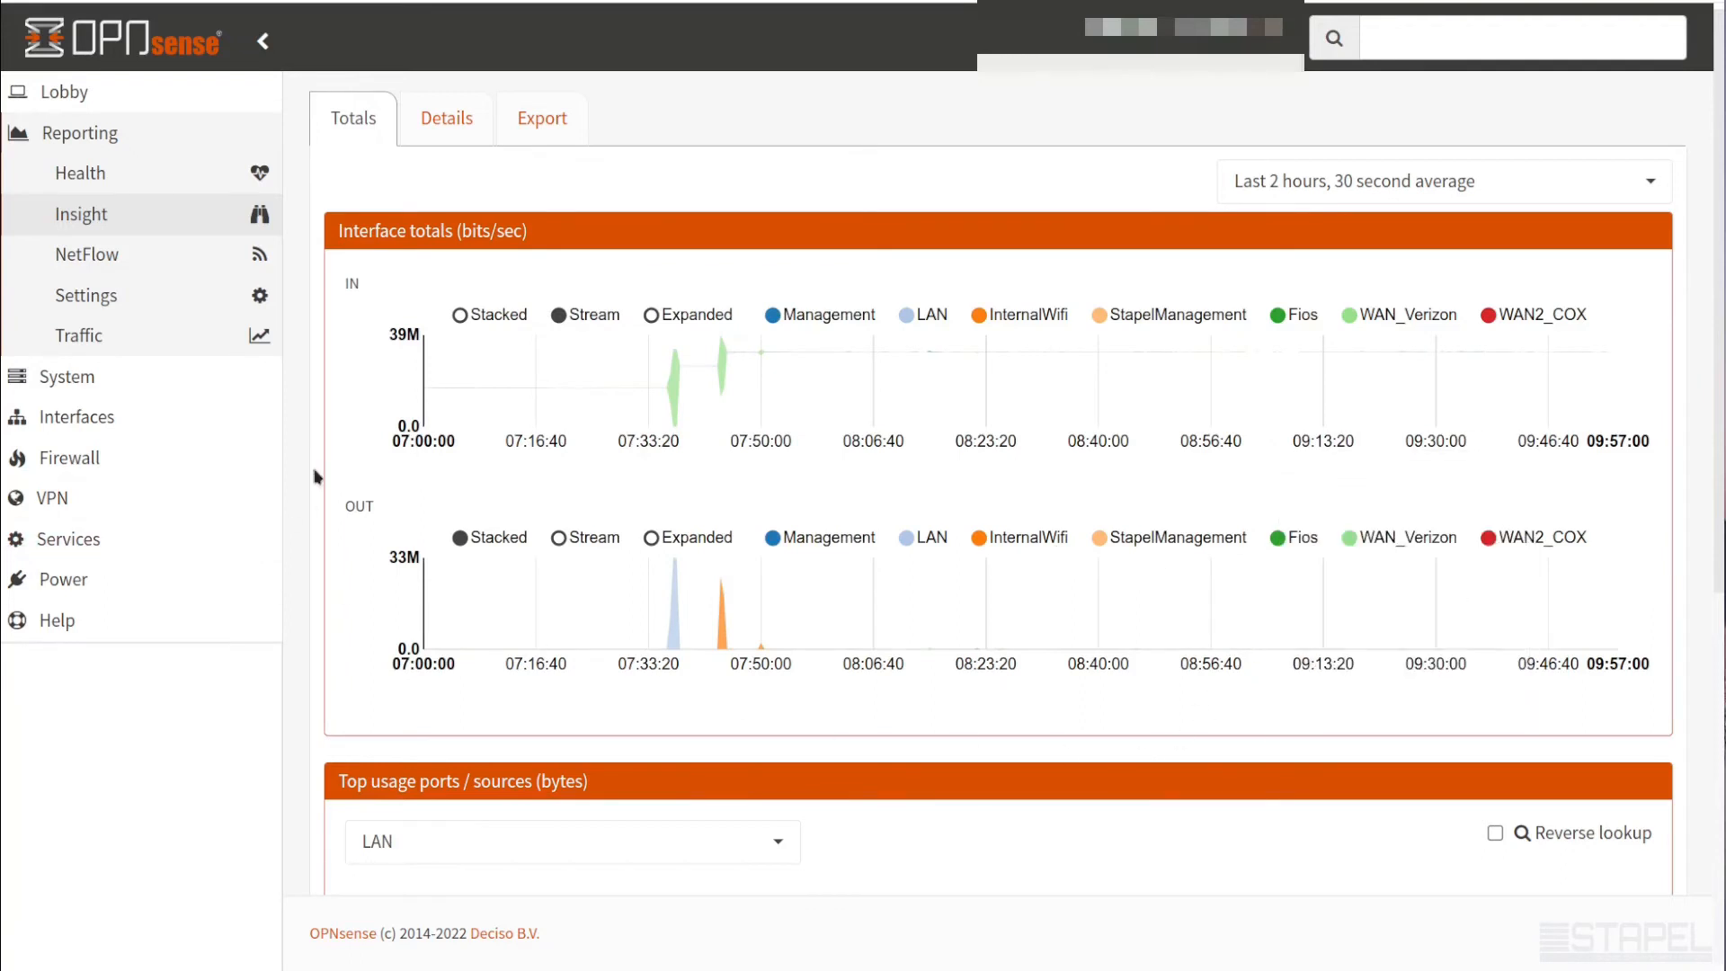
pyautogui.moveTo(534, 395)
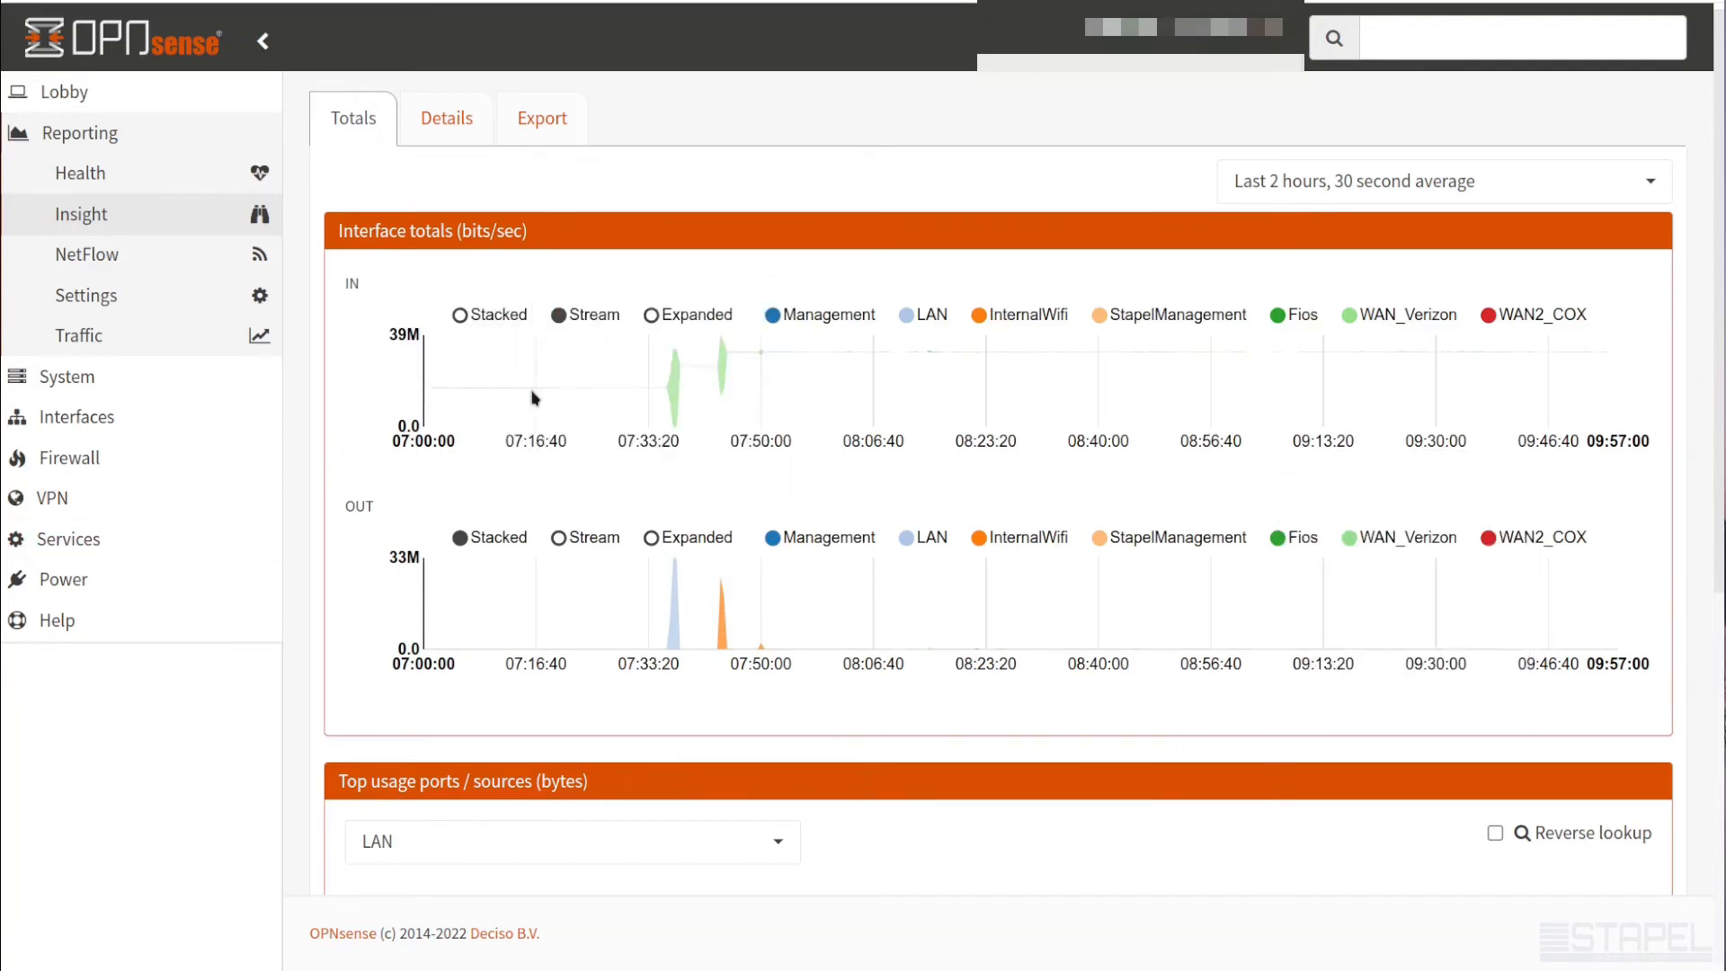
pyautogui.moveTo(700, 366)
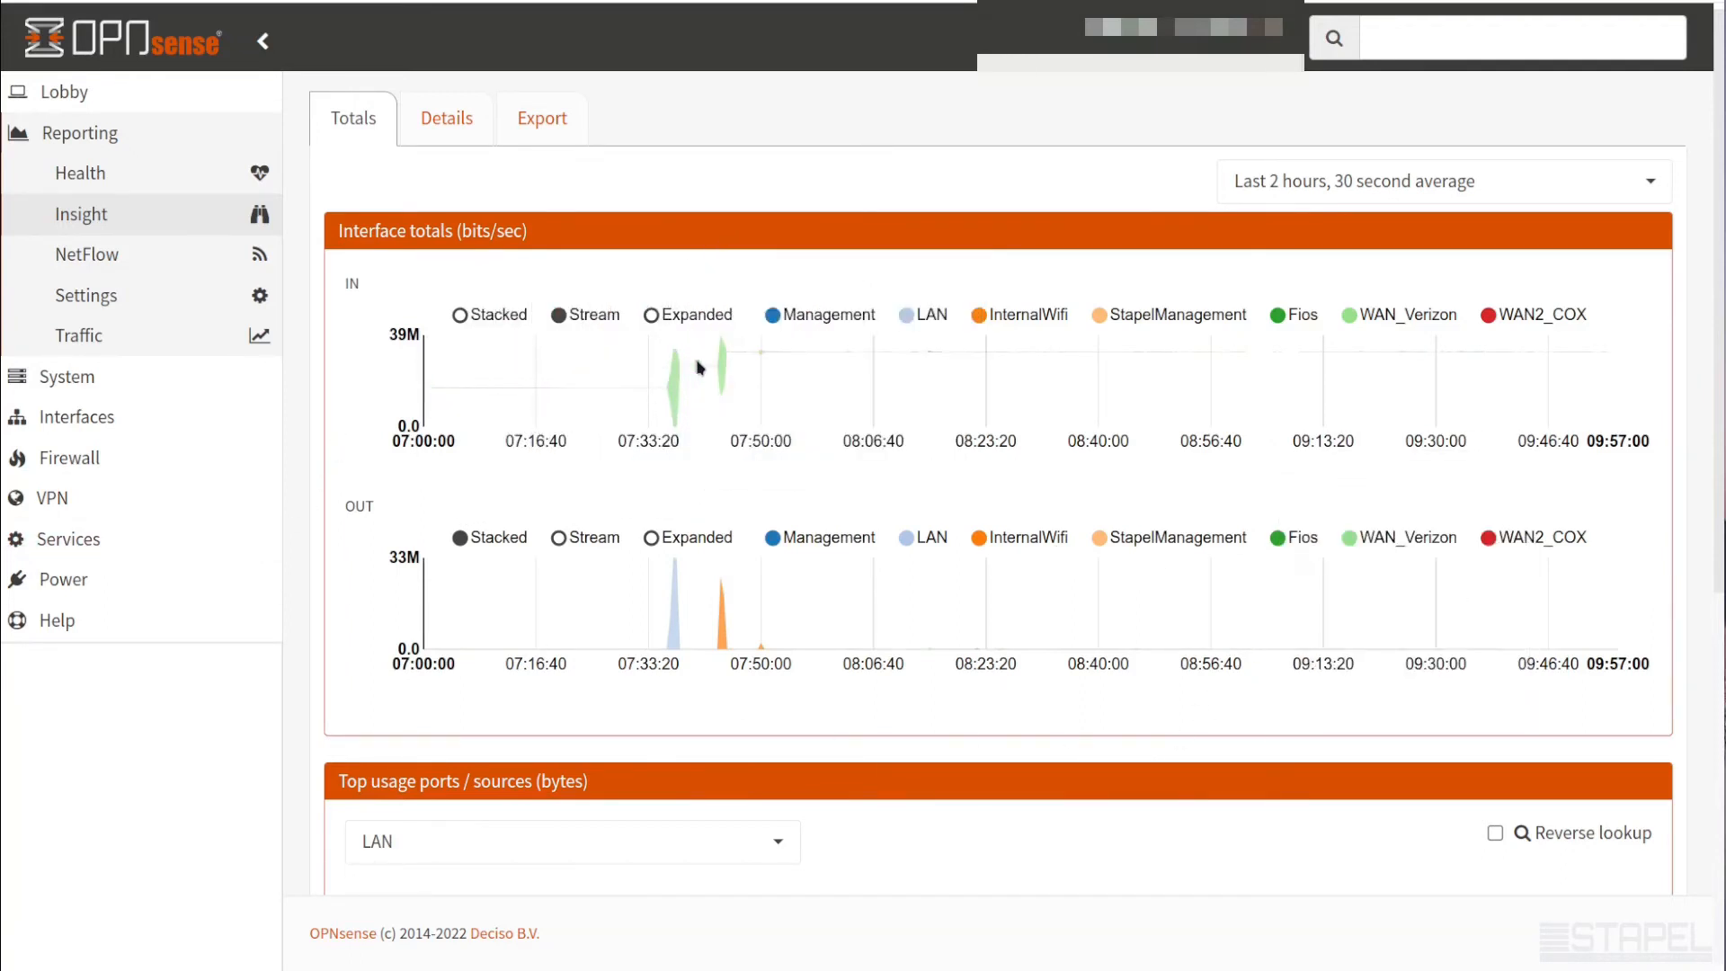
pyautogui.moveTo(757, 354)
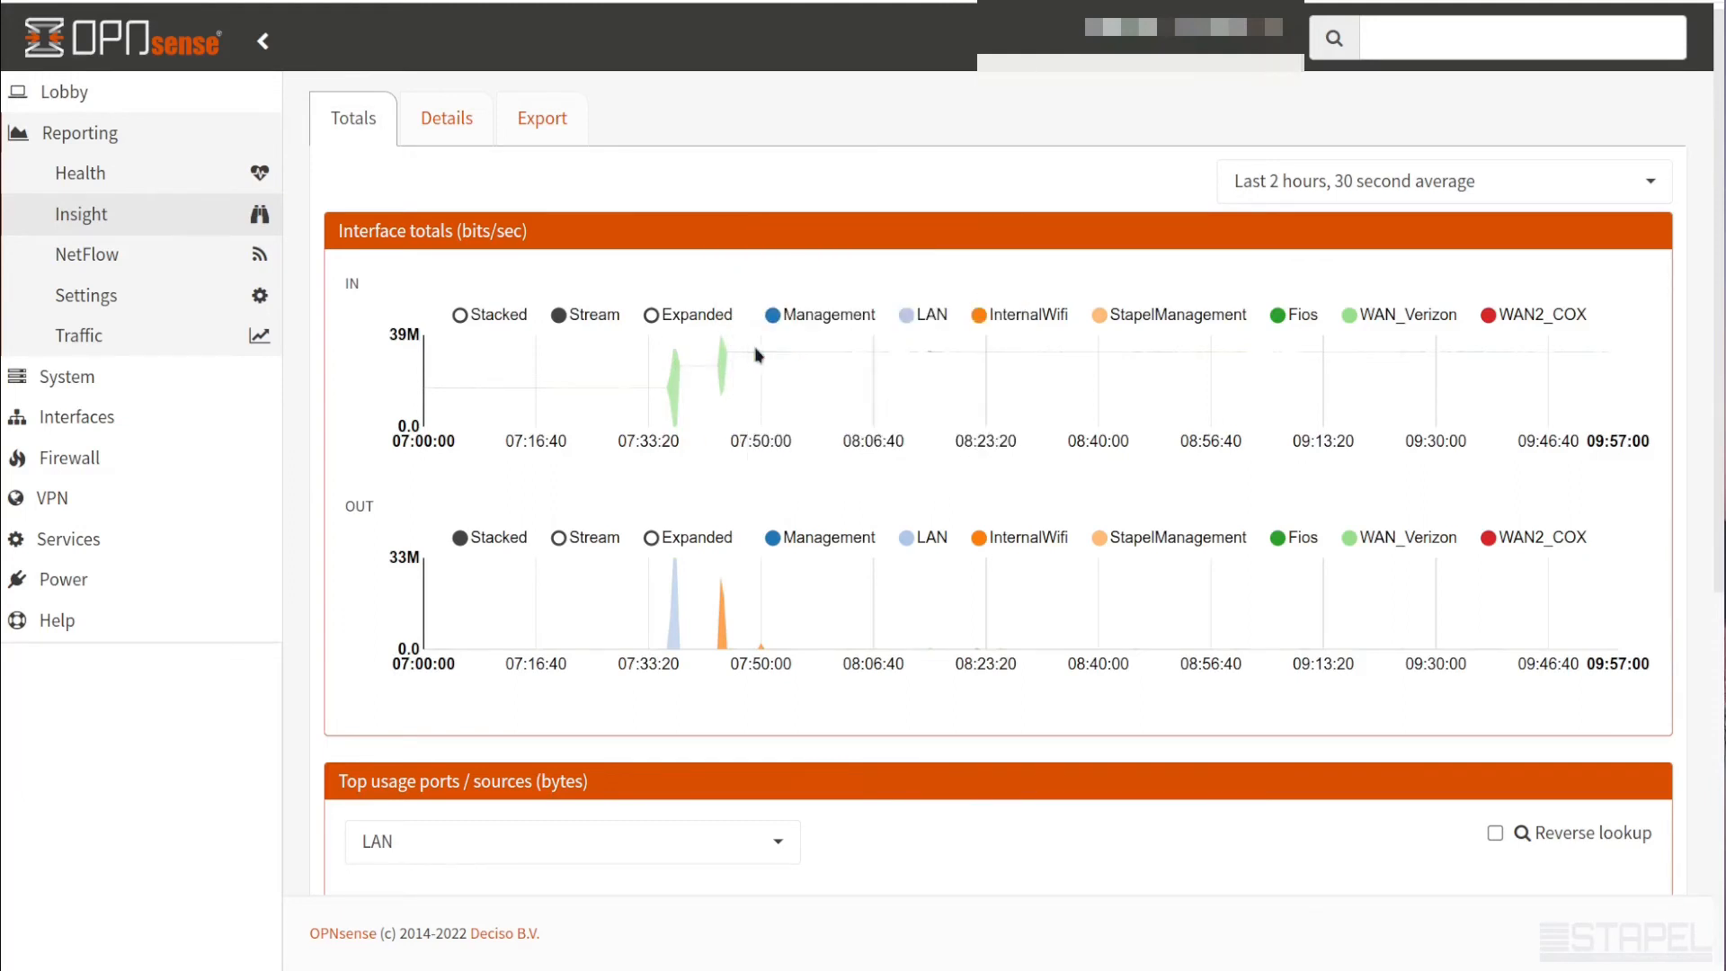
pyautogui.moveTo(1061, 355)
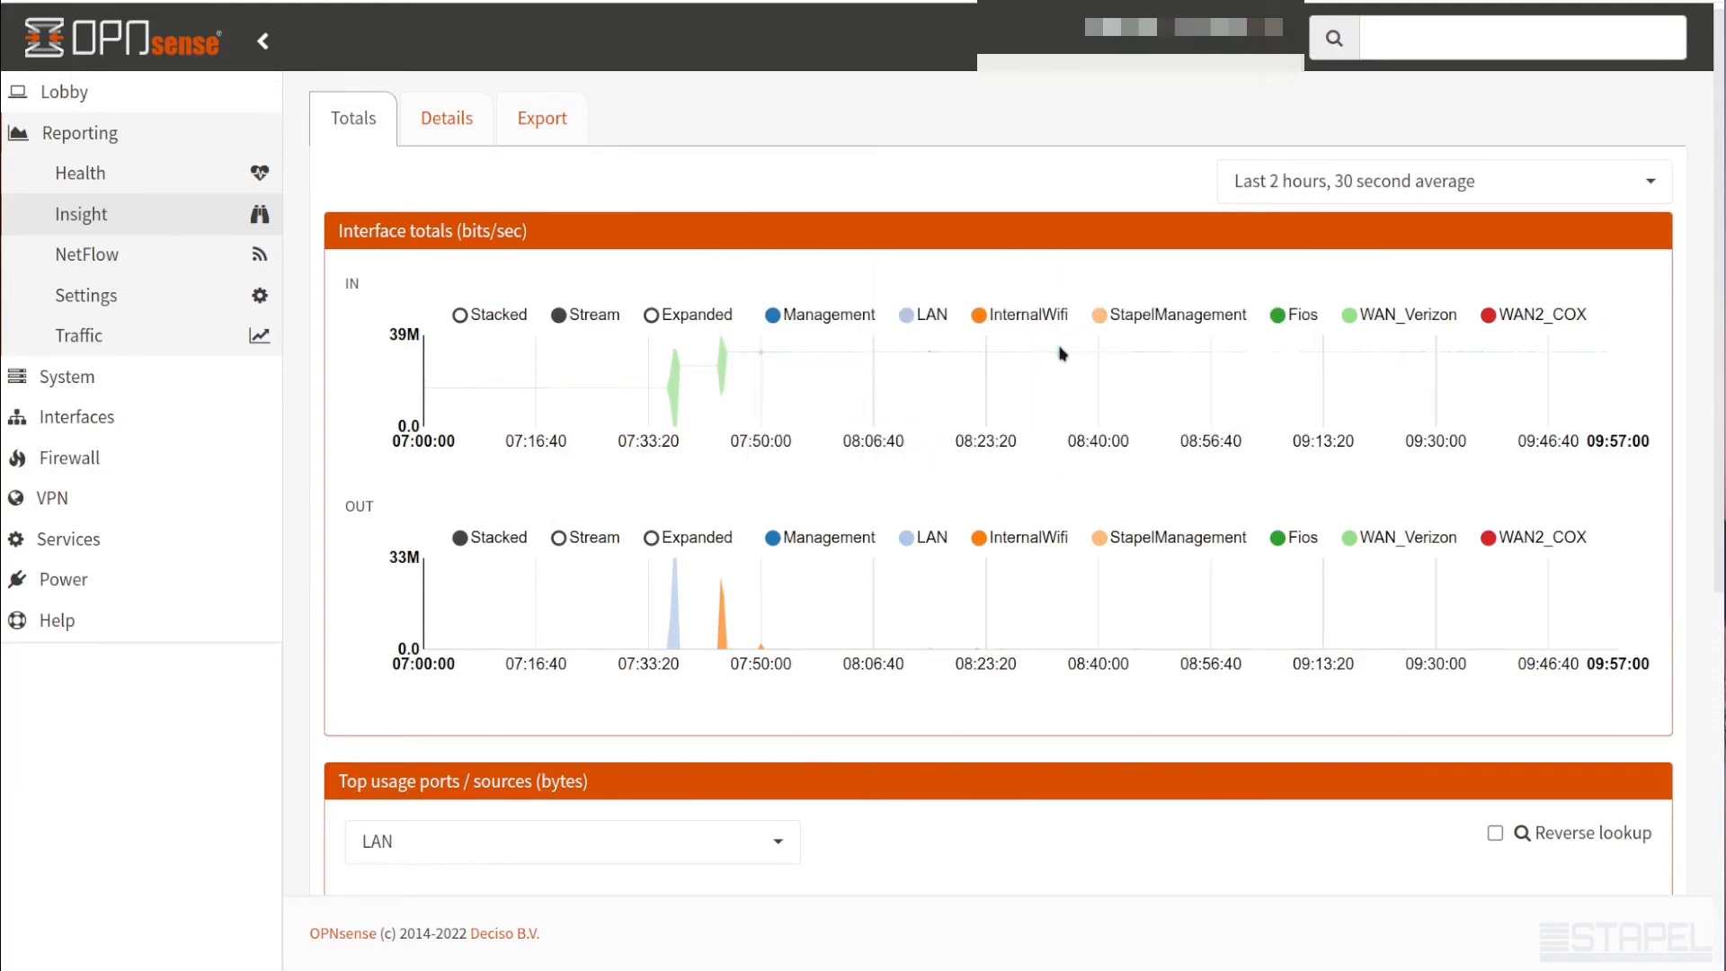
pyautogui.moveTo(1023, 611)
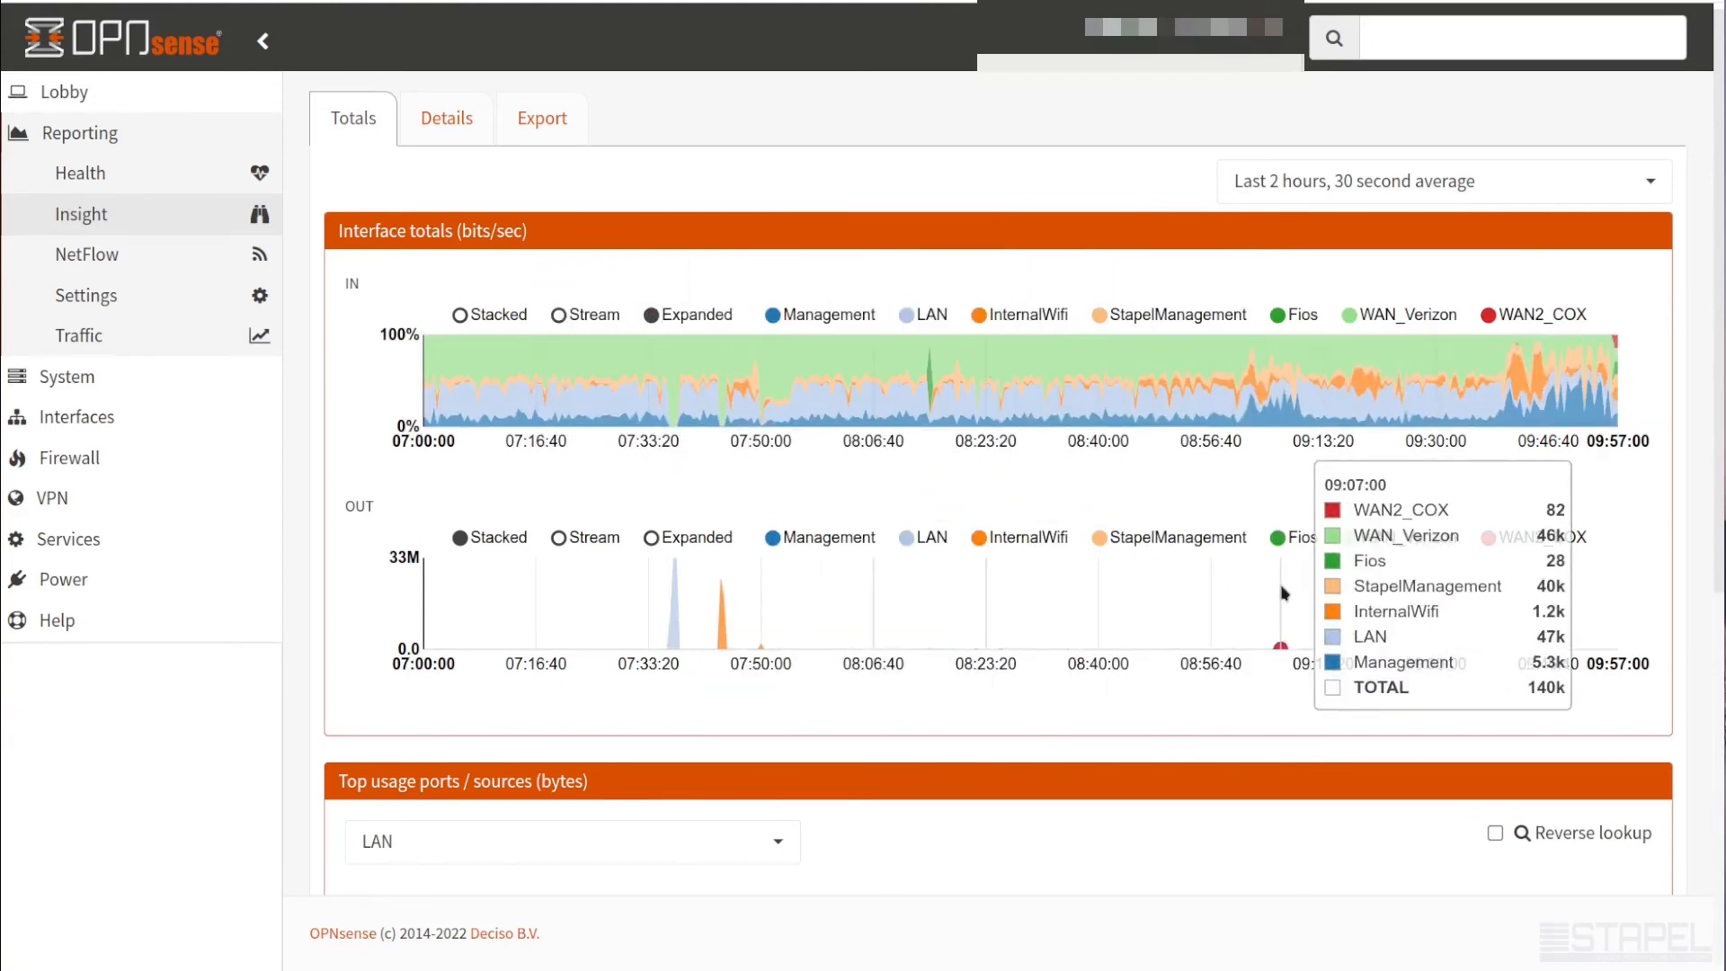
pyautogui.moveTo(1279, 392)
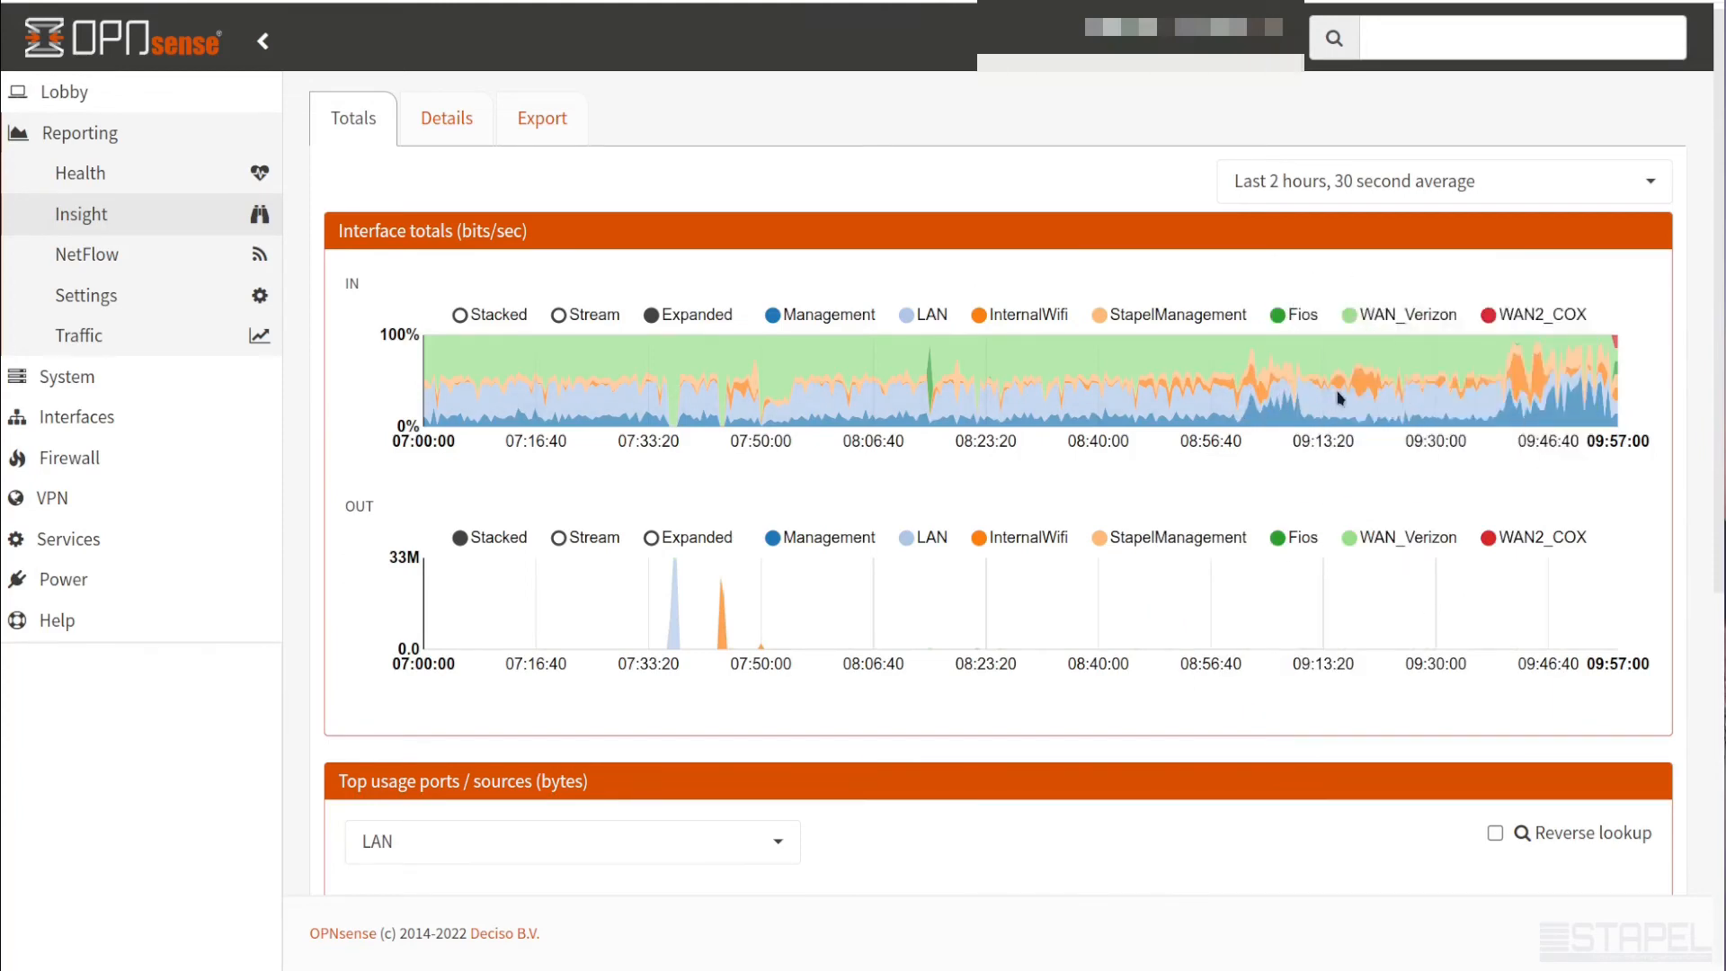
pyautogui.moveTo(1069, 392)
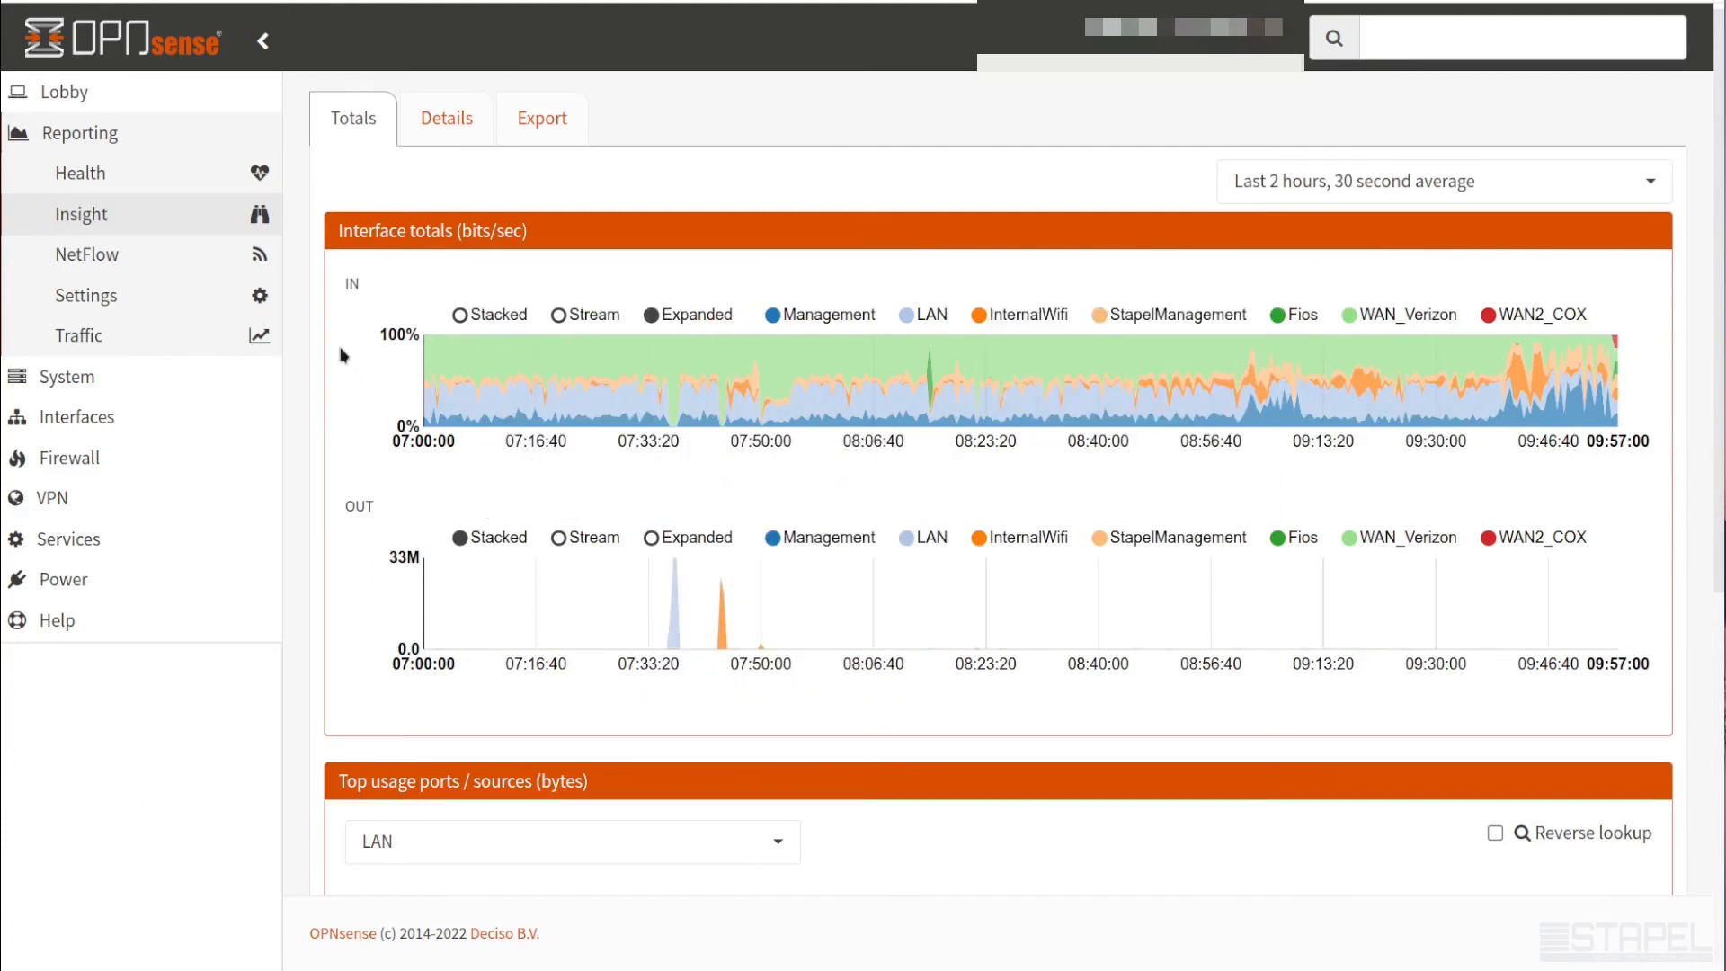
pyautogui.moveTo(351, 284)
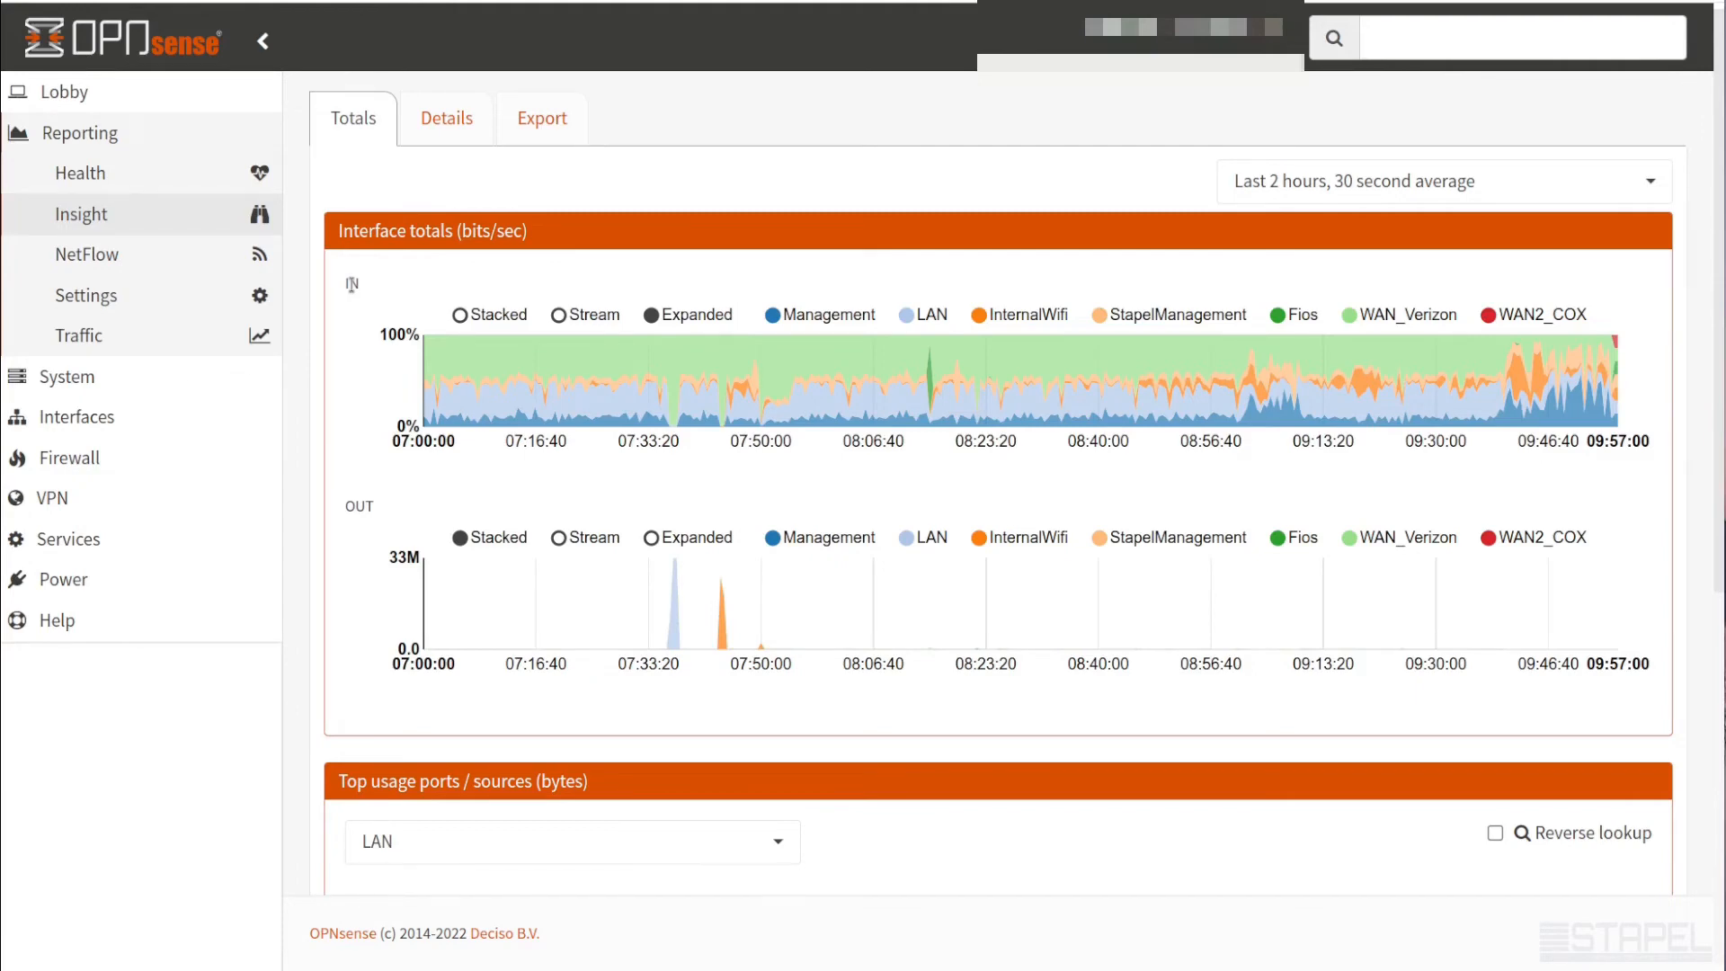
pyautogui.moveTo(485, 361)
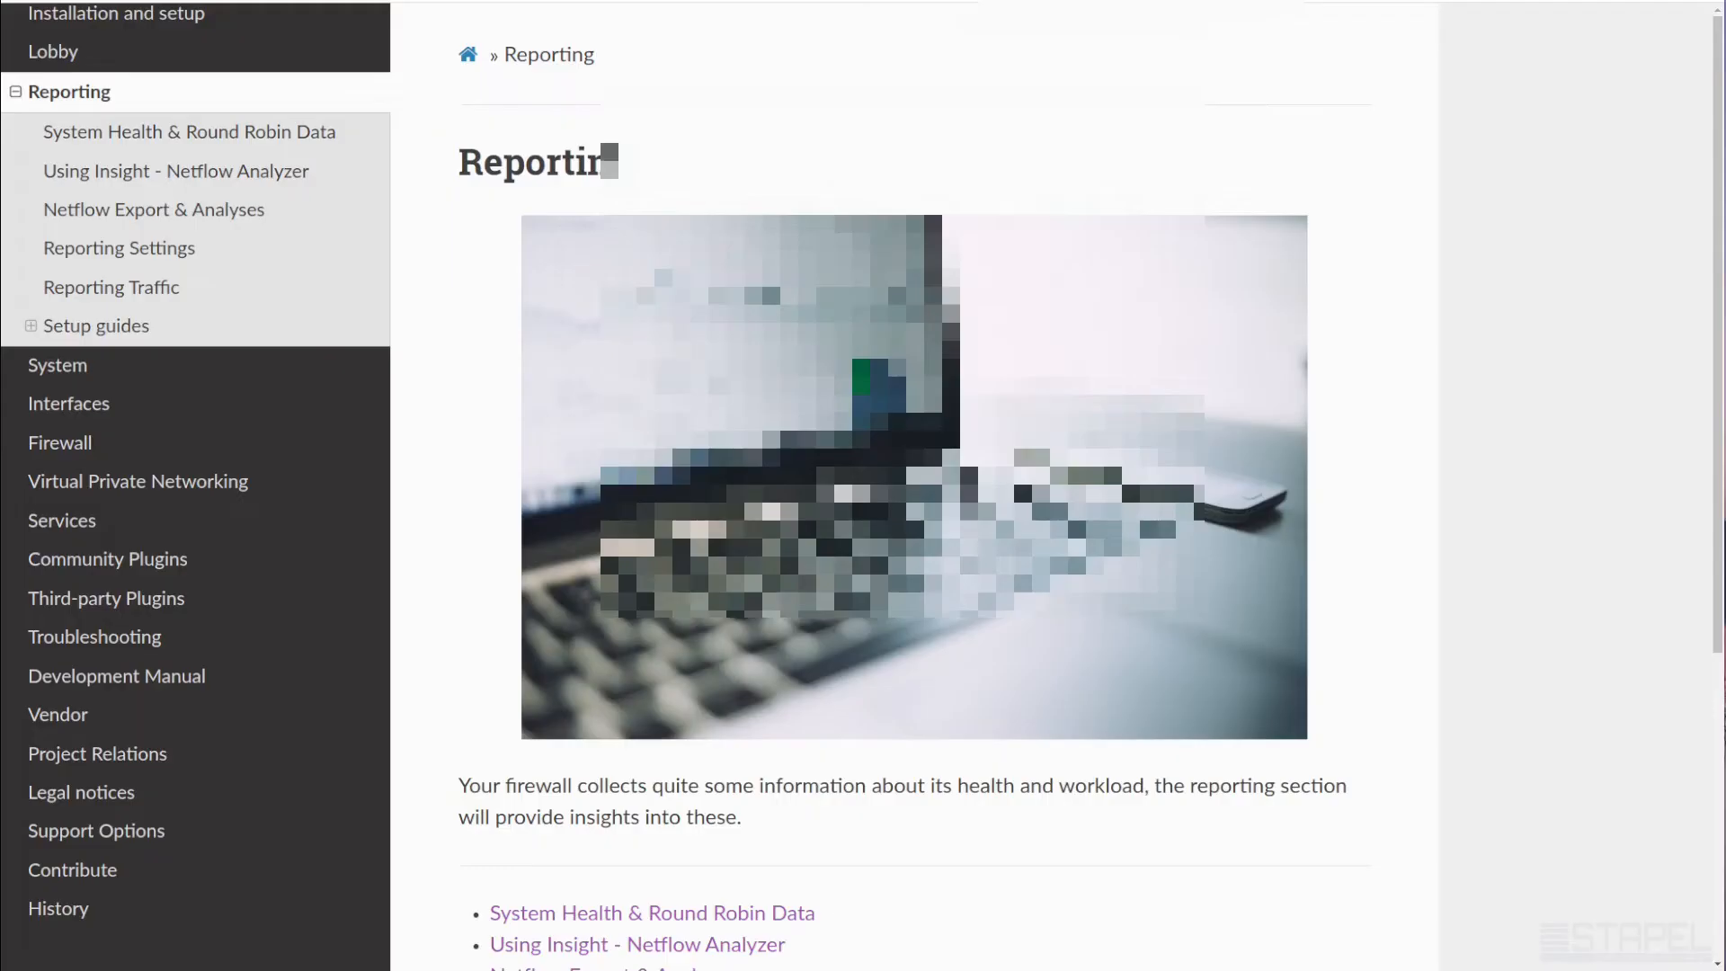
pyautogui.moveTo(109, 288)
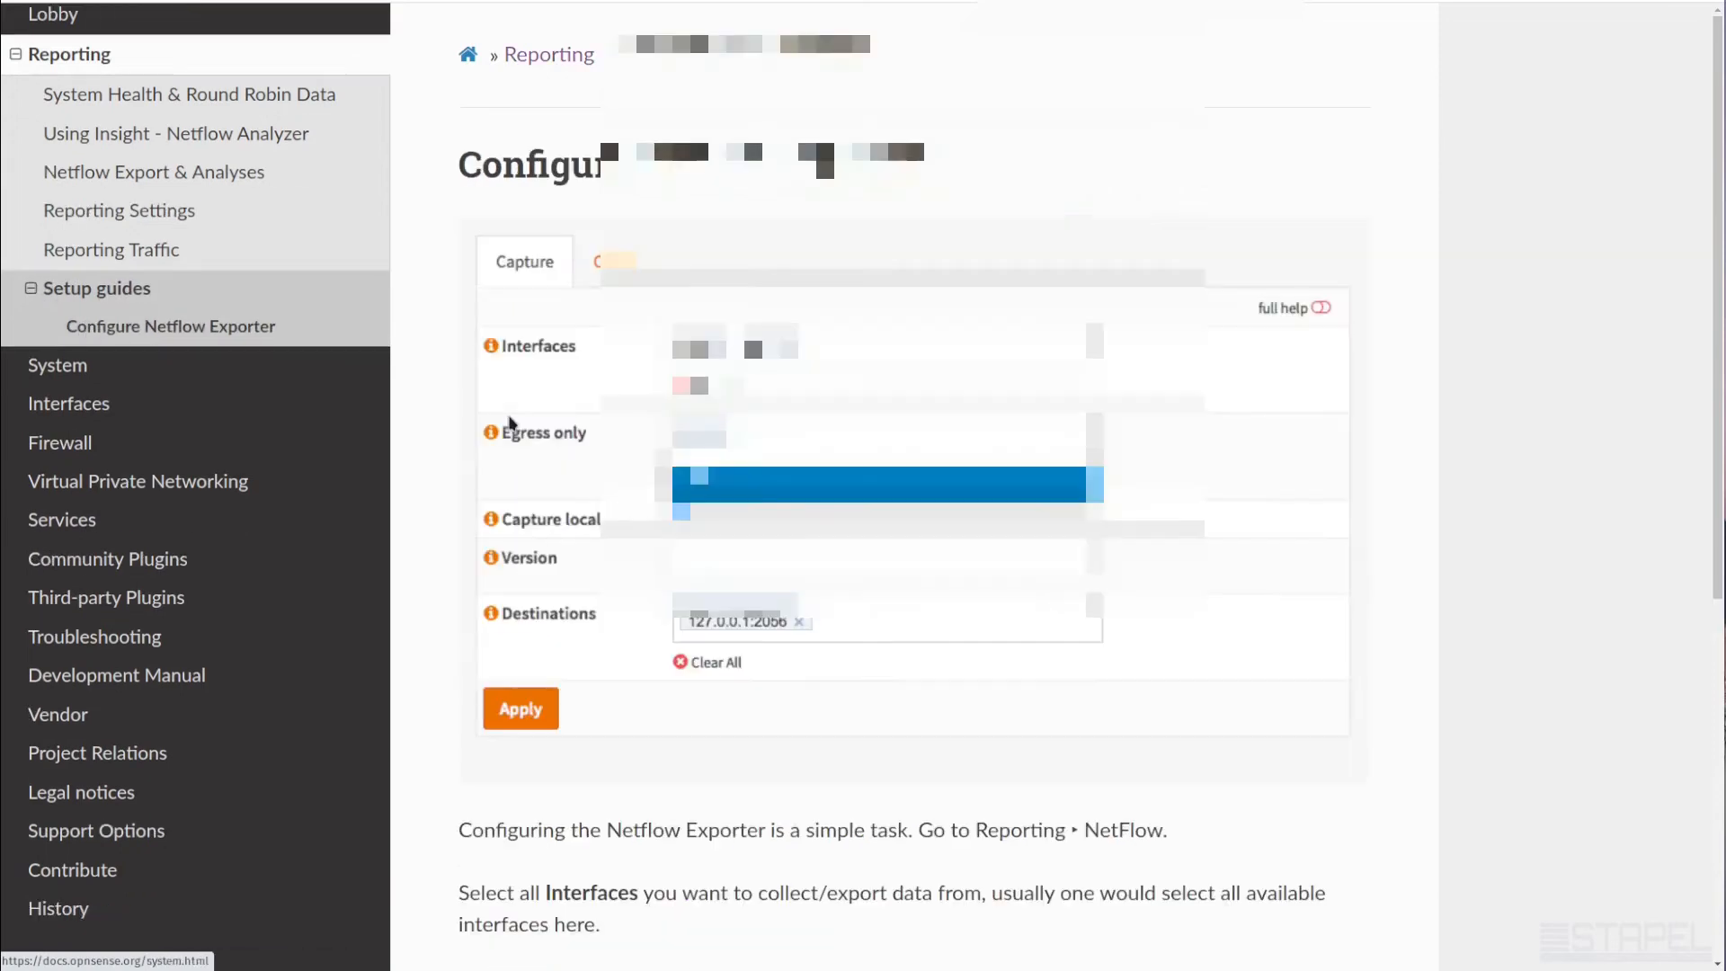
# Read down the Configure Netflow Exporter documentation page
pyautogui.scroll(-3)
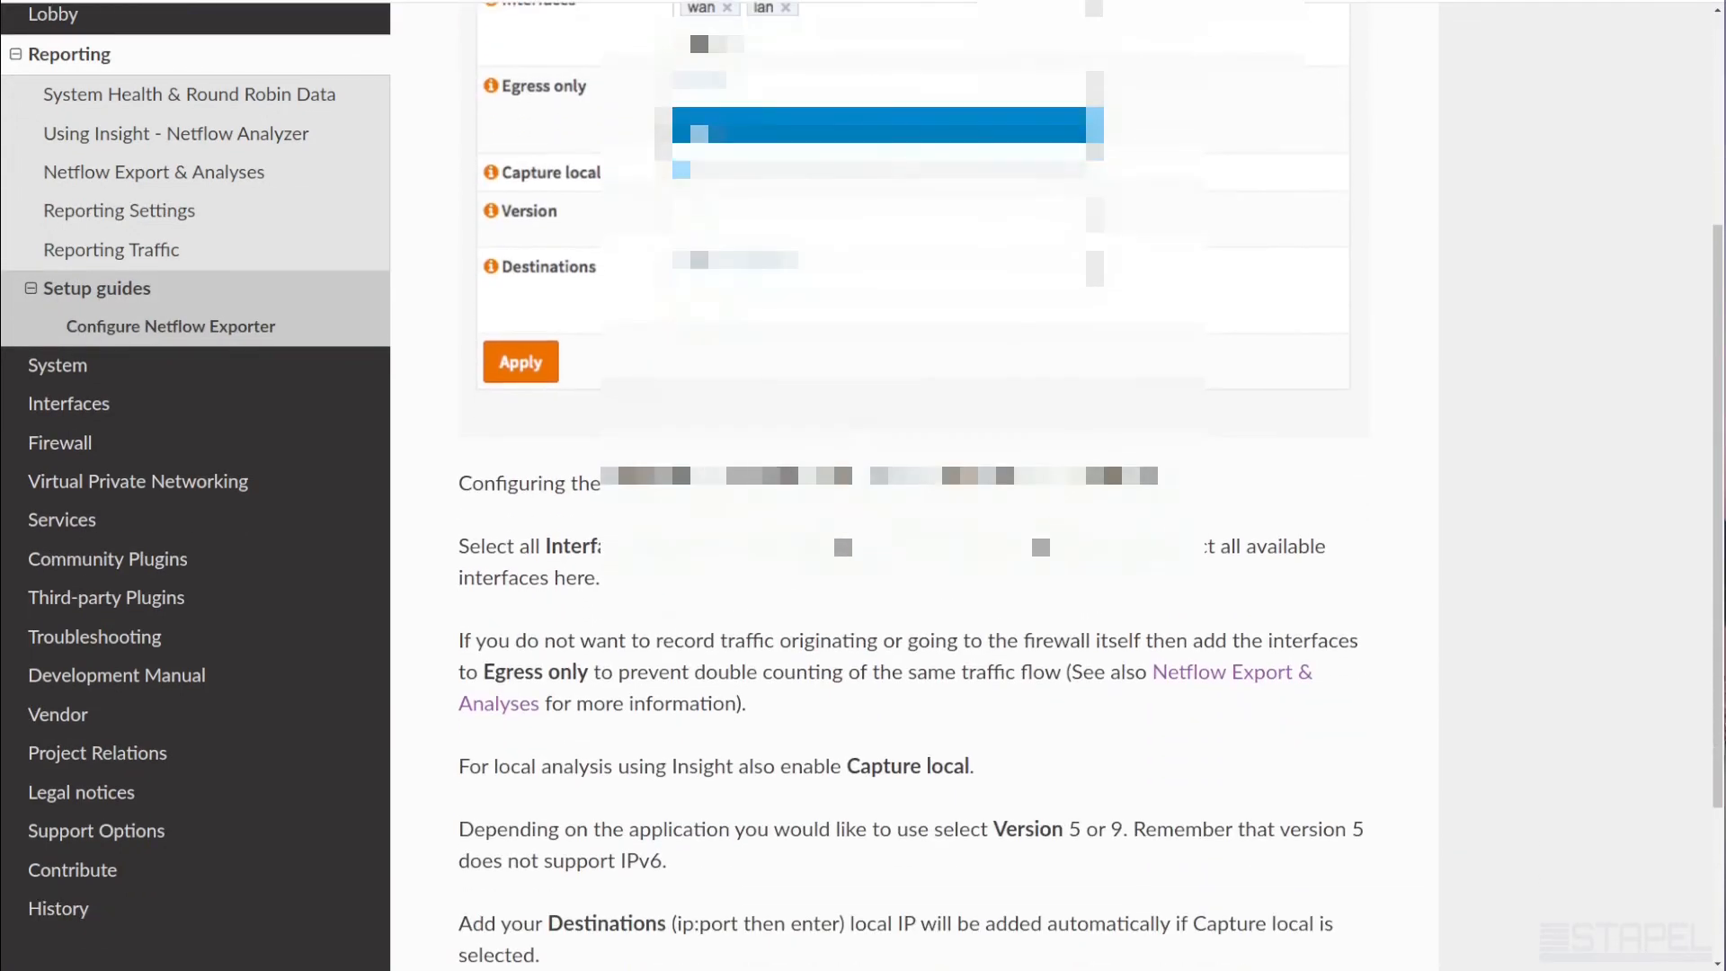
pyautogui.scroll(-3)
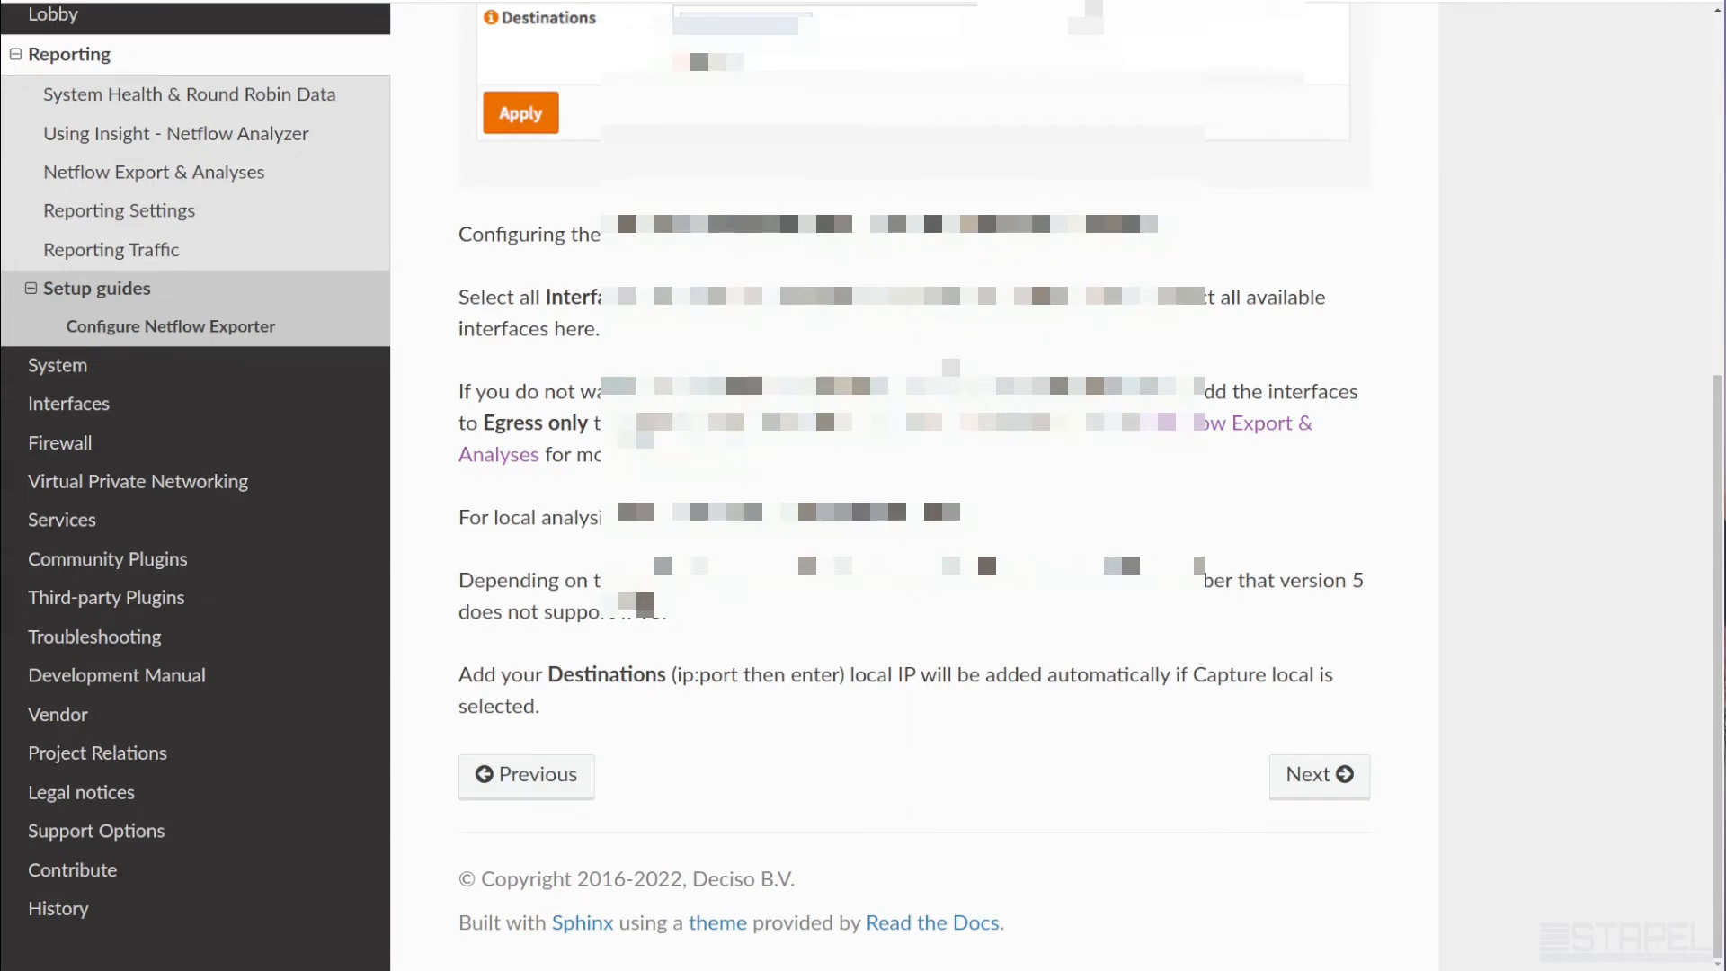
pyautogui.scroll(-3)
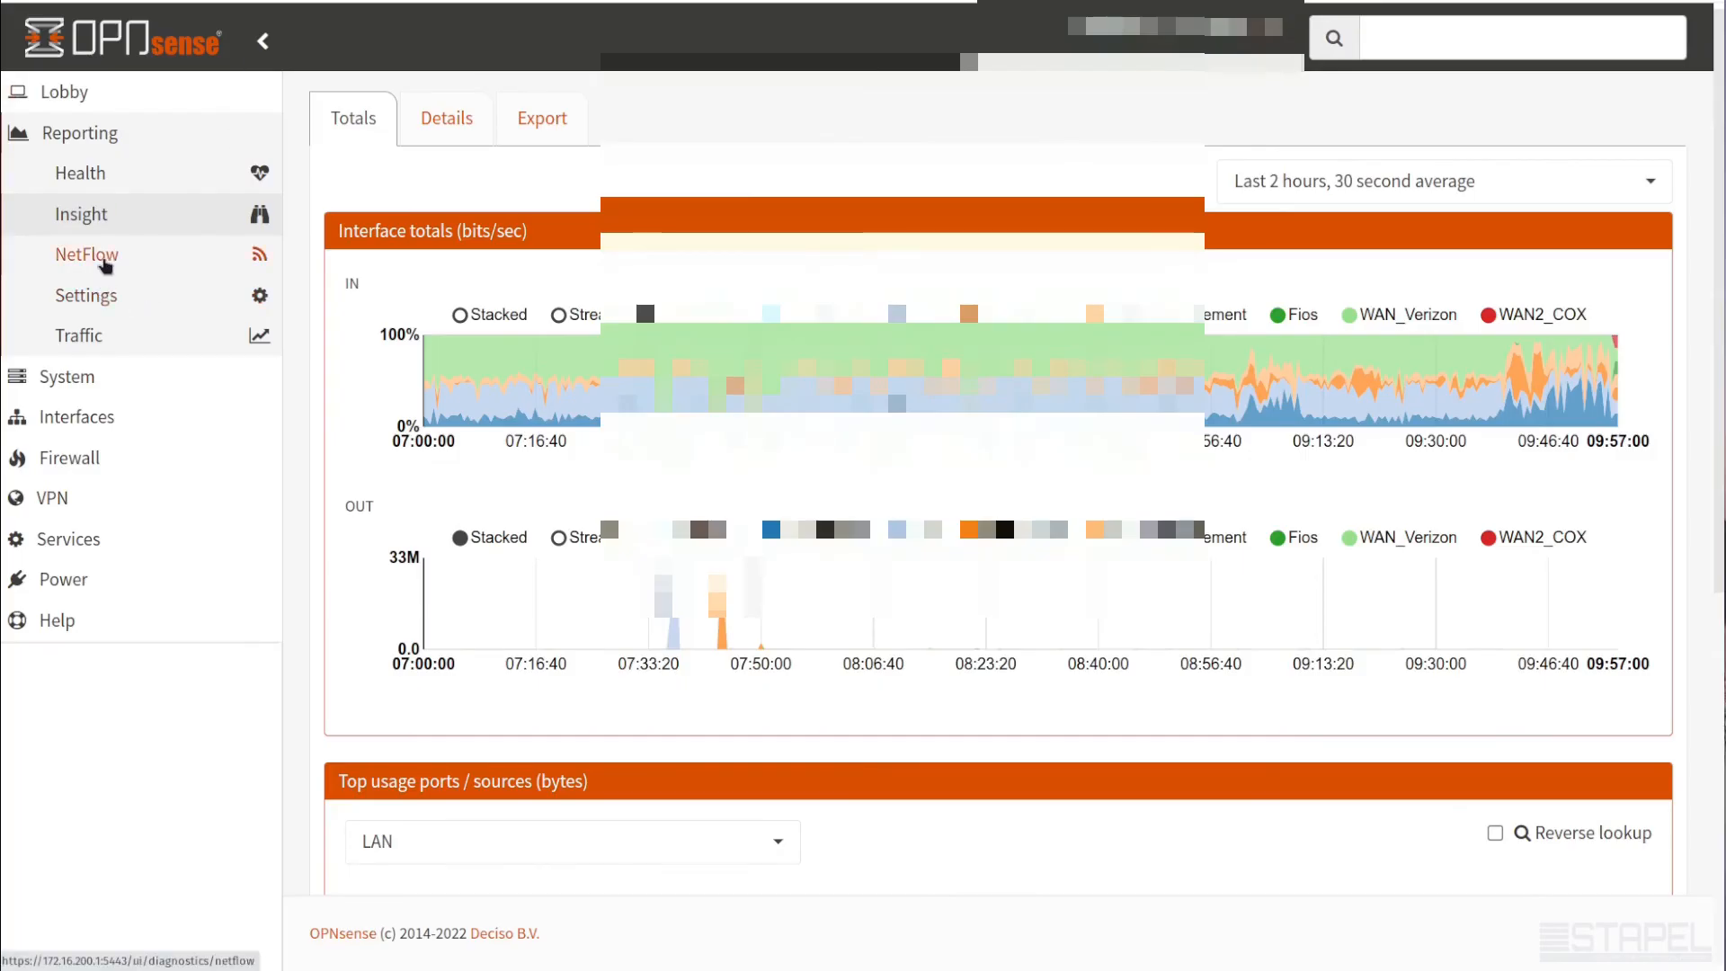
# Check the NetFlow capture settings, then return to the Insight totals overview
pyautogui.click(87, 254)
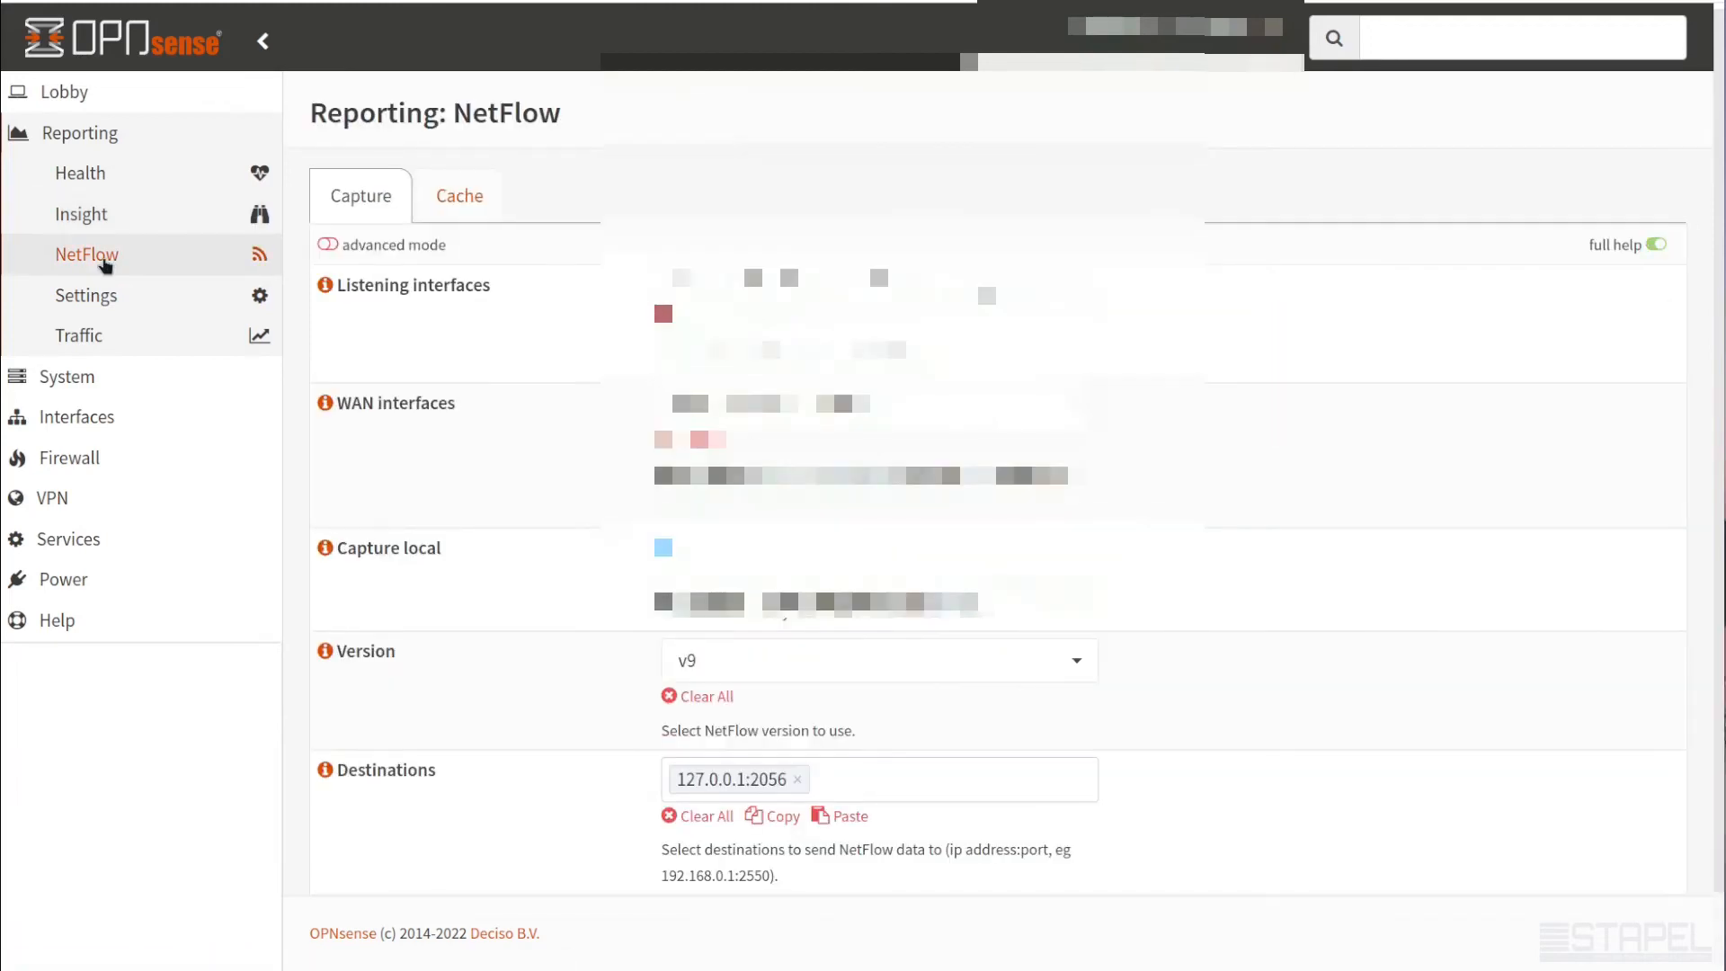
pyautogui.click(80, 214)
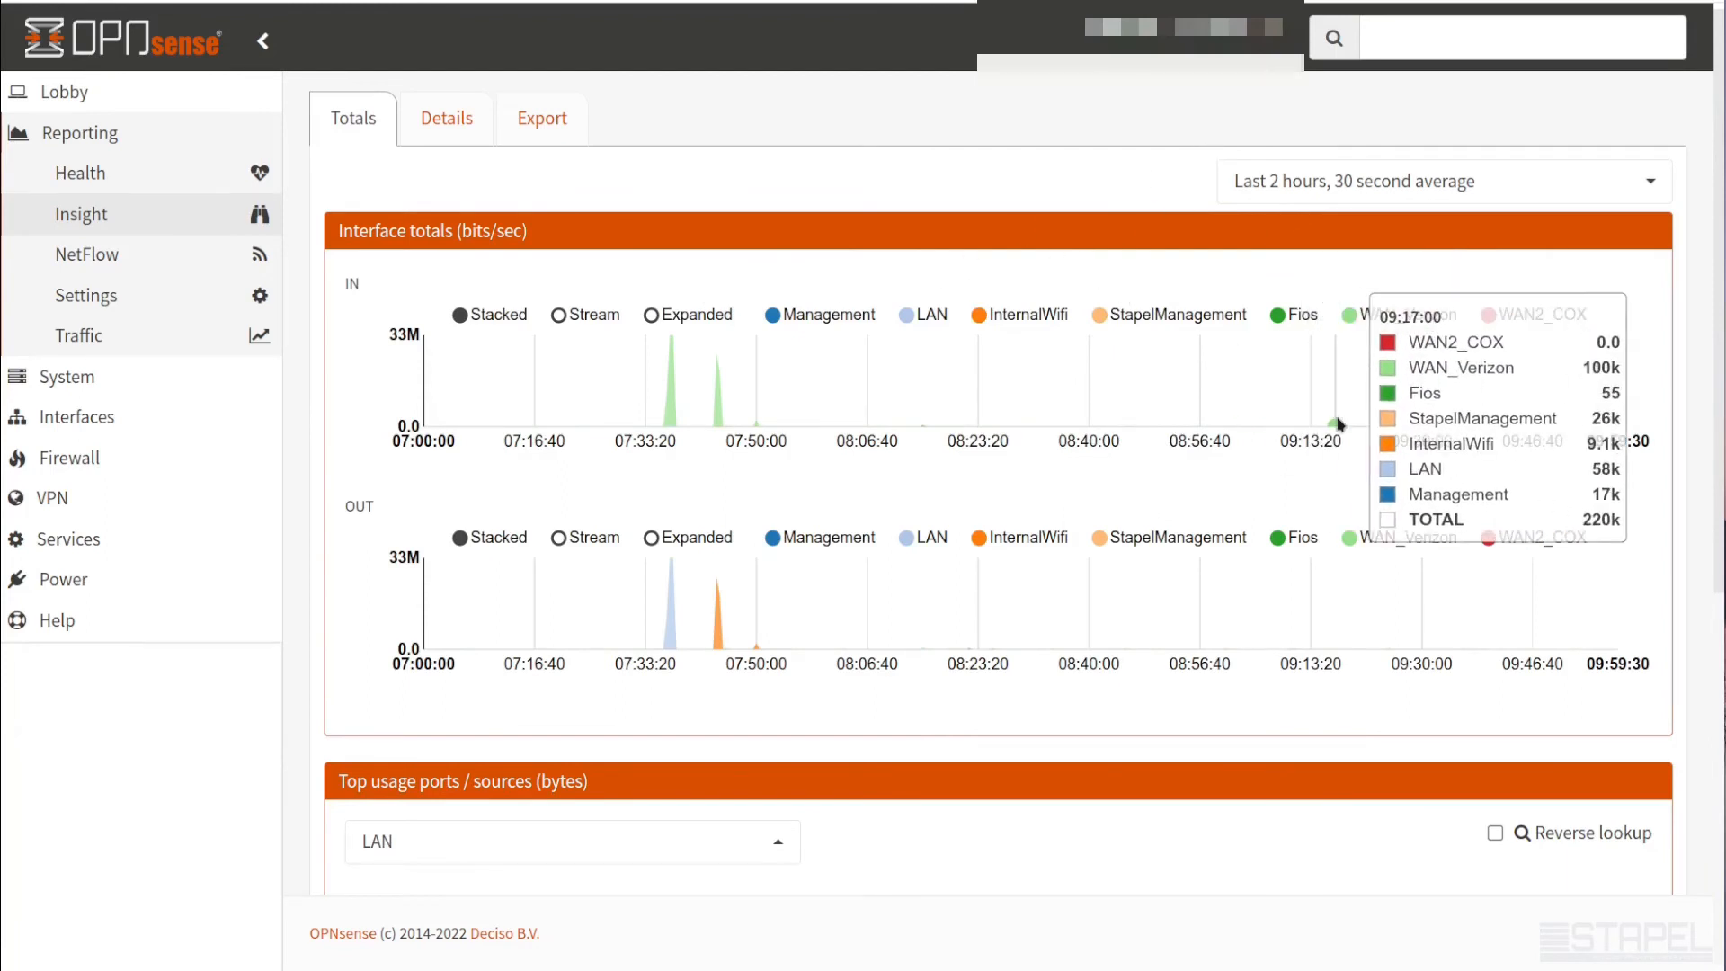
pyautogui.moveTo(1346, 427)
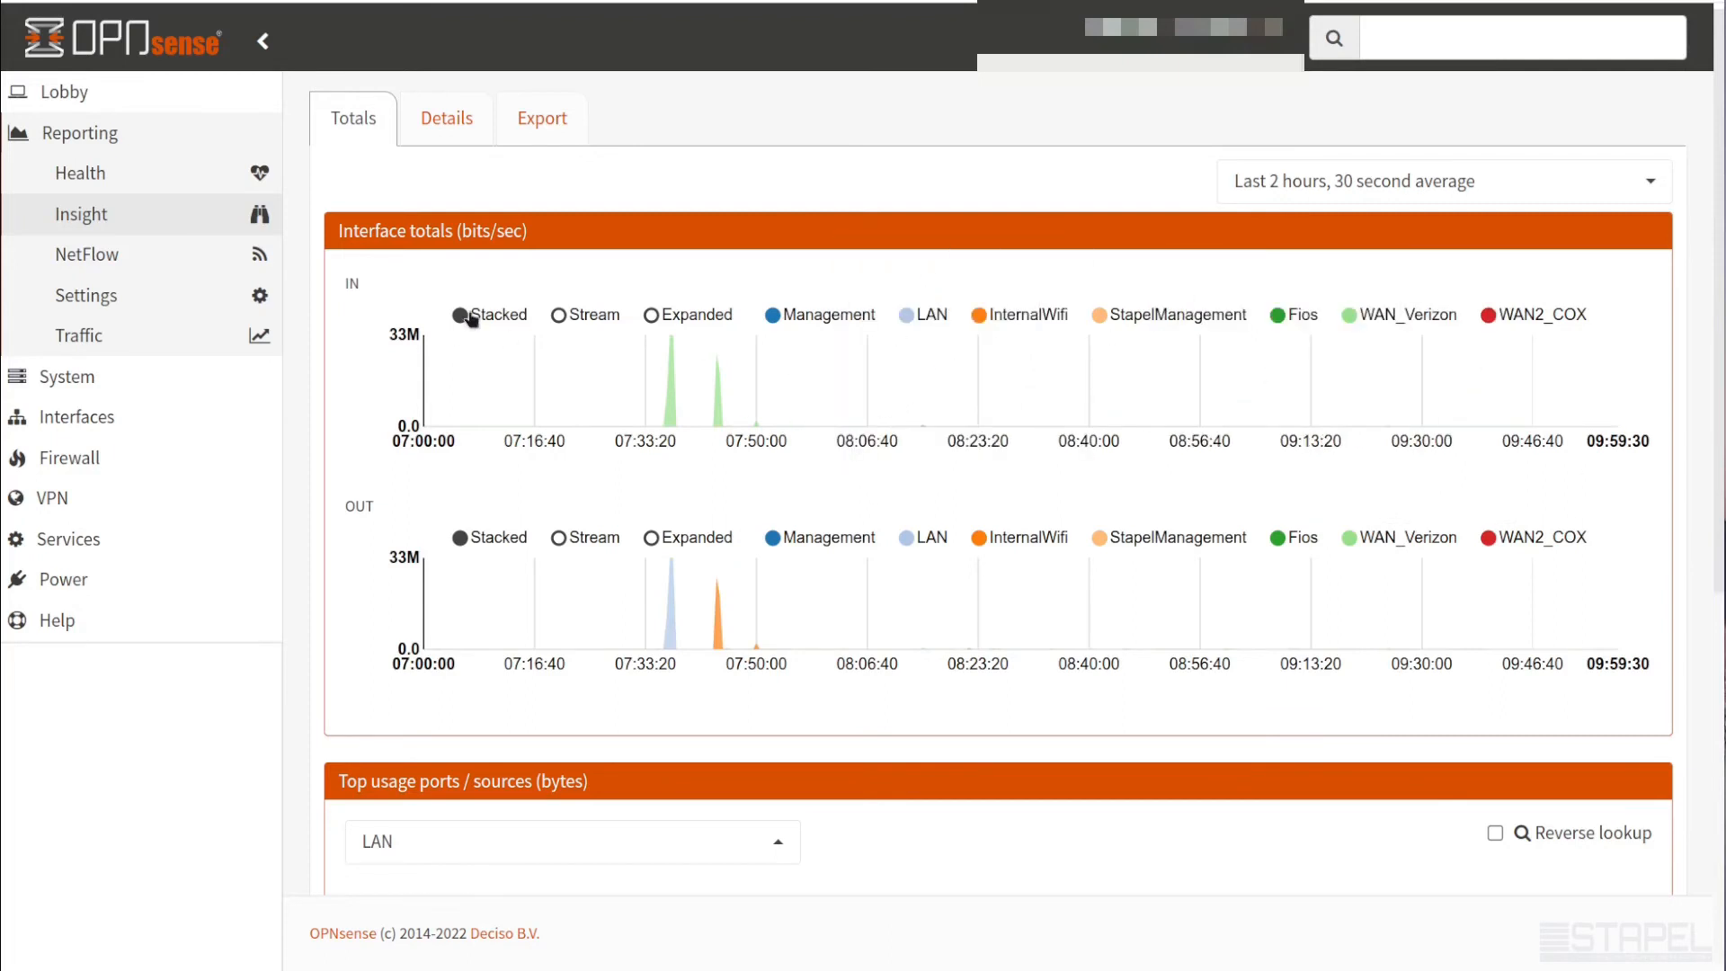
pyautogui.moveTo(564, 250)
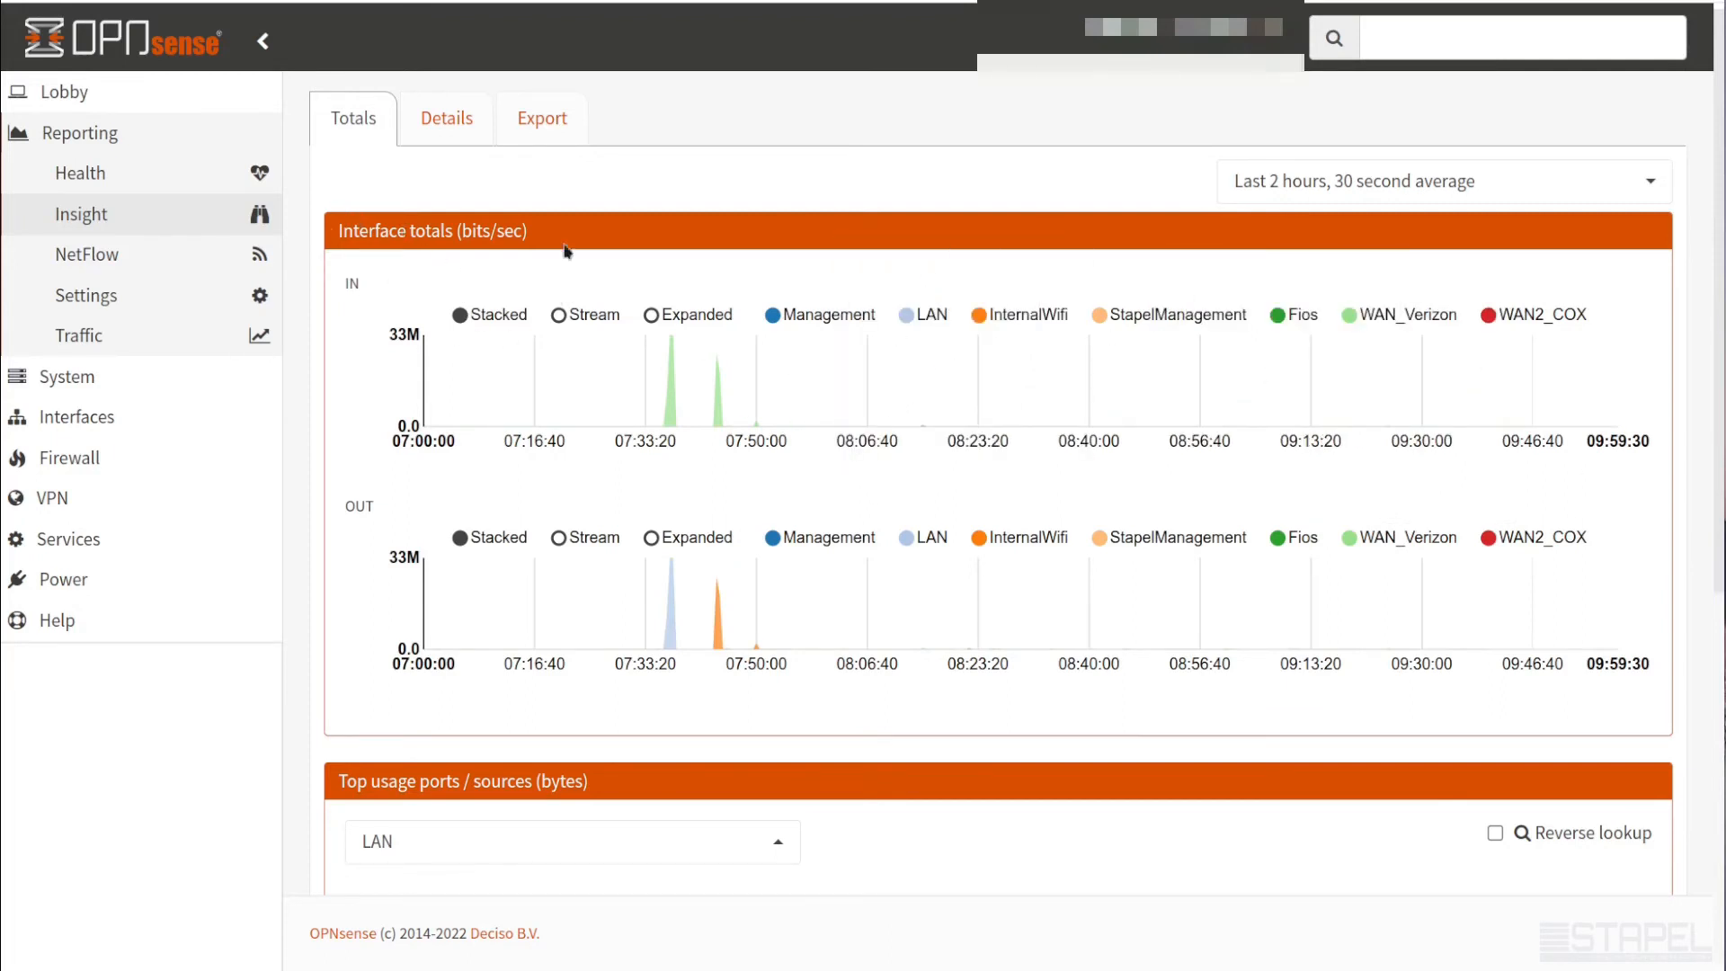
pyautogui.moveTo(683, 327)
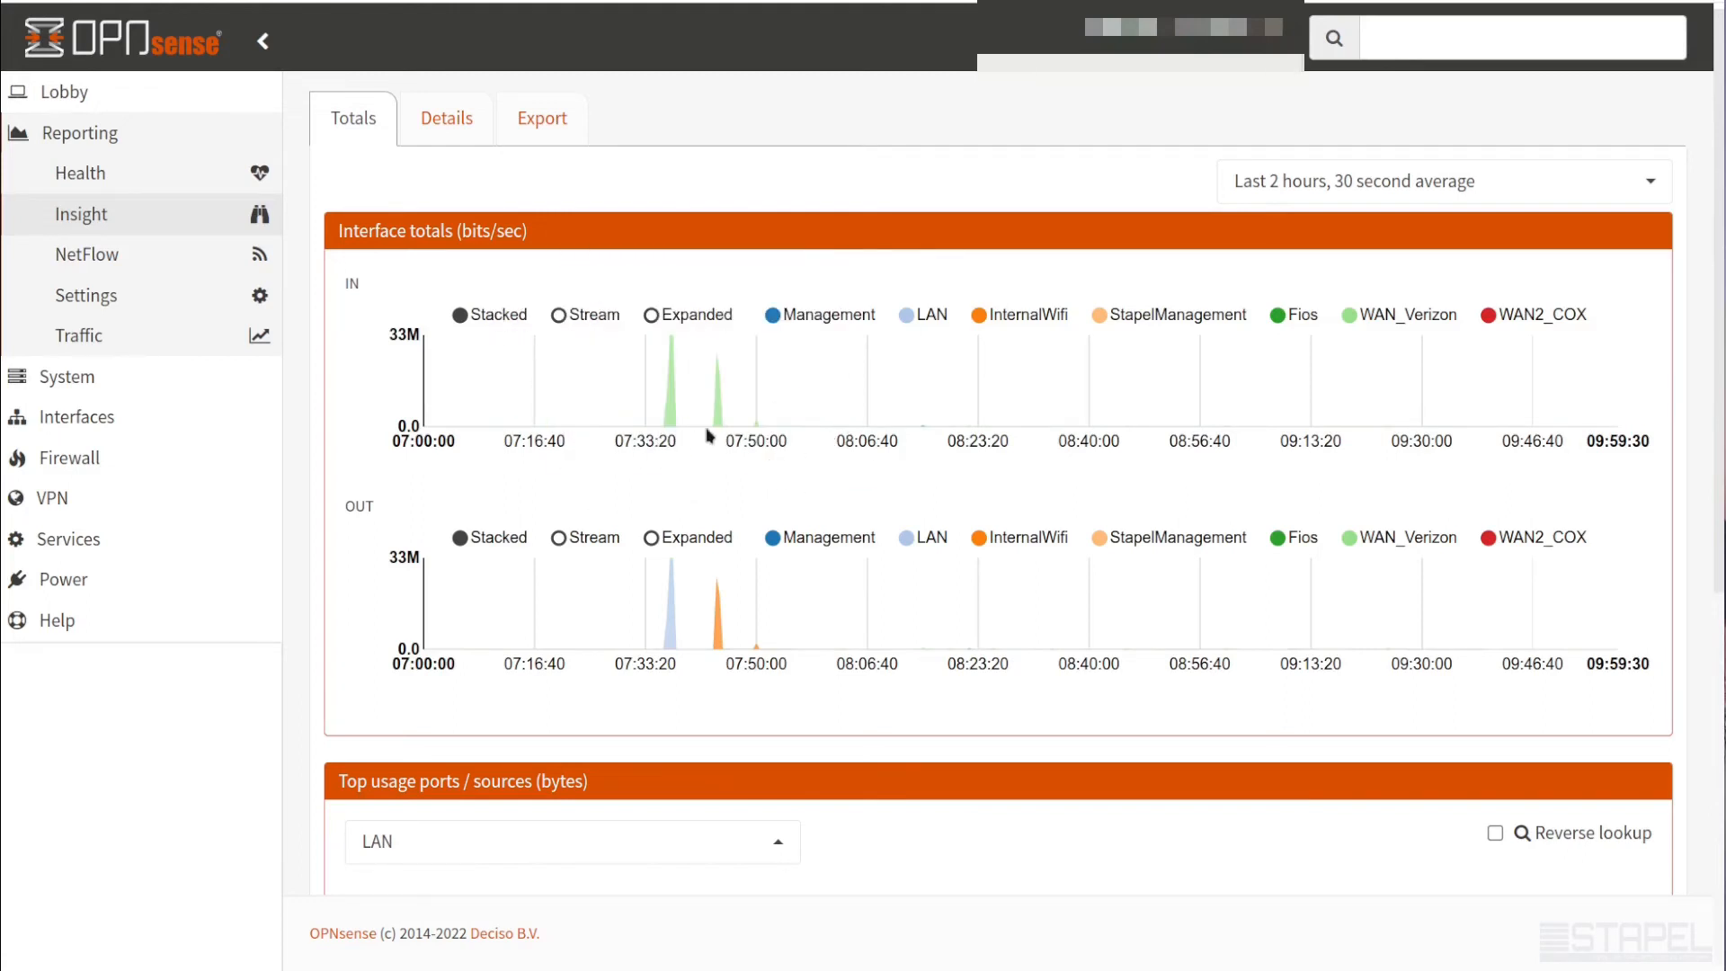
pyautogui.moveTo(699, 430)
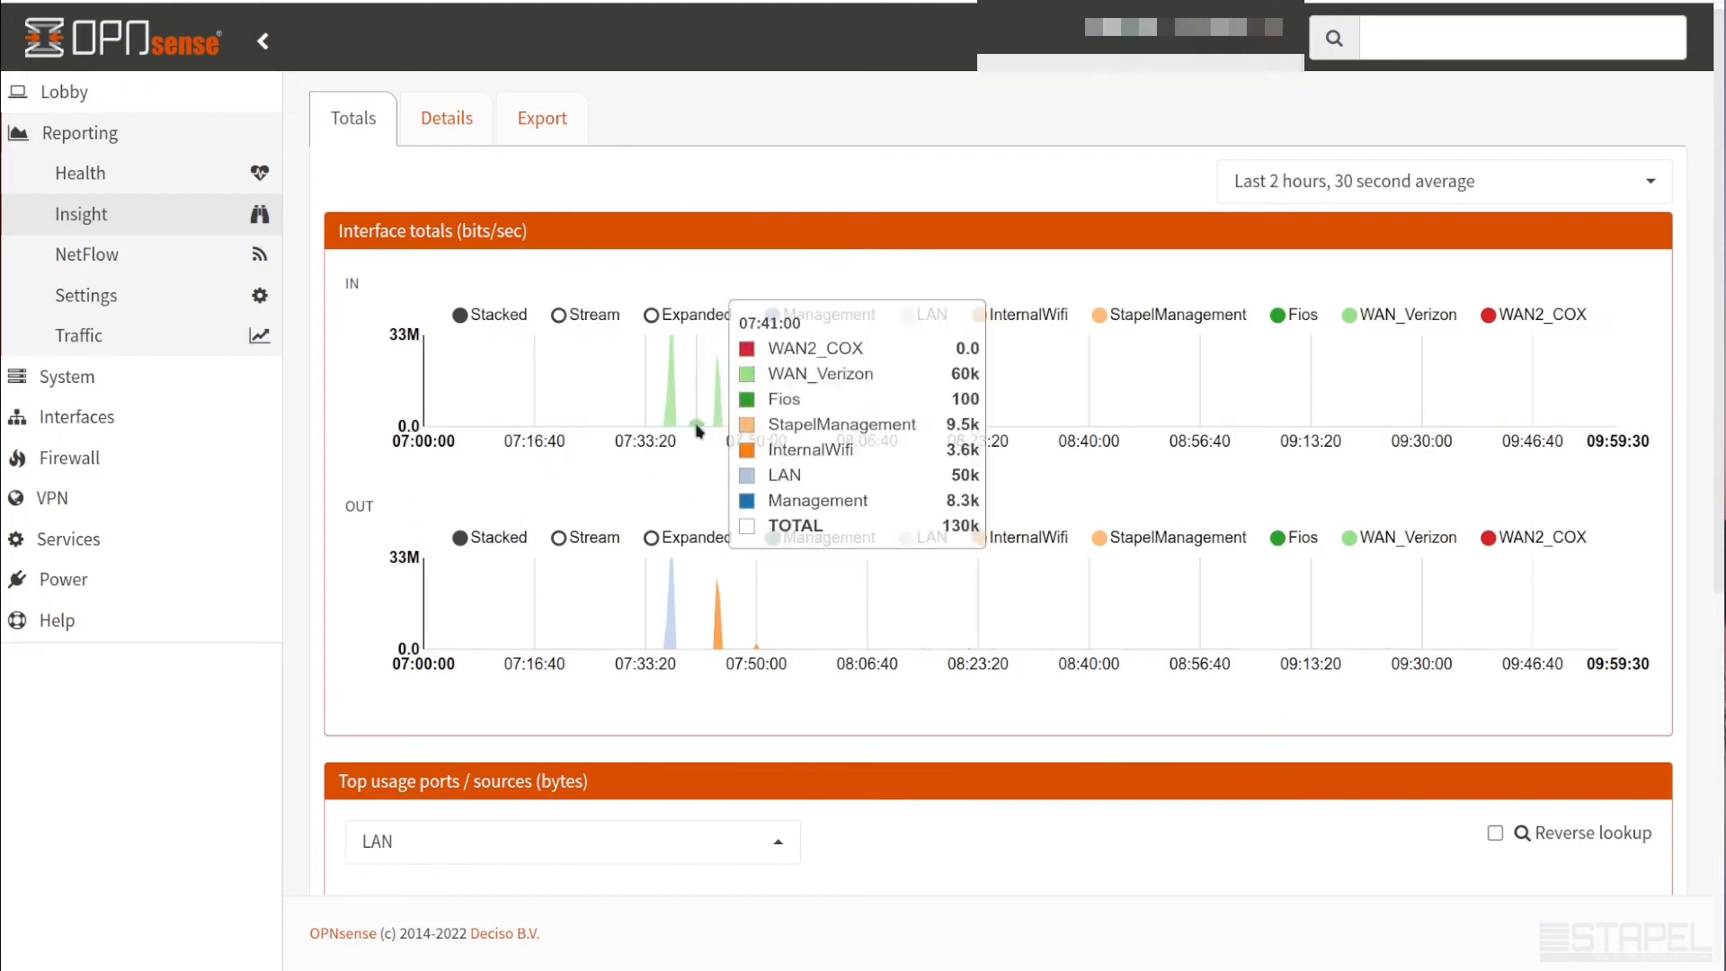
pyautogui.moveTo(669, 362)
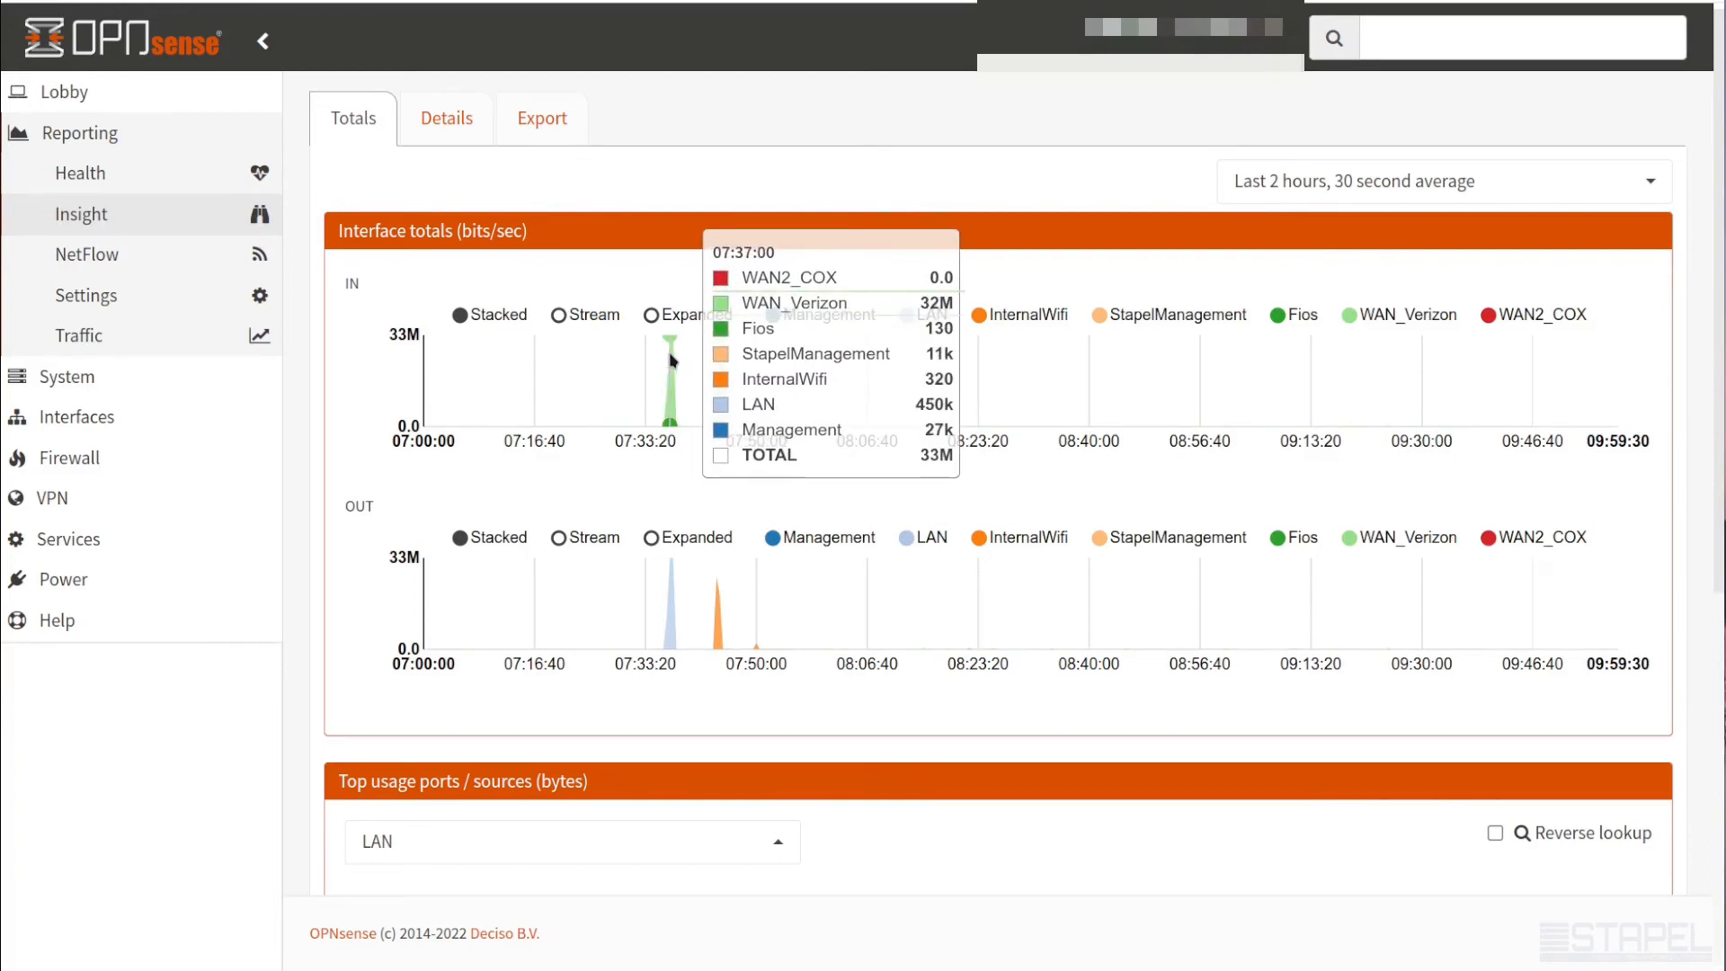
pyautogui.moveTo(561, 318)
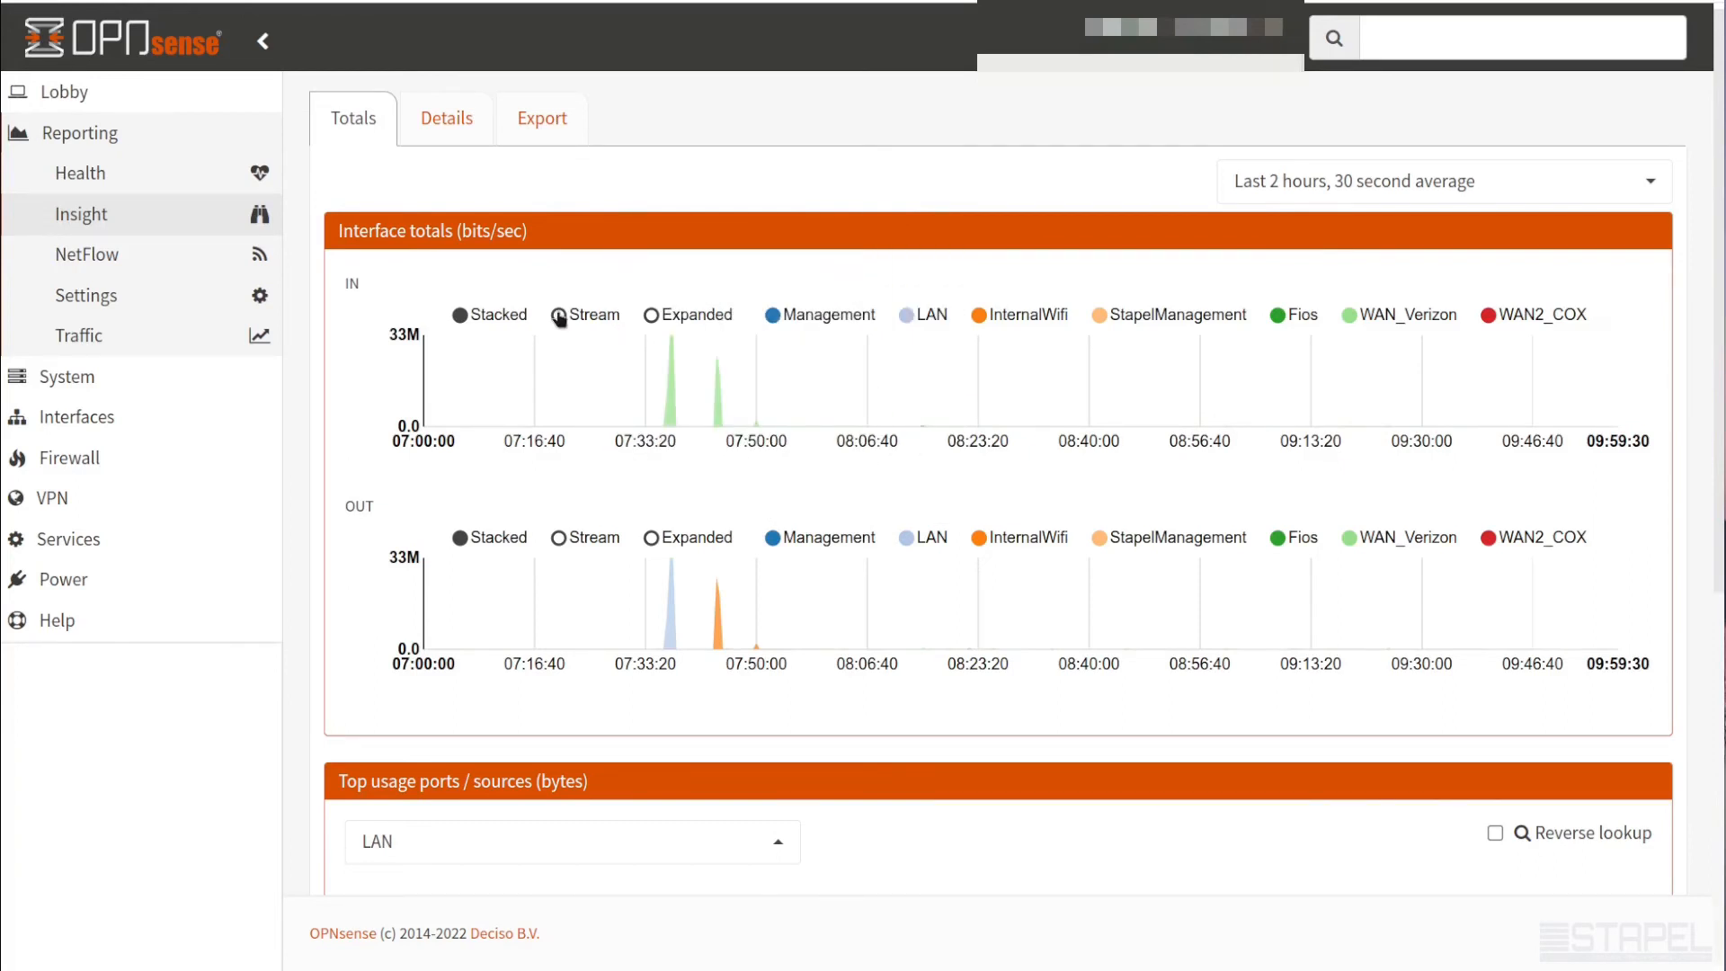
pyautogui.moveTo(448, 396)
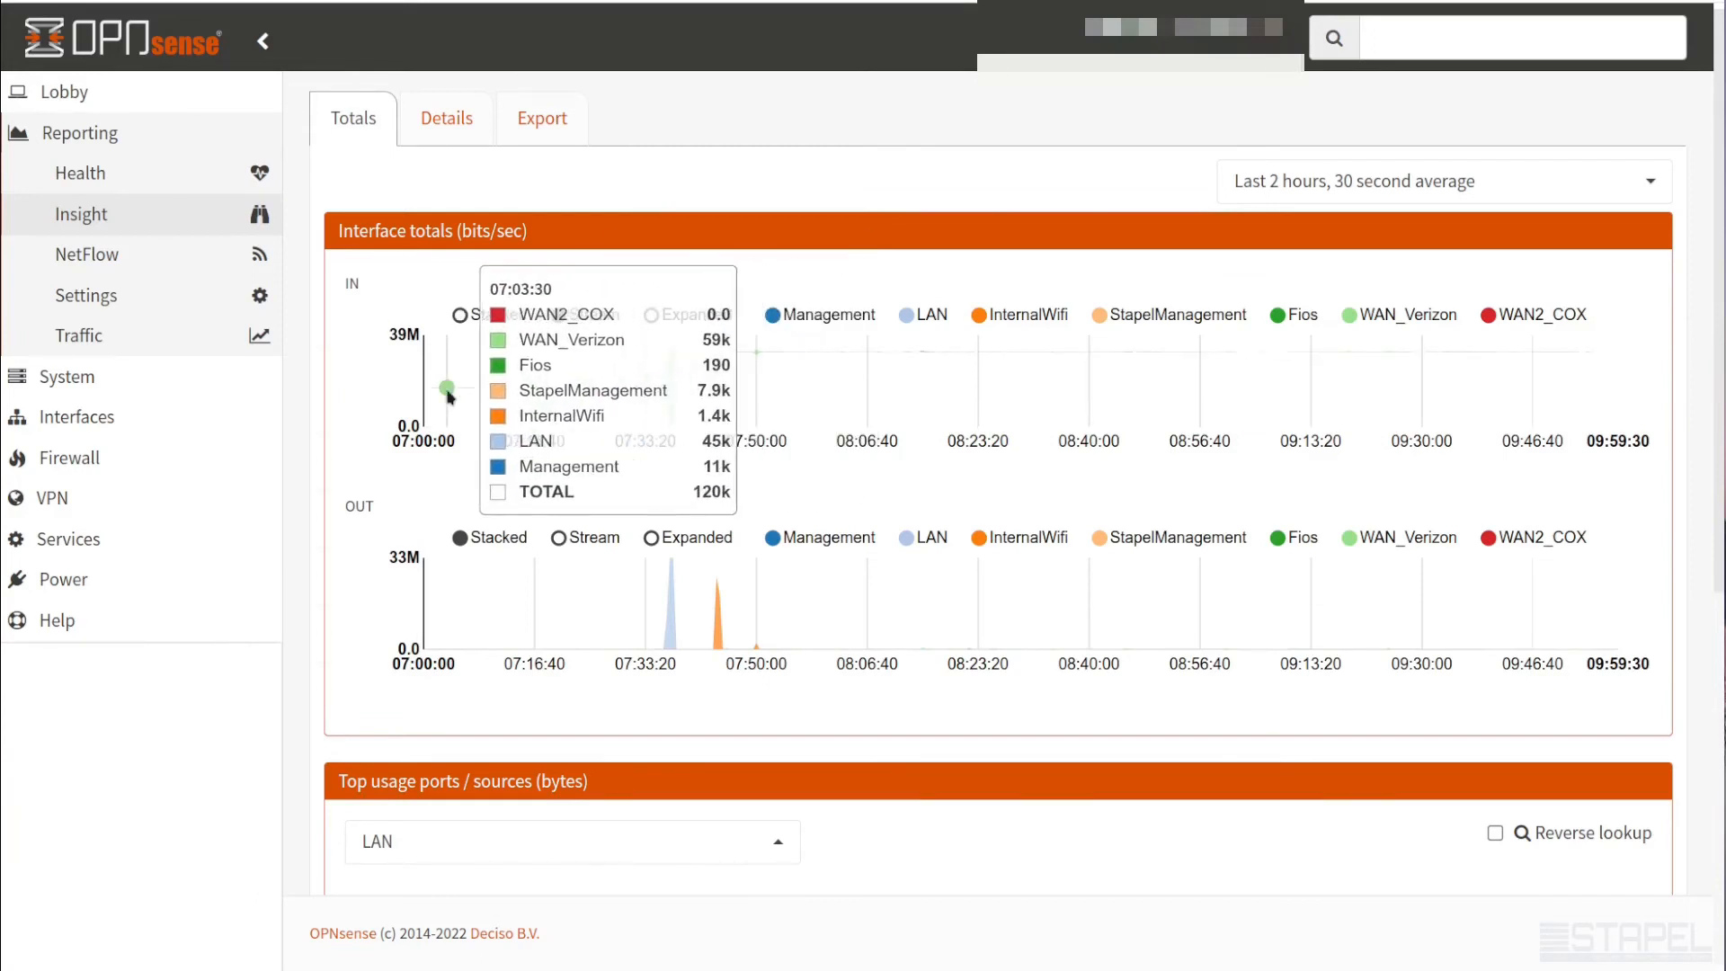
pyautogui.moveTo(526, 389)
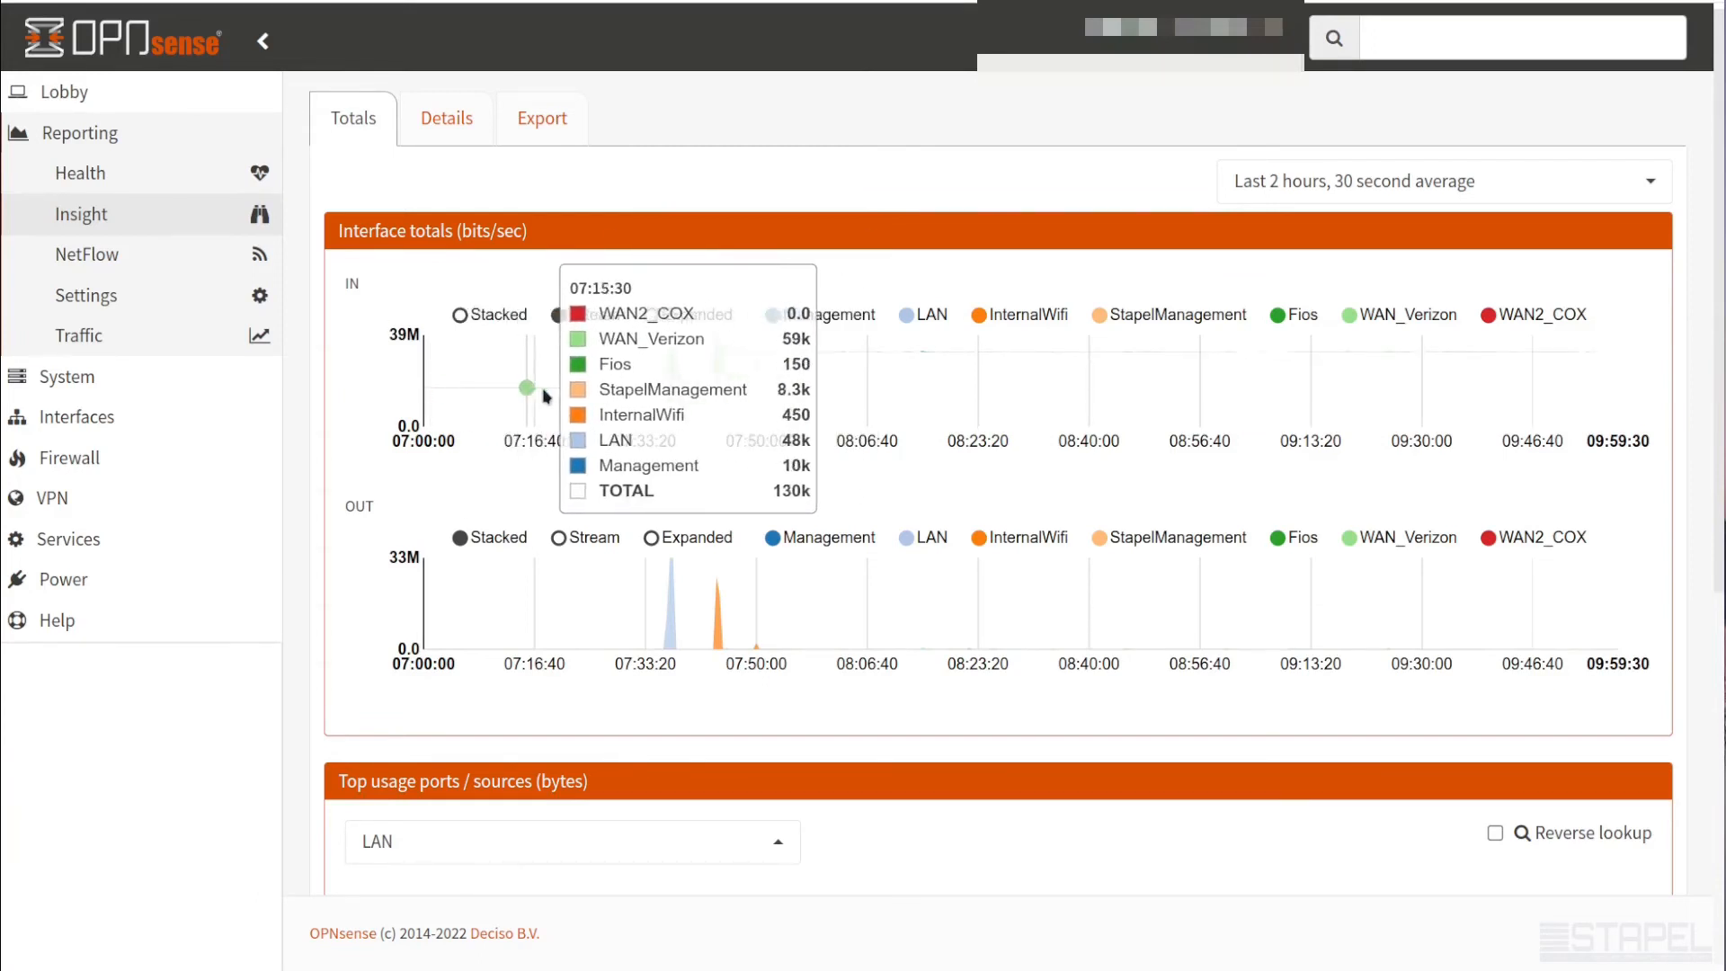
pyautogui.moveTo(671, 374)
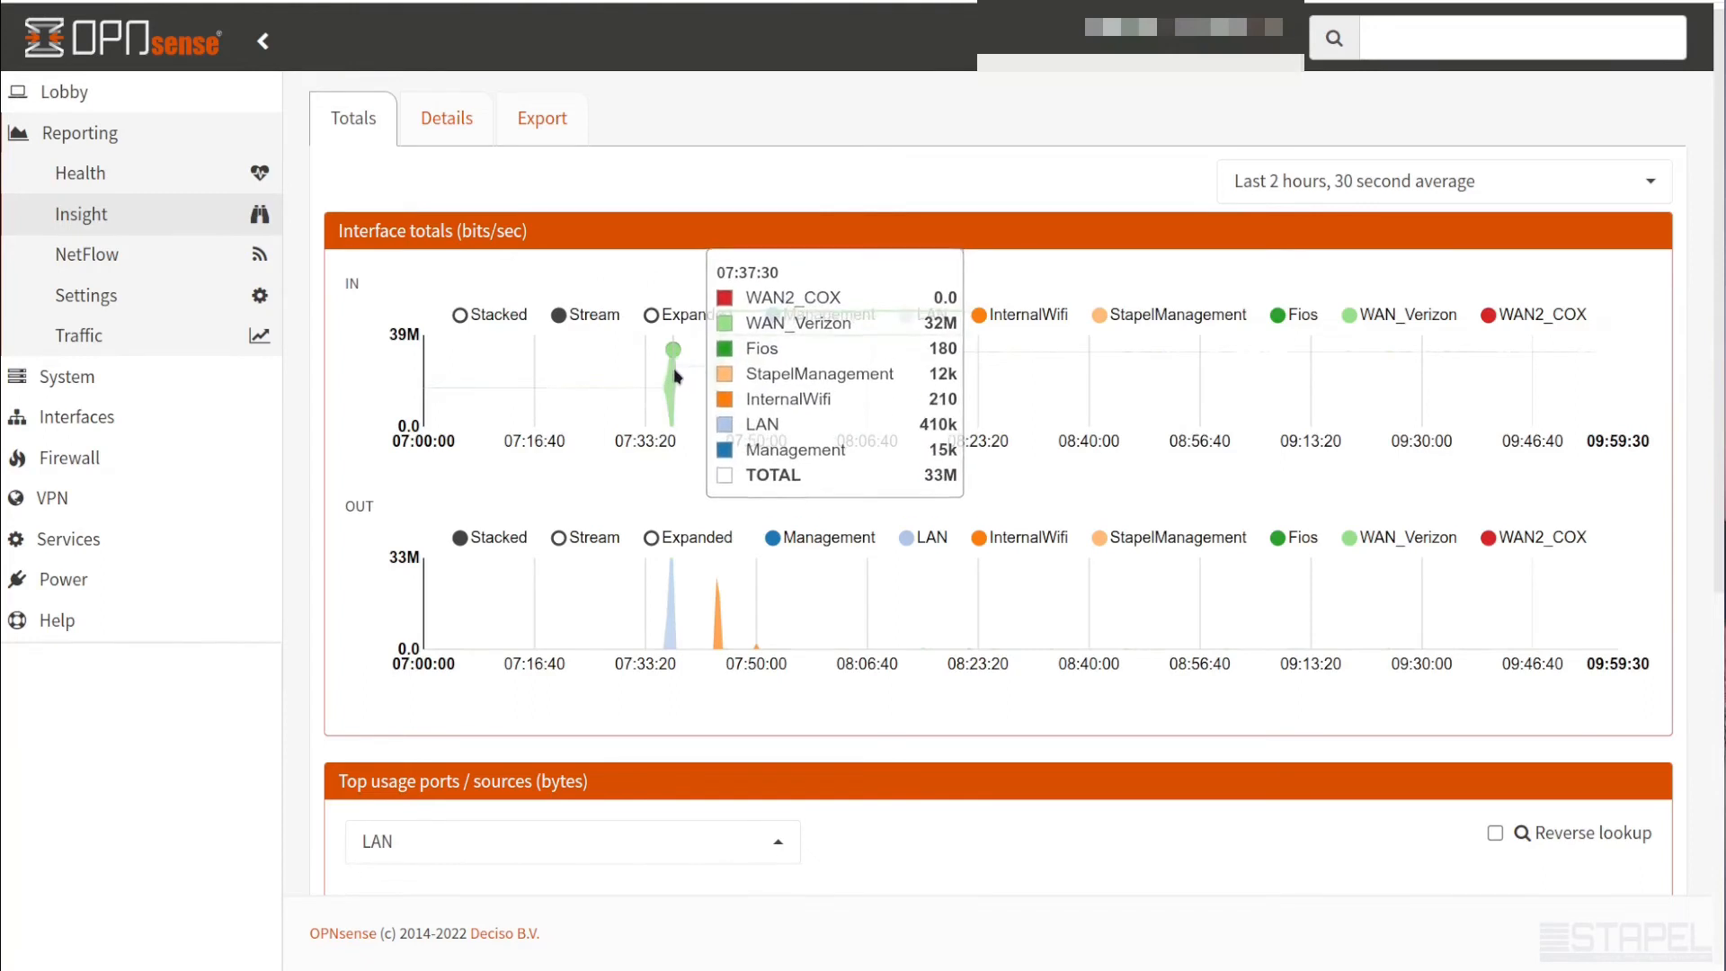
pyautogui.moveTo(685, 374)
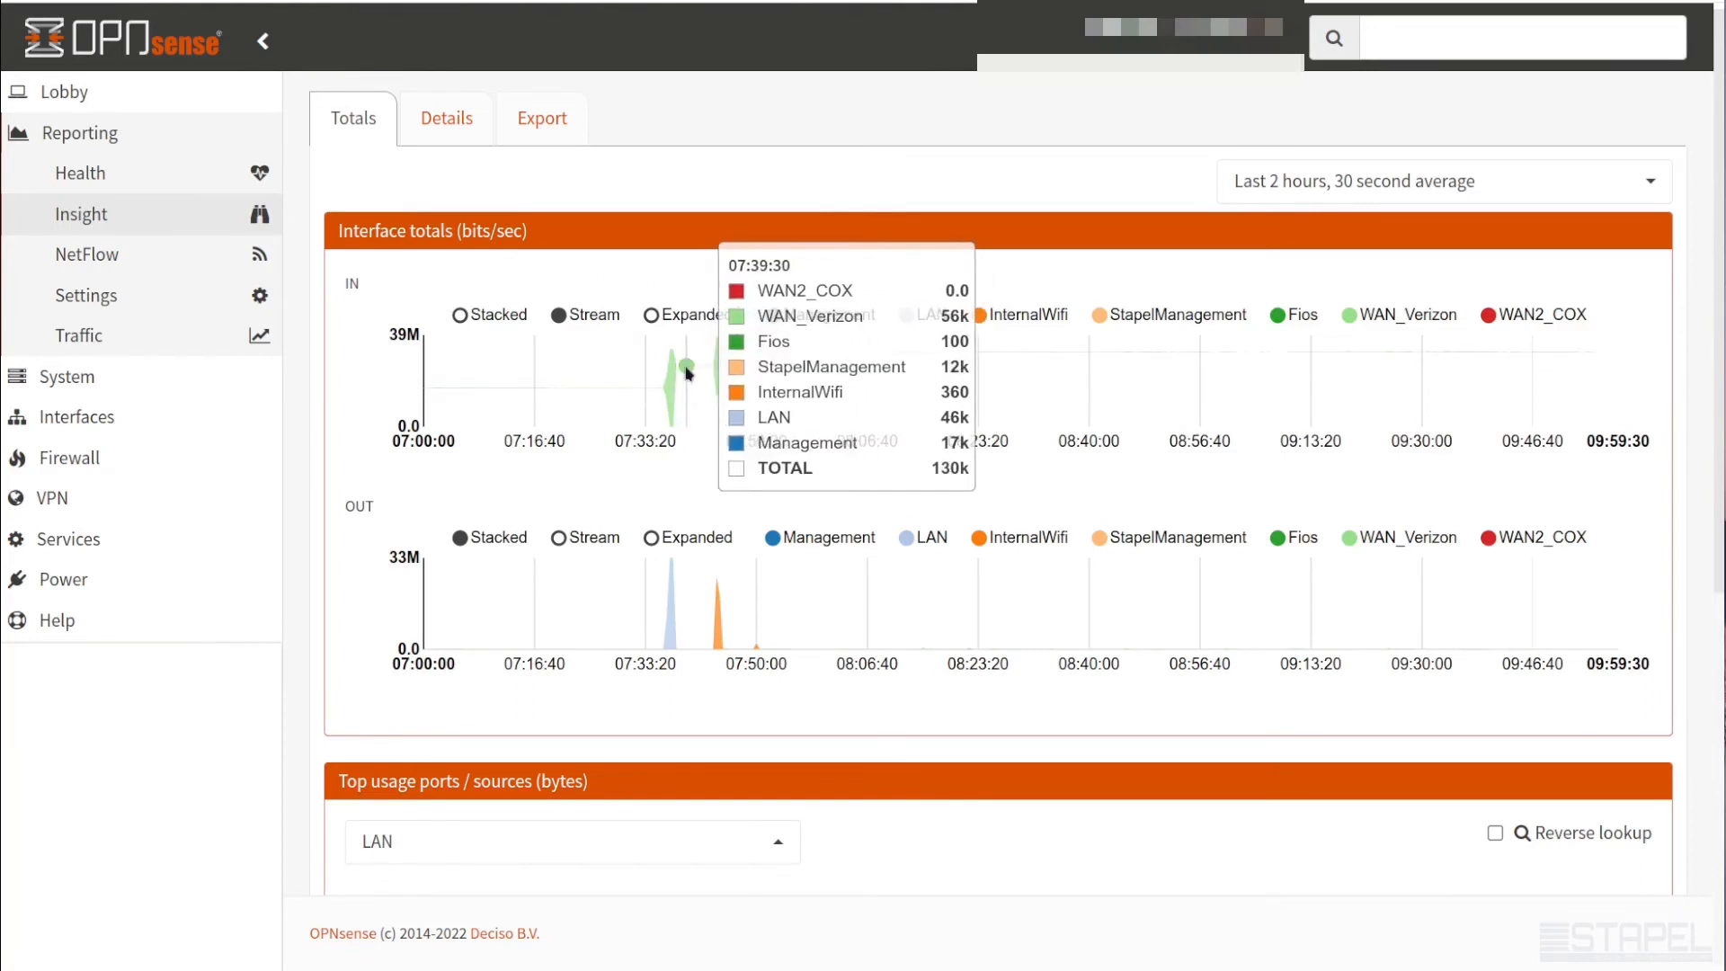
pyautogui.moveTo(714, 369)
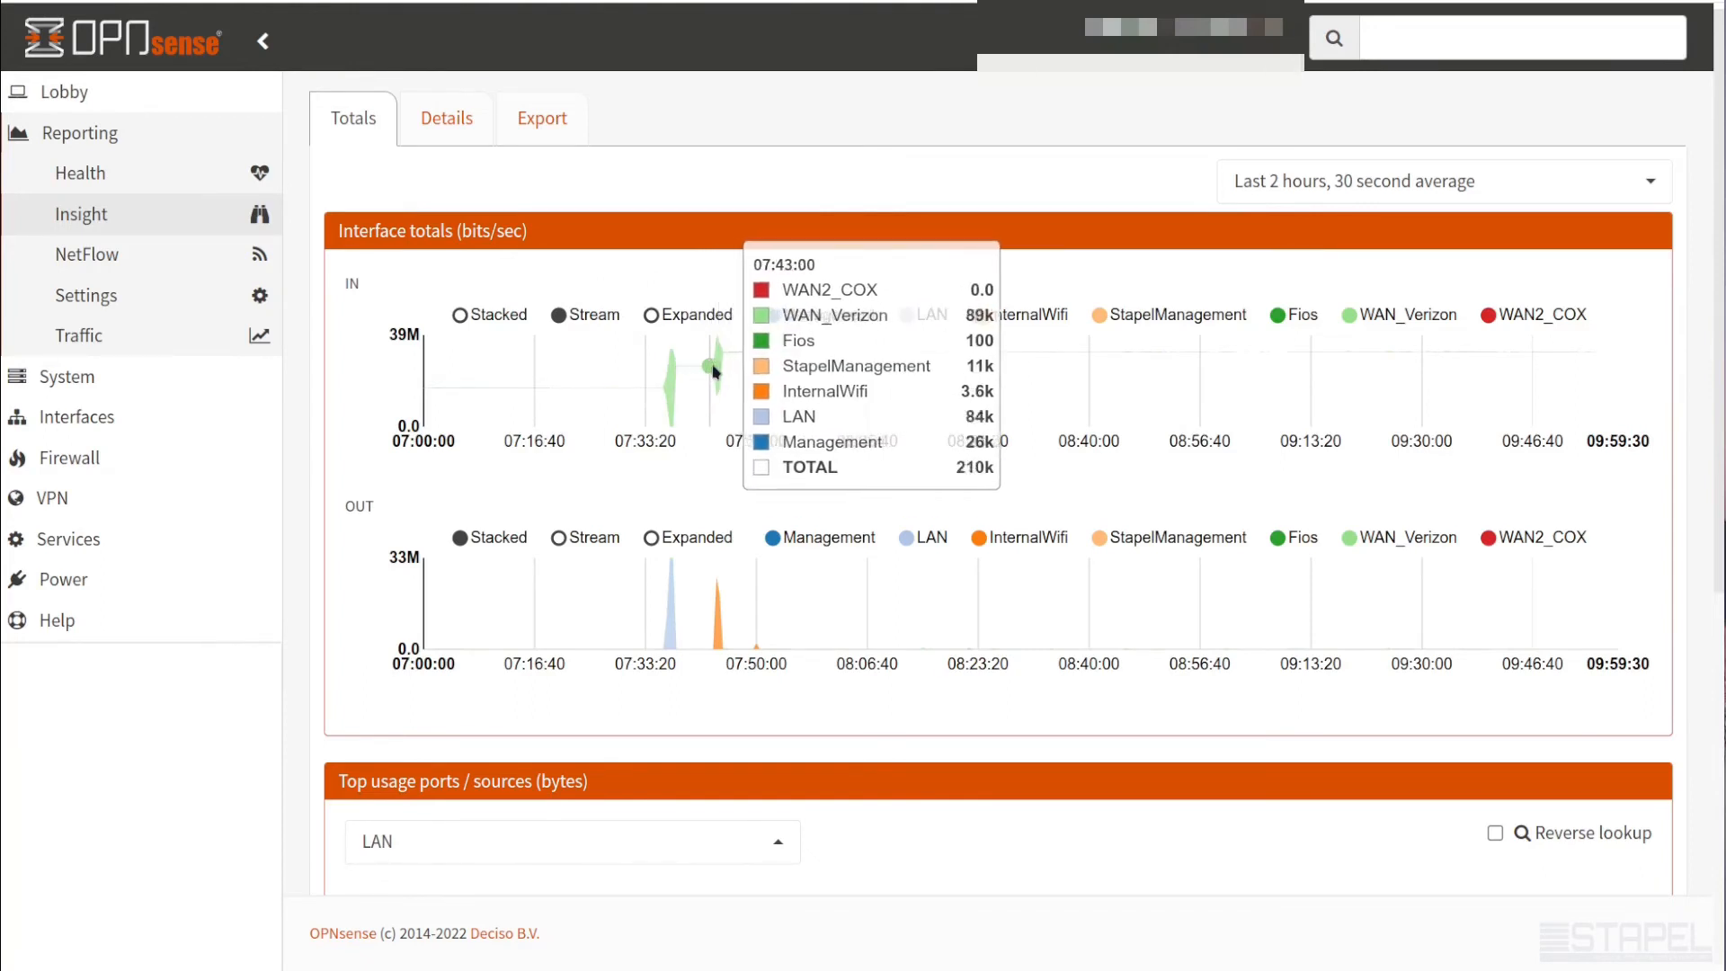
pyautogui.moveTo(723, 356)
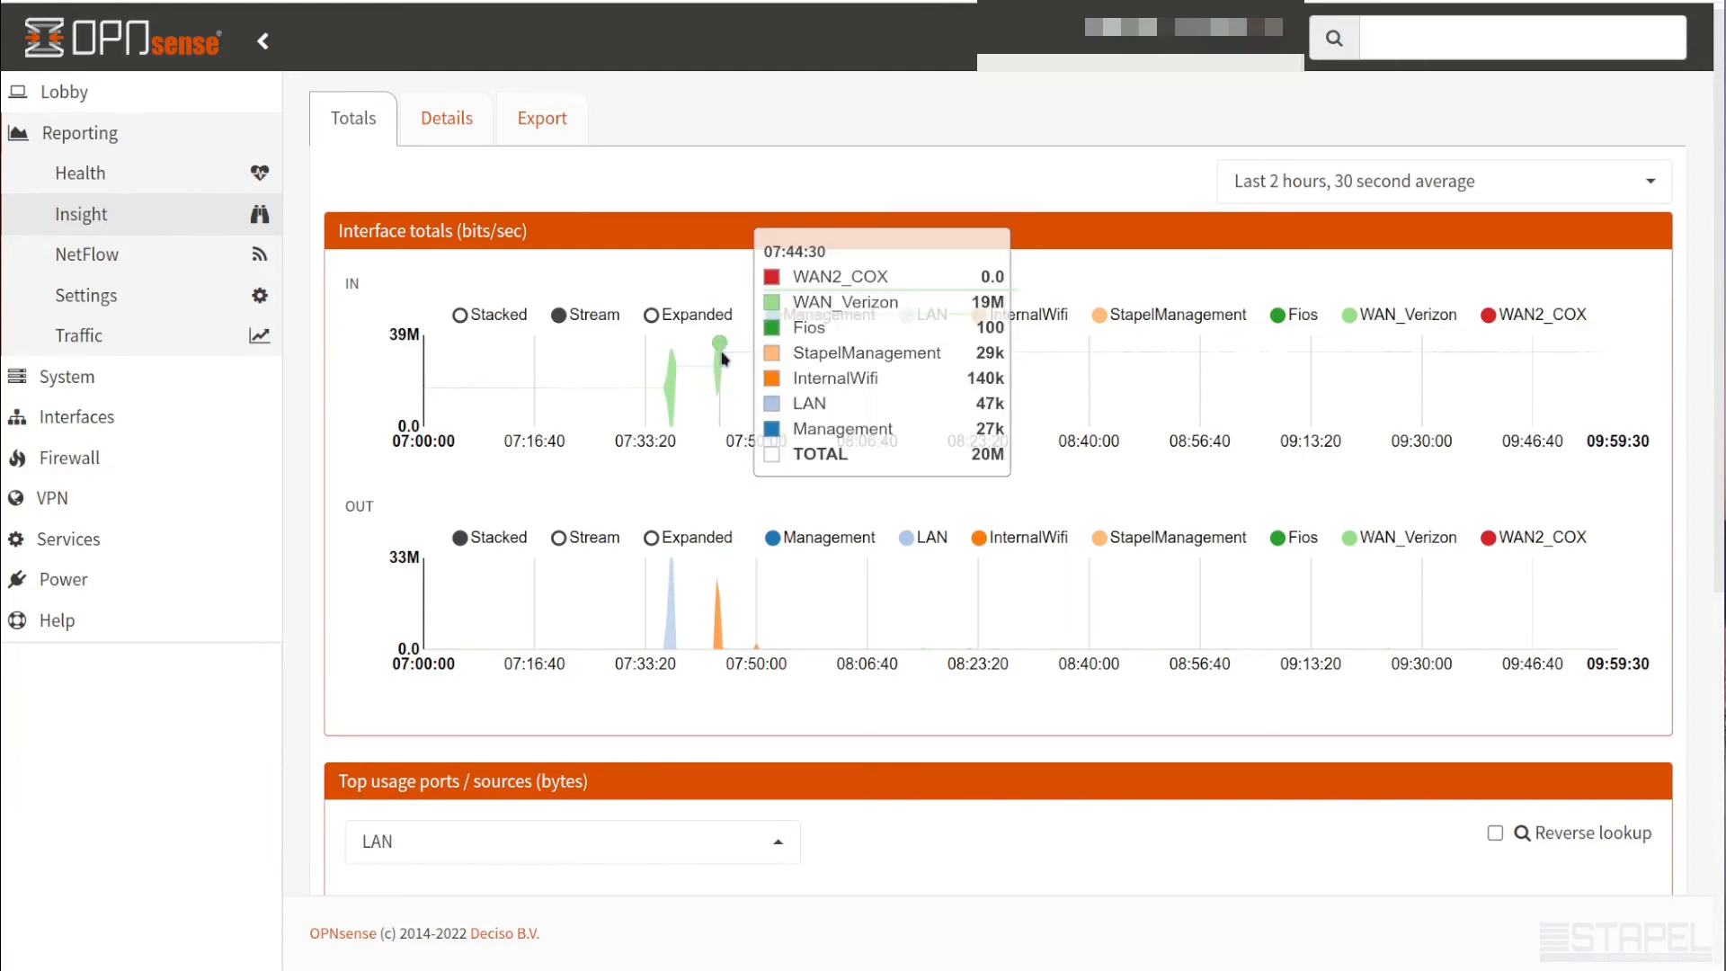
pyautogui.moveTo(1194, 356)
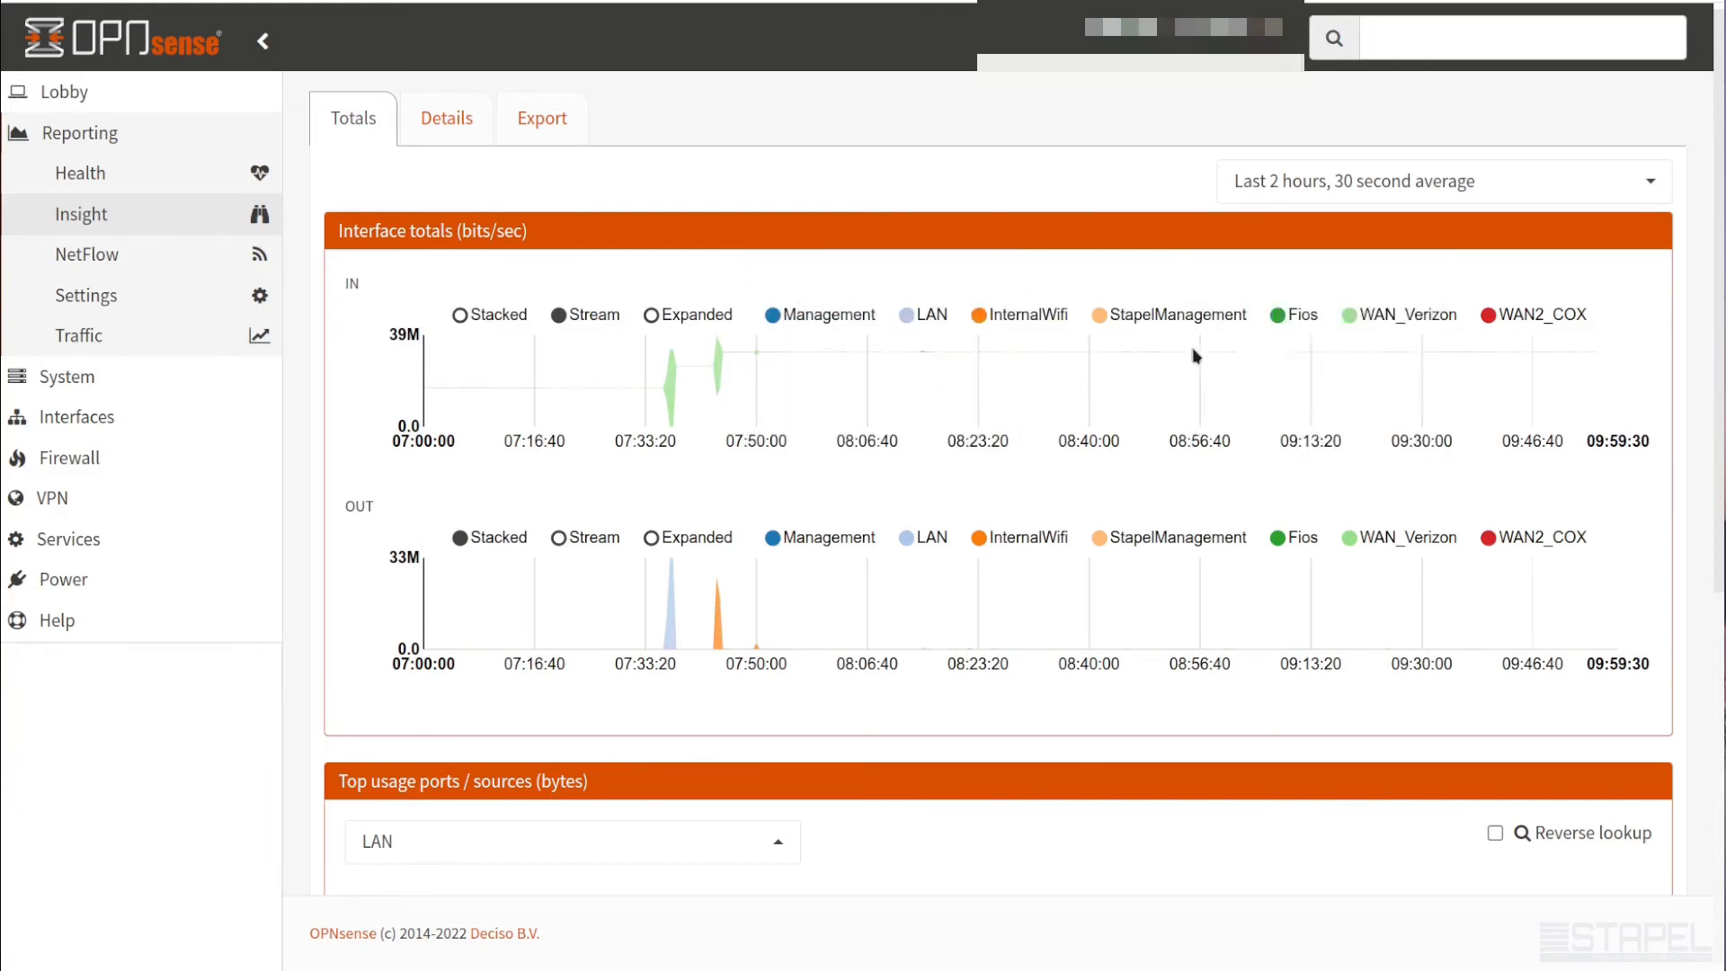
pyautogui.moveTo(1392, 365)
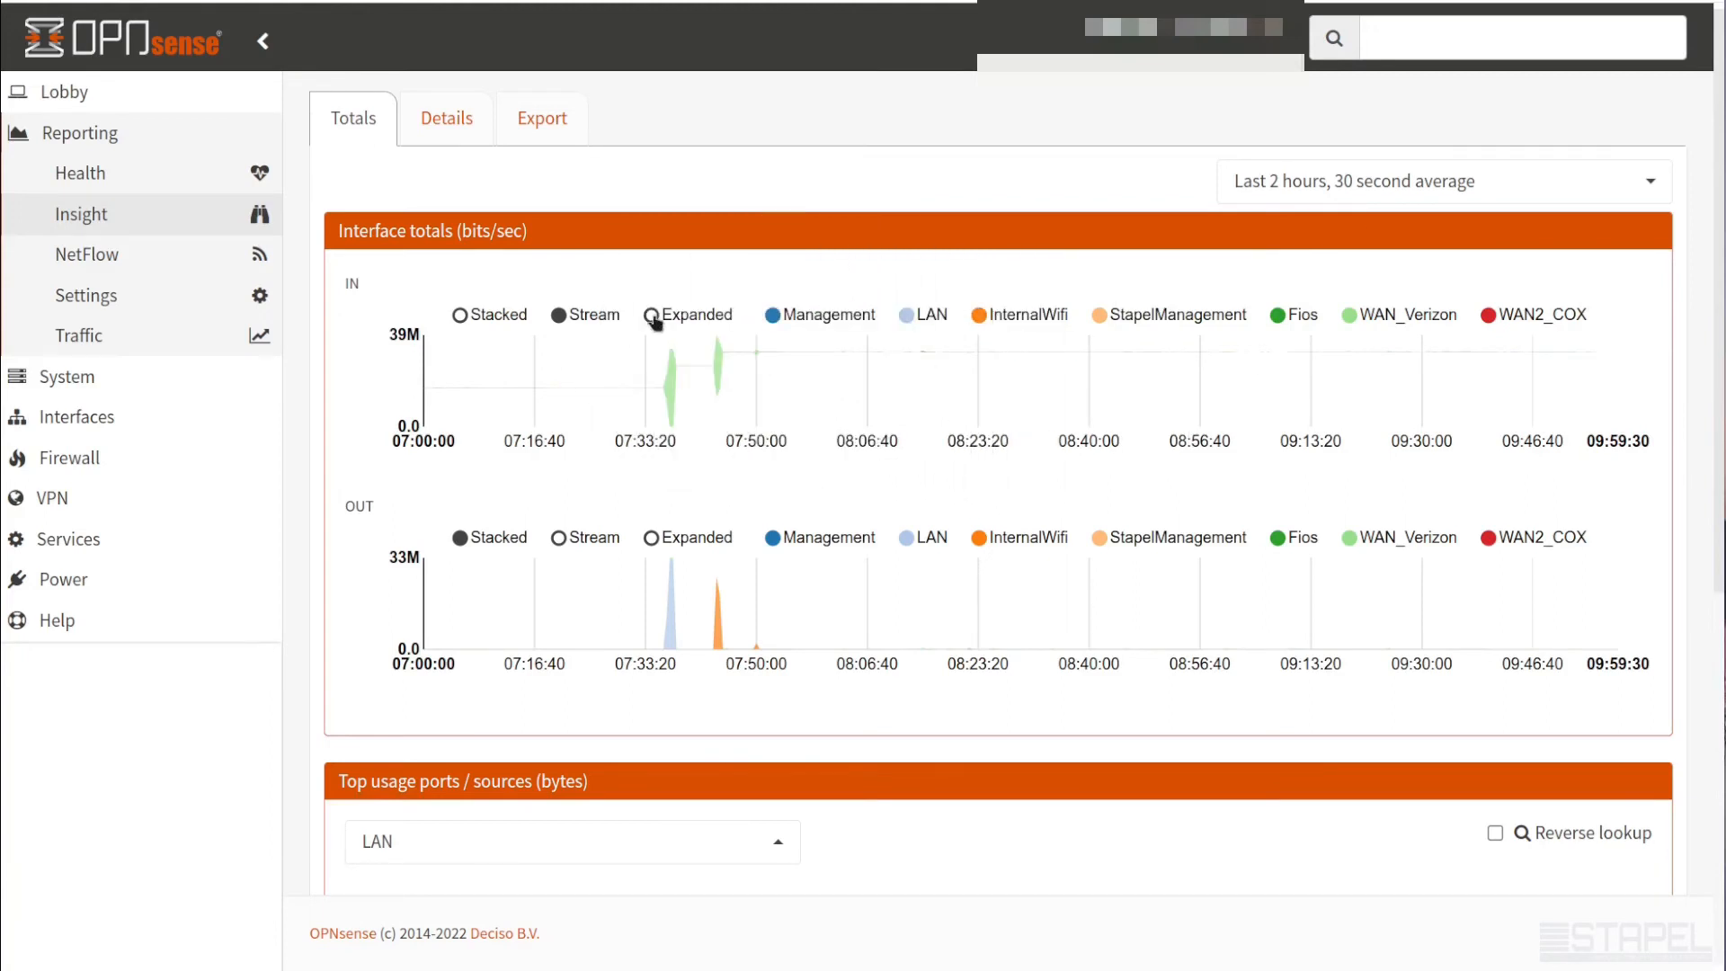
# Switch inbound totals to Expanded percentage shares and reveal the port pie charts below
pyautogui.click(655, 314)
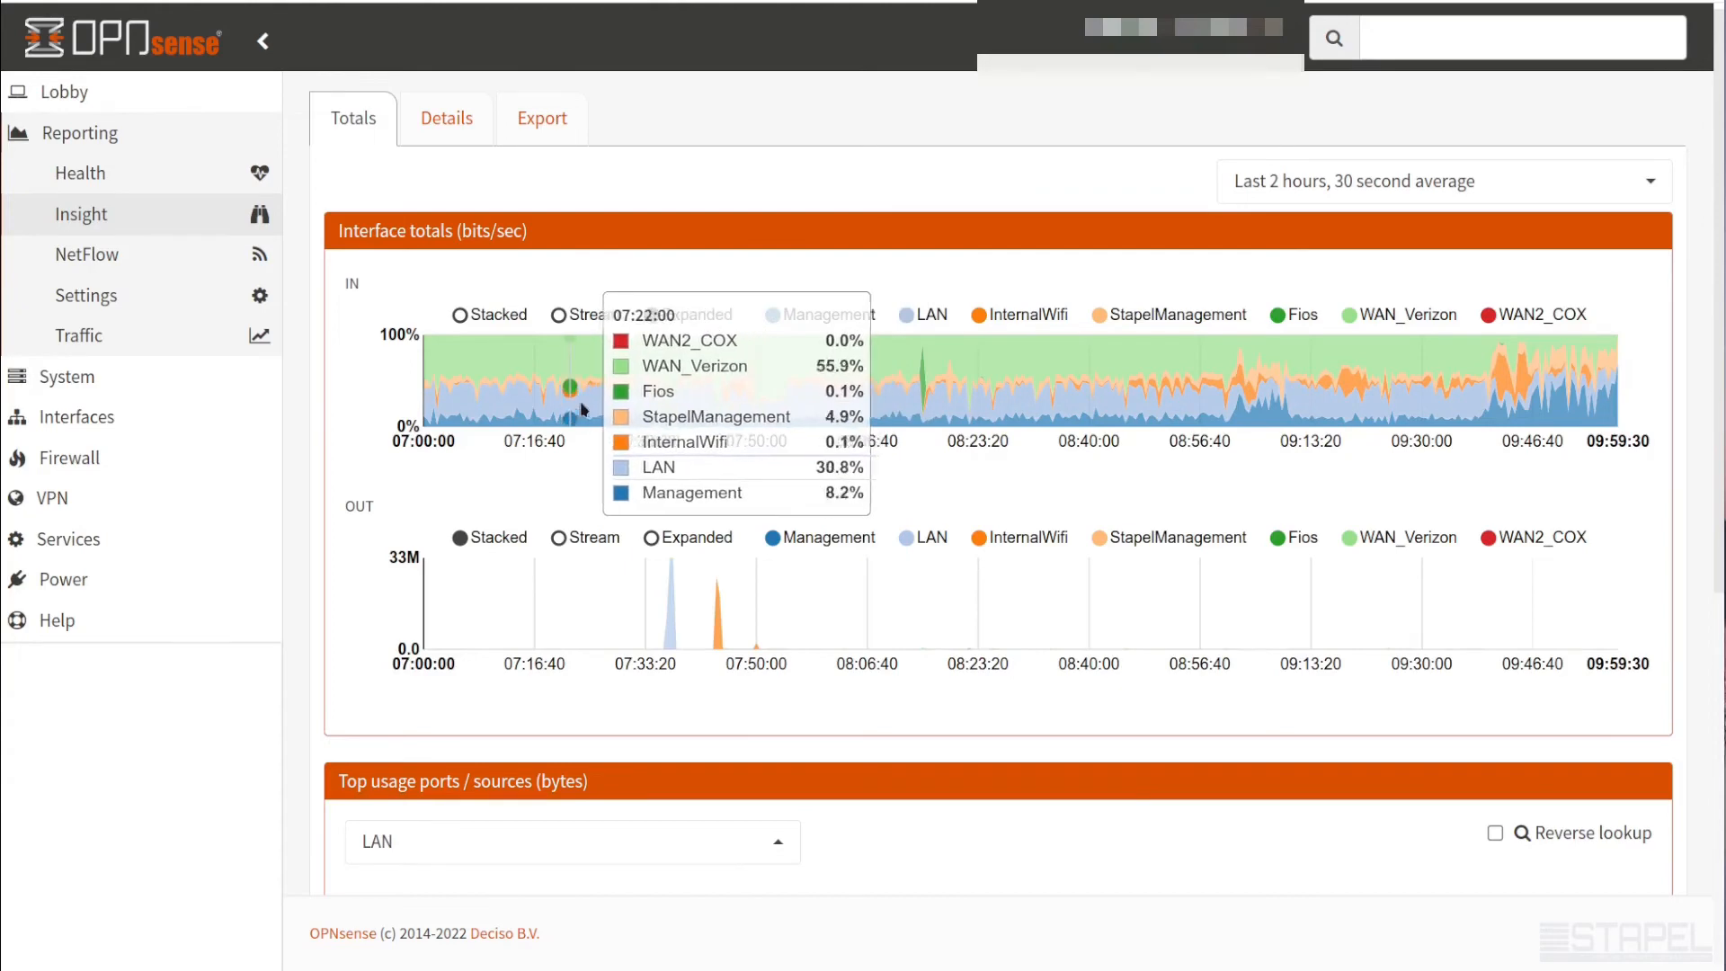
pyautogui.moveTo(502, 353)
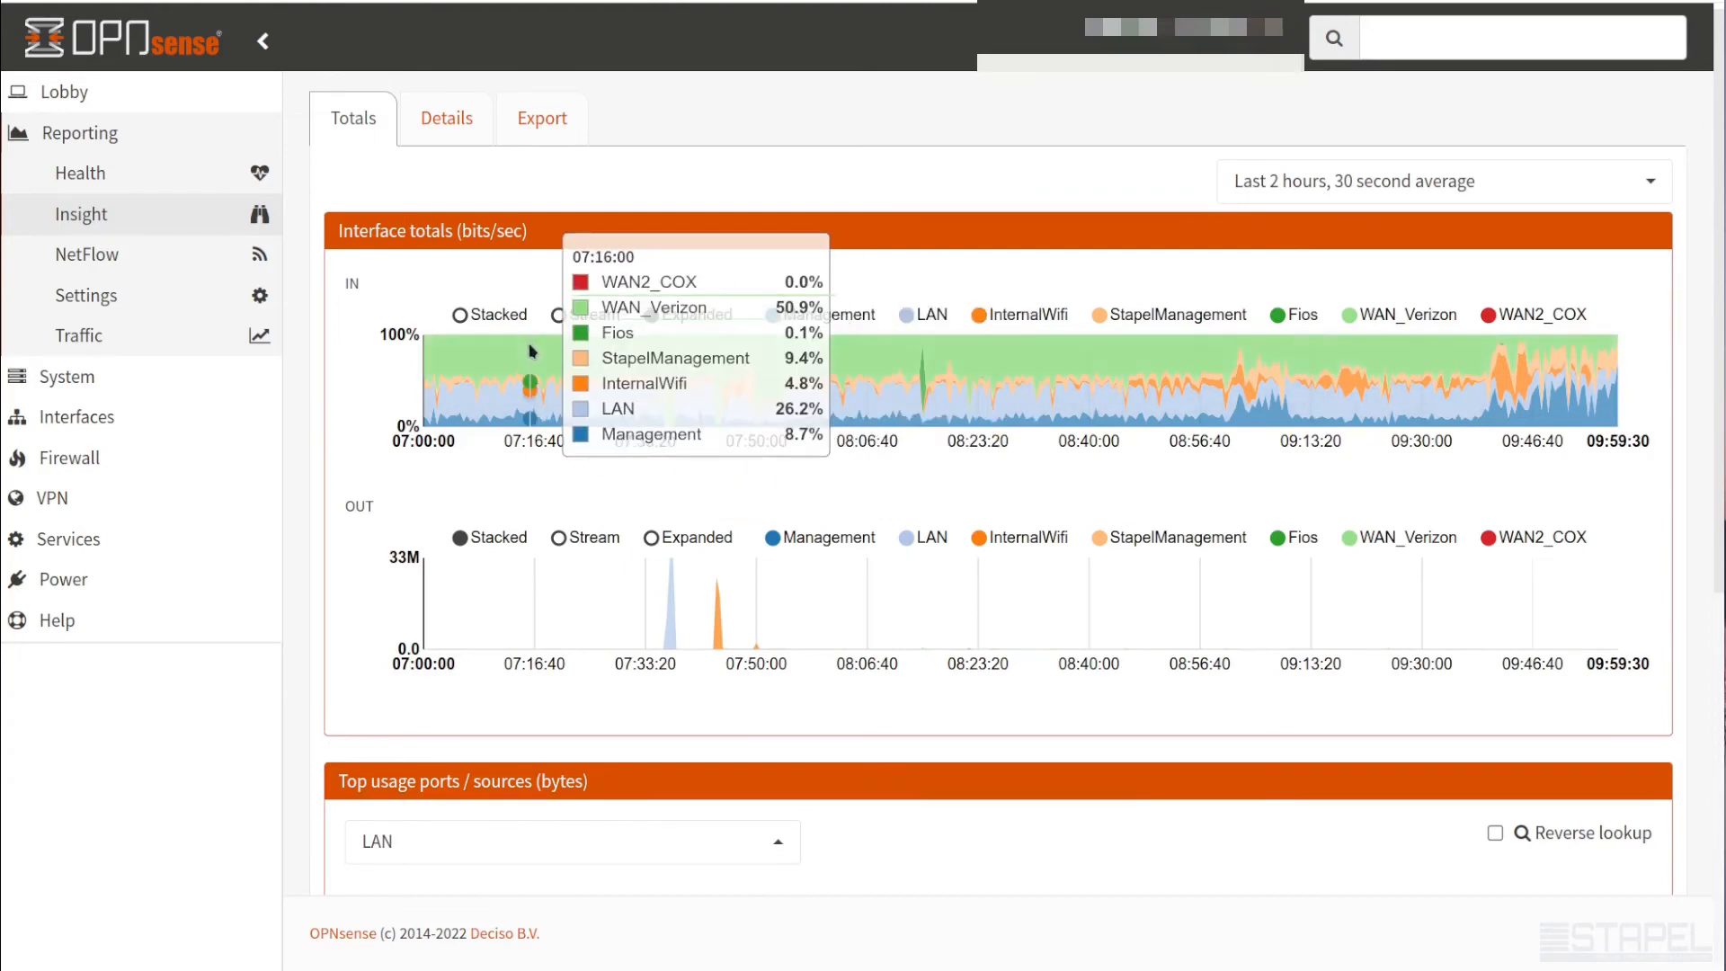
pyautogui.scroll(-3)
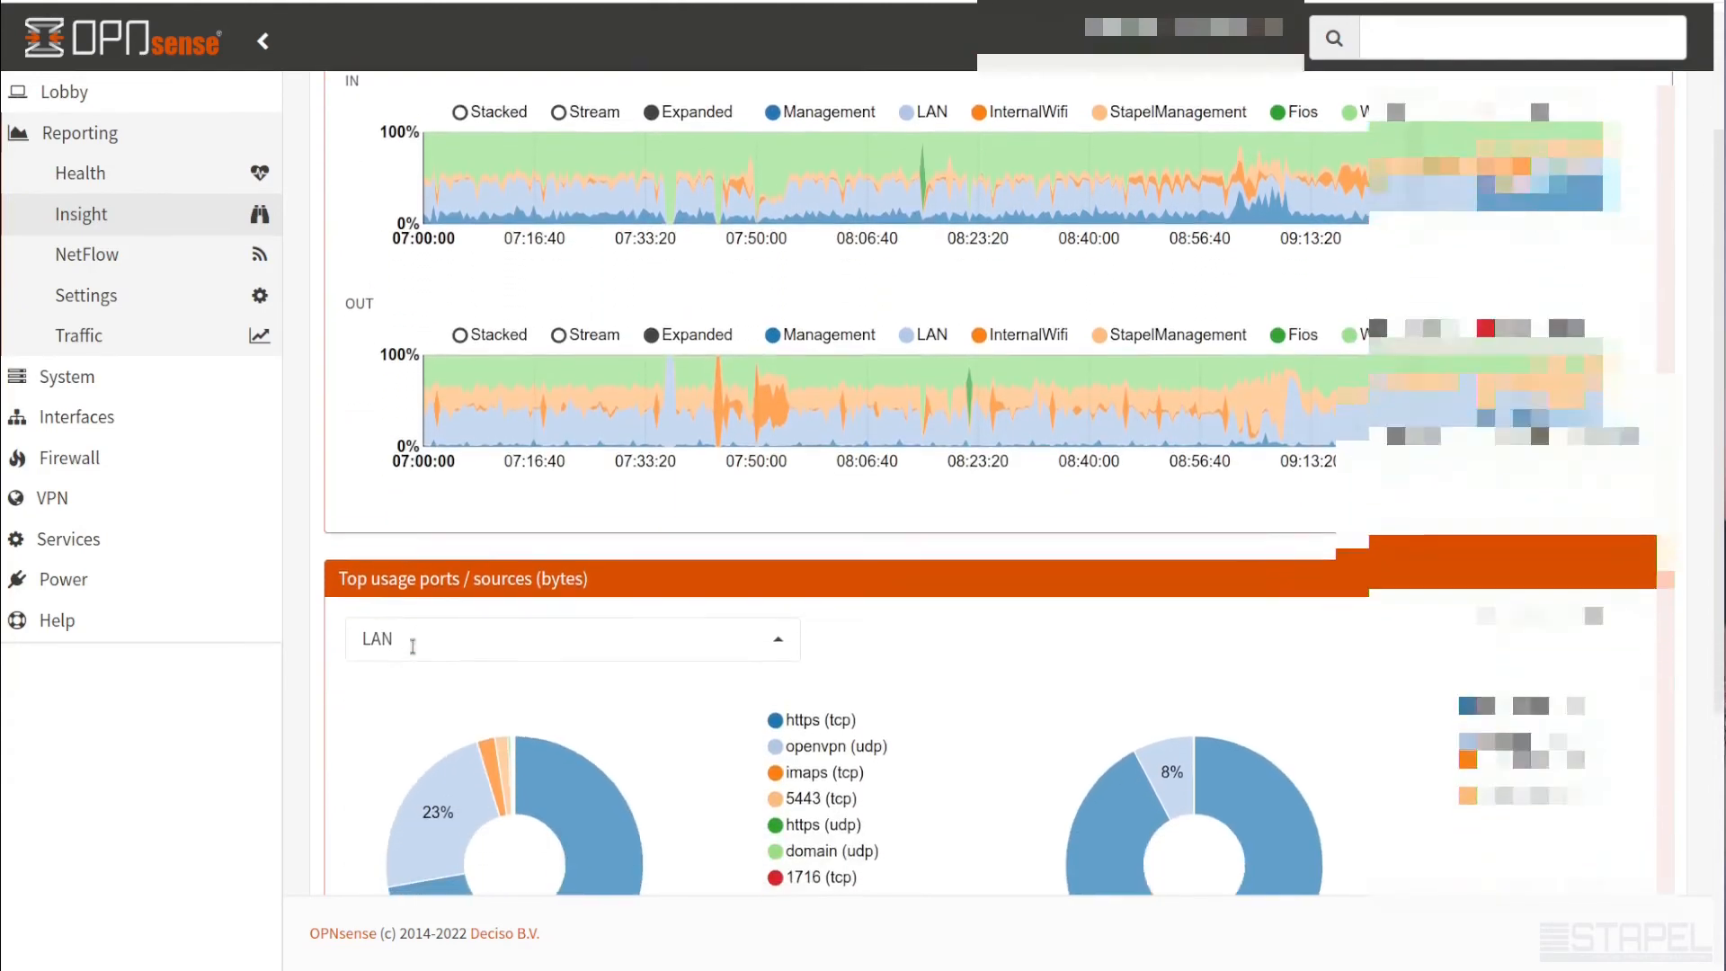
pyautogui.scroll(-3)
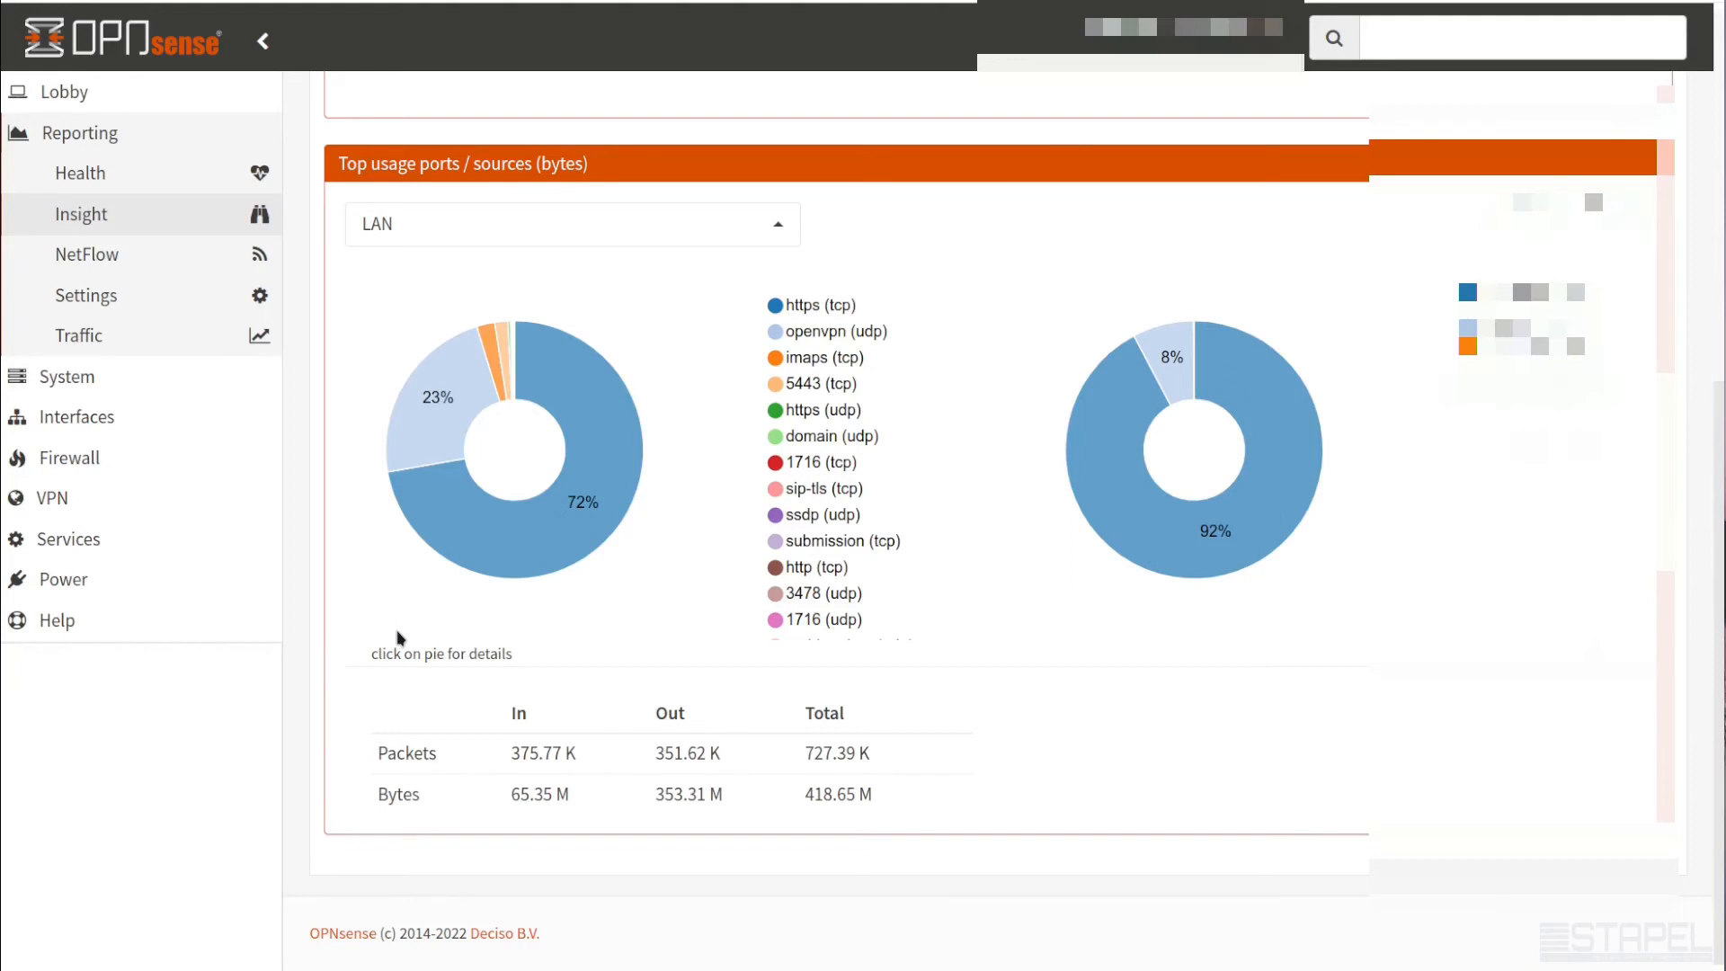
pyautogui.moveTo(779, 544)
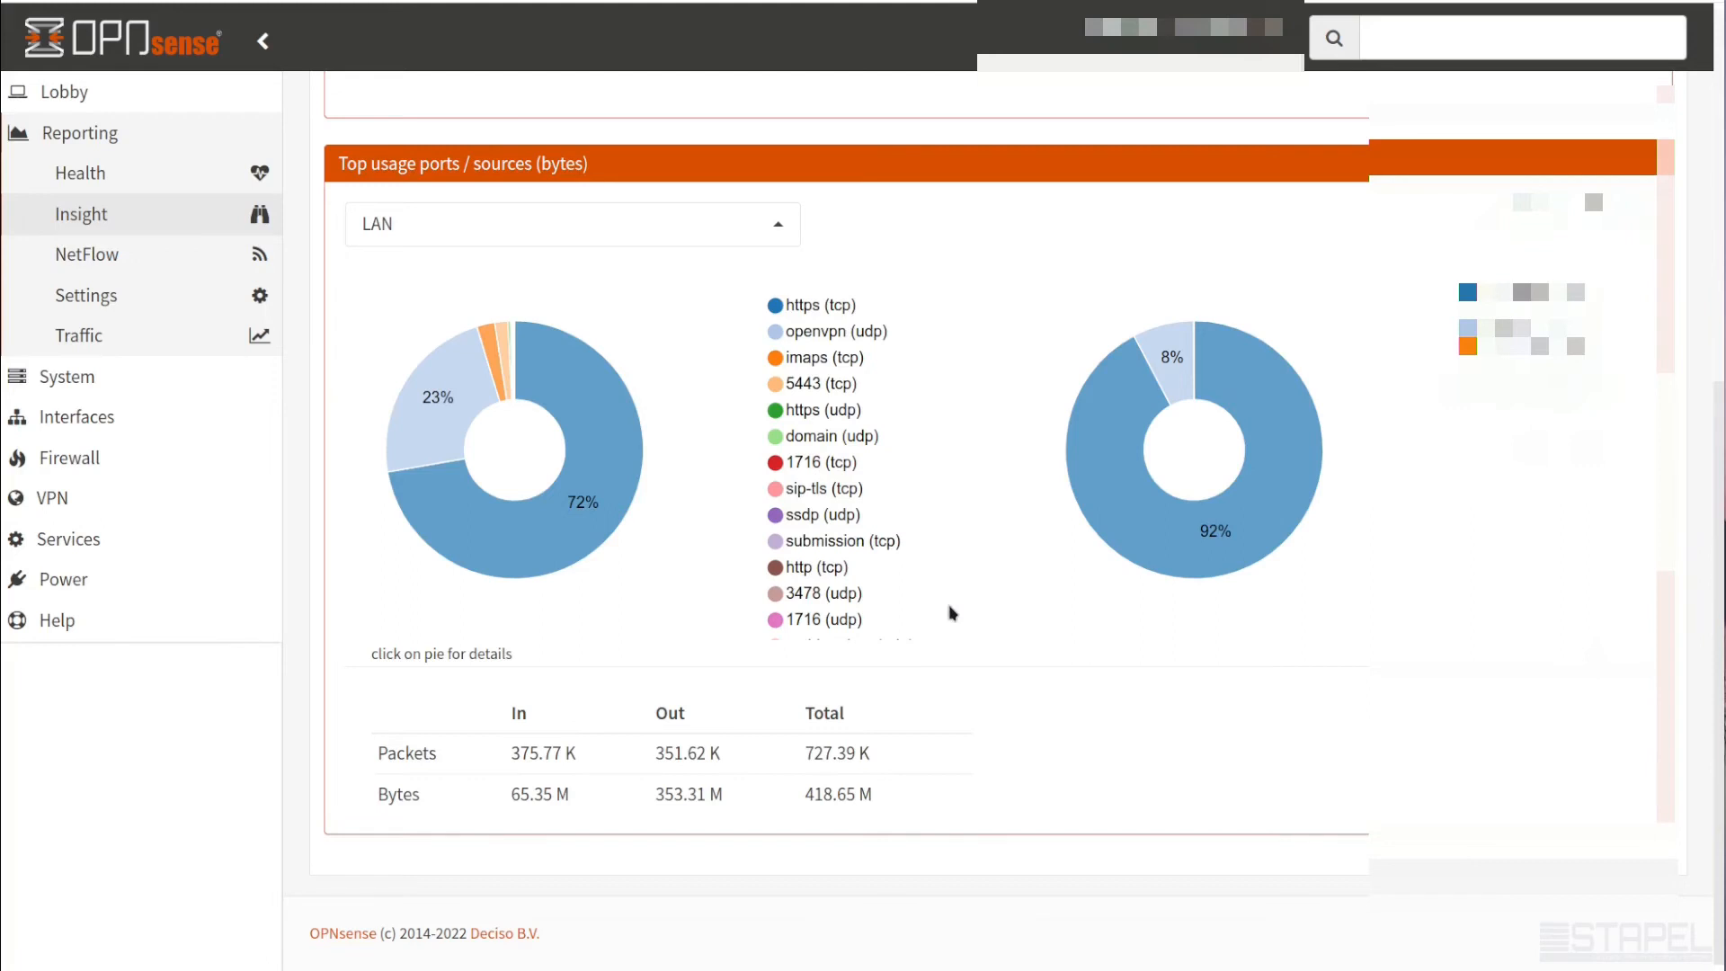
pyautogui.moveTo(851, 551)
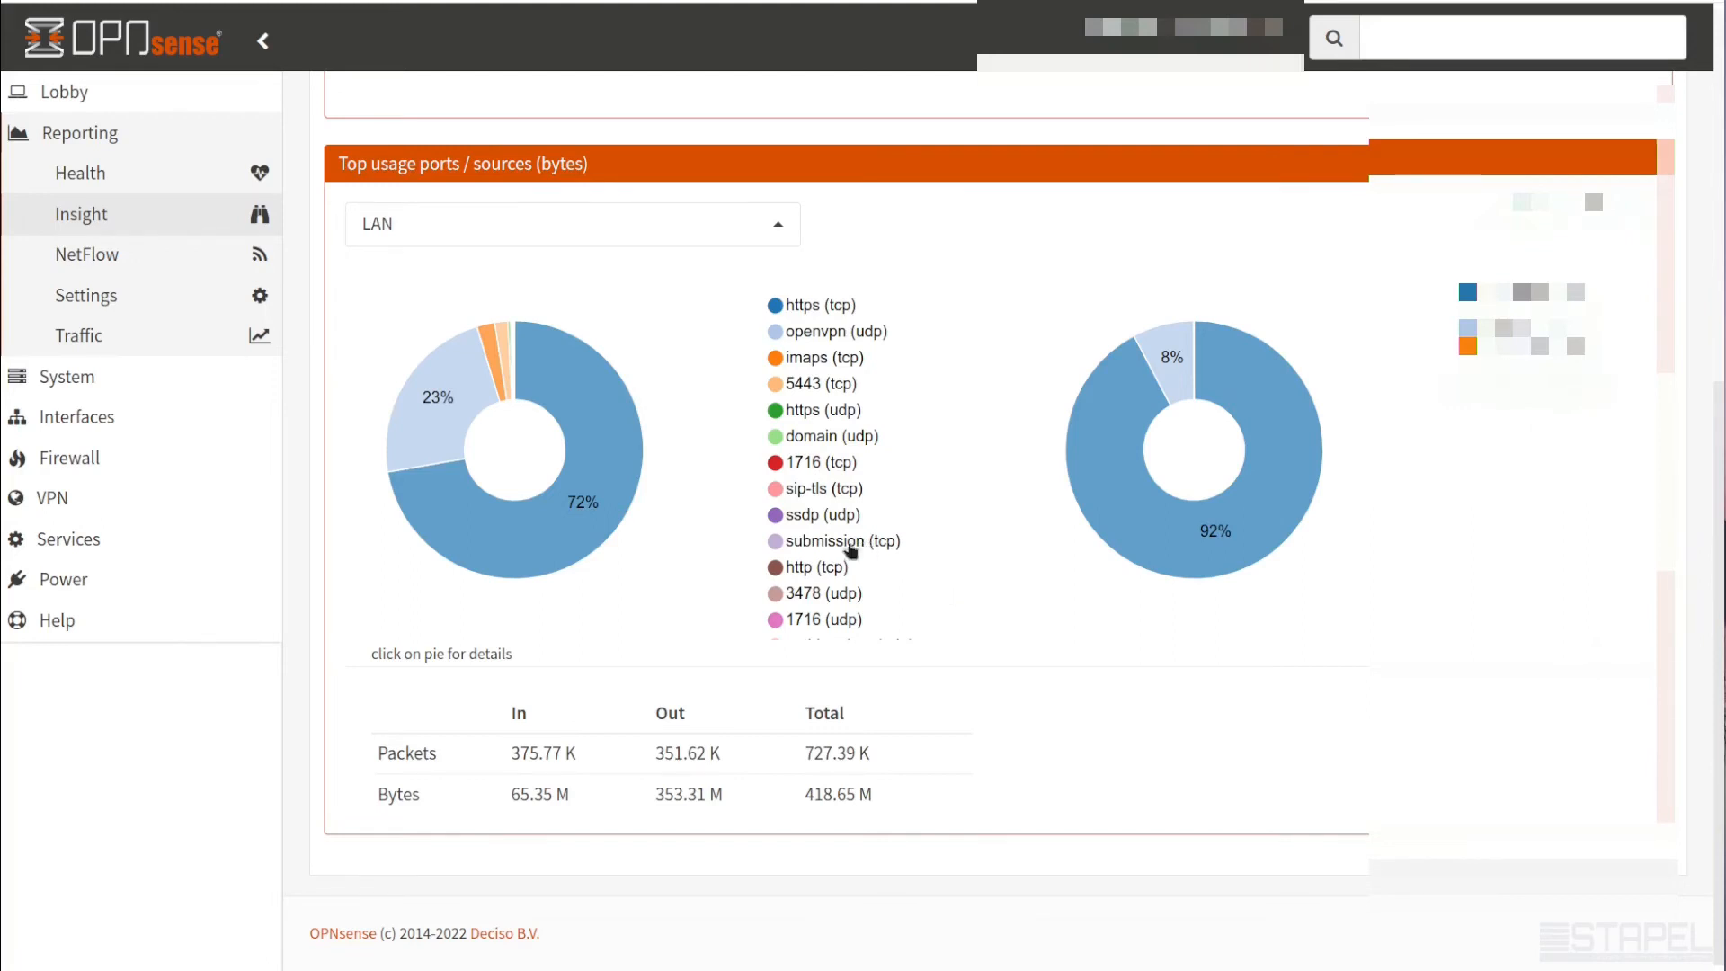
pyautogui.click(572, 223)
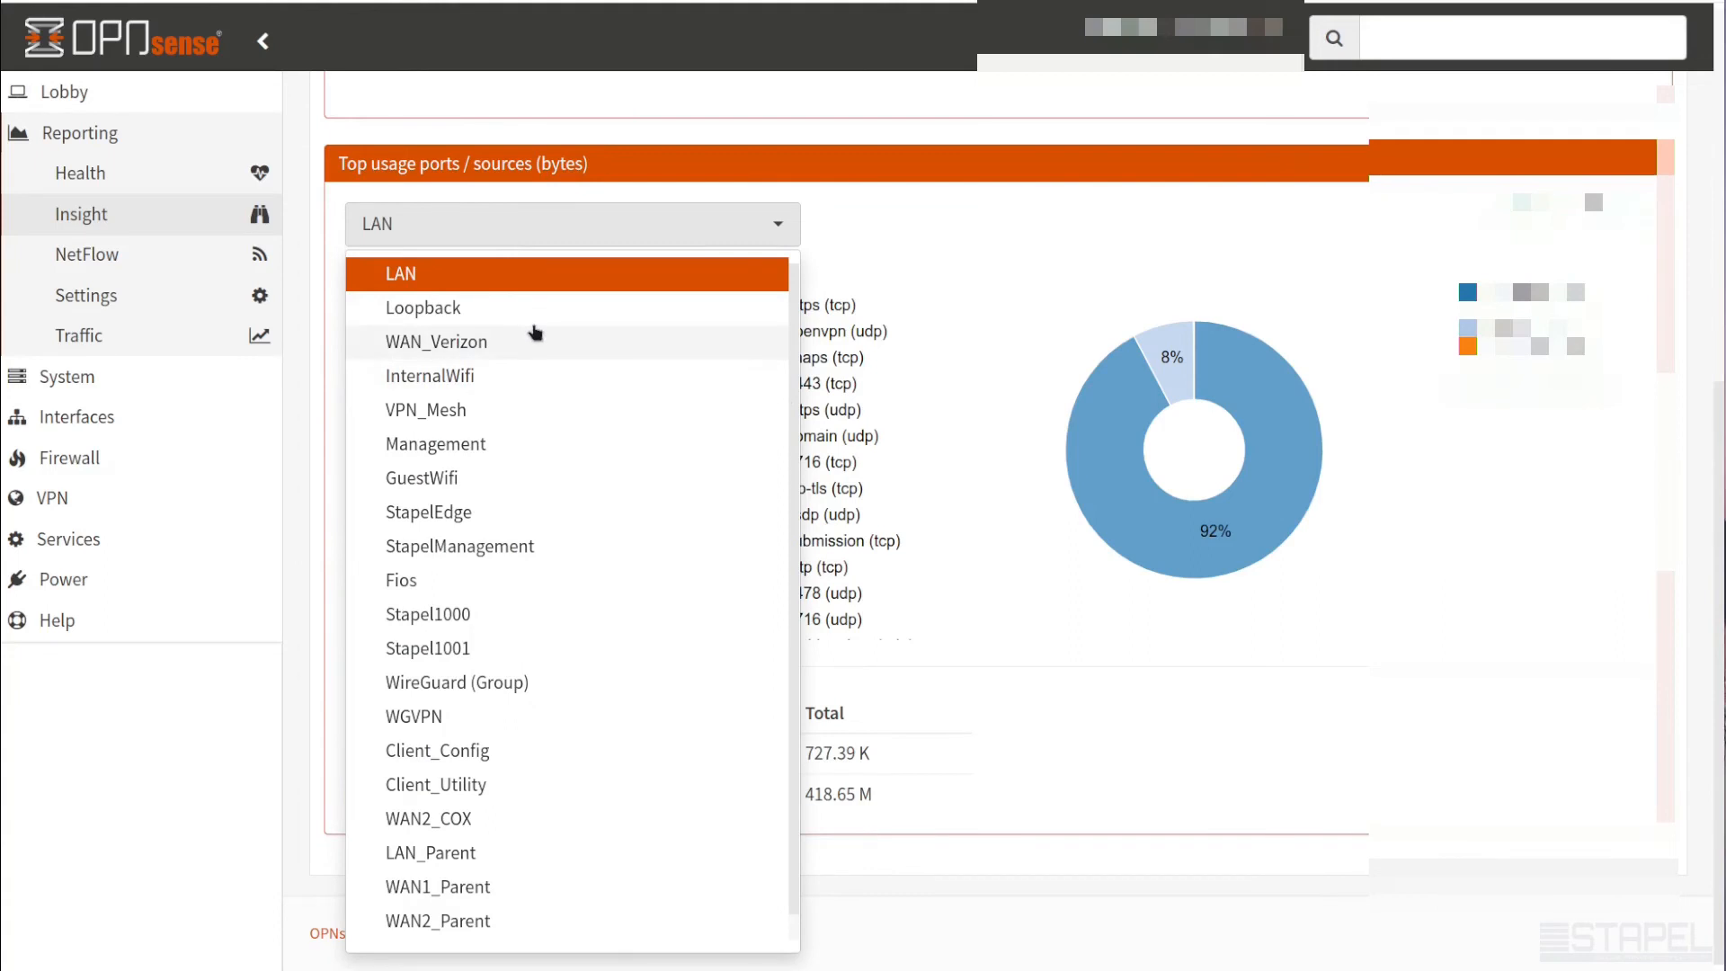
pyautogui.click(399, 273)
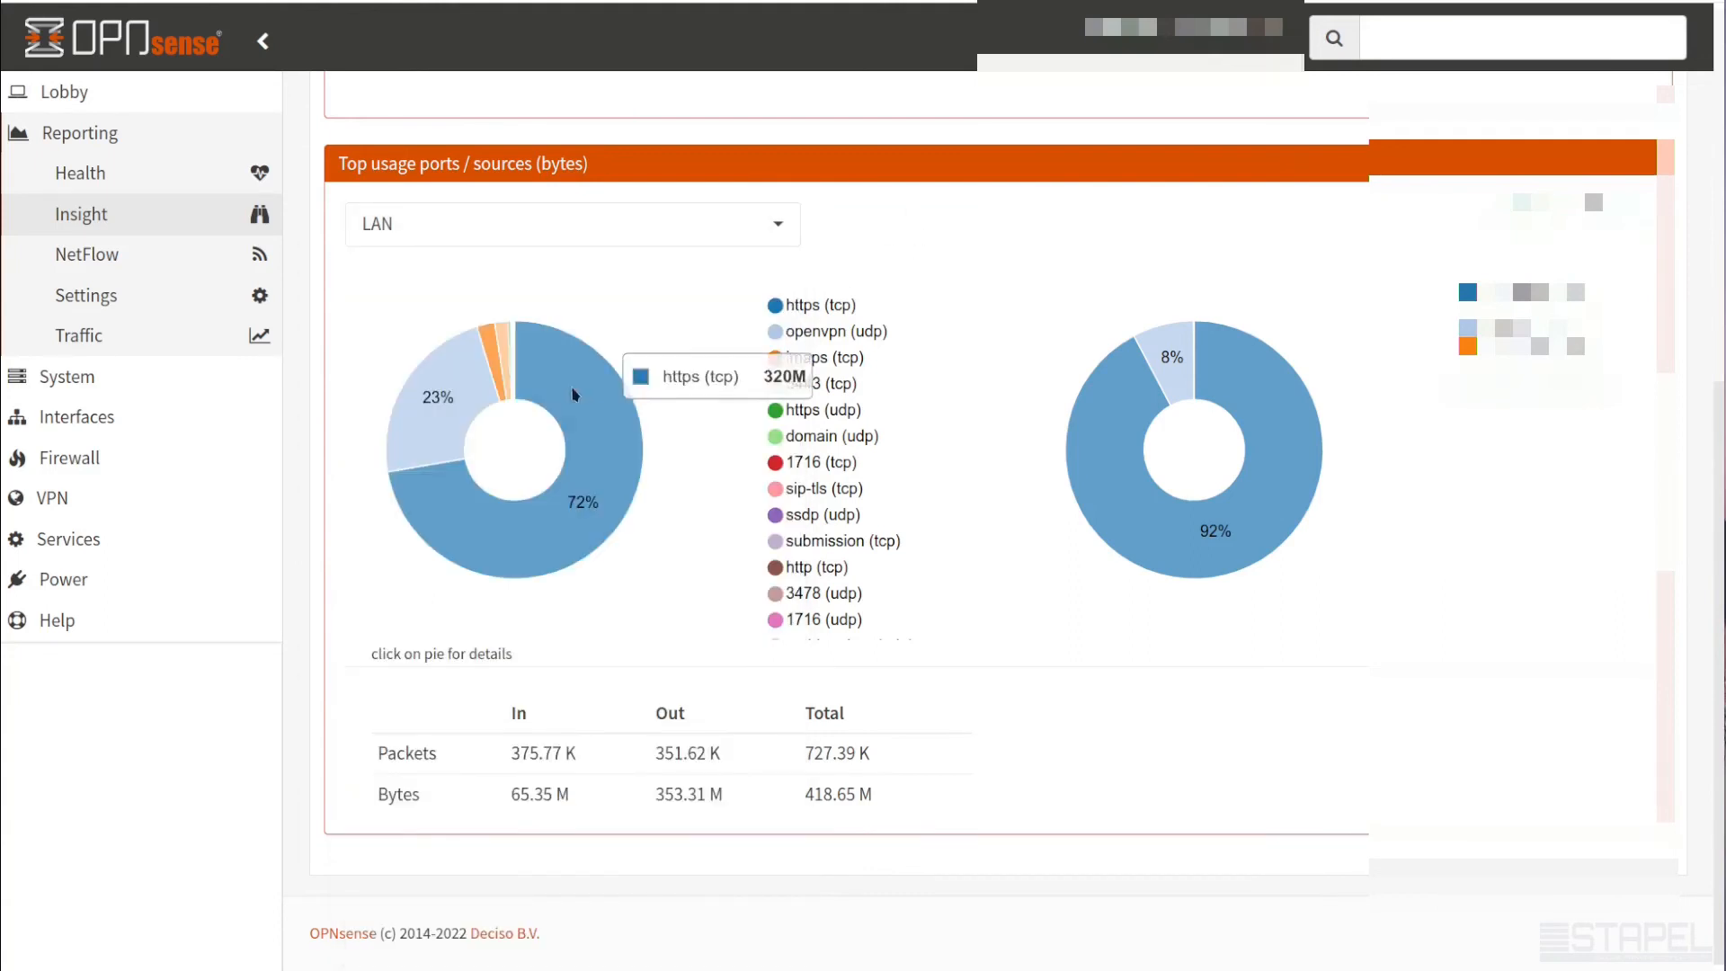
pyautogui.moveTo(619, 451)
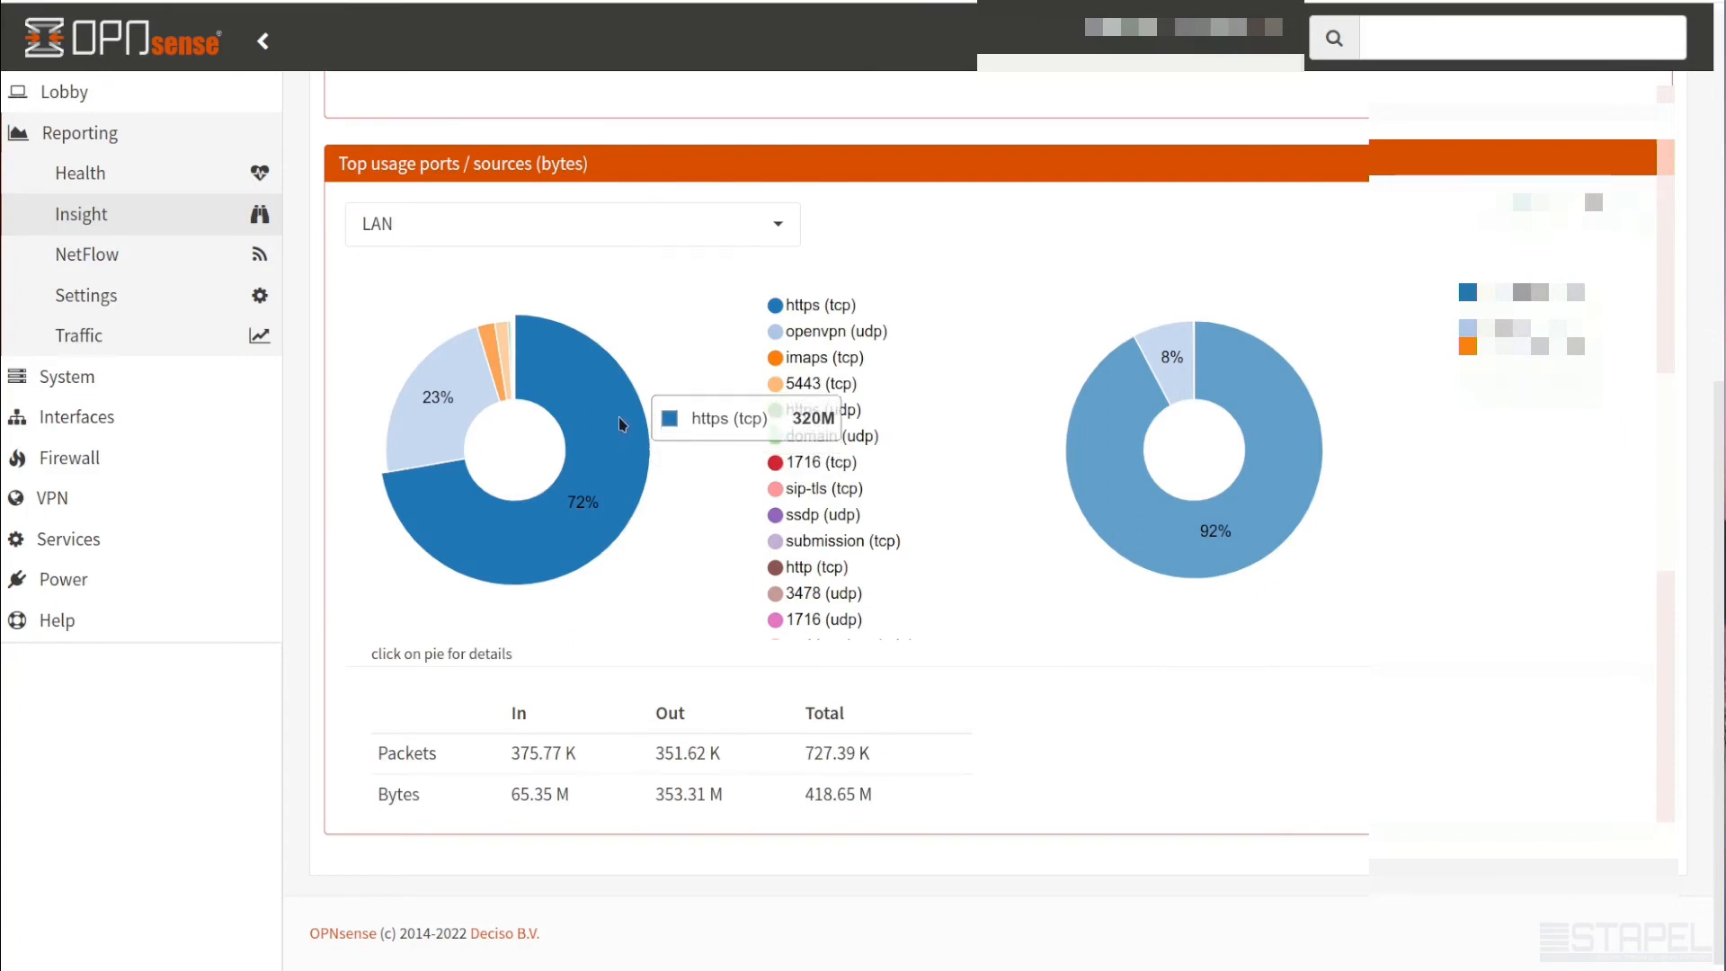
pyautogui.moveTo(1096, 467)
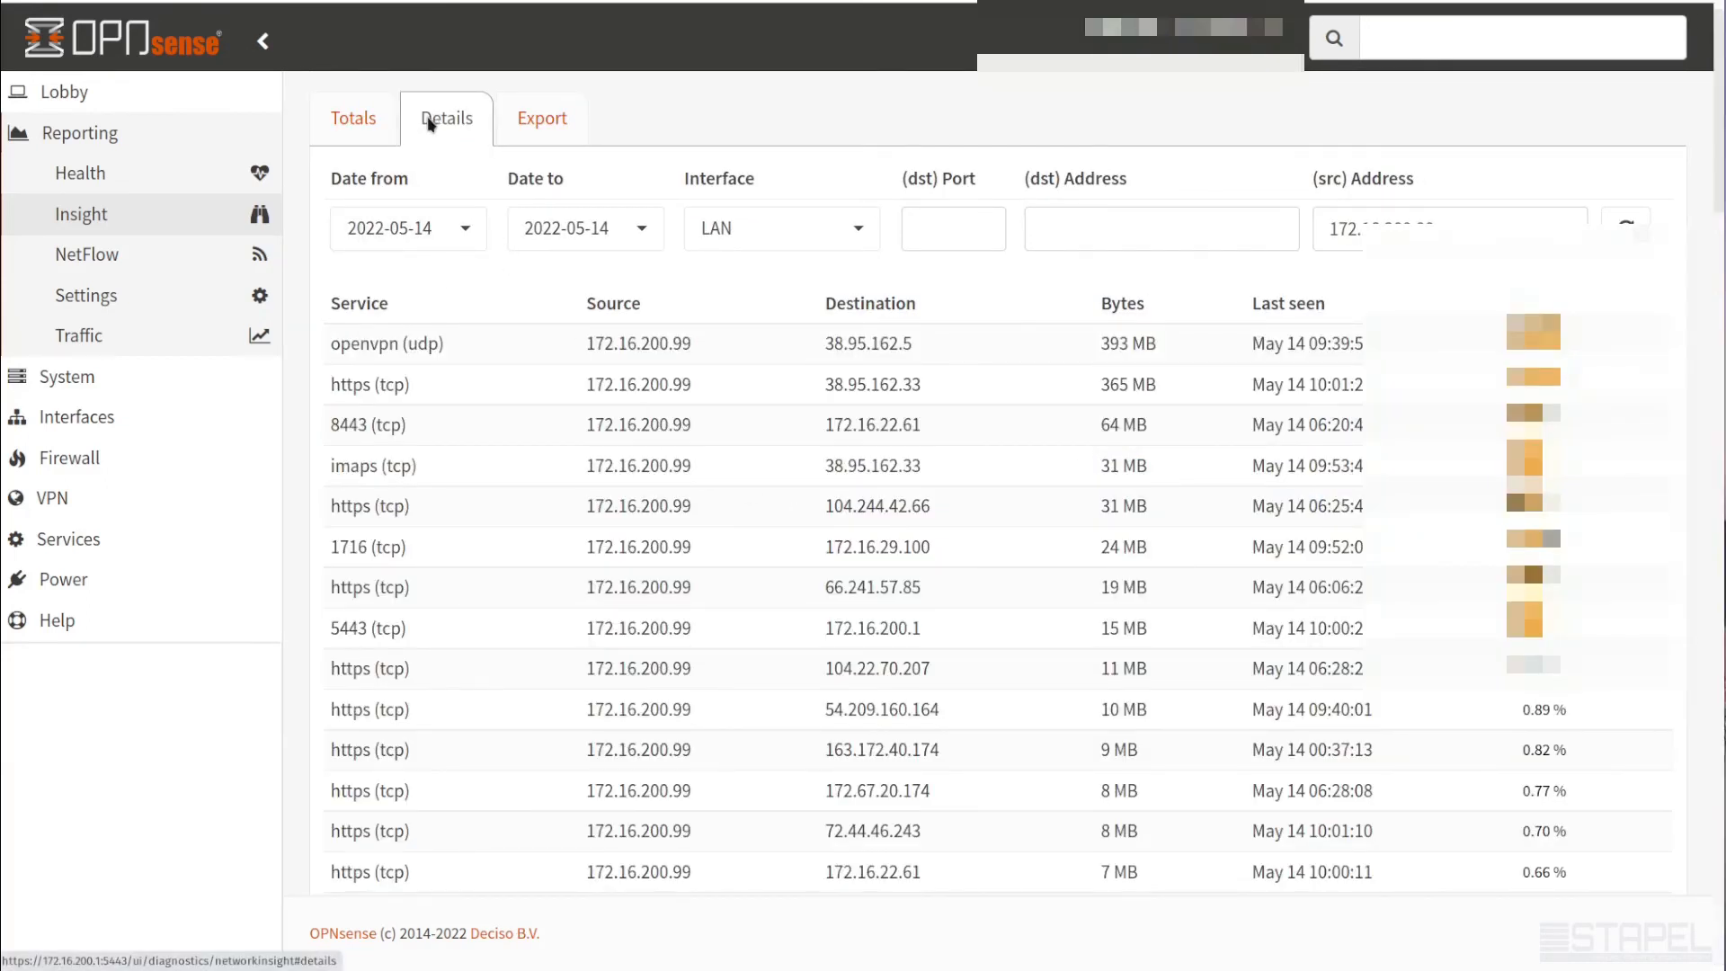
pyautogui.moveTo(612, 324)
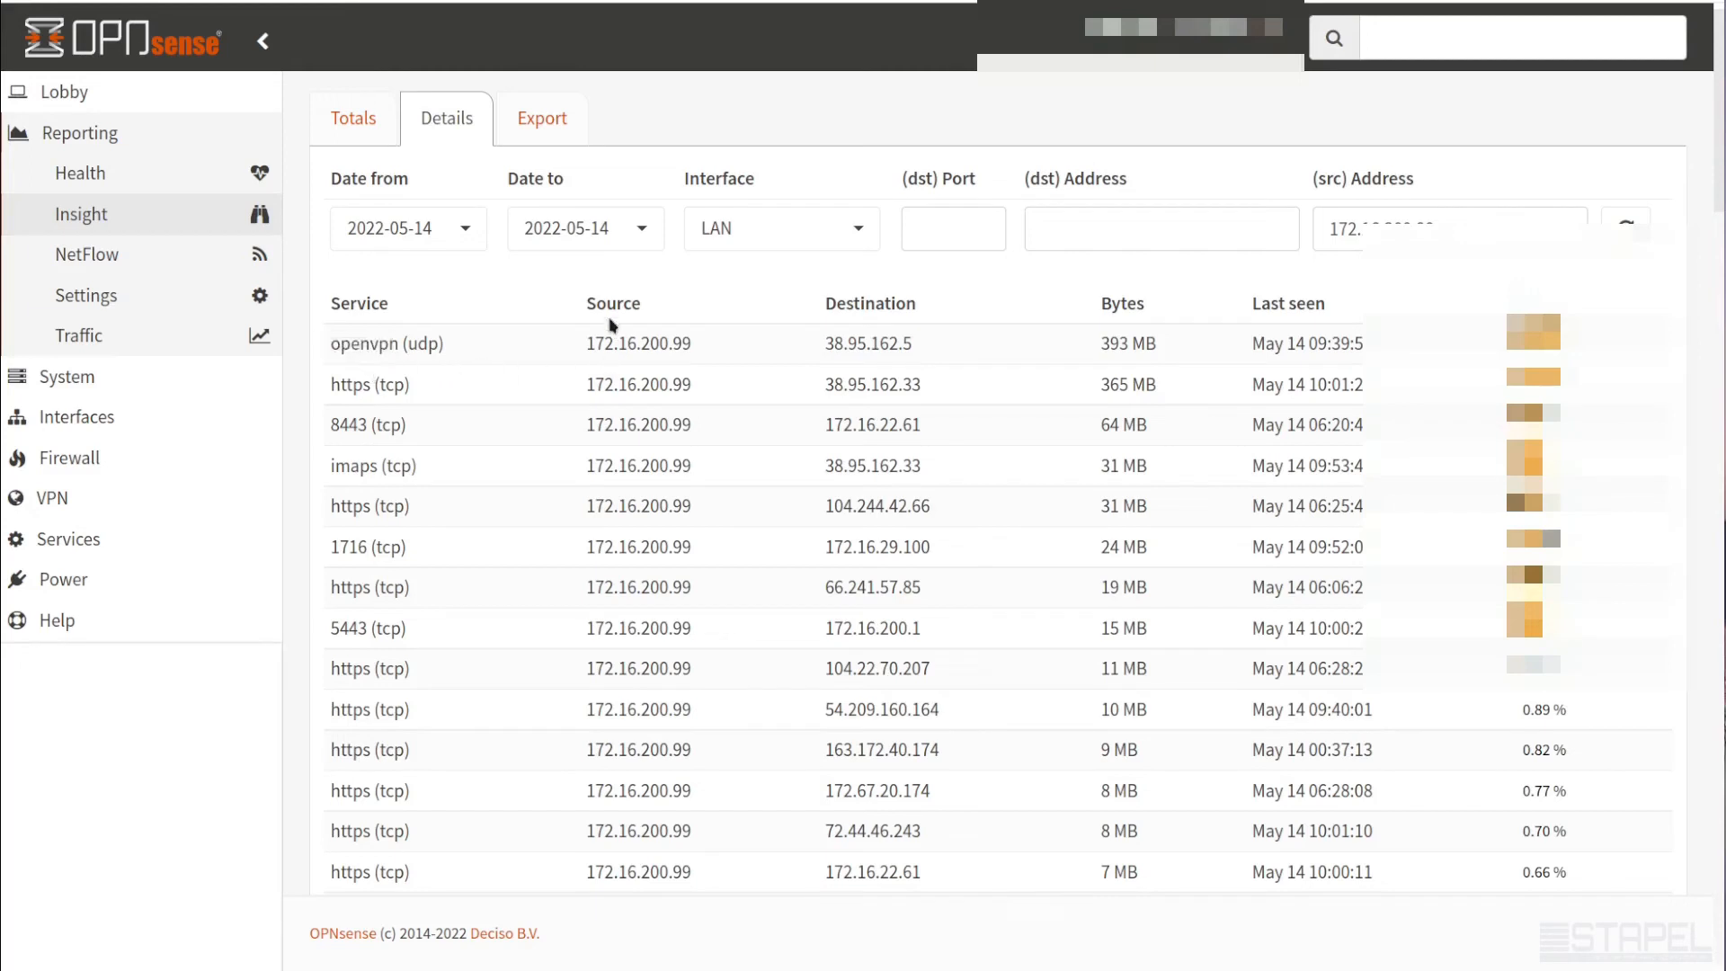
pyautogui.moveTo(870, 300)
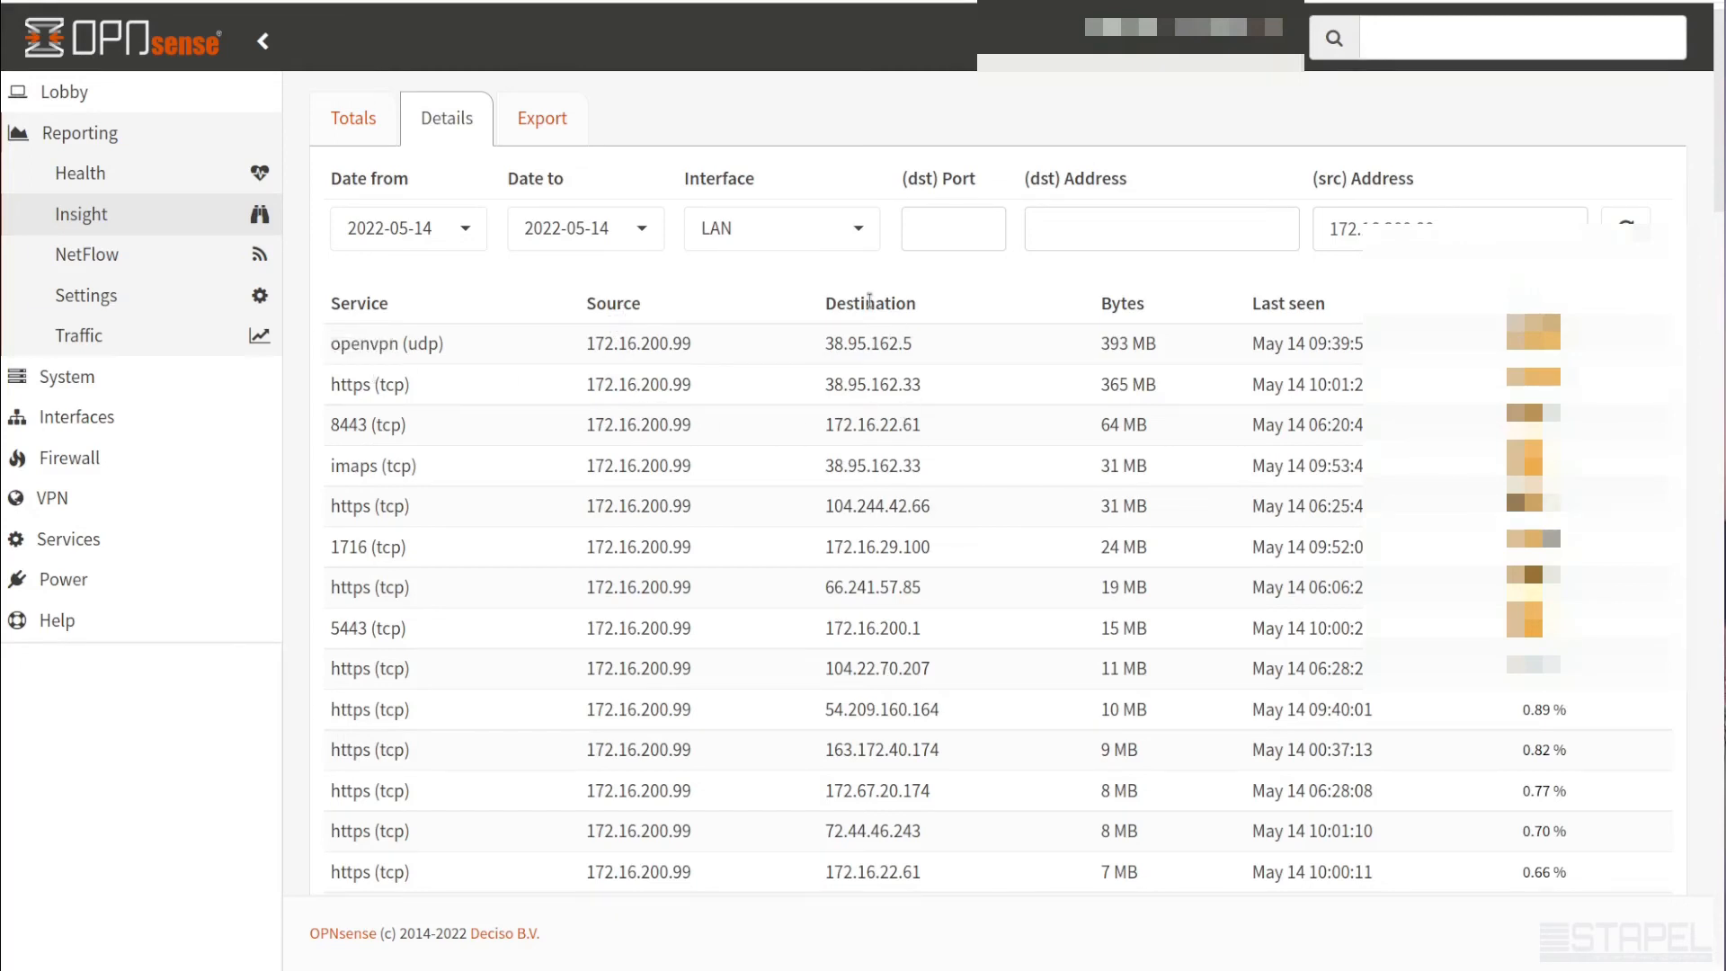
pyautogui.moveTo(913, 779)
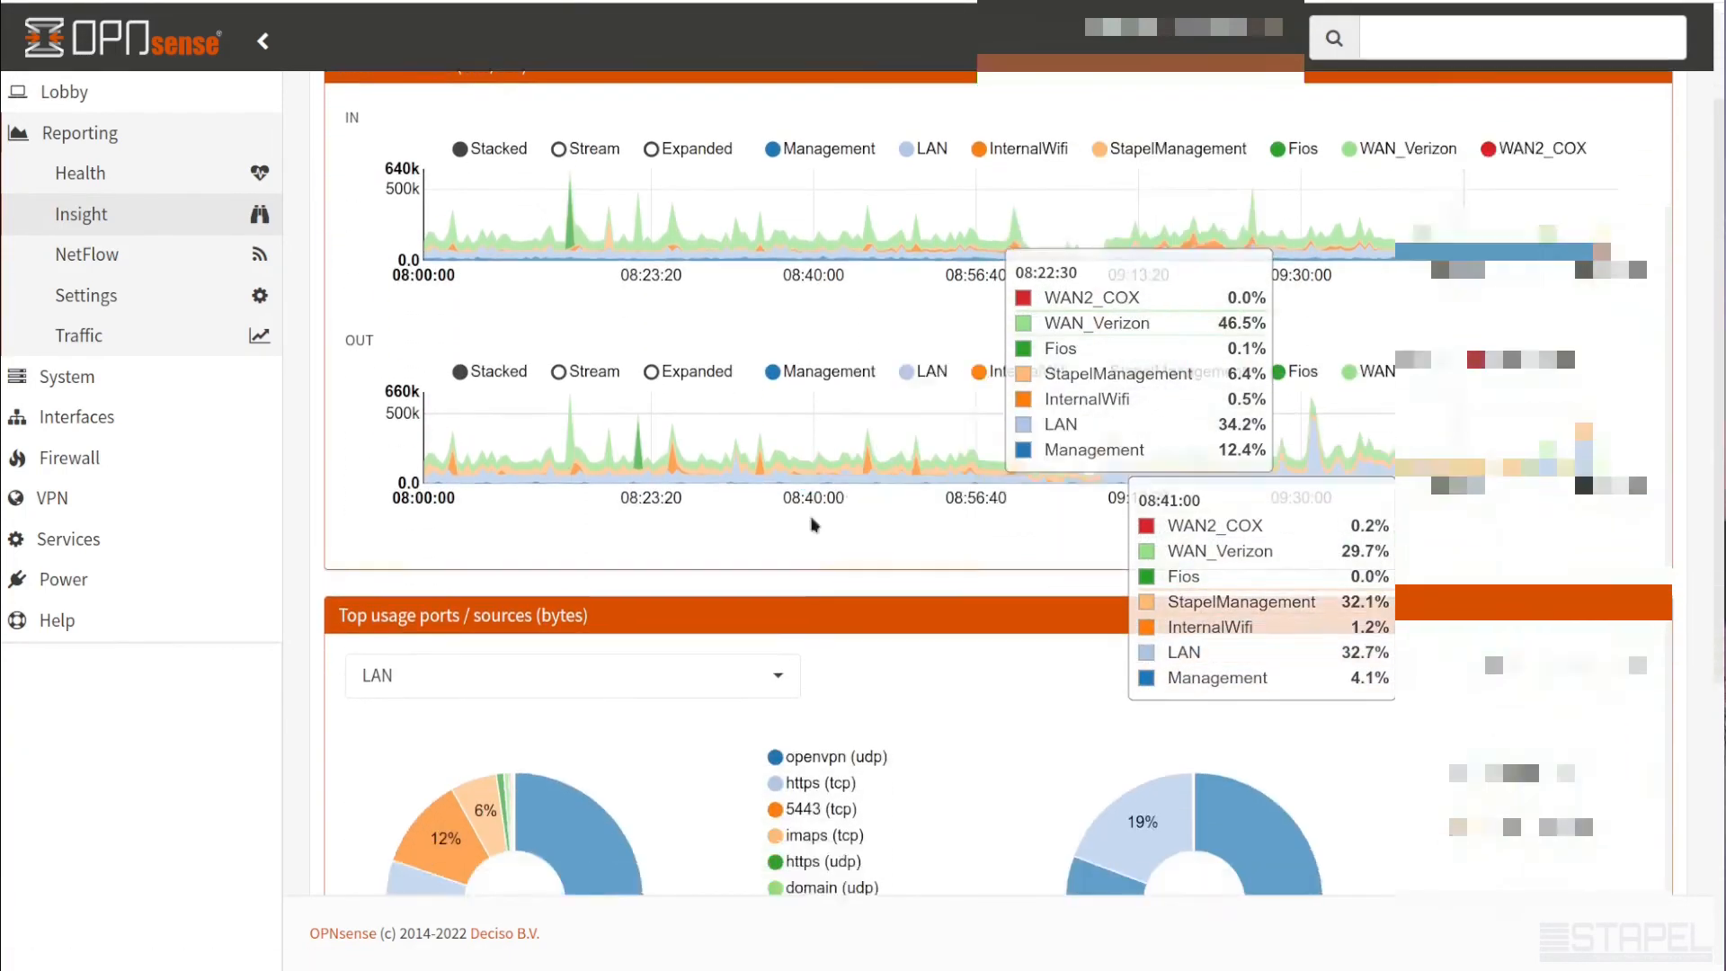
# Scroll down to the LAN top usage ports pie chart led by openvpn (udp)
pyautogui.scroll(-3)
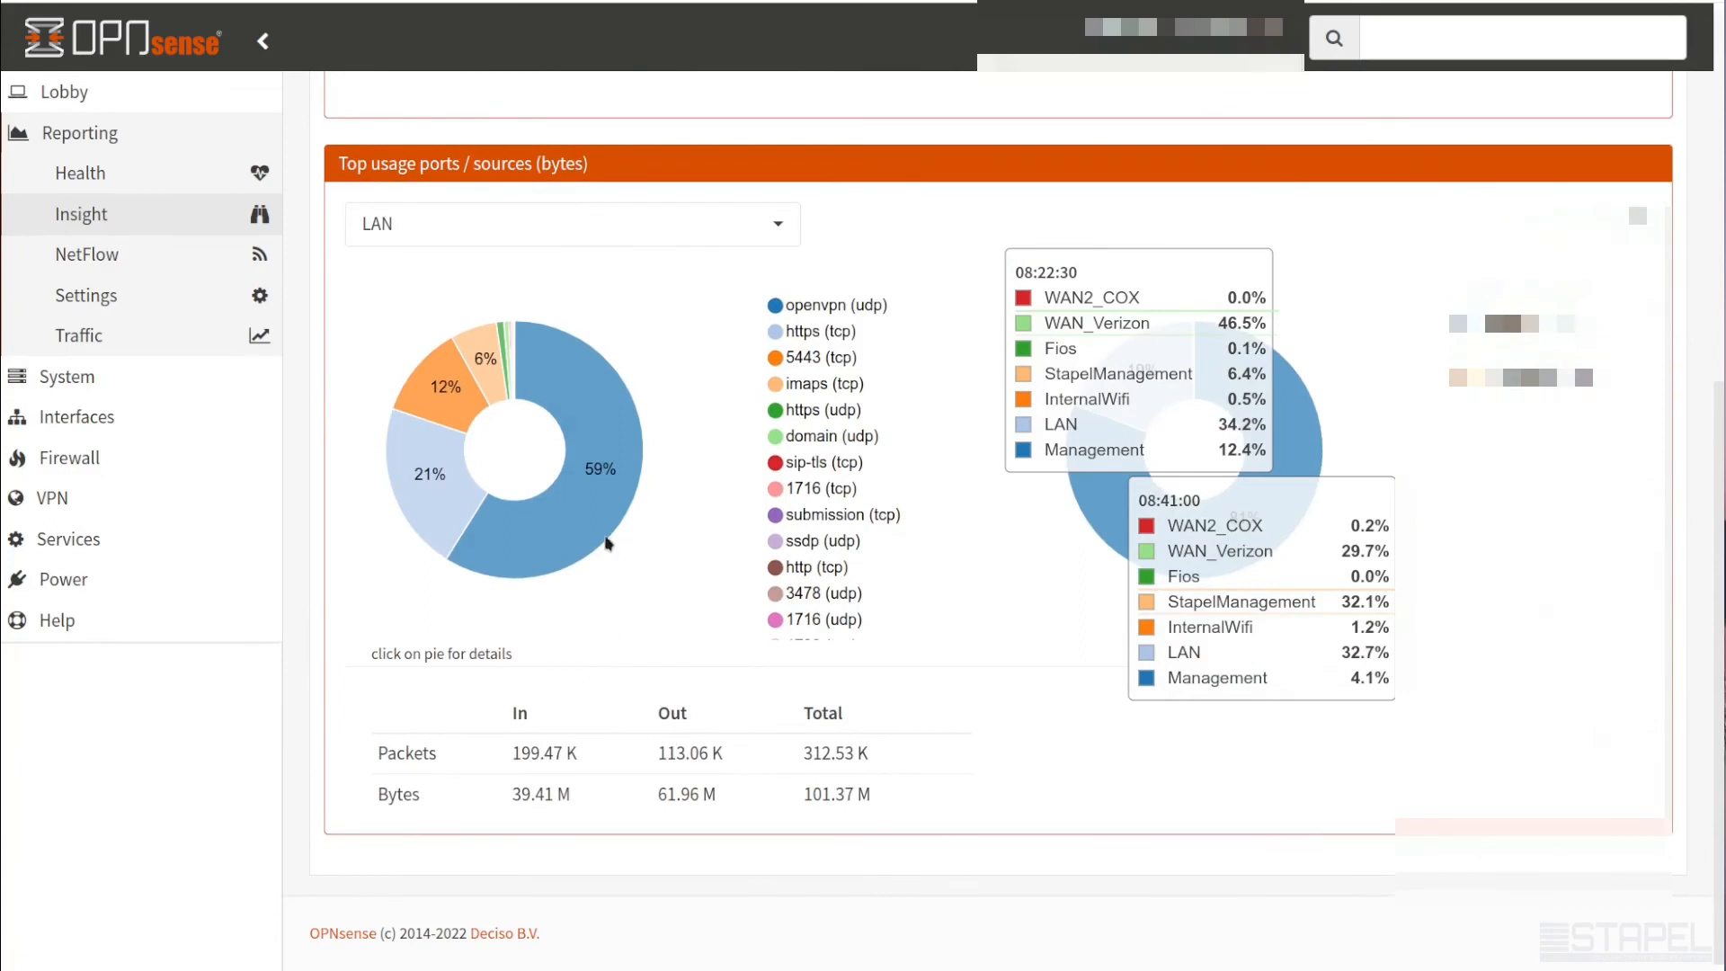
pyautogui.moveTo(600, 467)
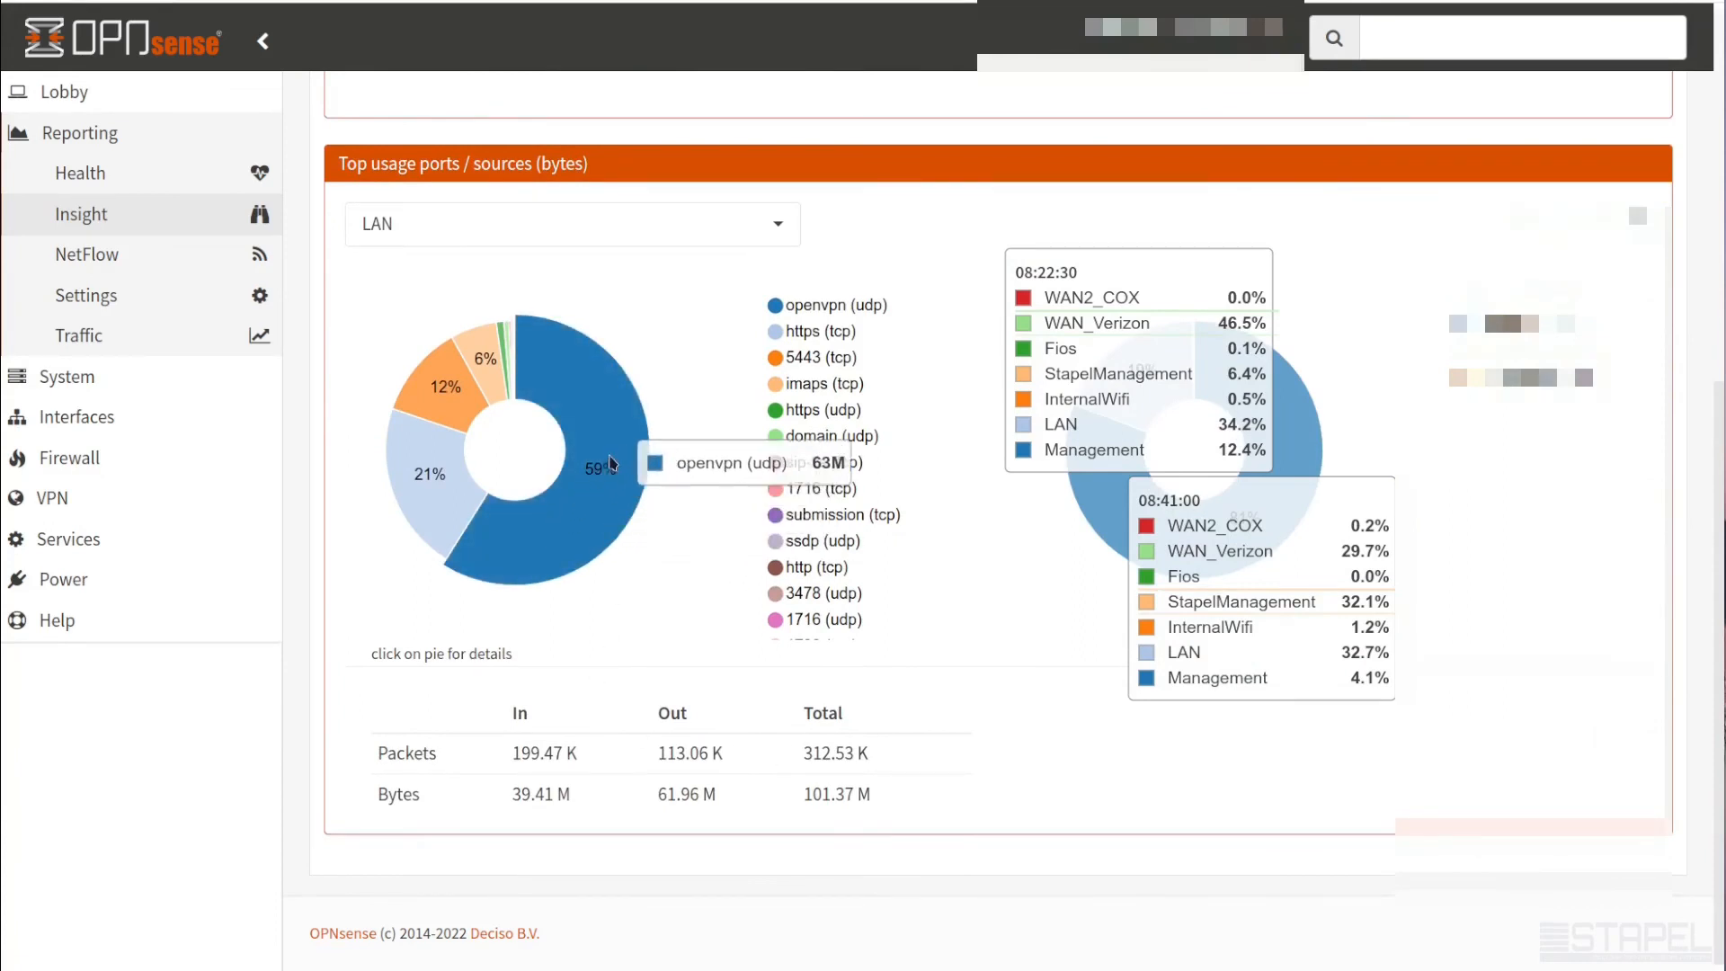
pyautogui.moveTo(612, 412)
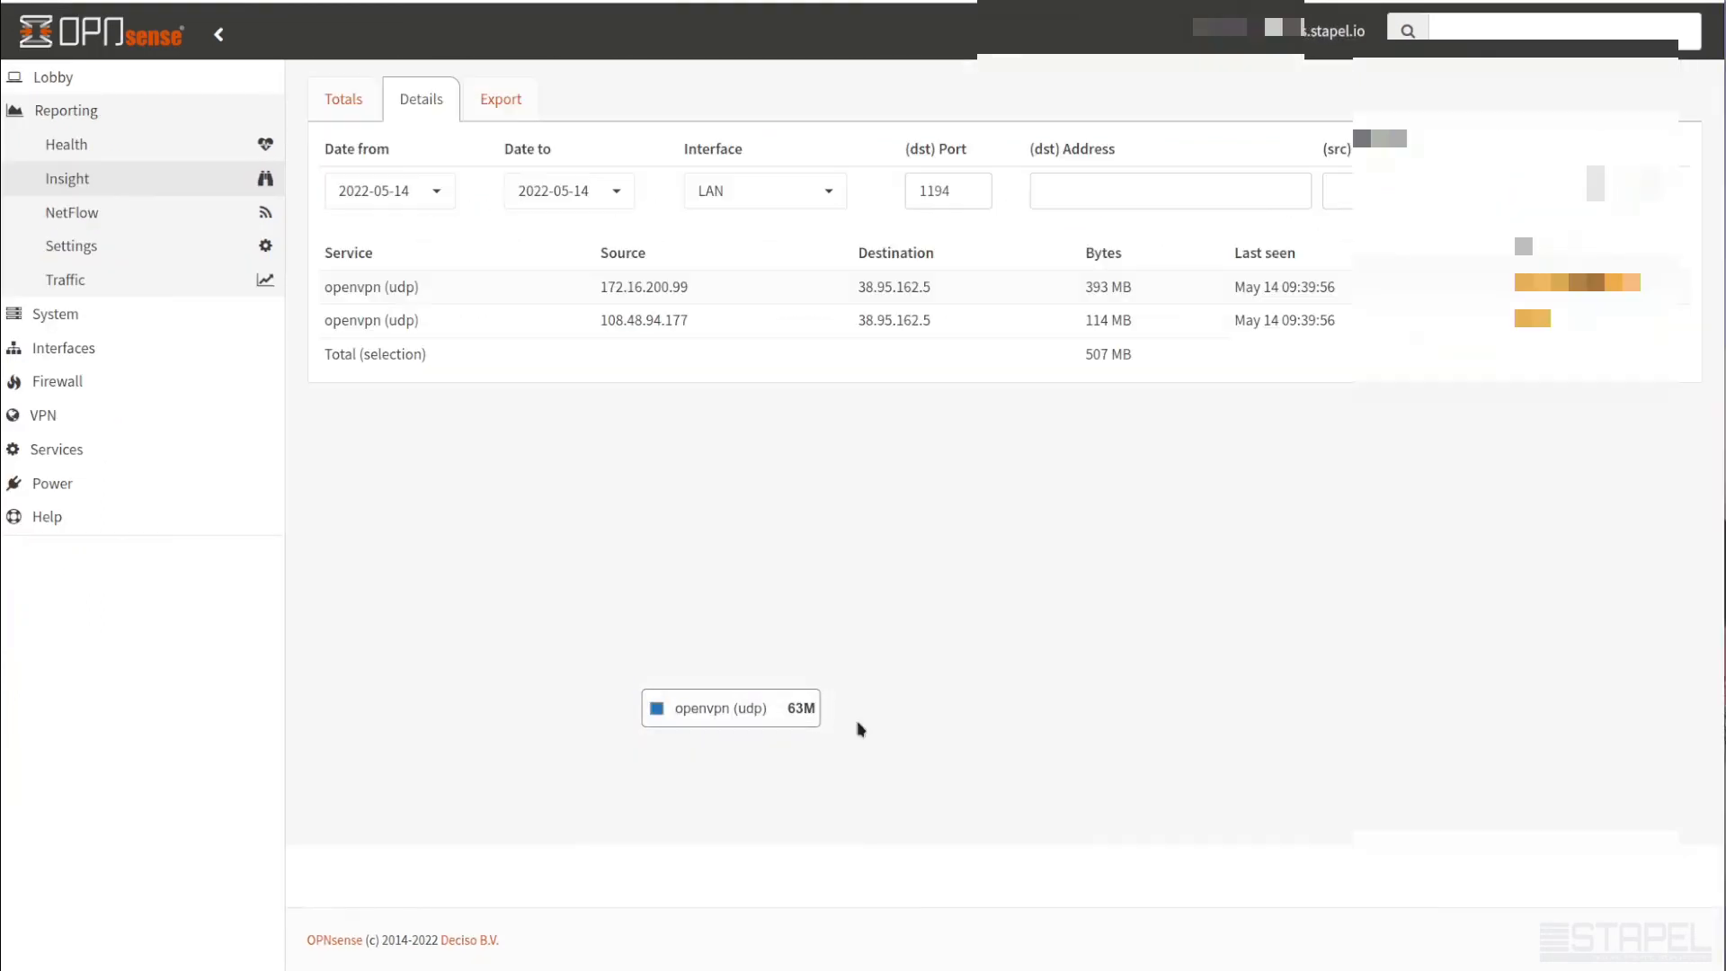
pyautogui.moveTo(482, 338)
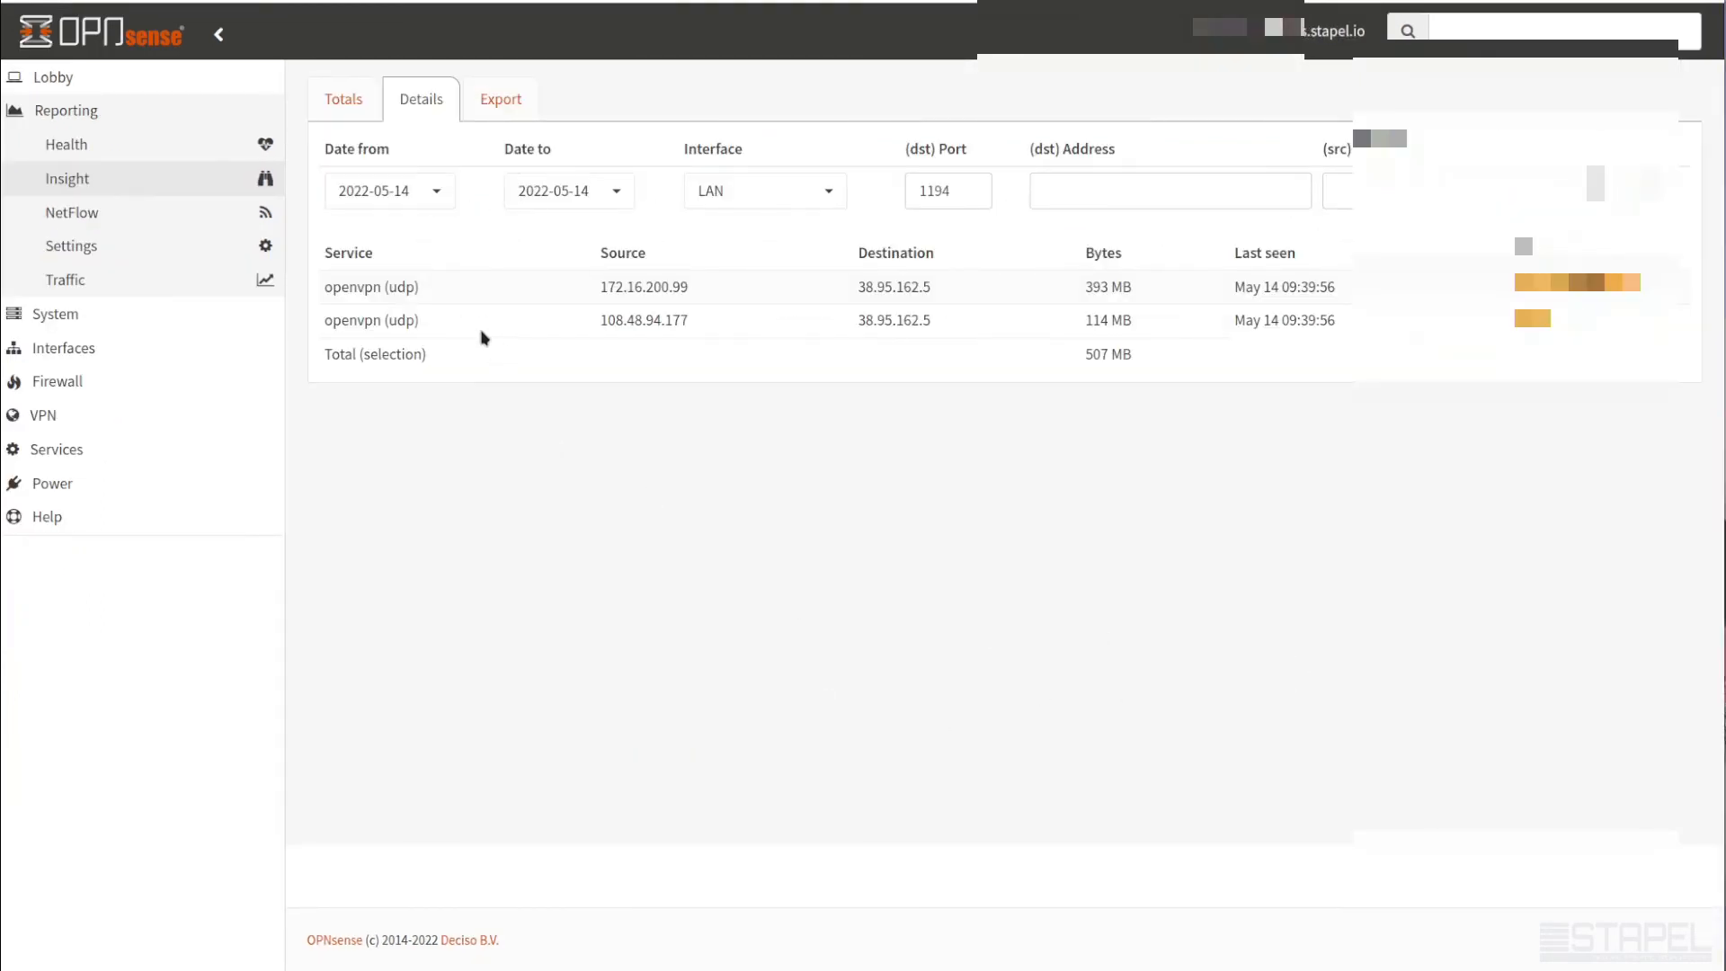
pyautogui.moveTo(379, 288)
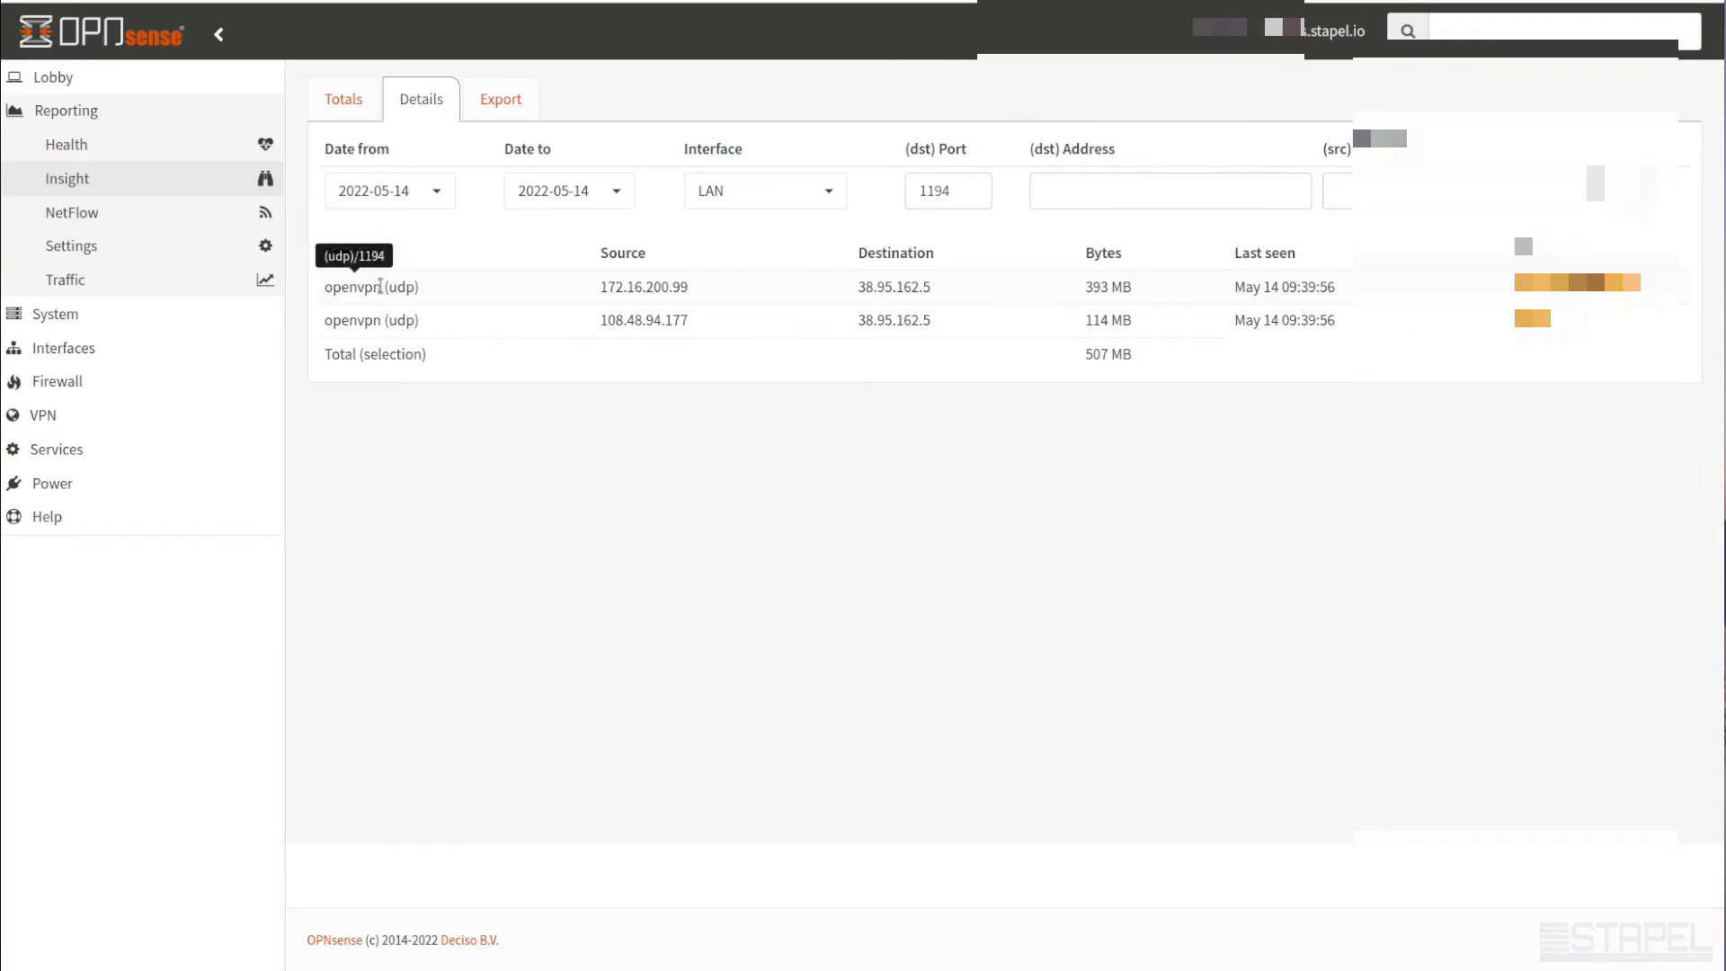
# Select addresses 38.95.162.5 and 108.48.94.177 in the port 1194 flows, then return to Totals
pyautogui.doubleClick(867, 285)
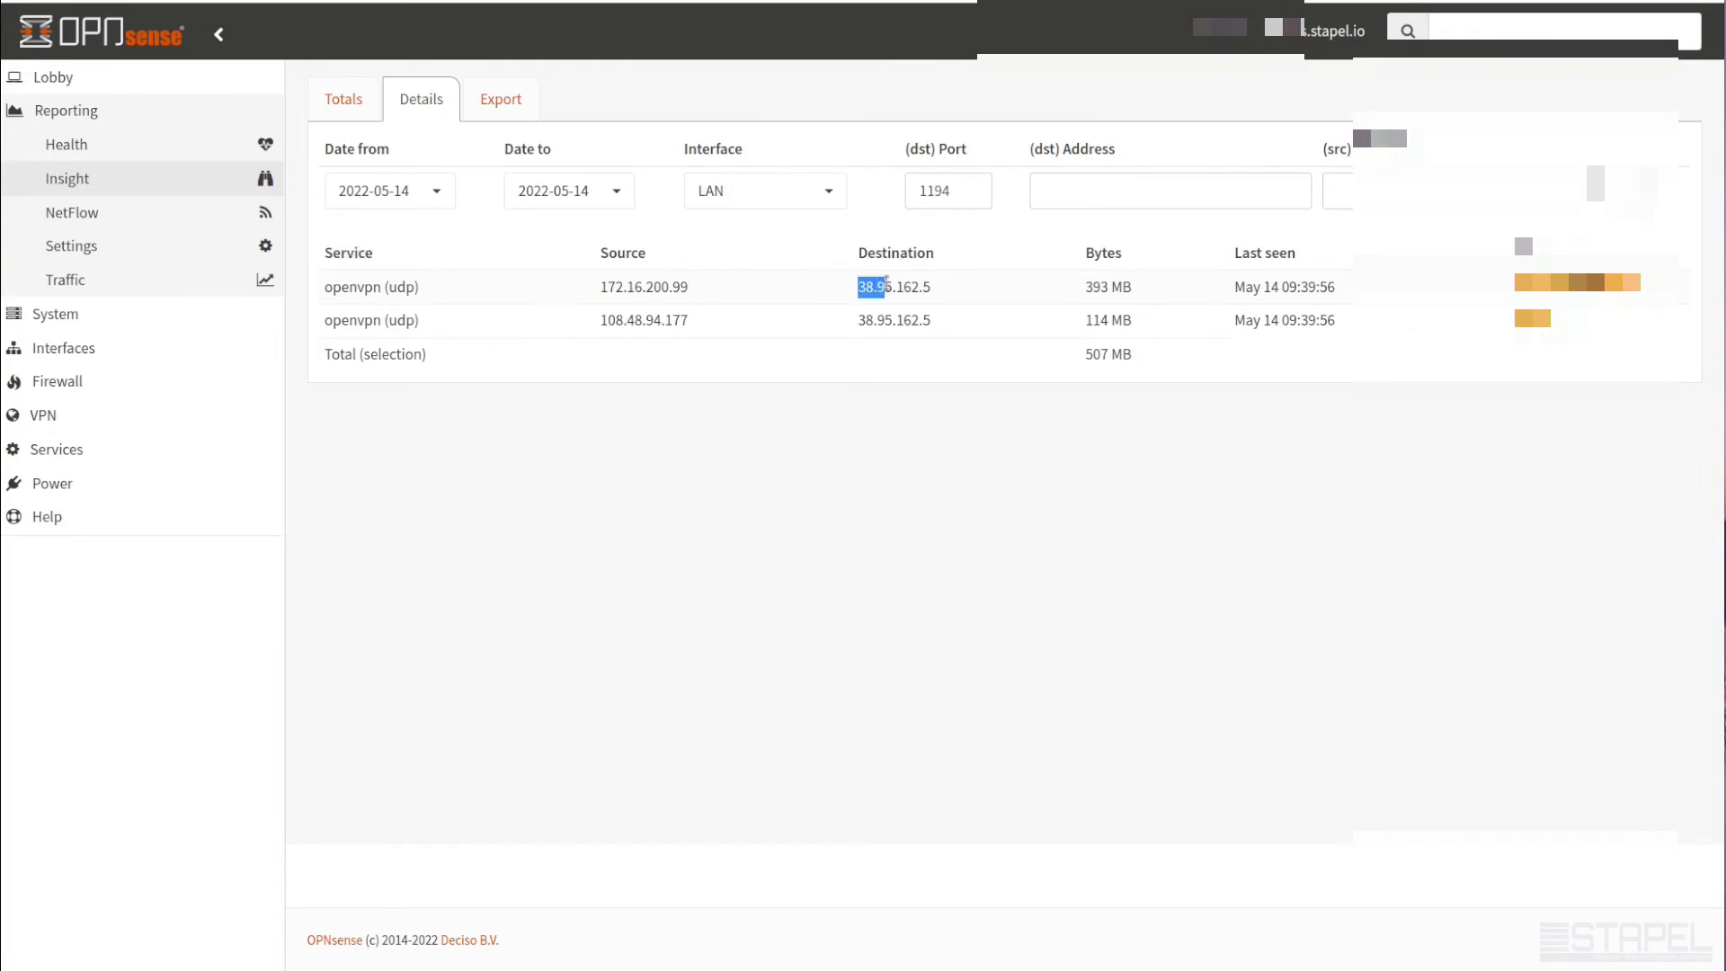
pyautogui.doubleClick(894, 288)
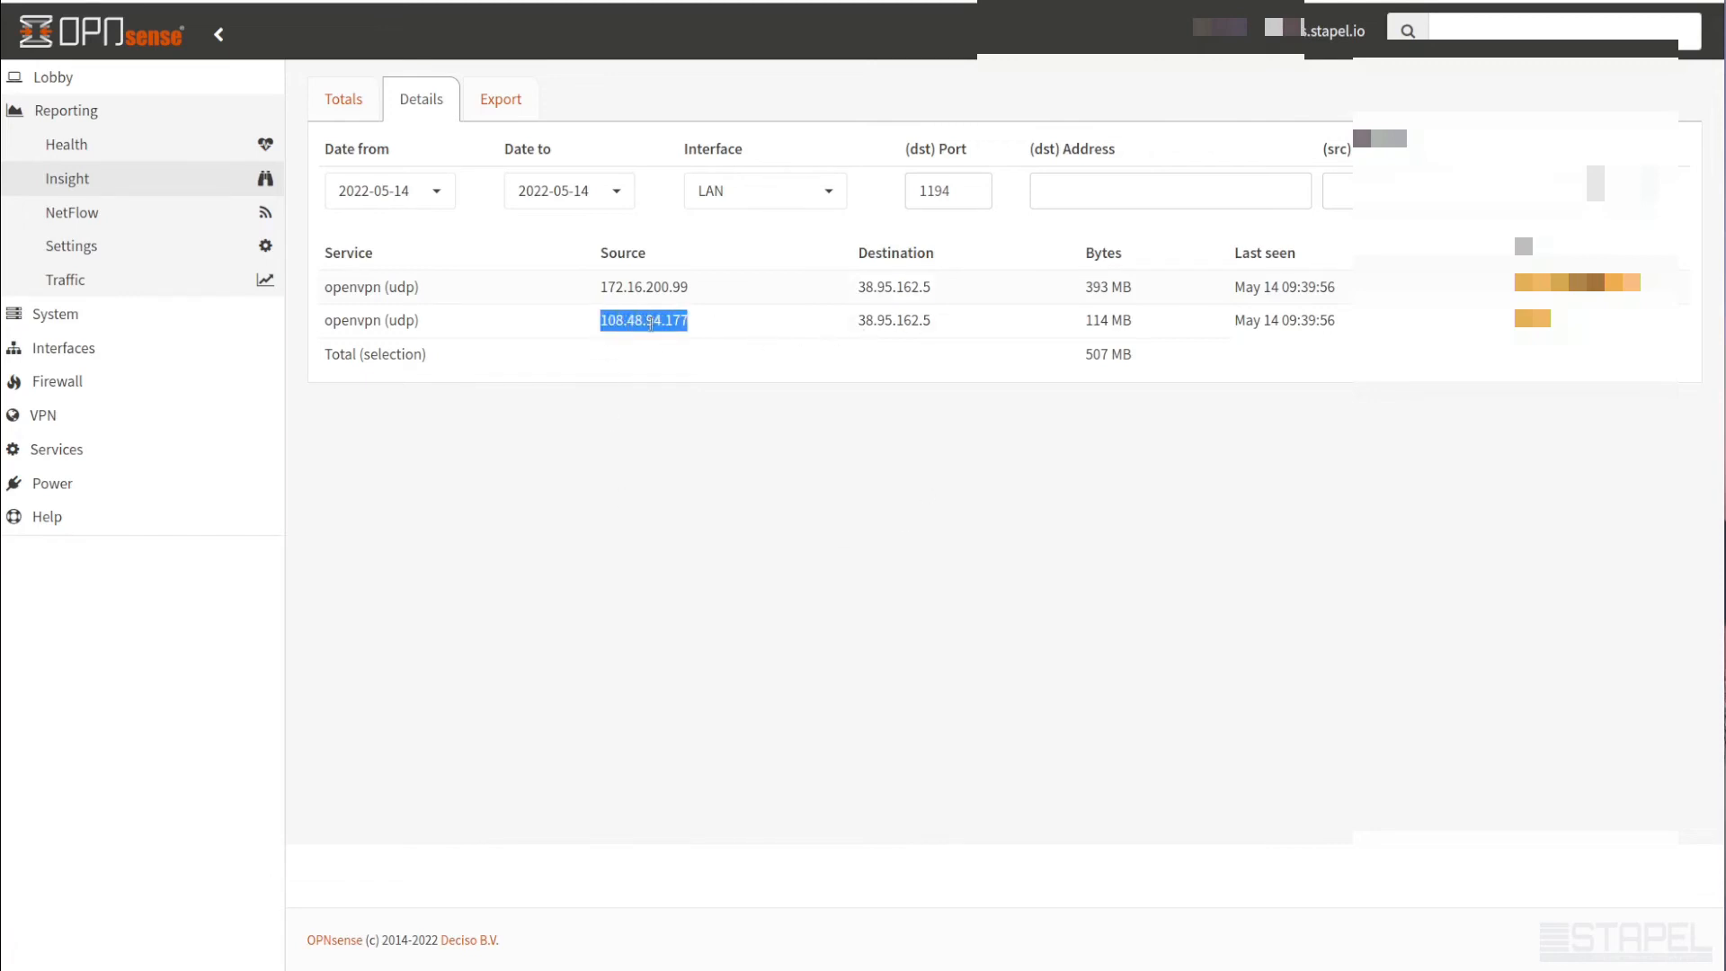
pyautogui.moveTo(955, 342)
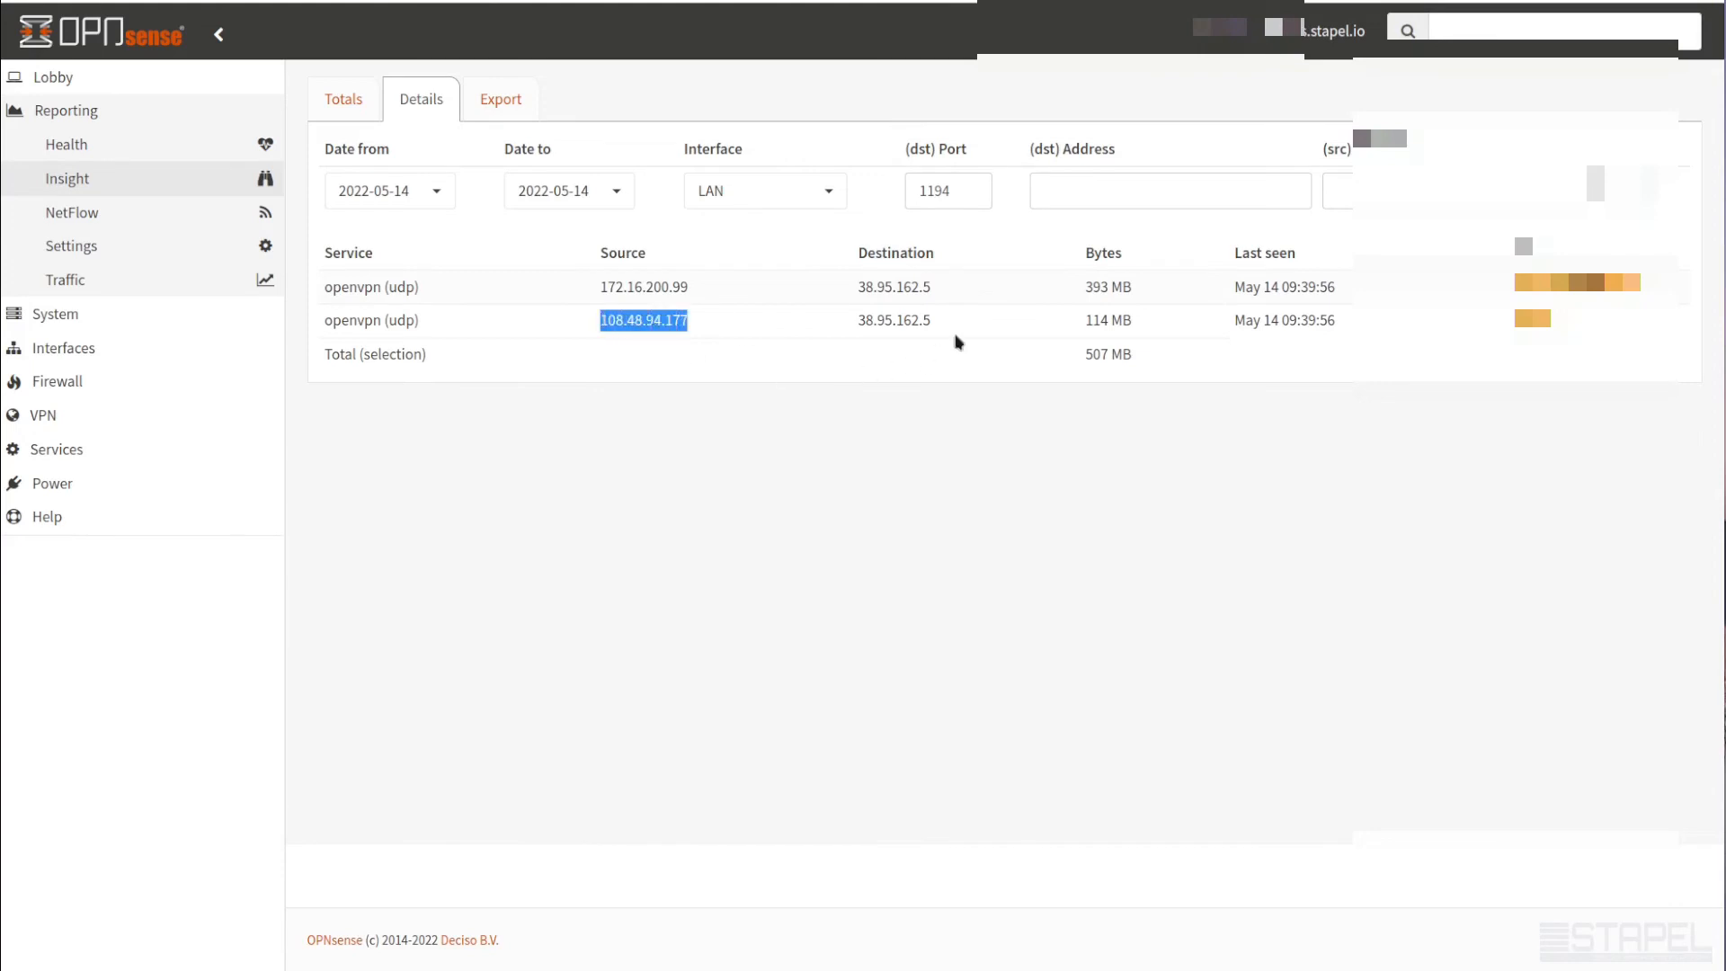
pyautogui.moveTo(644, 305)
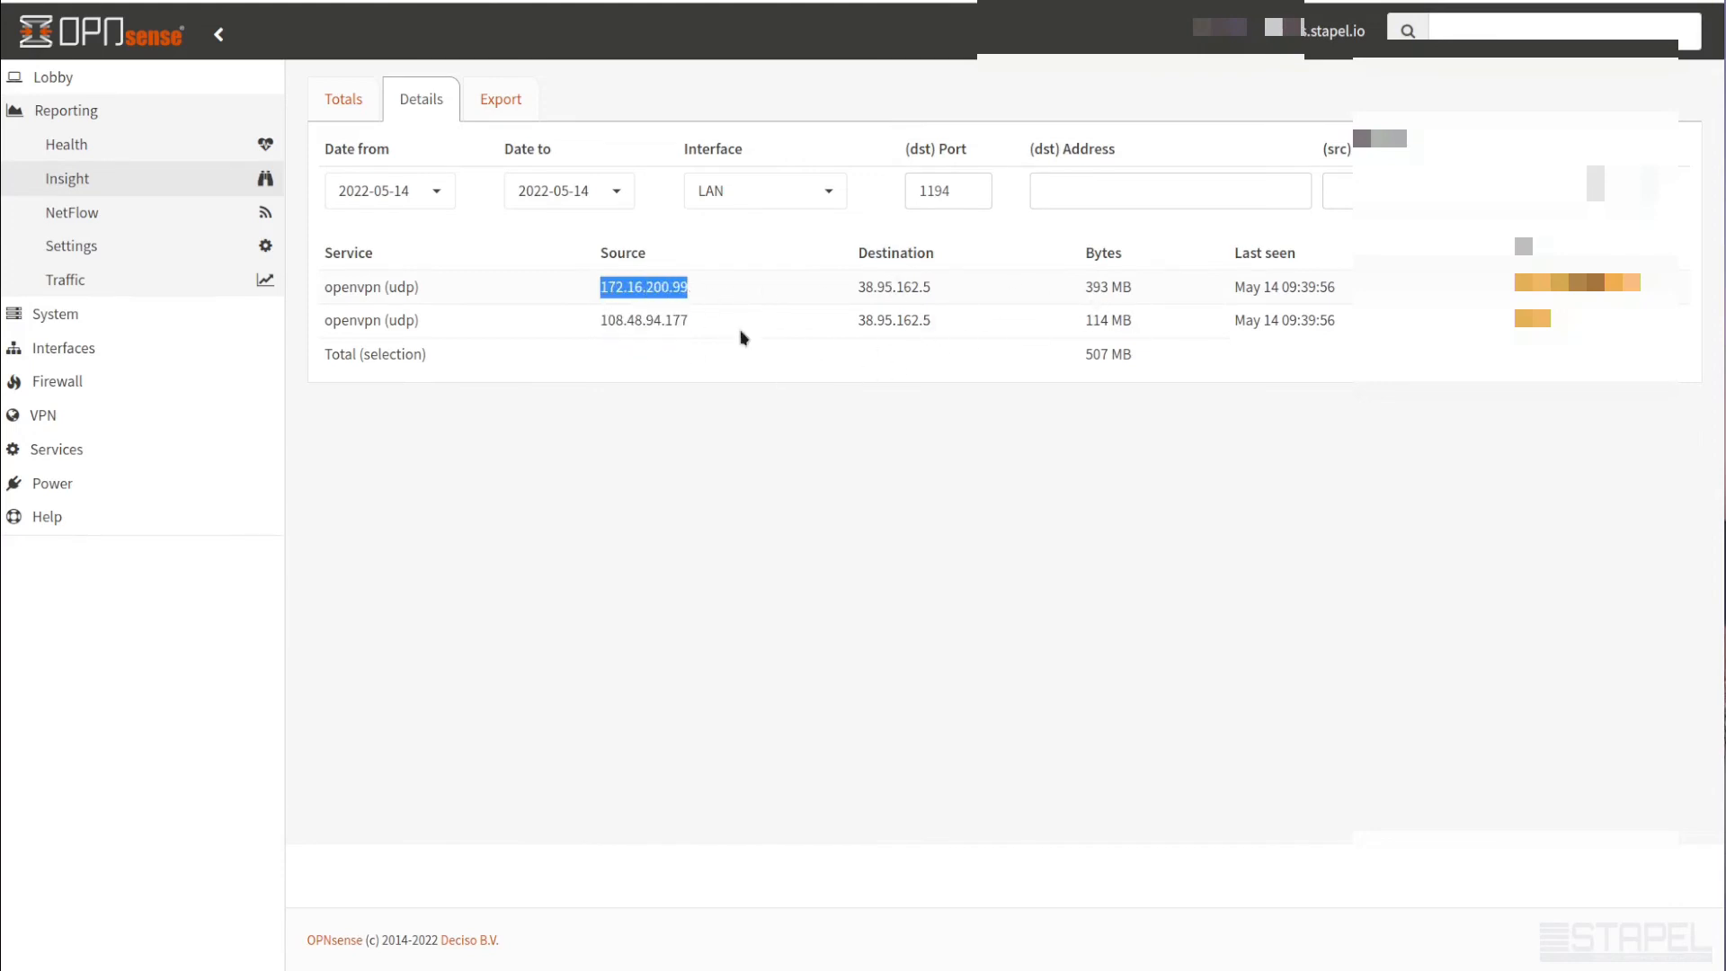
pyautogui.click(595, 490)
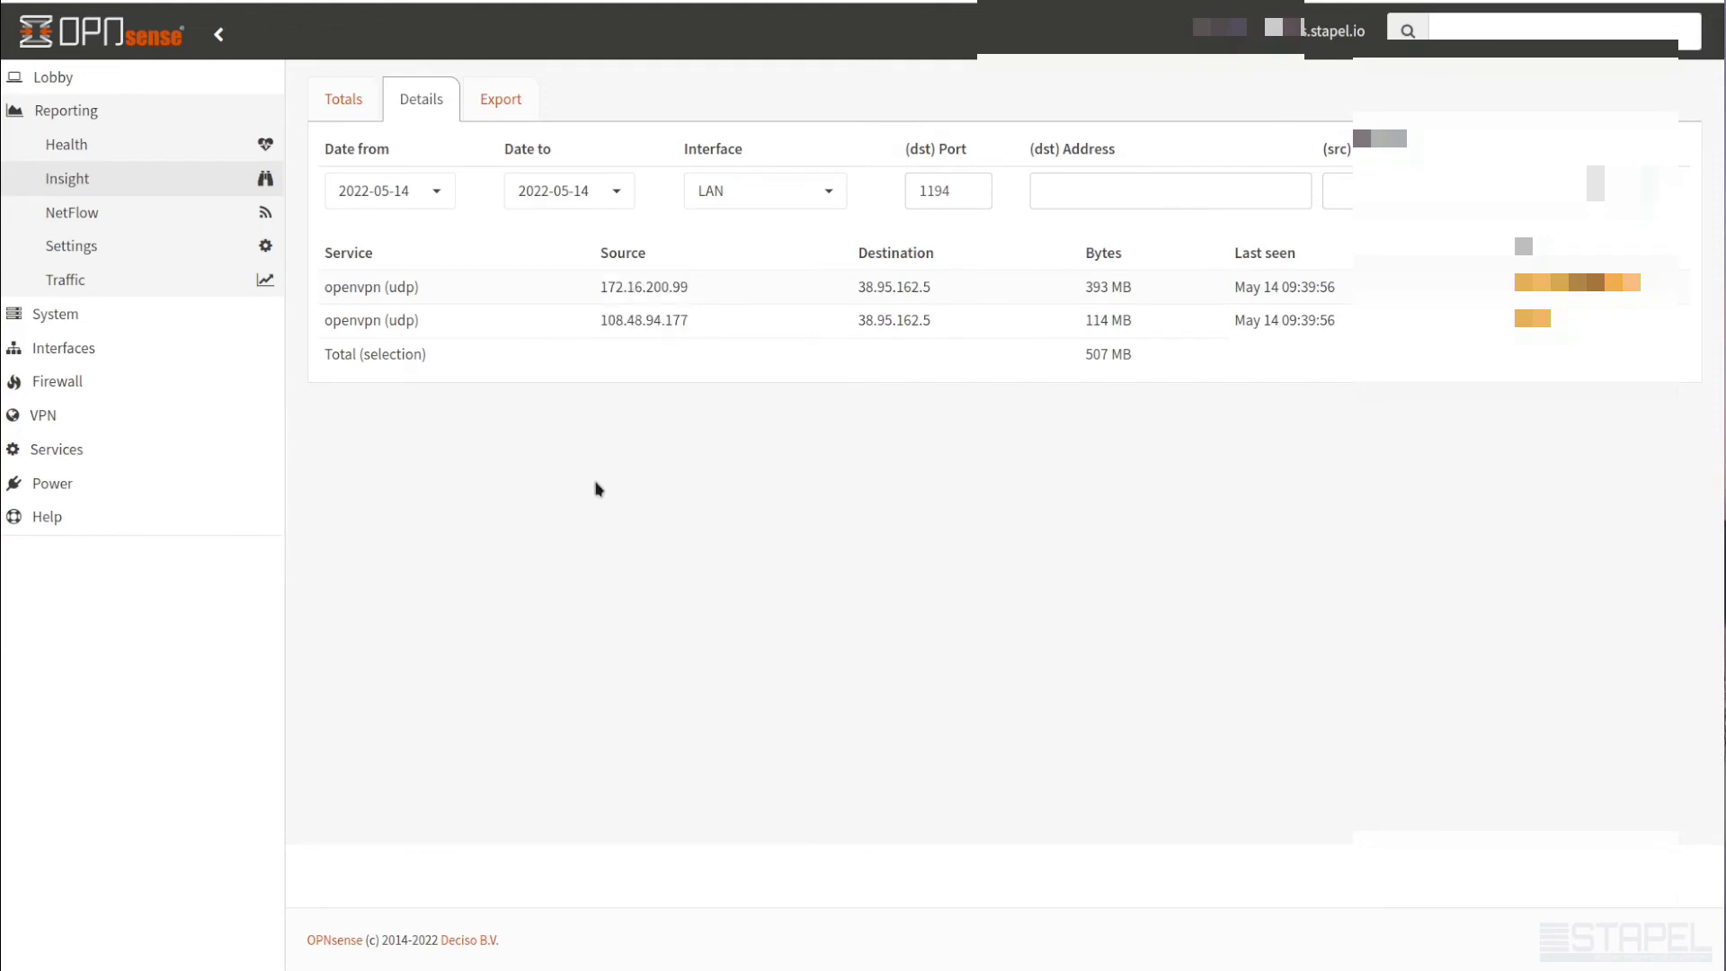
pyautogui.moveTo(702, 300)
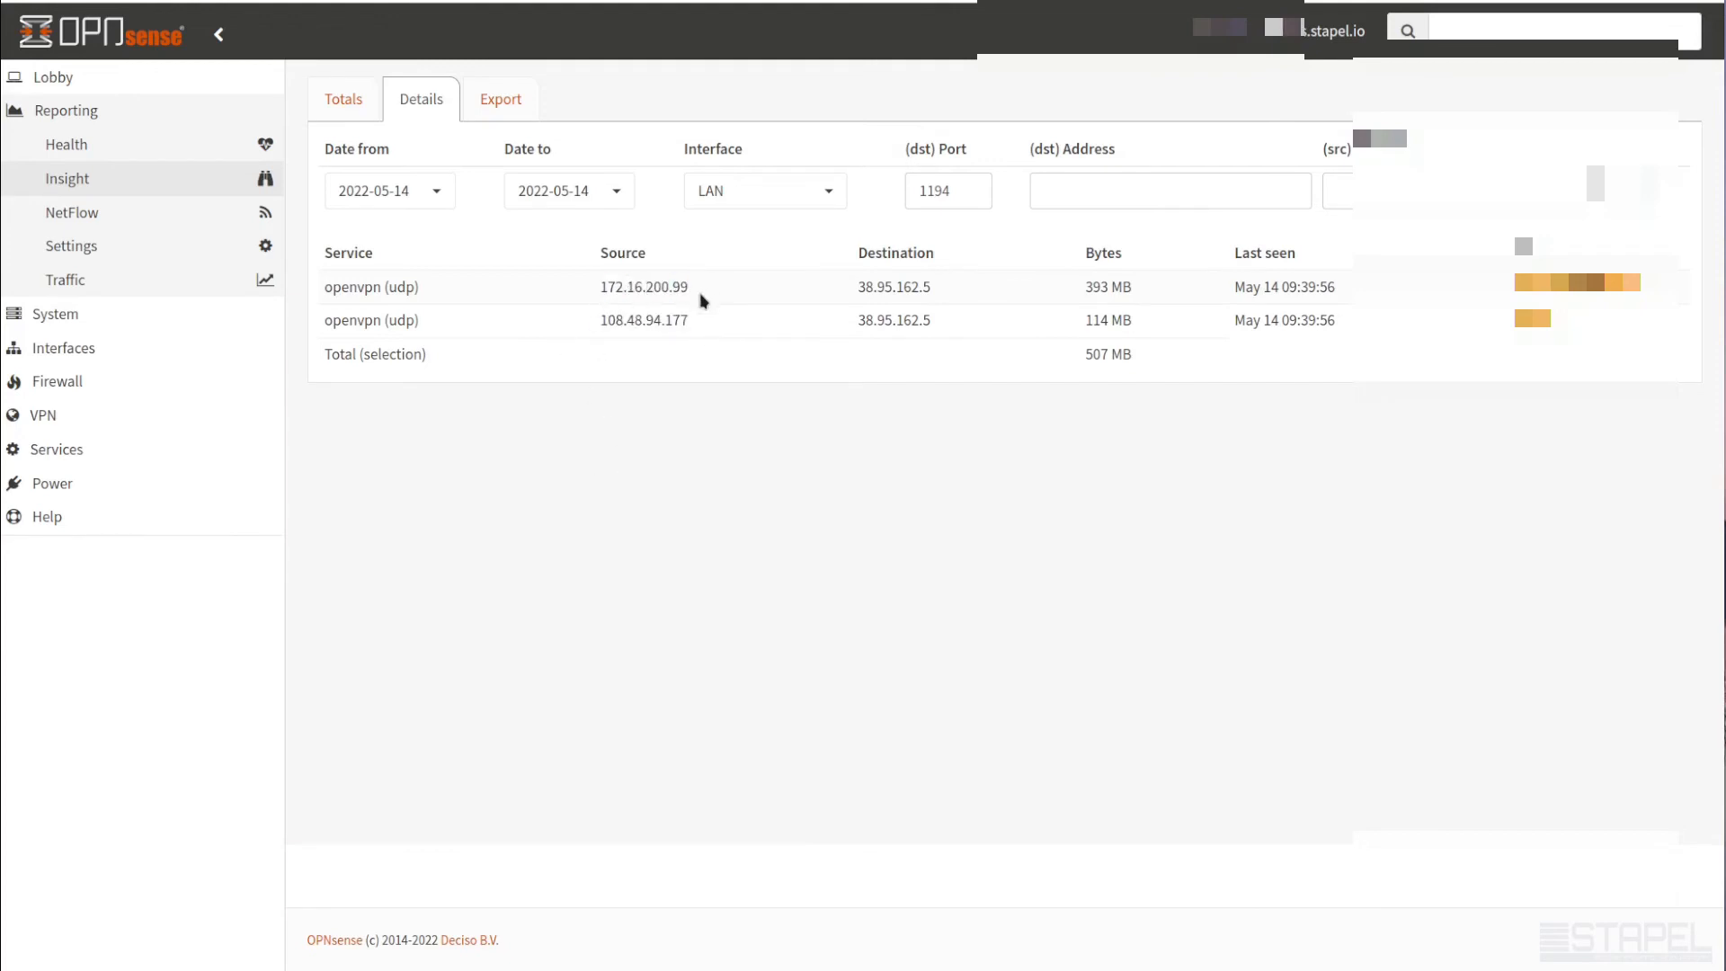
pyautogui.moveTo(613, 340)
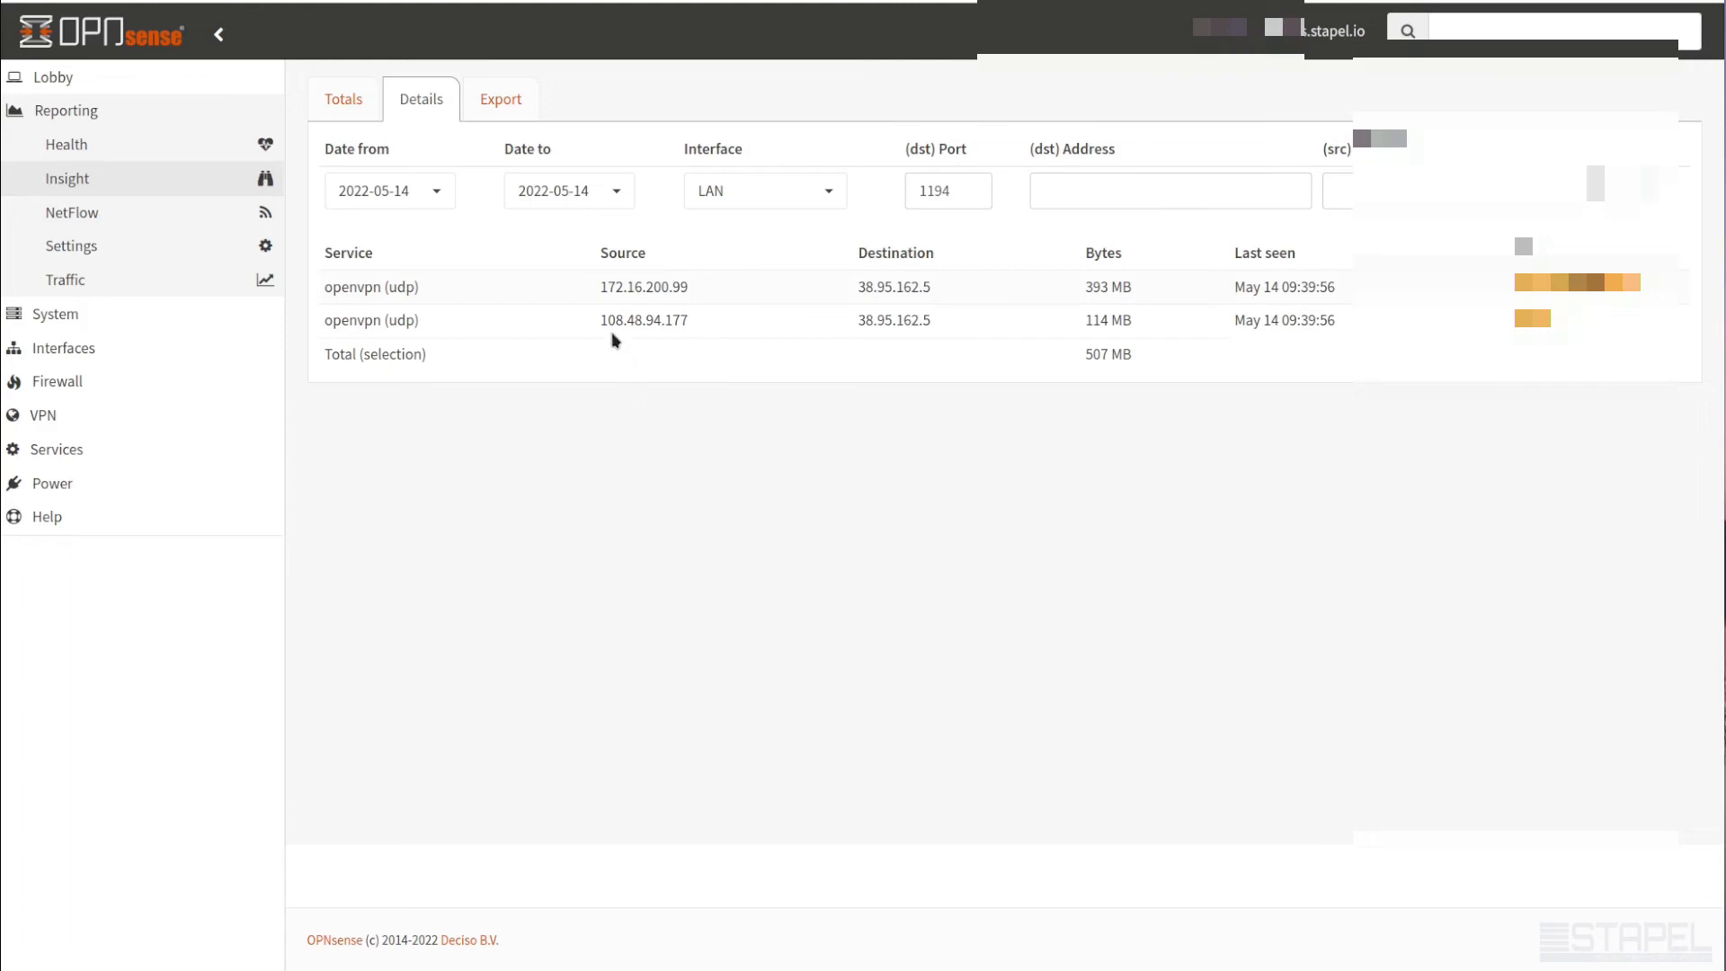
pyautogui.moveTo(701, 328)
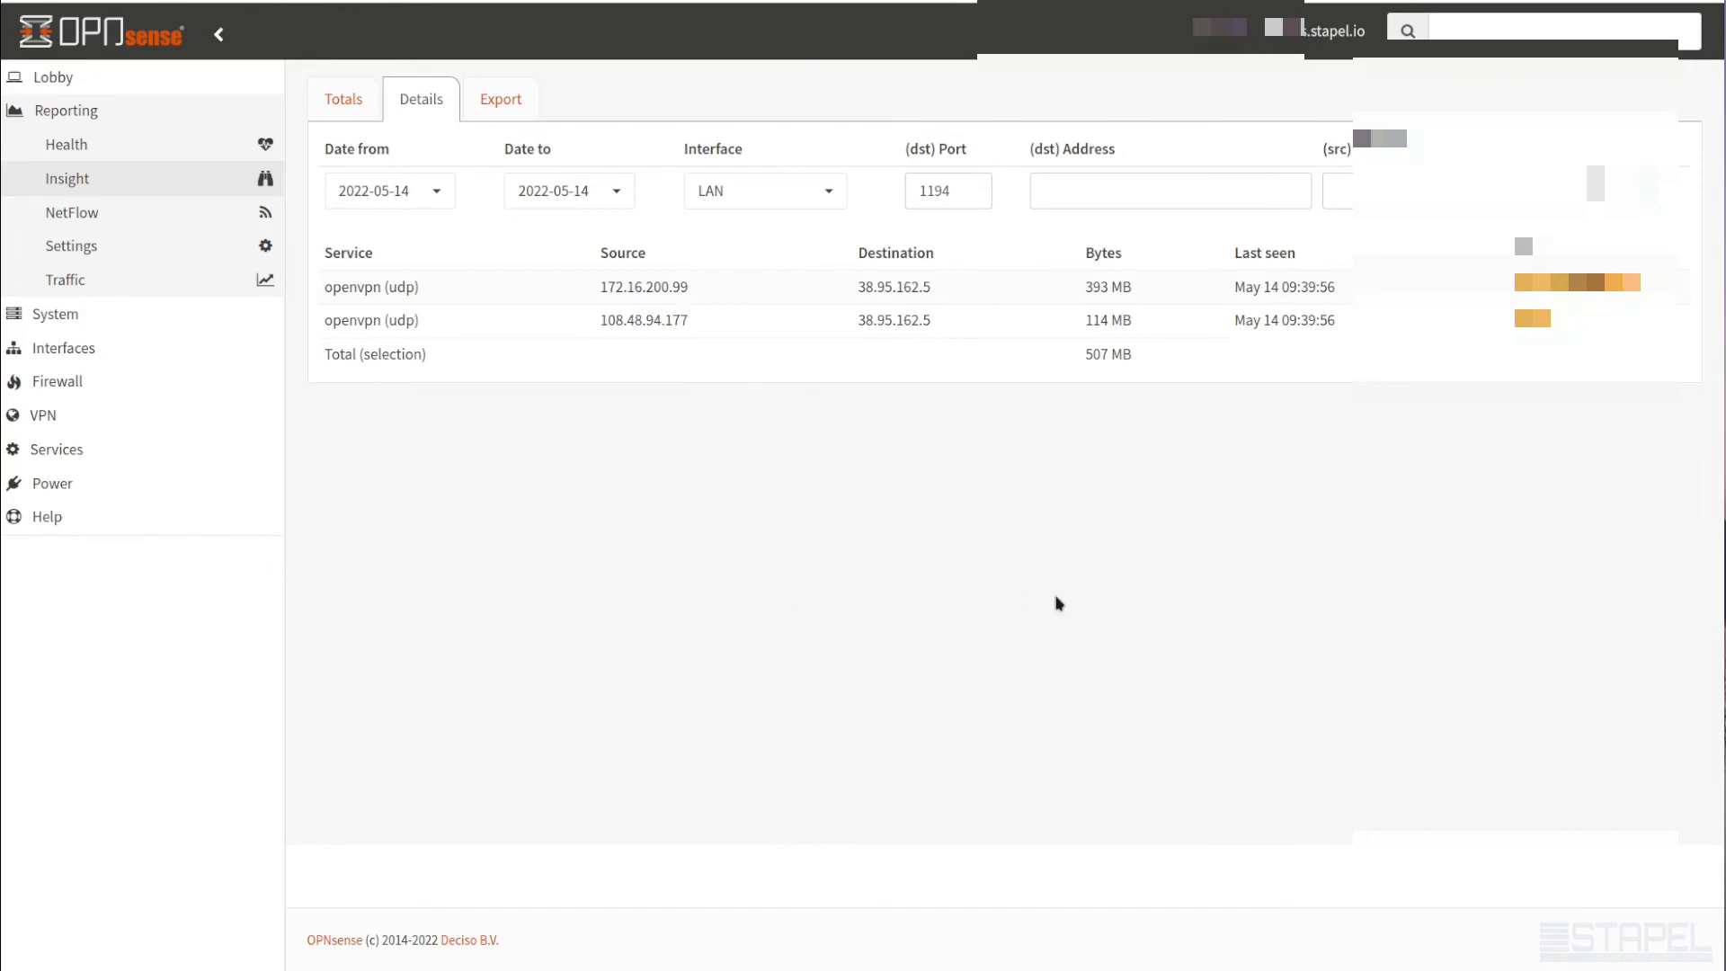
pyautogui.click(342, 97)
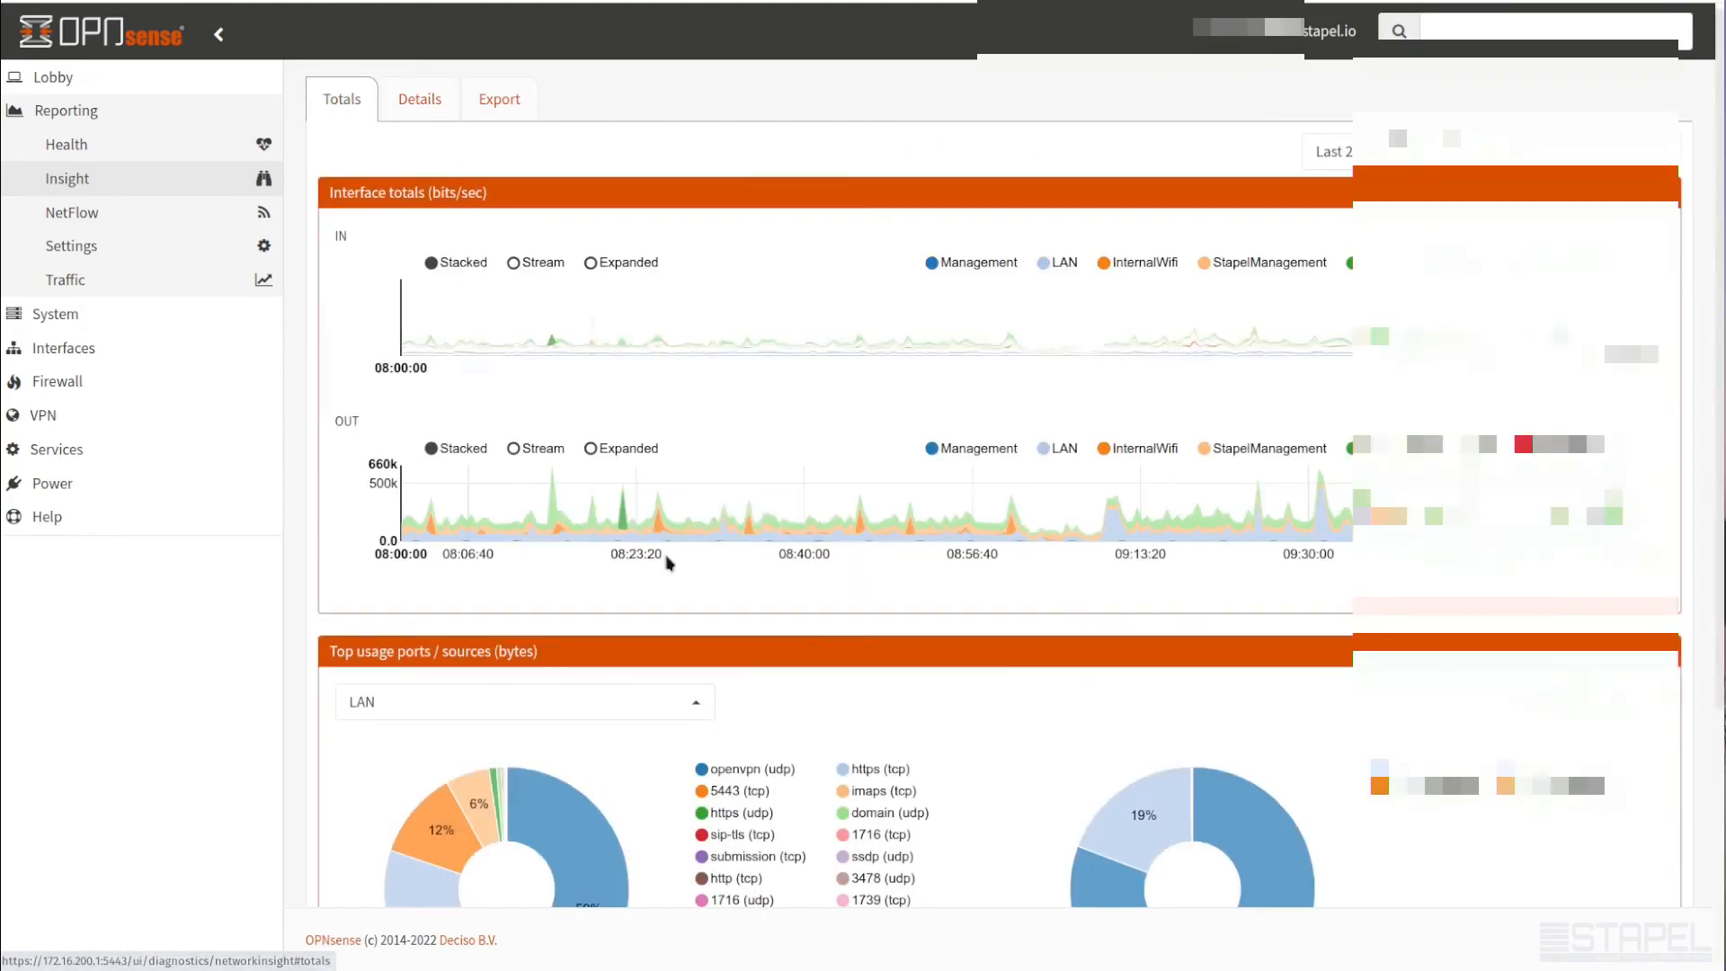
# Revisit the port 1194 flow Details, then move to Reporting > Traffic
pyautogui.scroll(-3)
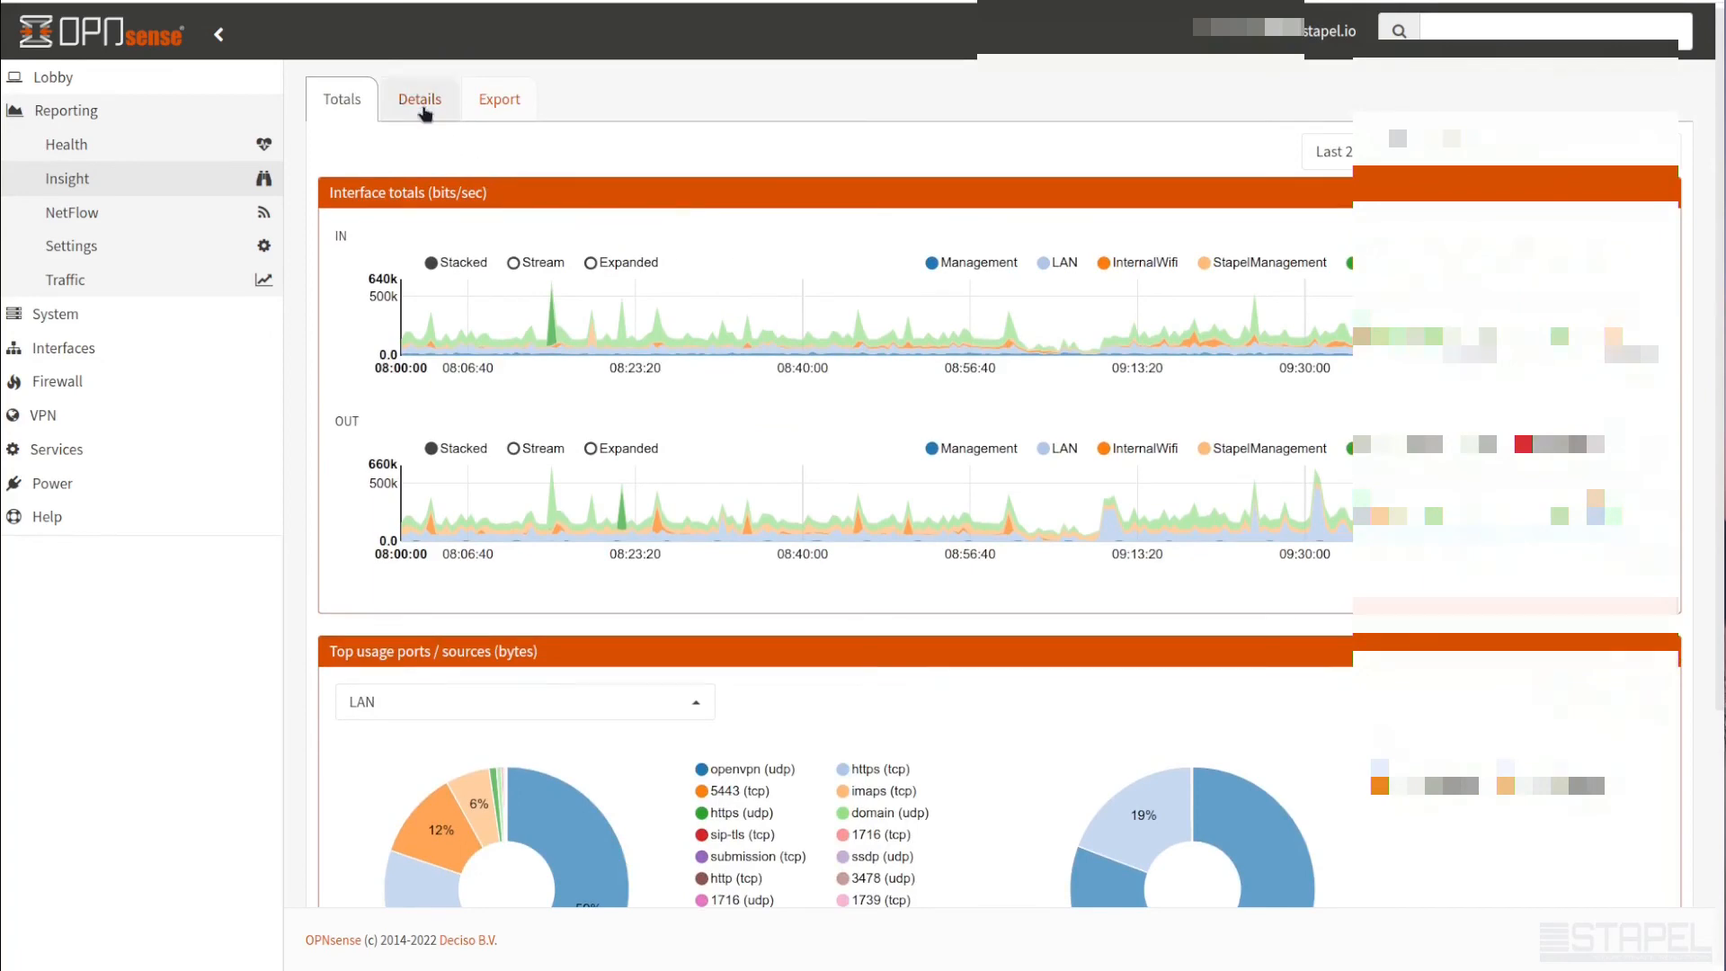
pyautogui.click(419, 99)
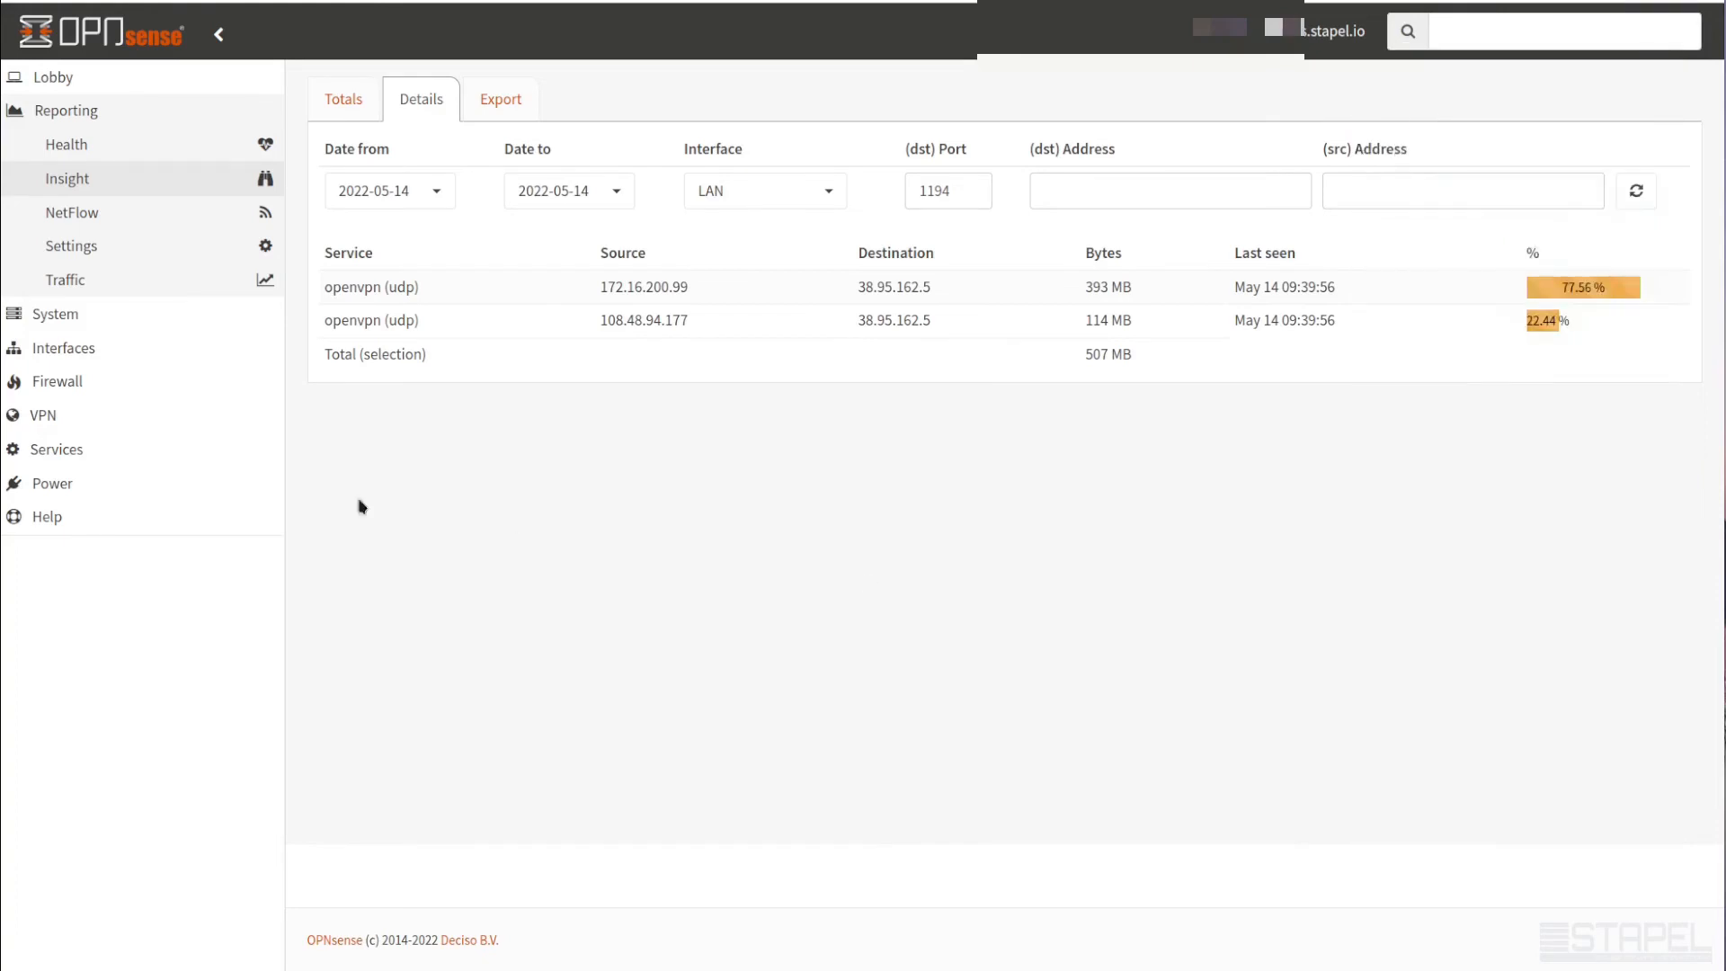
pyautogui.click(65, 281)
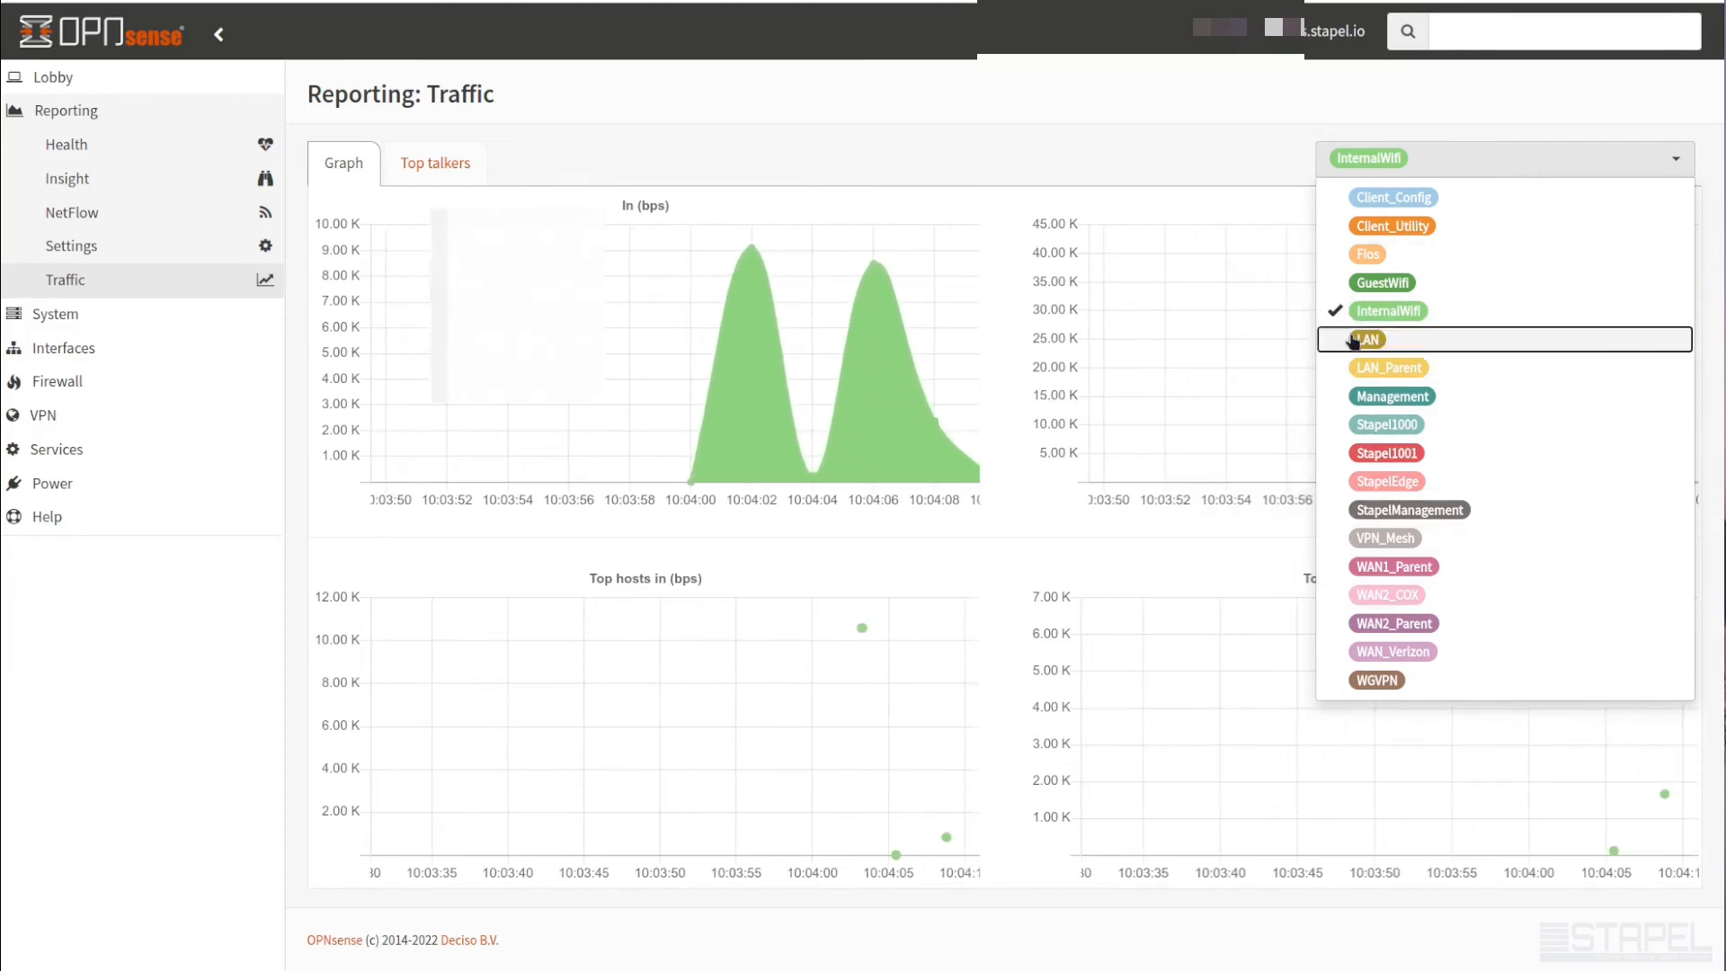
# Add LAN beside InternalWifi in the live graphs and show Top talkers
pyautogui.click(1369, 340)
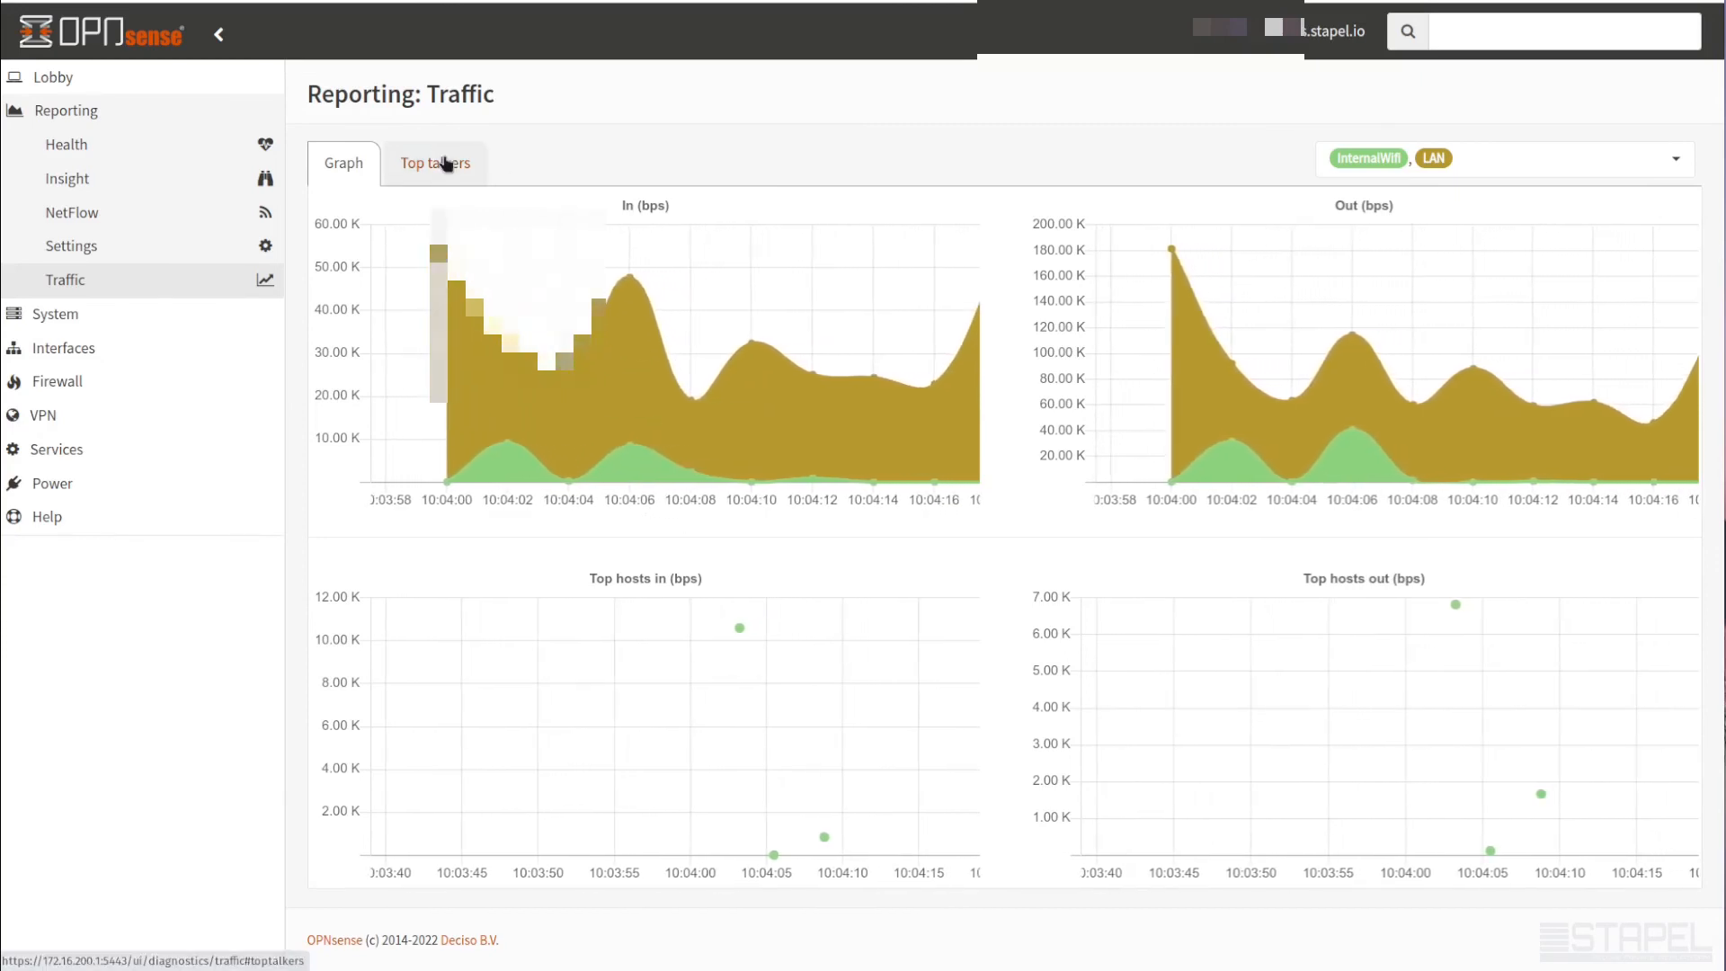
pyautogui.click(435, 164)
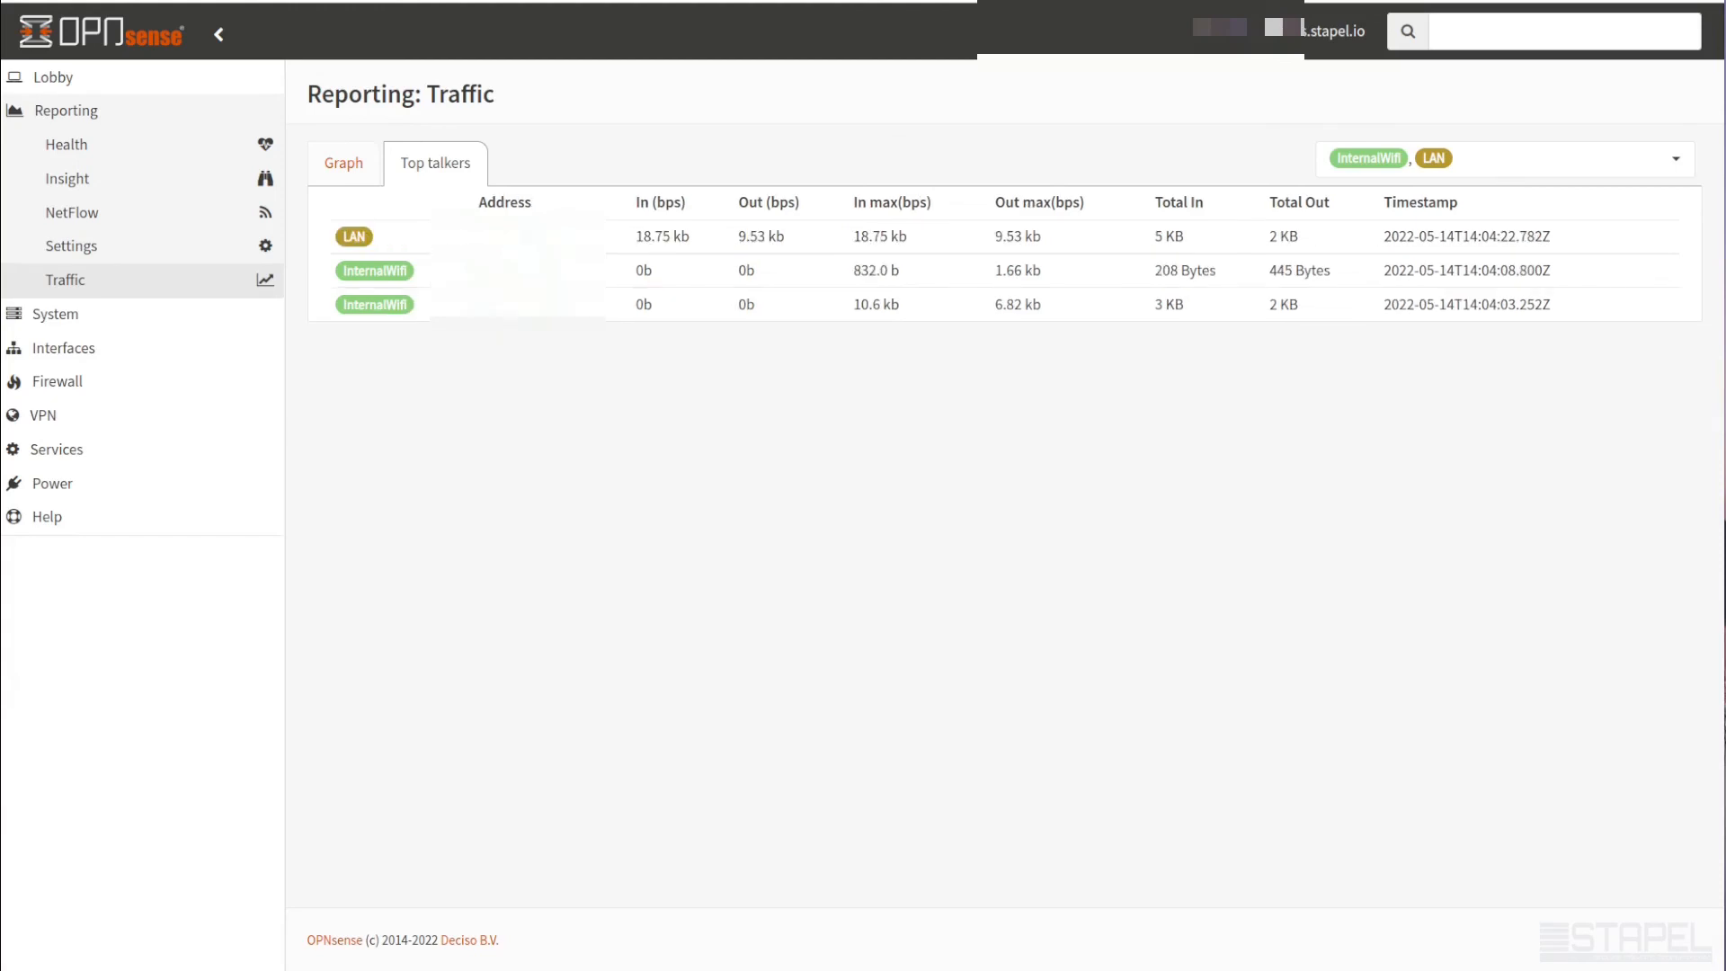
pyautogui.moveTo(928, 302)
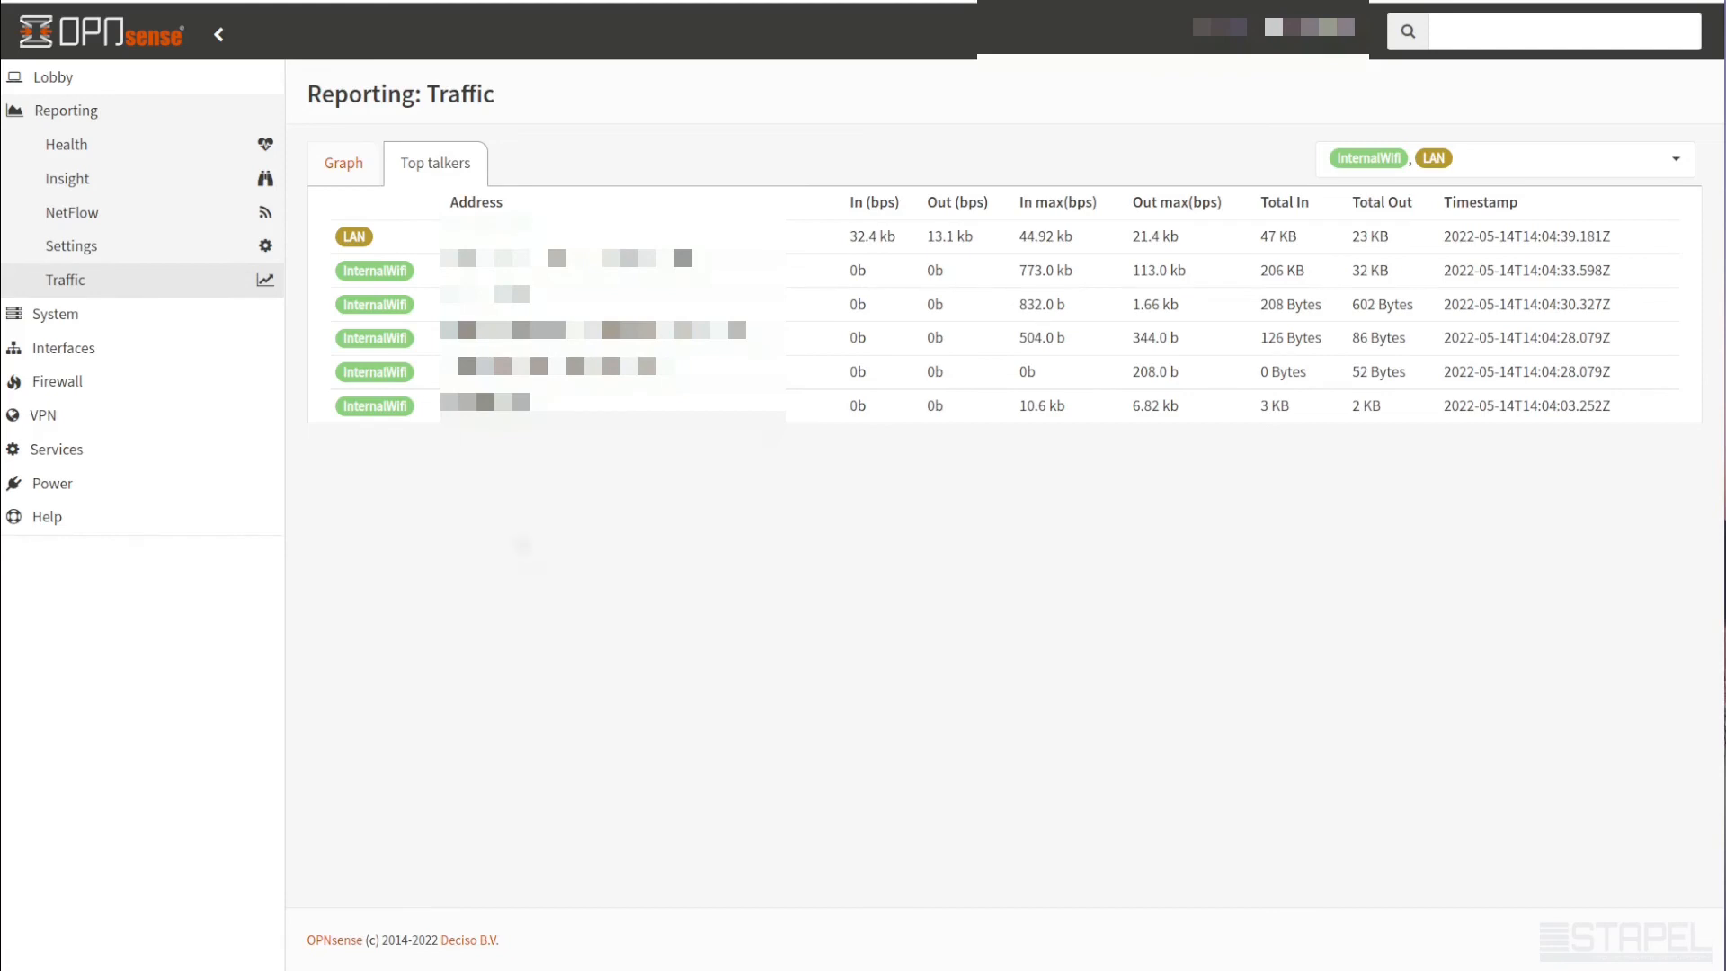
pyautogui.moveTo(407, 229)
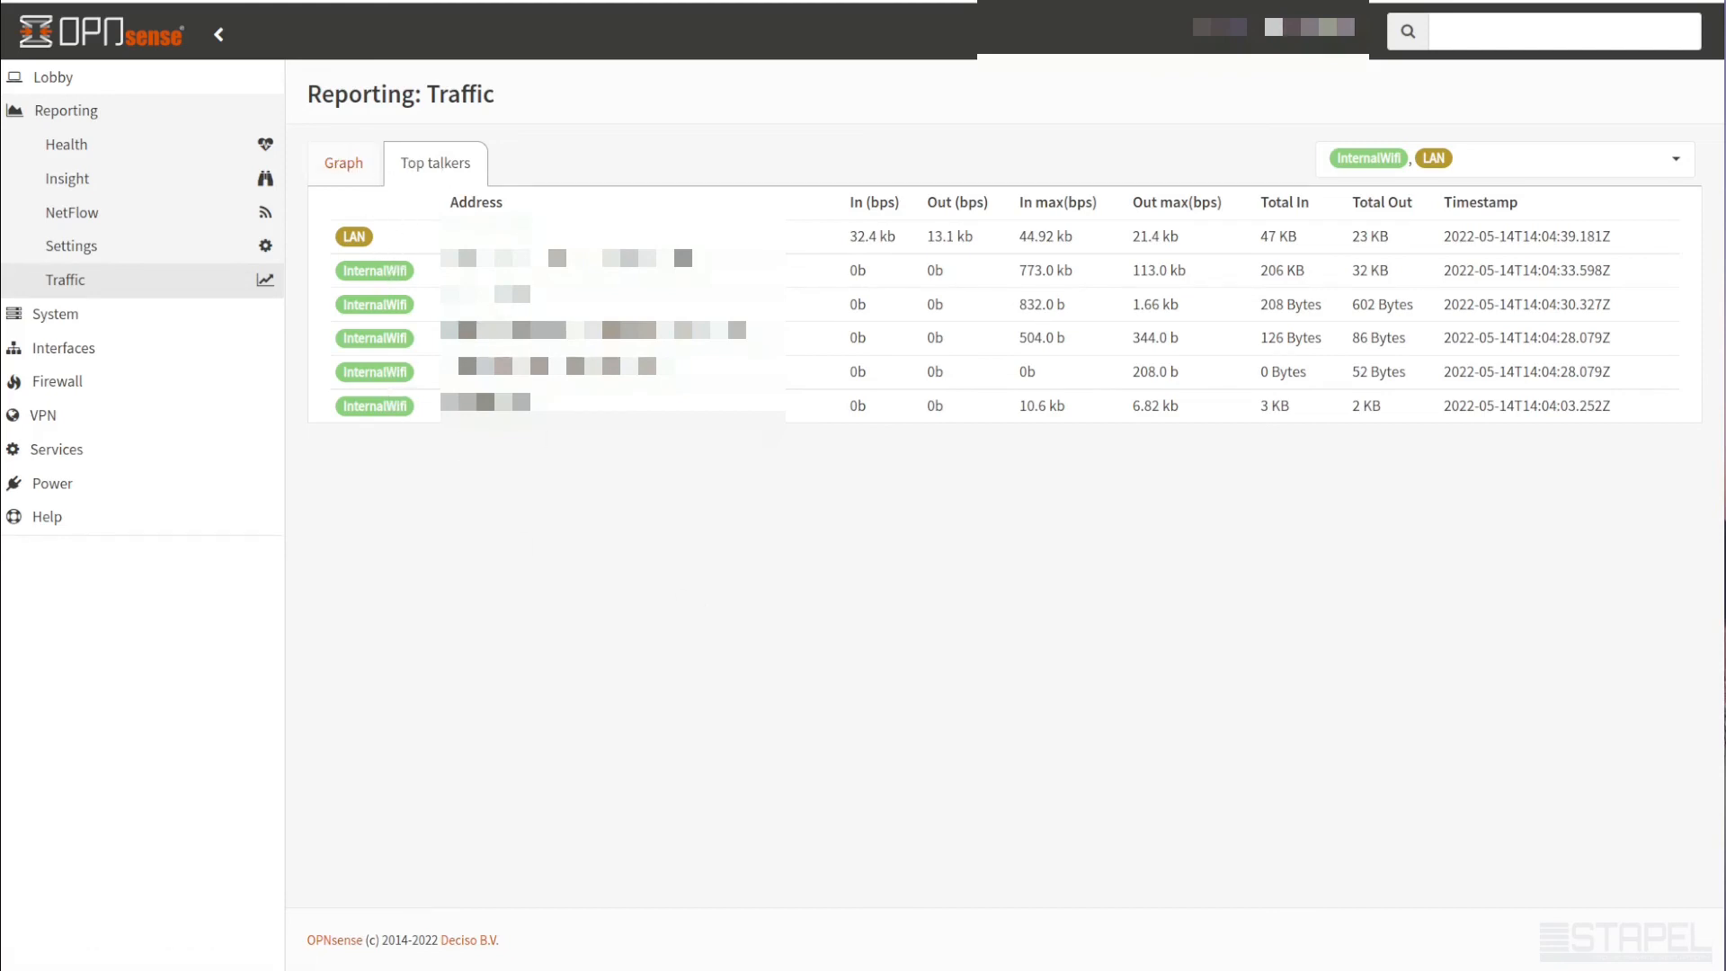
pyautogui.moveTo(867, 392)
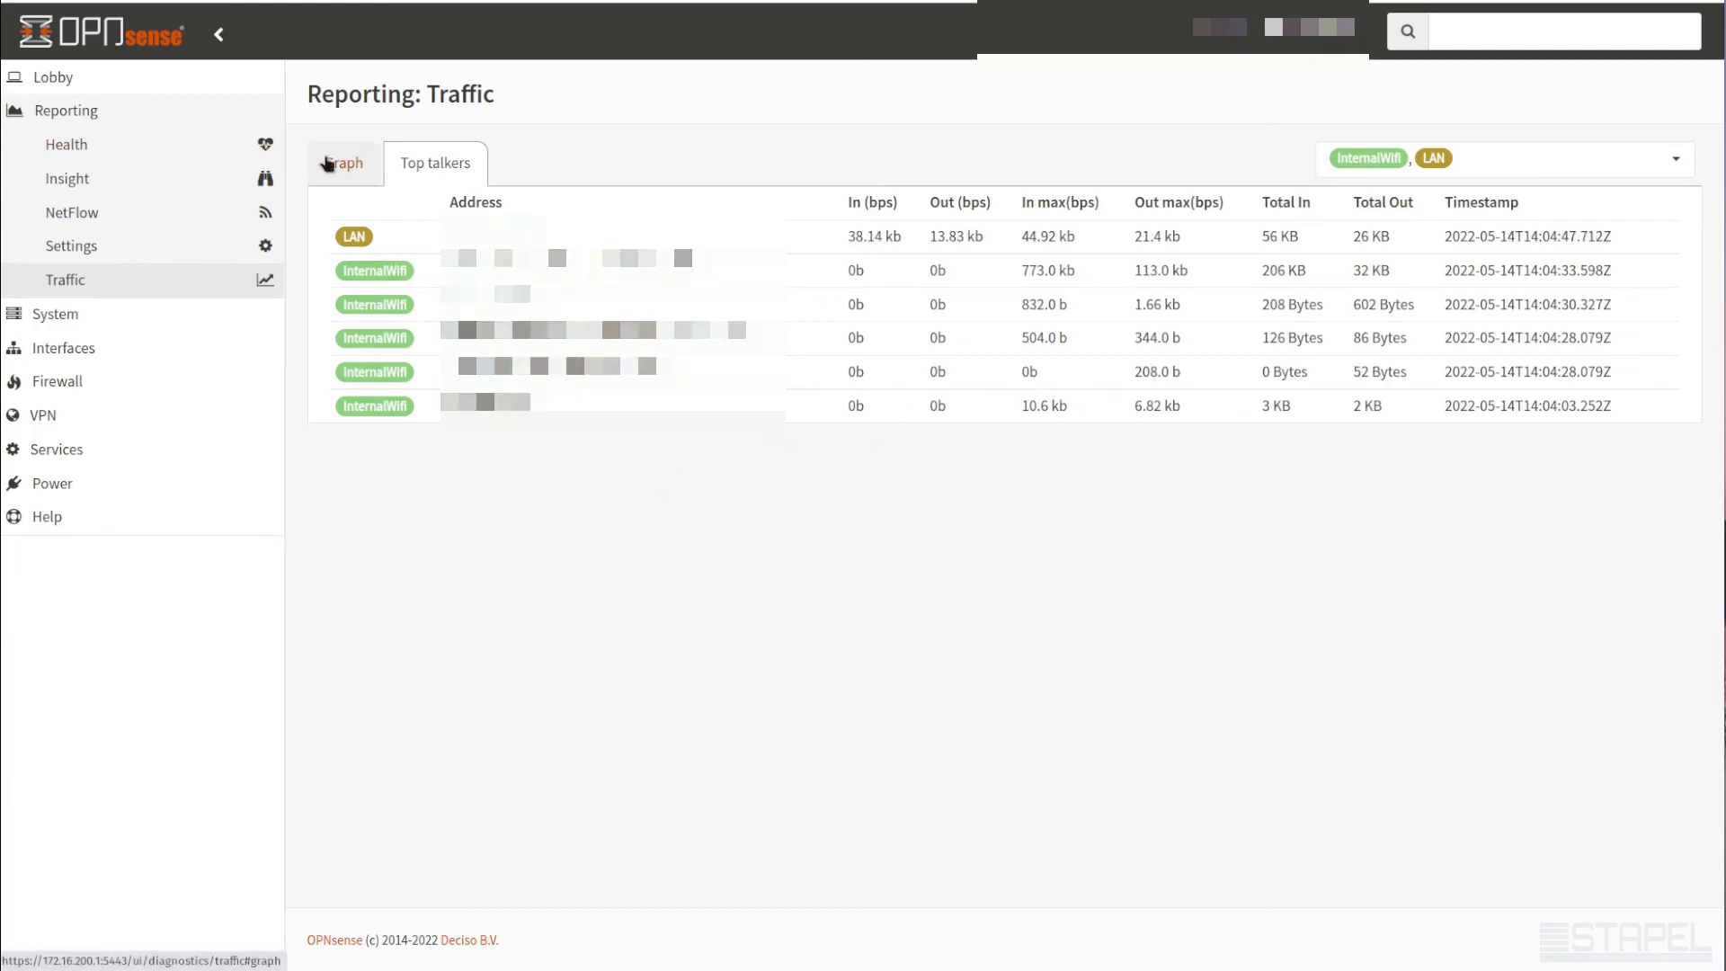
# Return to the live traffic graphs for InternalWifi and LAN after viewing top talkers
pyautogui.click(342, 163)
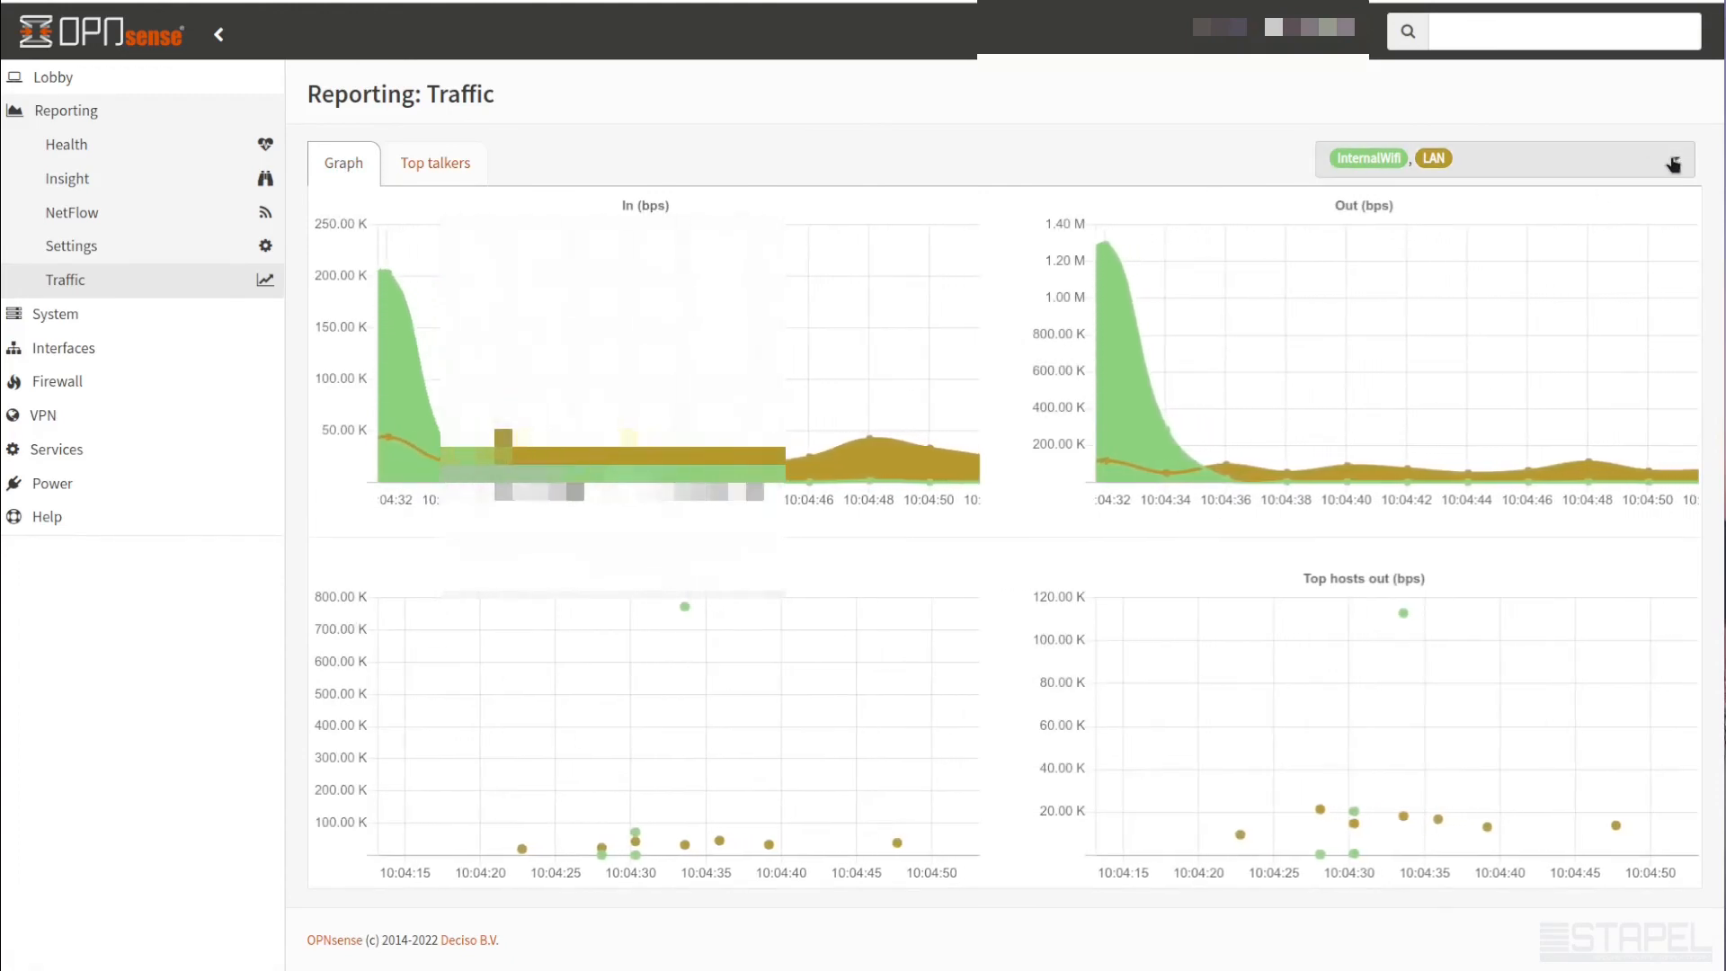
# Add WAN_Verizon to the monitored interfaces and show top talkers for all three
pyautogui.click(1670, 158)
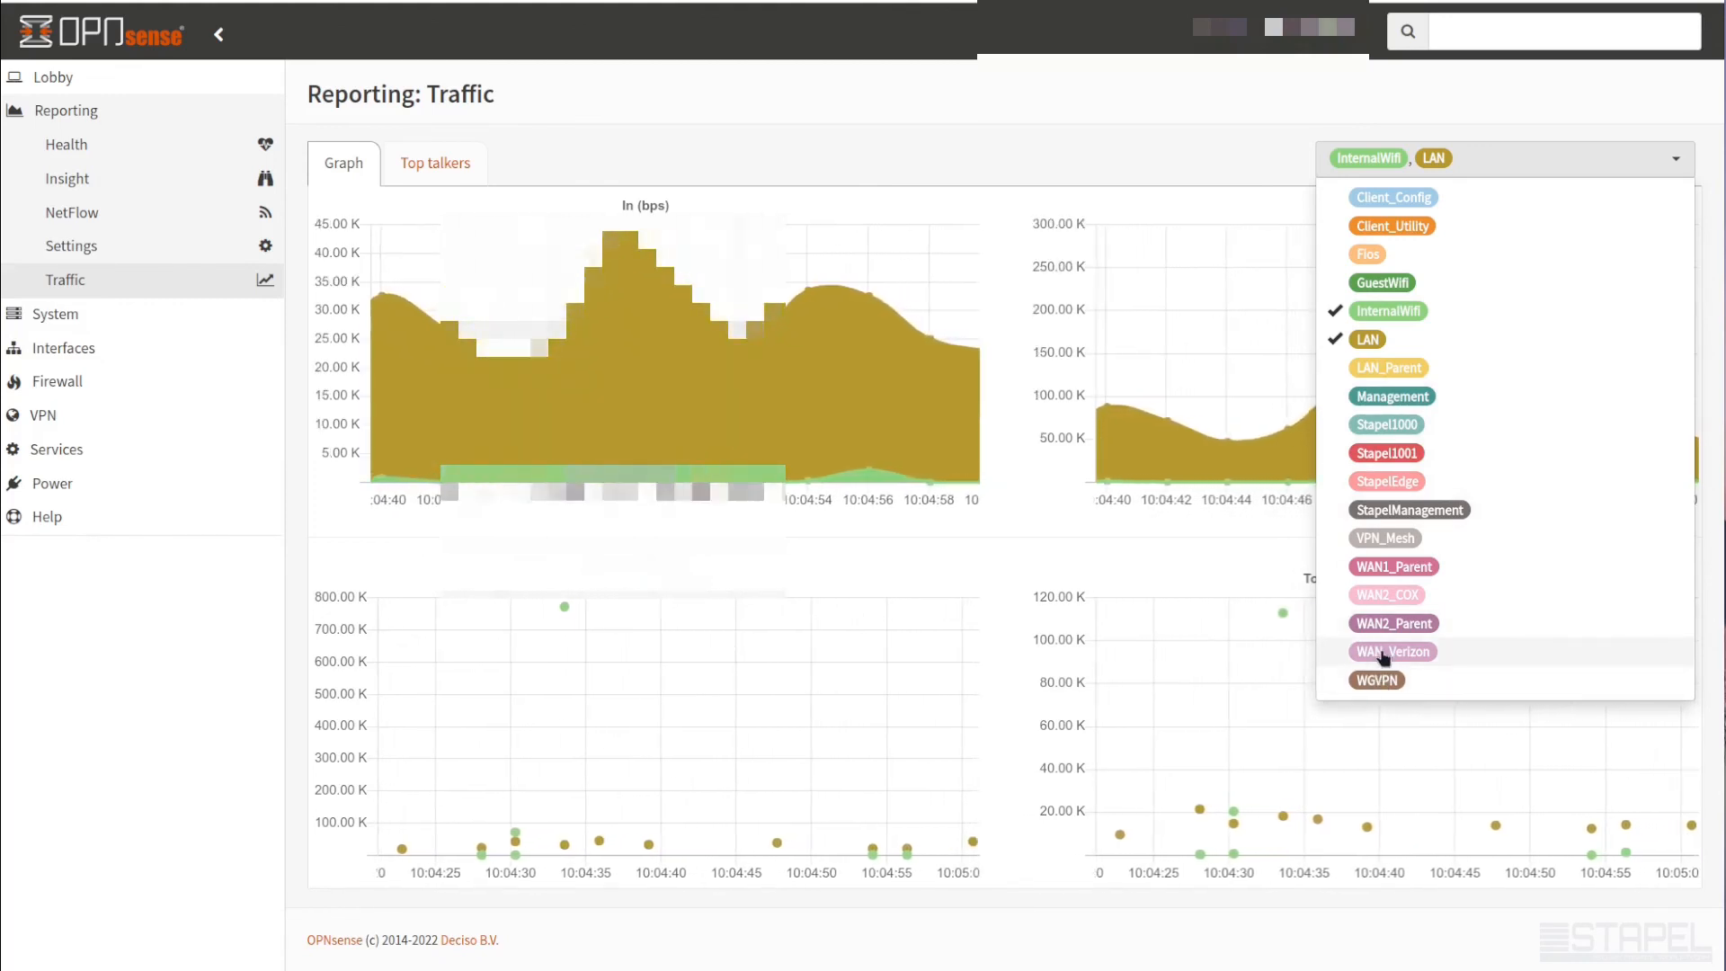
pyautogui.click(1392, 651)
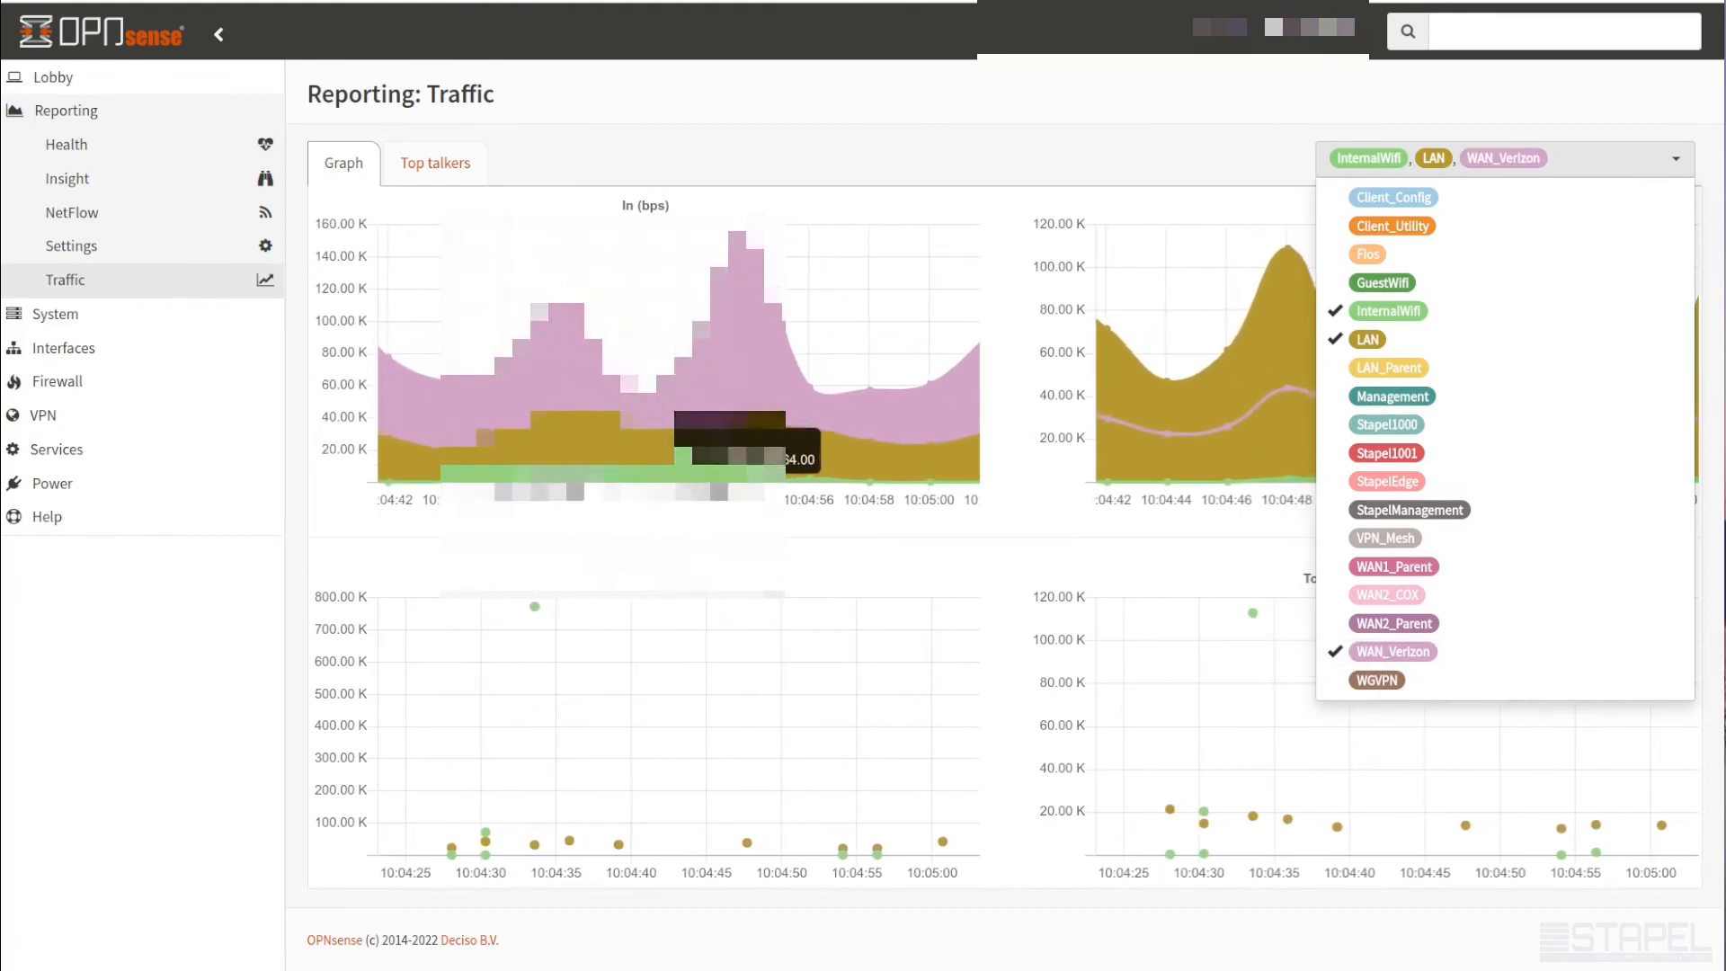
pyautogui.click(941, 218)
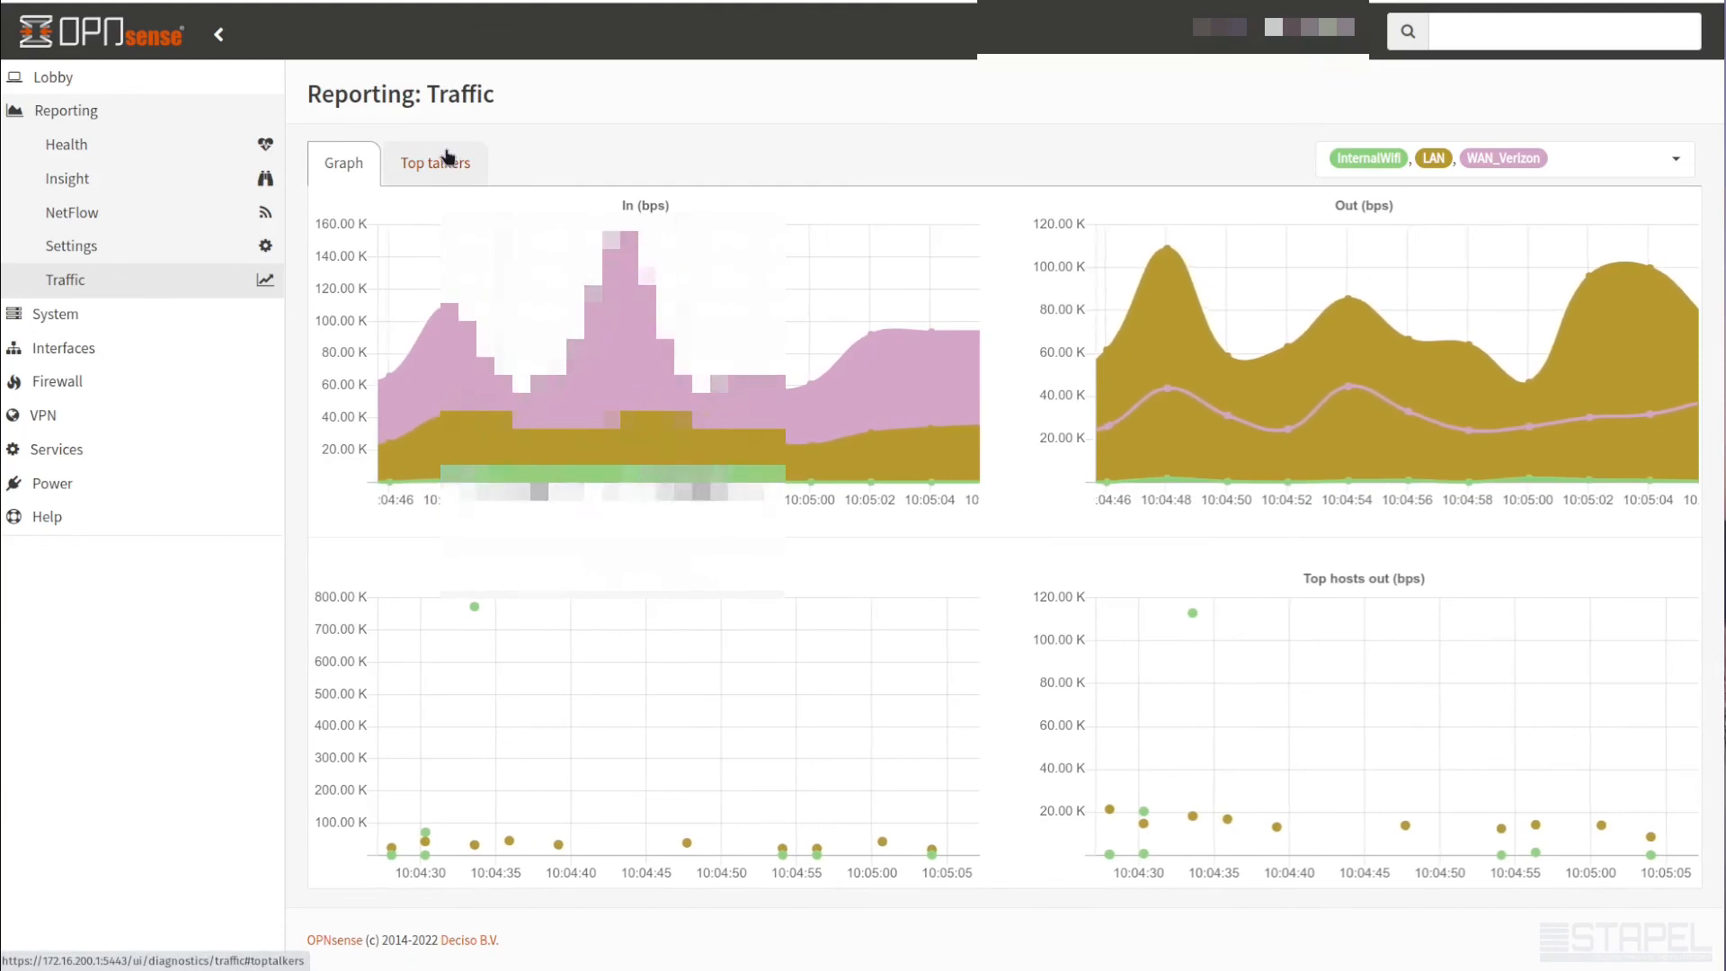
pyautogui.click(436, 163)
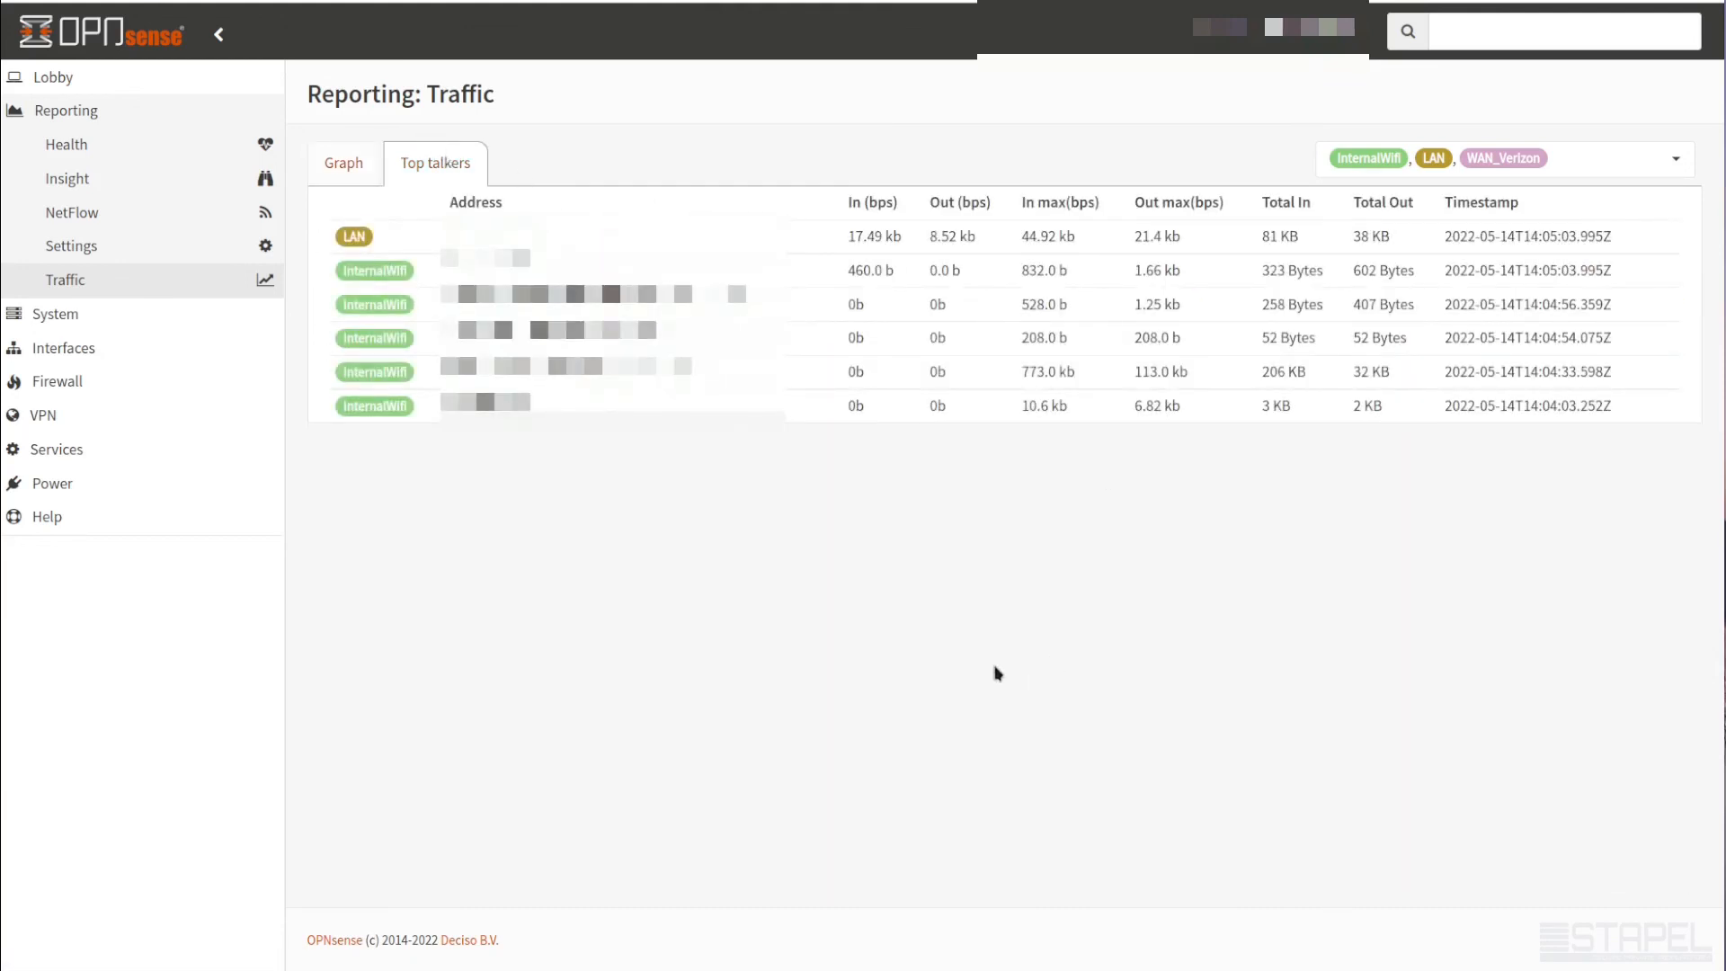
pyautogui.moveTo(1010, 660)
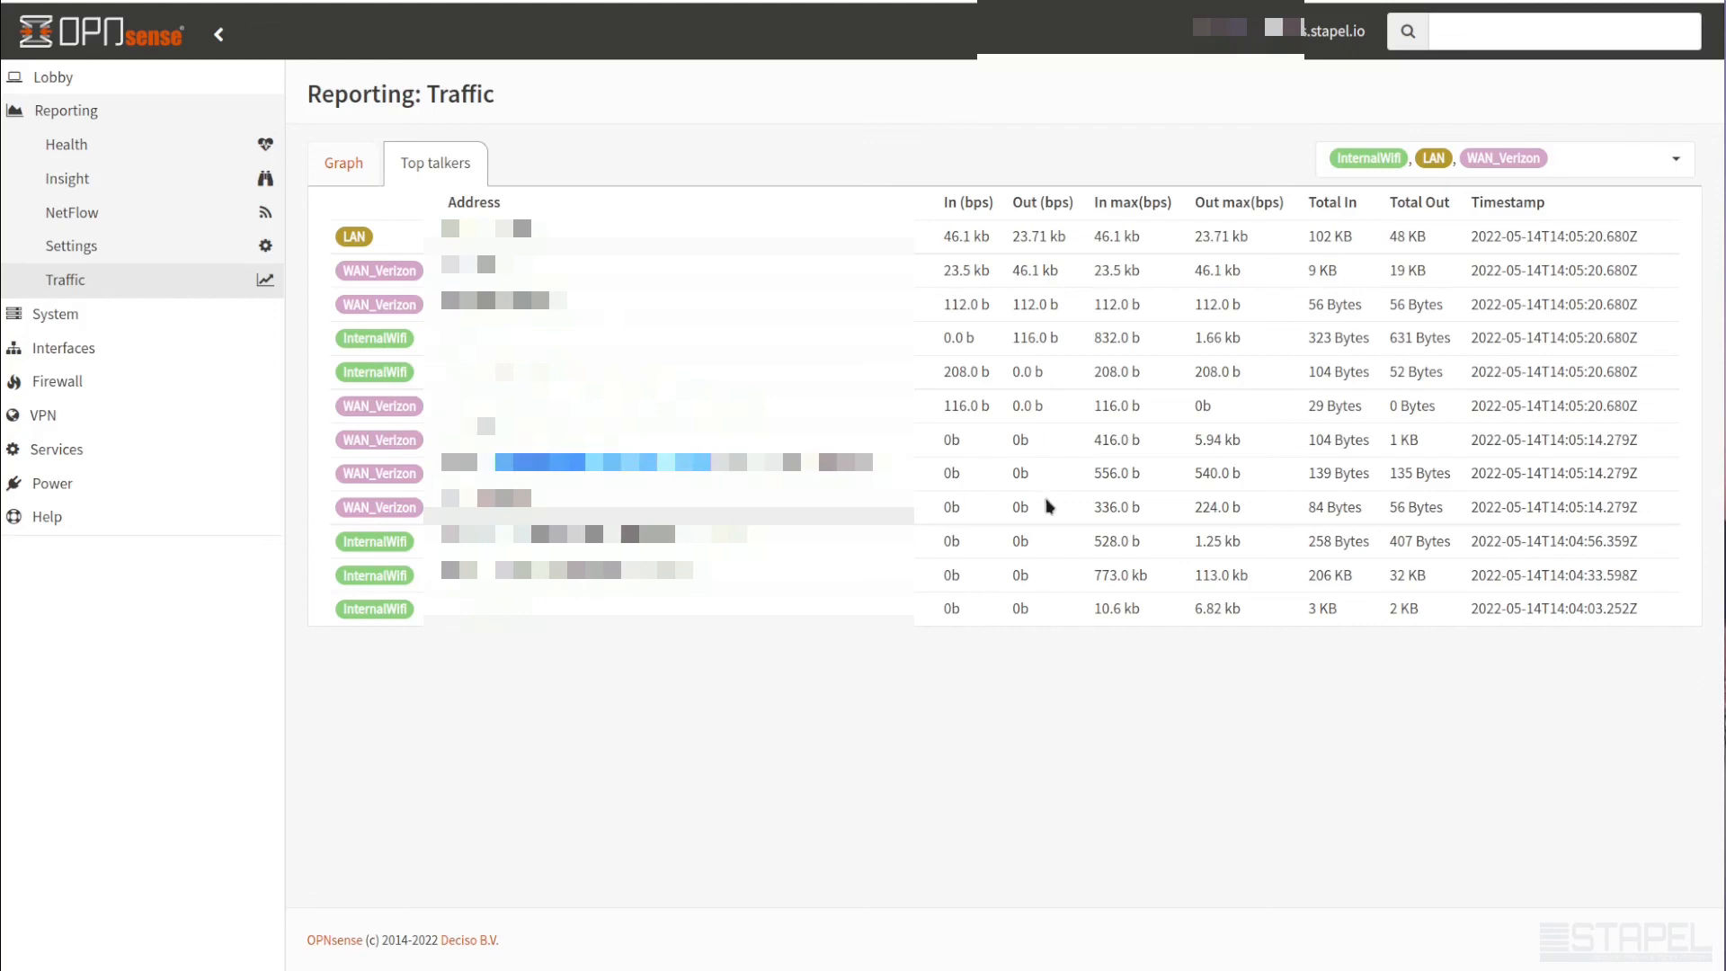
# Go back to the live traffic graphs showing InternalWifi, LAN and WAN_Verizon
pyautogui.click(343, 163)
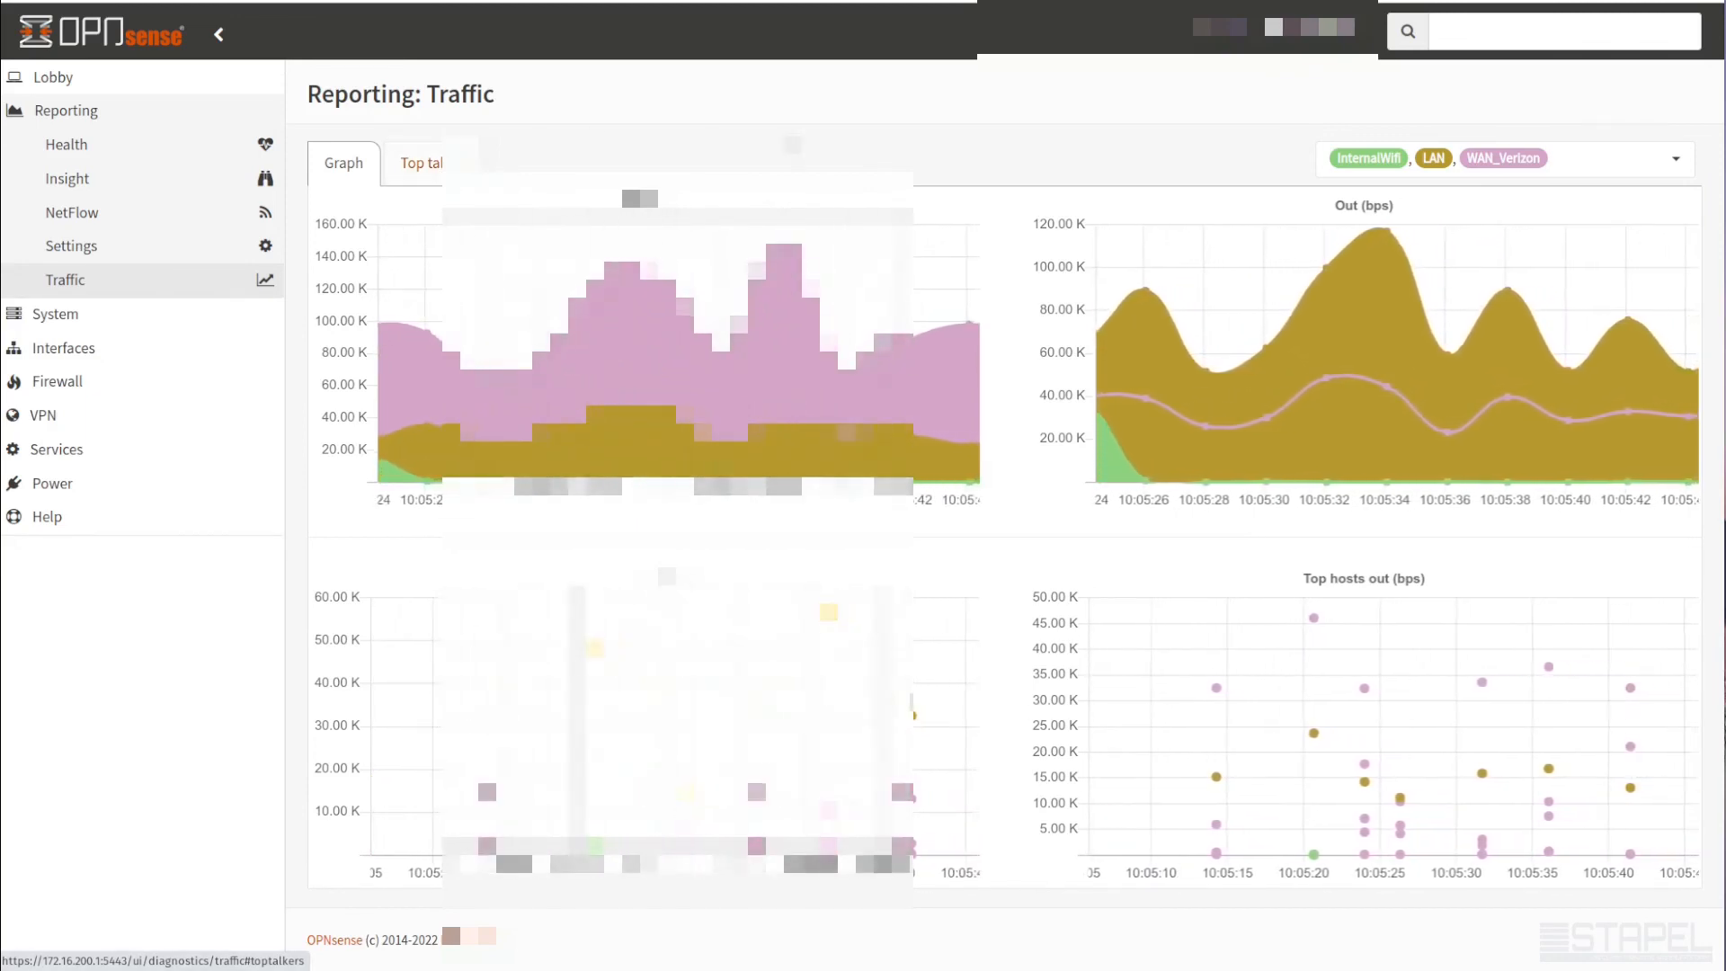
# Drop InternalWifi, view top talkers for LAN and WAN_Verizon, then return to the graphs
pyautogui.click(1675, 158)
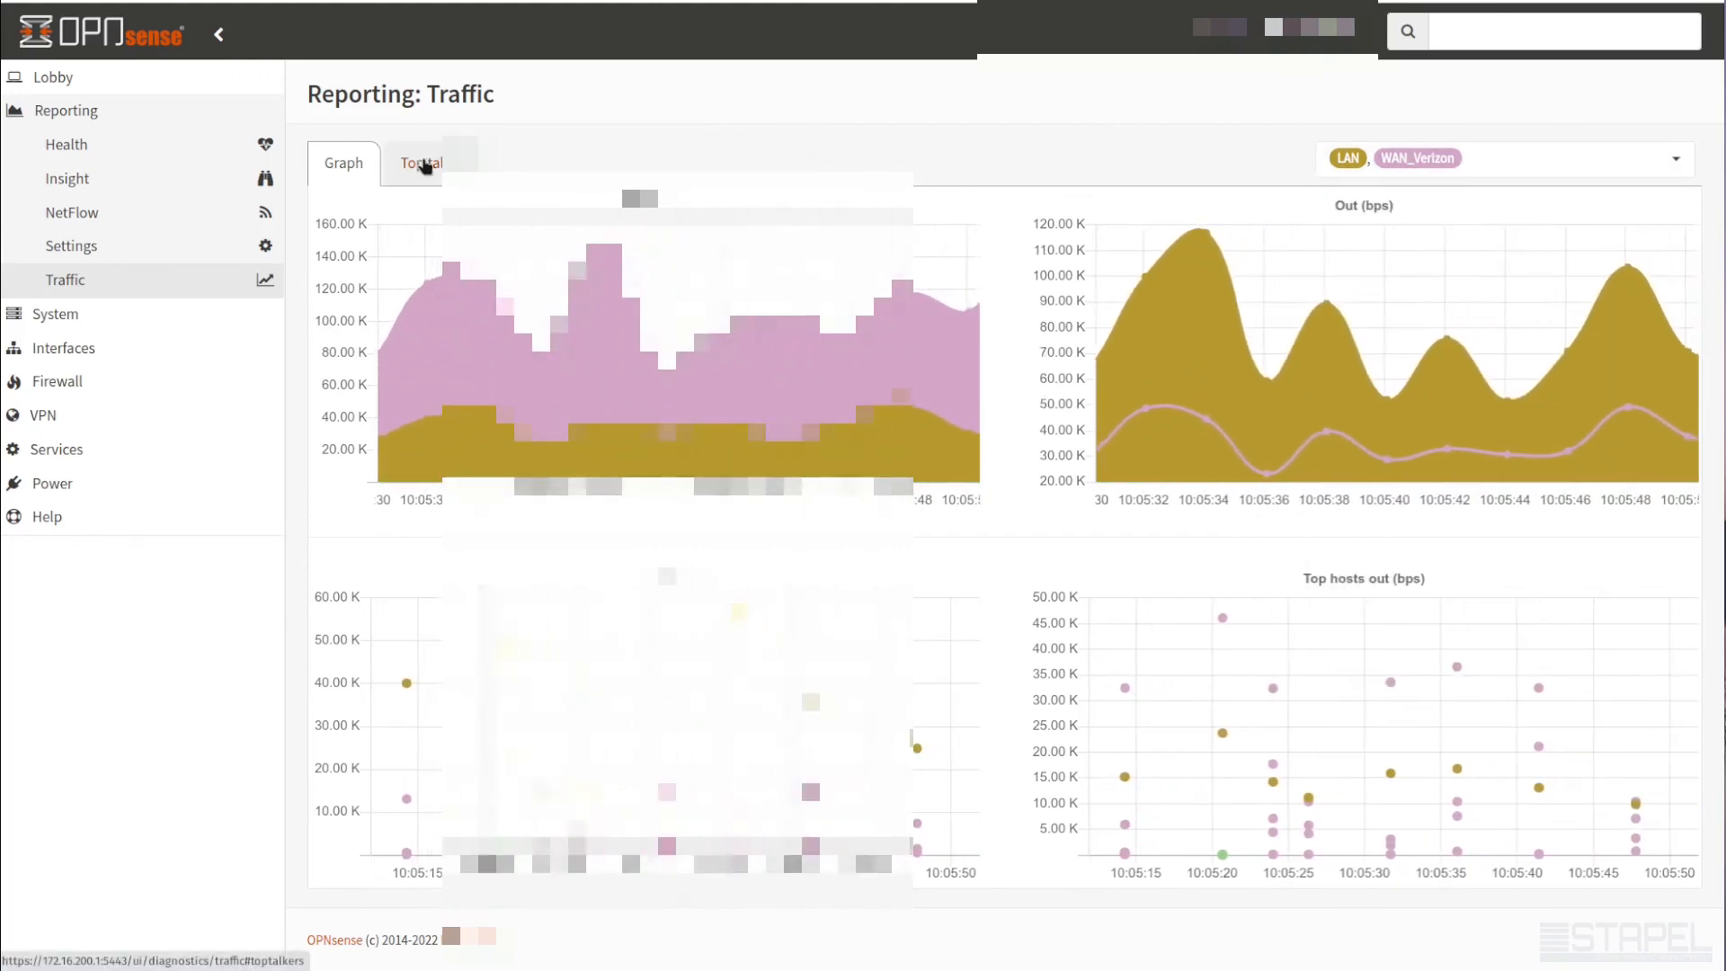
pyautogui.click(421, 164)
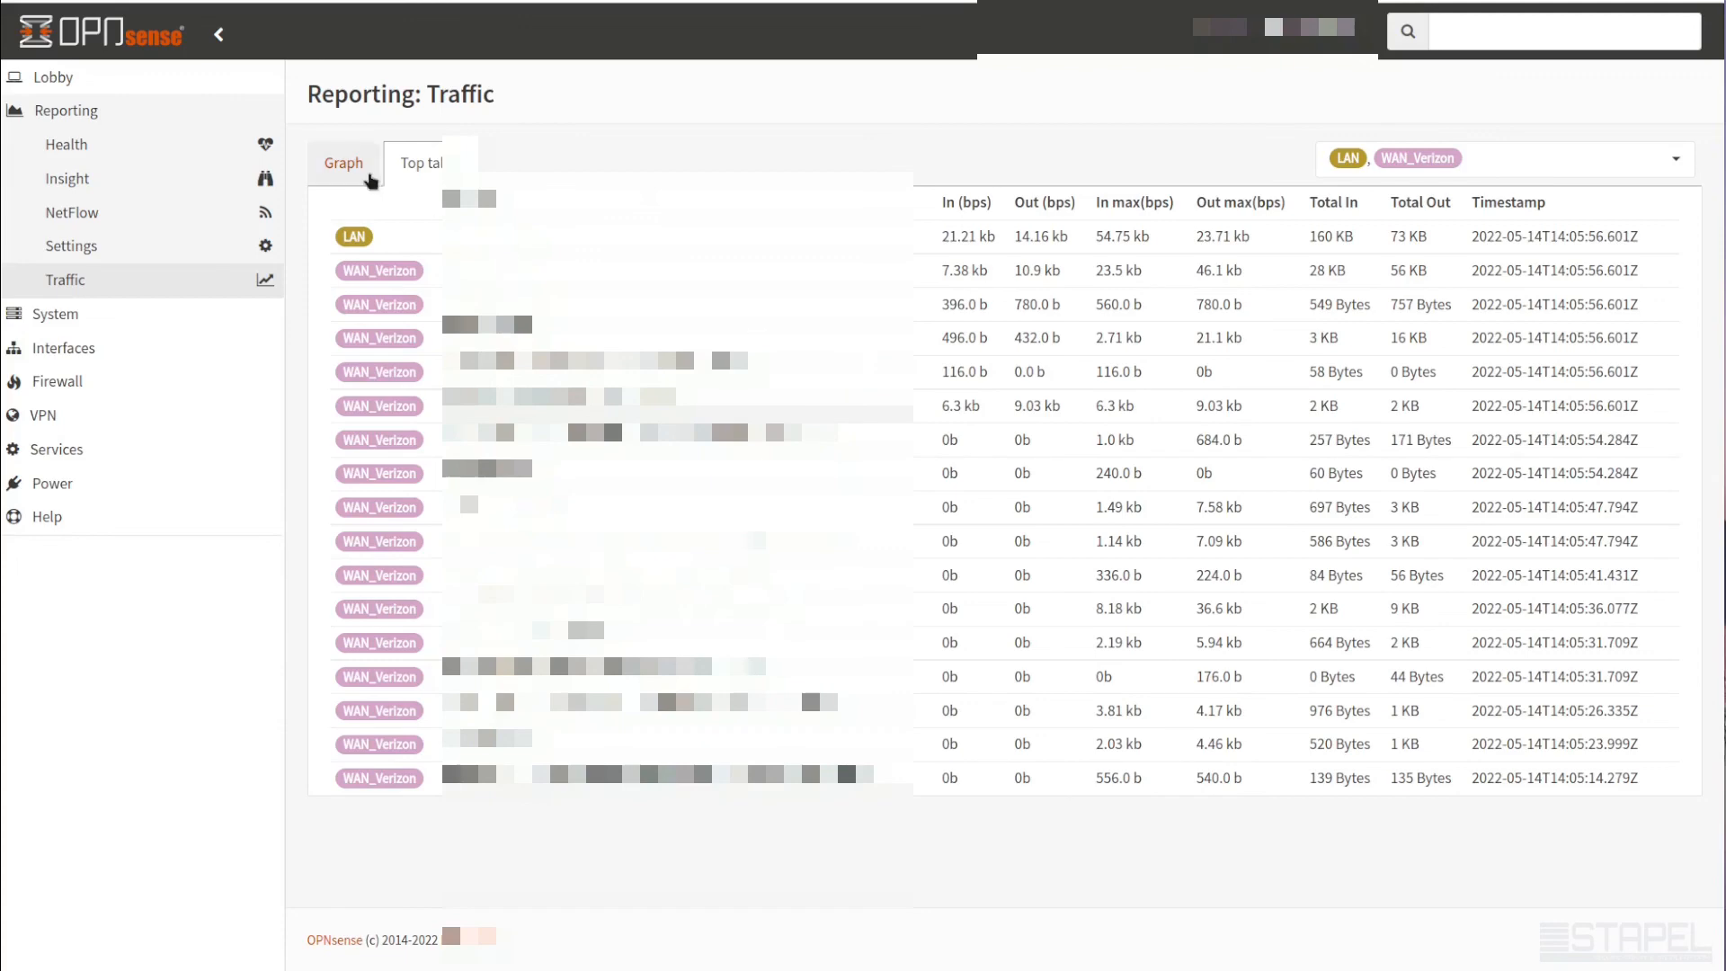
pyautogui.click(342, 164)
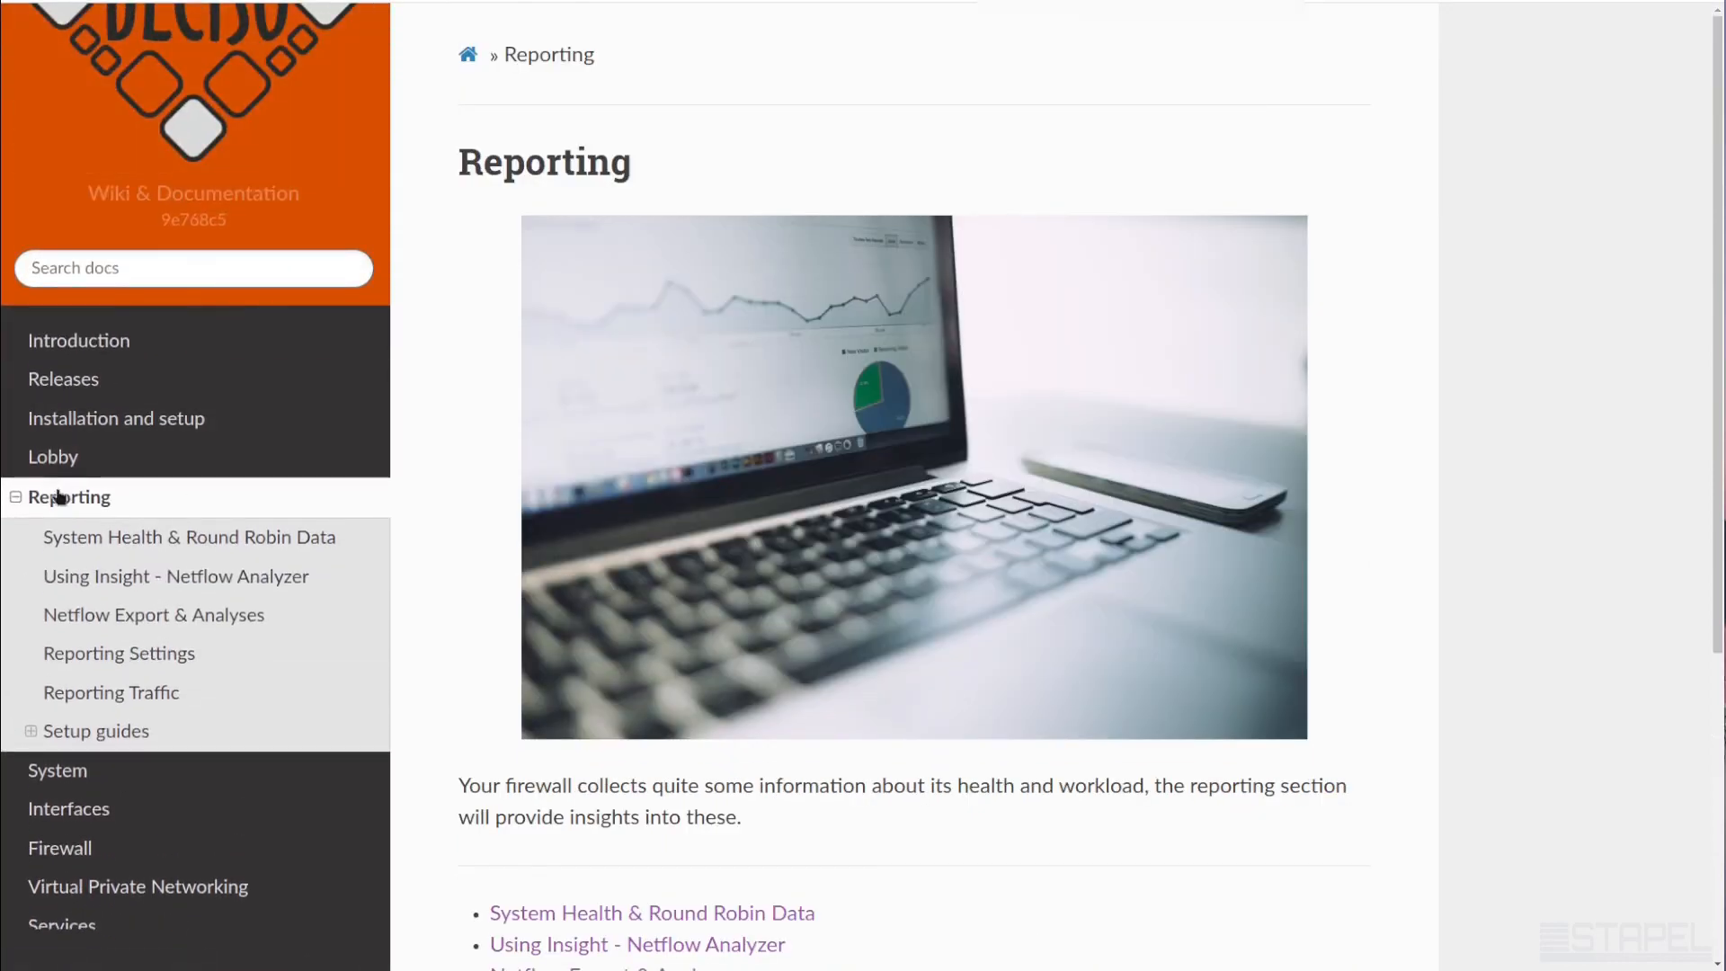
# Scroll the documentation Reporting page down to its Setup guides section
pyautogui.scroll(-3)
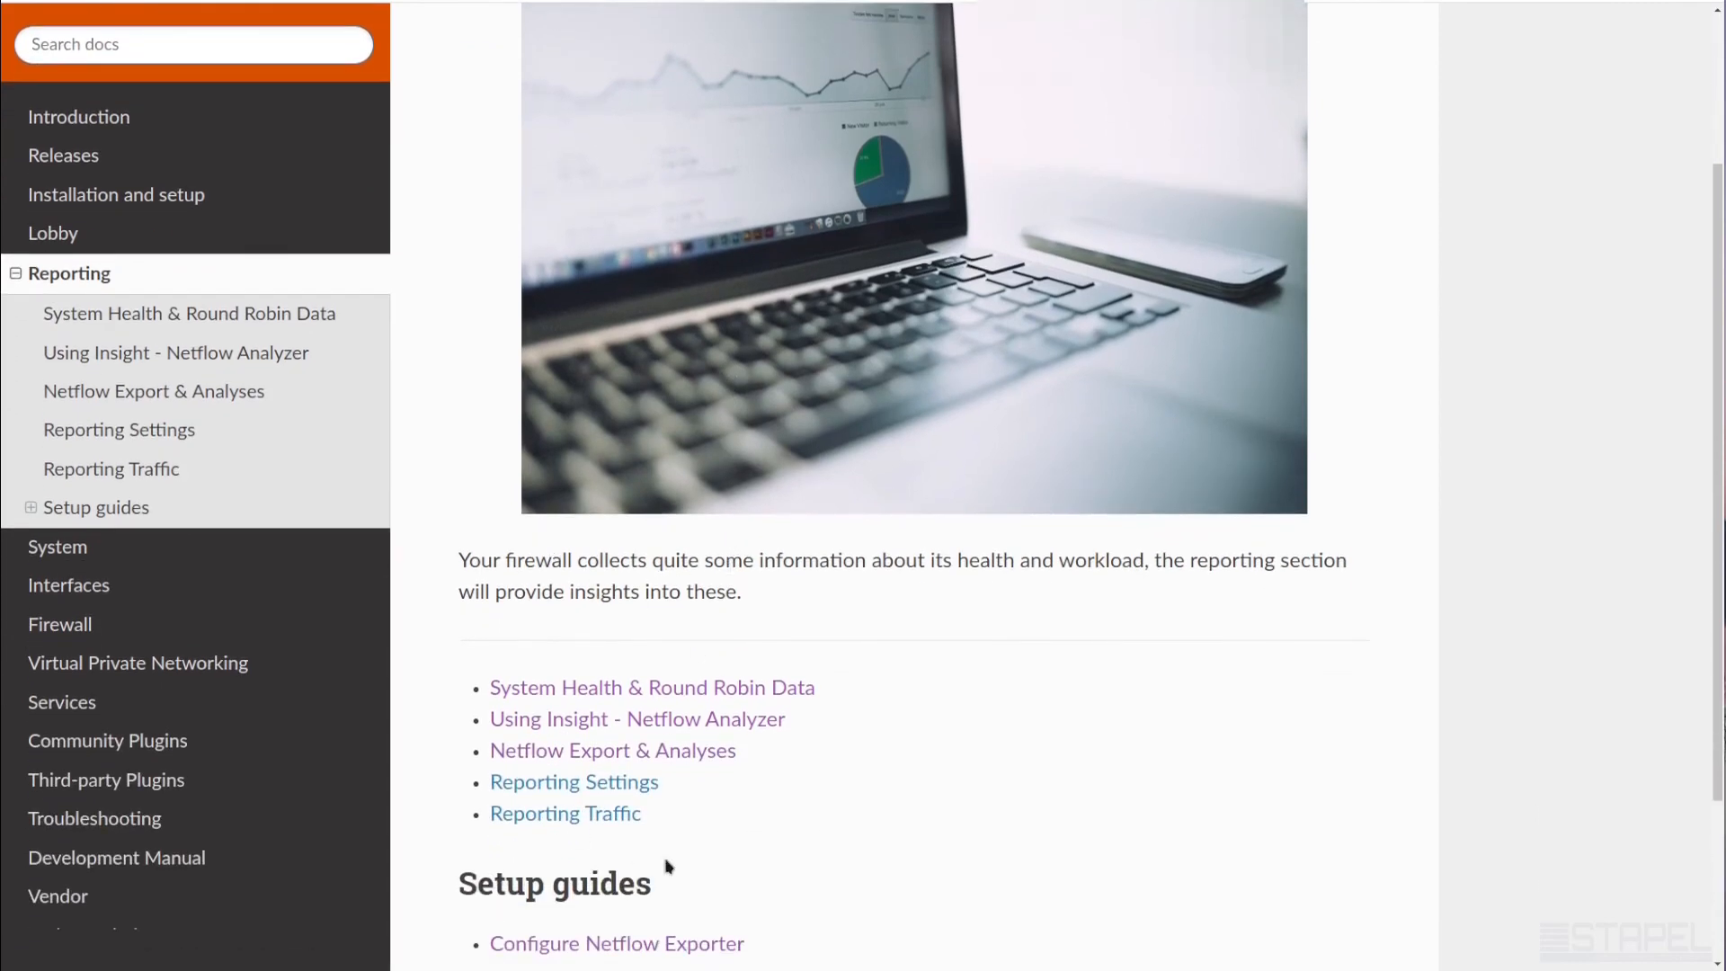
pyautogui.scroll(-3)
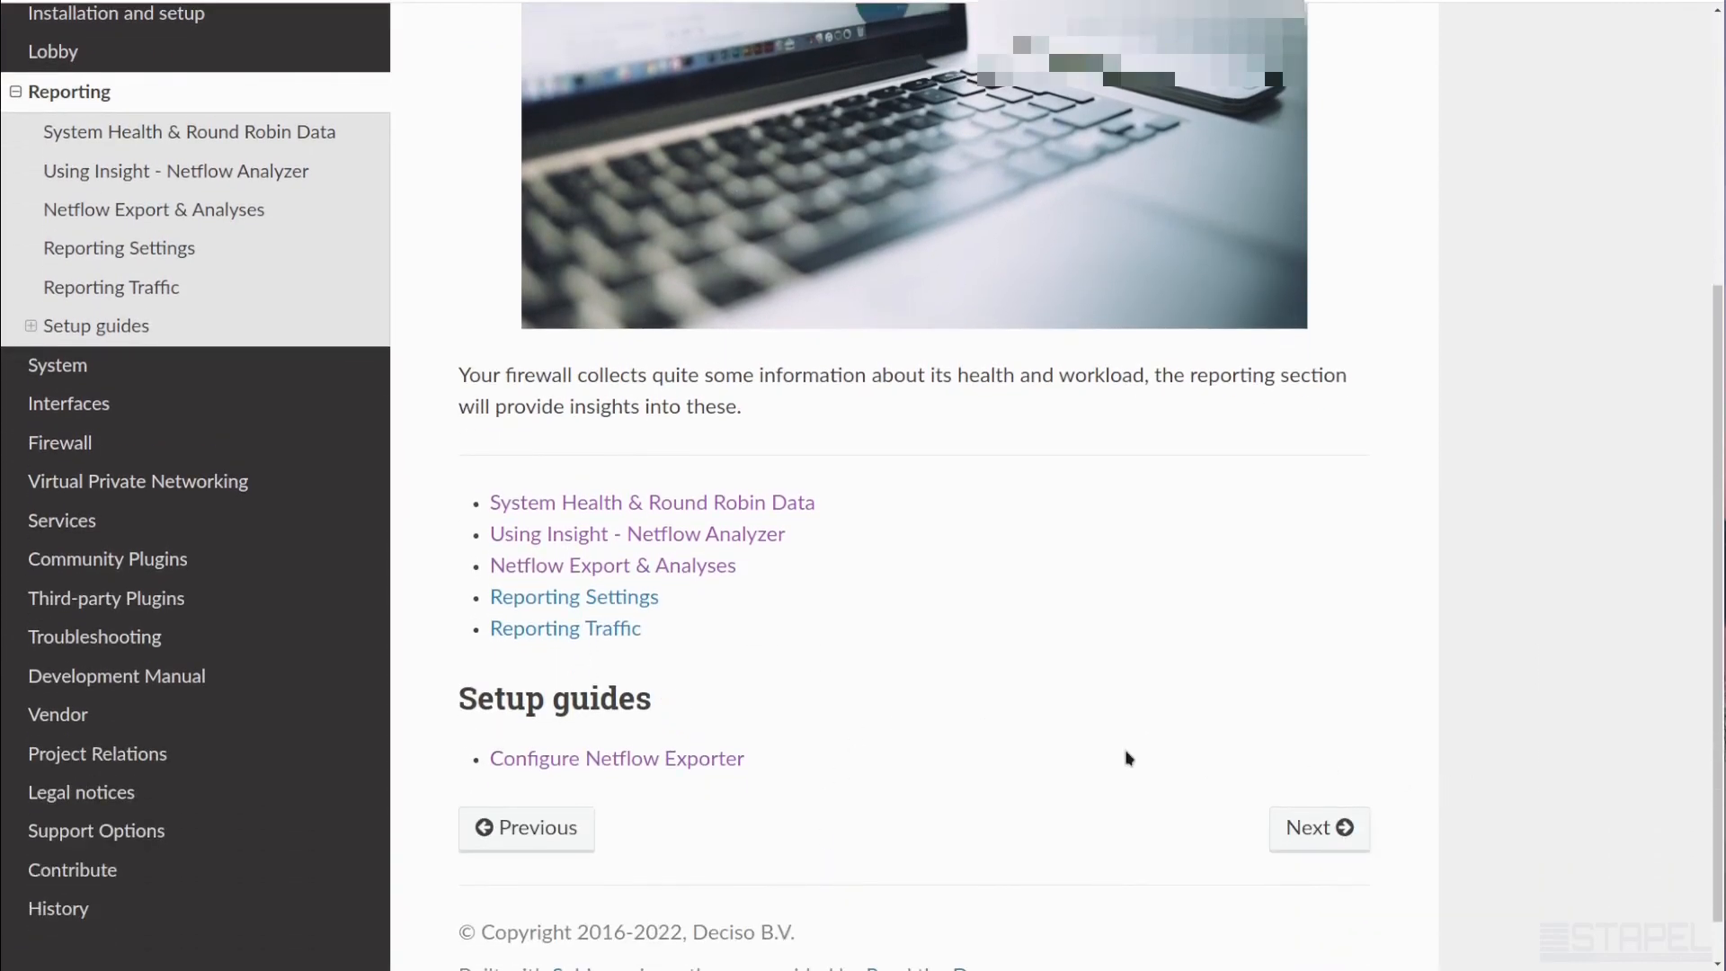